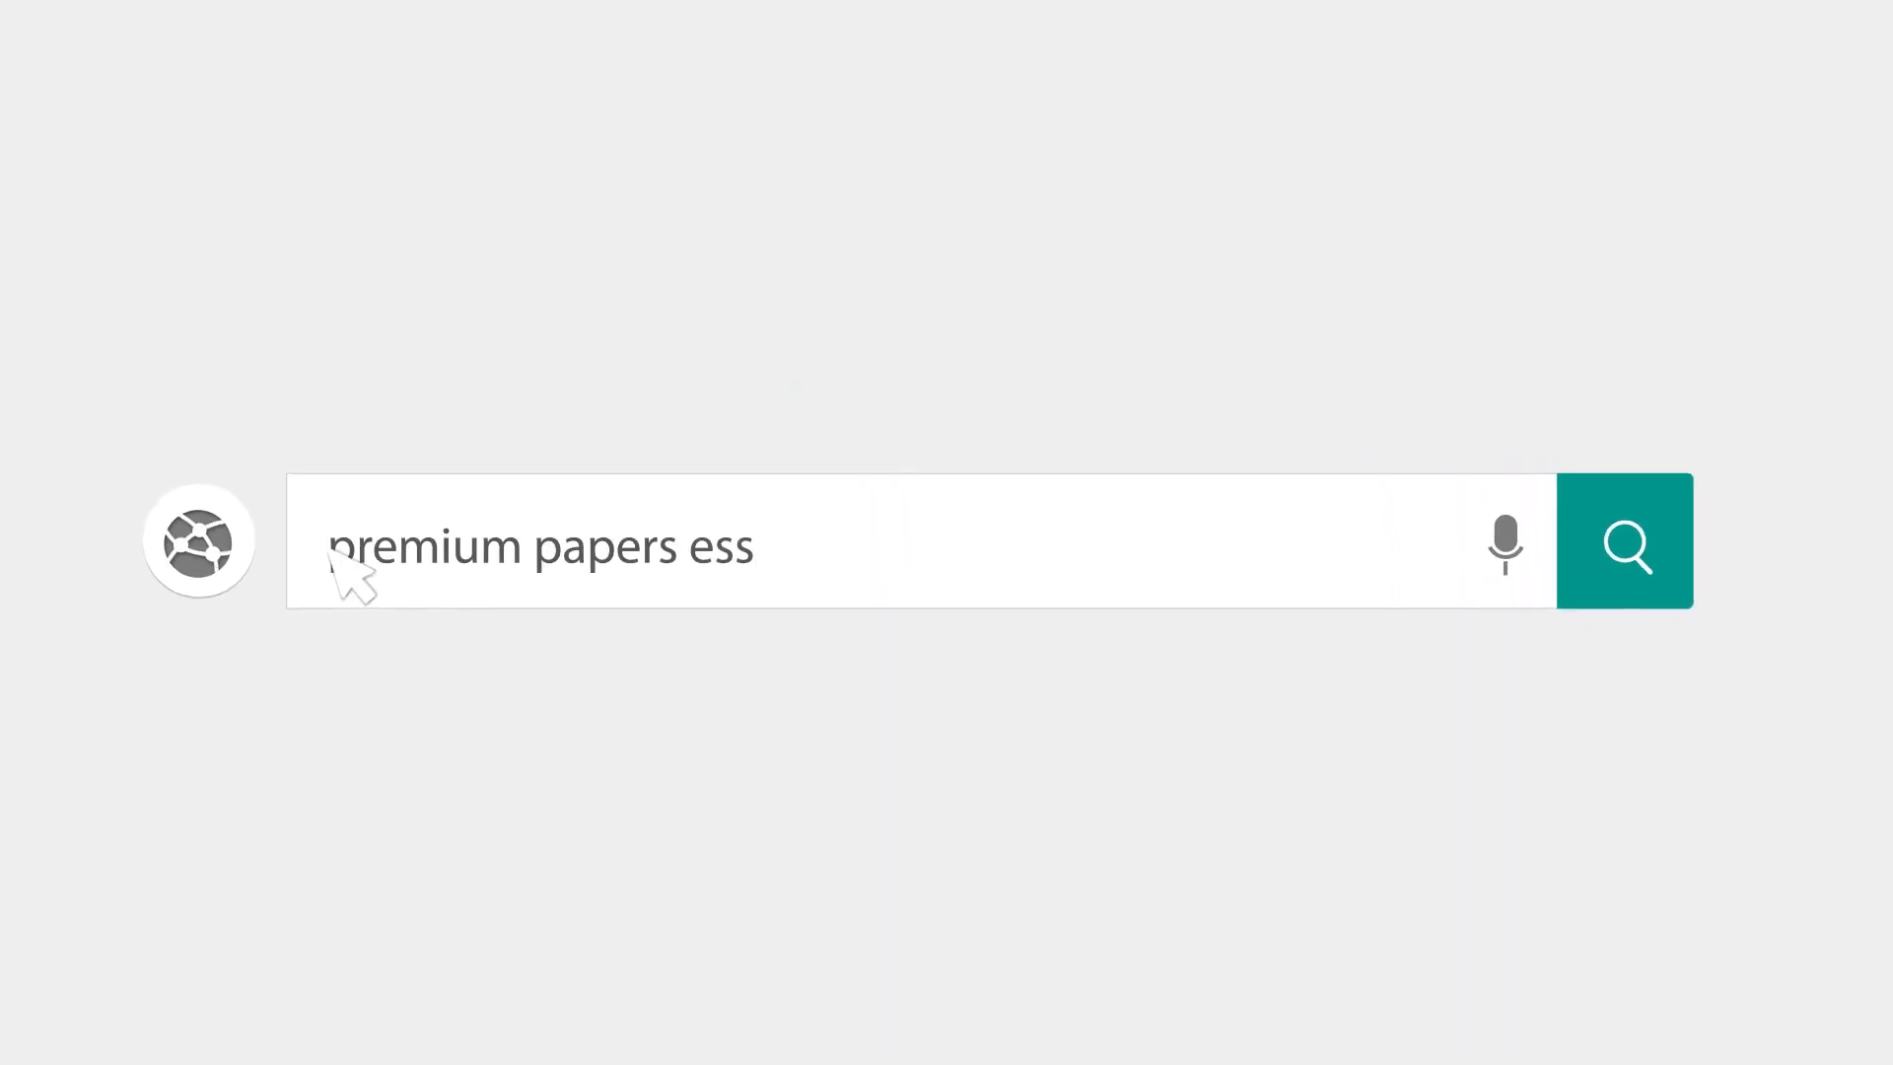
# Open the blank document titled "Frida Kahlo's 'Moses' as an Interpretation of Freudian Philosophy".
pyautogui.write('ay examples')
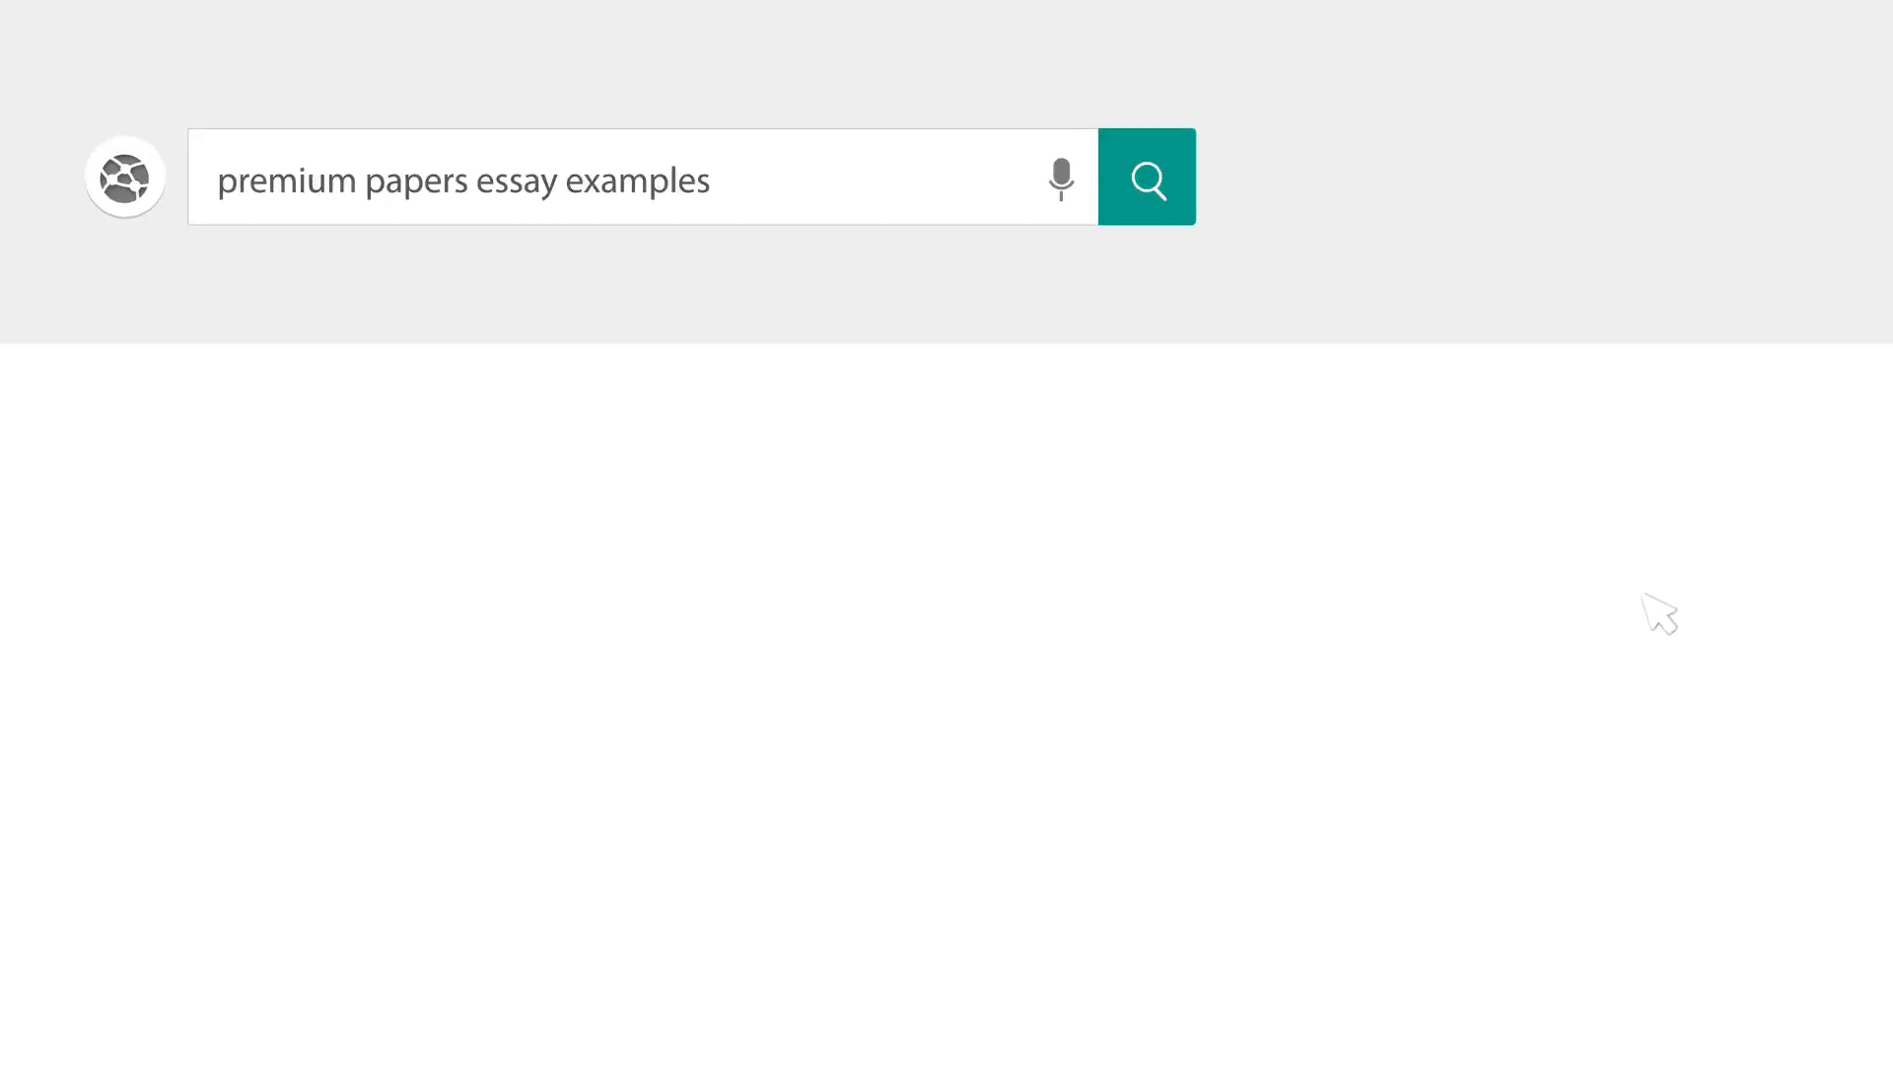
pyautogui.click(1146, 179)
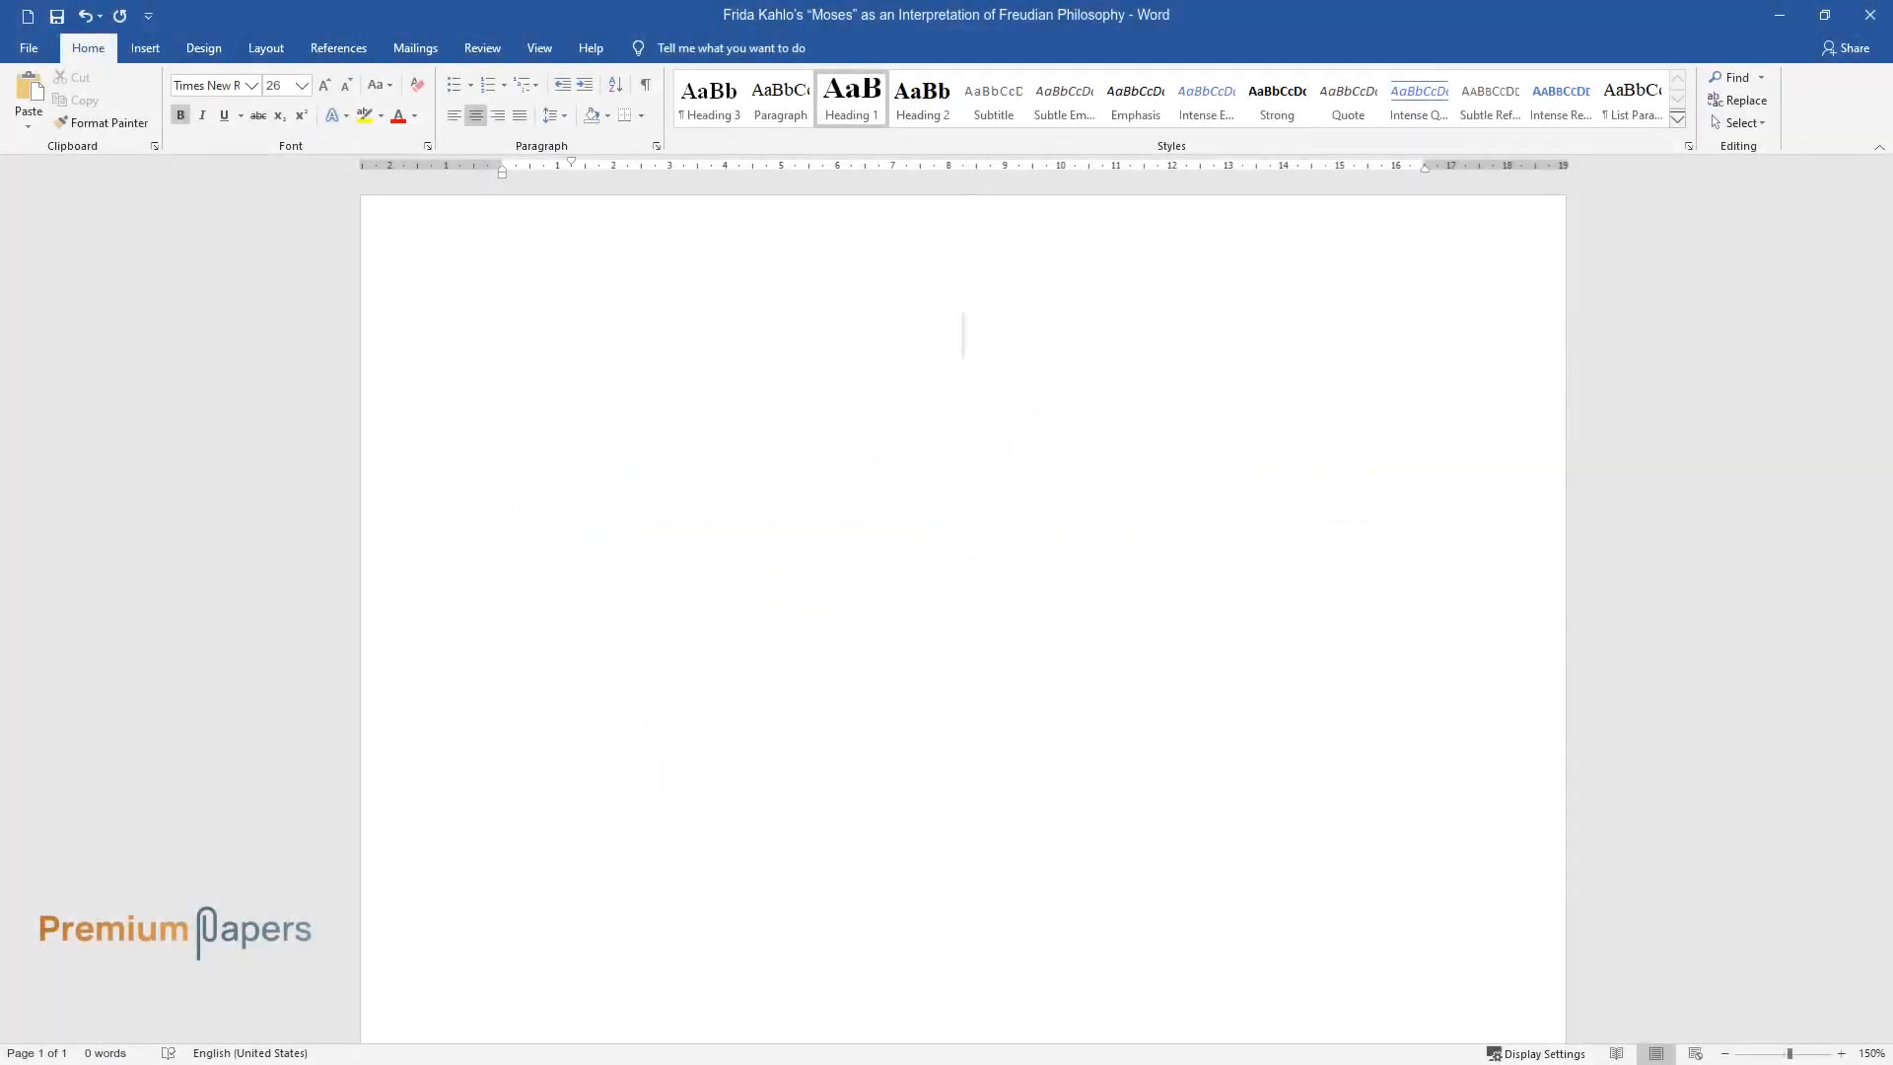
# Type the Frida Kahlo essay title and an "Introduction" heading below it.
pyautogui.write("Frida Kahlo's")
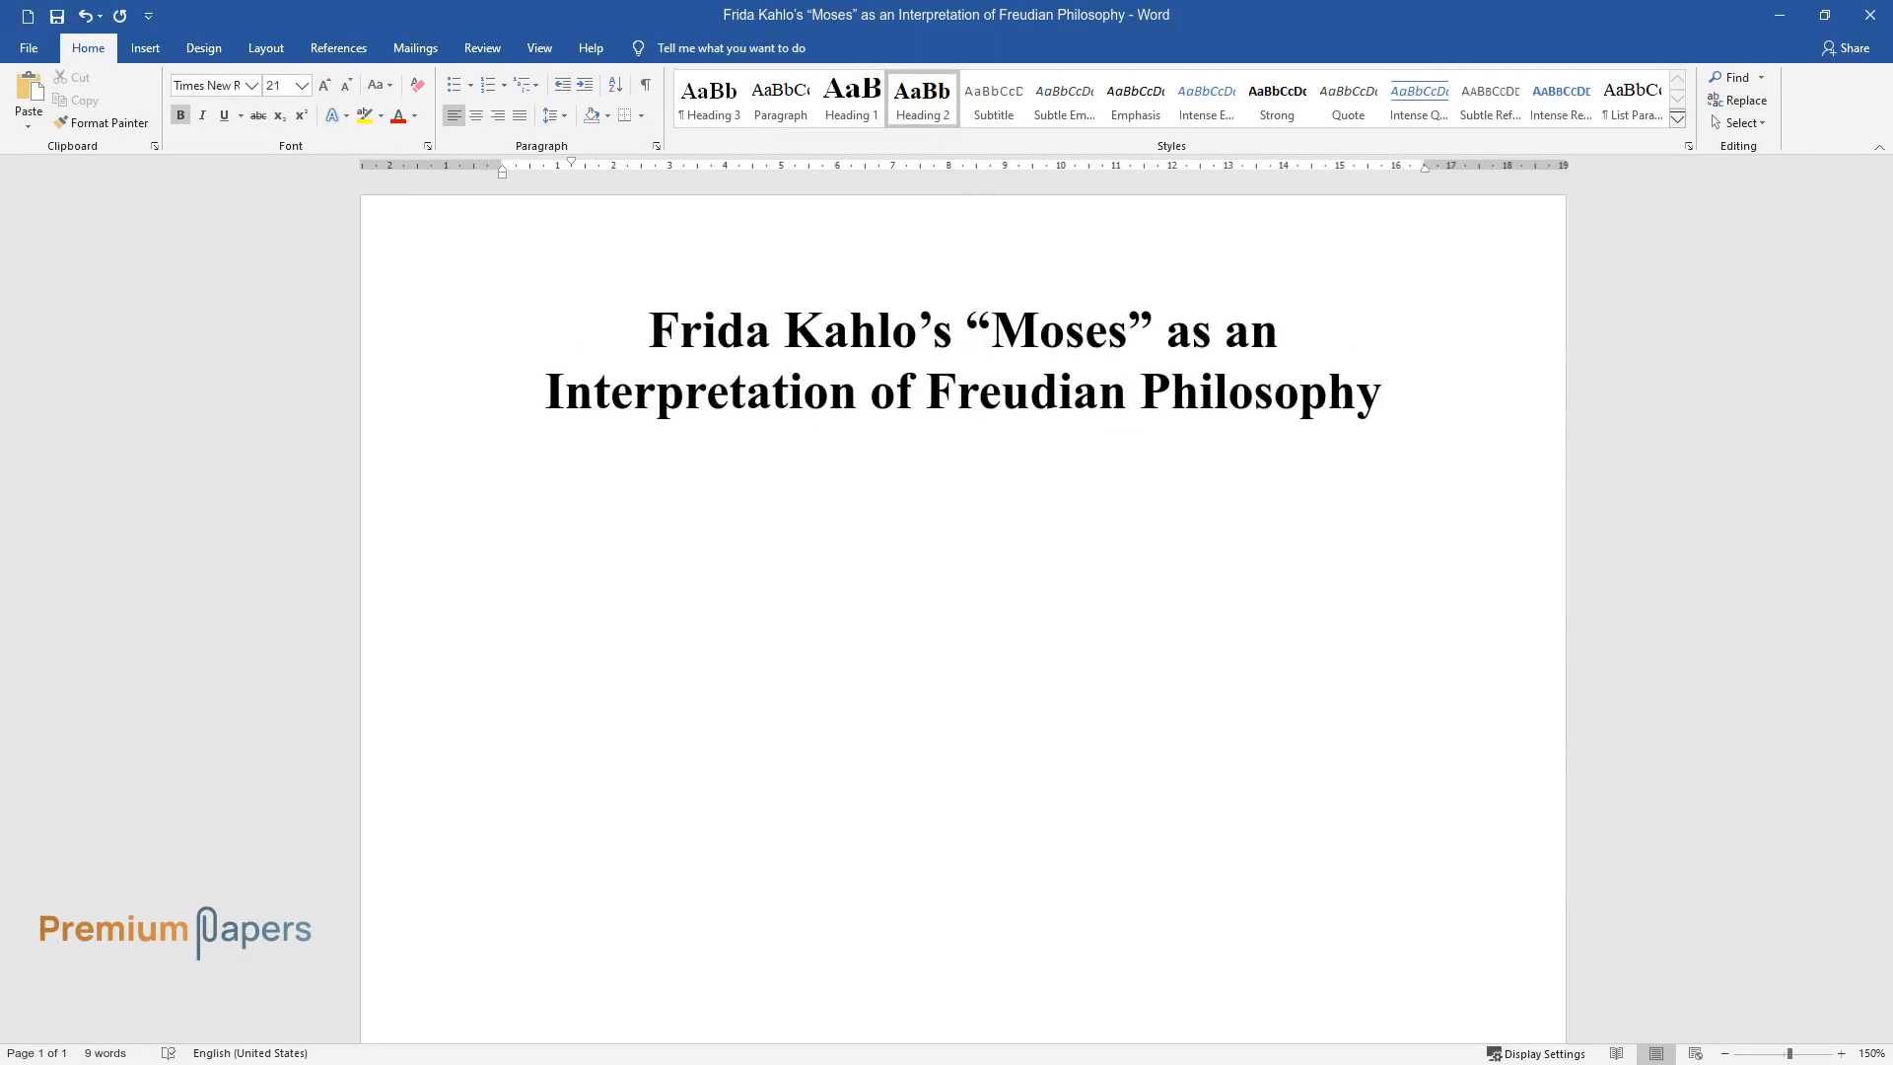
pyautogui.write('Introduction')
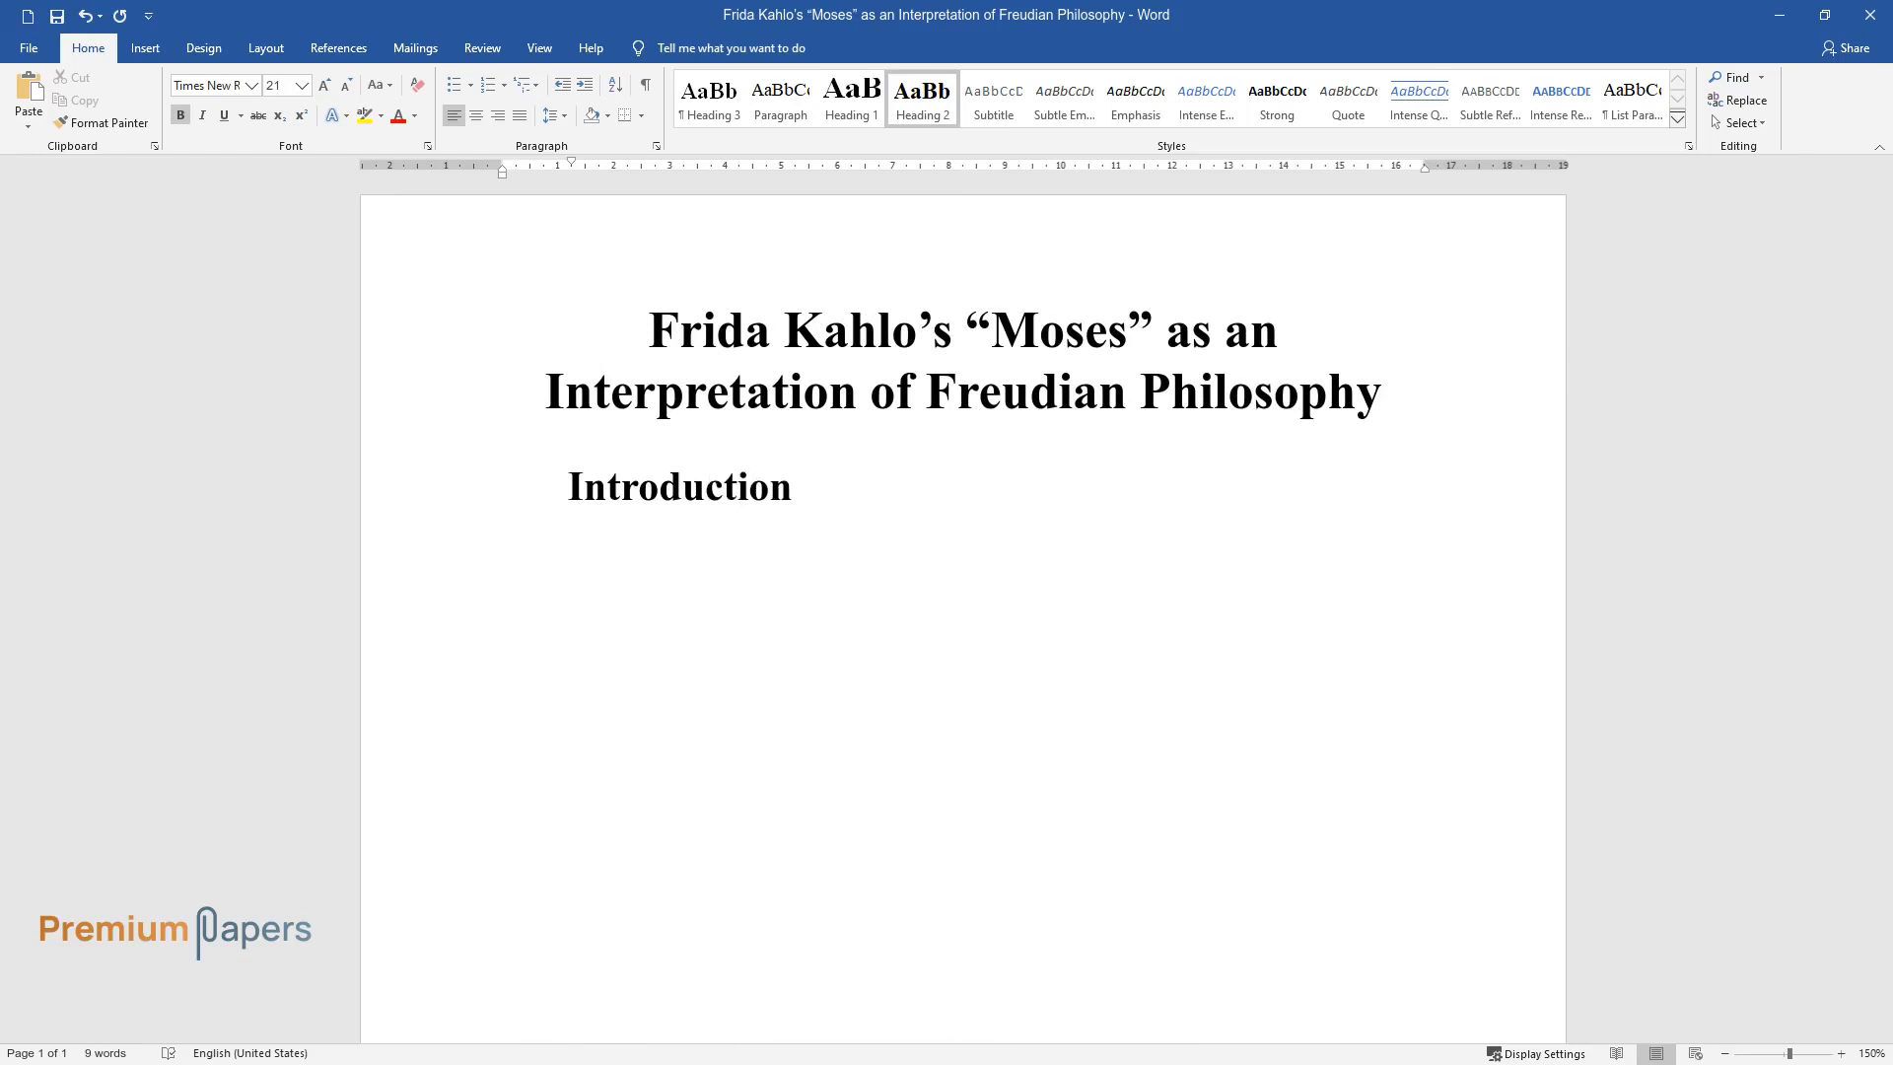
# Type the opening sentences describing Kahlo as a surreal, feminist, progressive visionary and icon.
pyautogui.write('Surreal, femini')
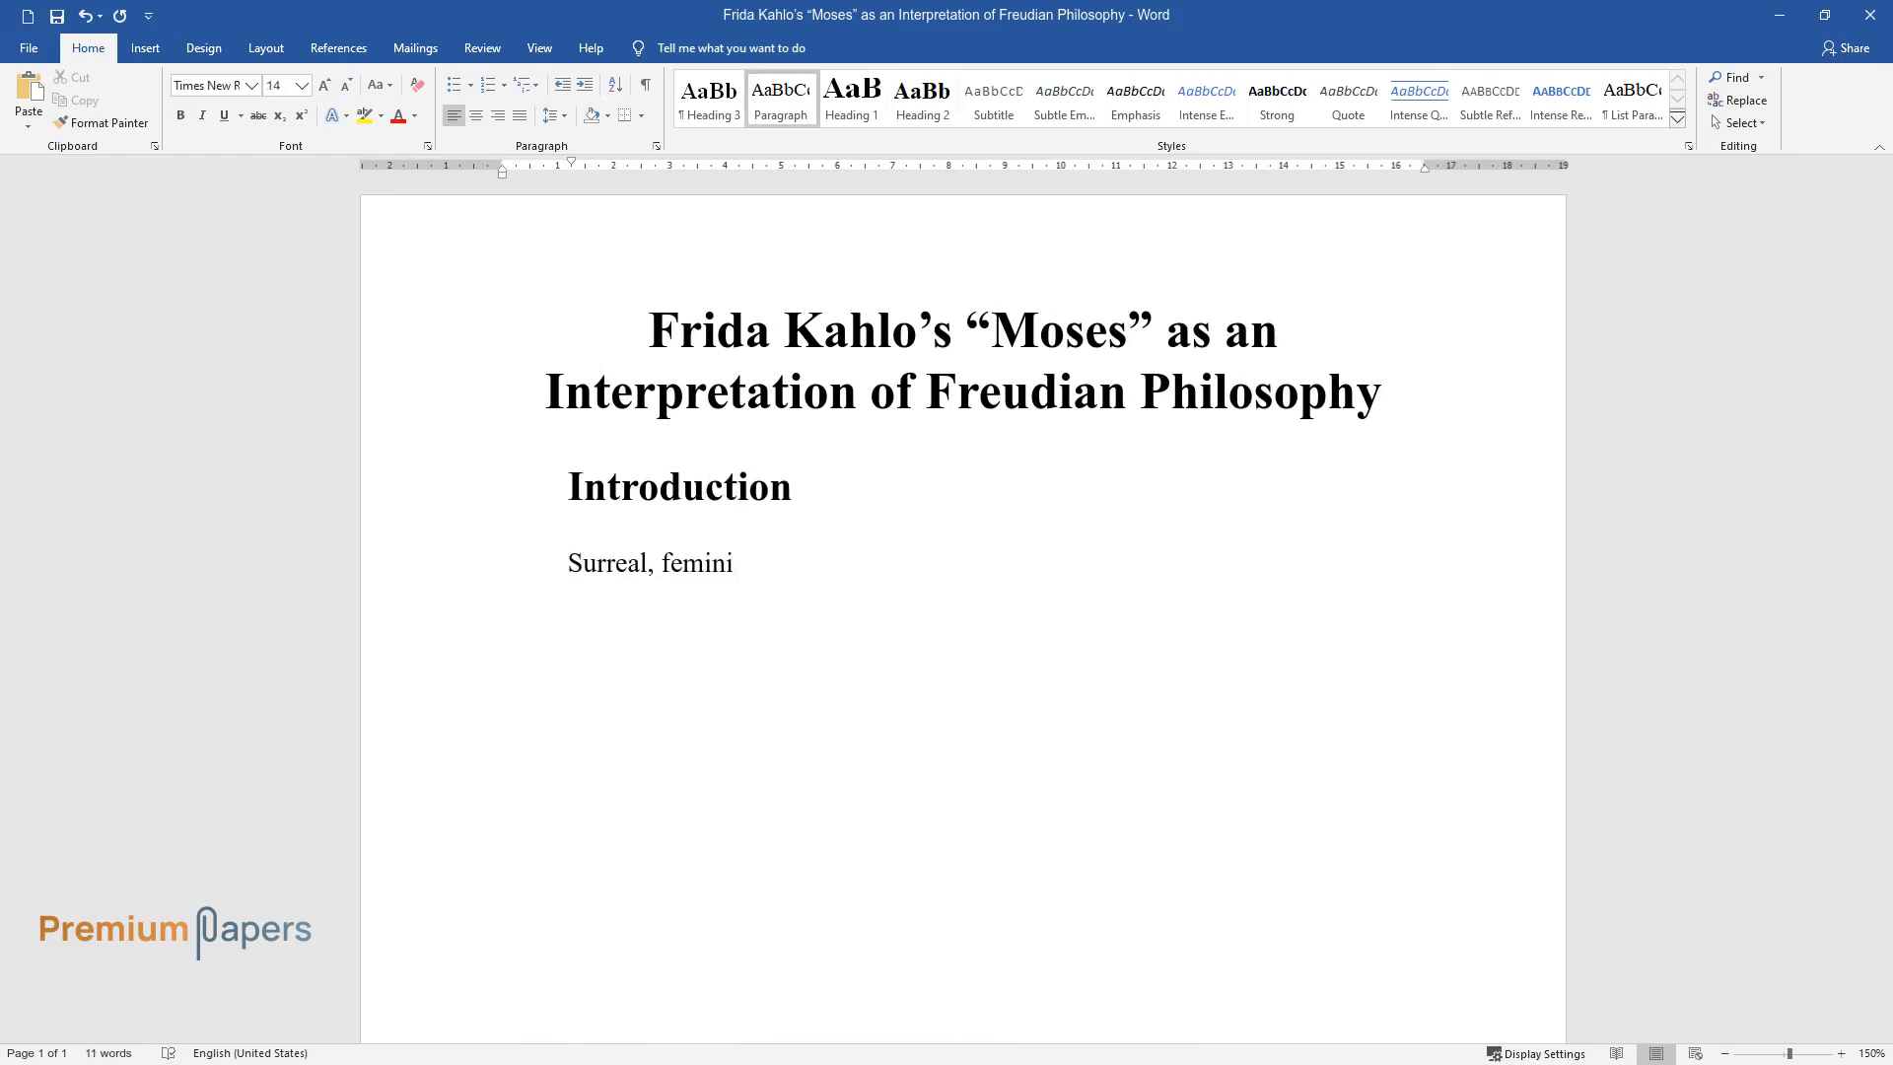
pyautogui.write('st, progressive – these are the')
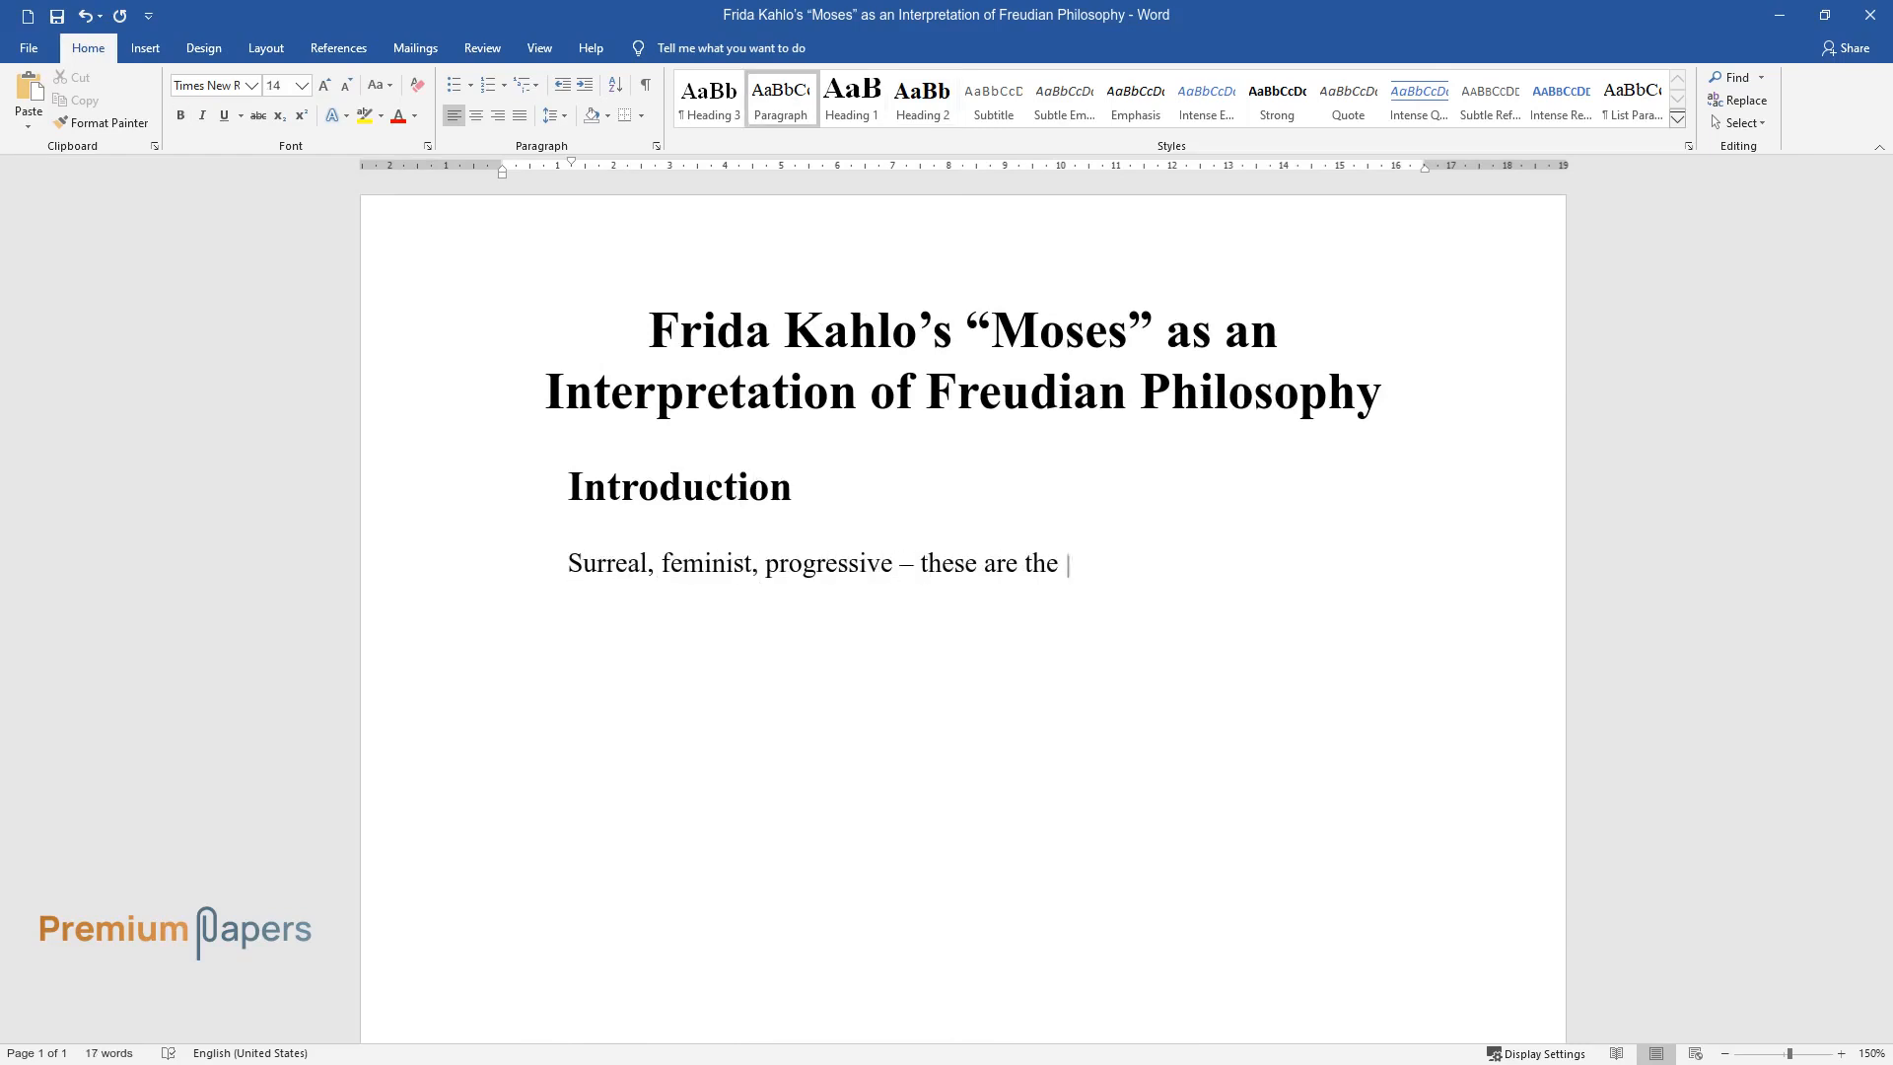
pyautogui.write('adjectives that describe the artw')
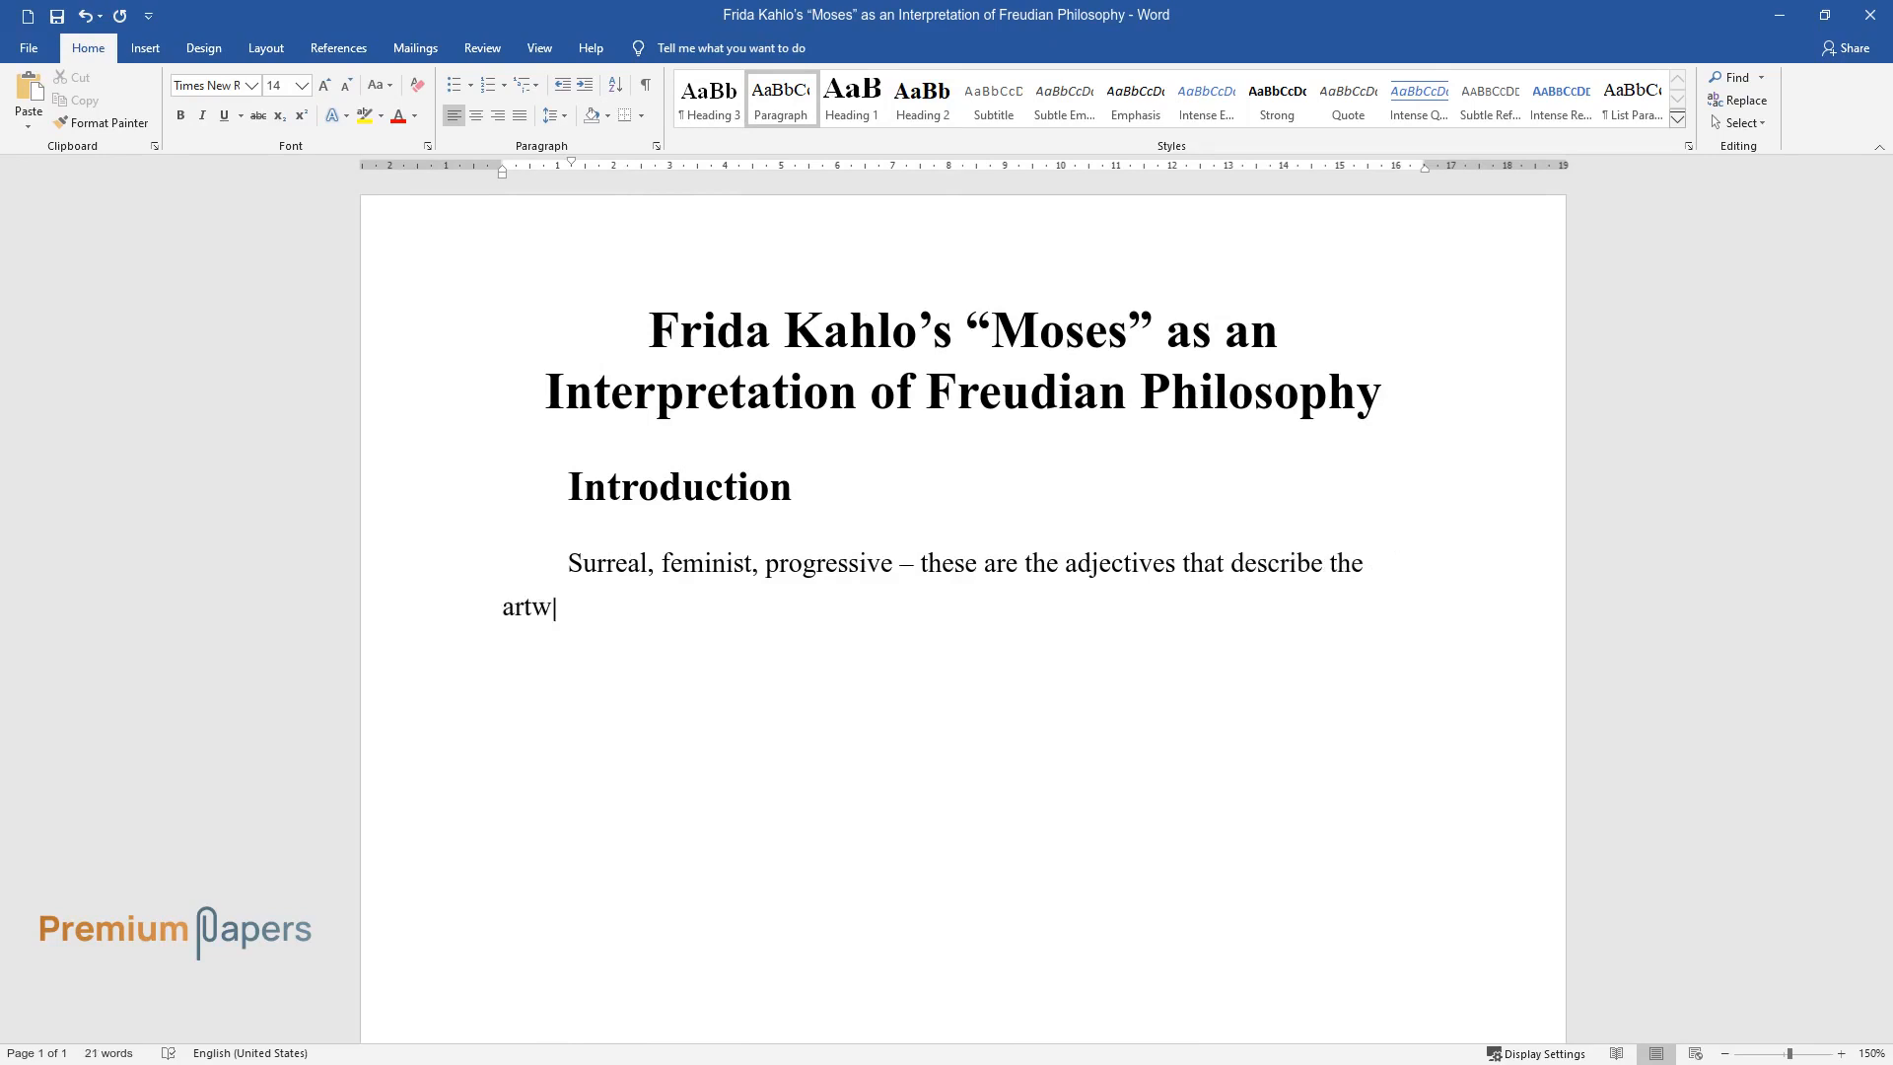
pyautogui.write('ork of Frida Kahlo just as accura')
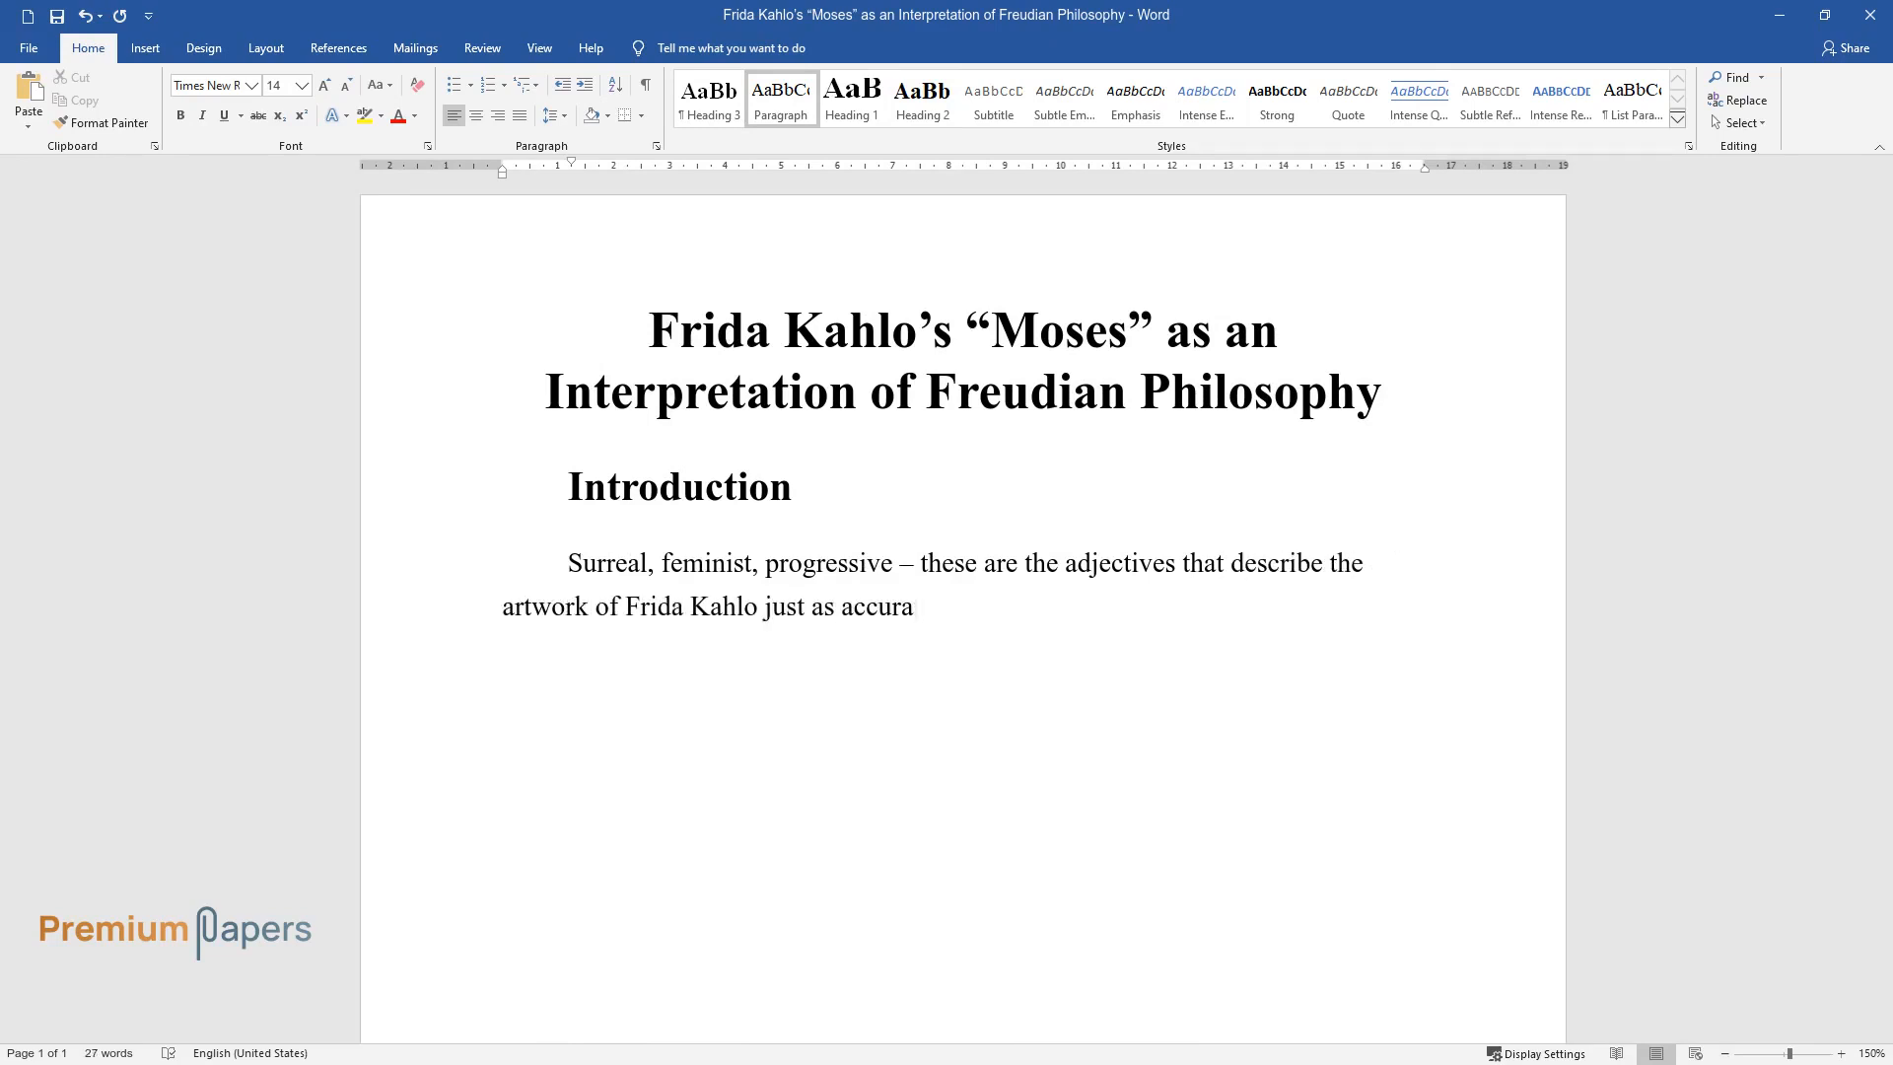
pyautogui.write('tely as they can describe the art')
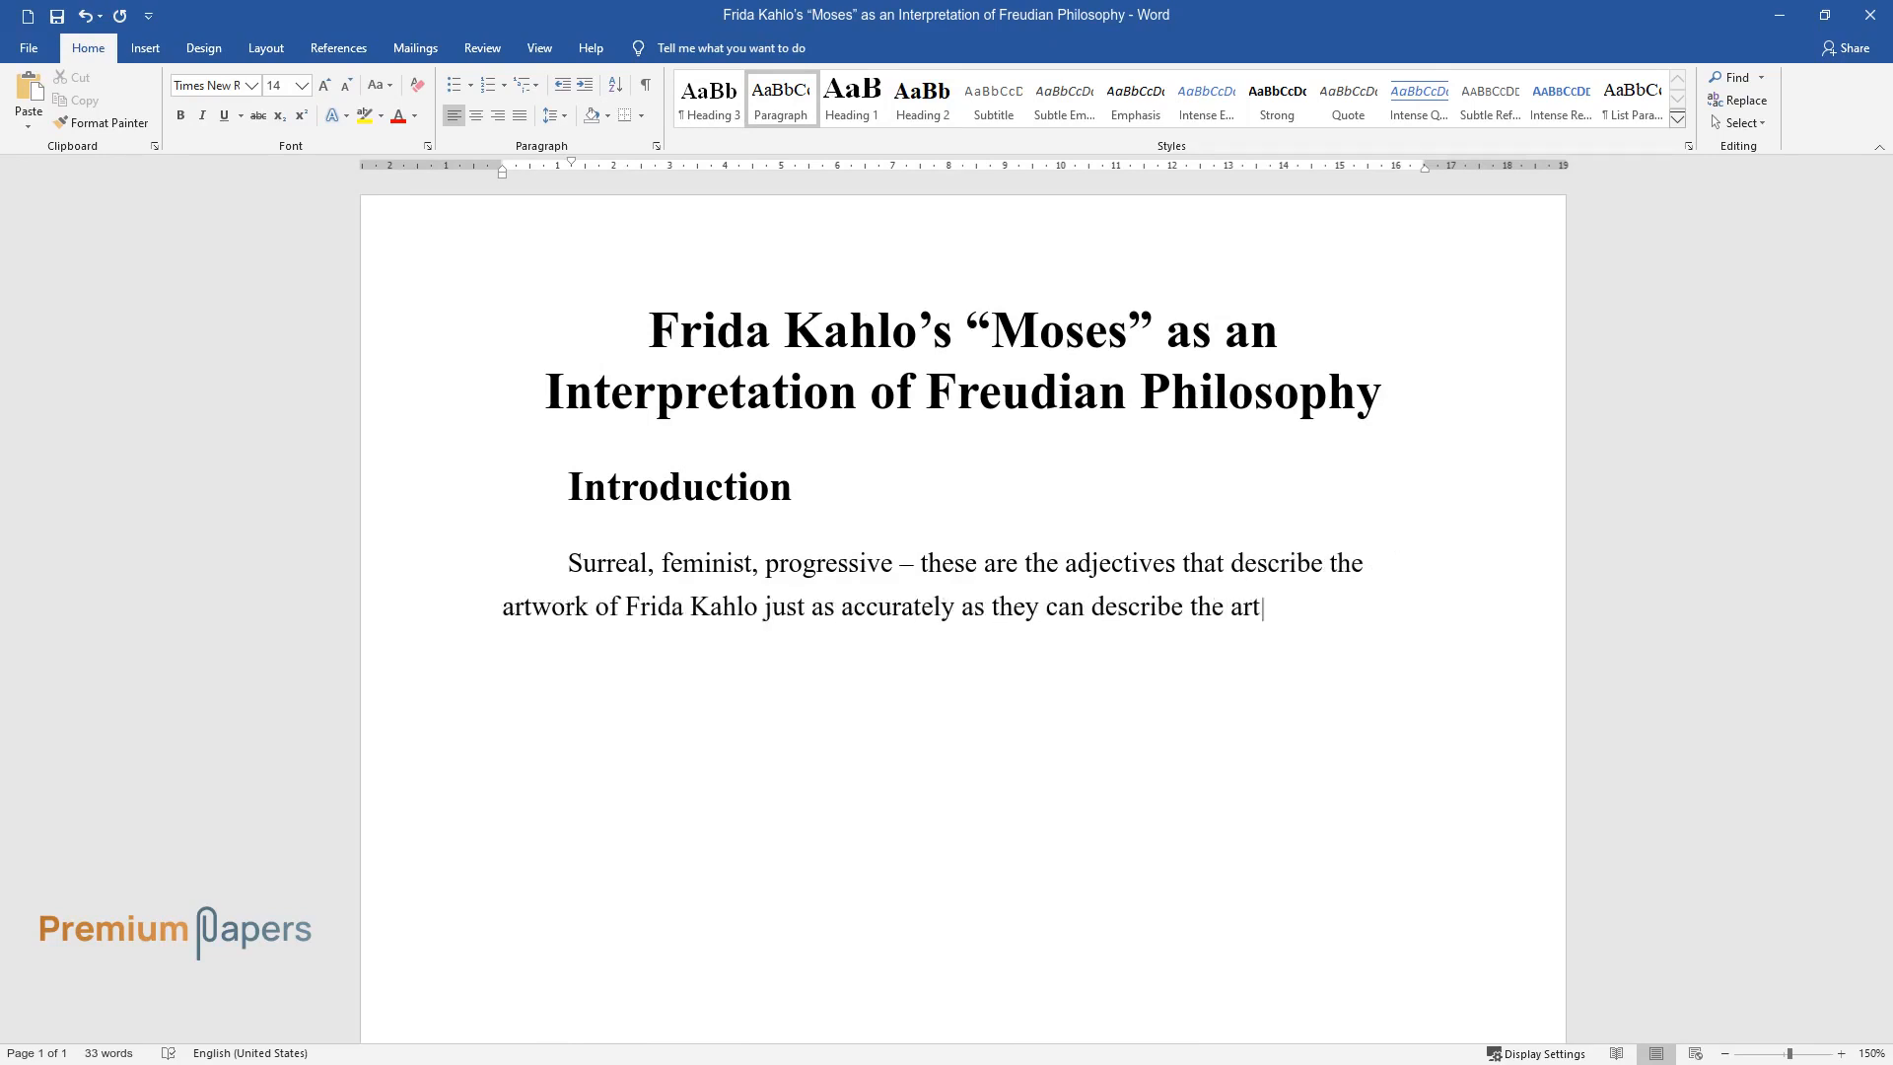
pyautogui.write('ist herself. A true visionary with immense talent and a fascinati')
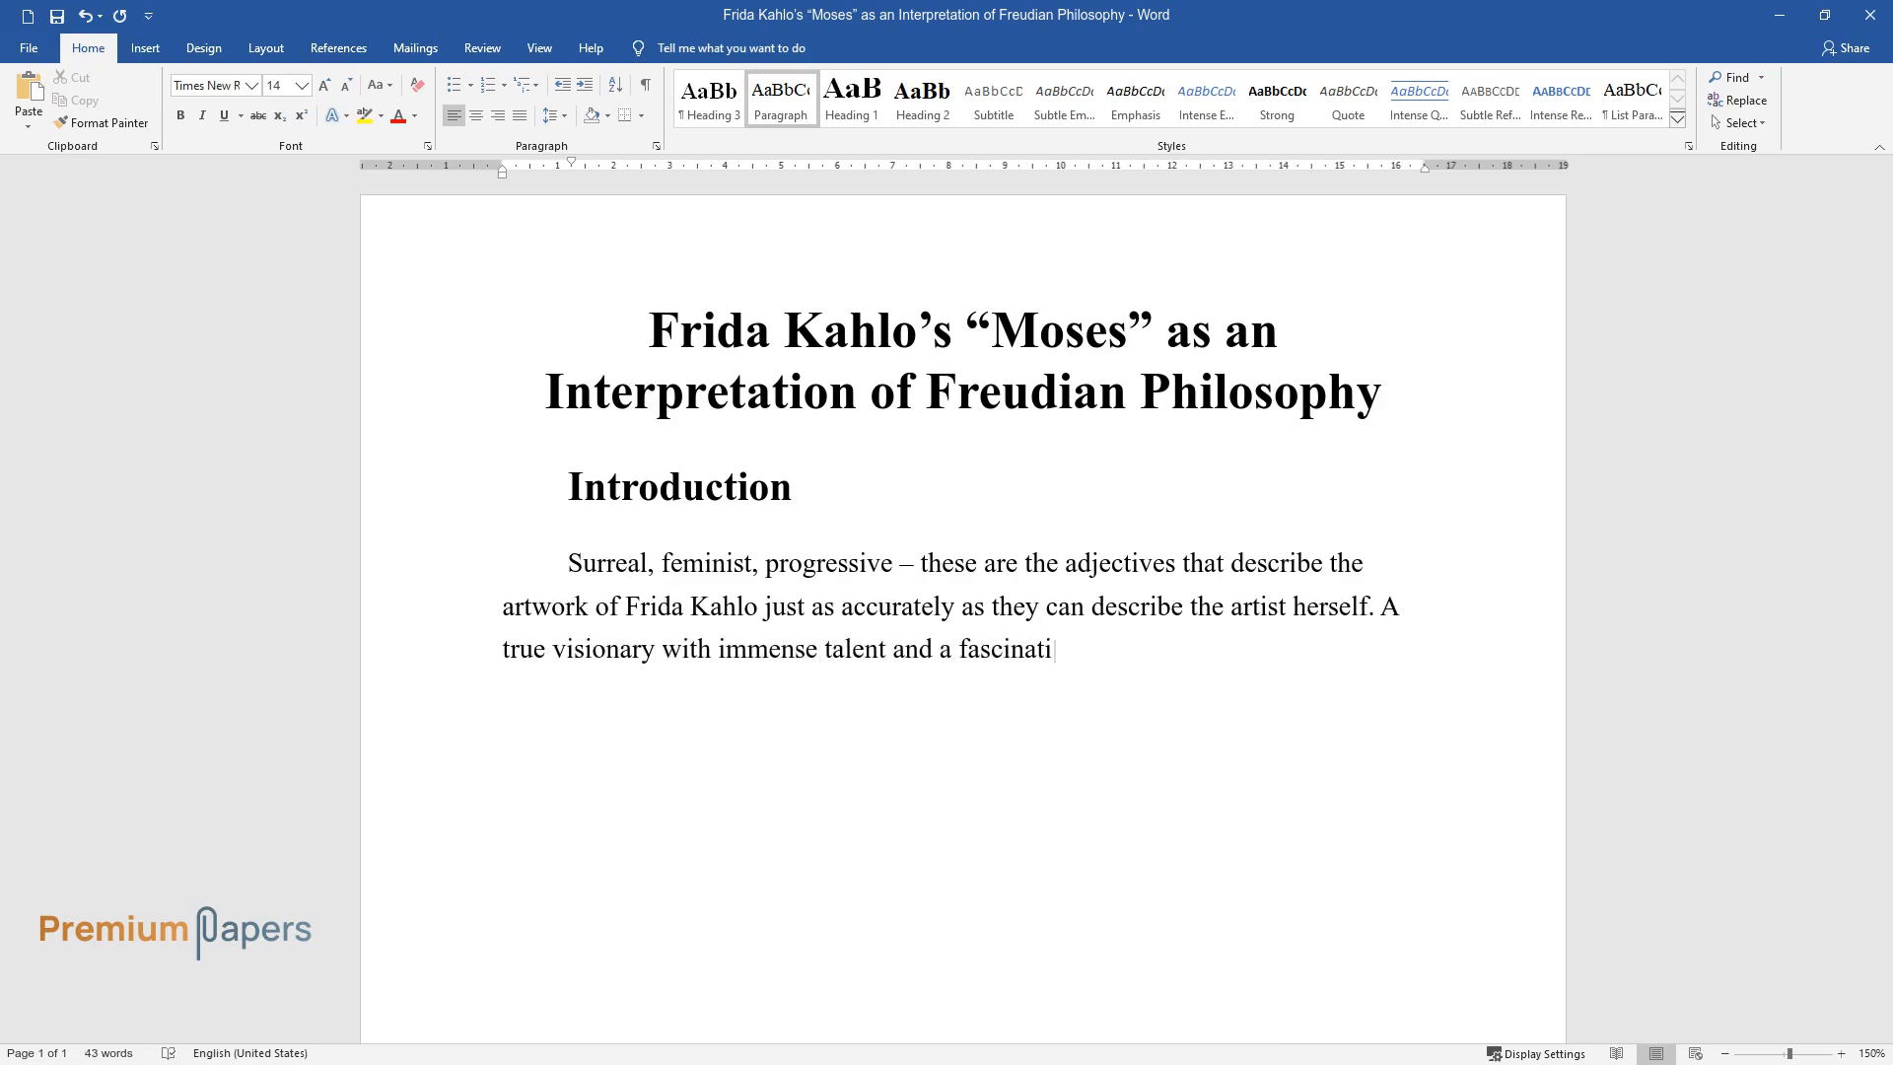
pyautogui.write('ng life story, Kahlo has reached')
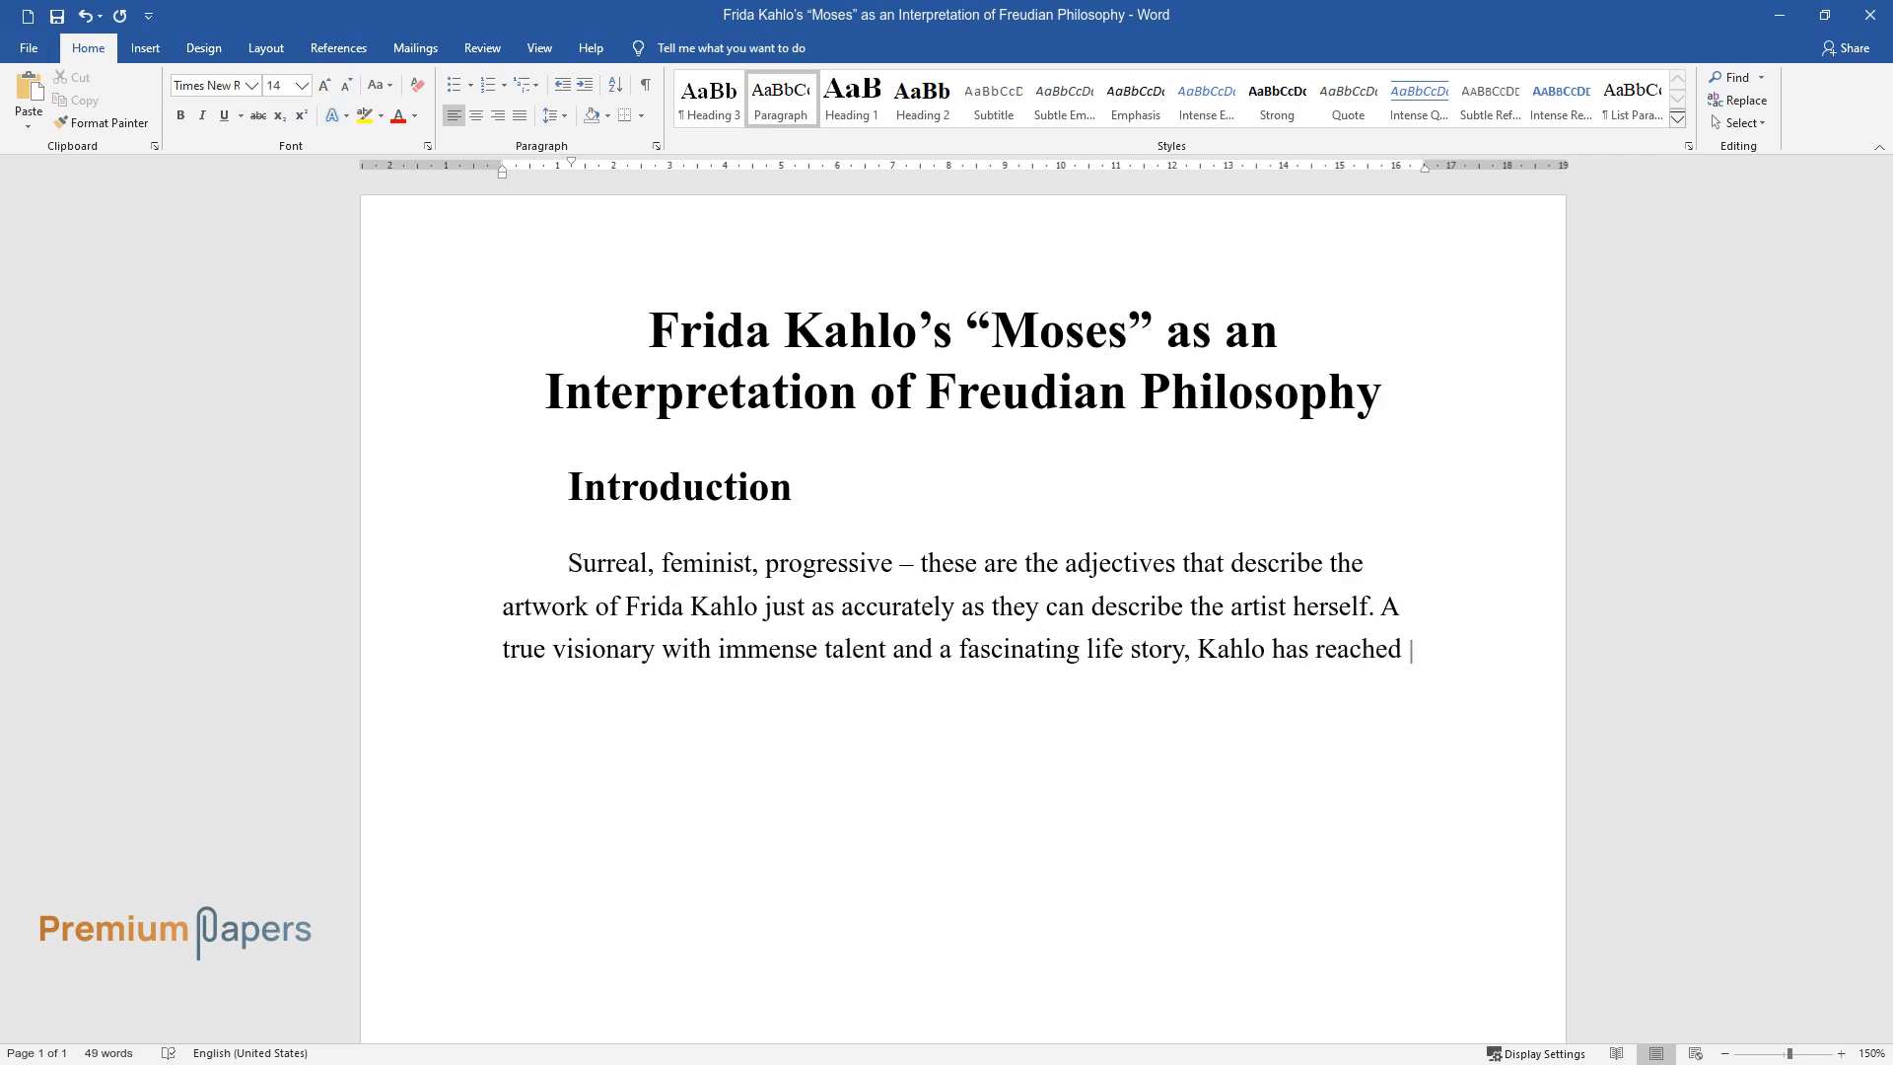
pyautogui.write('the status of an icon, particular')
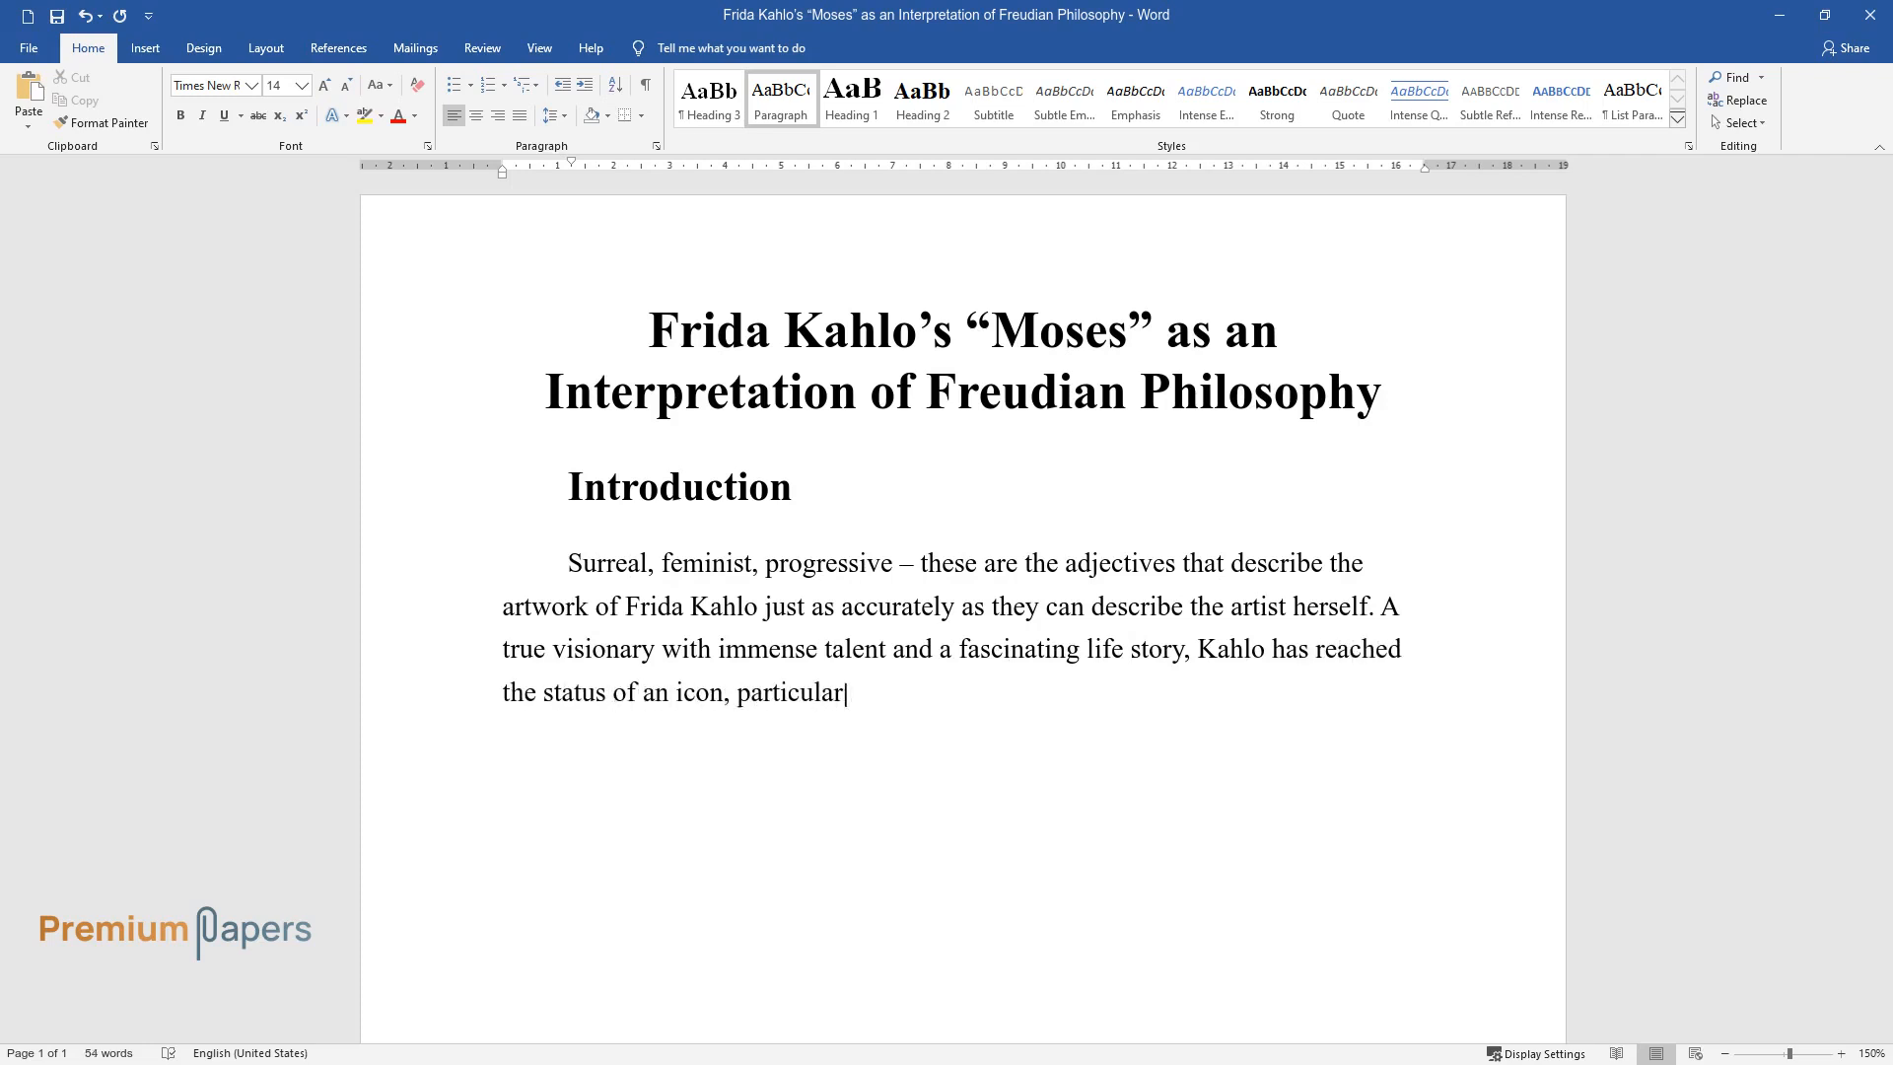
pyautogui.write('ly in the Latino community. One o')
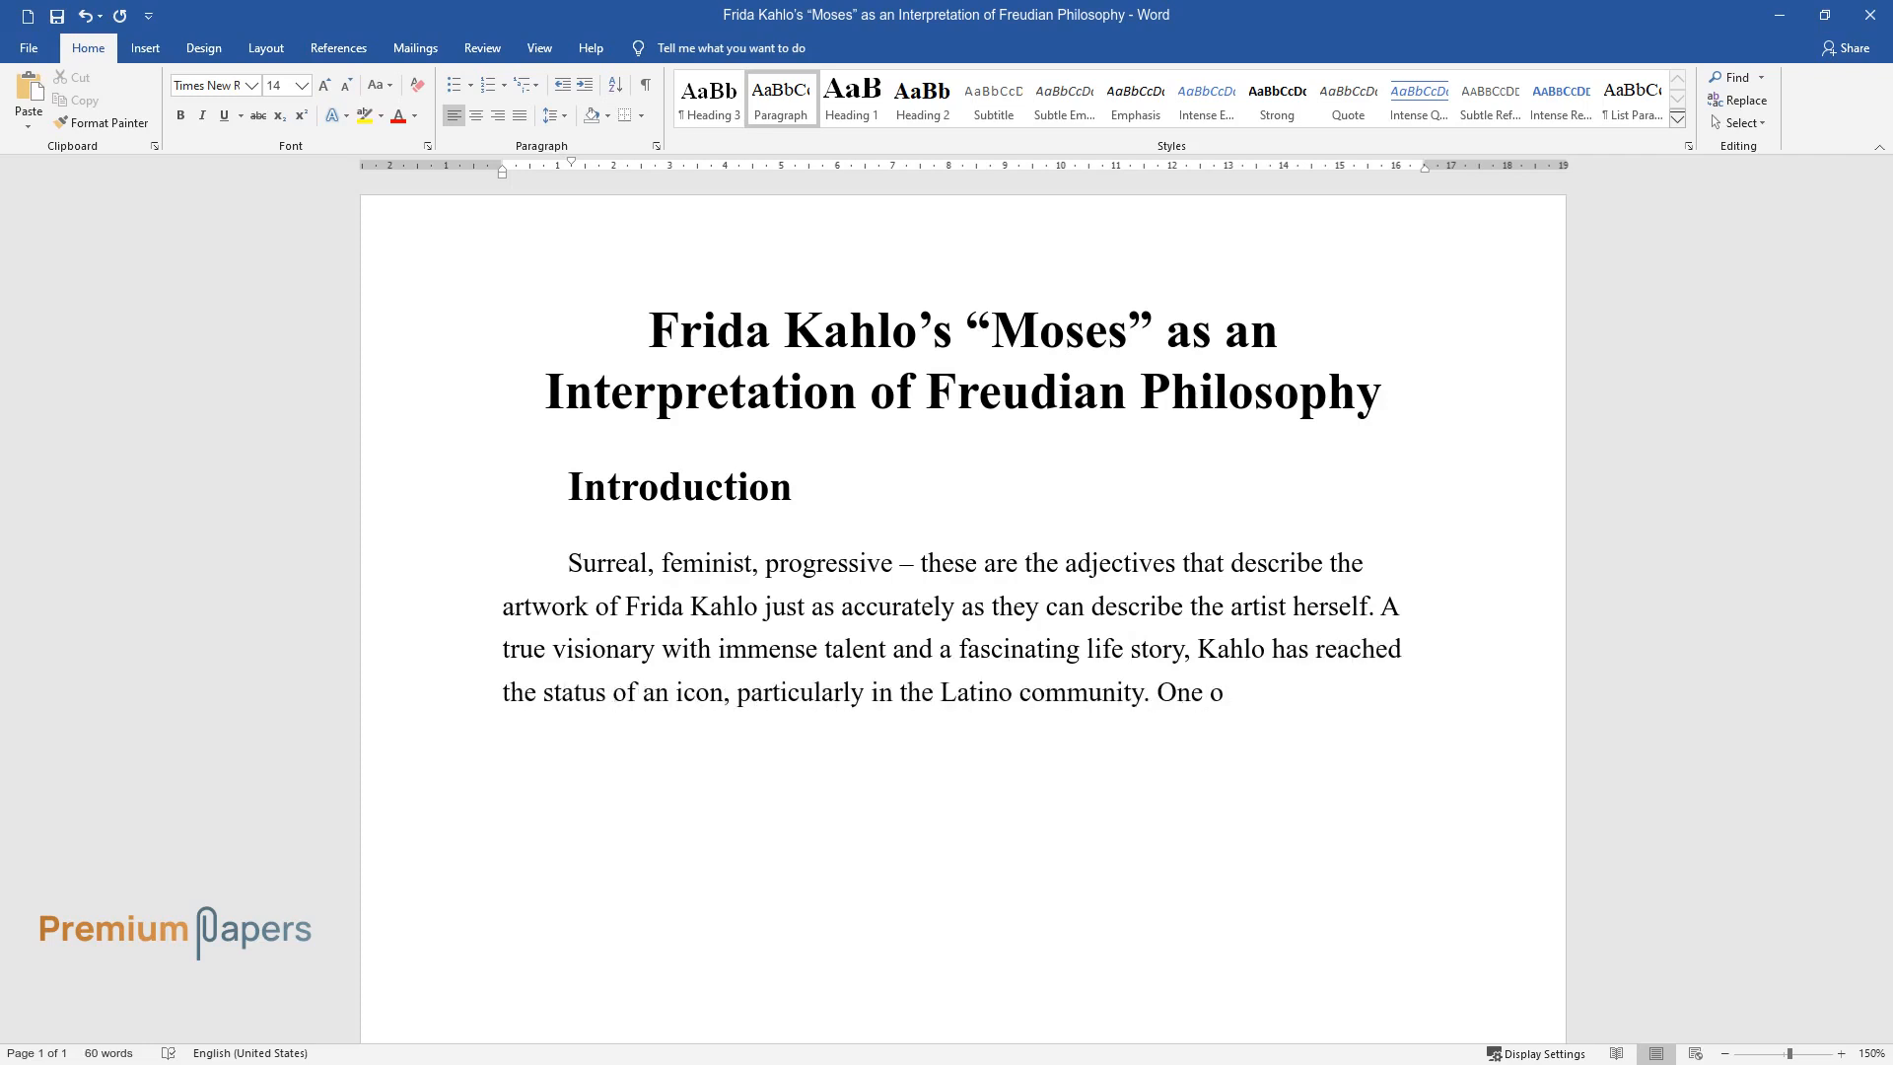
# Type sentences introducing the 1945 miniature Moses and its link to Moses and Monotheism.
pyautogui.write('f her most well-known masterpiec')
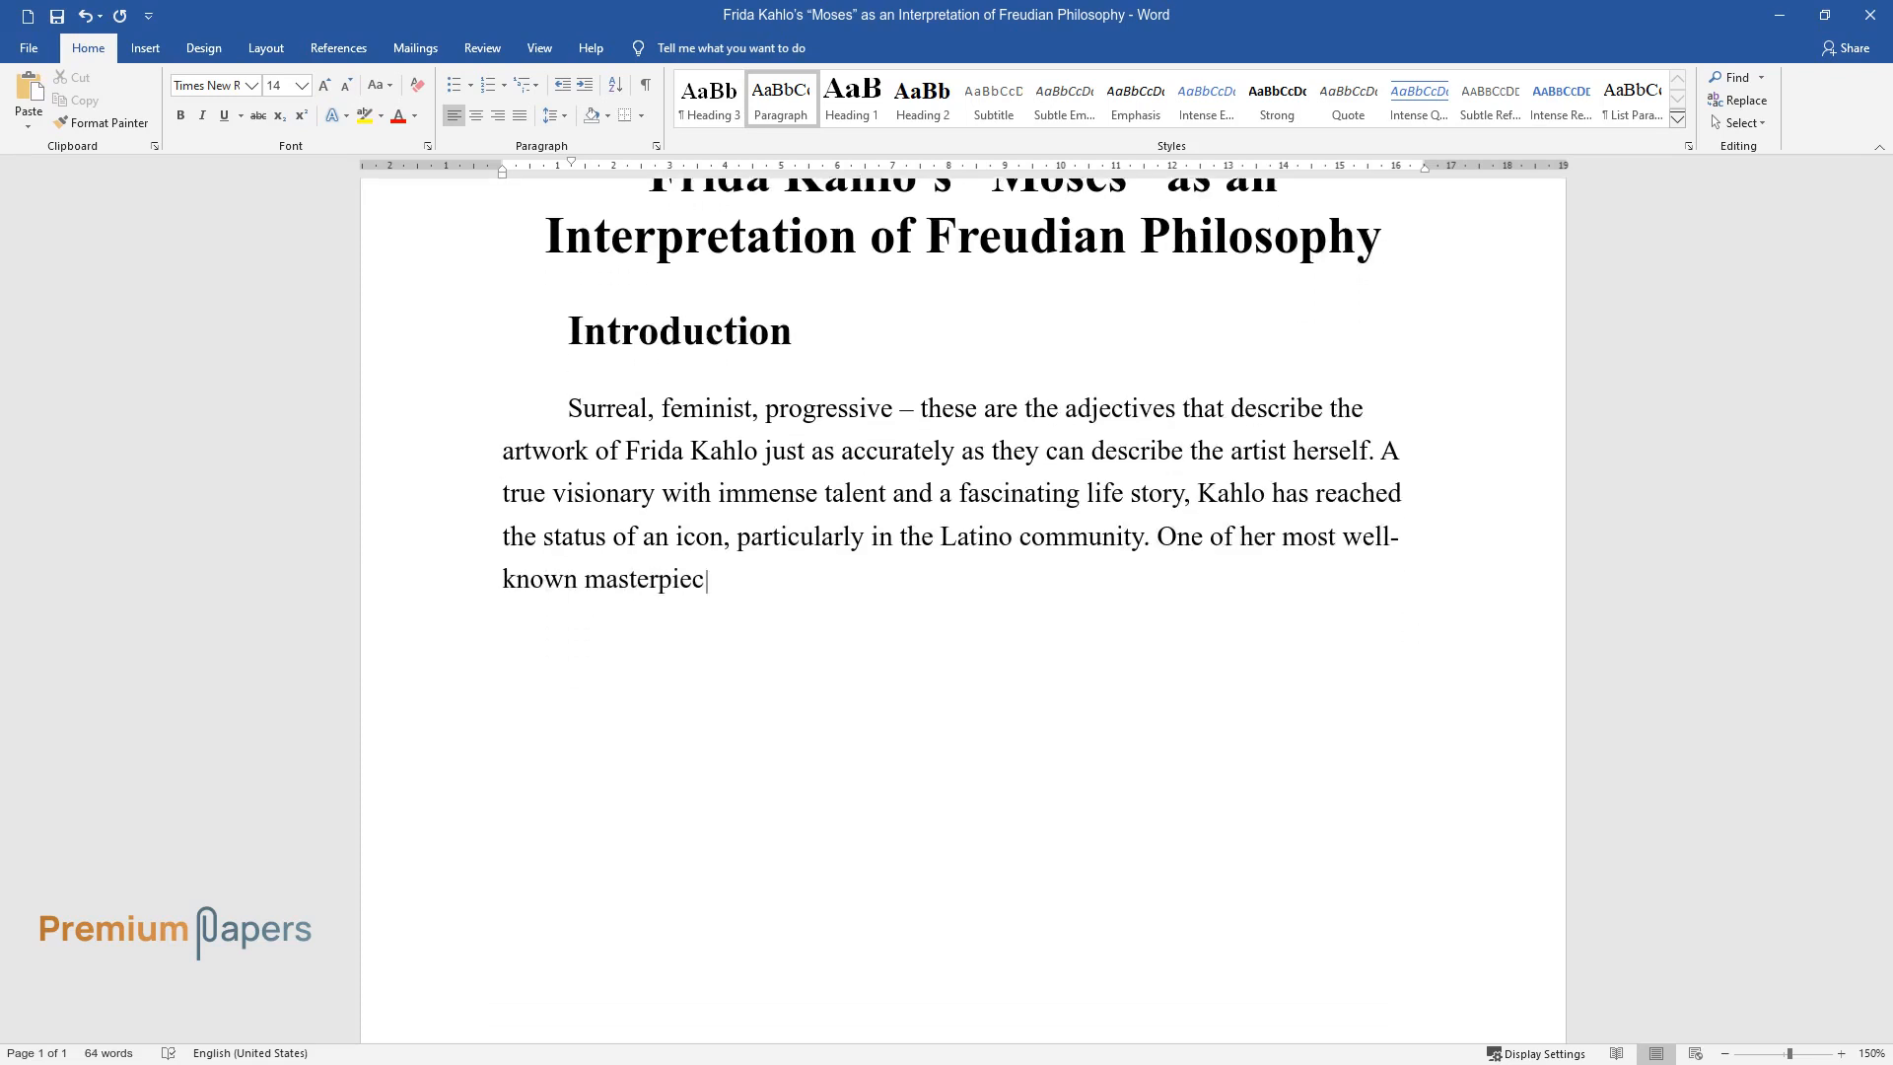
pyautogui.write('es is Moses, painted as a miniature mural depicting the birth of')
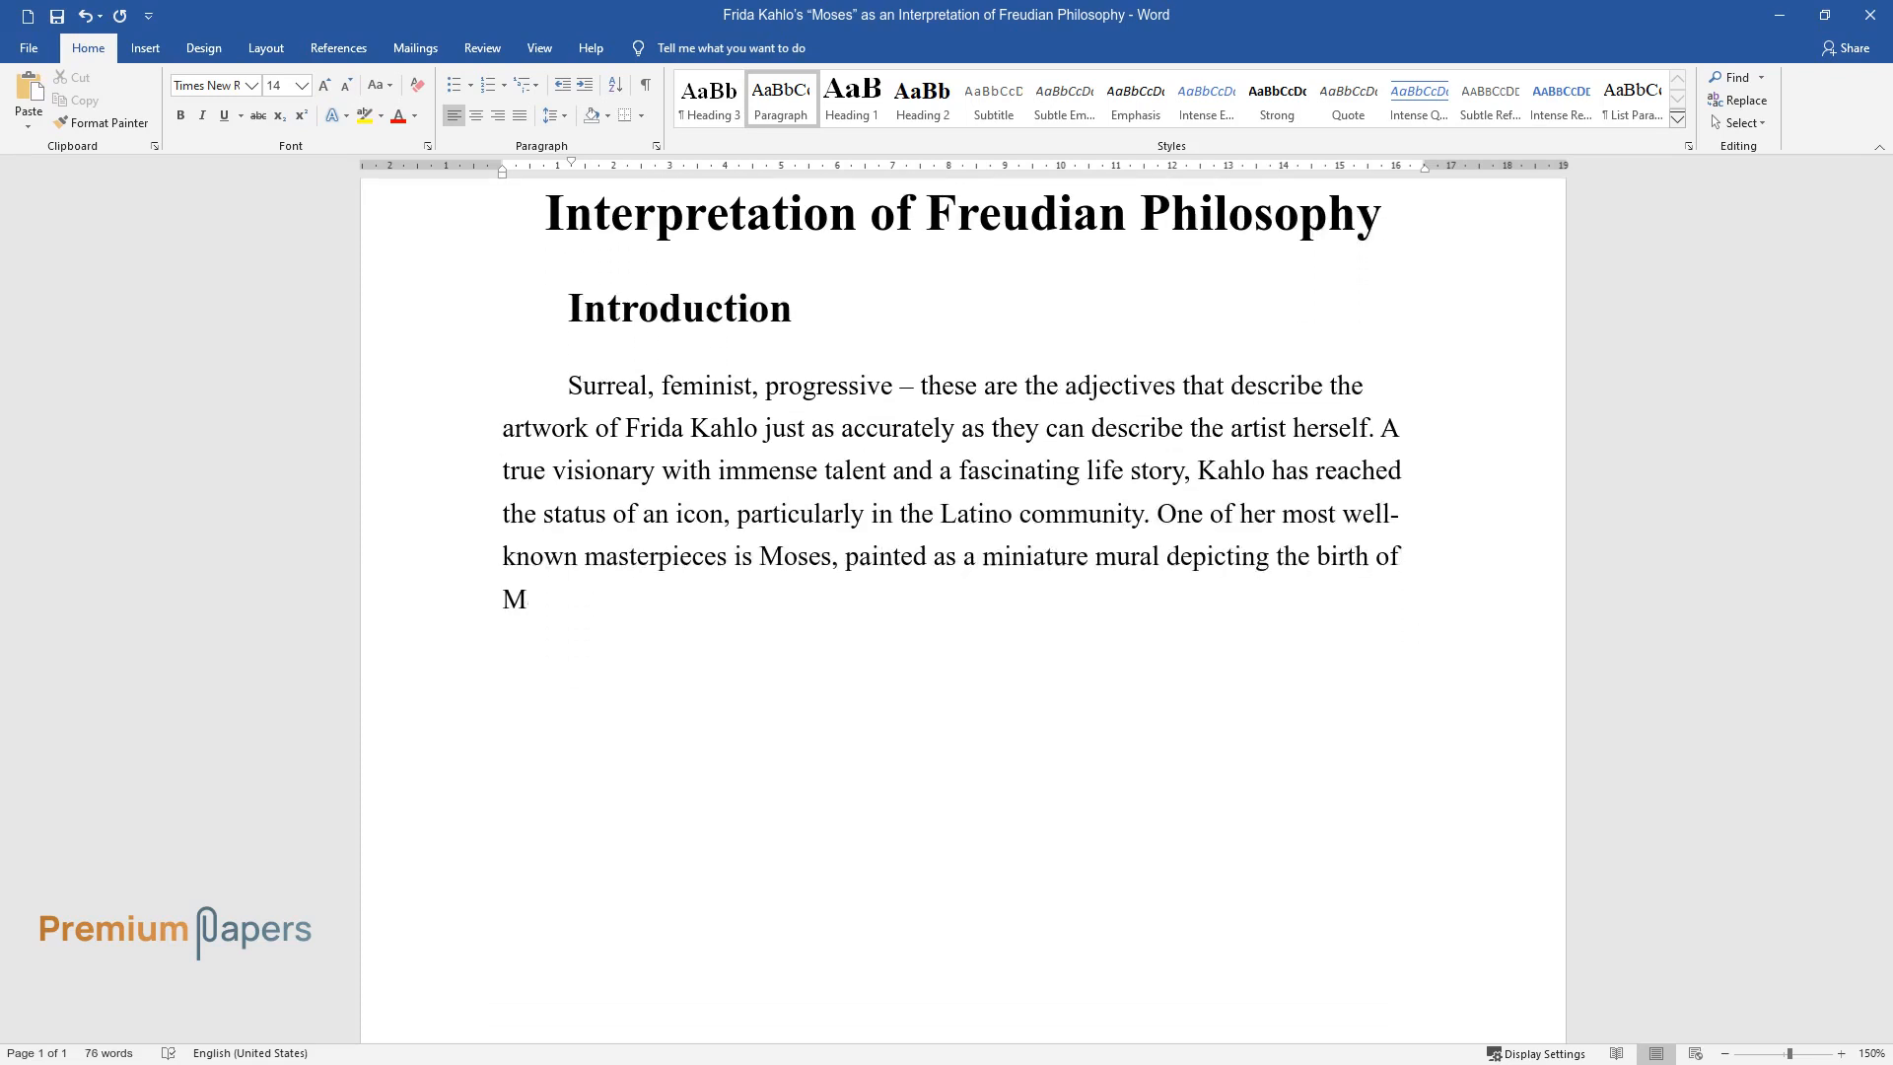
pyautogui.write('oses as well as the creation of l')
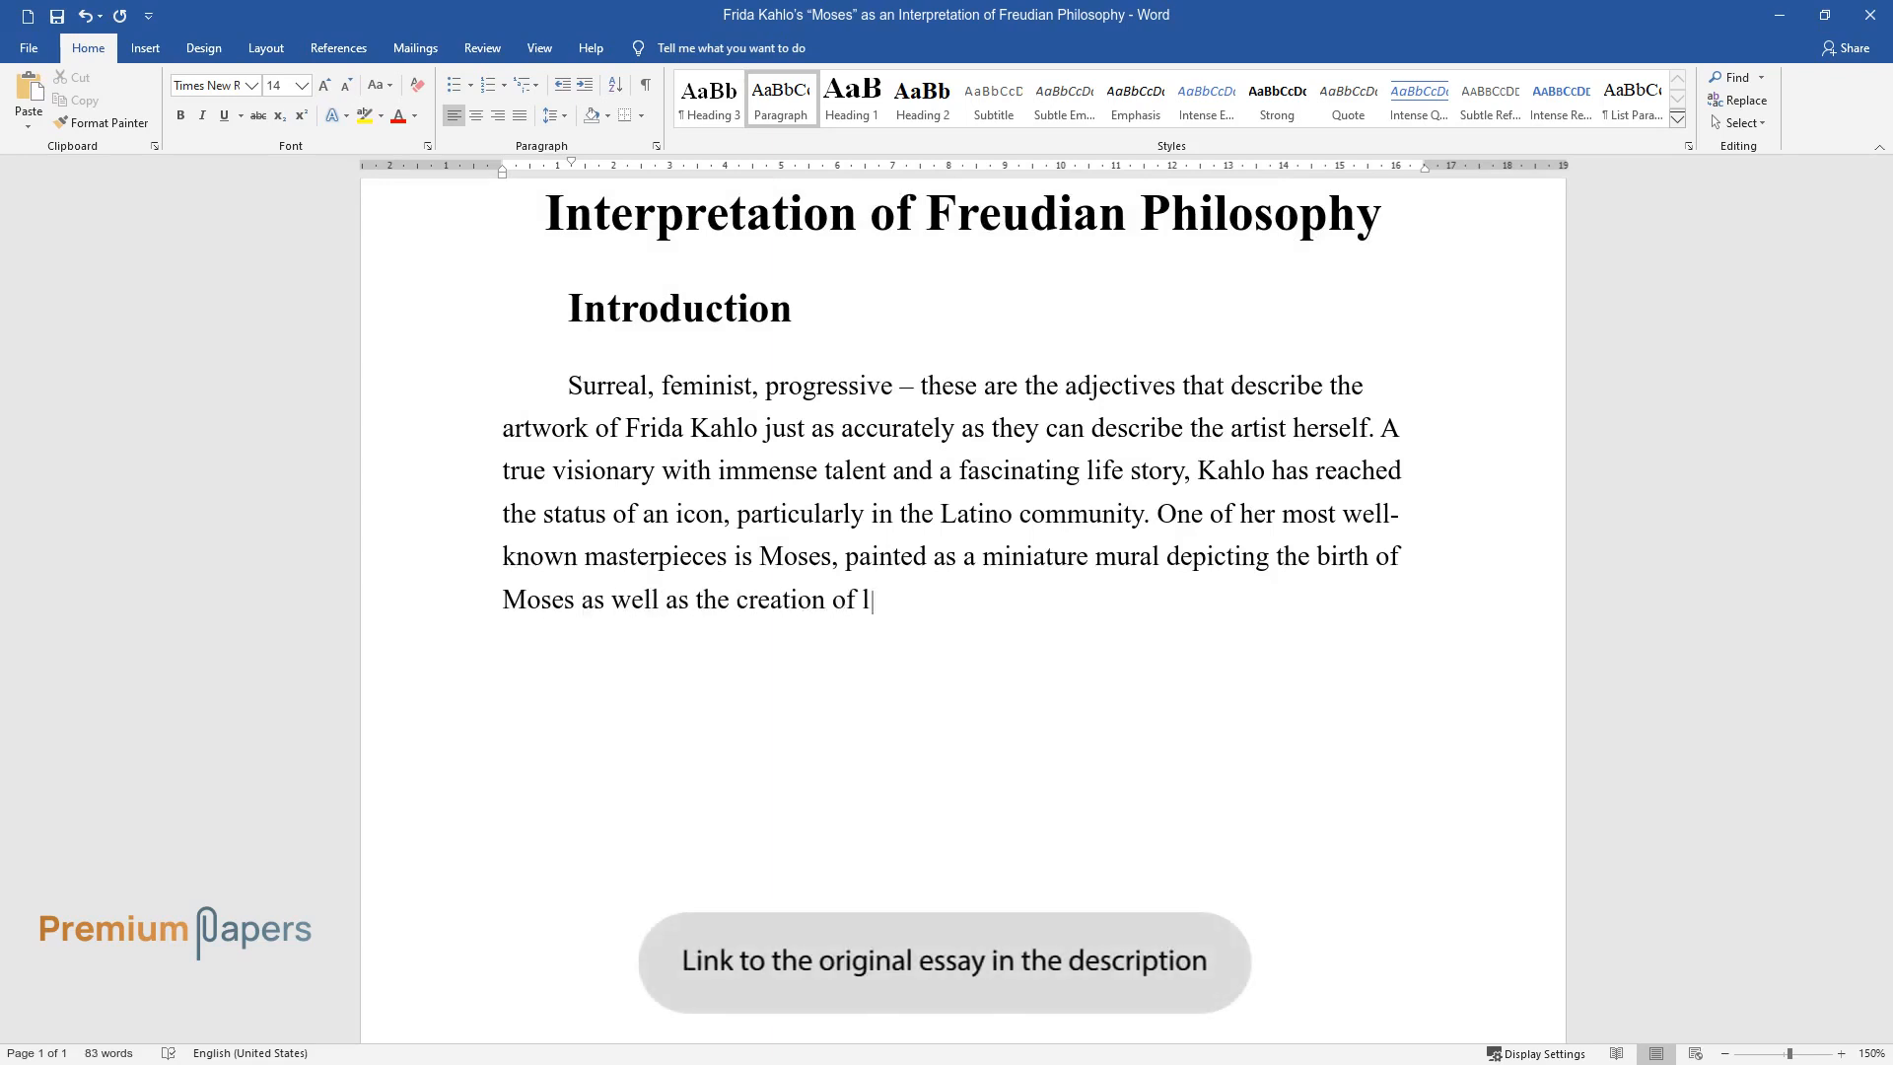
pyautogui.write('ife itself. This 1945 composition')
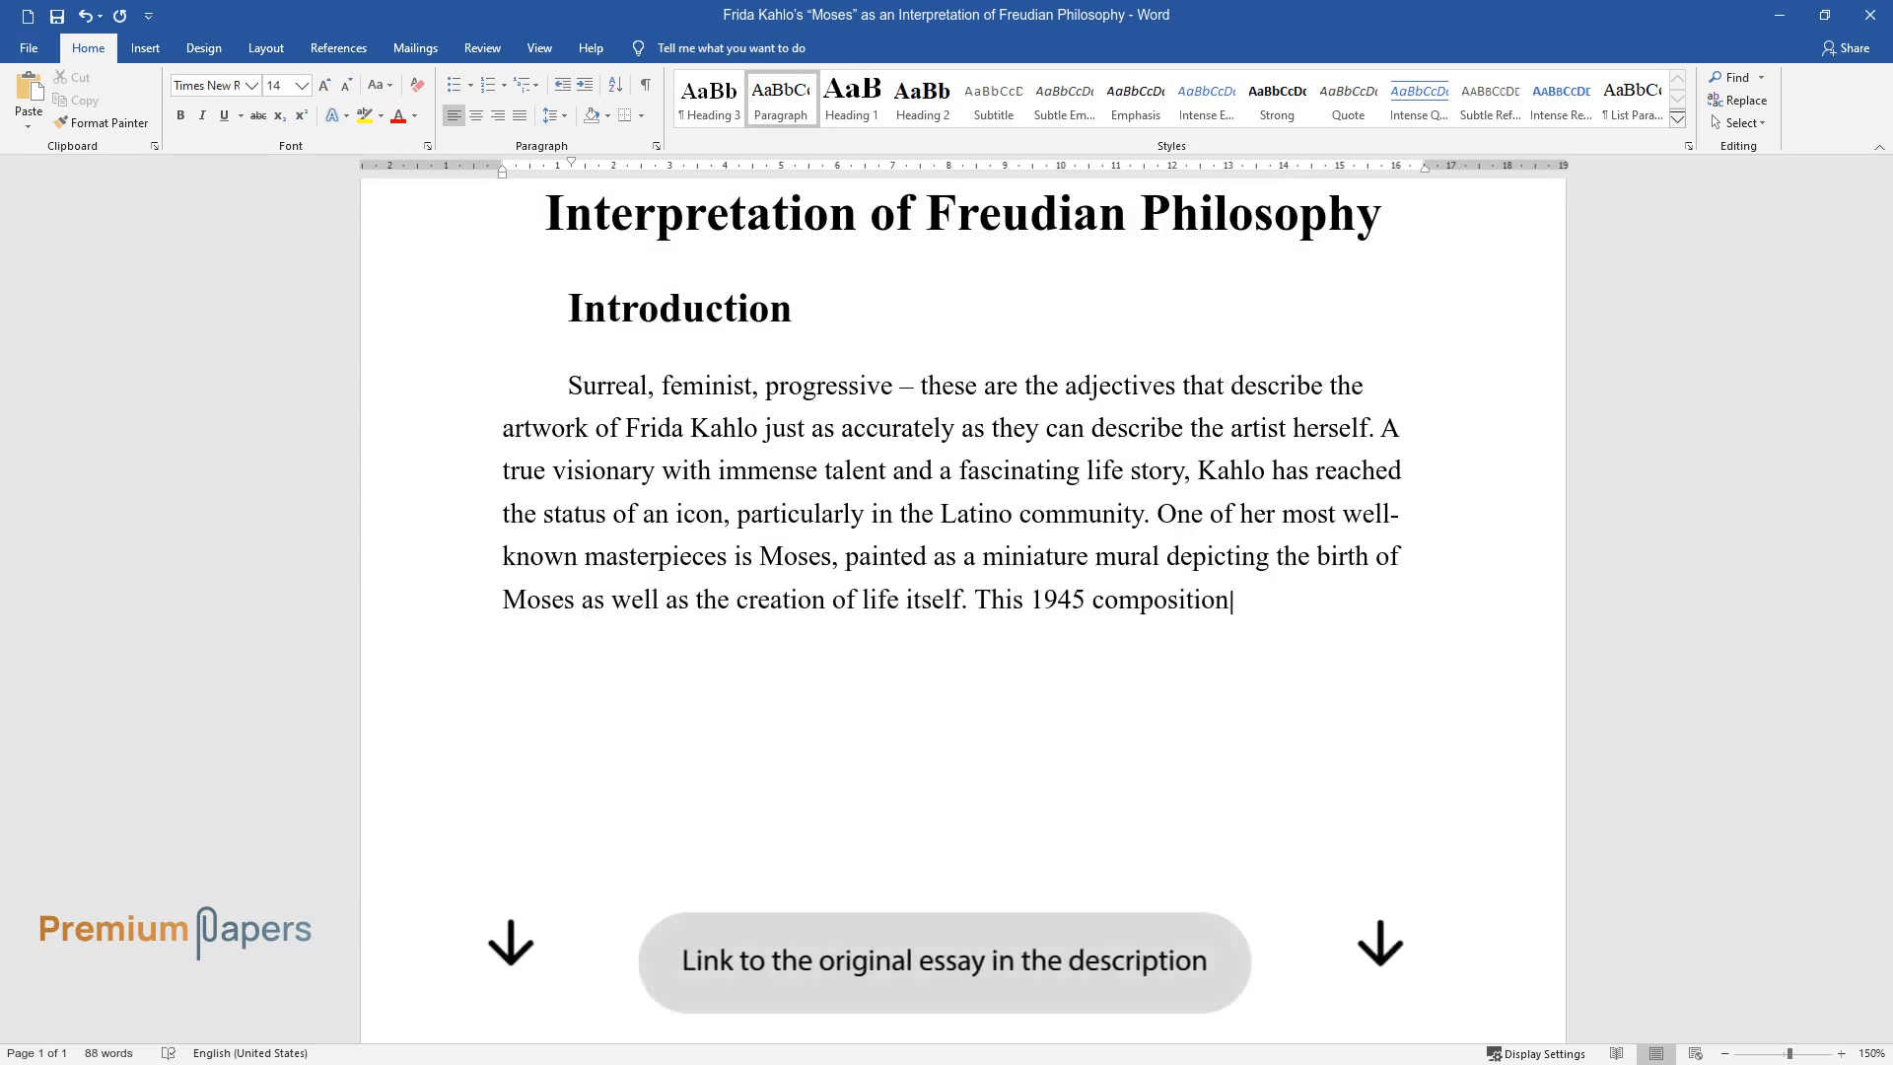
pyautogui.write('is thematically and symbolically reflective of Sigmund Freud’s M')
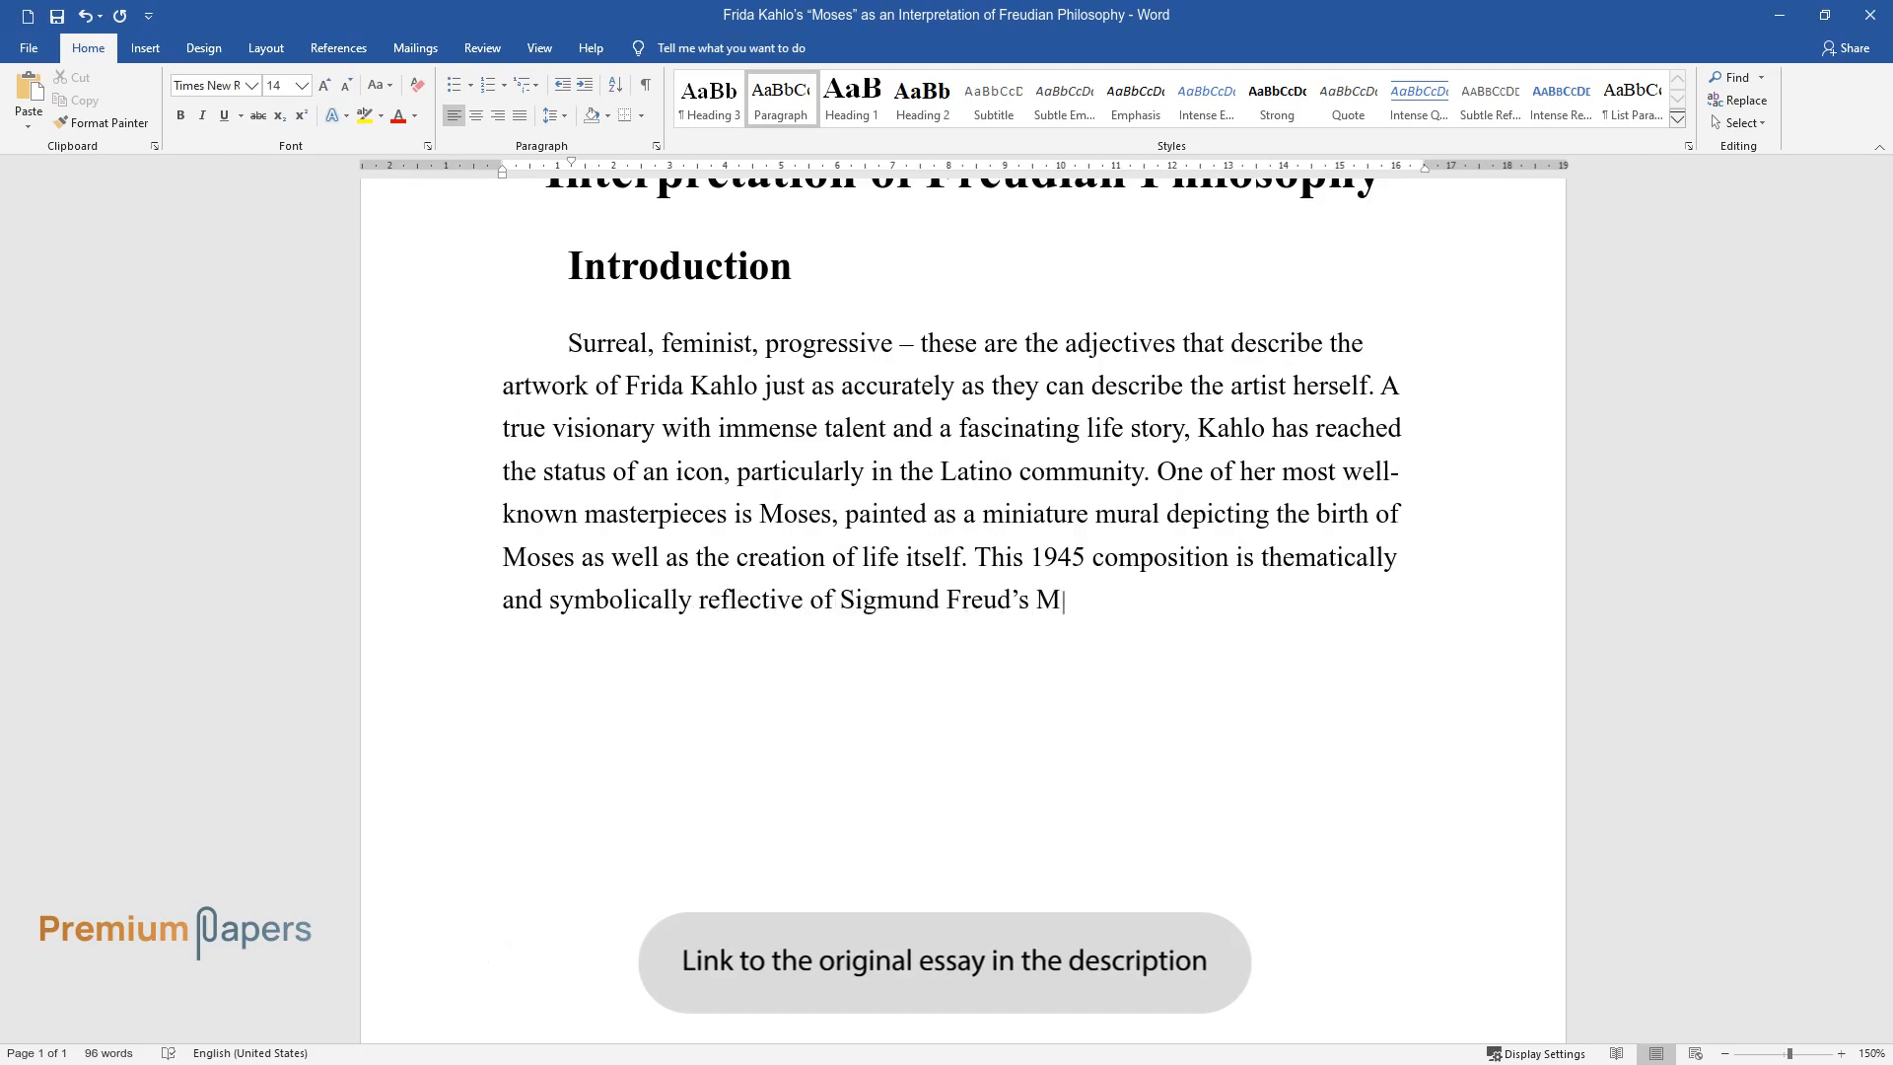
pyautogui.write('oses and Monotheism. Jose Domingo')
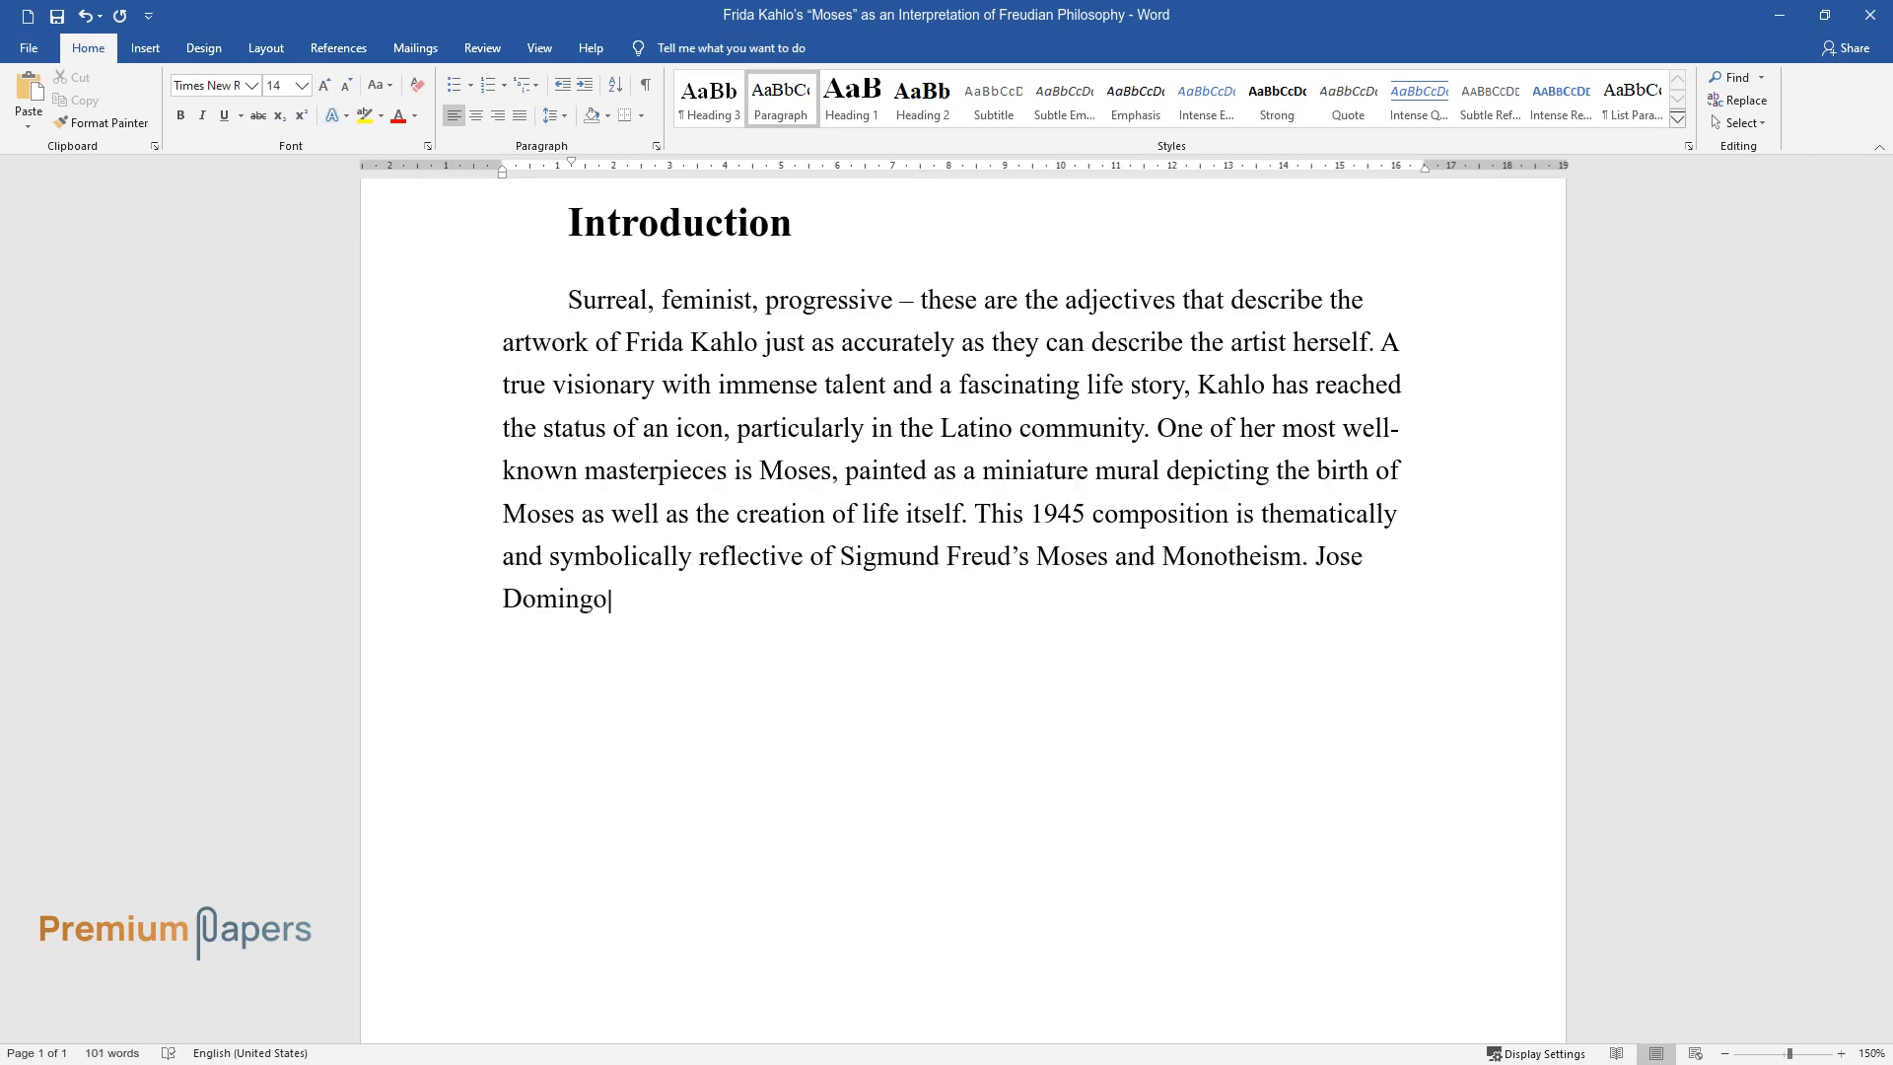
pyautogui.write('Lavin encouraged Frida Kahlo, a good friend of his, to transfer h')
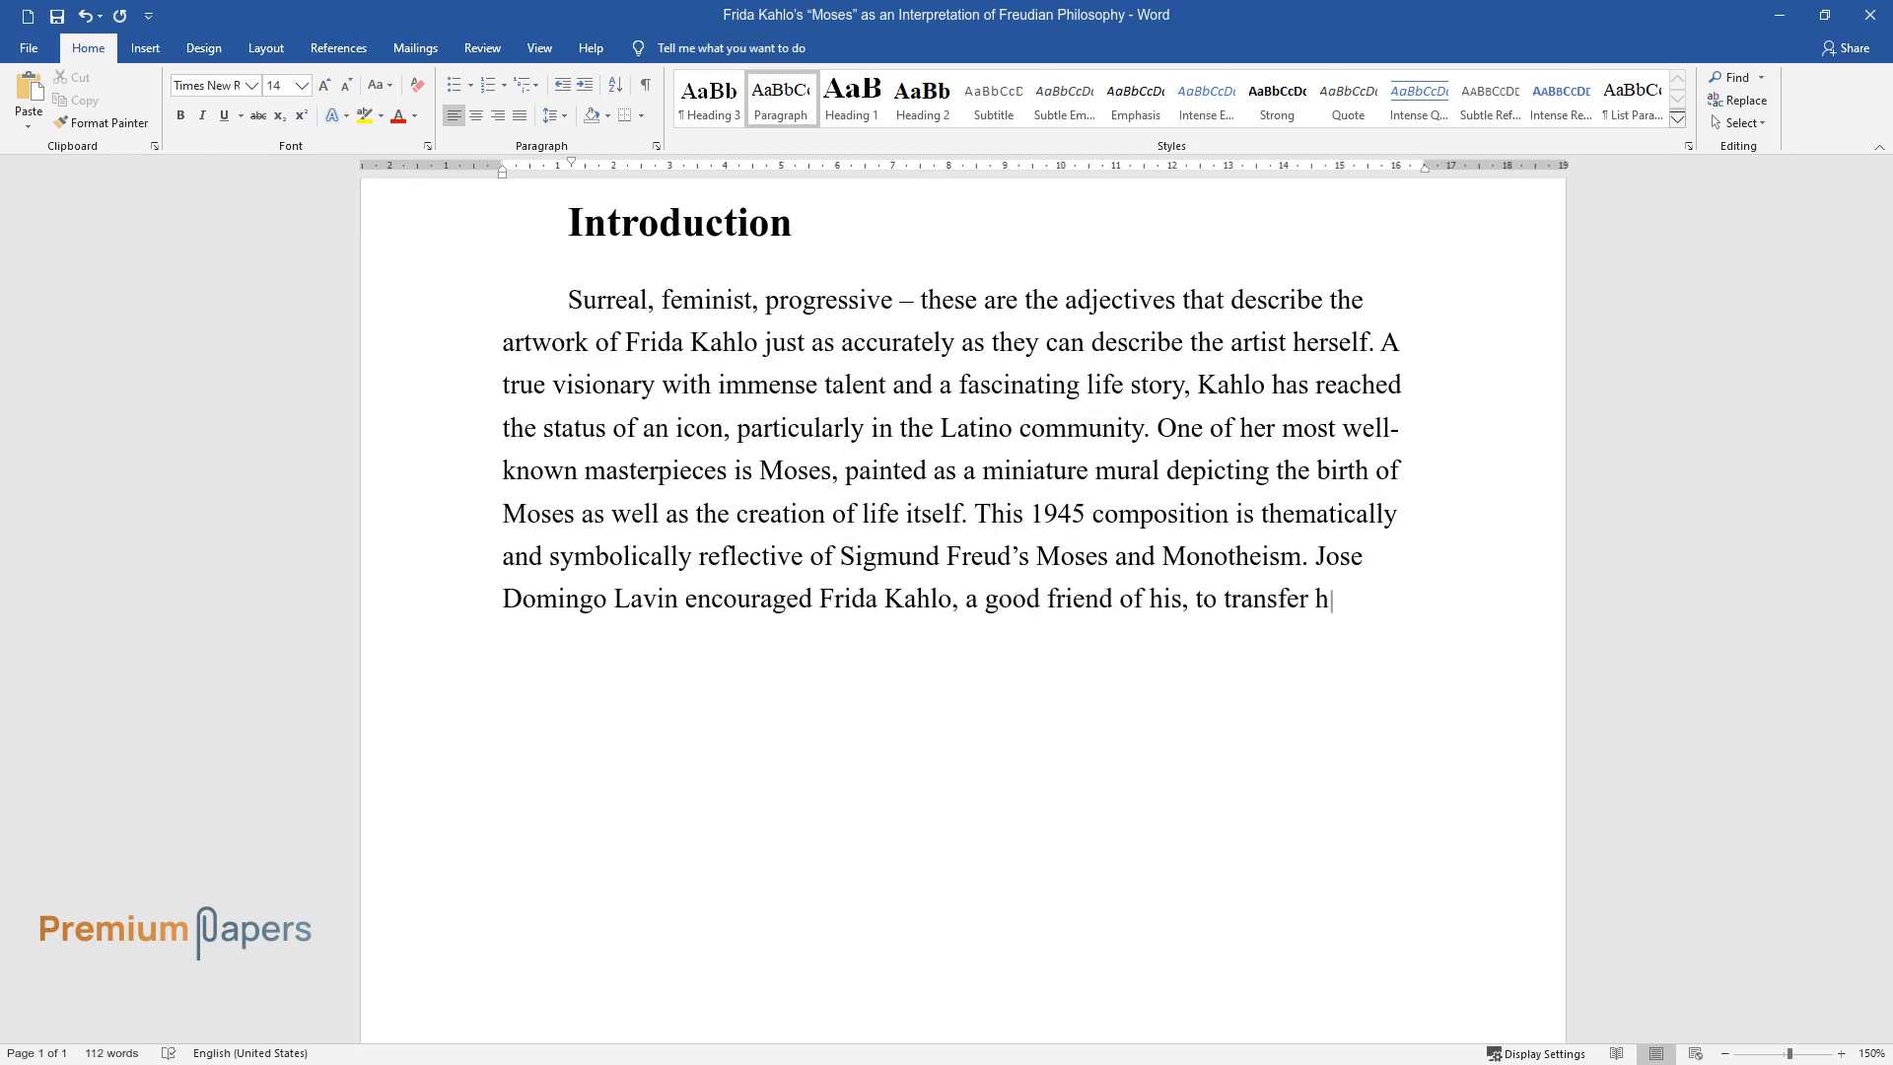
pyautogui.write('er impression of the book onto the canvas.')
pyautogui.write('Main body')
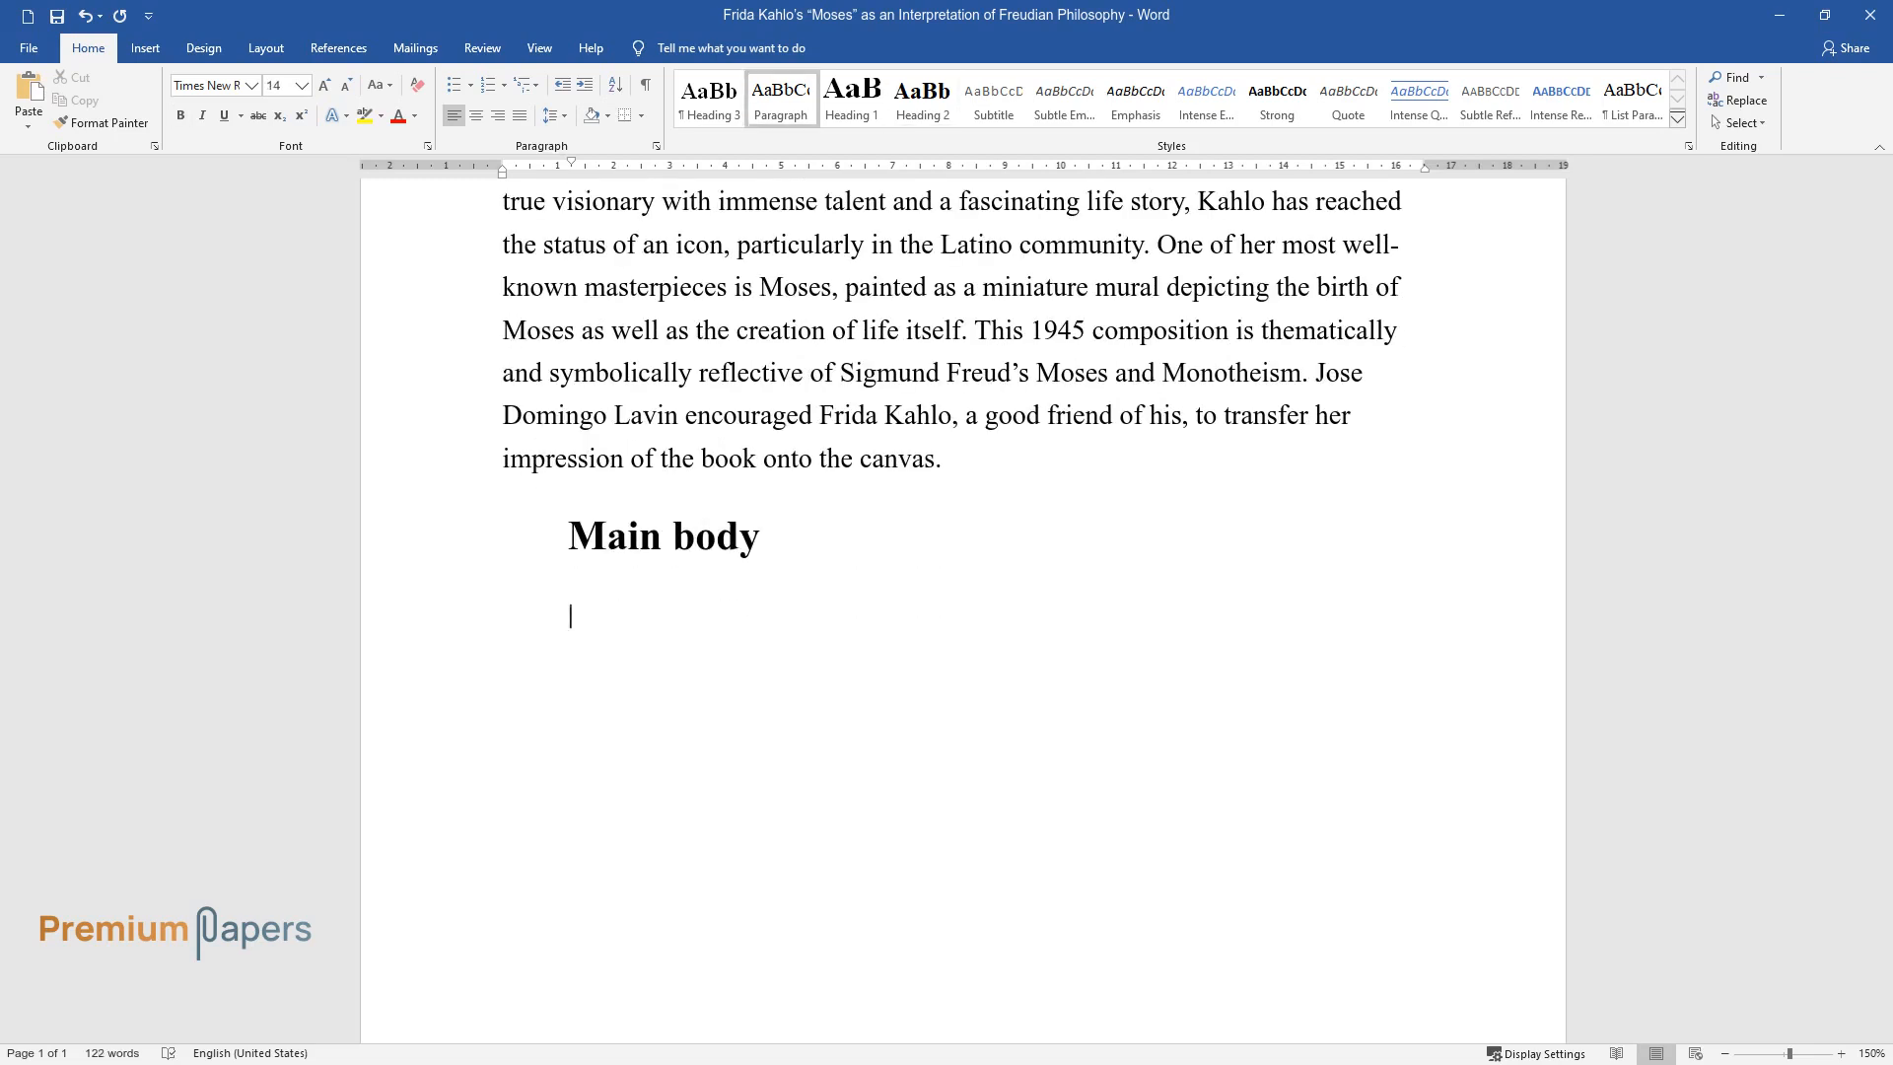
# Type the essay's aim: examining the painting's link to Kahlo's reception of Freud.
pyautogui.write('The following essay aims to apply')
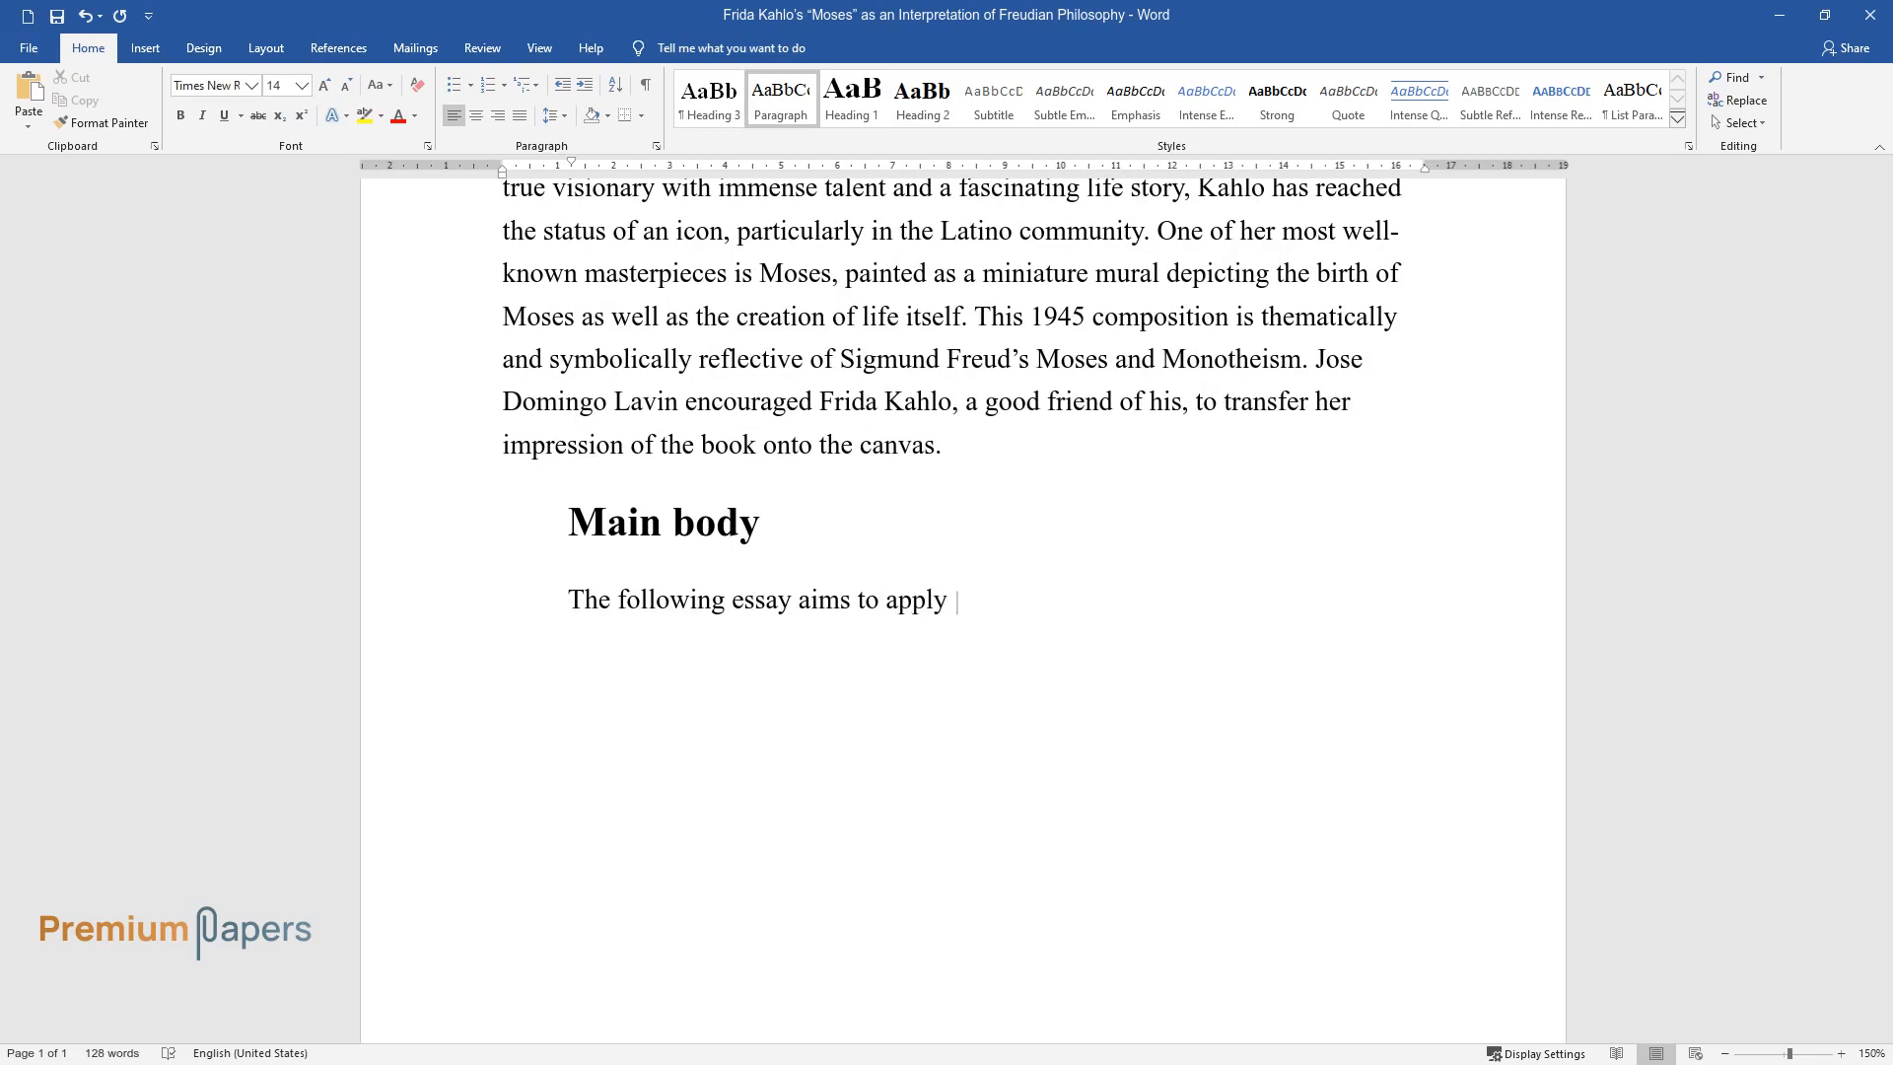
pyautogui.write('a variety of artistic theories to')
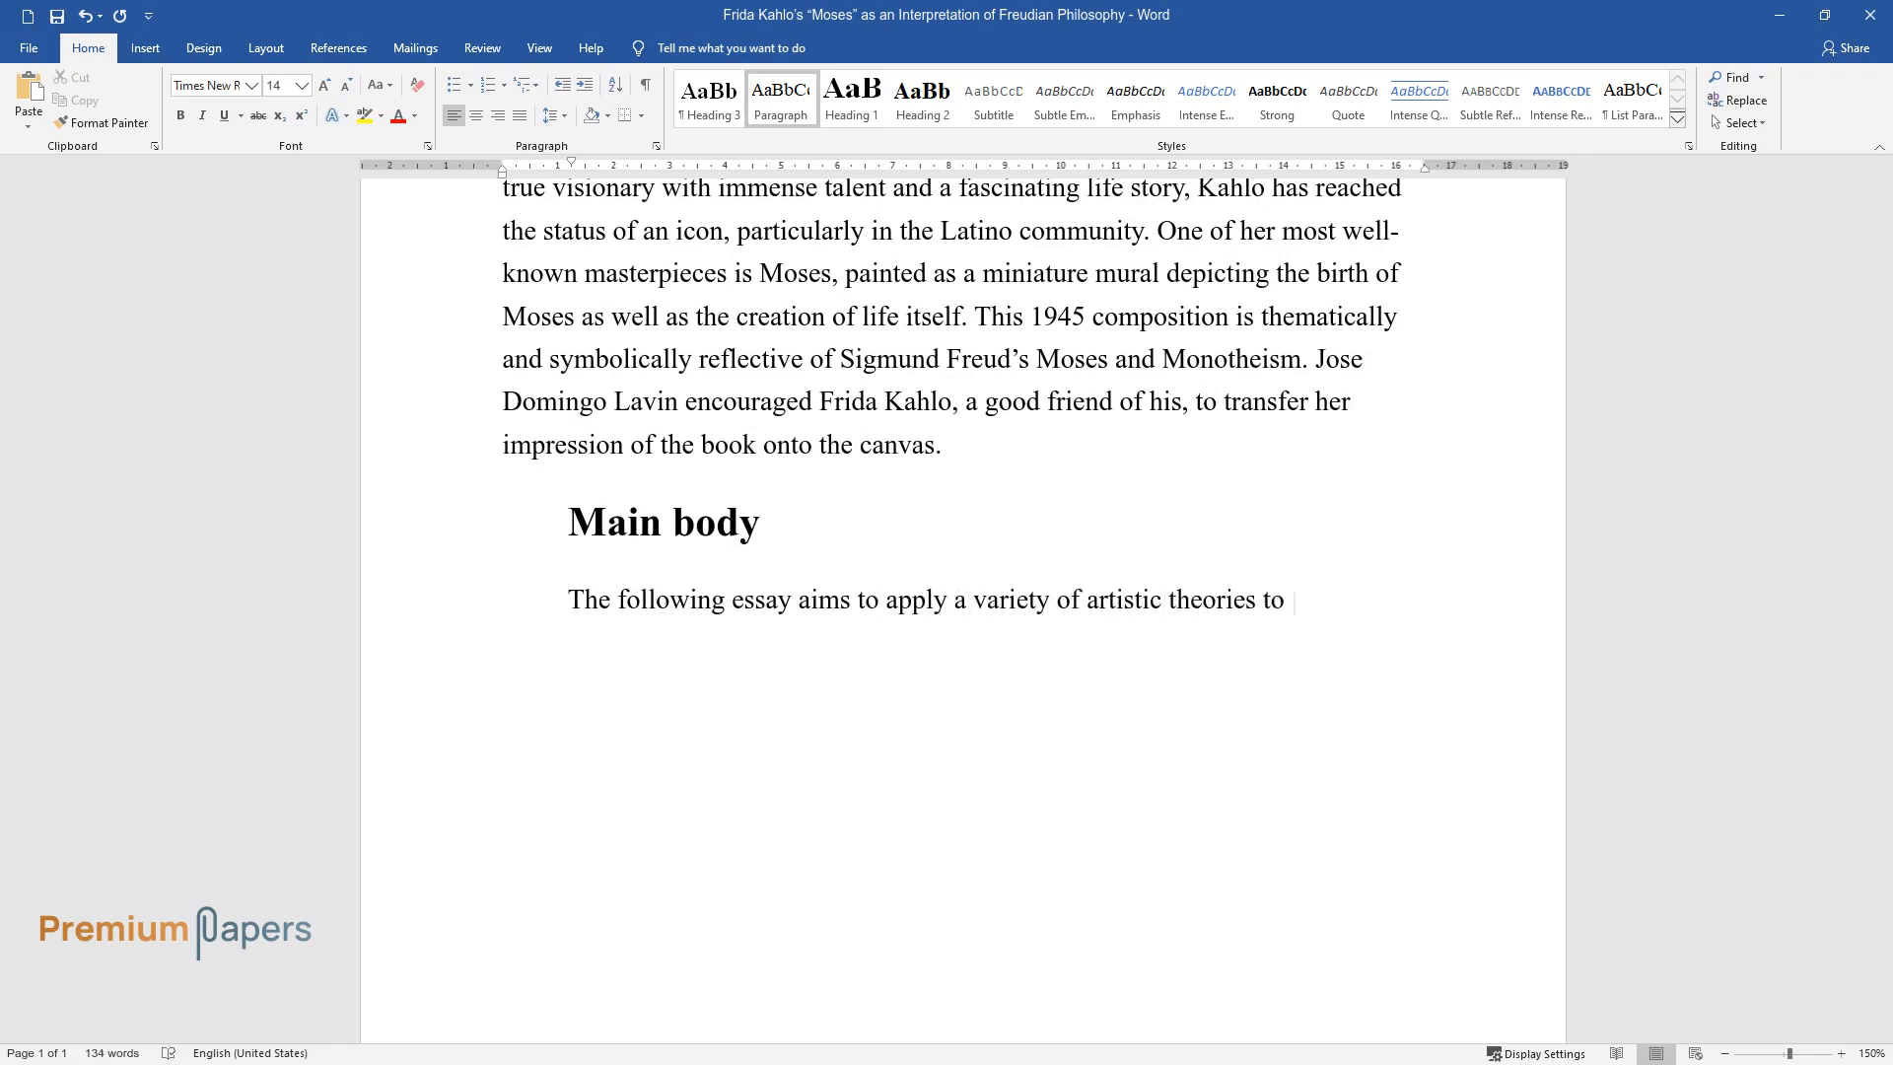
pyautogui.write("investigate Kahlo's Moses in much")
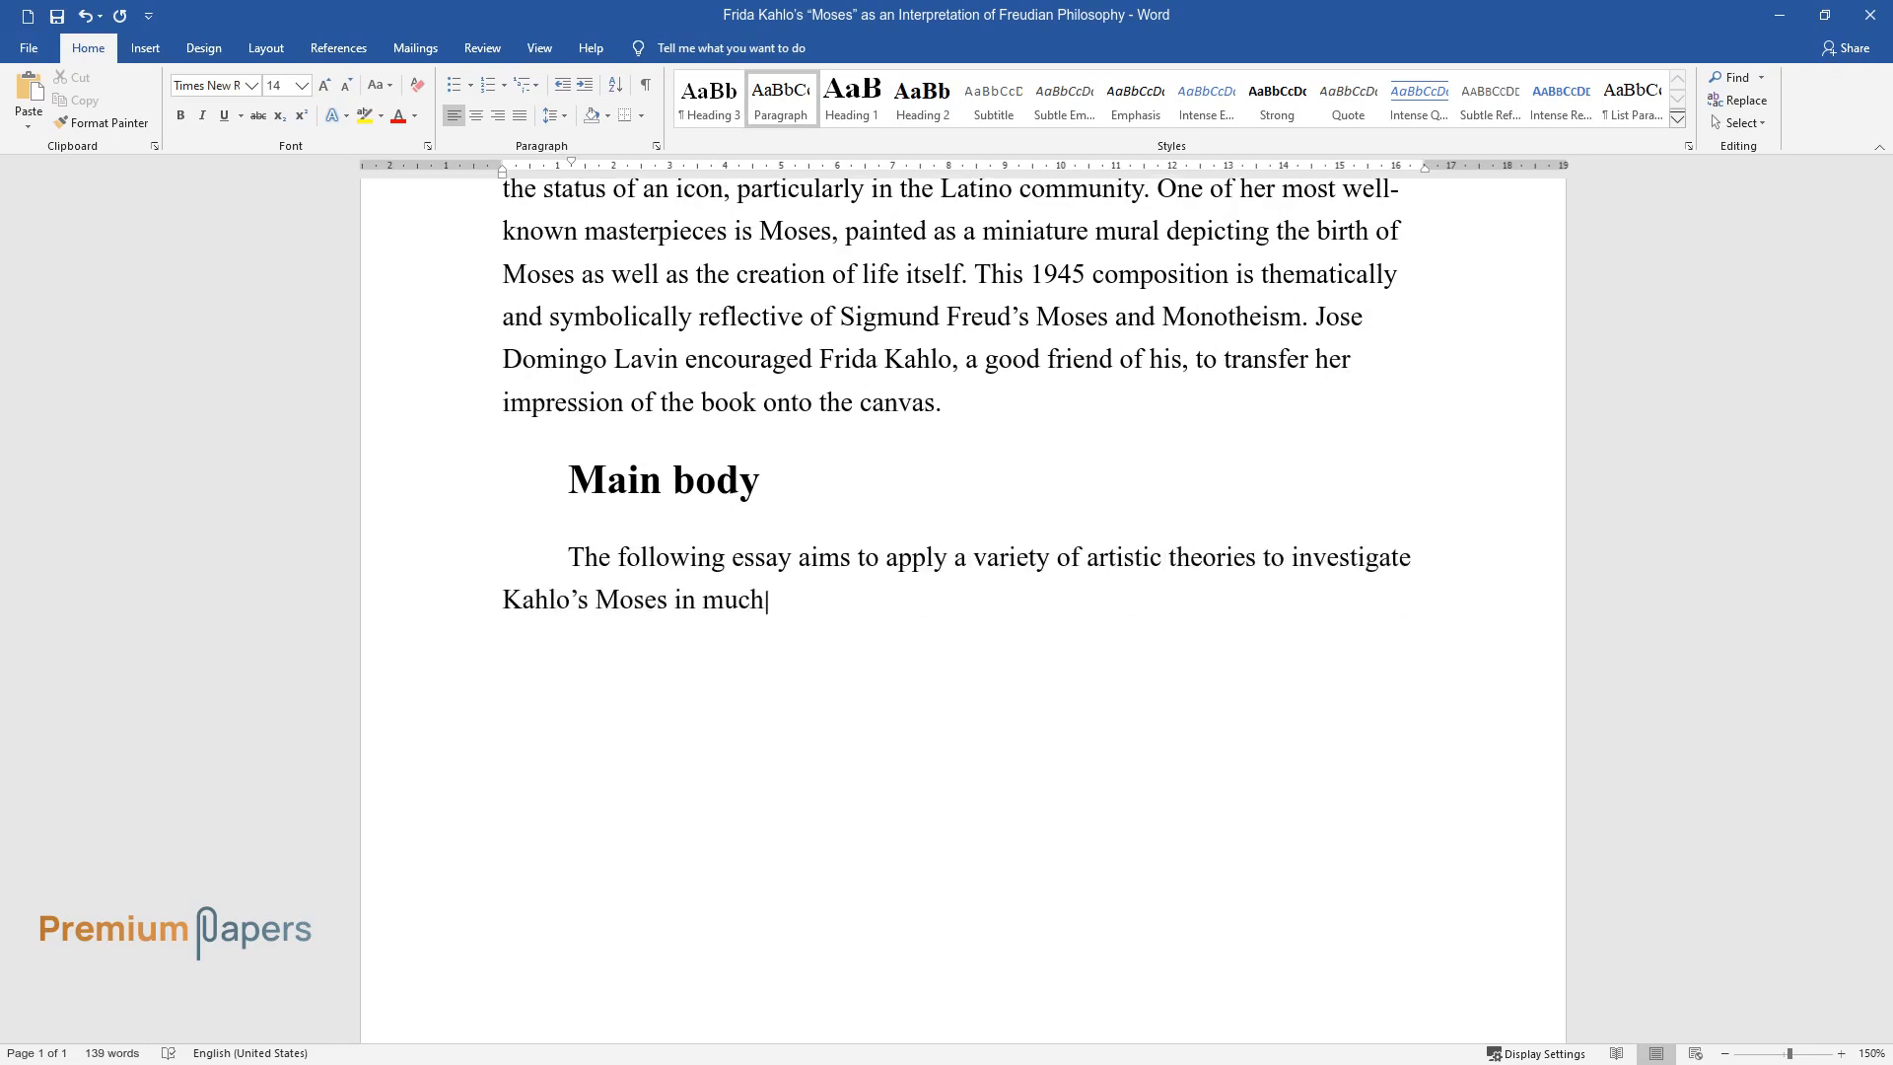
pyautogui.write('detail. However, the primary focus')
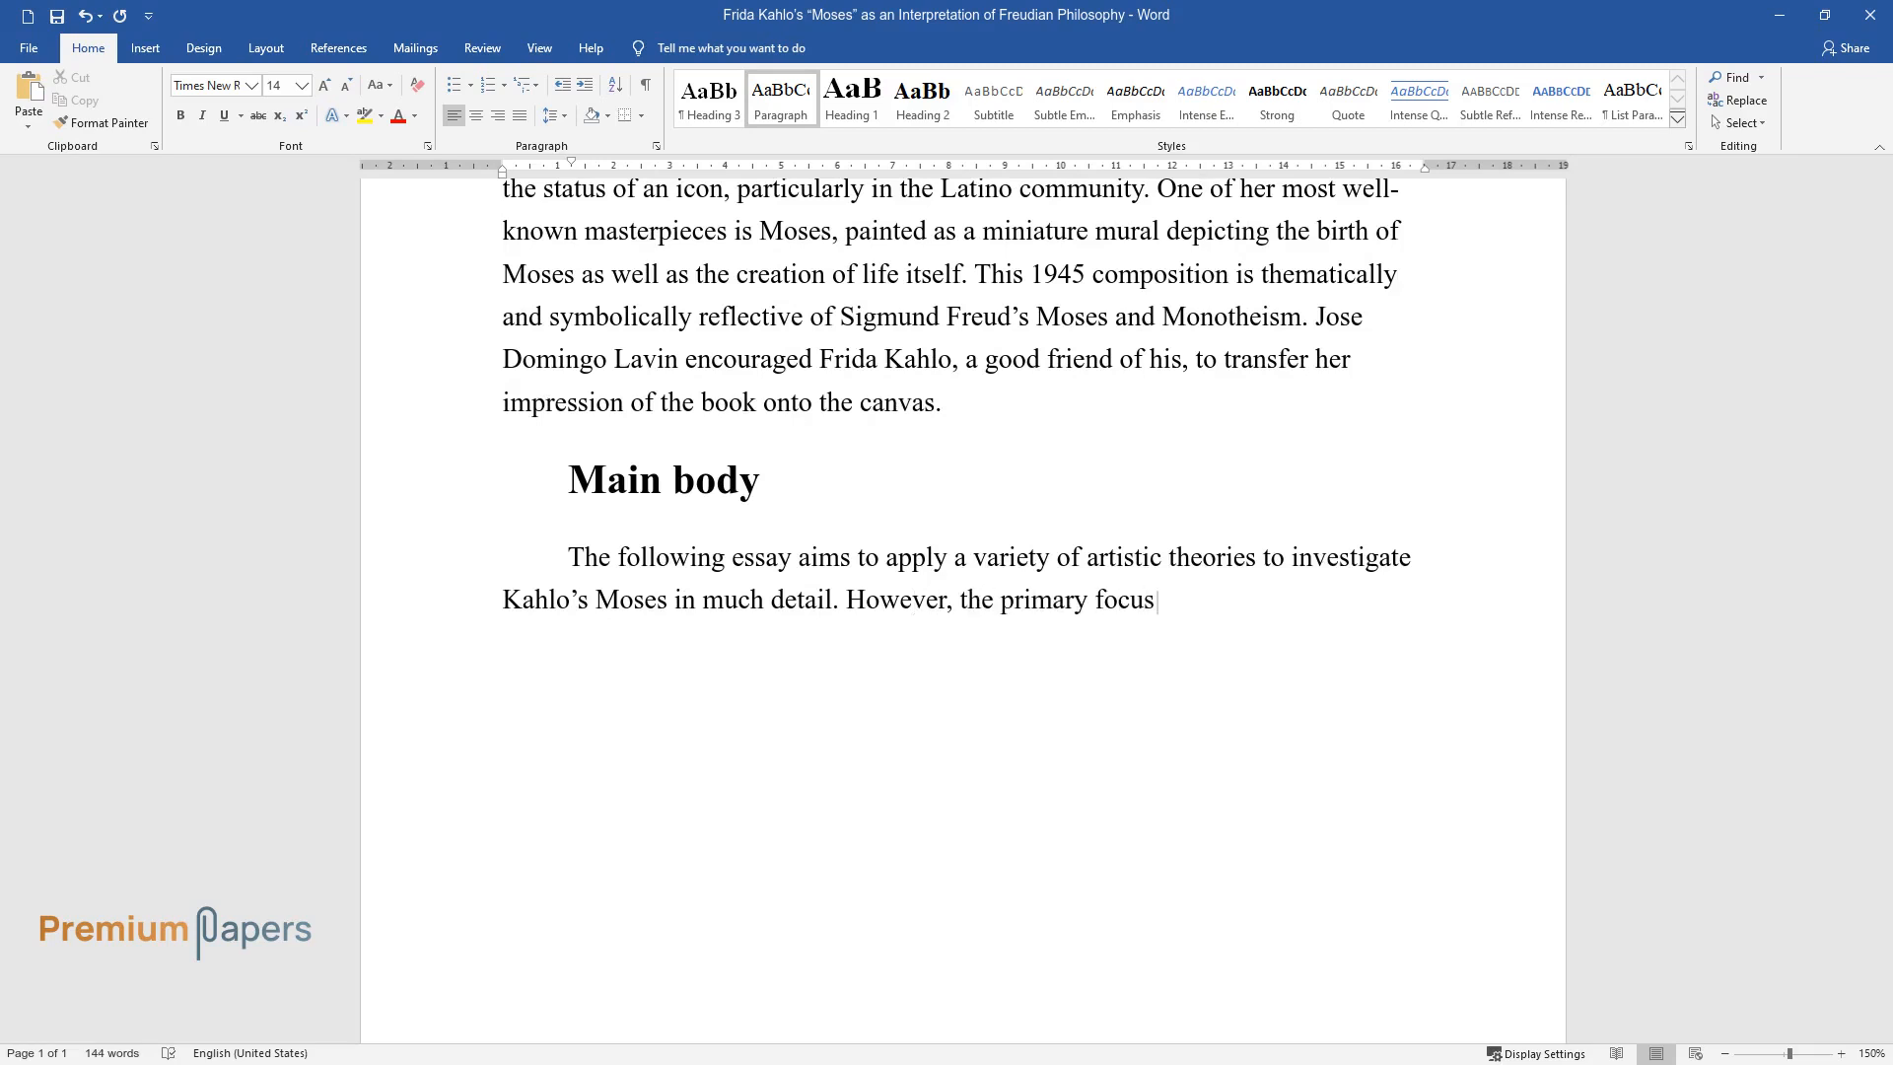
pyautogui.write('lies in examining the link betwee')
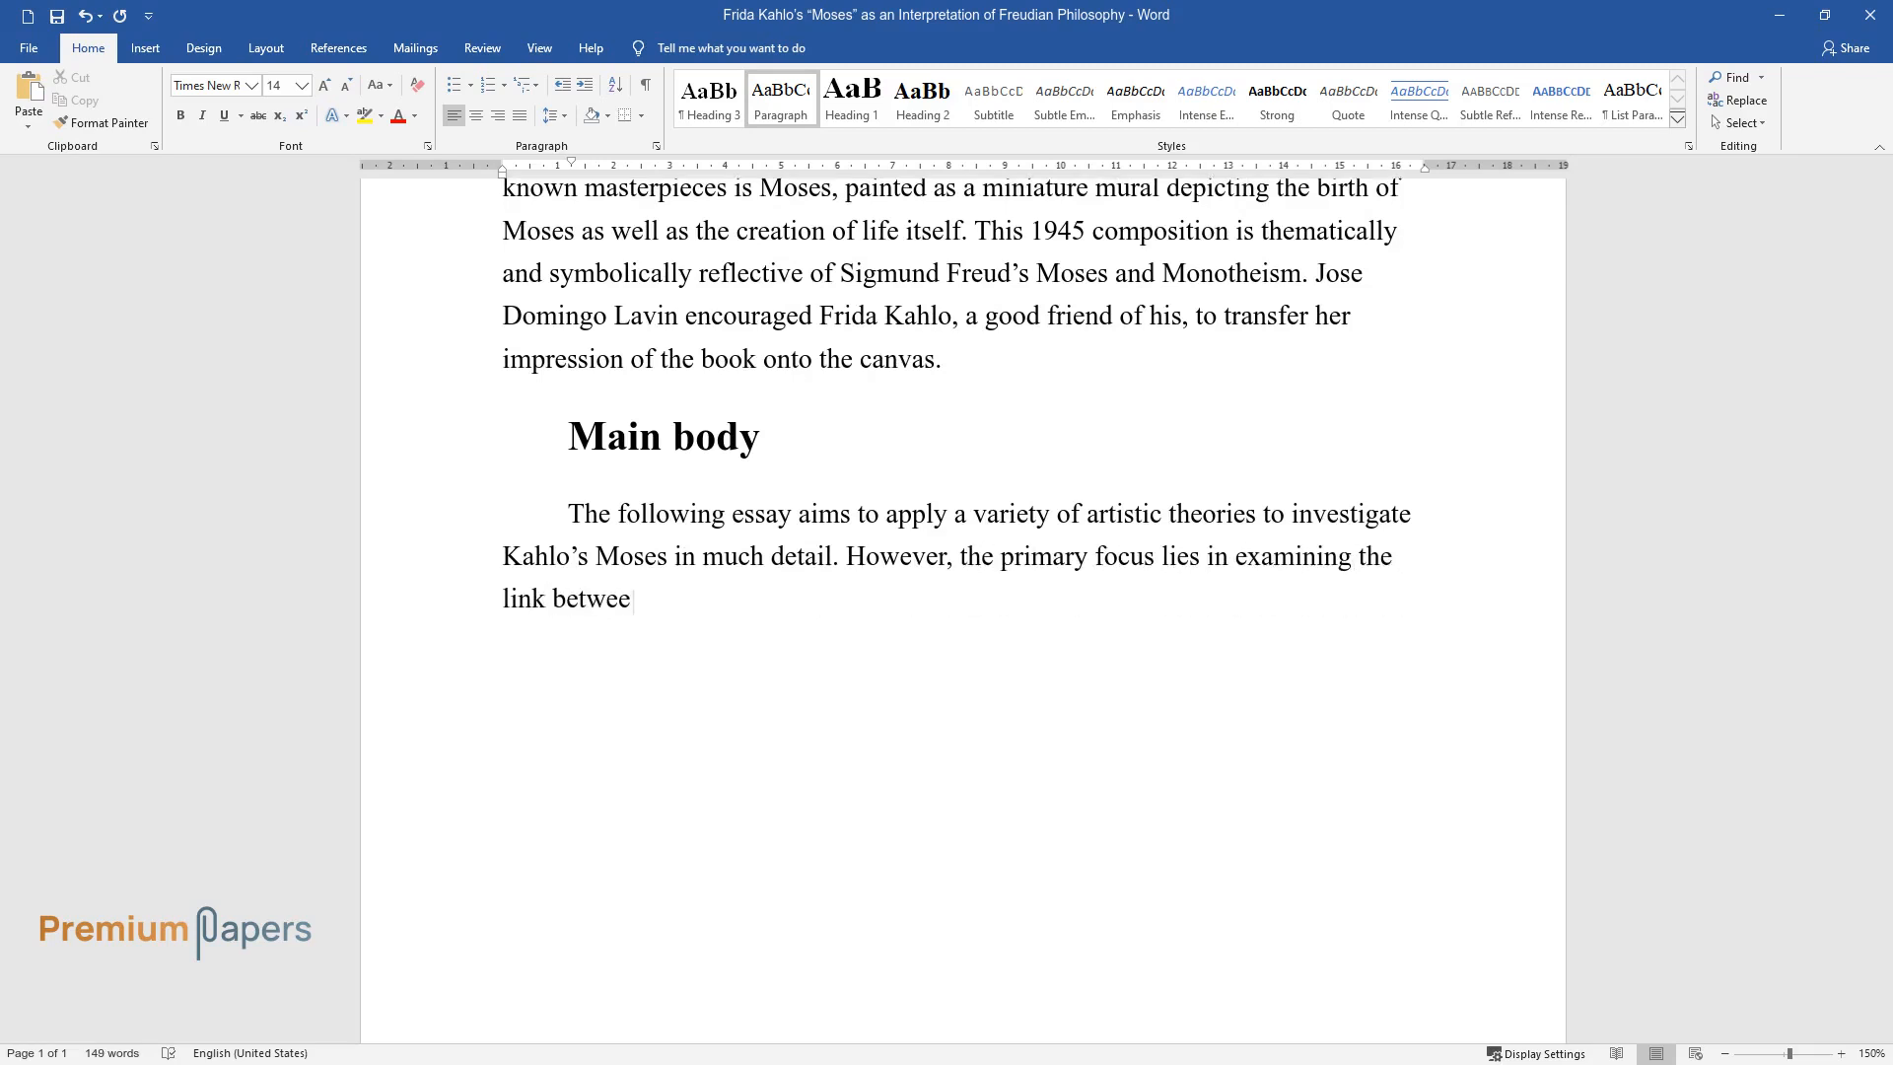
pyautogui.write("n the painting and the artist's r")
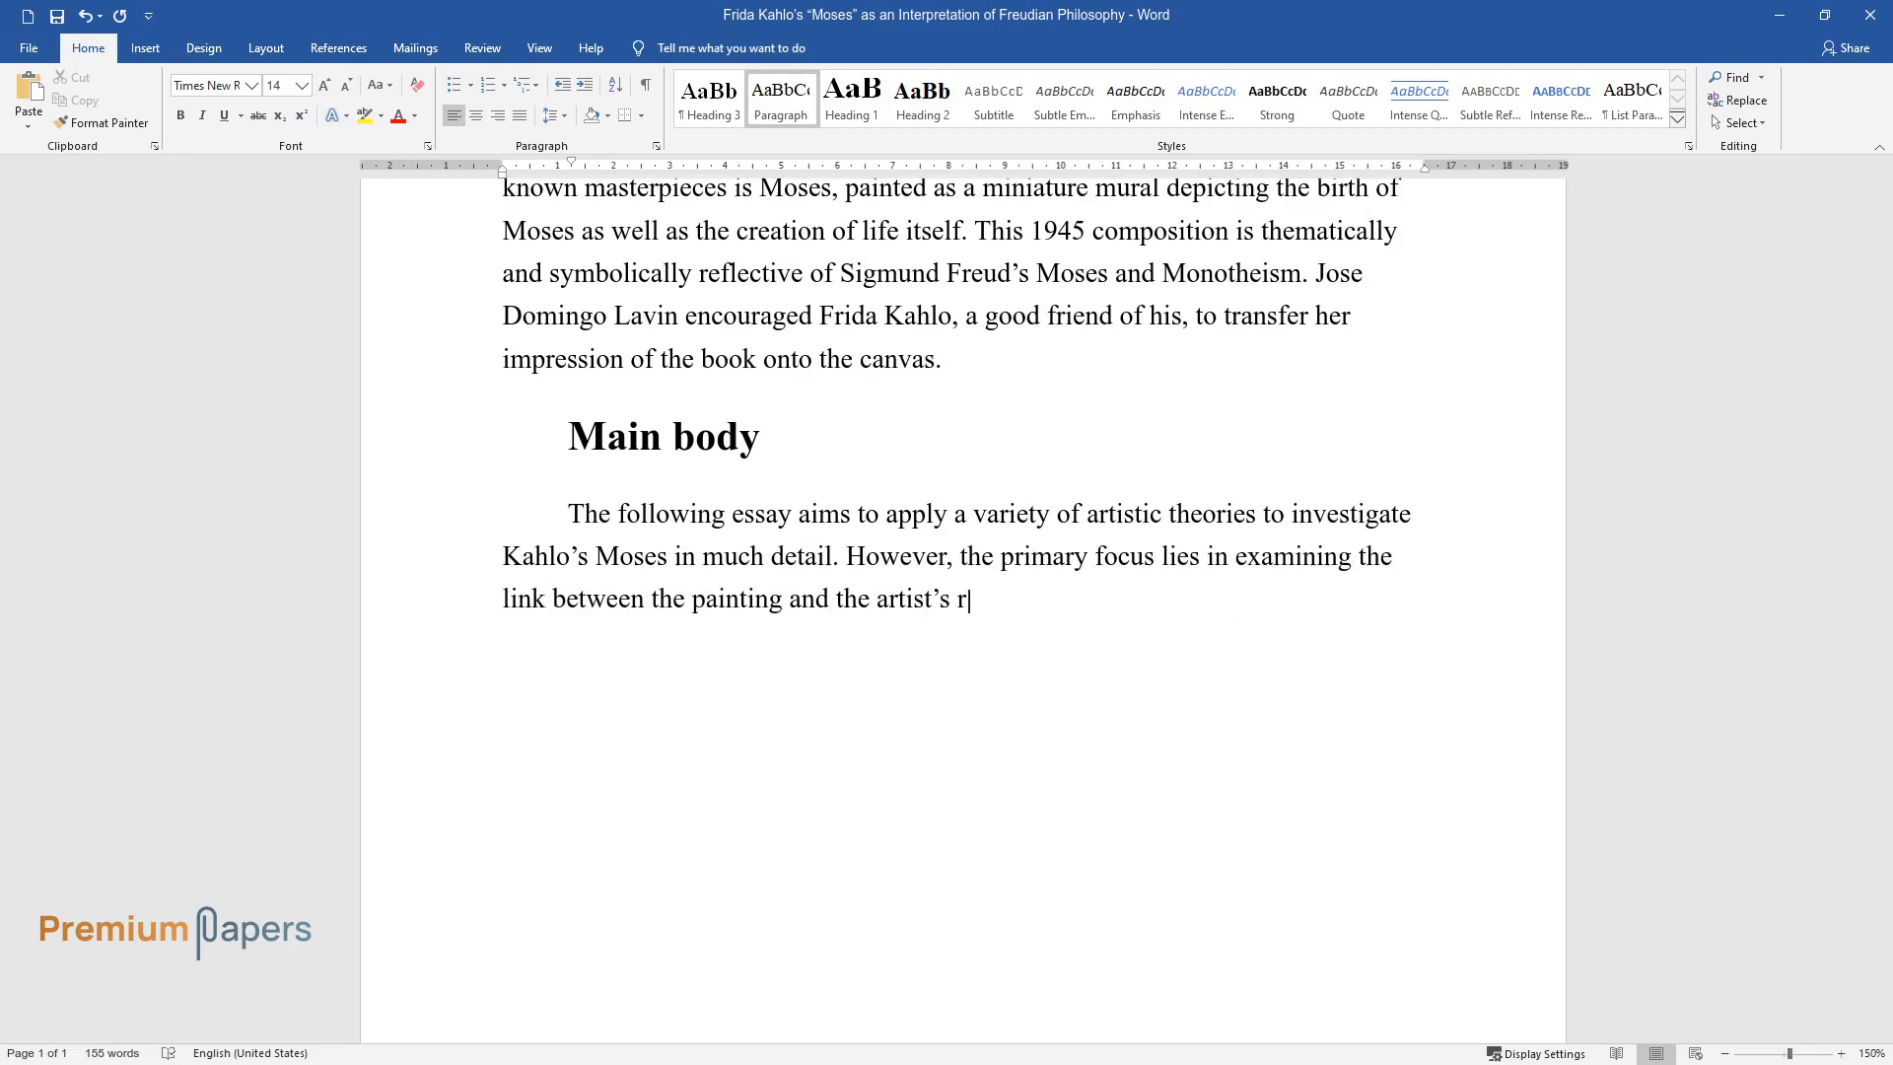
pyautogui.write("eception of Freud's work. Based on")
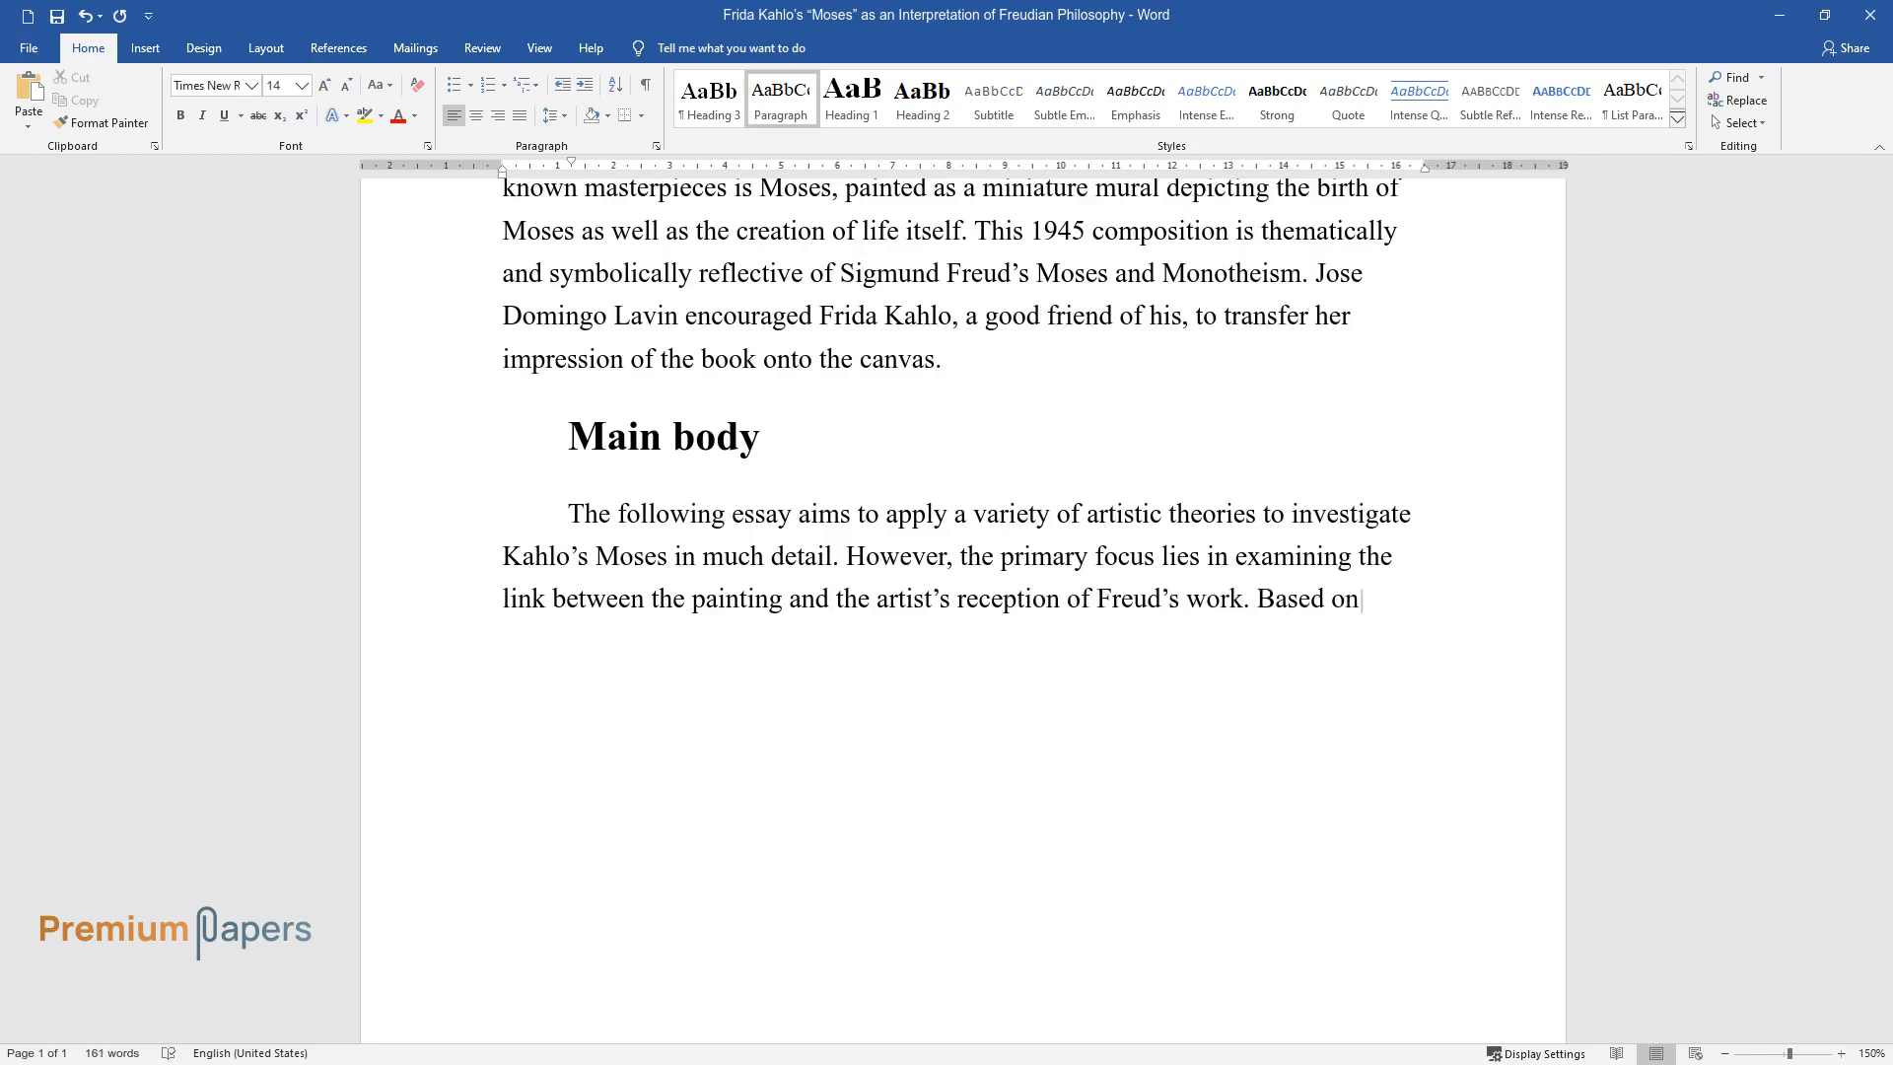
pyautogui.write('Stuart Hall’s reception theory, the essay posits that Frida Kahlo’s')
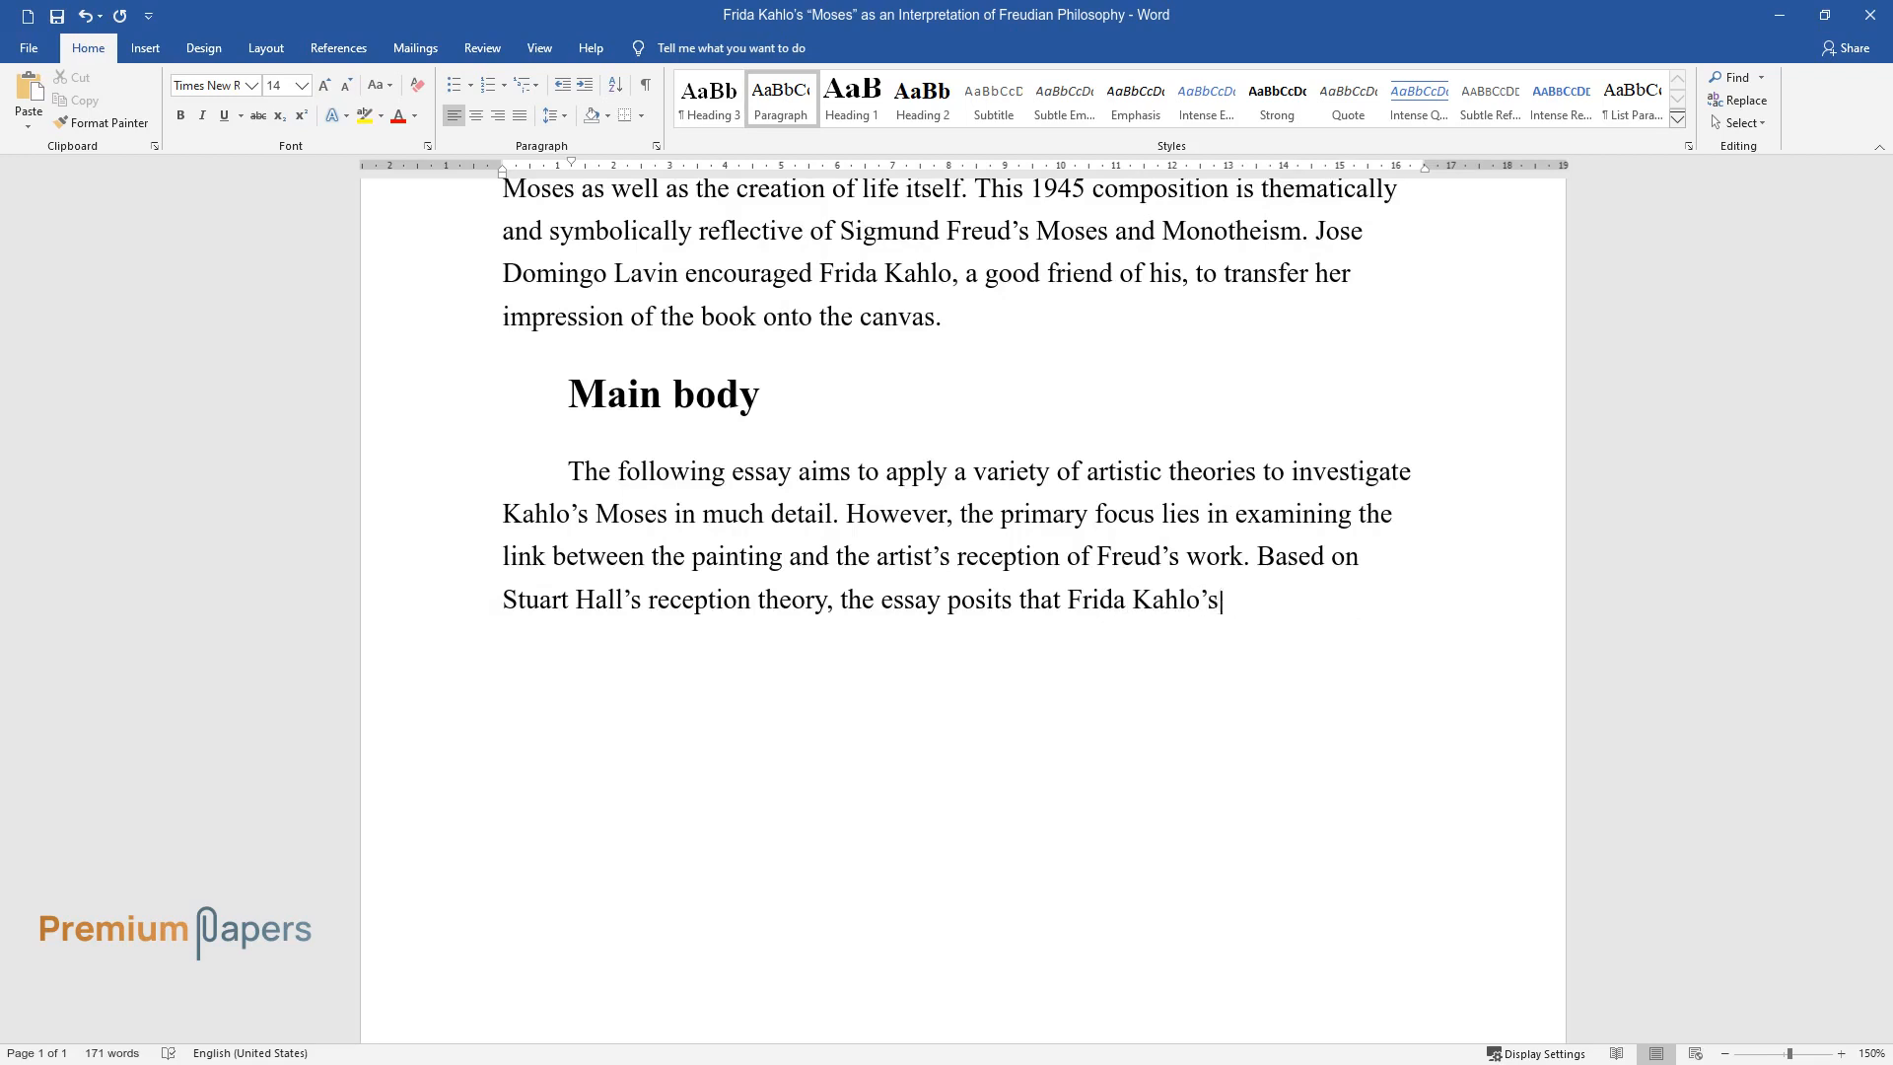
# Type the thesis that Moses interprets Freud's book, ending "personal motivations.".
pyautogui.write('Moses is her interpretation of Si')
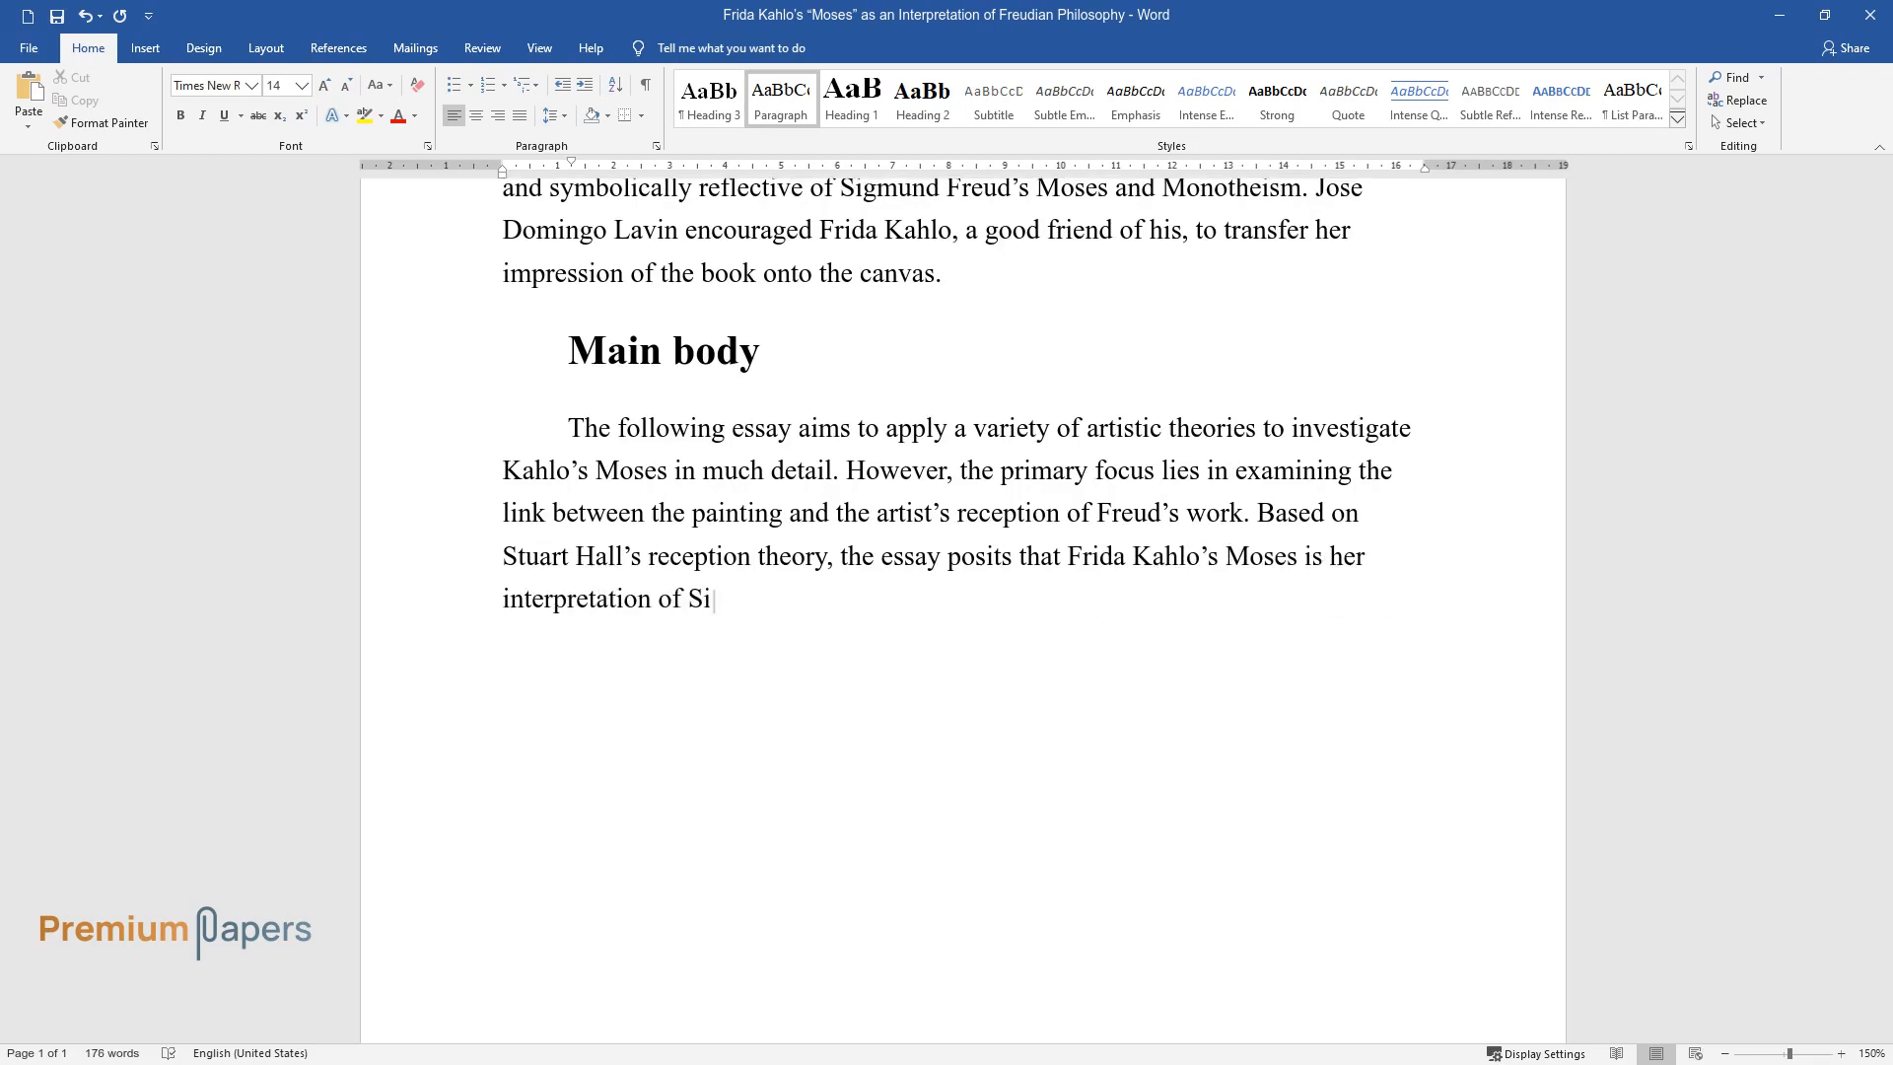
pyautogui.write("gmund Freud's Moses and Monotheism")
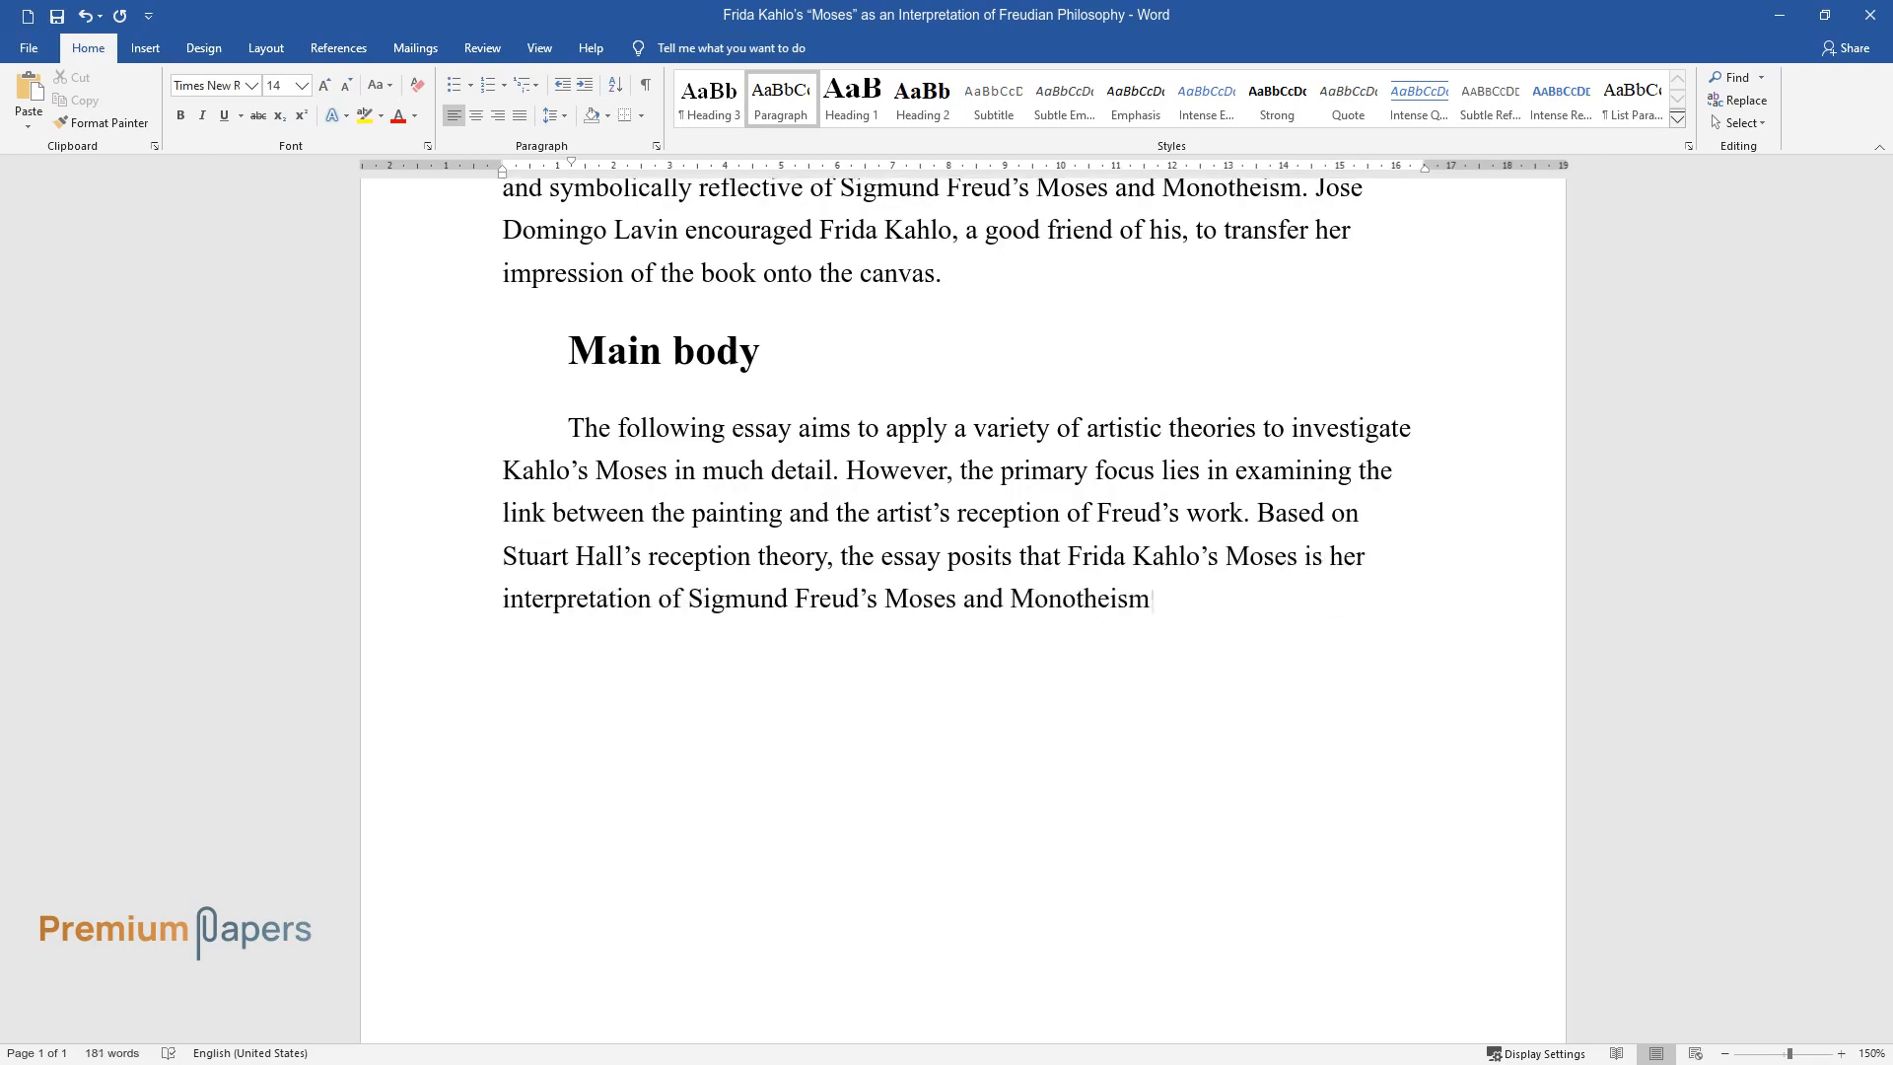
pyautogui.write('rather than a product of pure cre')
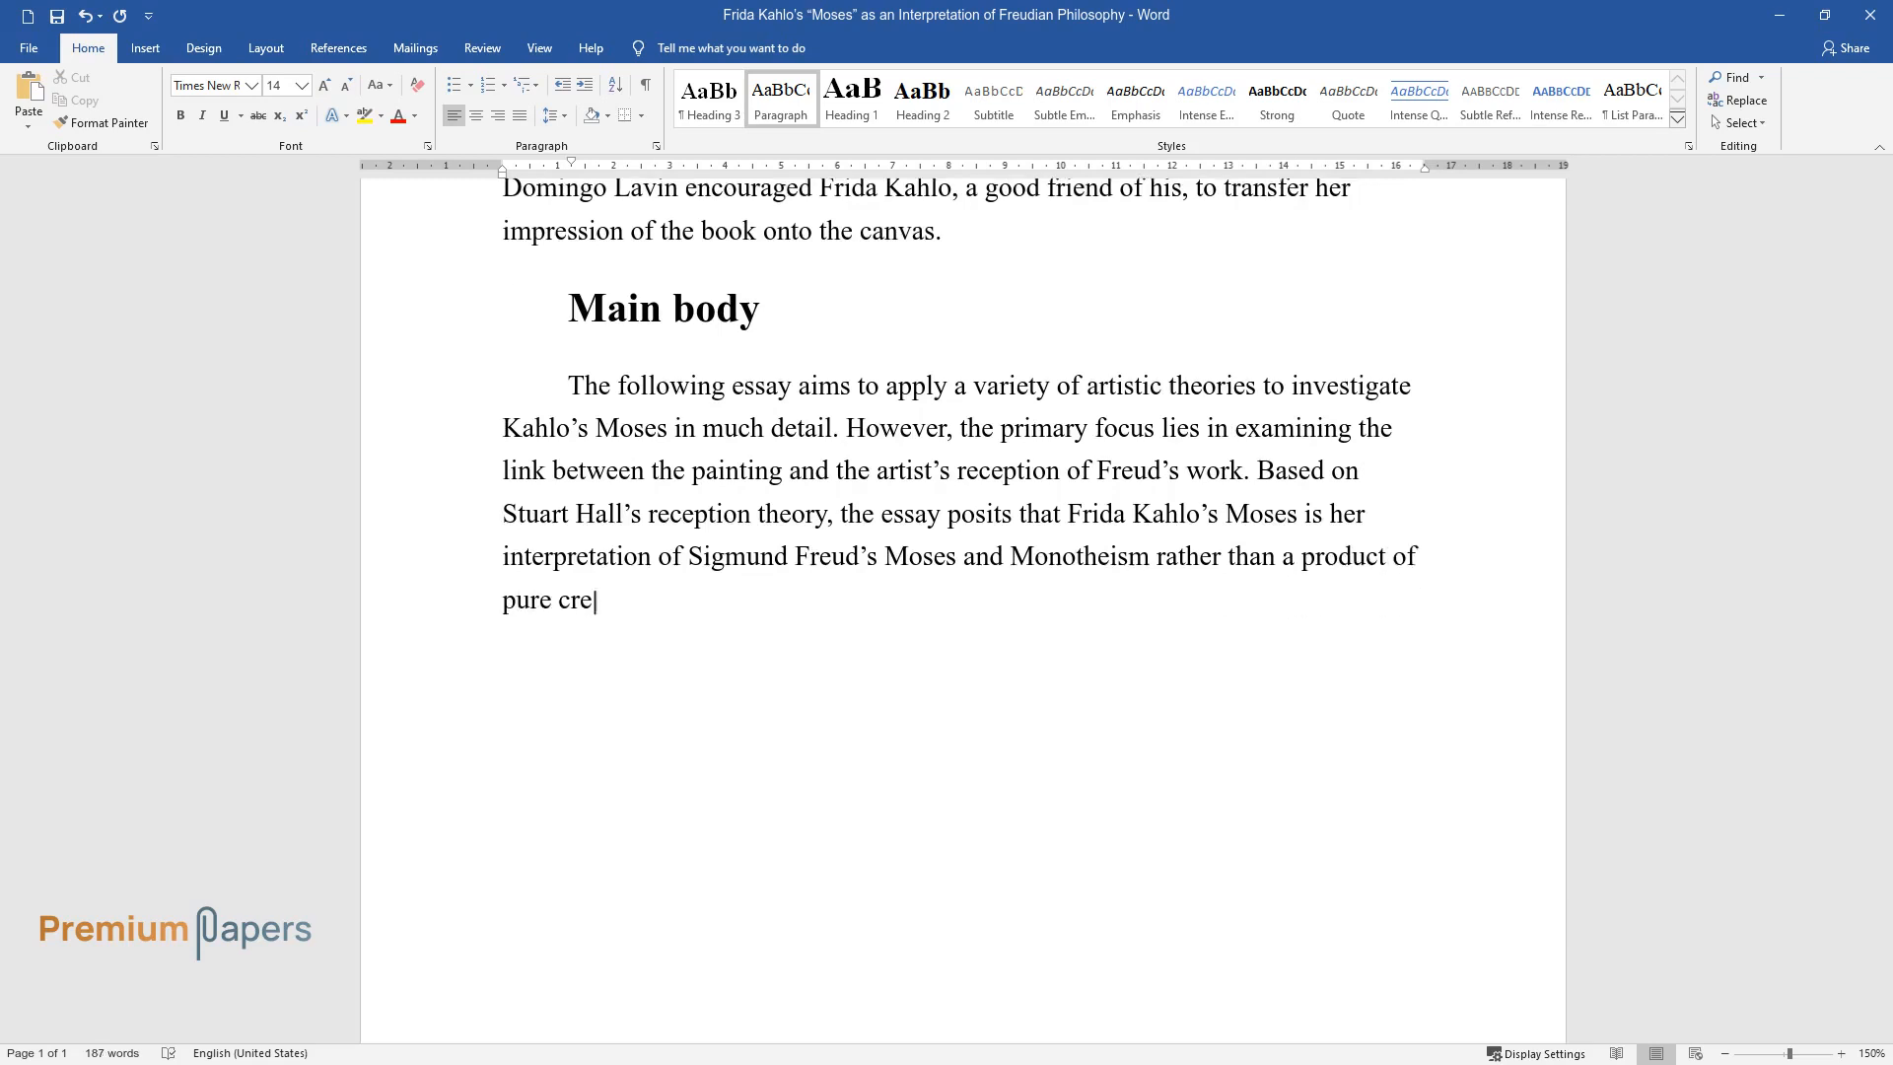
pyautogui.write('ativity. The purpose of this work')
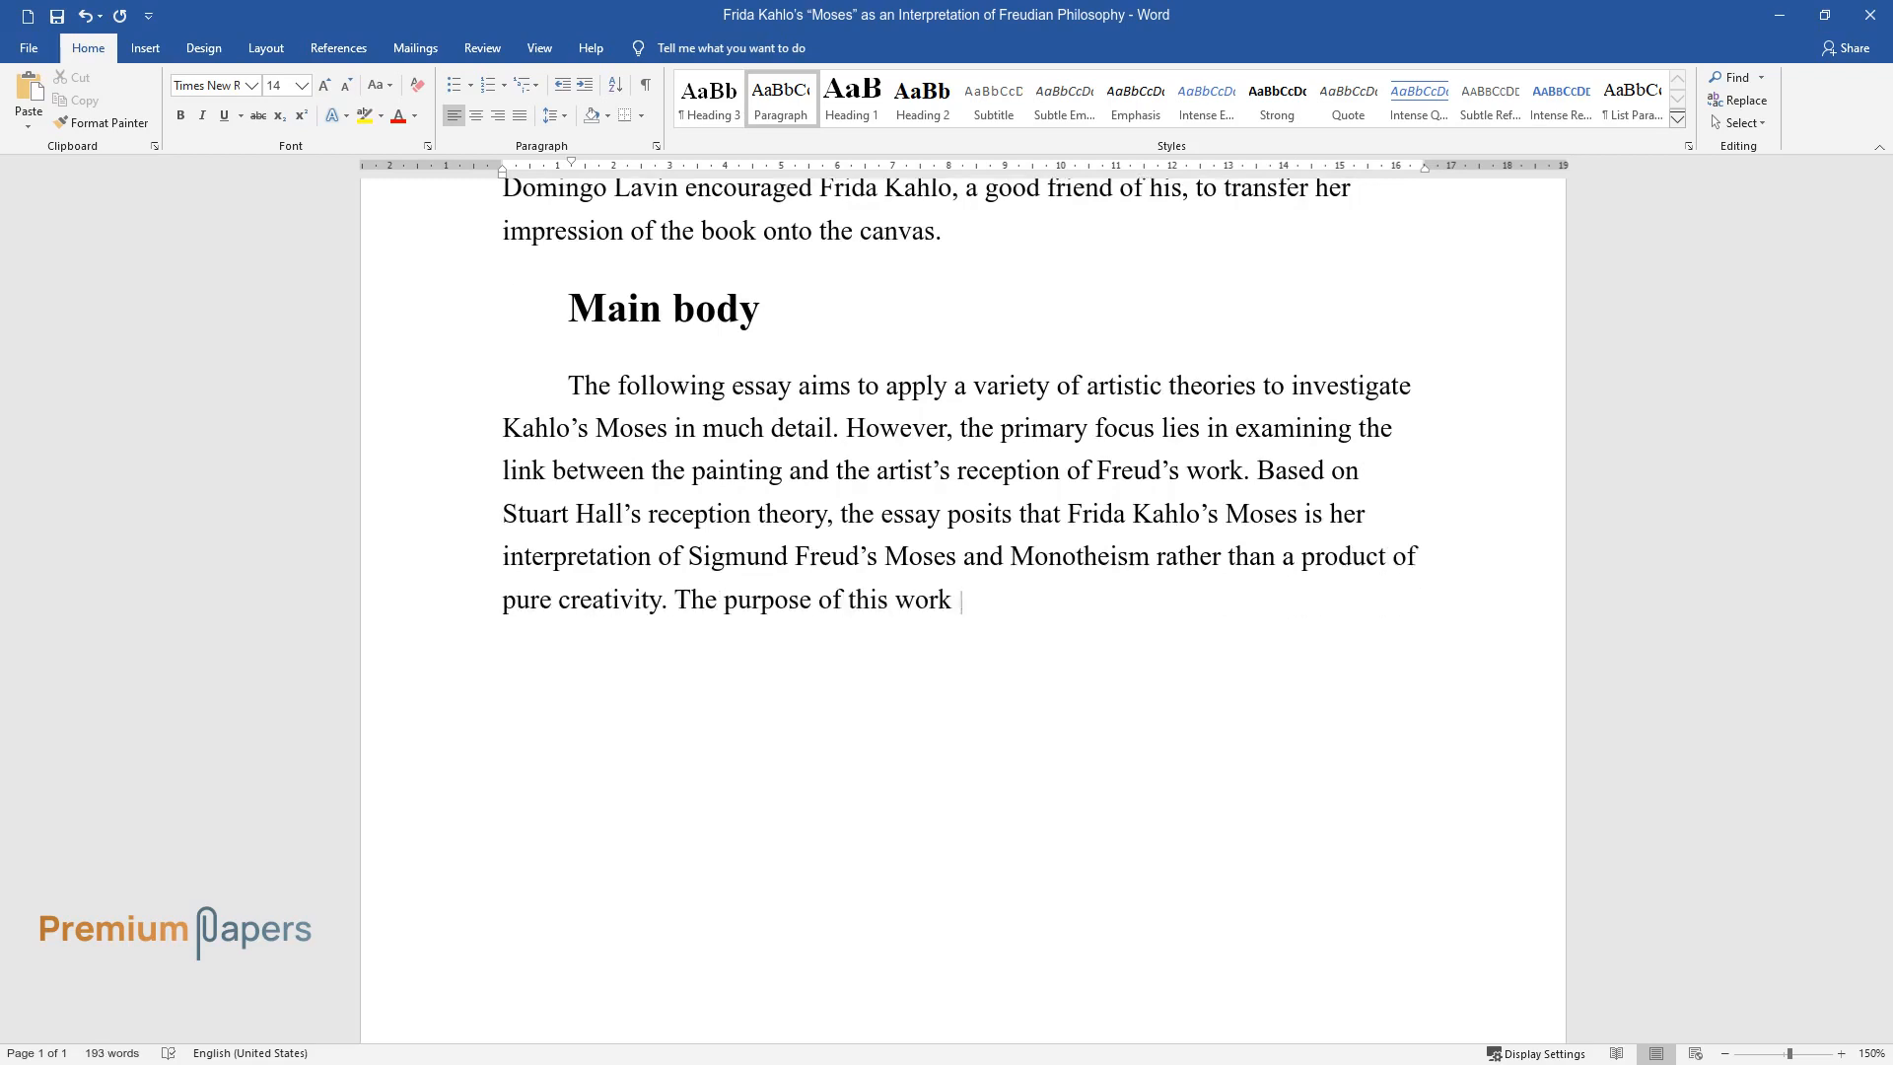
pyautogui.write("is to uncover Kahlo's attempts at")
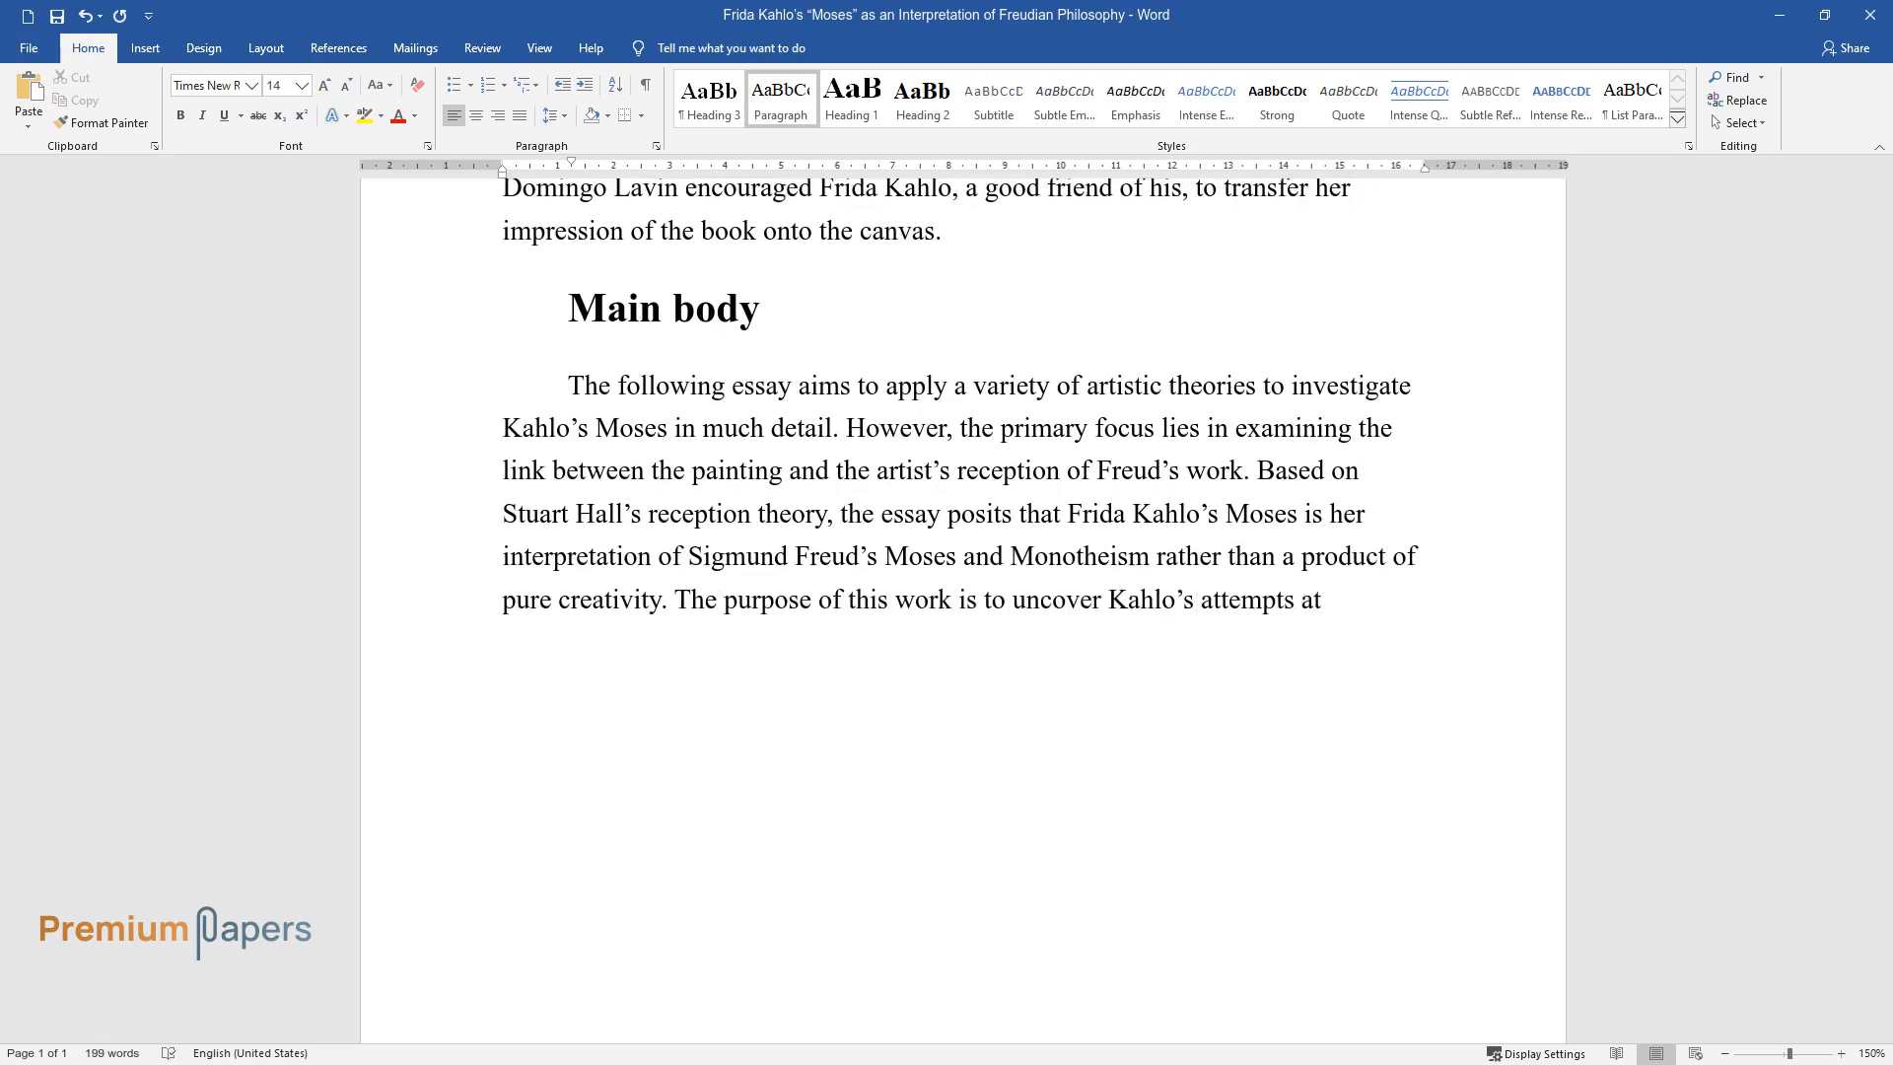
pyautogui.write('decoding the notions described in Freud’s work, influenced heavily')
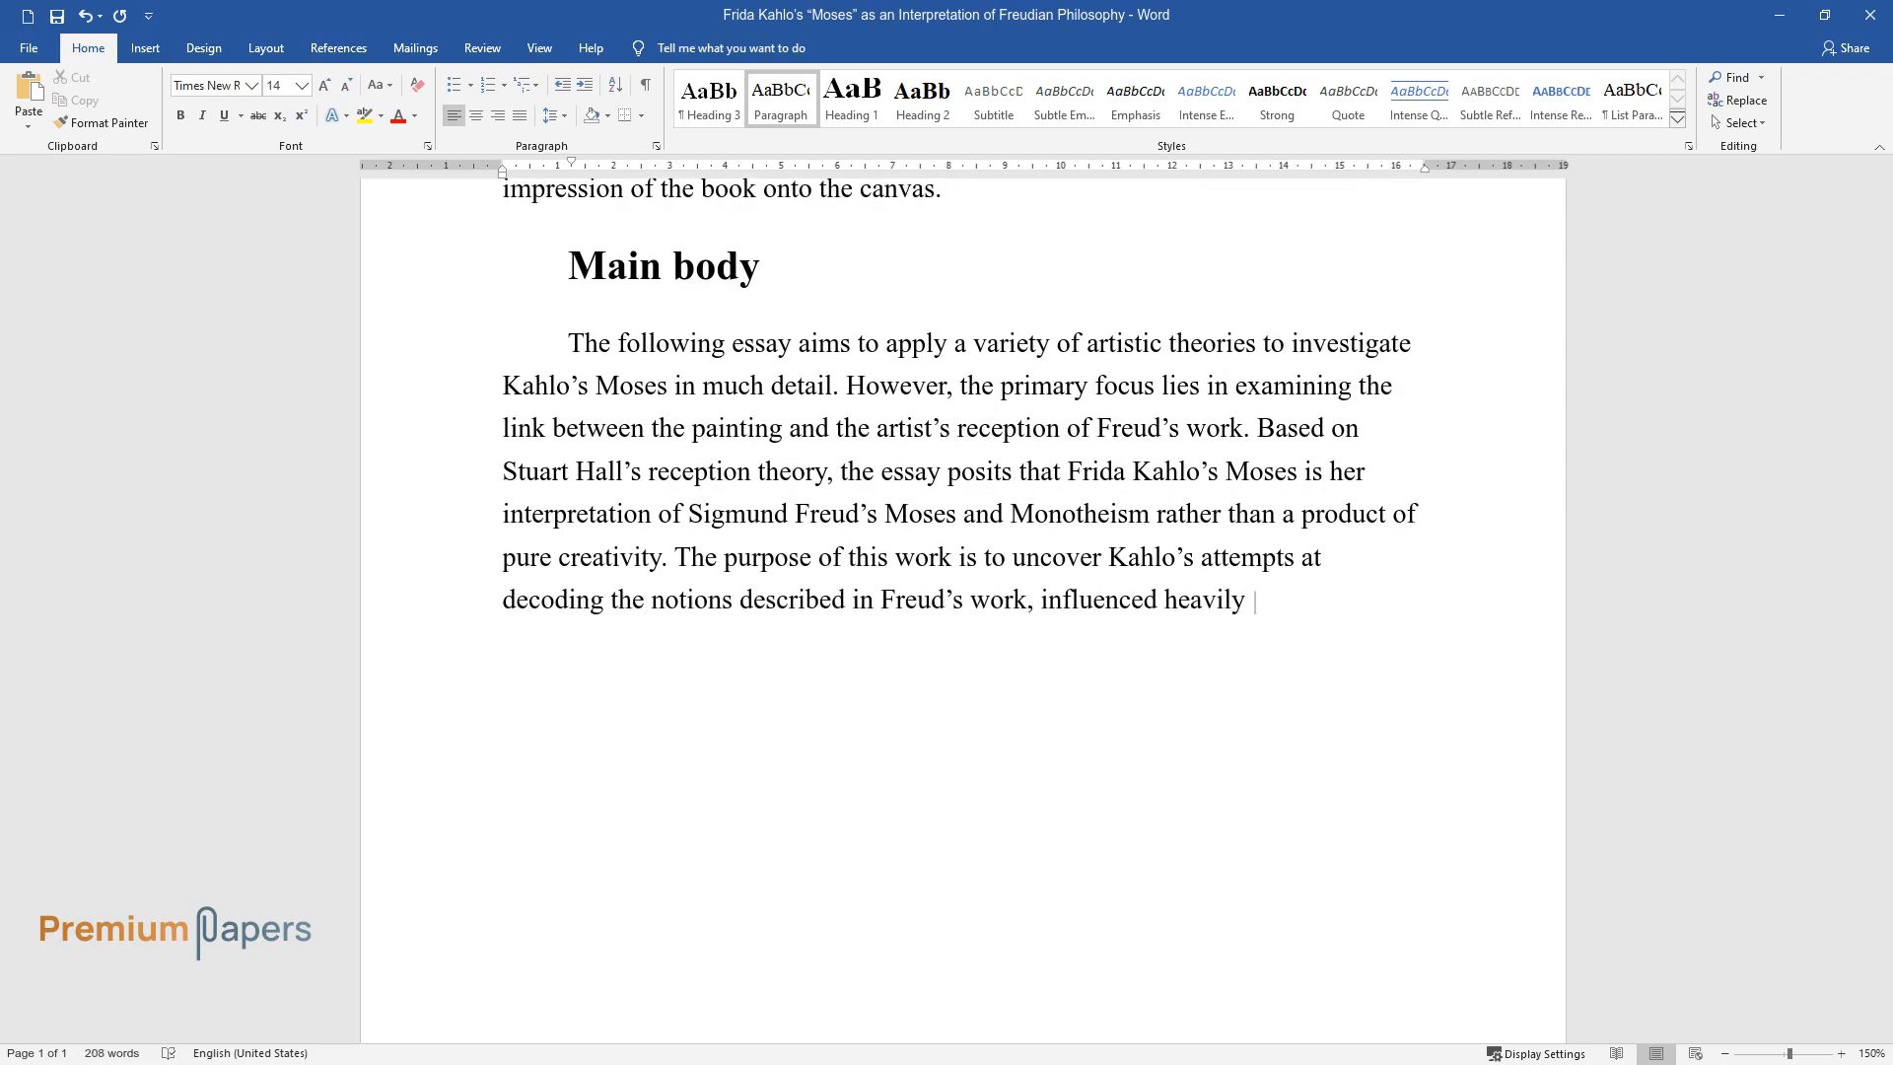
pyautogui.write('by her use of symbolism and person')
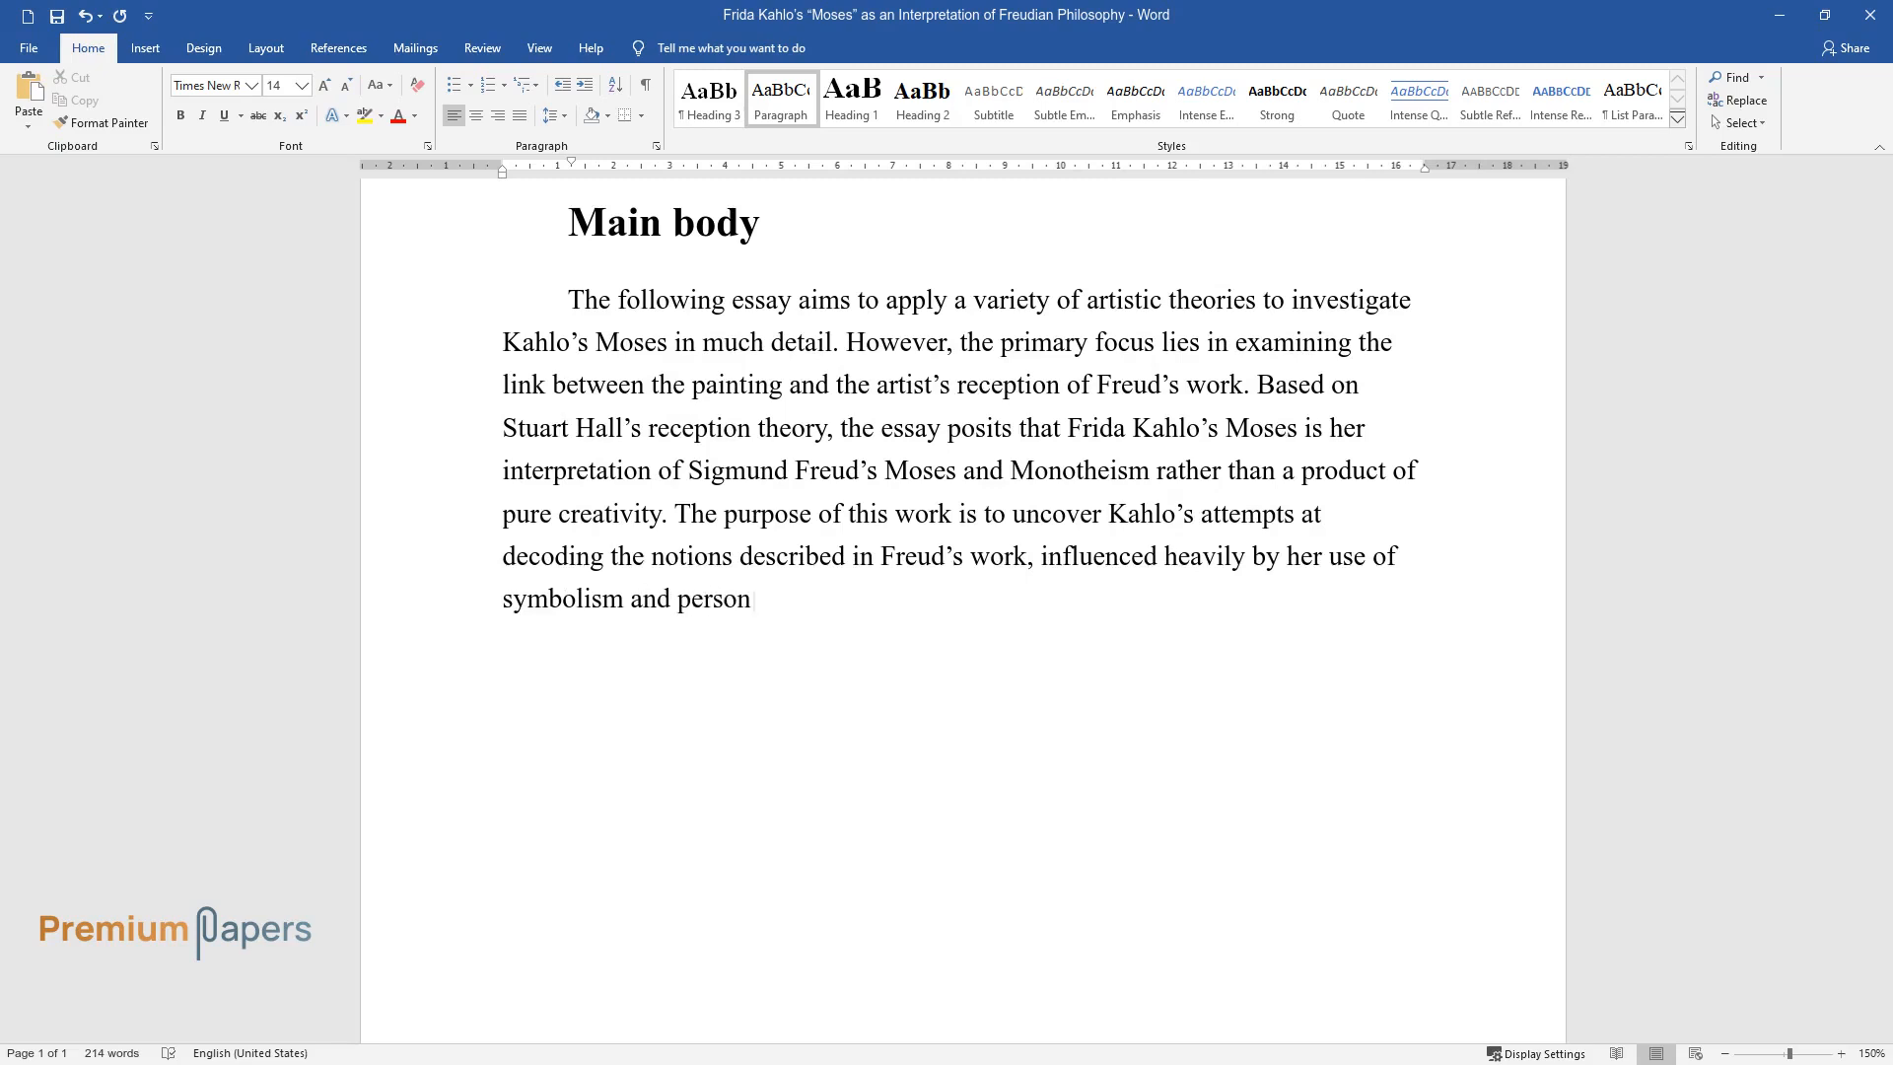
pyautogui.write('al motivations.')
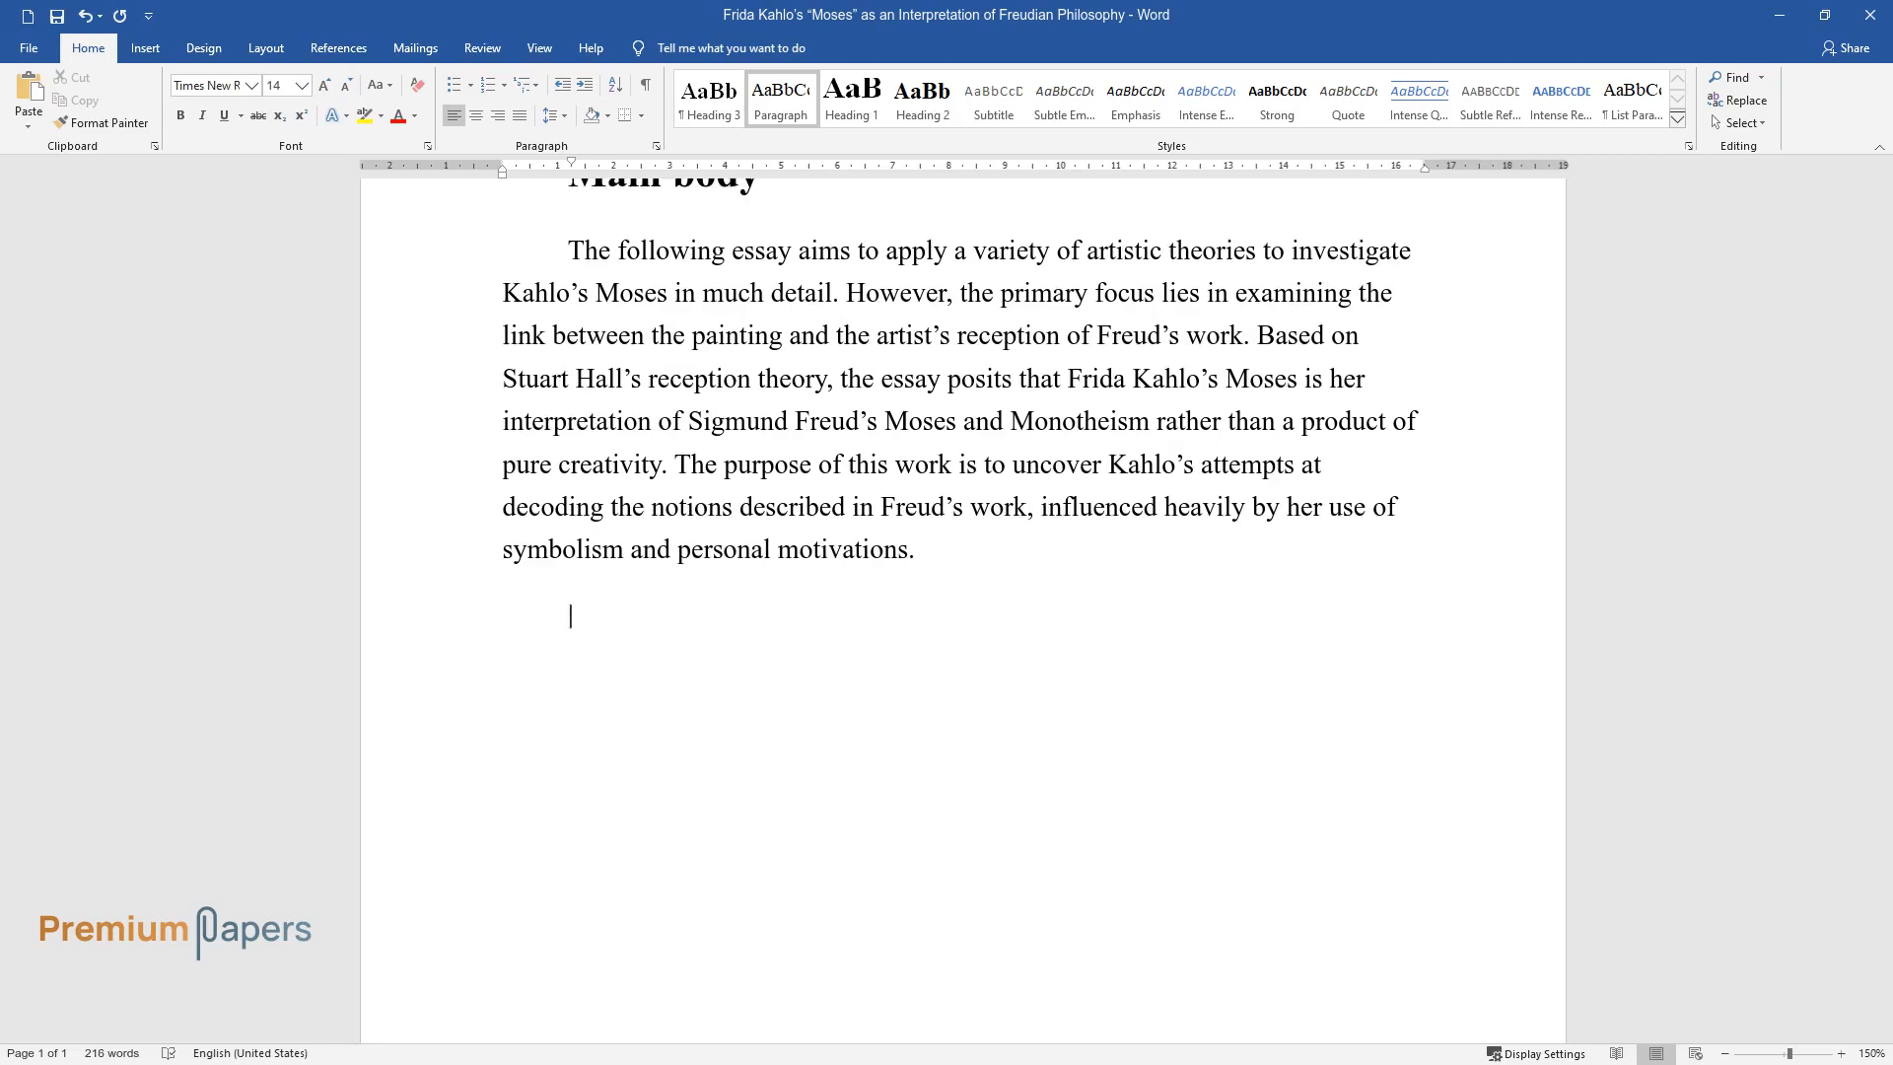
# Type sentences on how Kahlo's imagery expresses Freudian ideas about religion's origins.
pyautogui.write('To examine exactly how Kahlo appro')
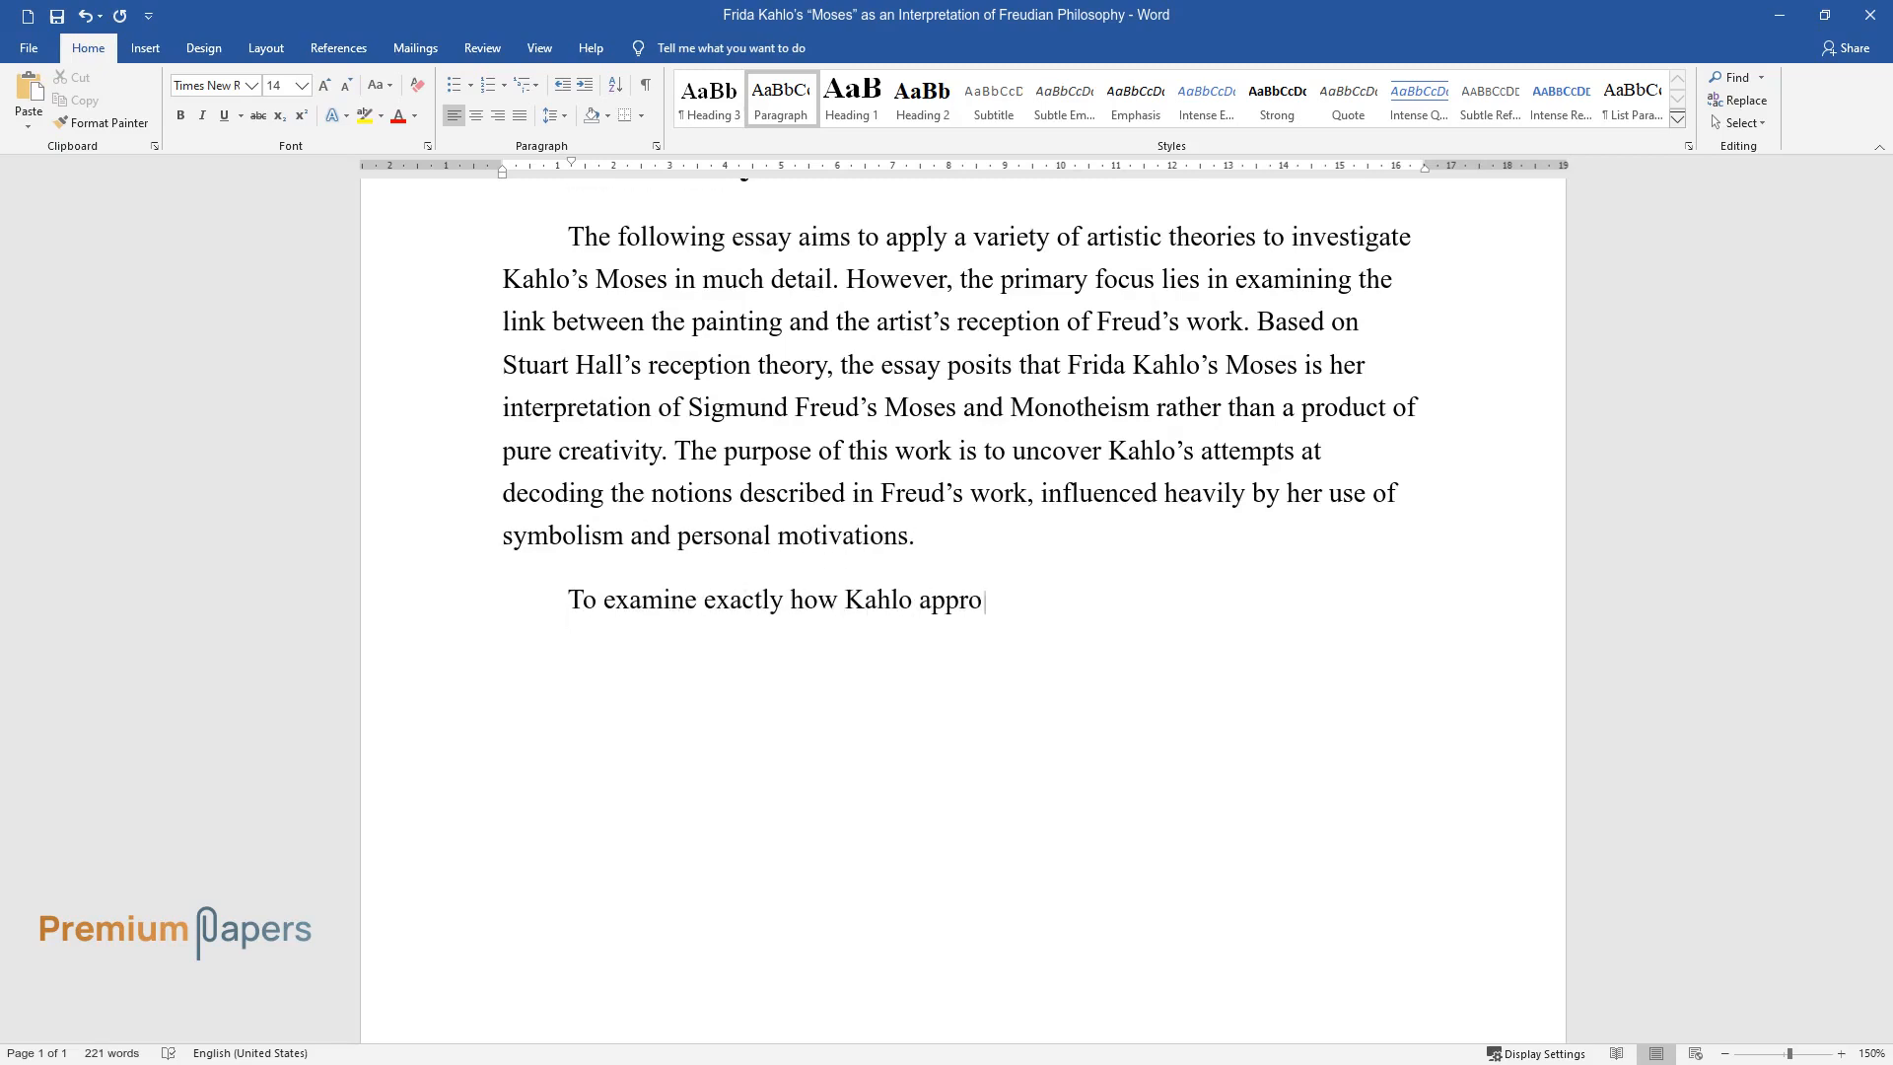
pyautogui.write('ached the process of interpretation of')
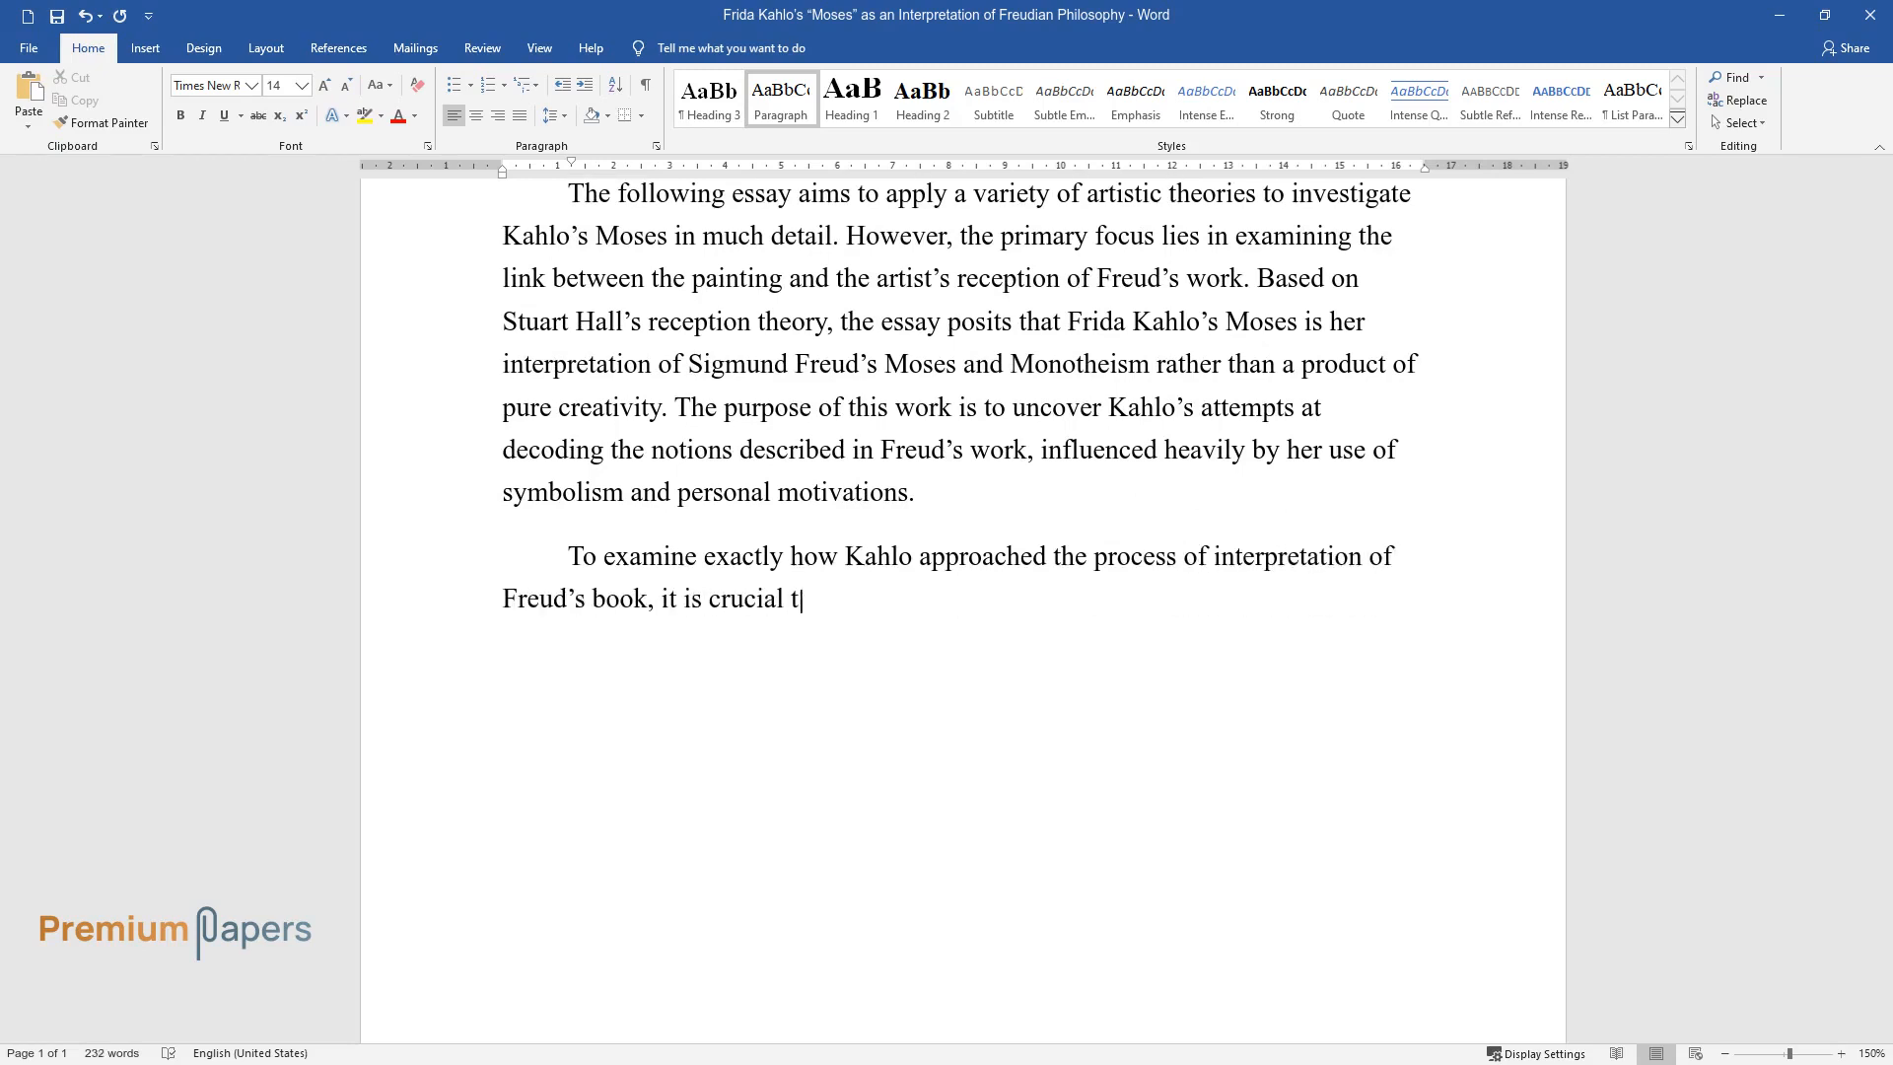
pyautogui.write('o take a closer look at the circumstances of the')
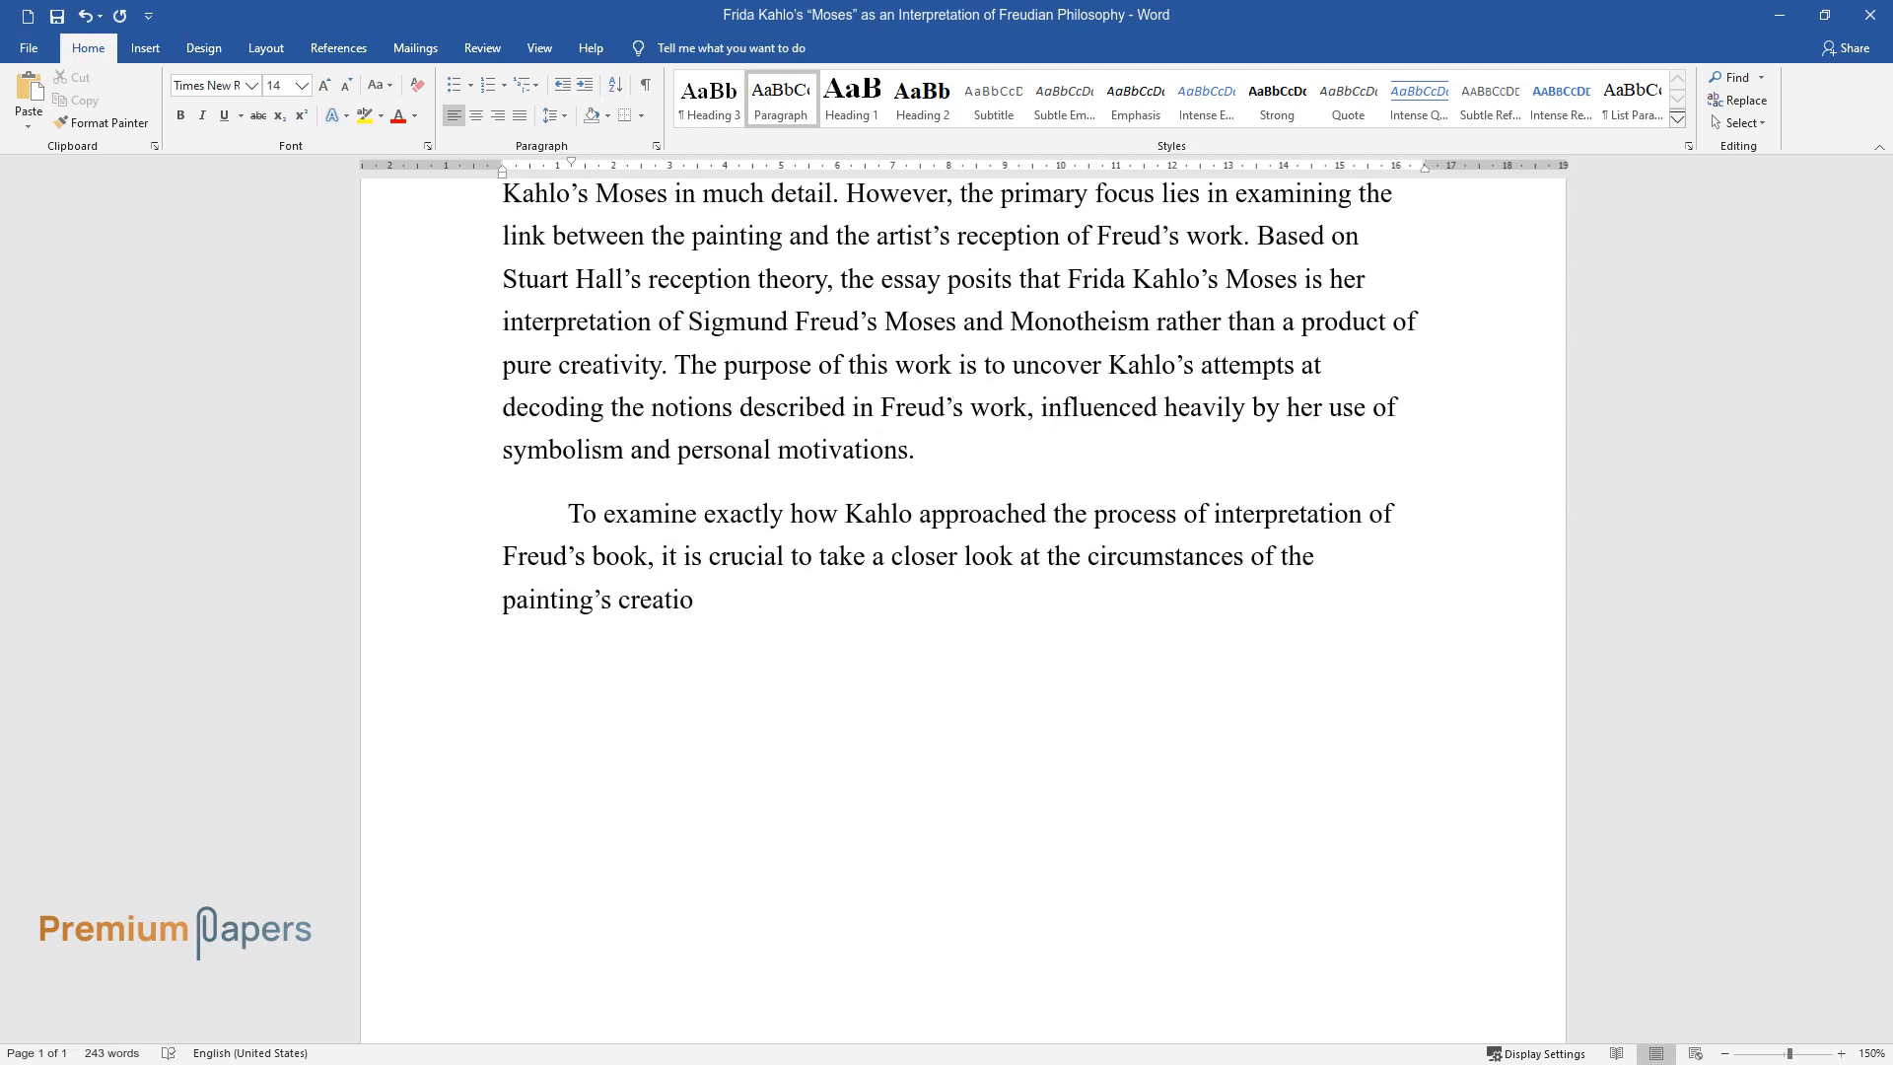
pyautogui.write('n. Through the imagery used by the')
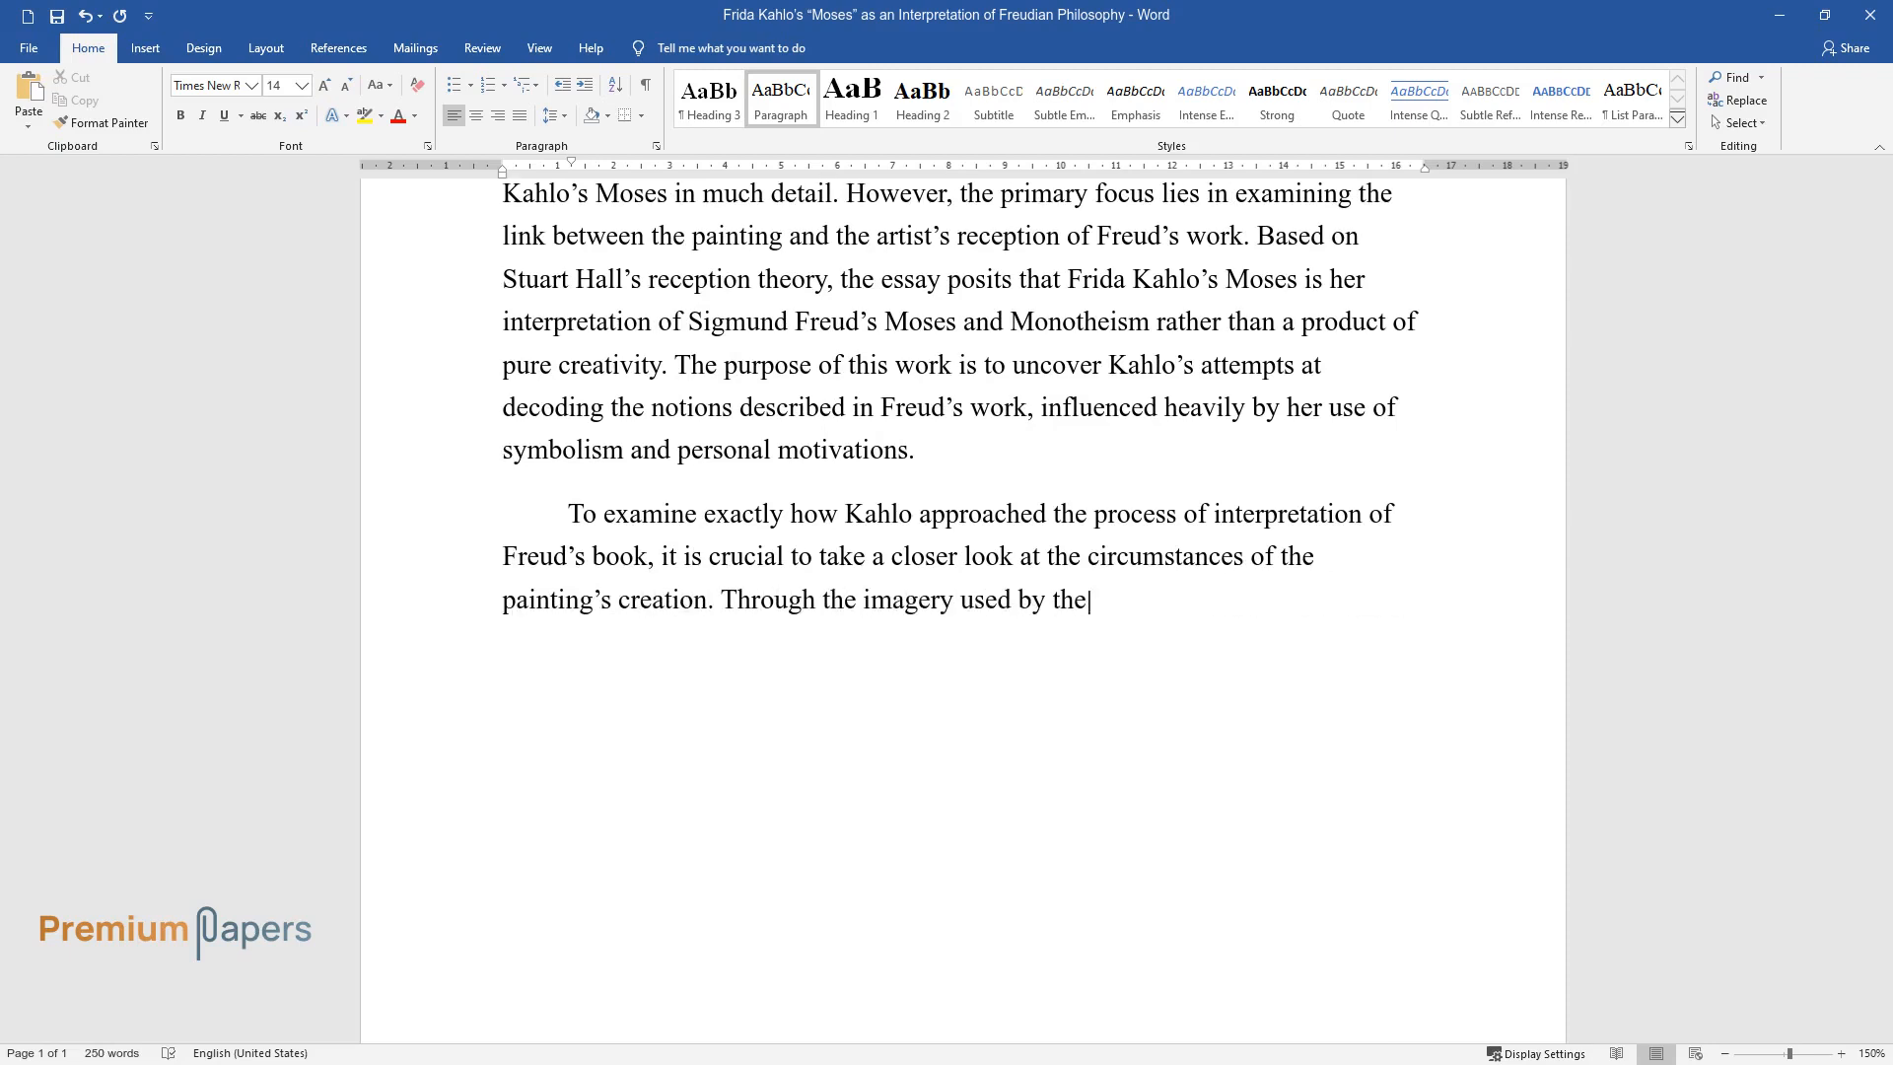
pyautogui.write('artist, it is evident that she tr')
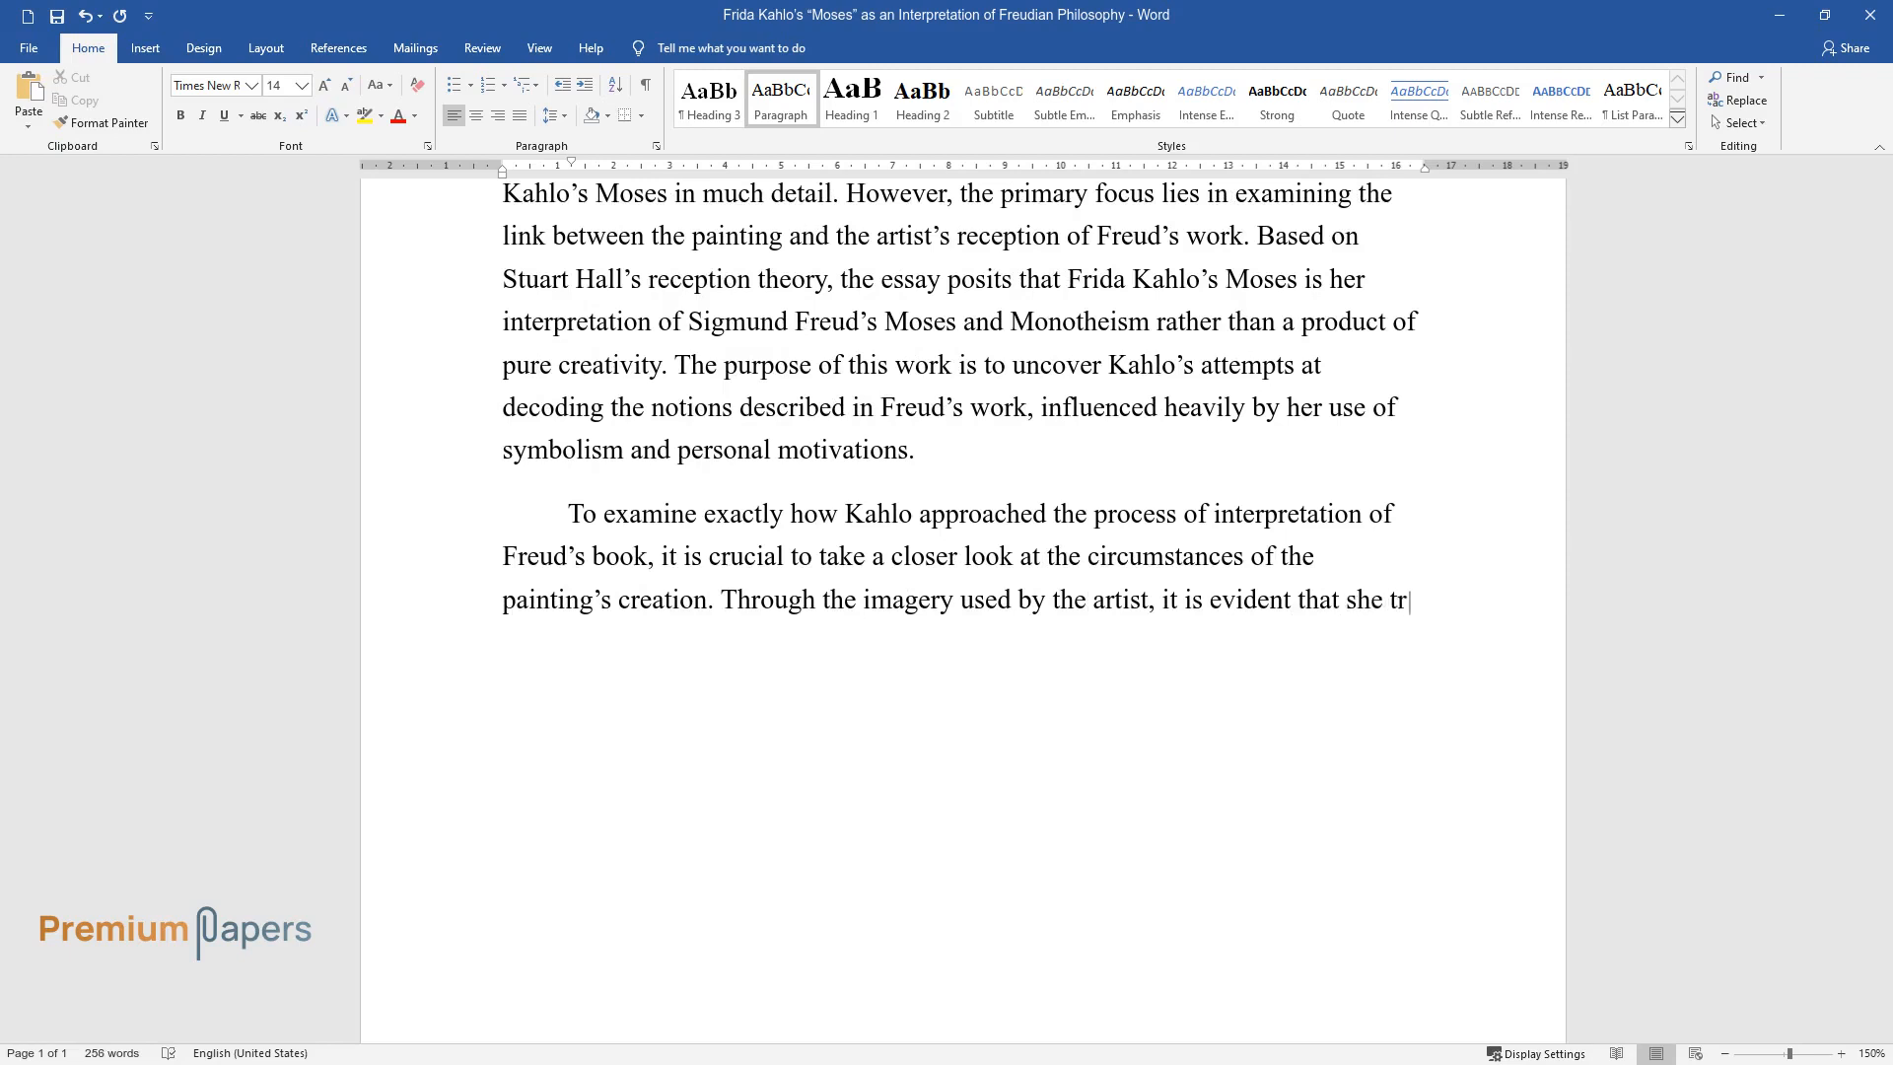
pyautogui.write('ied to express Freudian ideas surr')
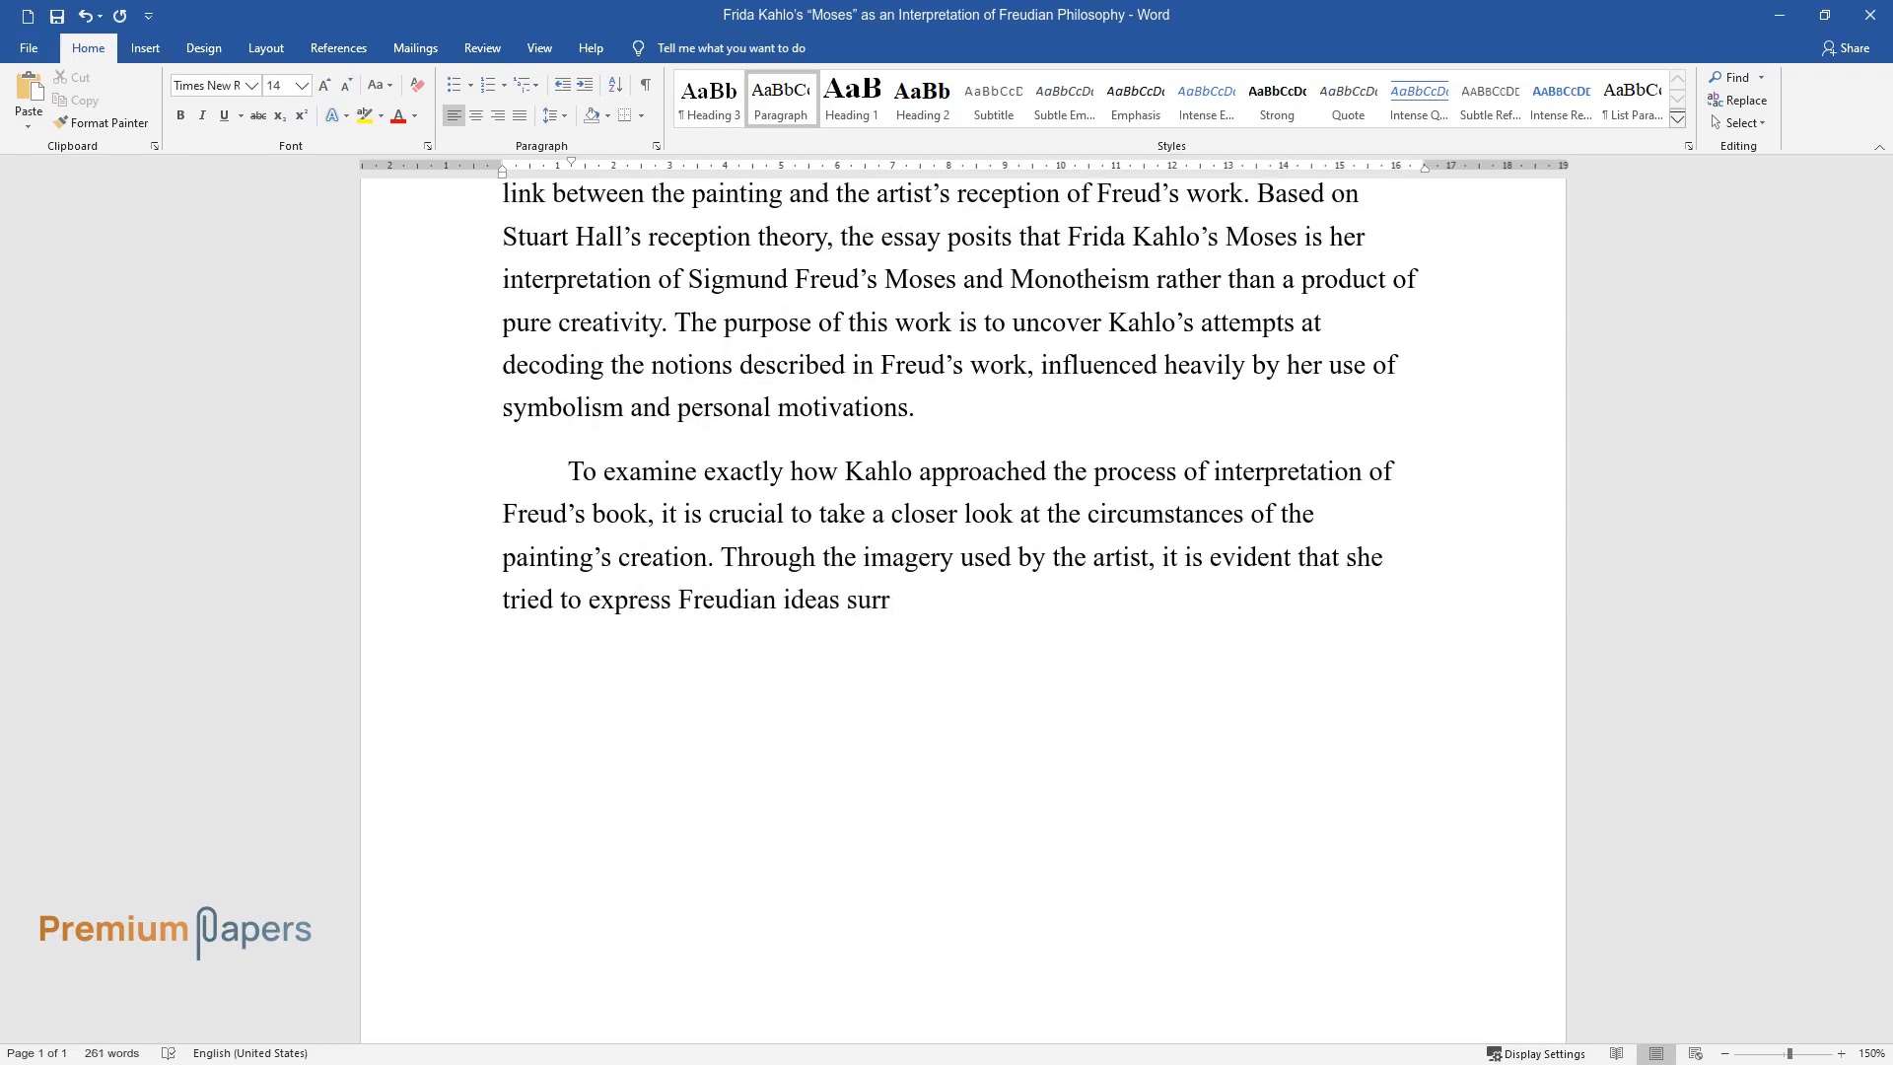
pyautogui.write('ounding the origin of religions in')
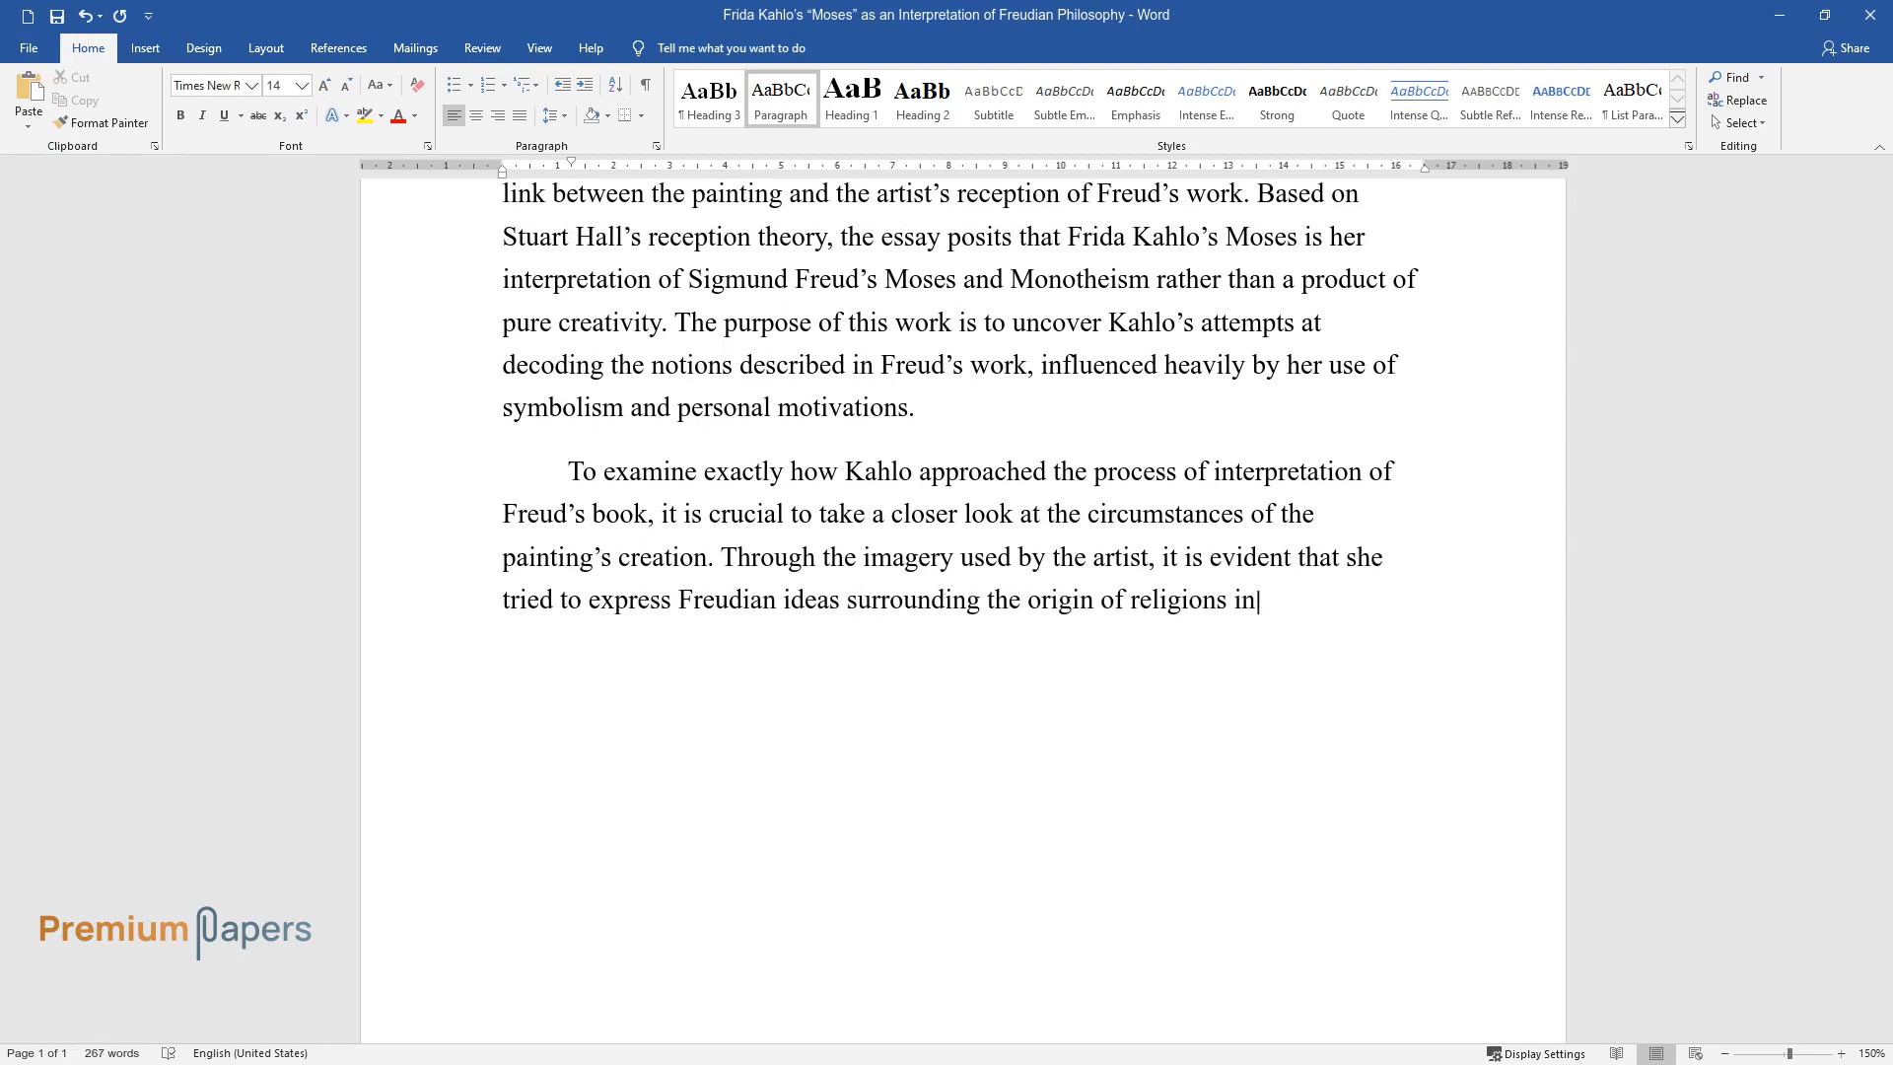
# Type that Kahlo covered various religious traditions, "not just primarily Judaism.".
pyautogui.write('her work. Central images are them')
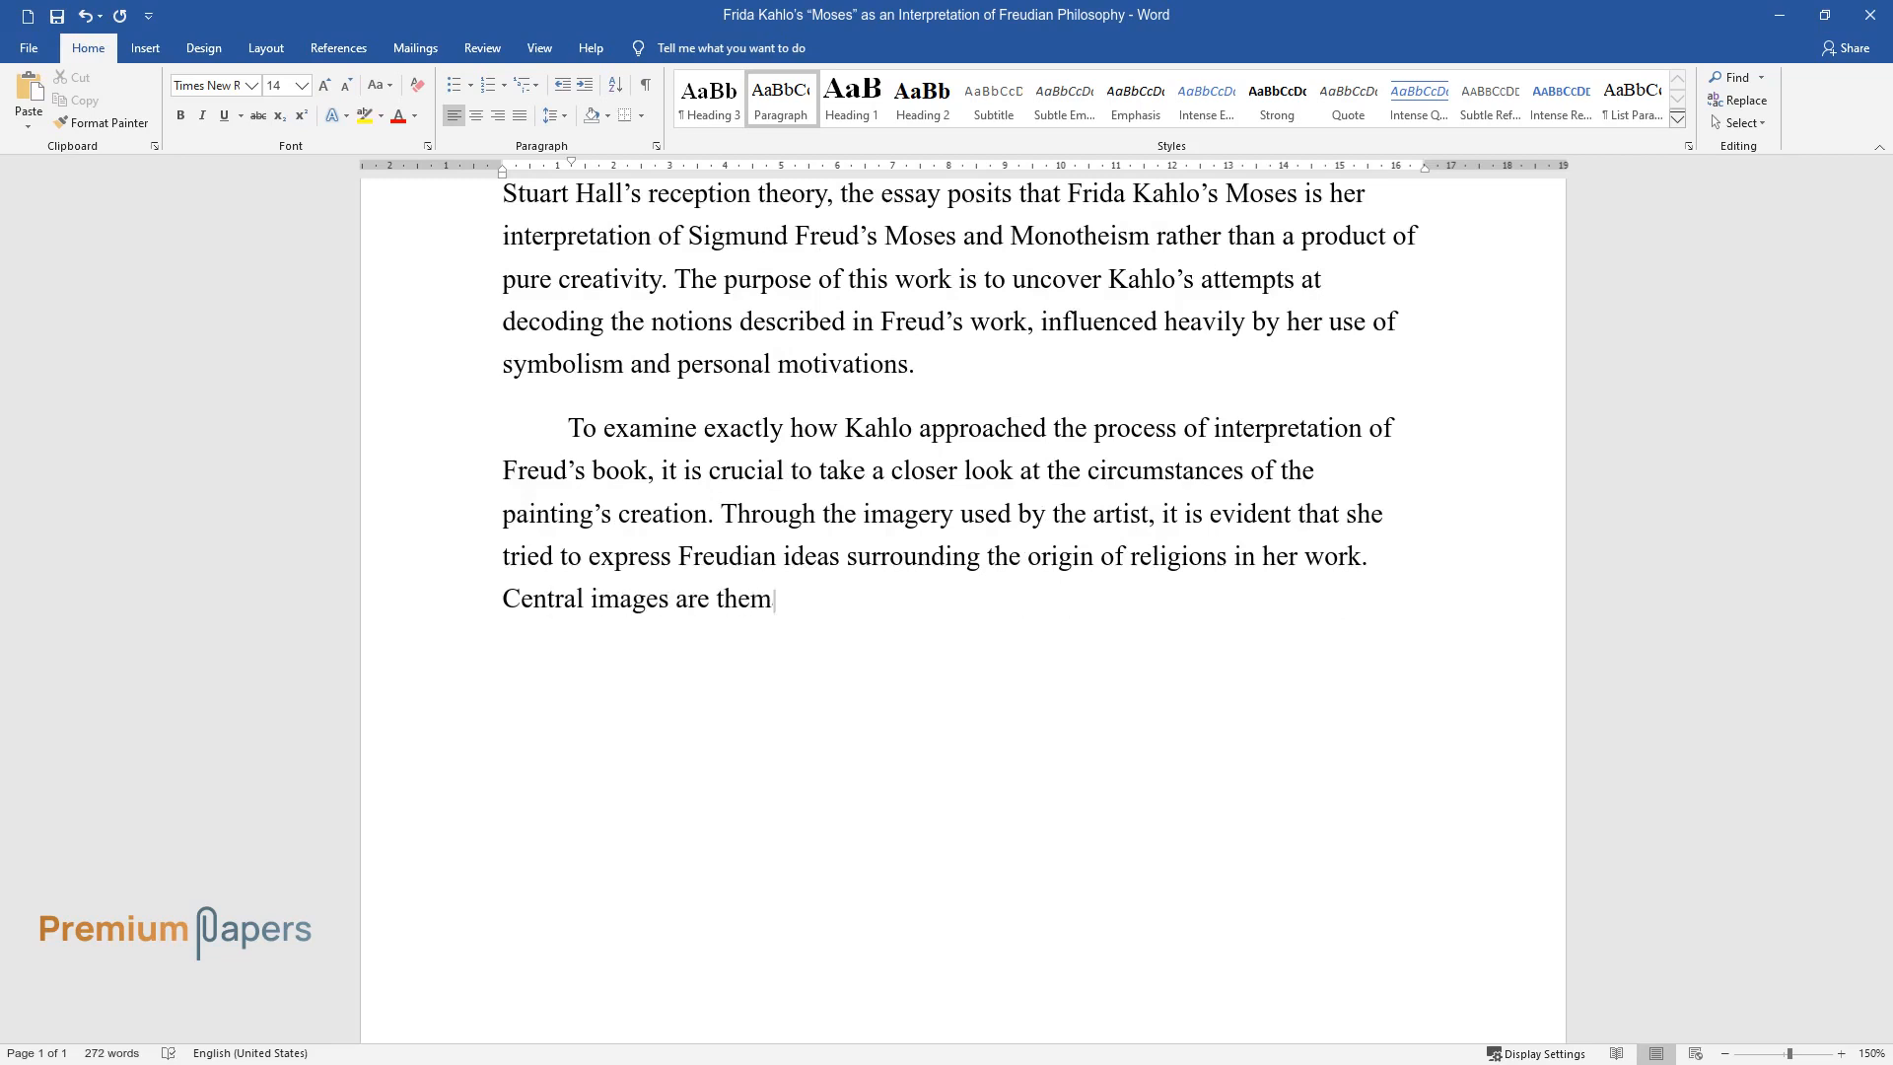
pyautogui.write('atically and symbolically tied to')
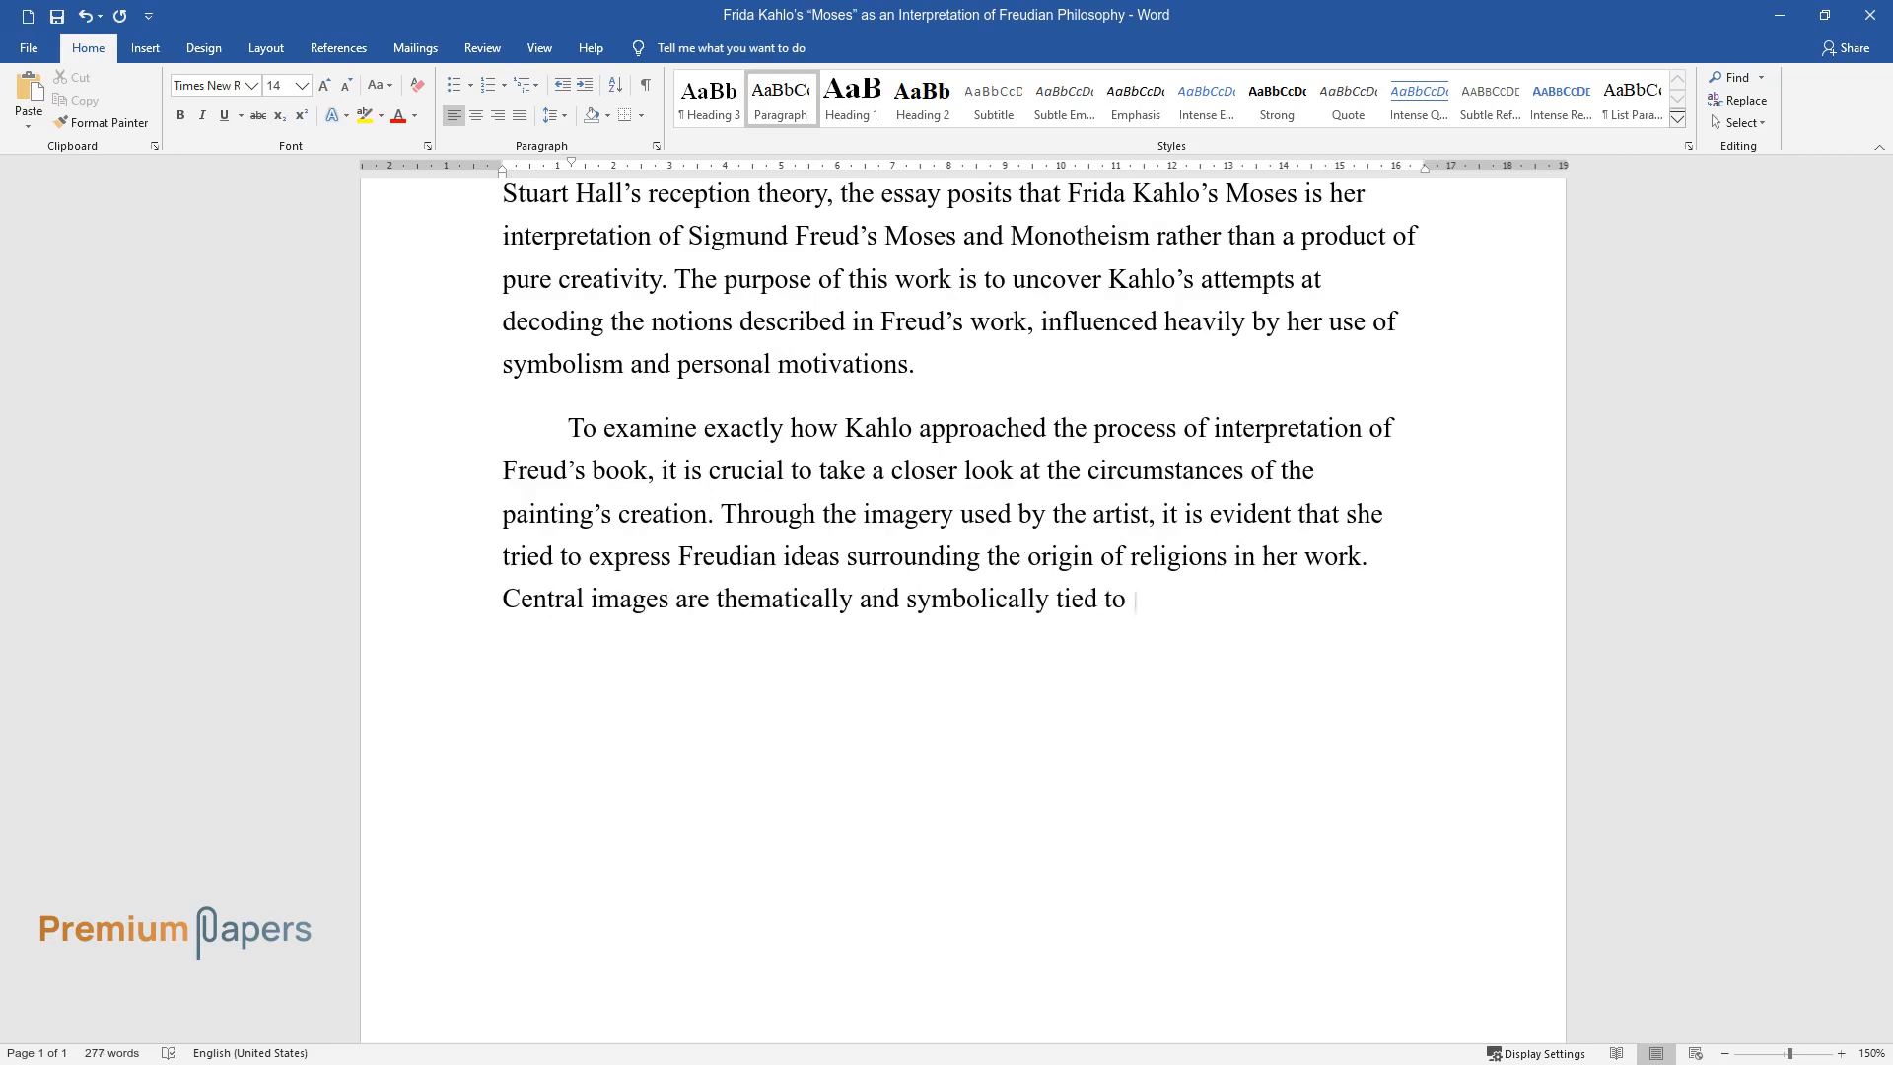
pyautogui.write('religious philosophy. However, it')
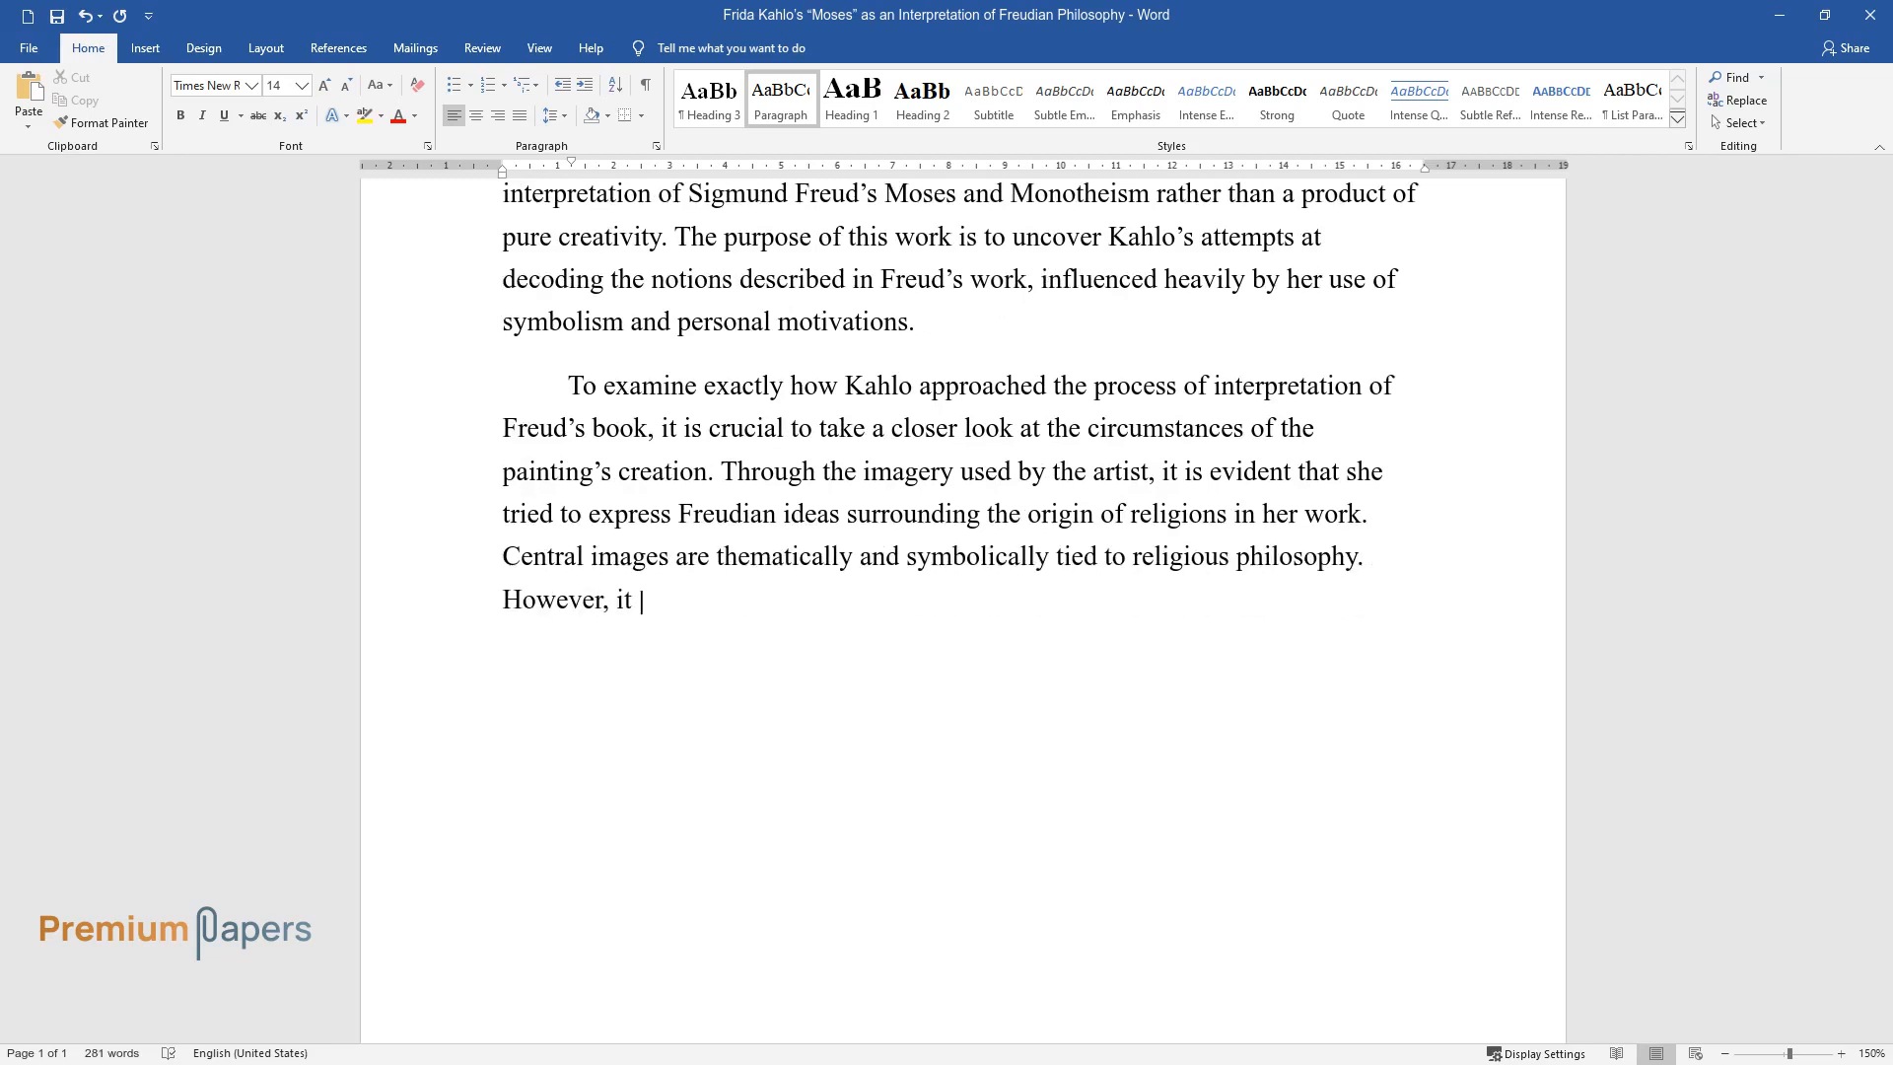
pyautogui.write('is important to note that, unlike')
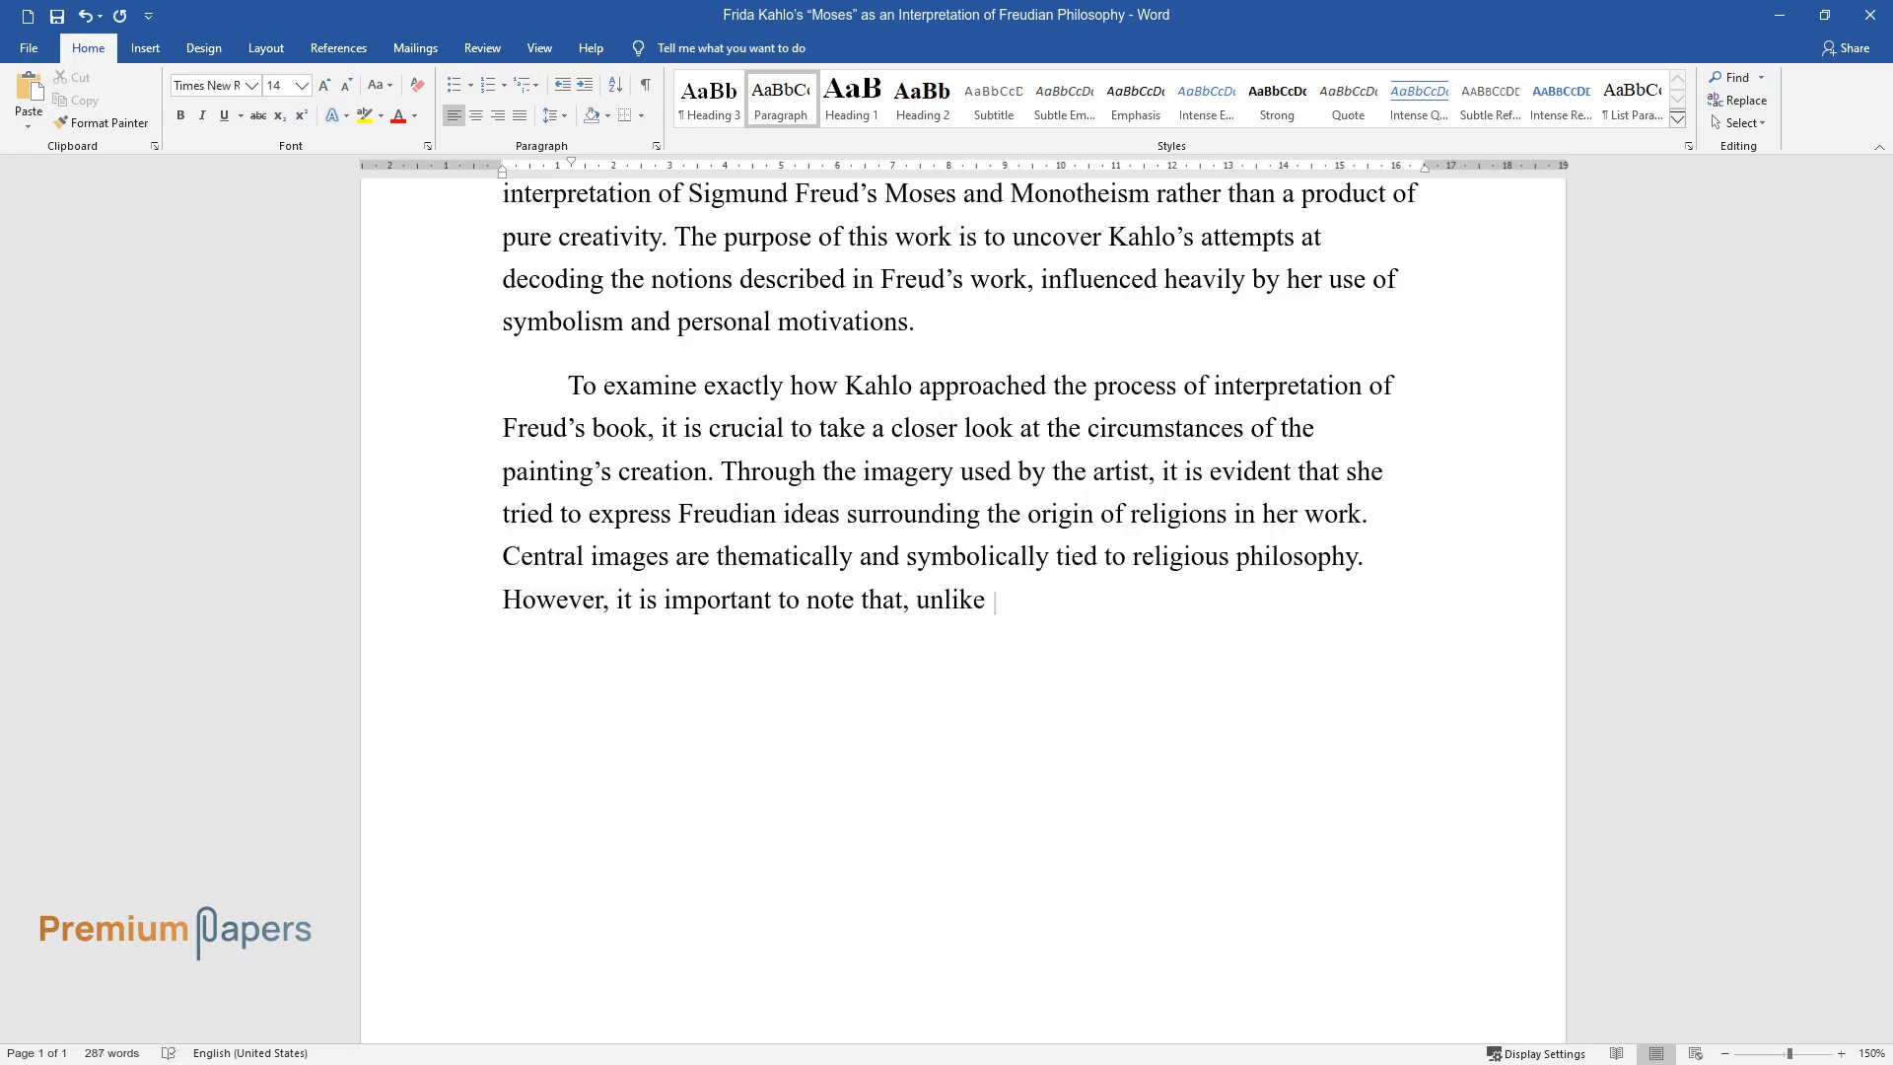
pyautogui.write('Freud, Kahlo encompassed an array')
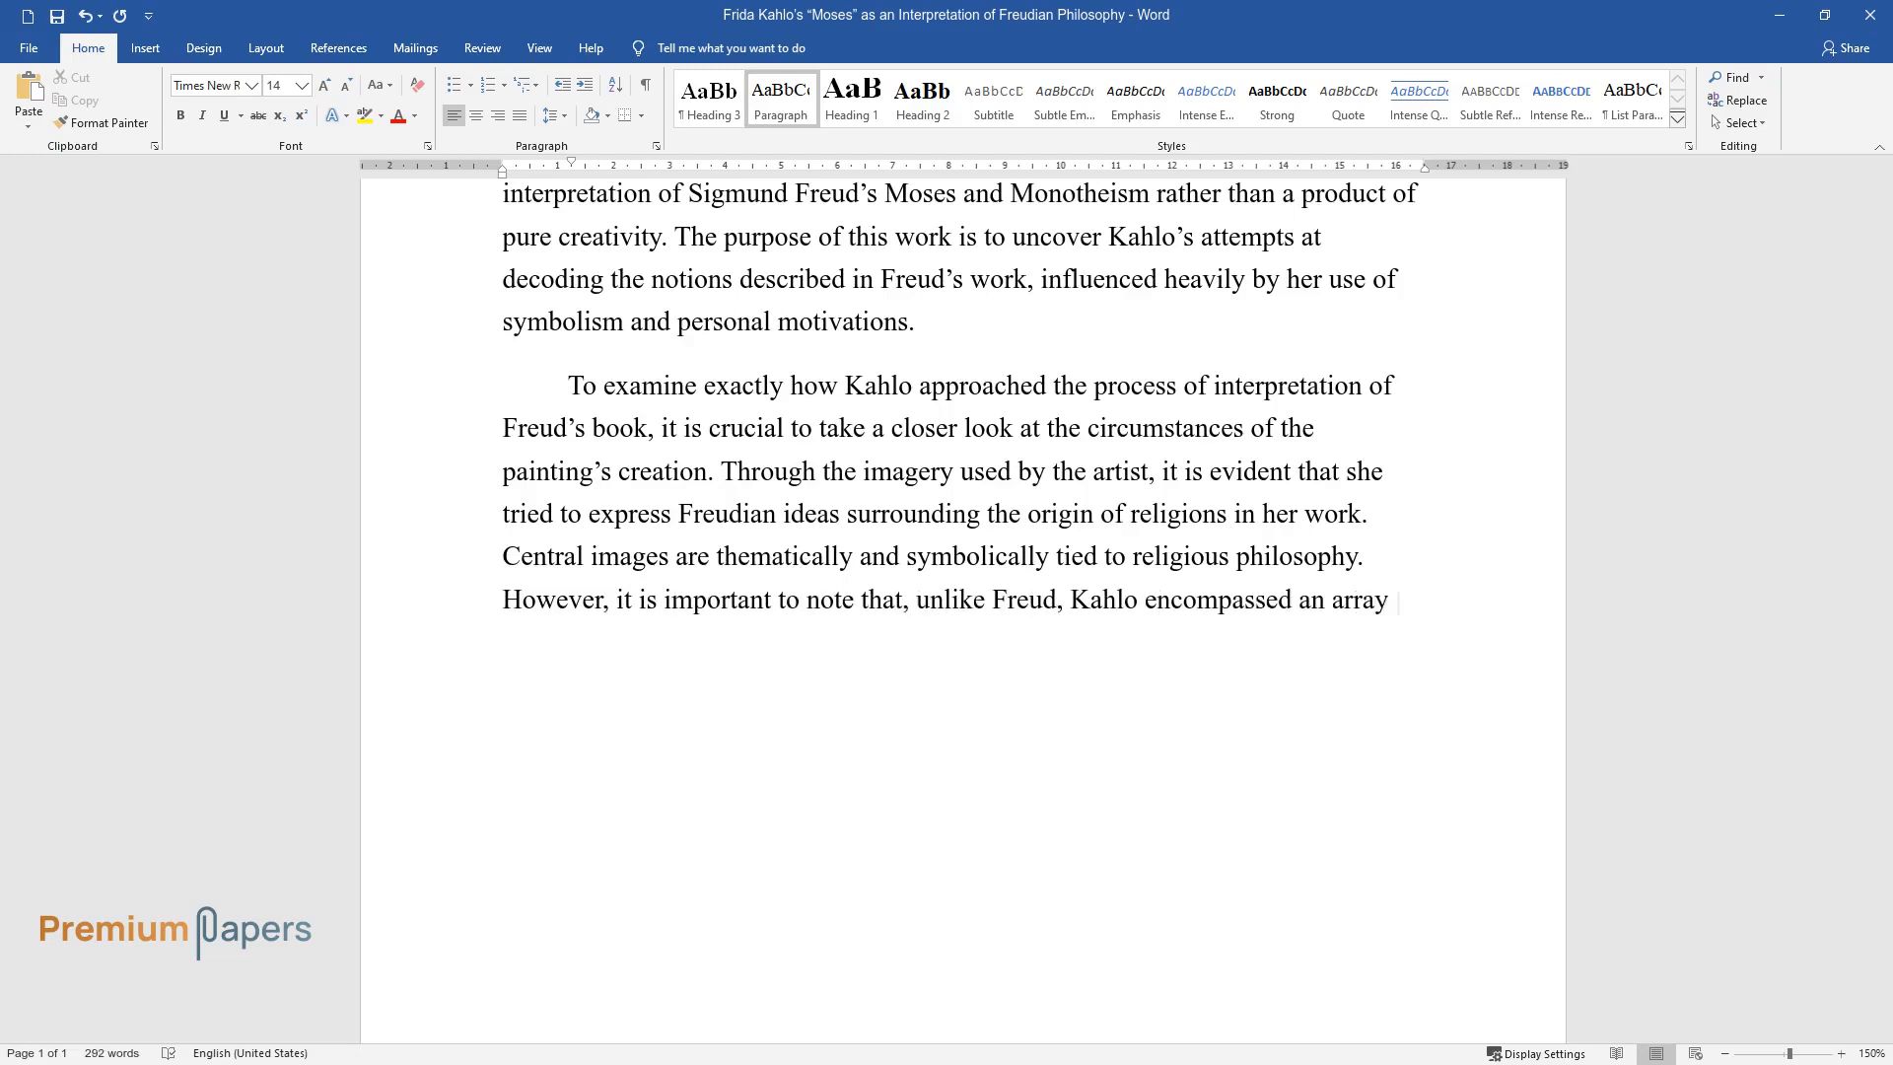
pyautogui.write('of various religious traditions, a')
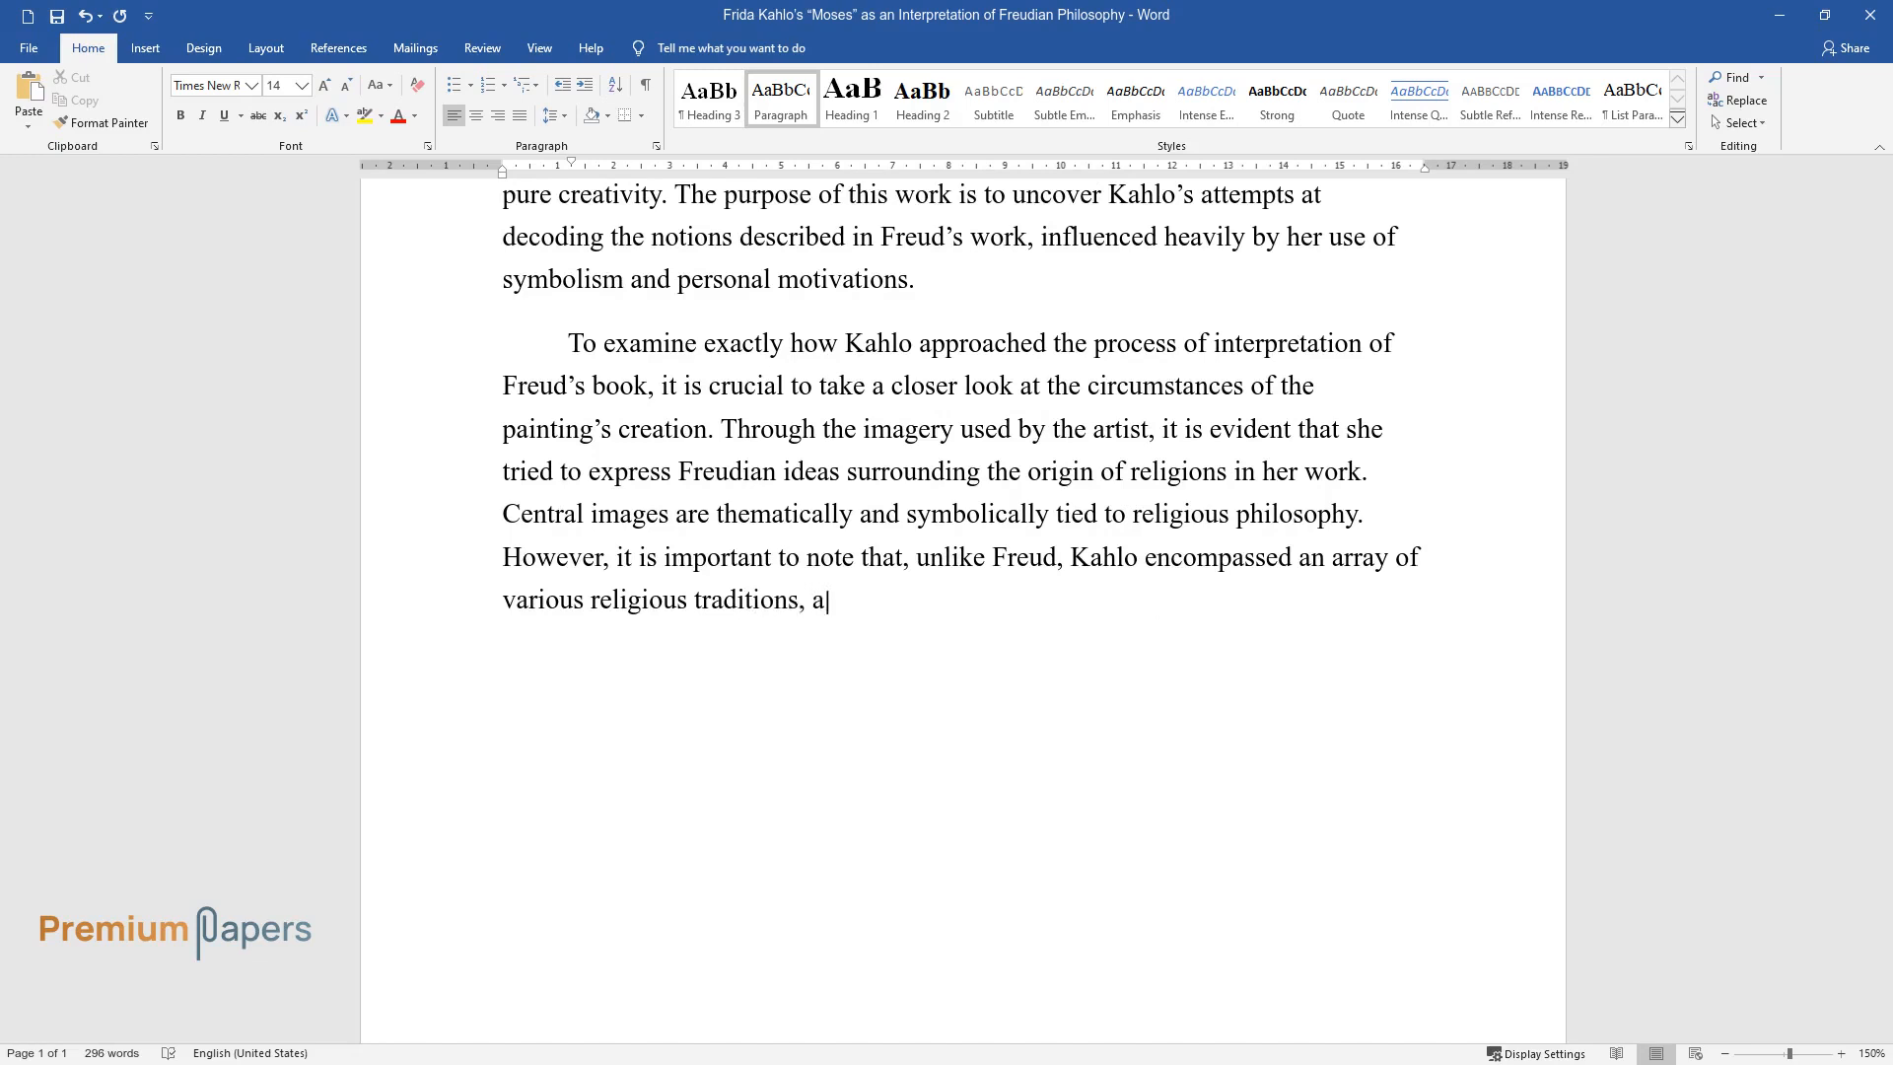
pyautogui.write('nd not just primarily Judaism.')
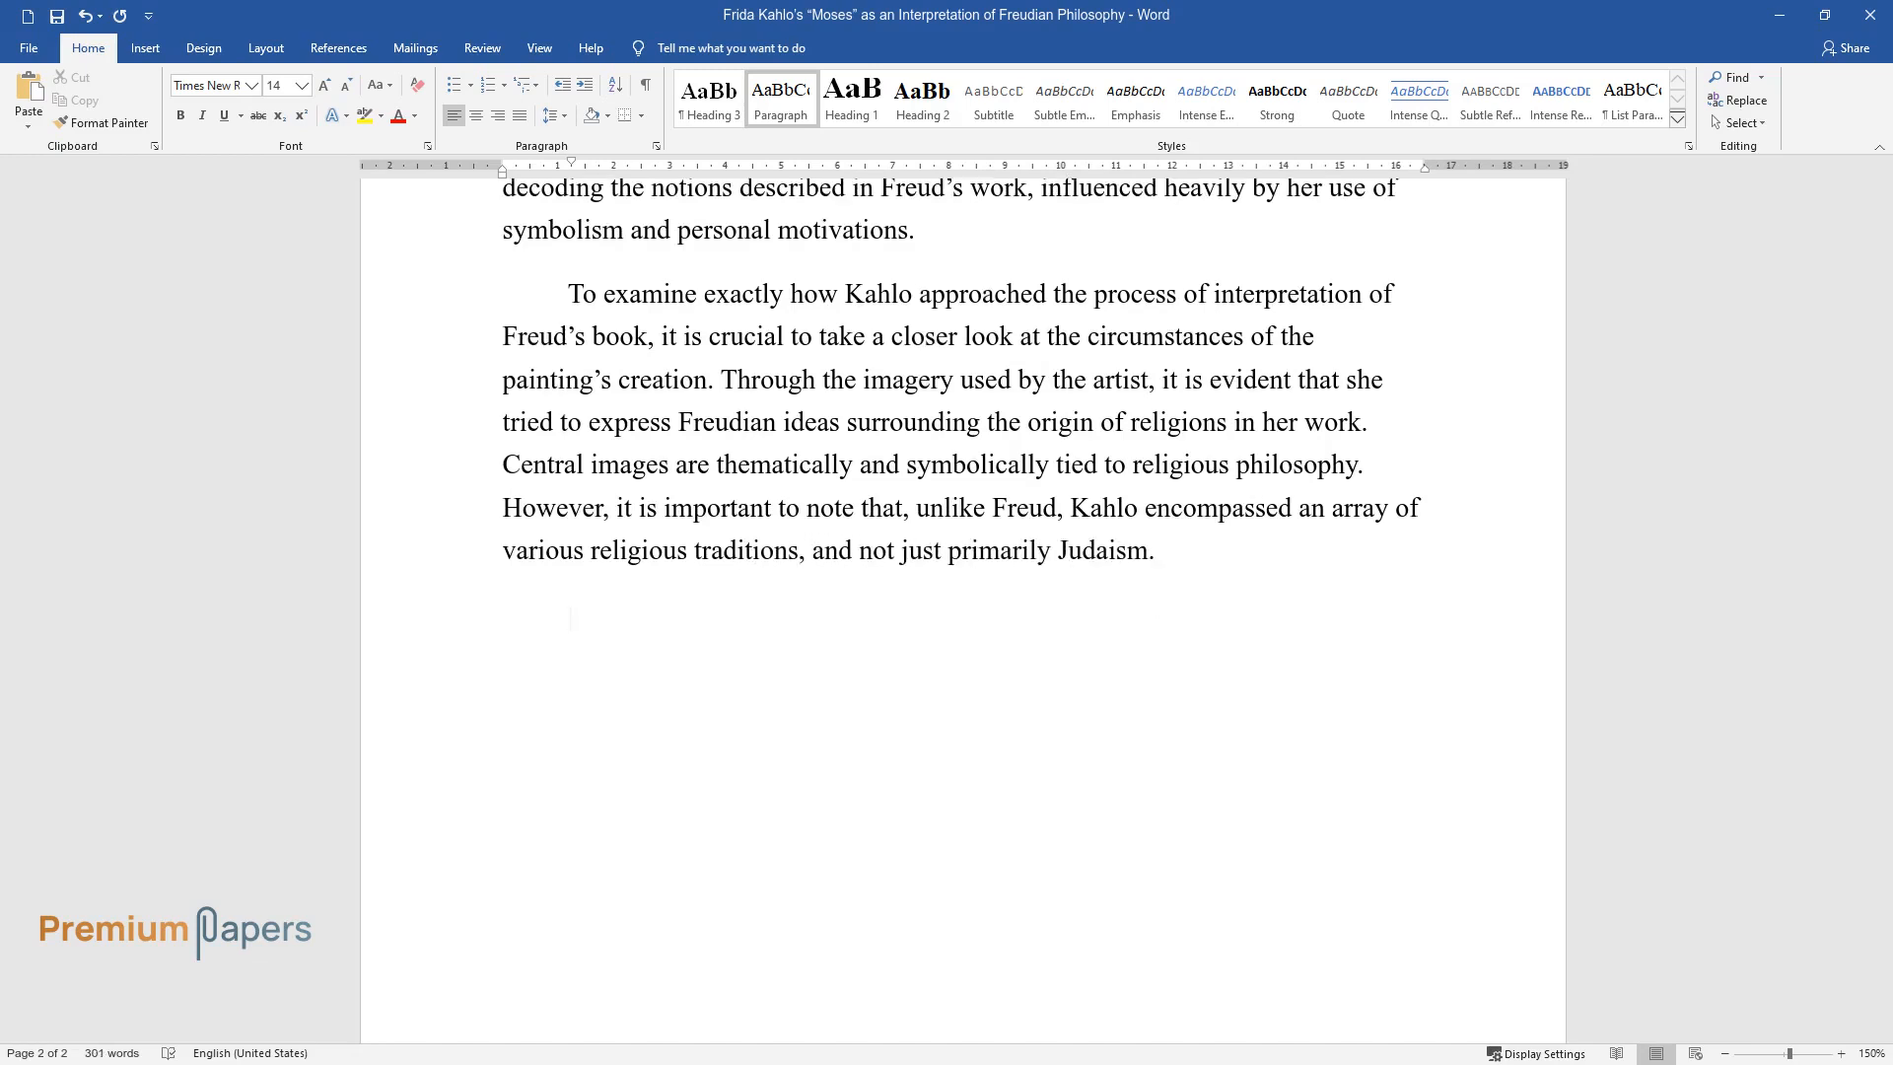
# Type the psychoanalytic explanation of Hebrew, Christian, Aztec imagery and revolutionary influences.
pyautogui.write('From the psy')
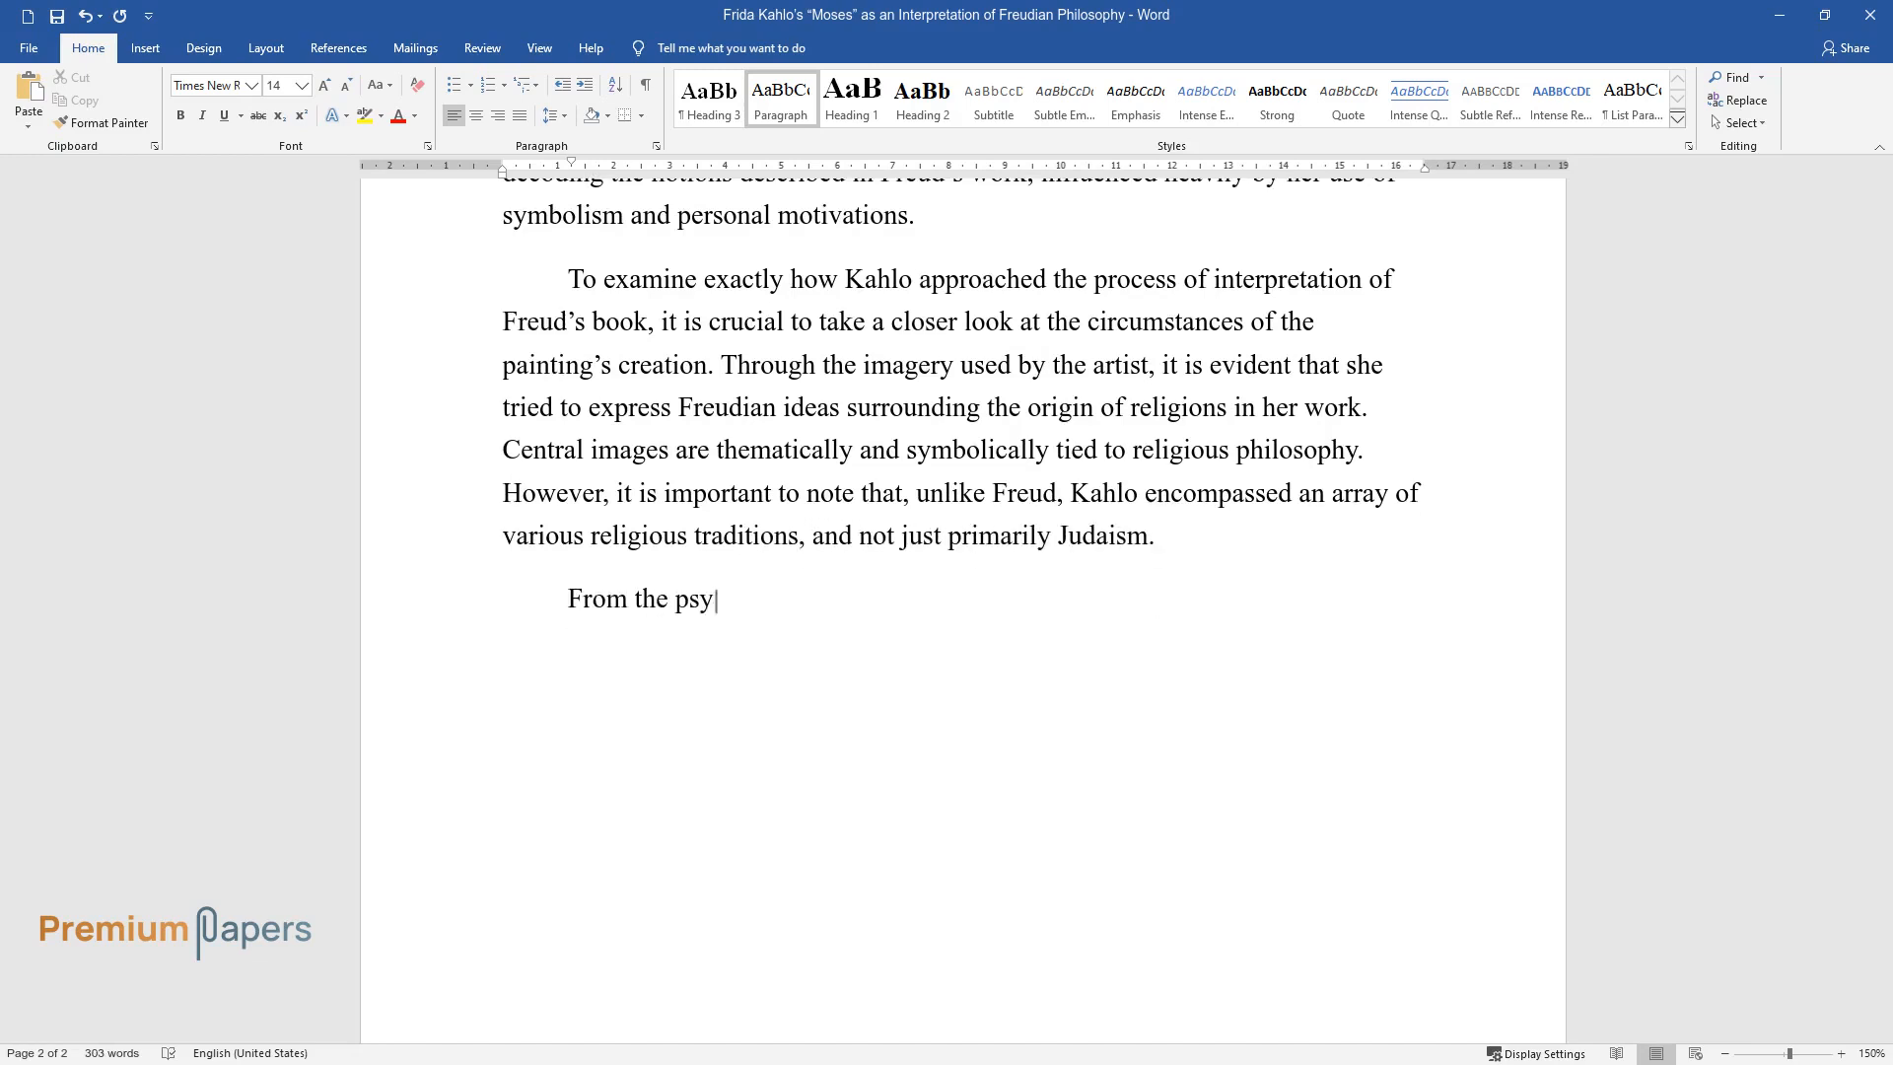
pyautogui.write('choanalytical theoretical perspecti')
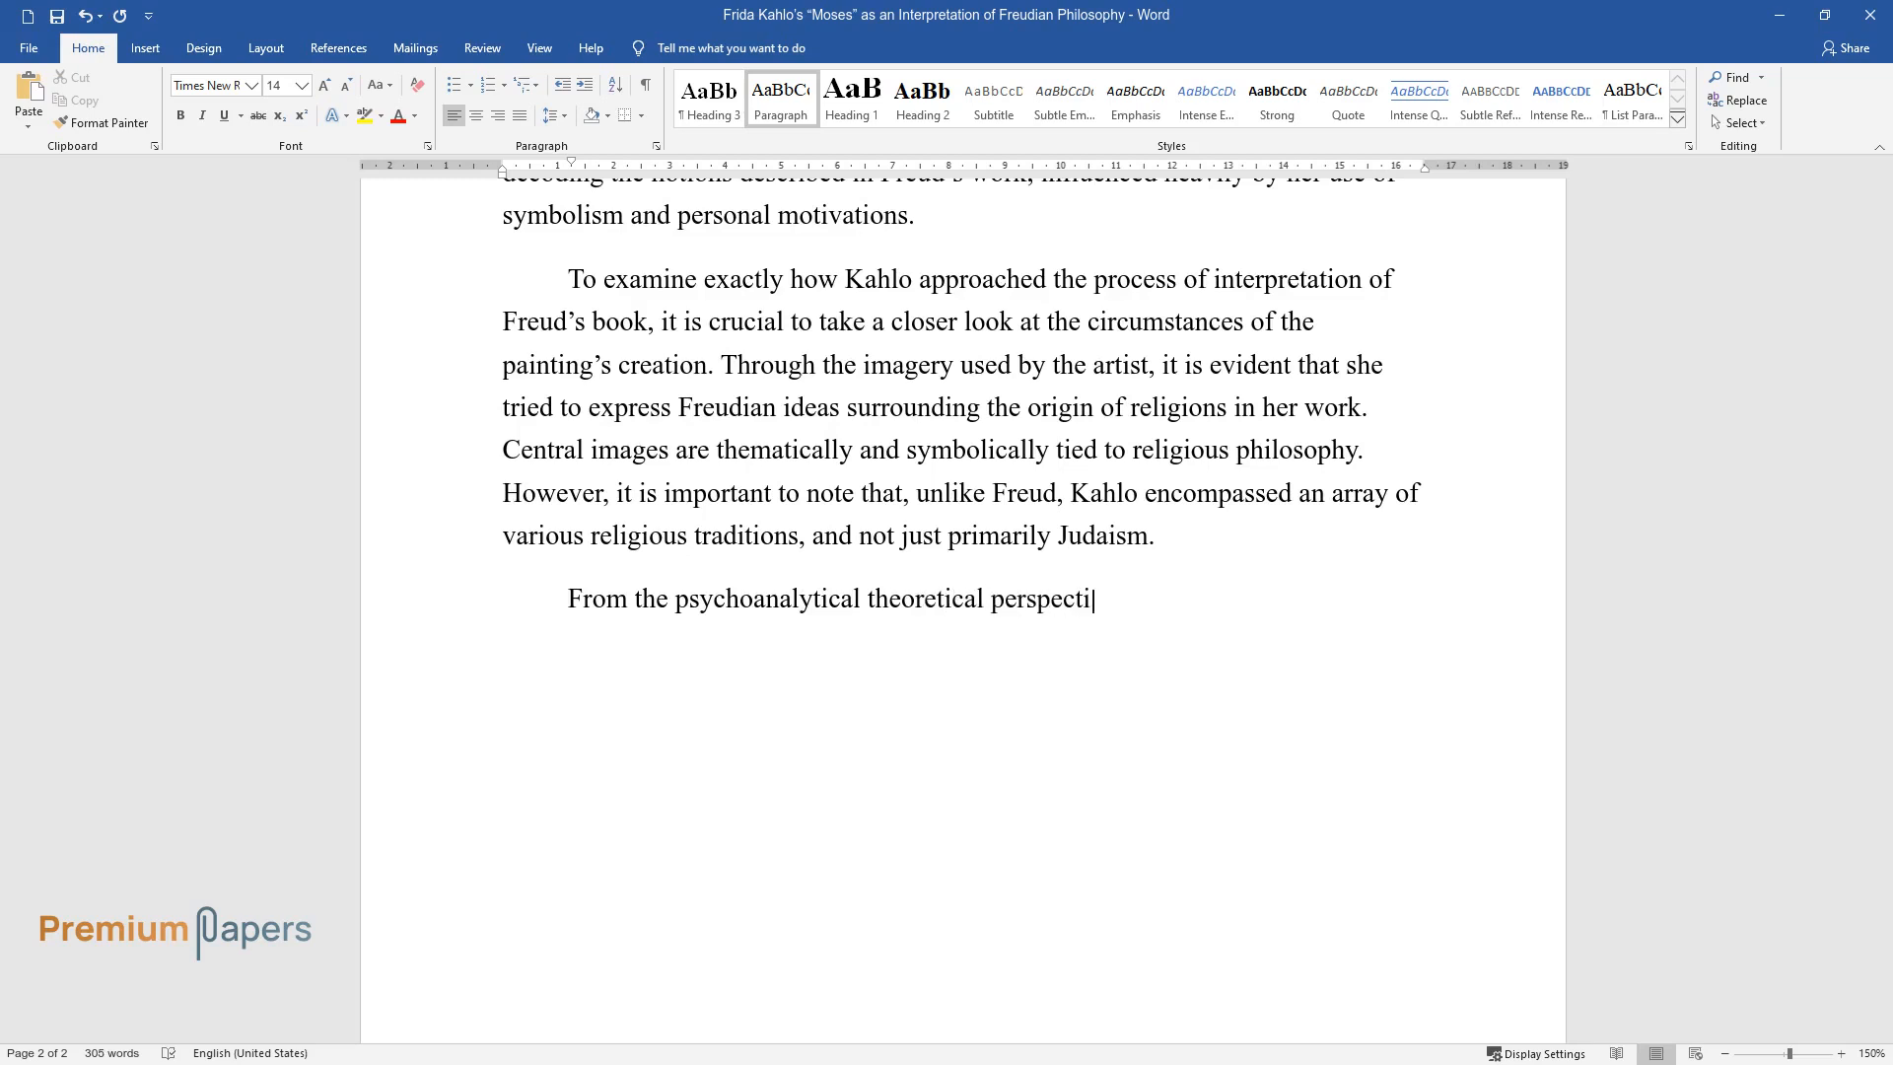
pyautogui.write("ve, the artist's background might ex")
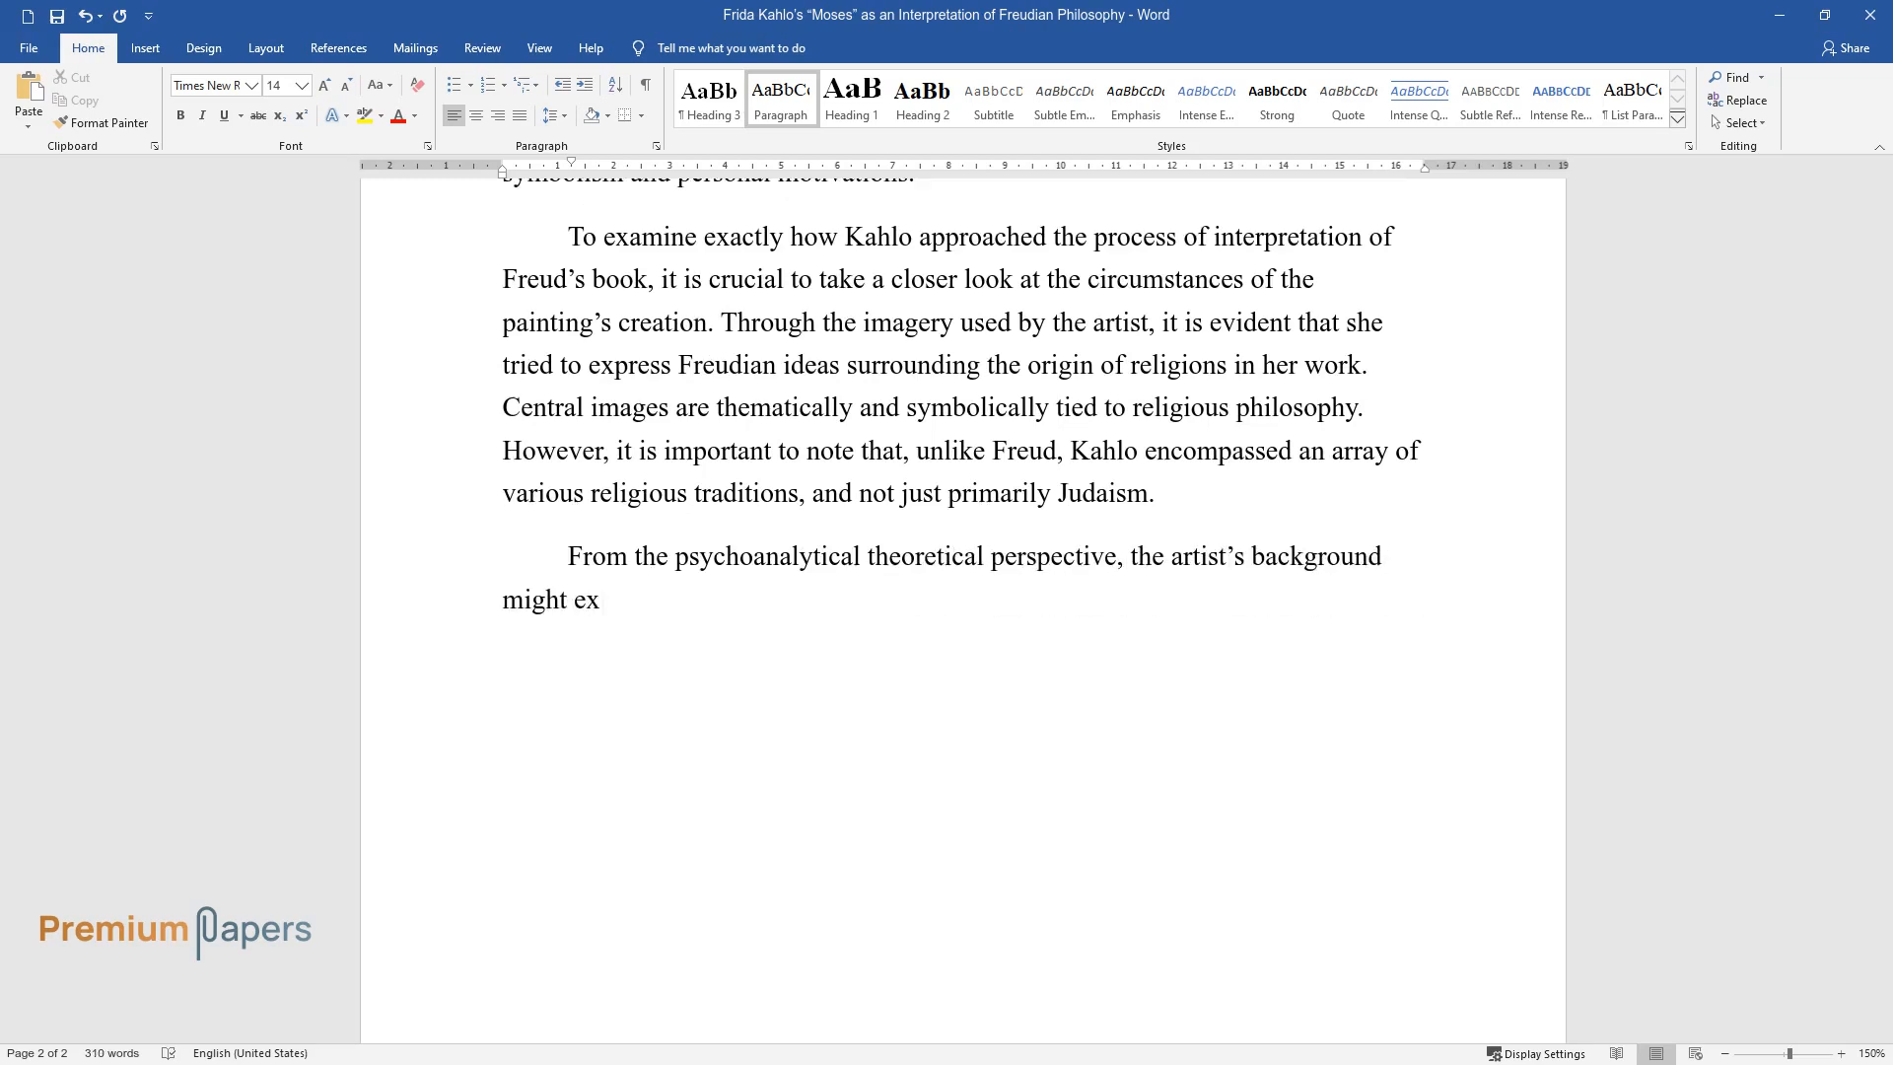
pyautogui.write('plain her choice to include Hebrew,')
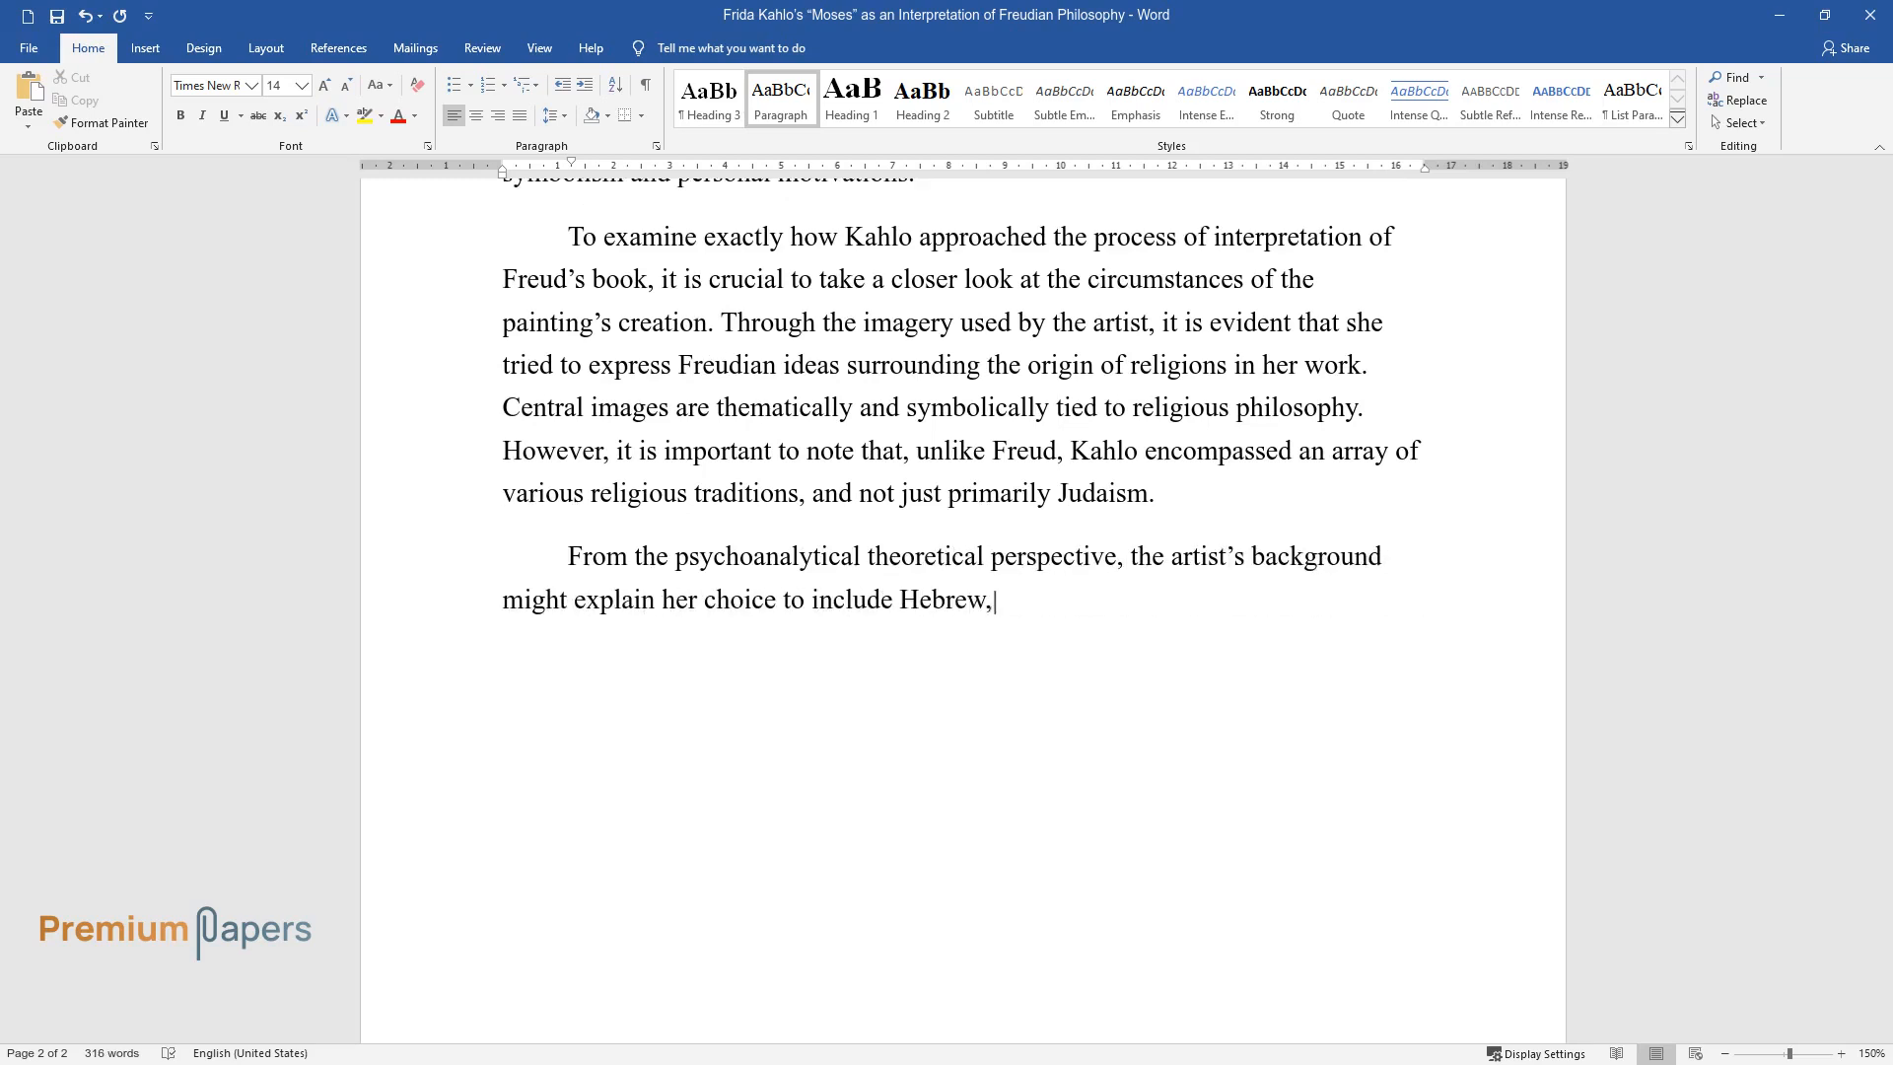
pyautogui.write('Christian, and even Aztec religious')
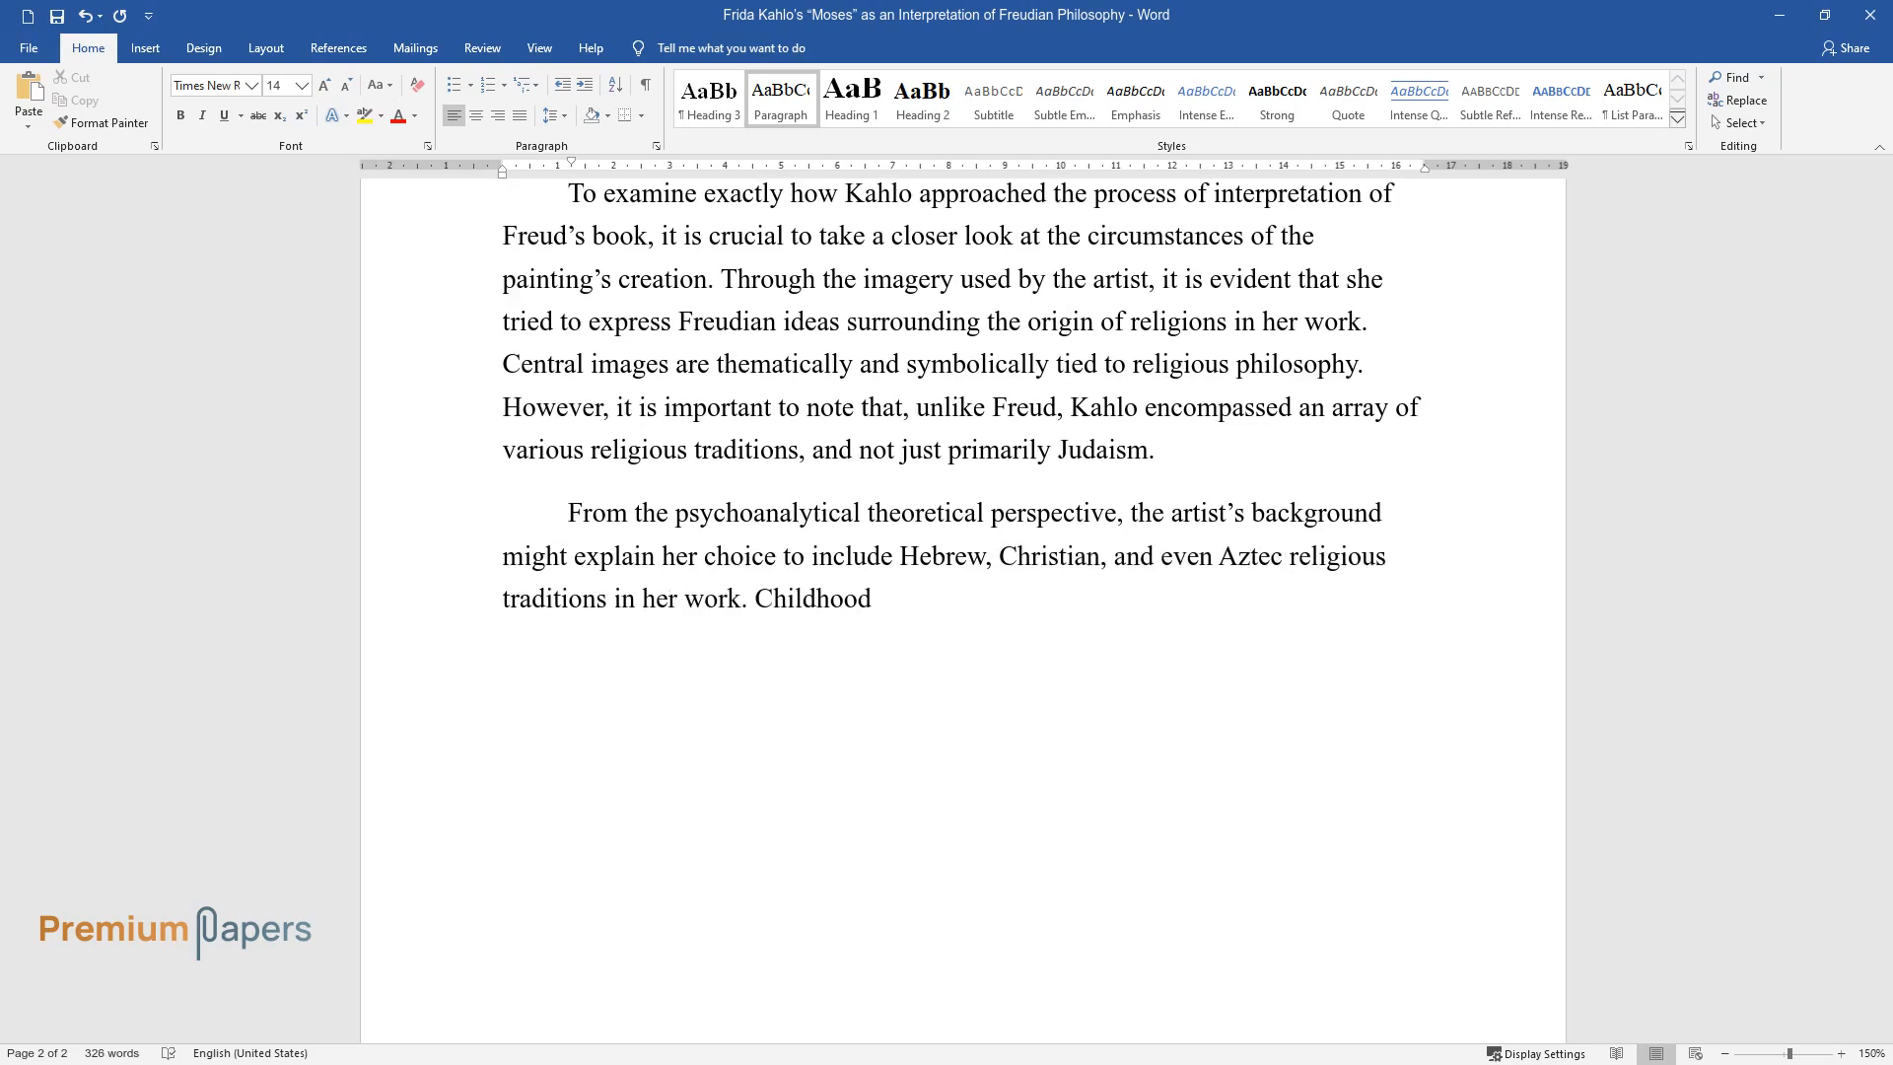
pyautogui.write('years spent observing what is beli')
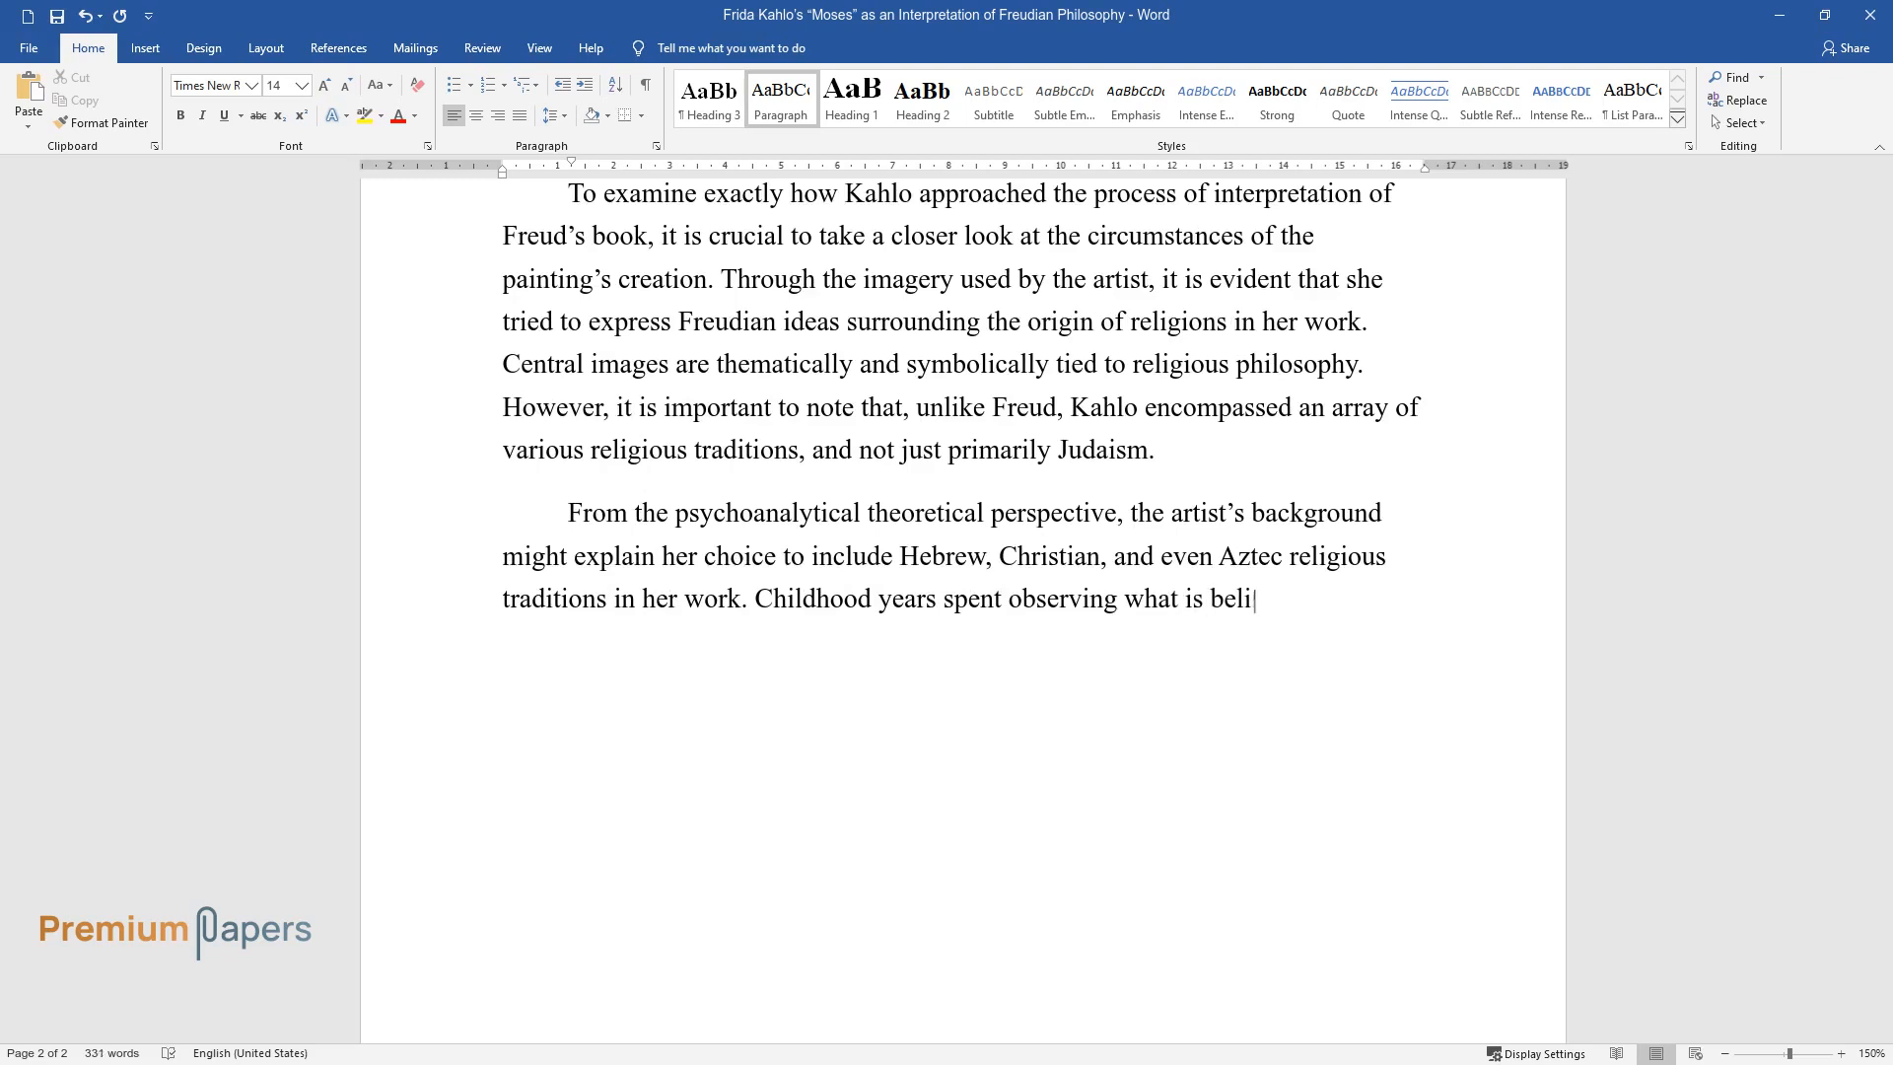
pyautogui.write('eved to be the climax of the revolu')
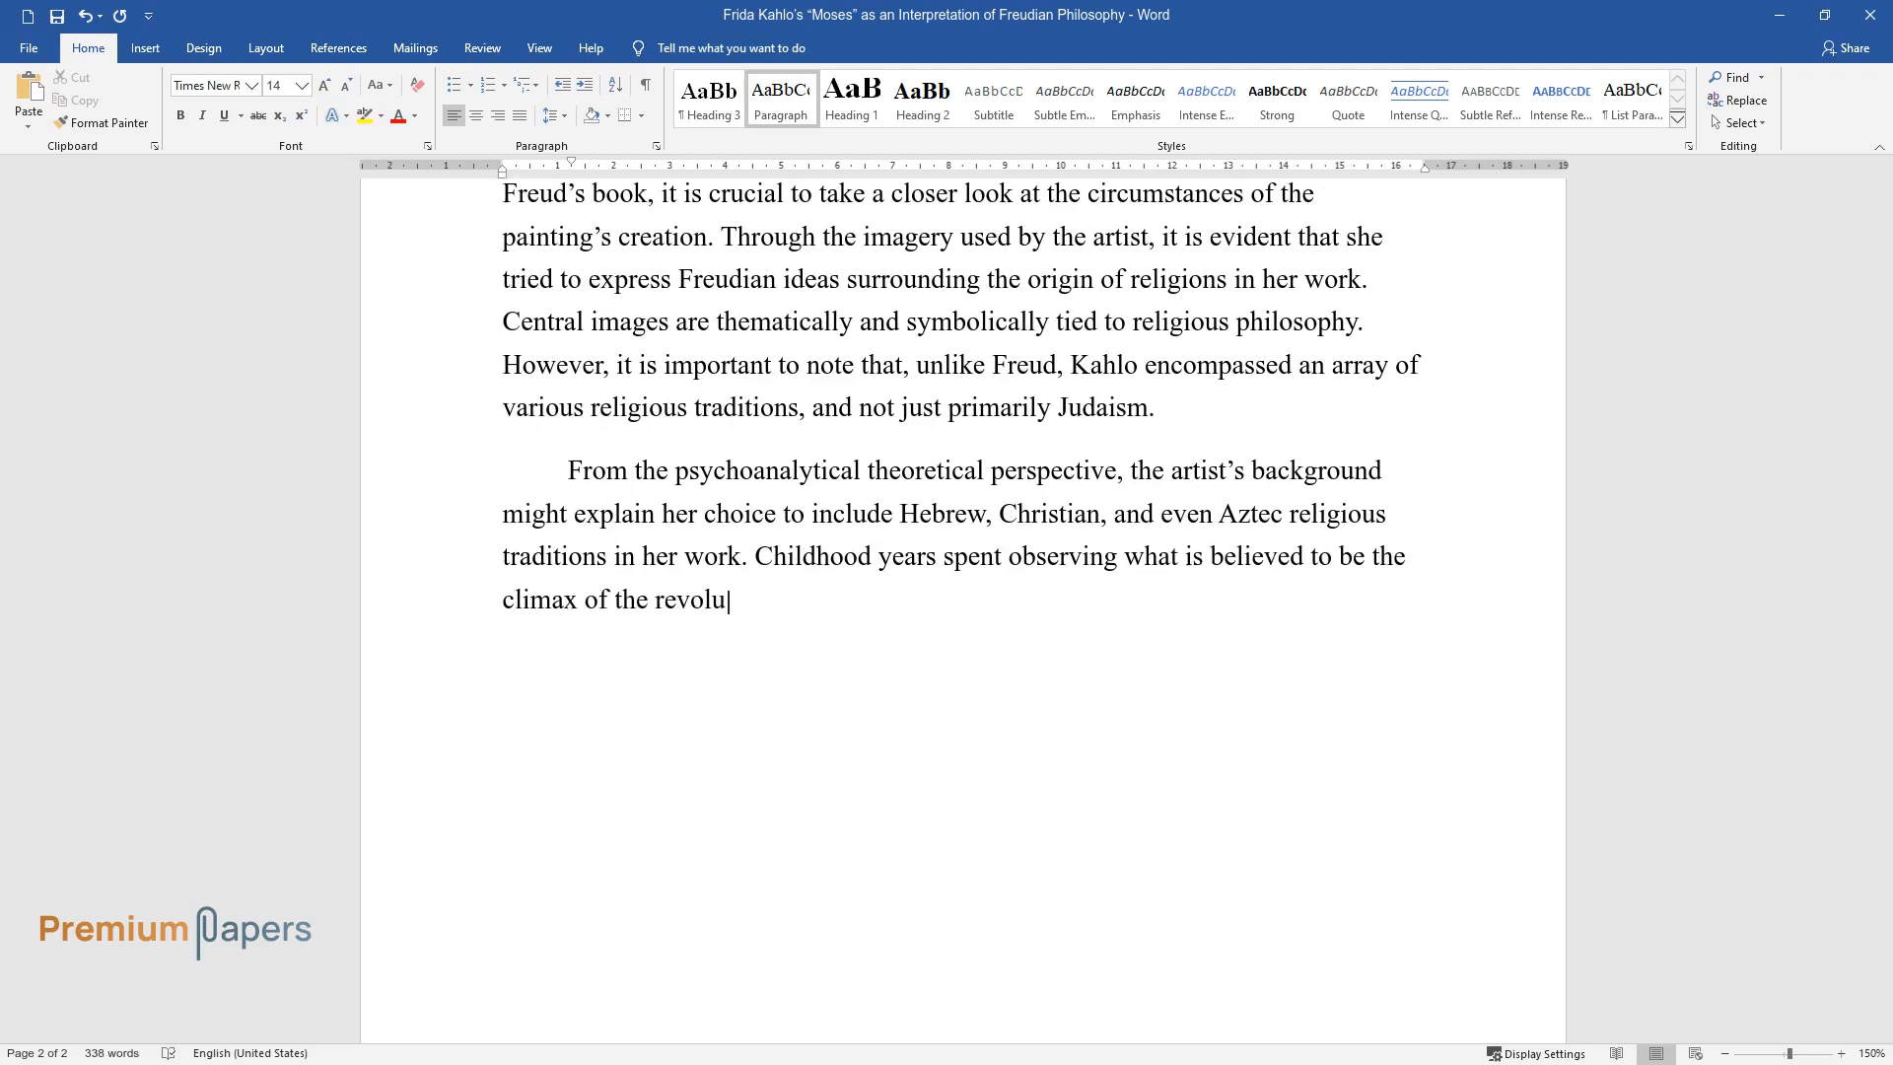
pyautogui.write('tion led to Frida Kahlo becoming "d')
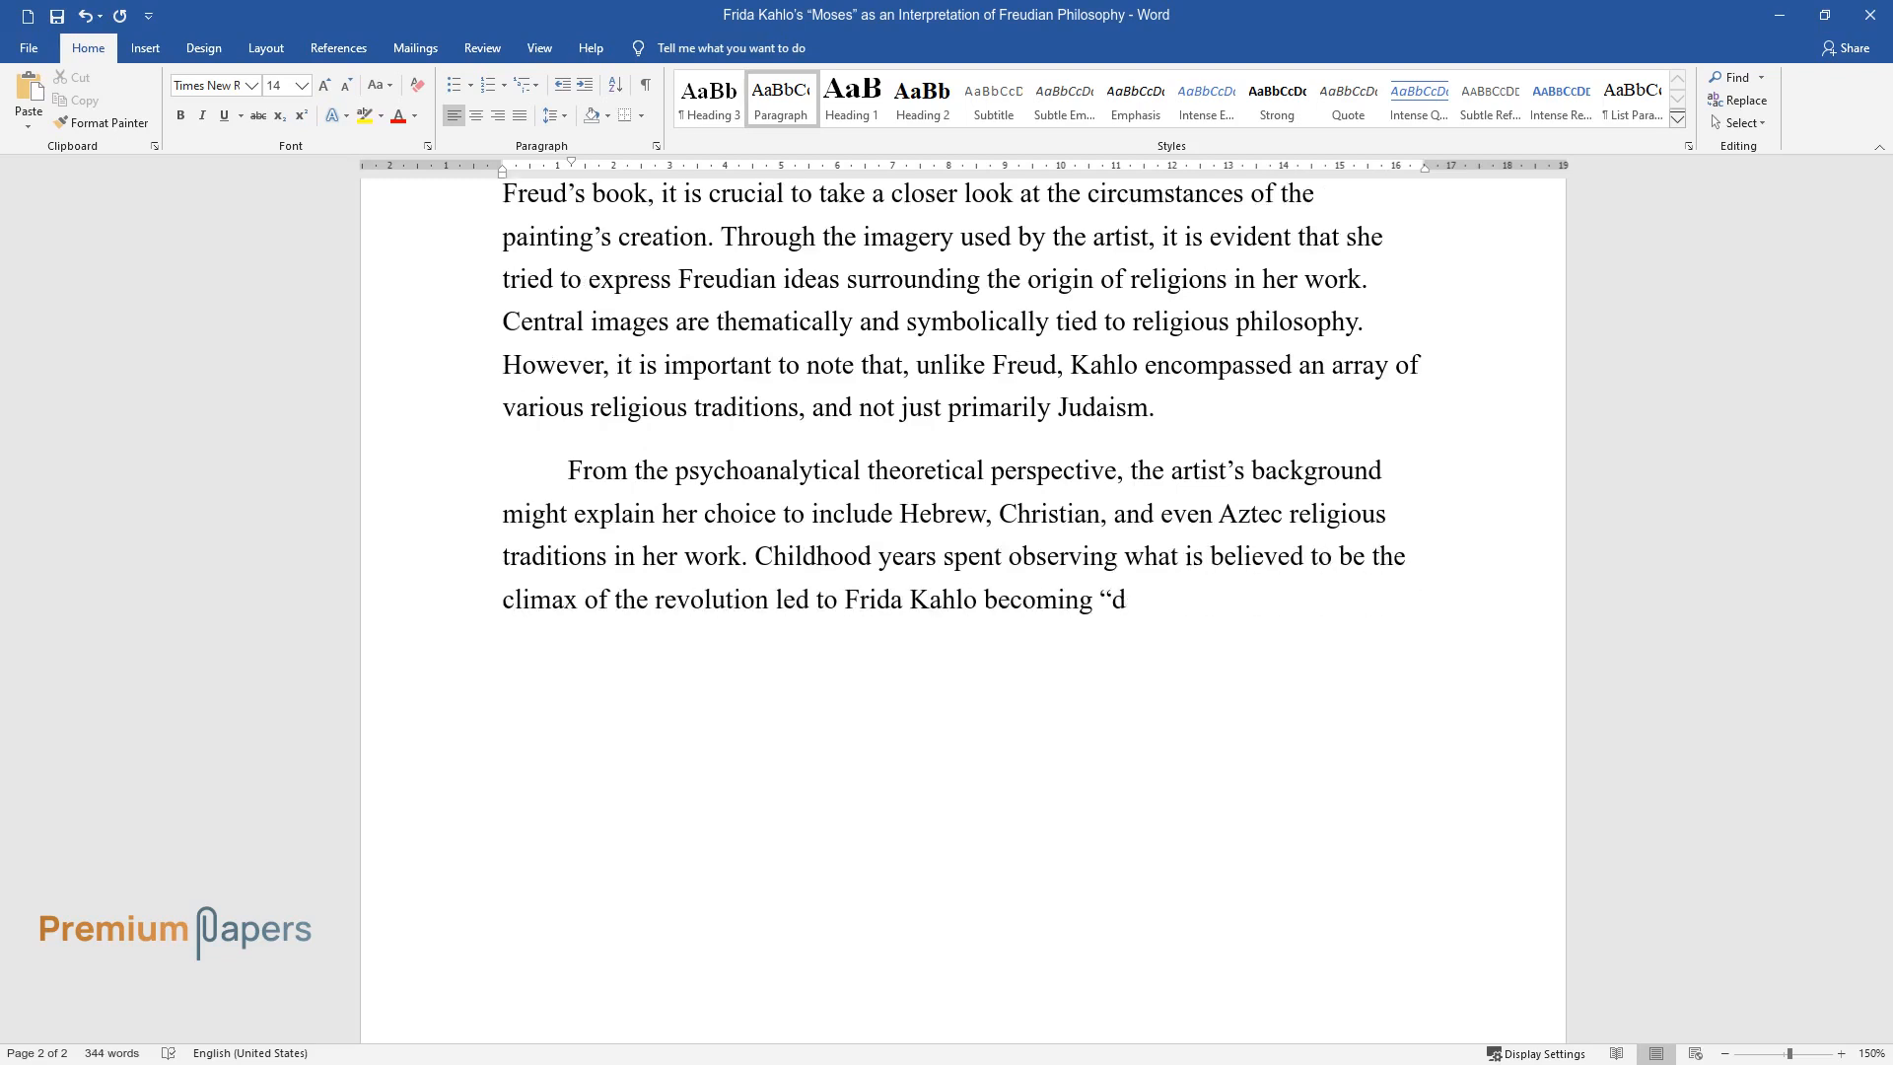
pyautogui.write('eeply inspired by the resurgence of')
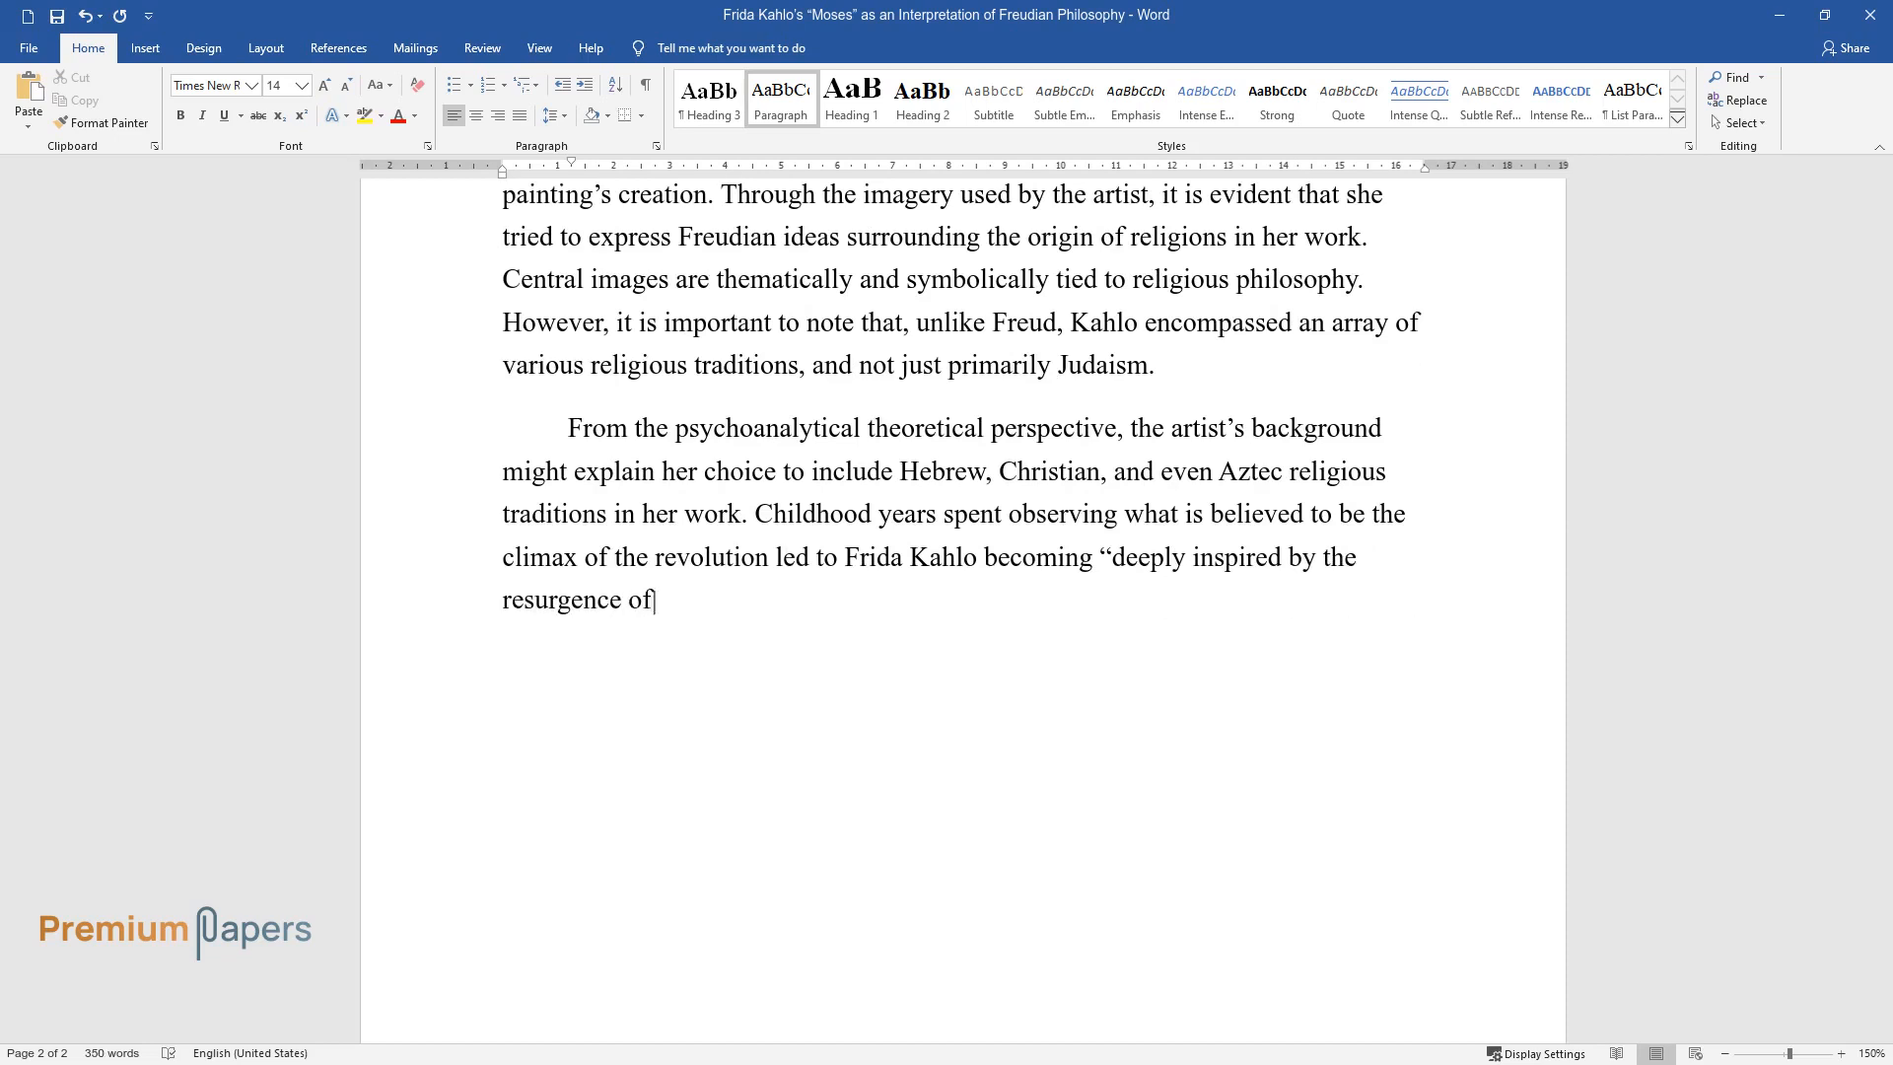
pyautogui.write('national pride and the spread of p')
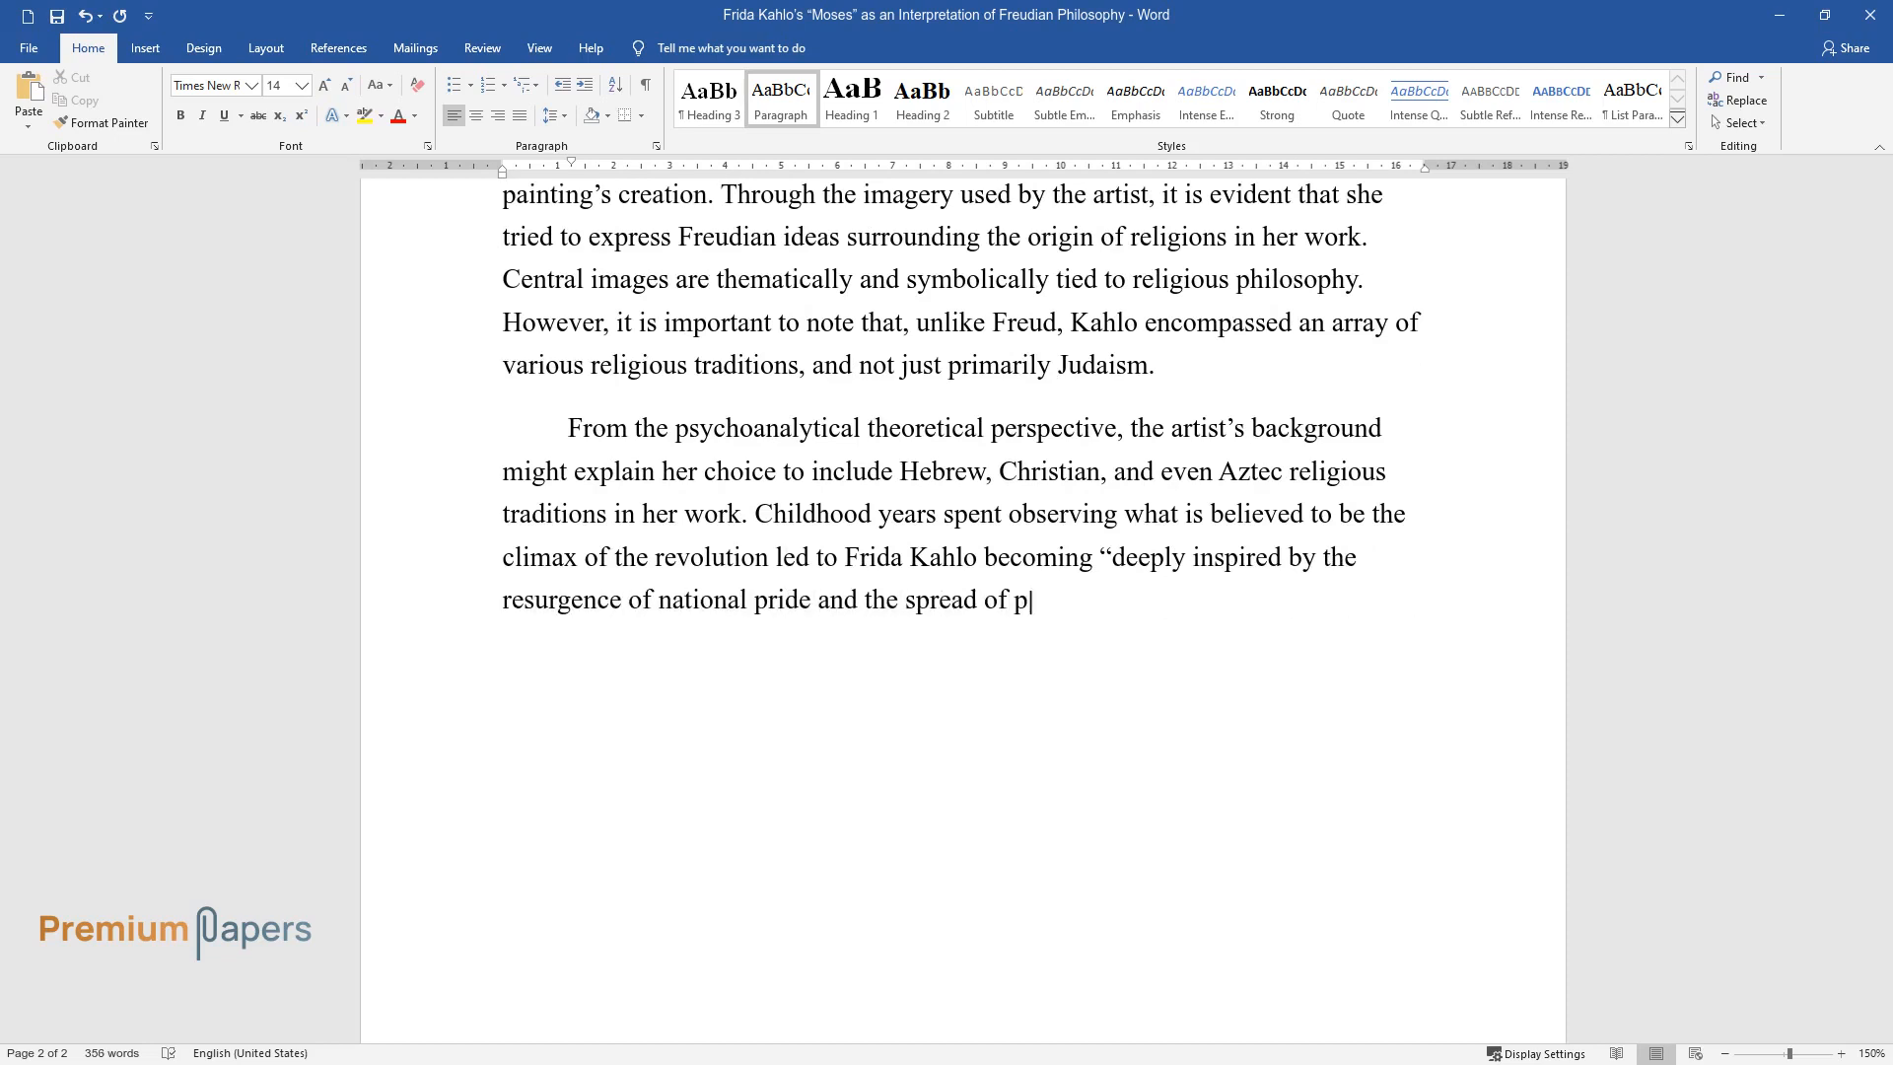
pyautogui.write('rogressive ideas that followed.” An')
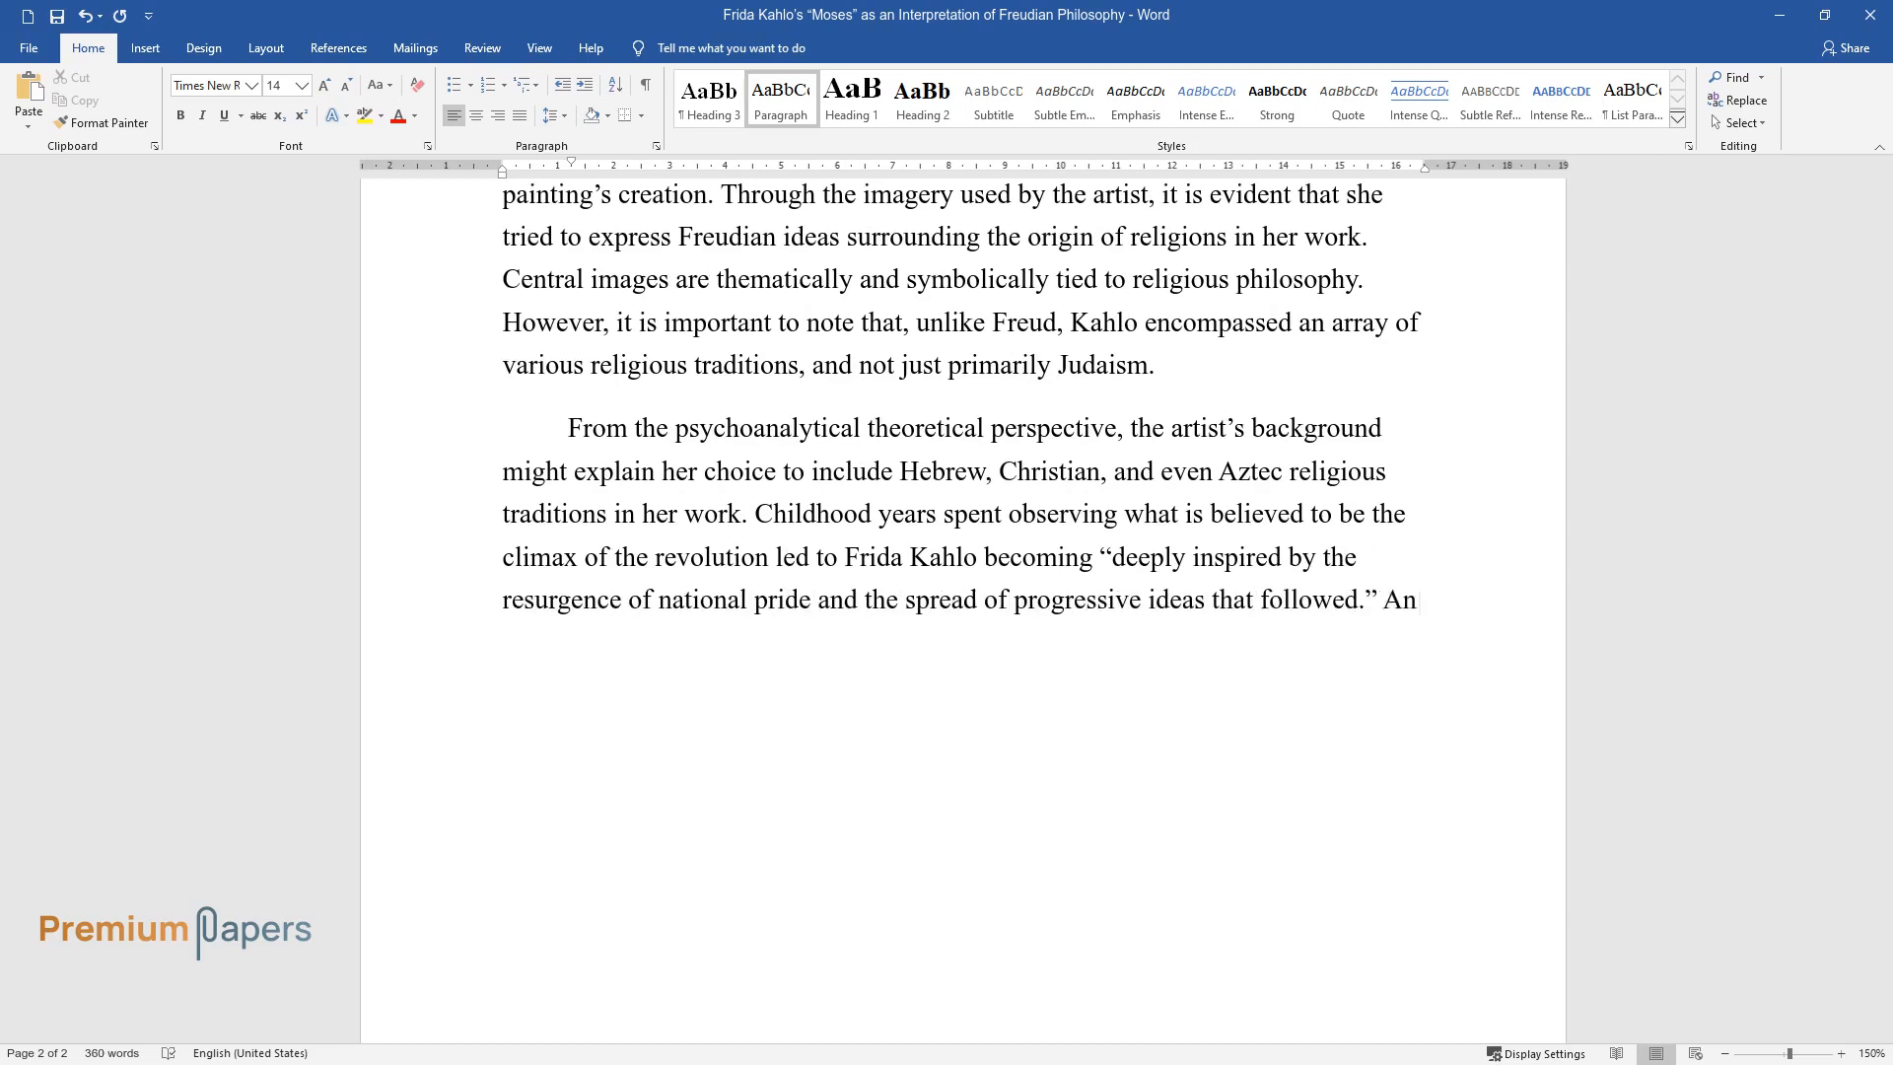
# Type the feminist imagery passage ending "ultimate creators or life-givers.".
pyautogui.write("Another reflection of Kahlo's inclina")
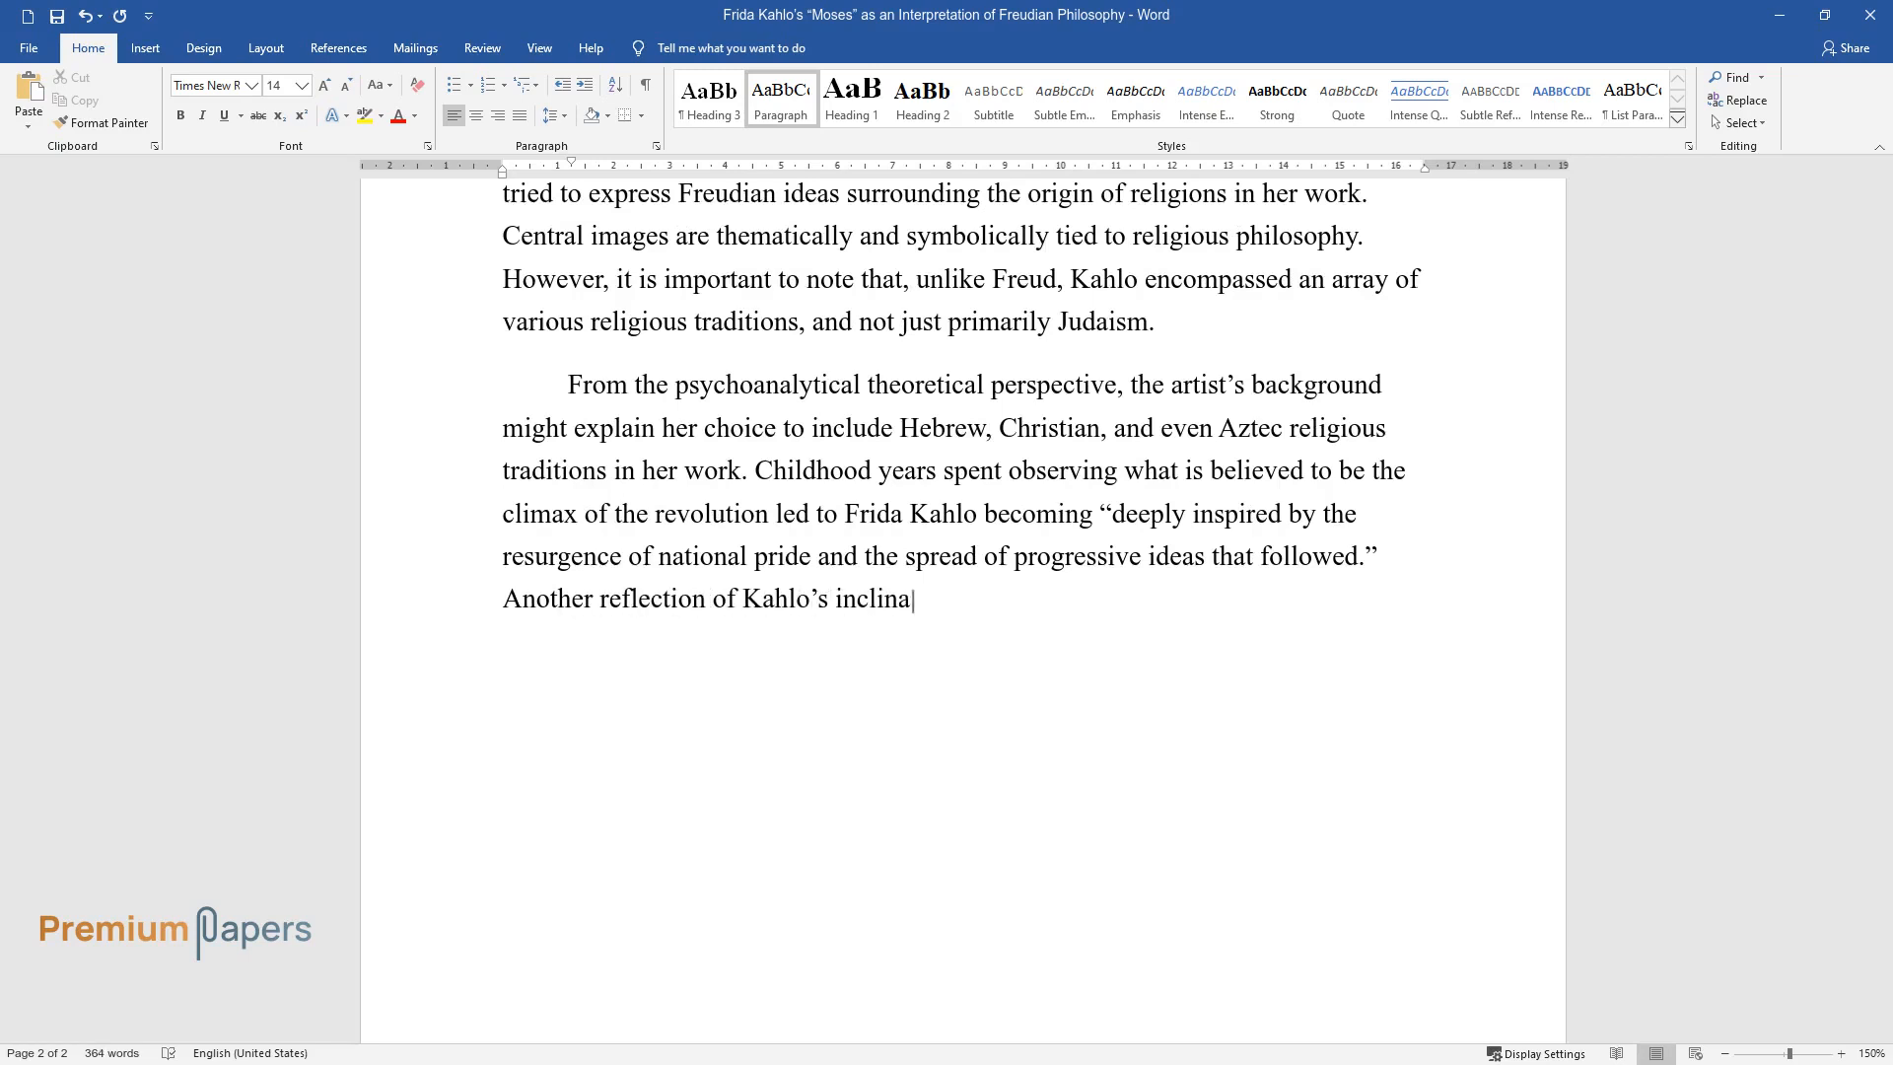
pyautogui.write('tion towards progressive ideas is th')
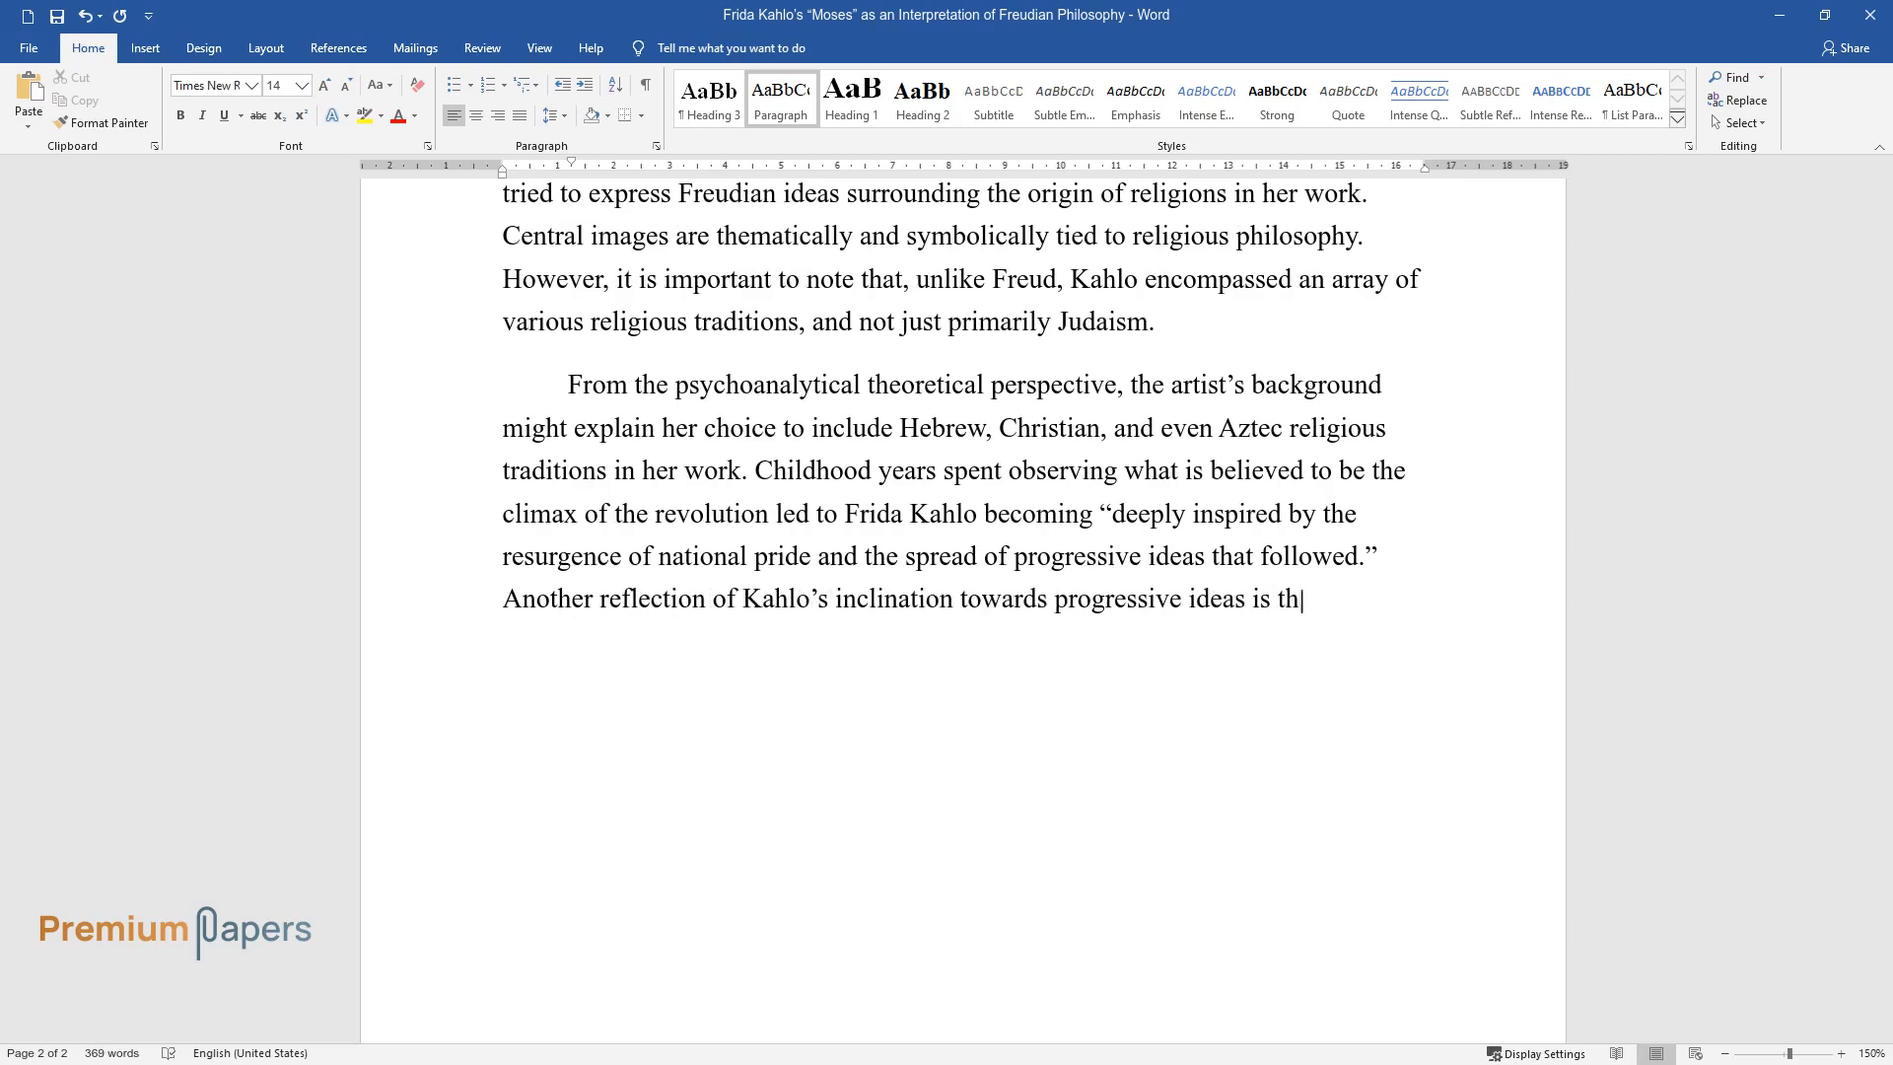
pyautogui.write('e feminist imagery in the painting. In the center, Moses features fema')
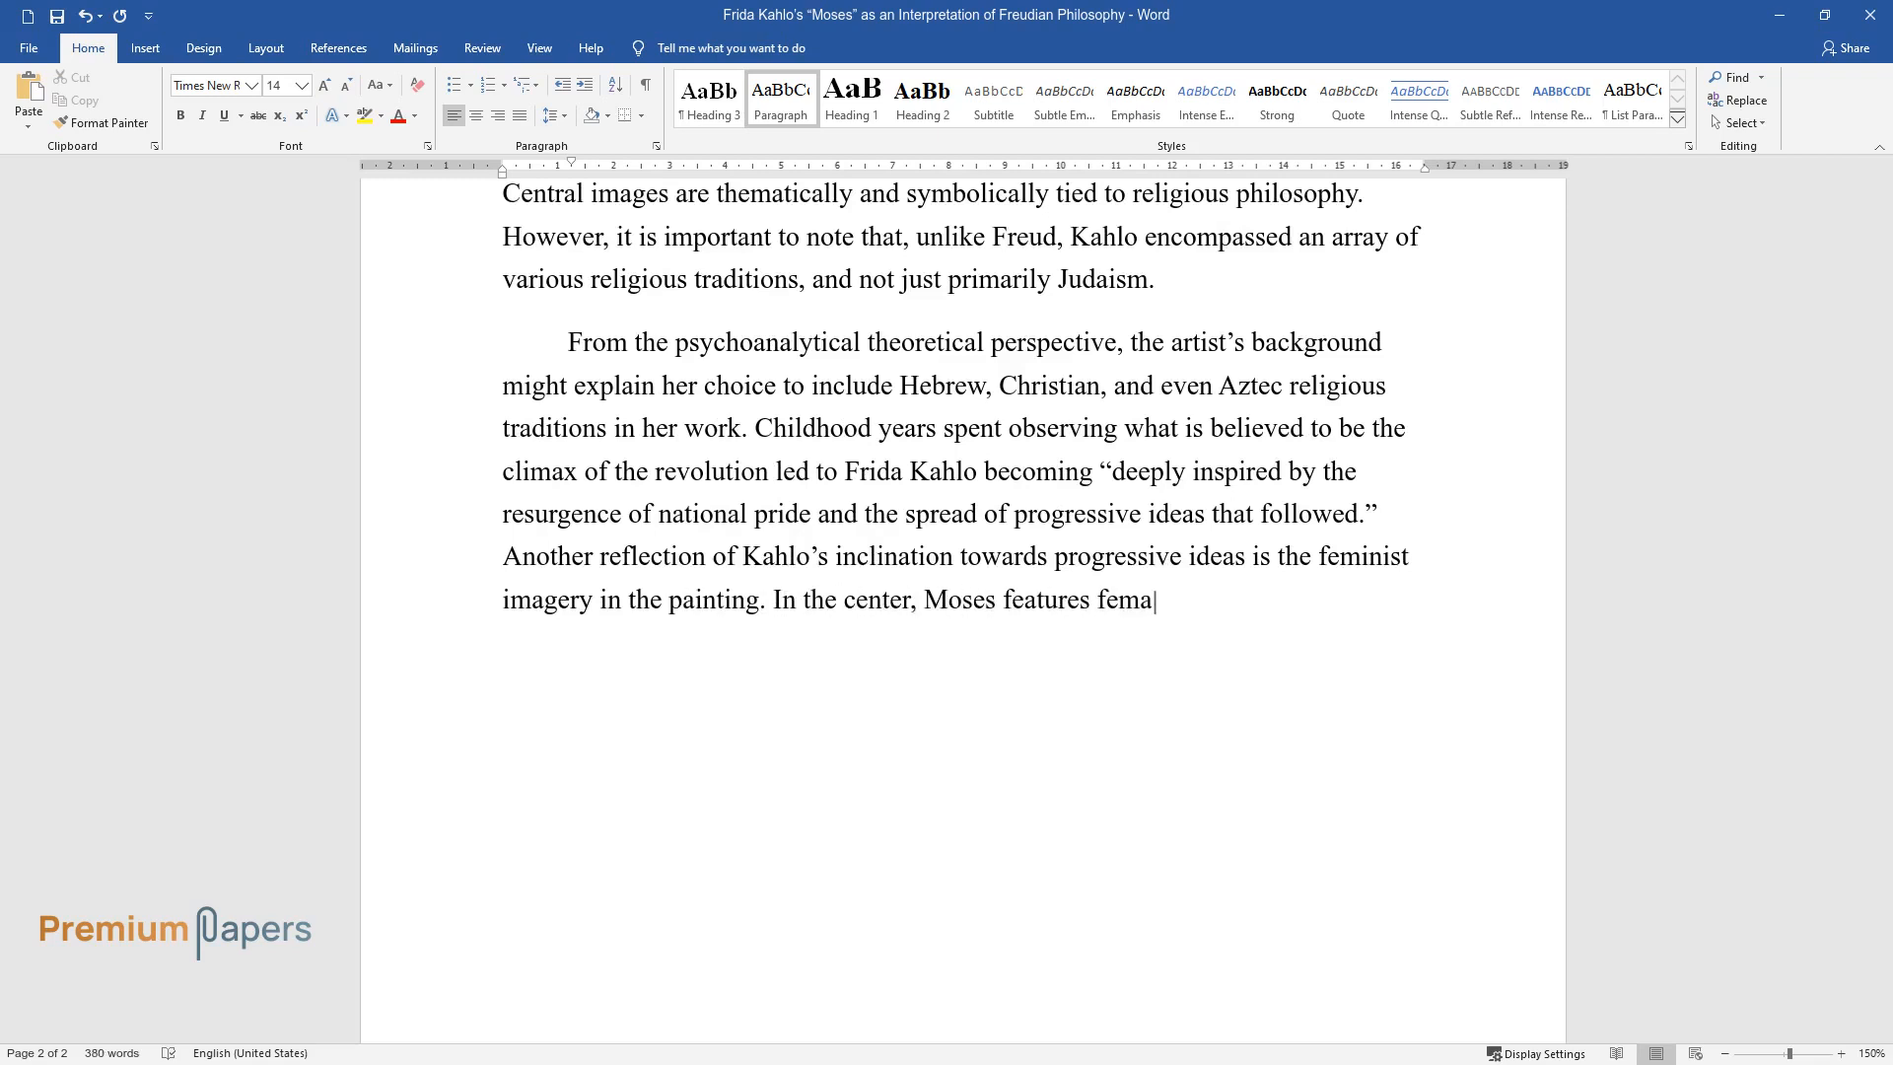
pyautogui.write('le reproductive organs, which are e')
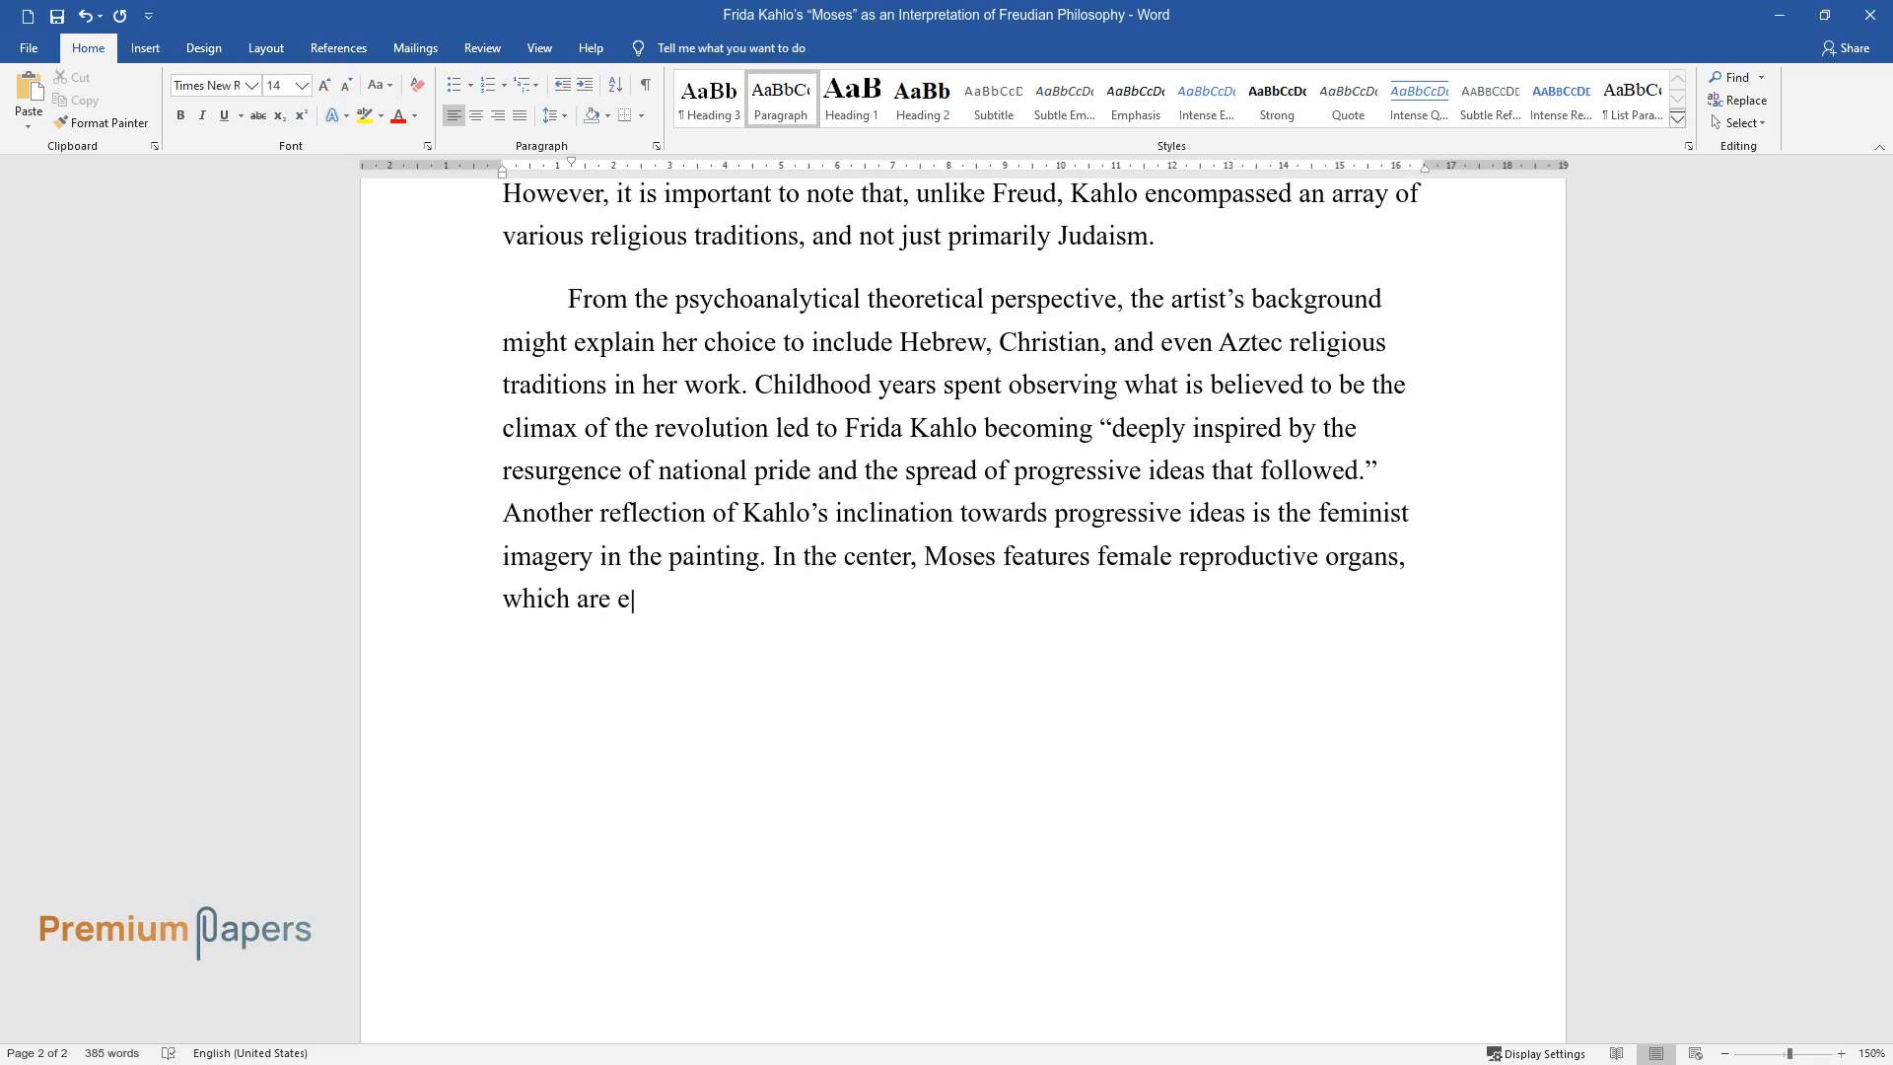
pyautogui.write('quated in status with the Sun and t')
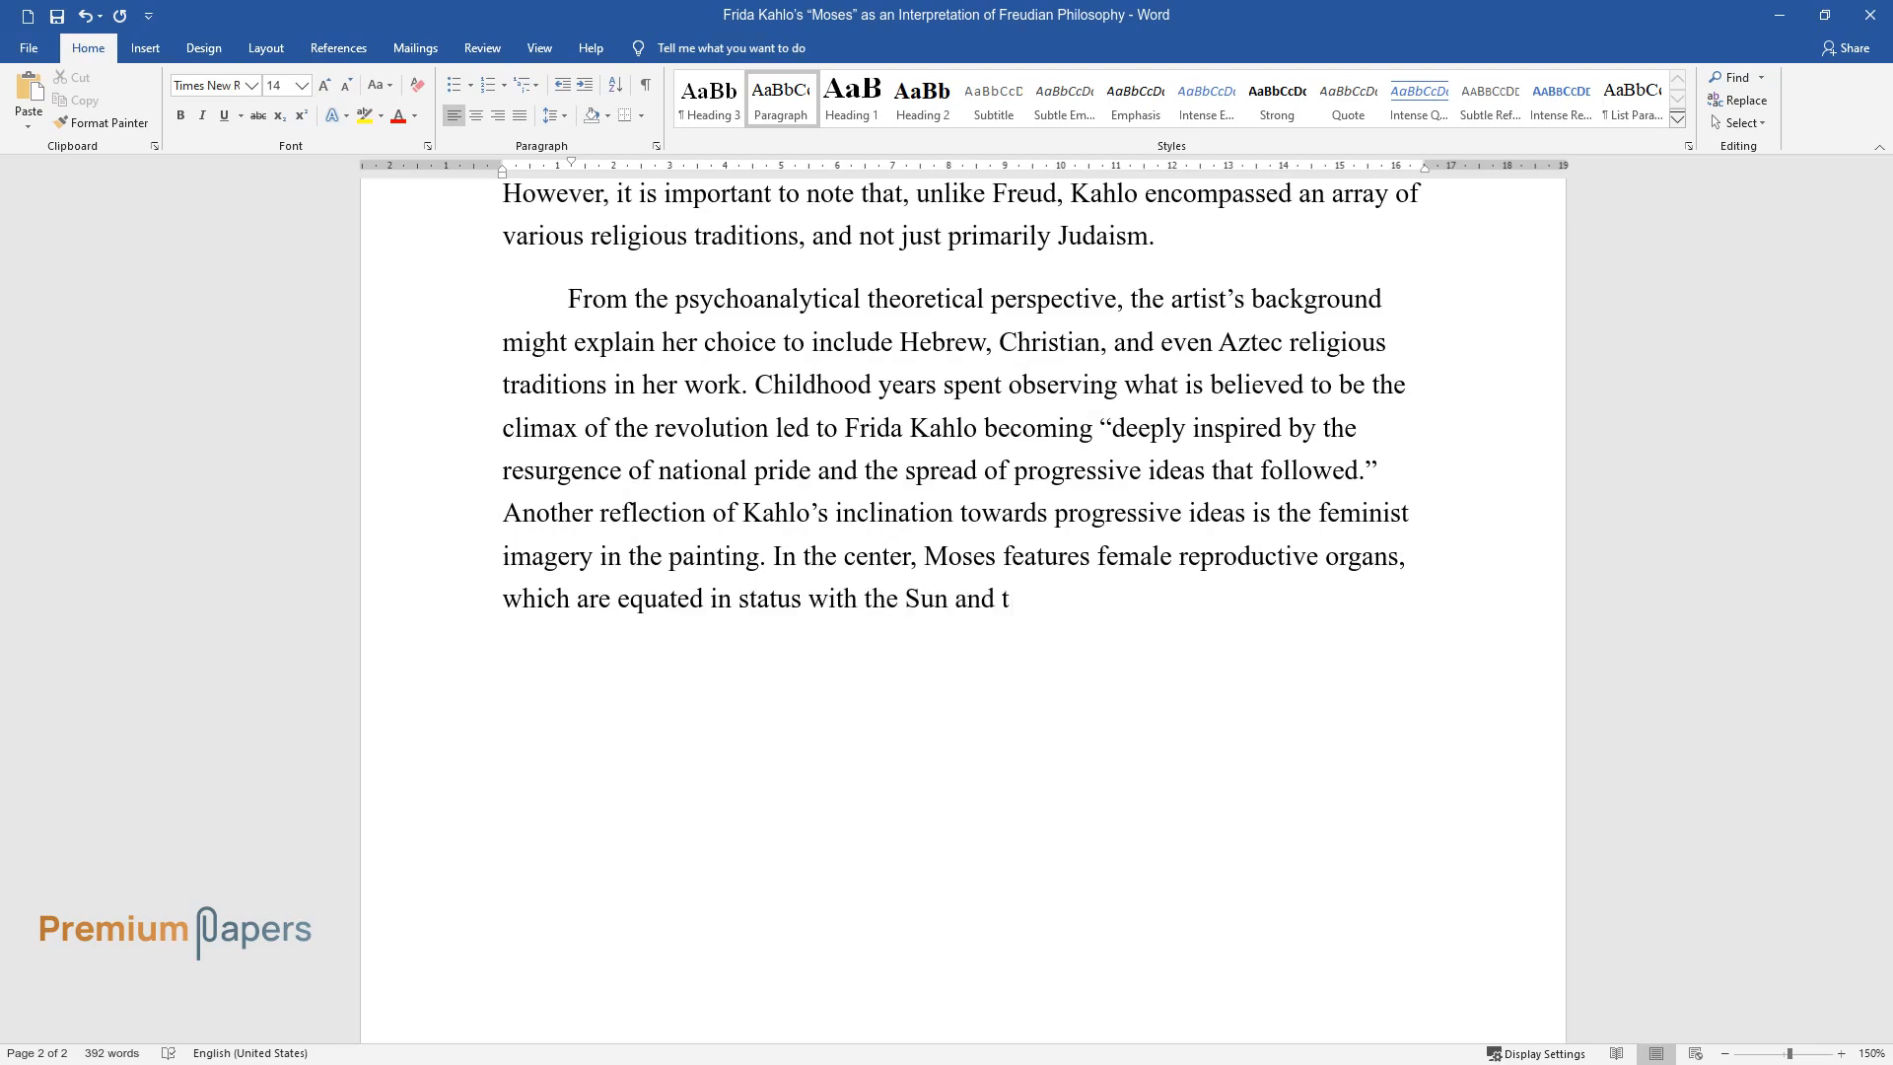
pyautogui.write('he rain as ultimate creators or lif')
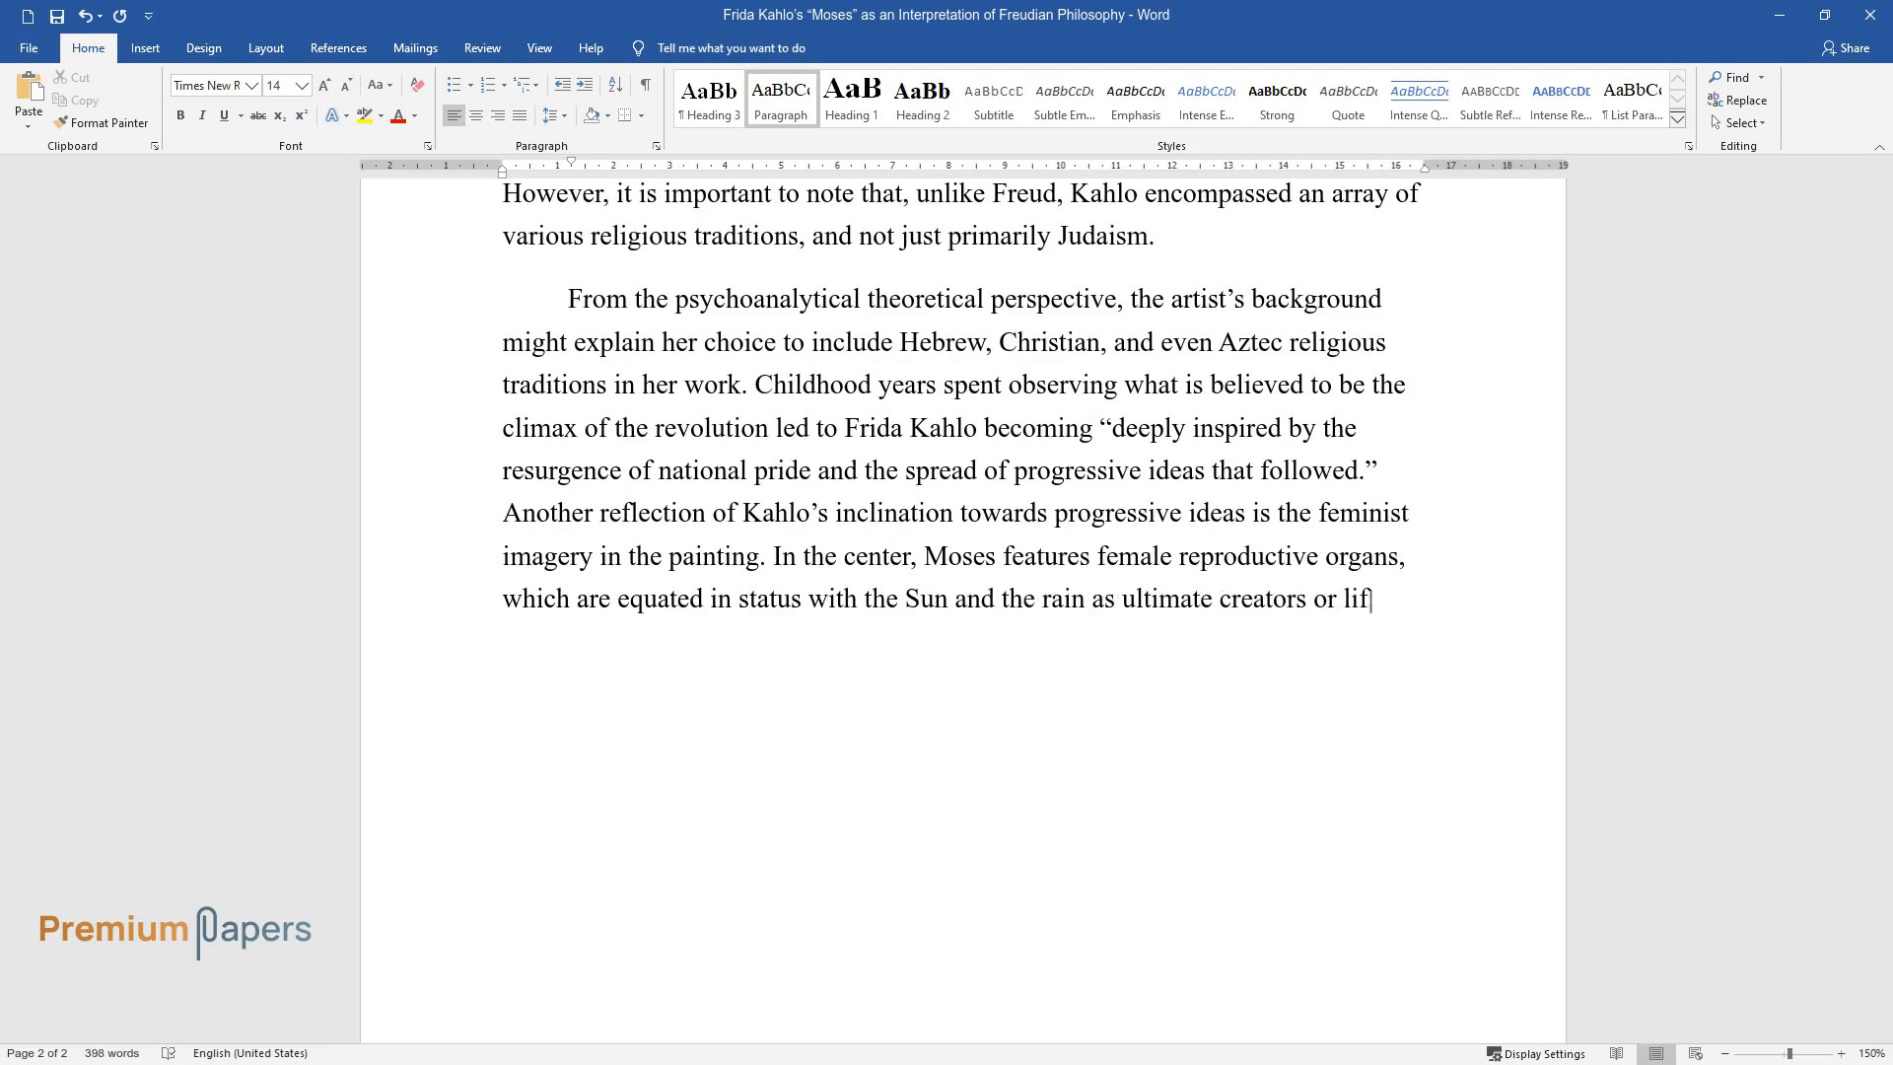
pyautogui.write('e-givers.')
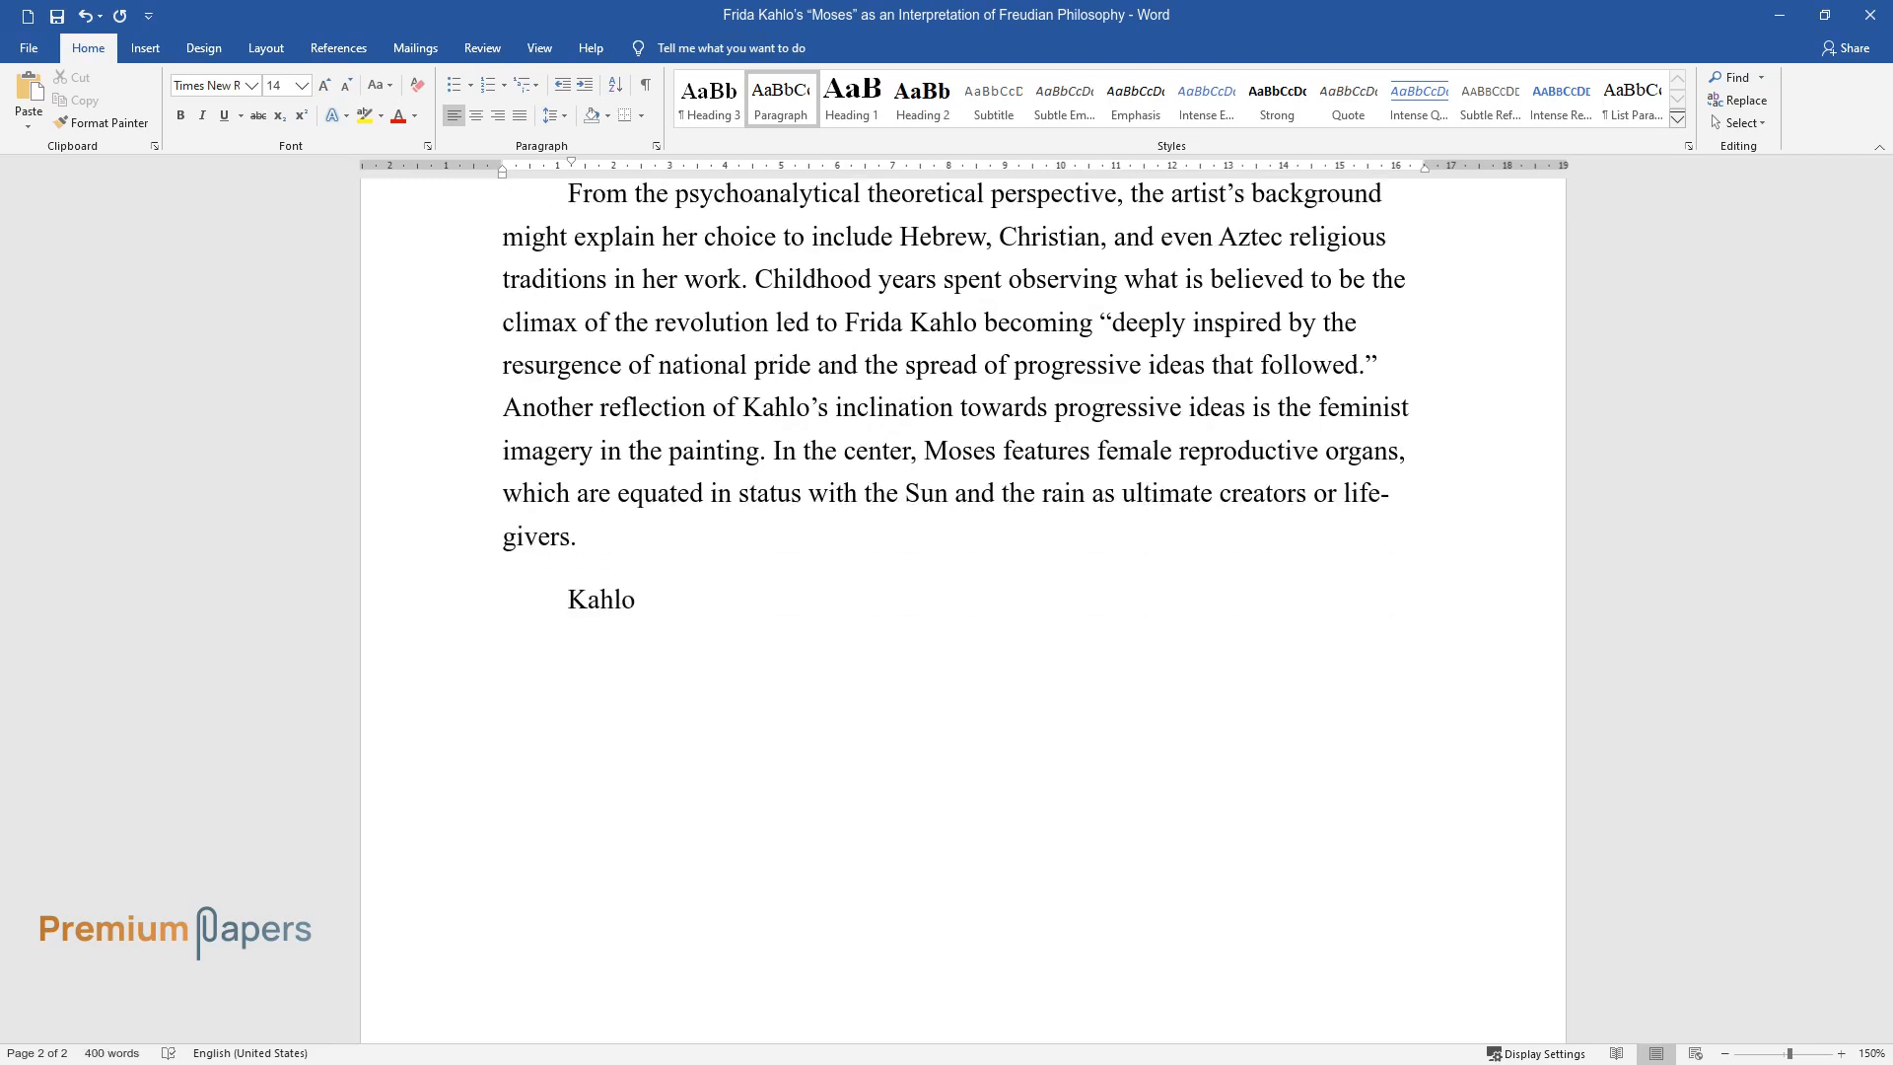
# Type the ideas Kahlo disregarded: Moses as Egyptian and the cult of Ikhnaton.
pyautogui.write('chose to disregard some of the cen')
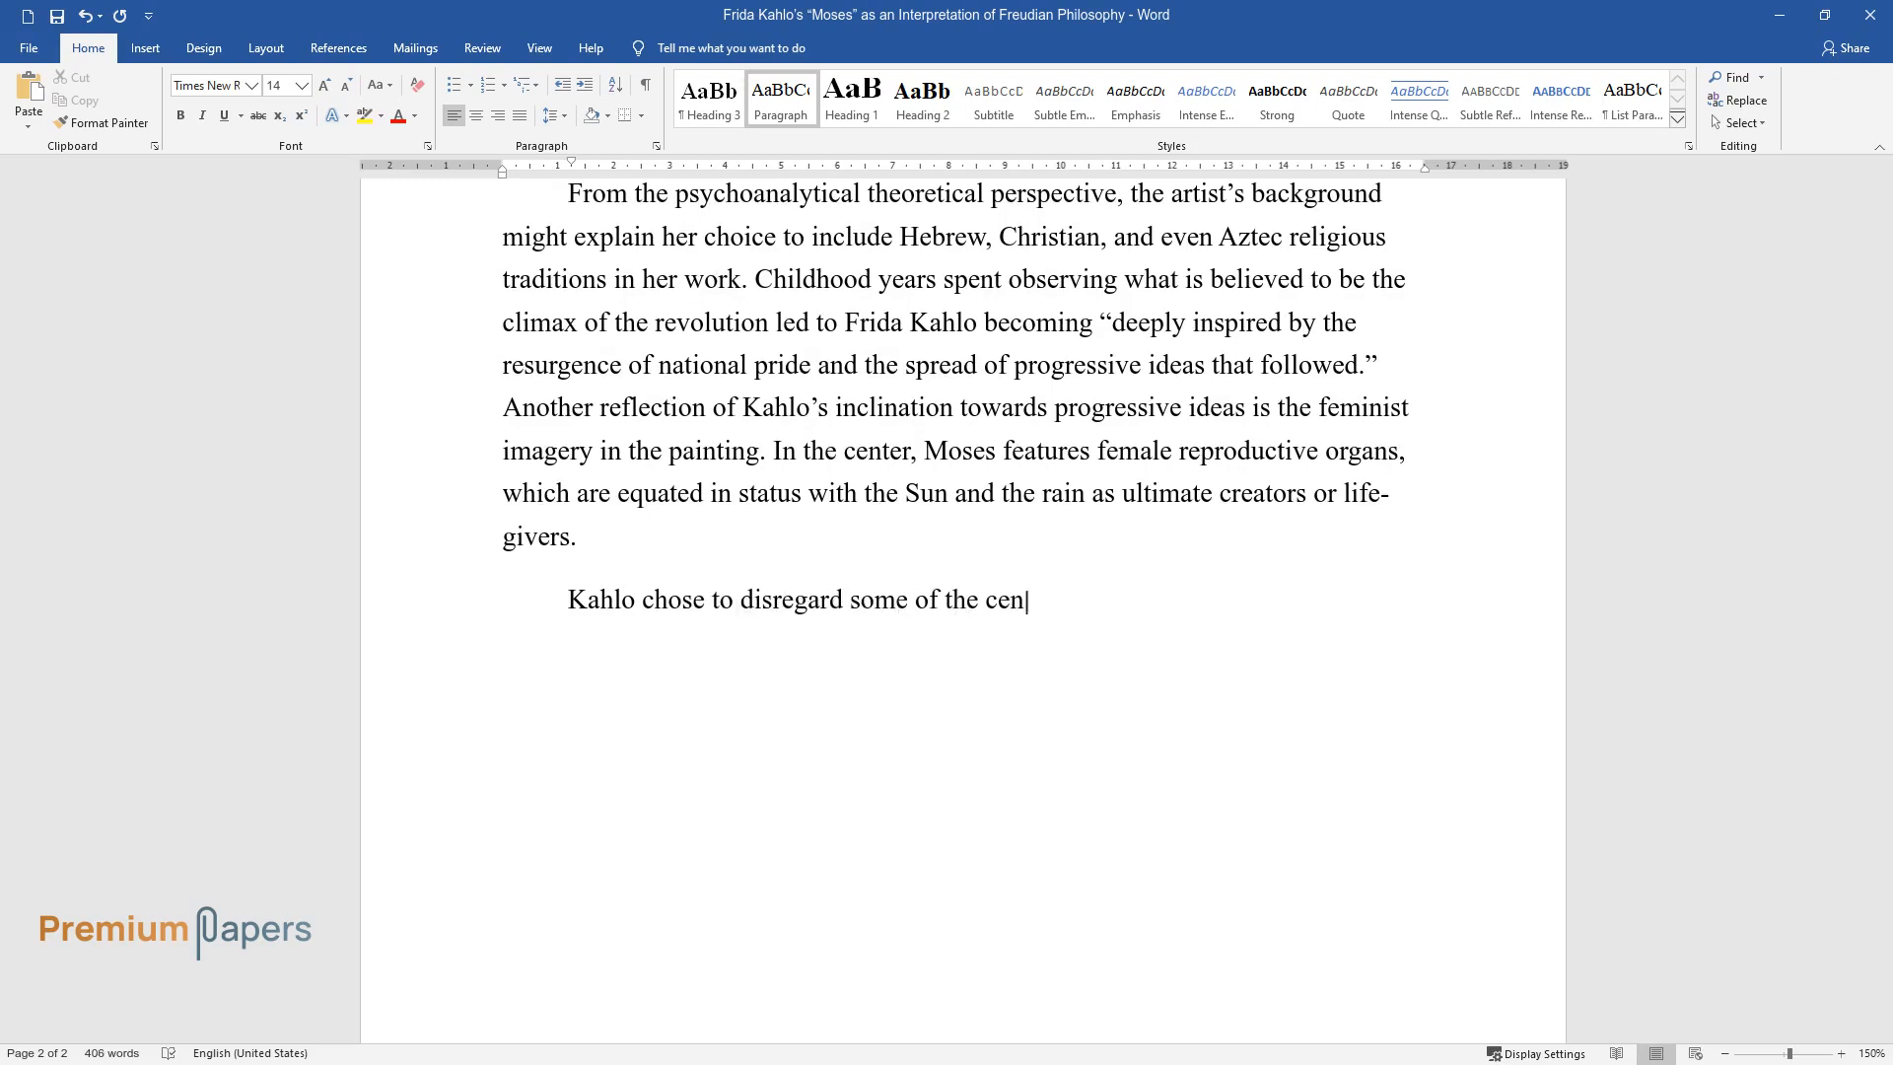
pyautogui.write("tral ideas encoded in Freud's text.")
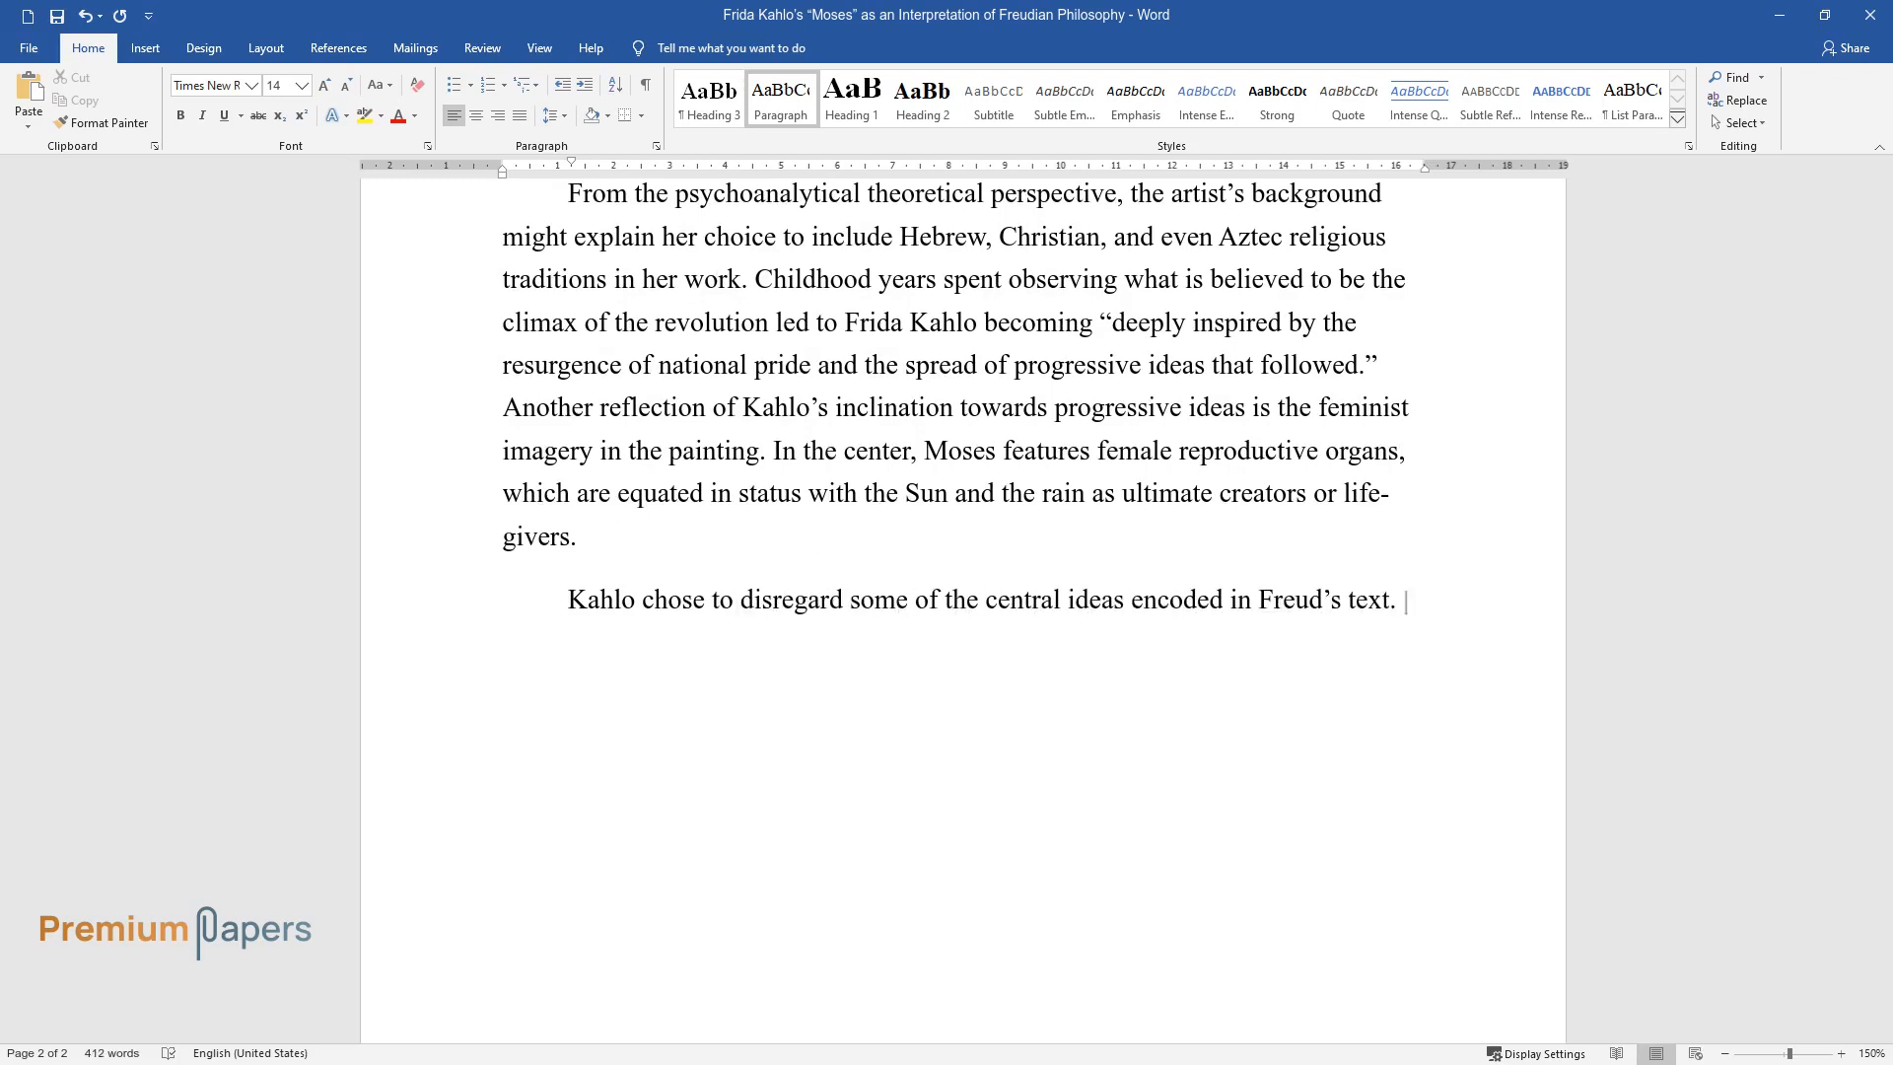
pyautogui.write('An in-depth interview with her reve')
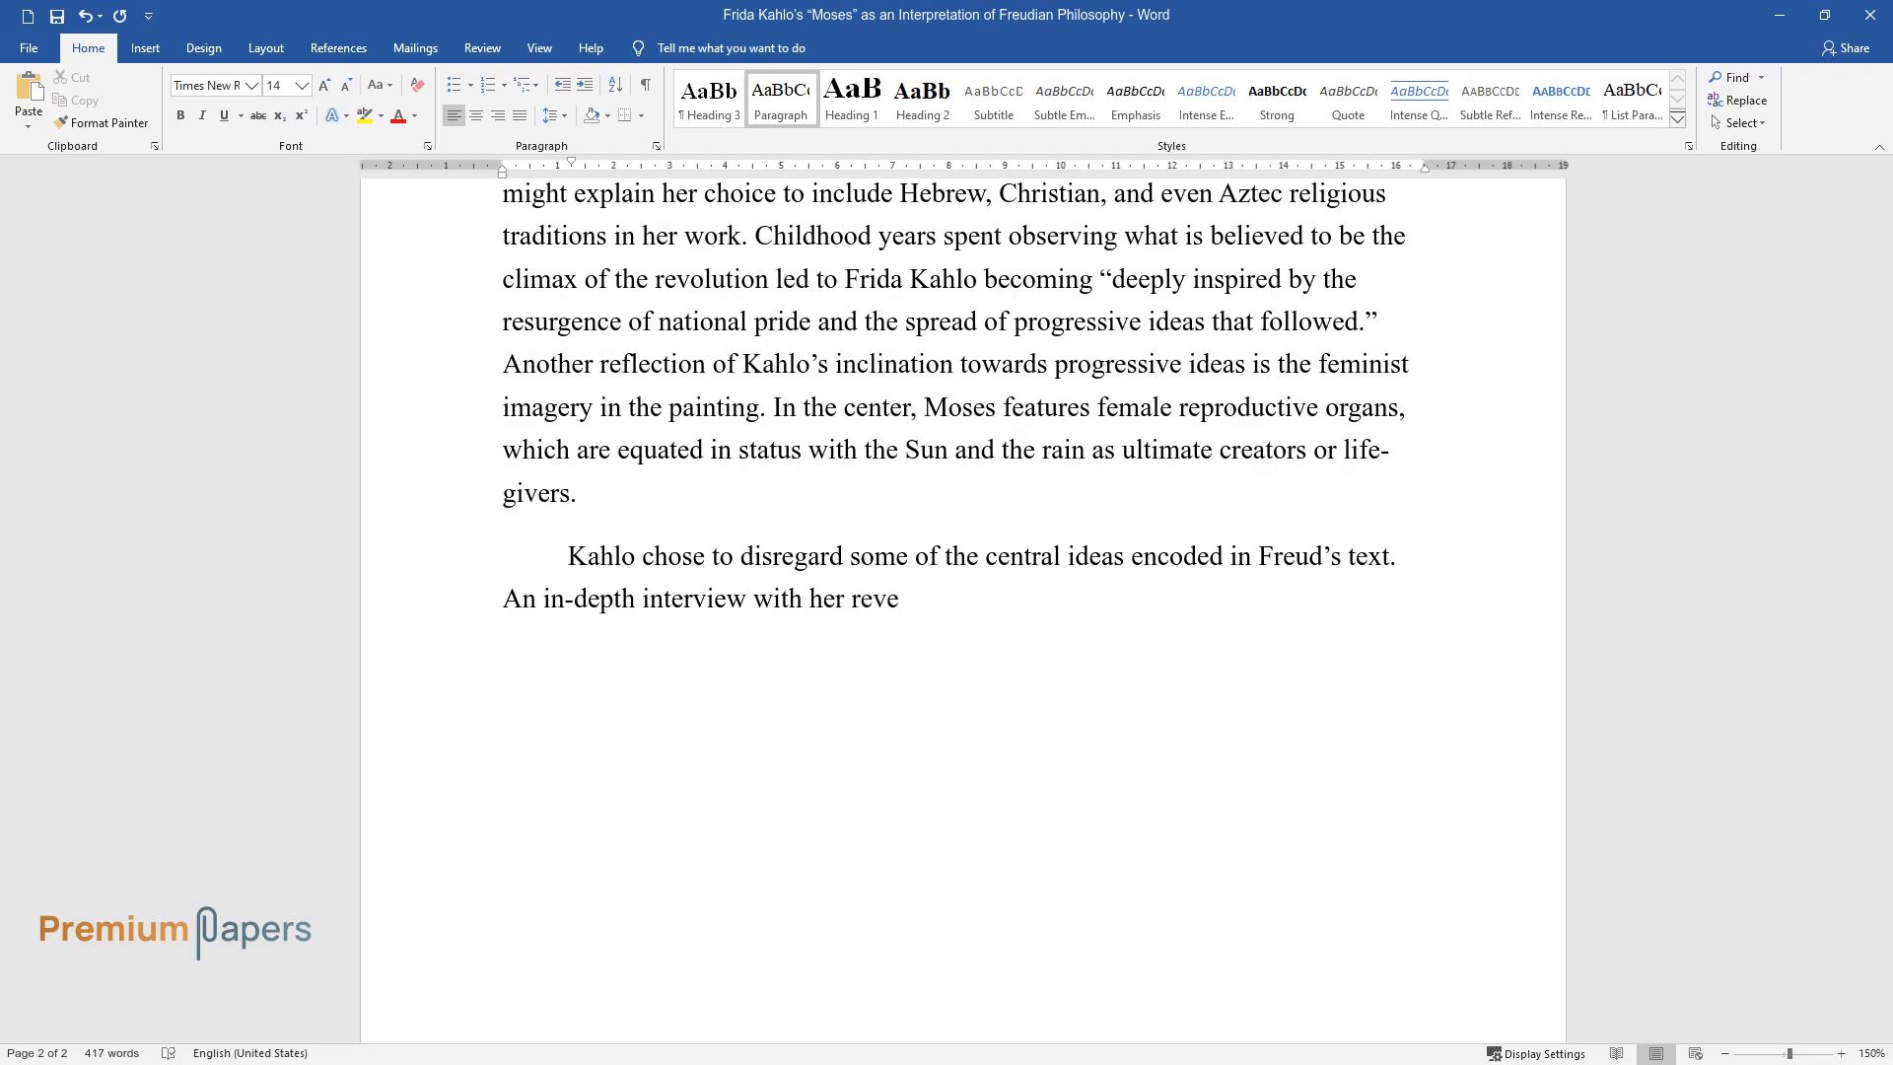
pyautogui.write('aled, that two of those neglected s')
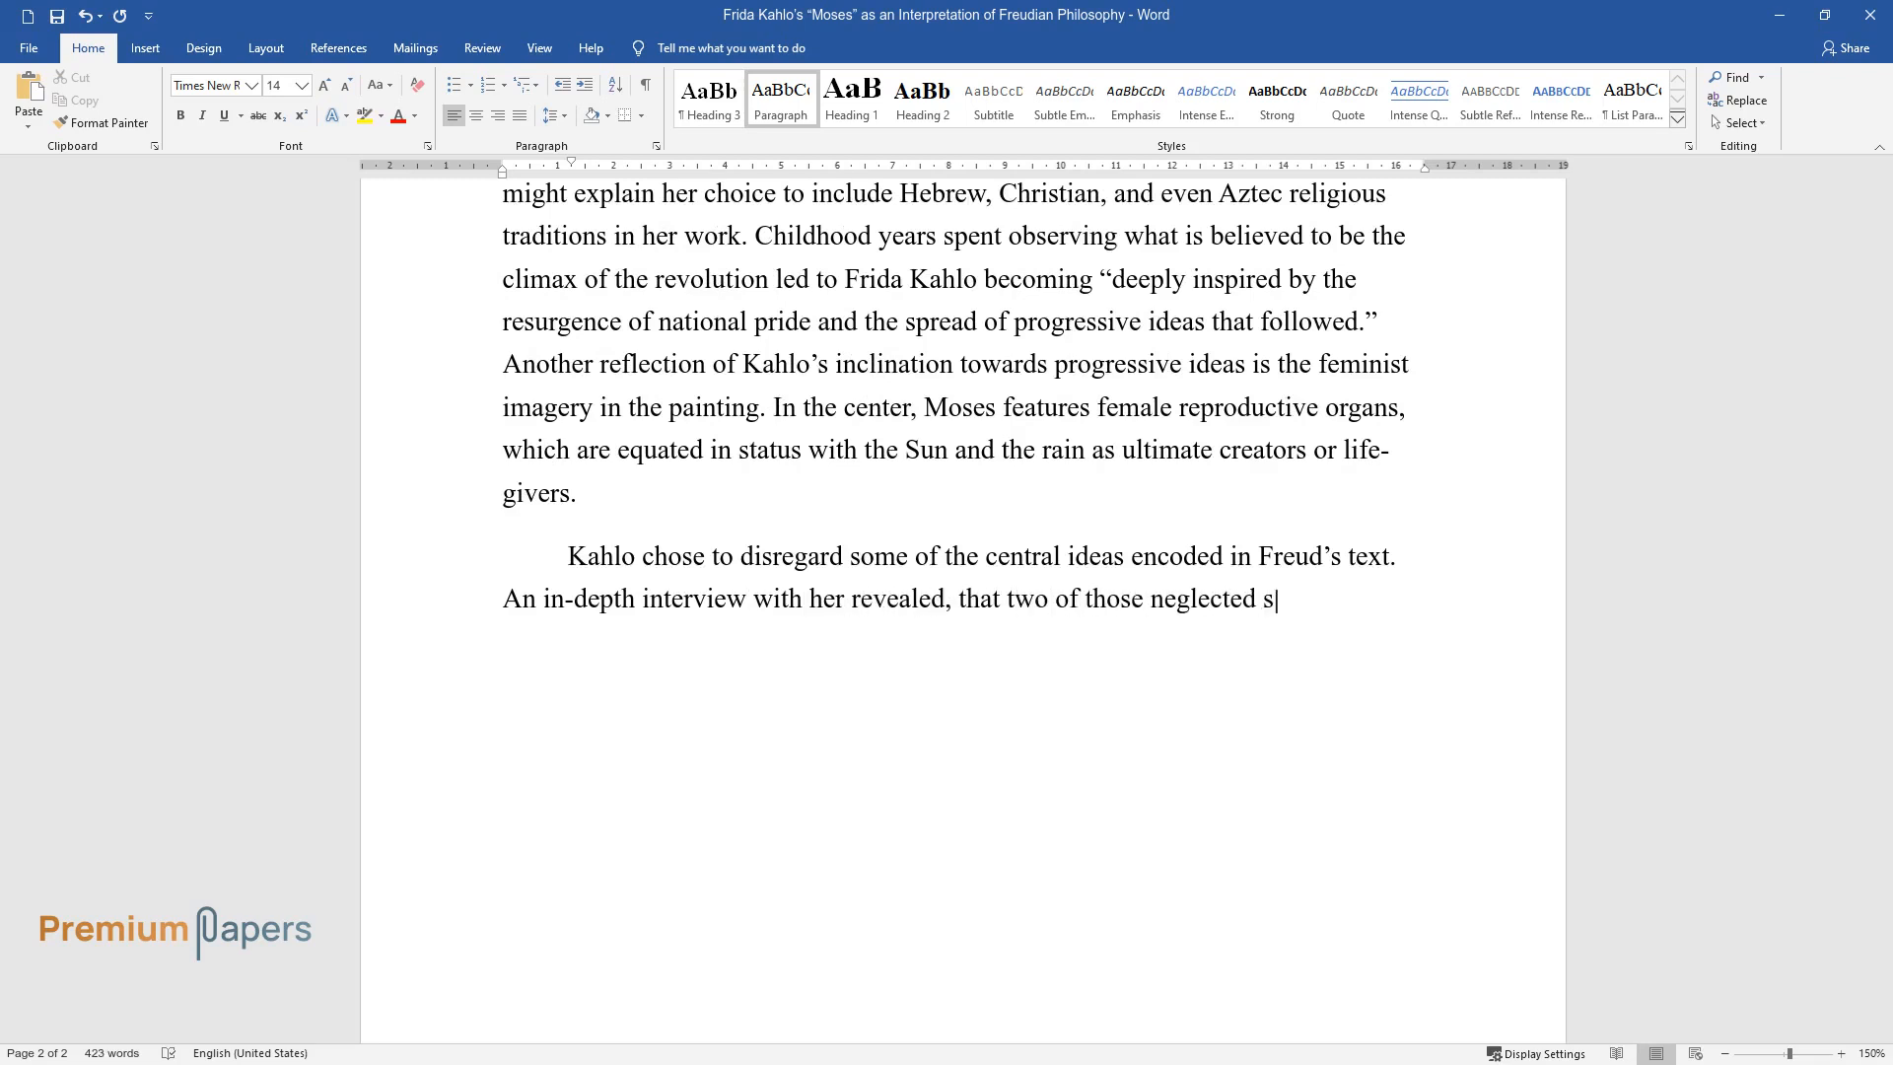
pyautogui.write('tresses in the book were "that Mose')
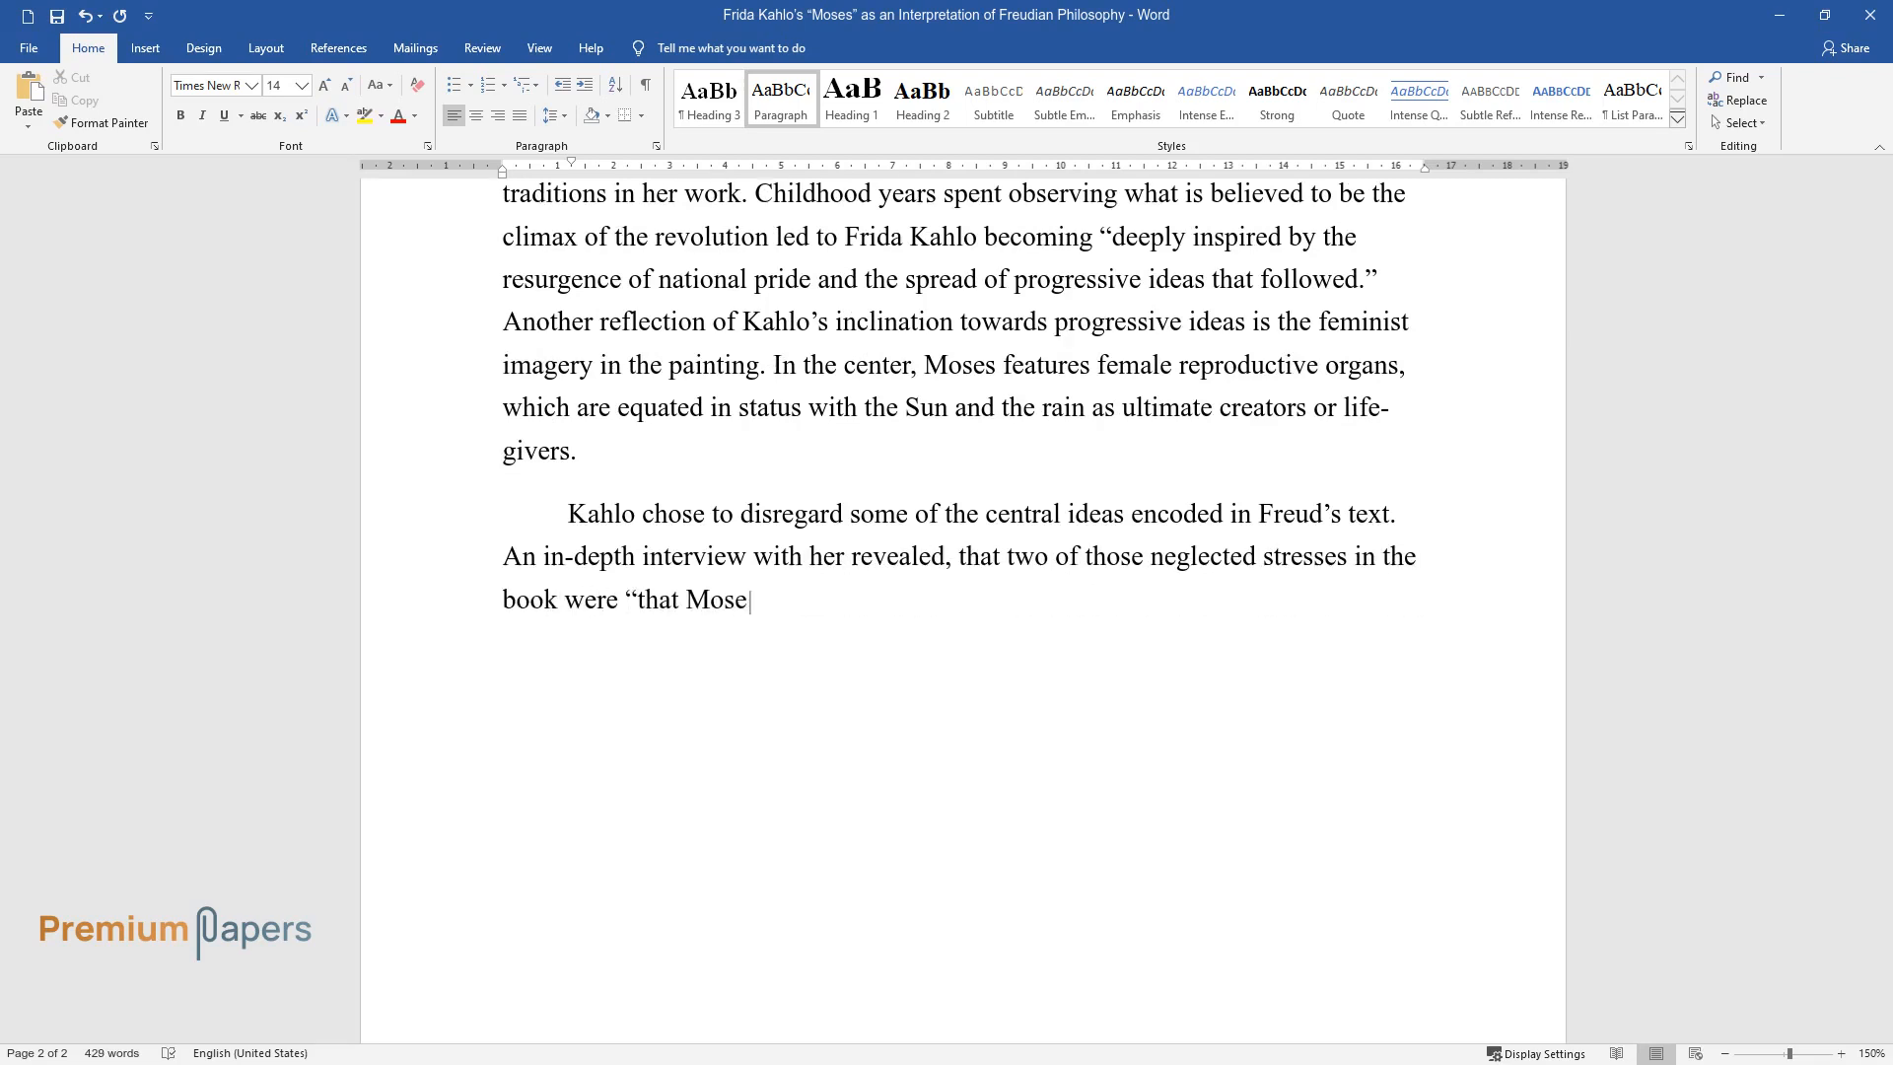
pyautogui.write('was an Egyptian and that the reli')
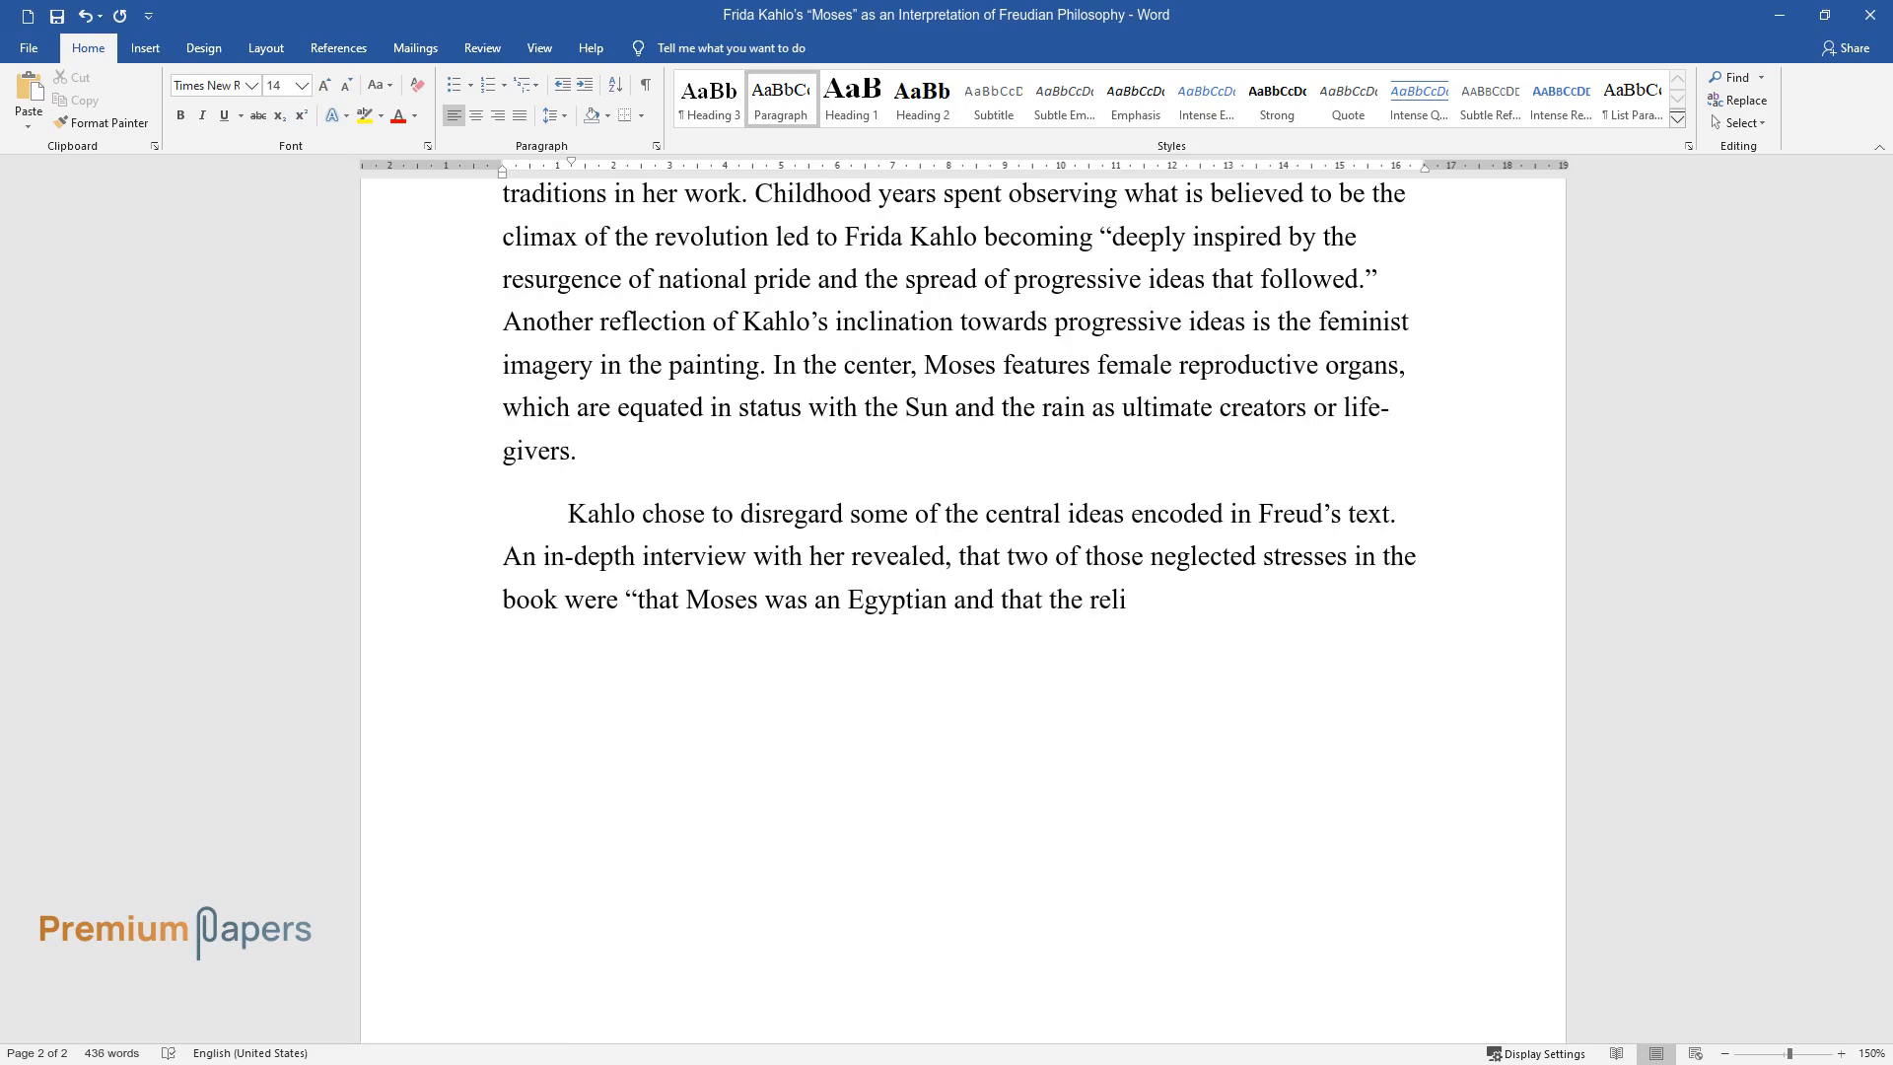
pyautogui.write('gion he transmitted to the Jewish p')
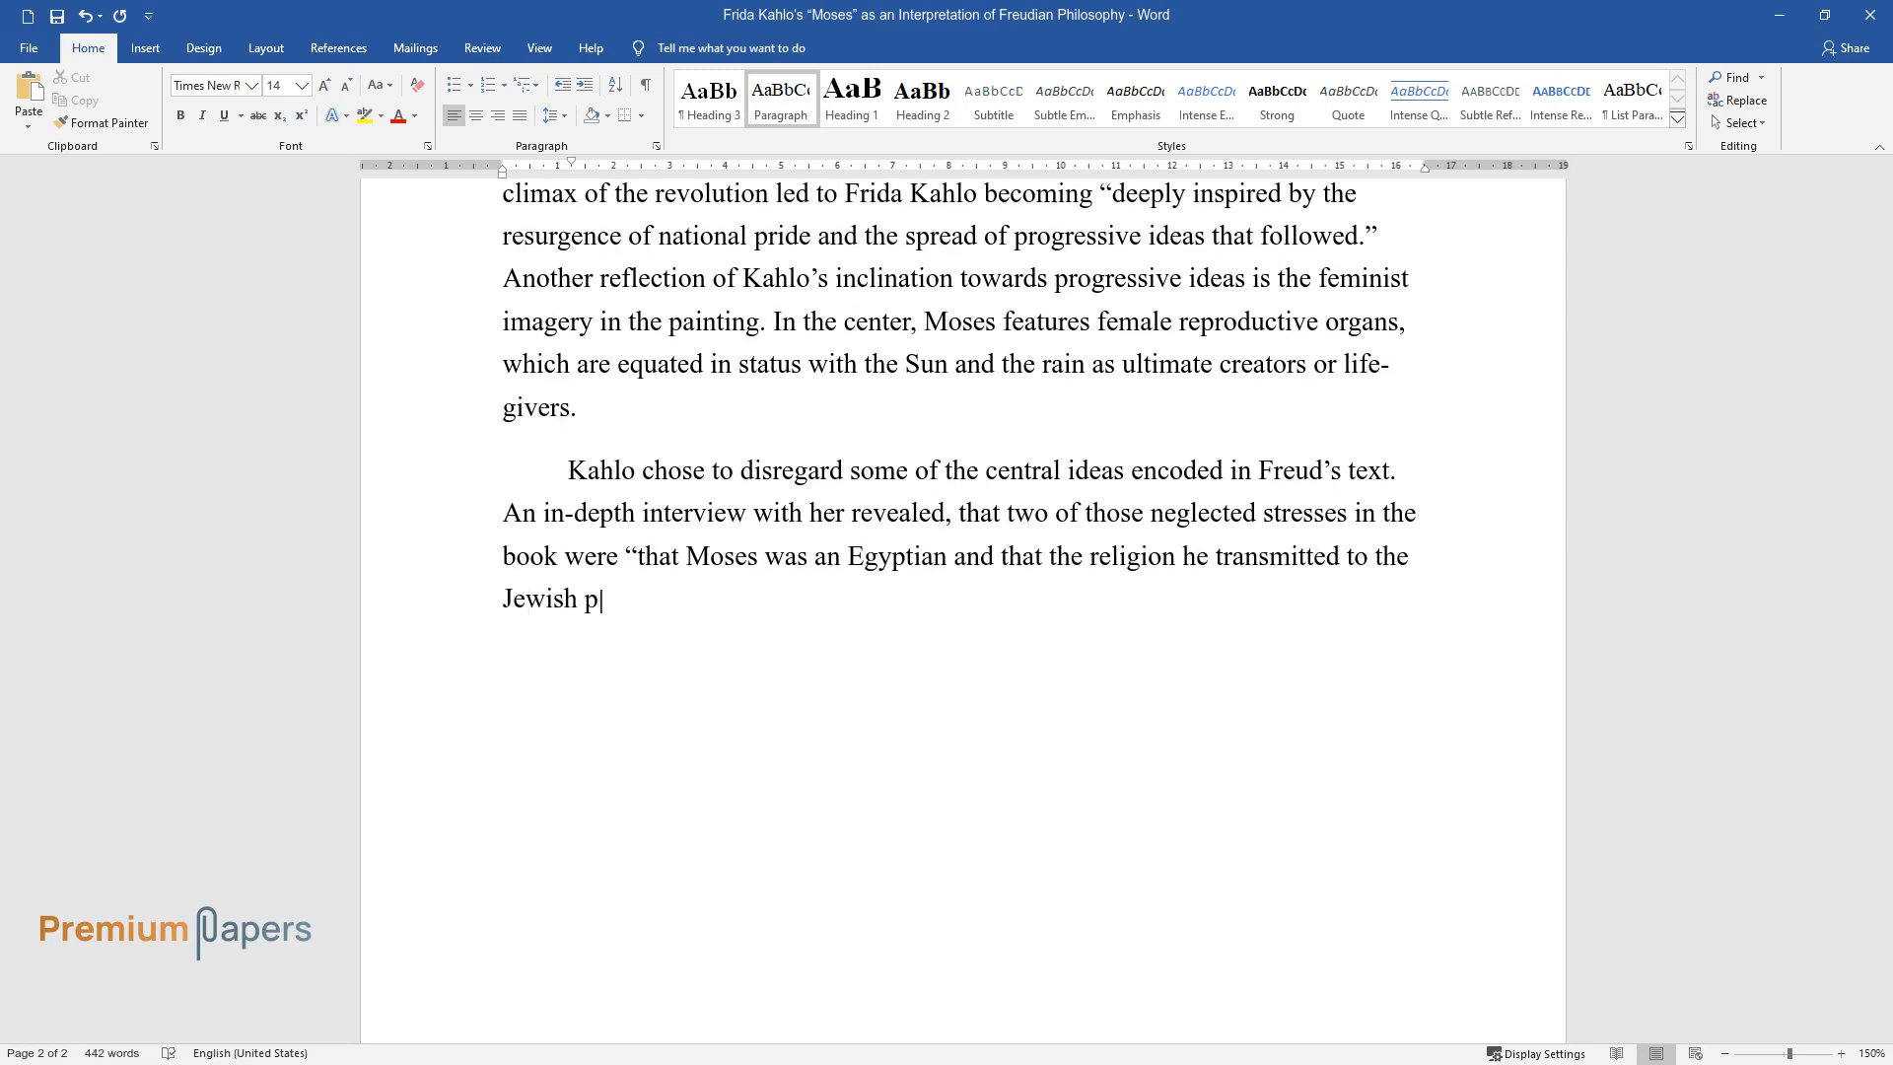
pyautogui.write('eople was based on the cult of Ikna')
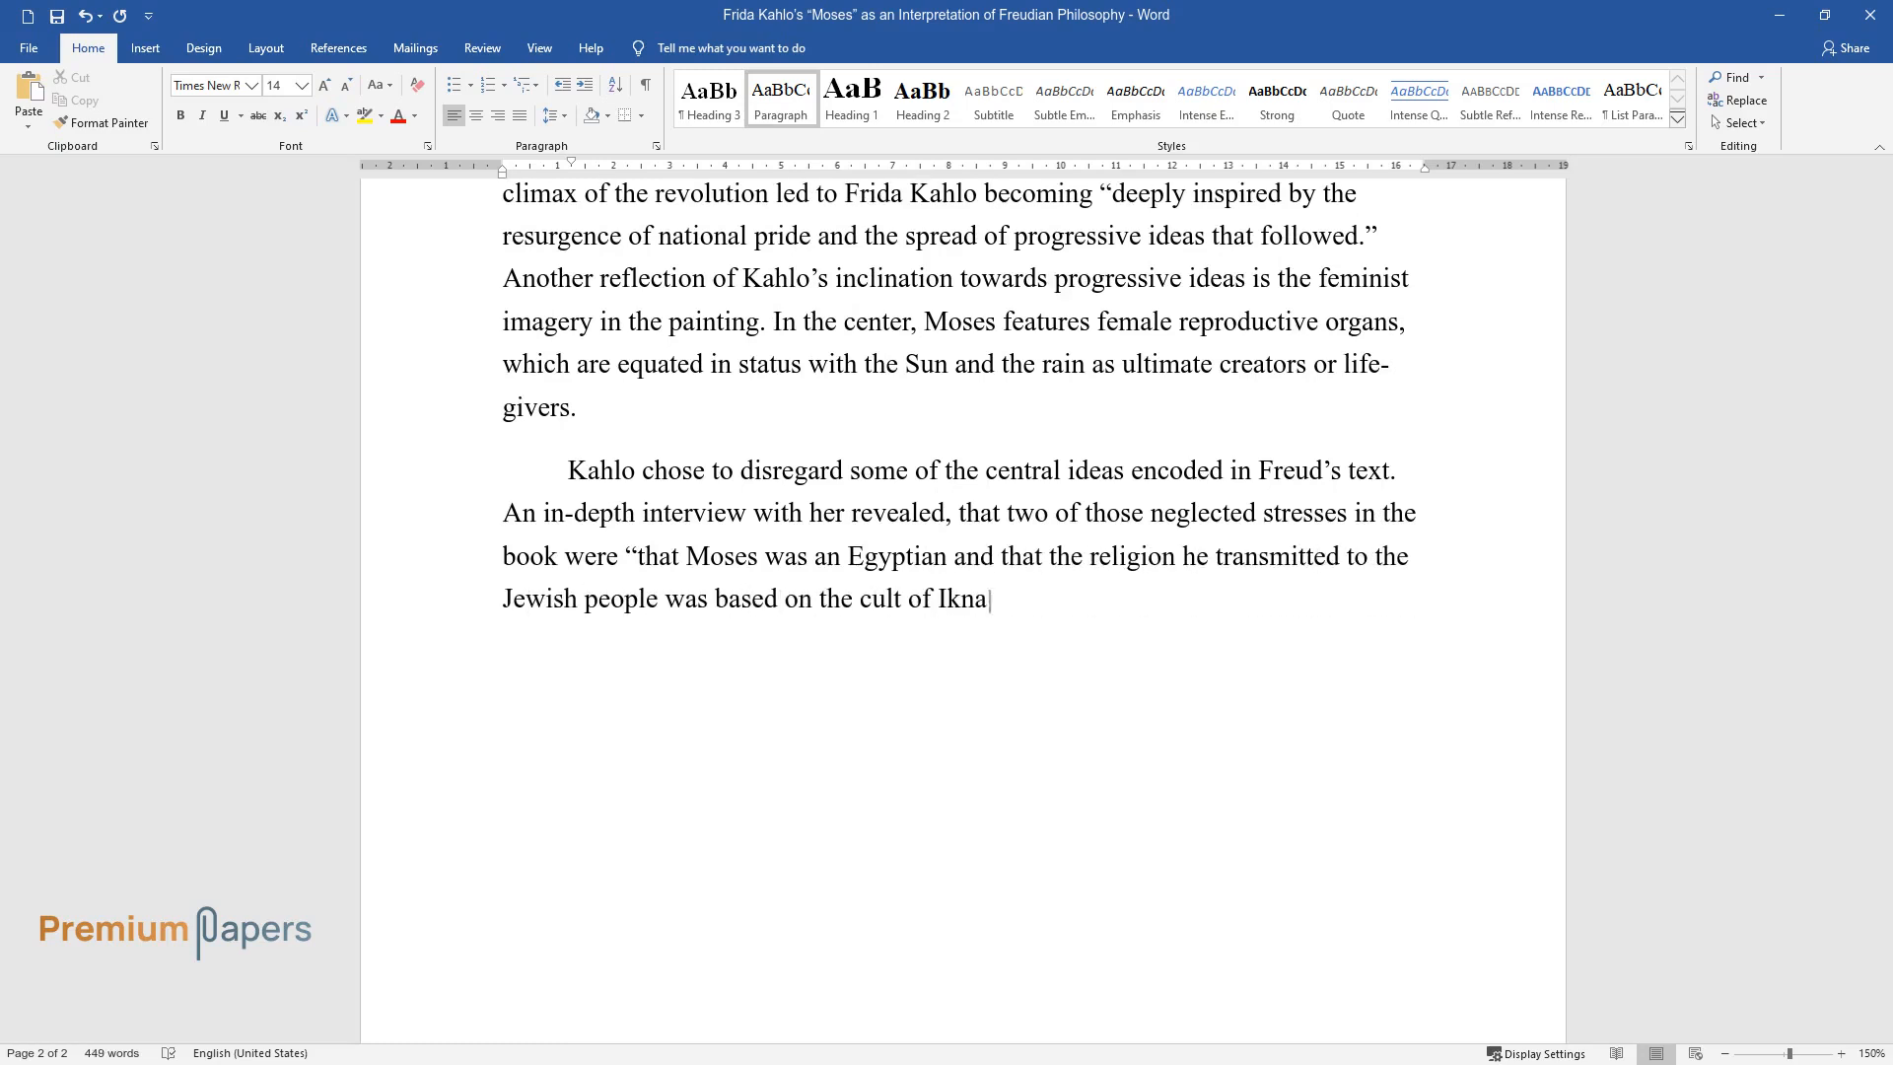
pyautogui.write('ton." This signifies that, in its e')
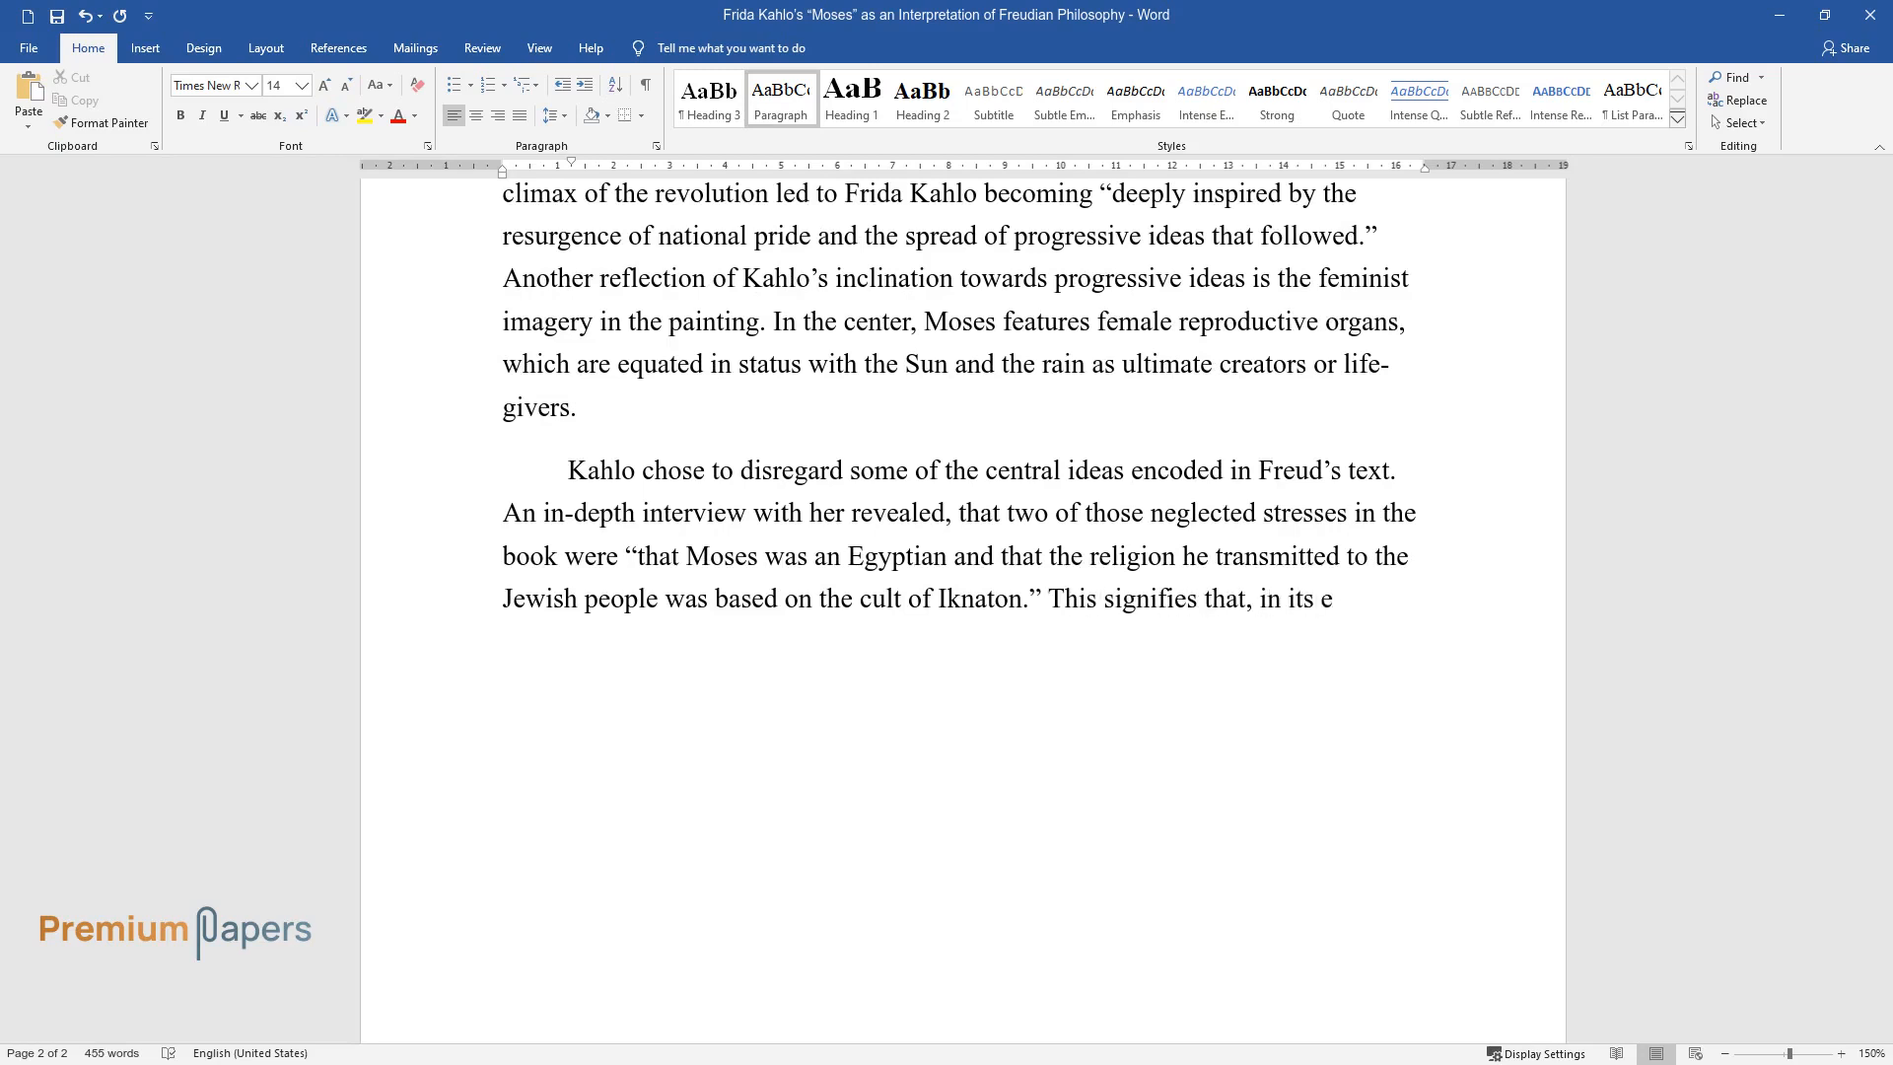
# Type that Moses blends Freudian notions with Kahlo's artistic vision.
pyautogui.write("ssence, Kahlo's Moses is an intersection of Freudian")
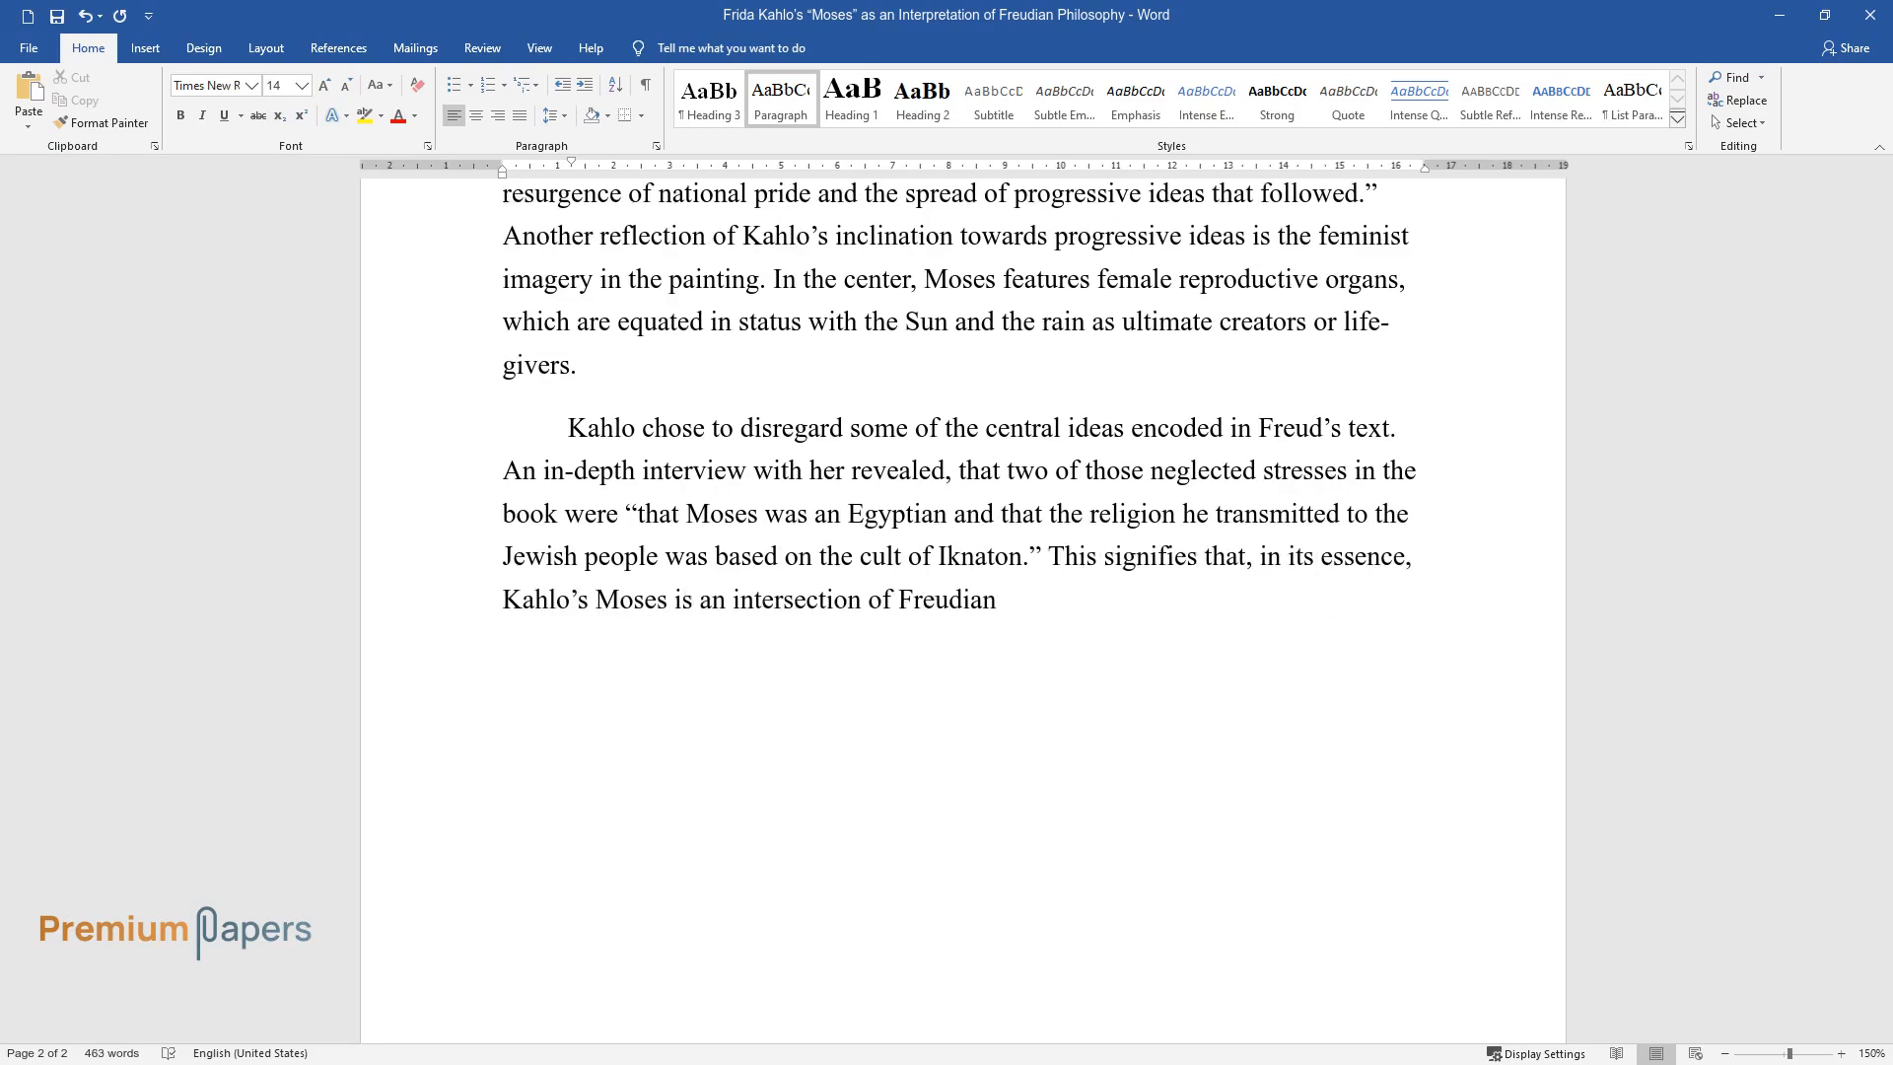
pyautogui.write("notions and the artist's artistic v")
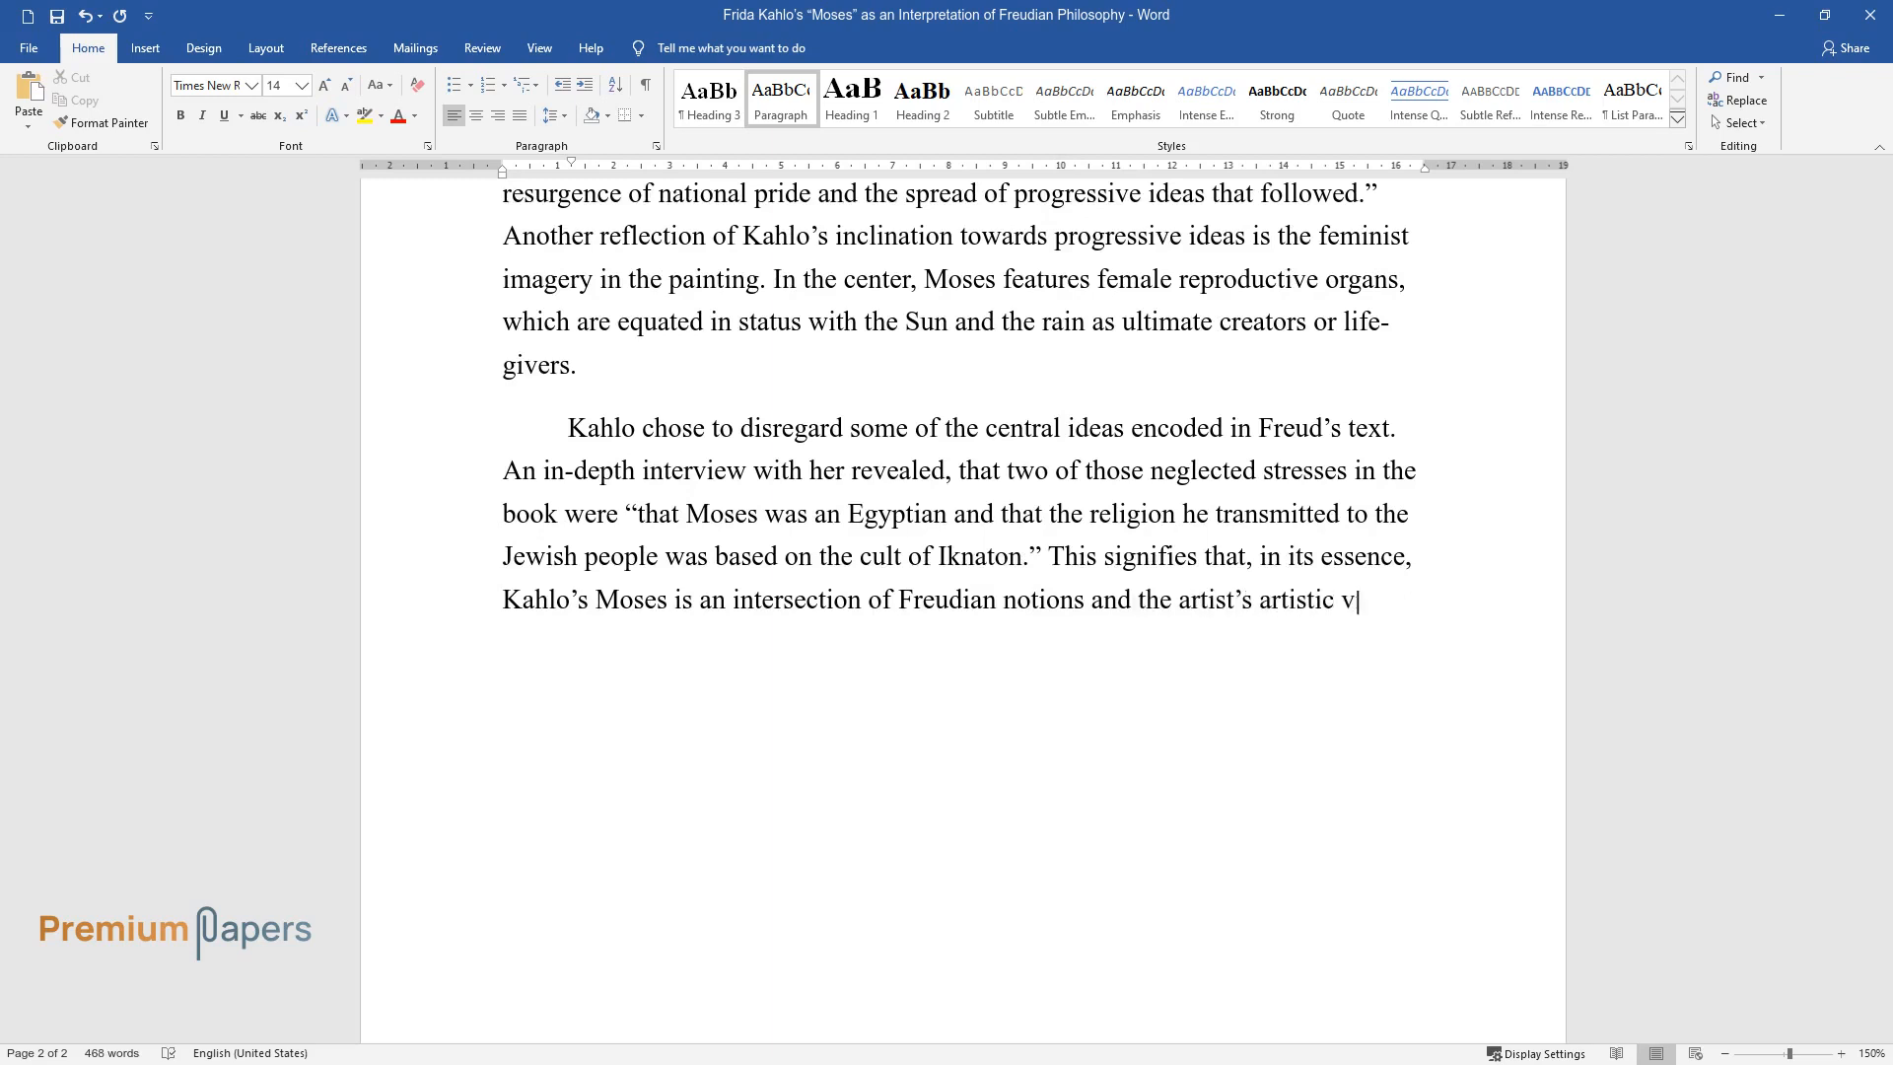
pyautogui.write('ision. Her reception of the work is')
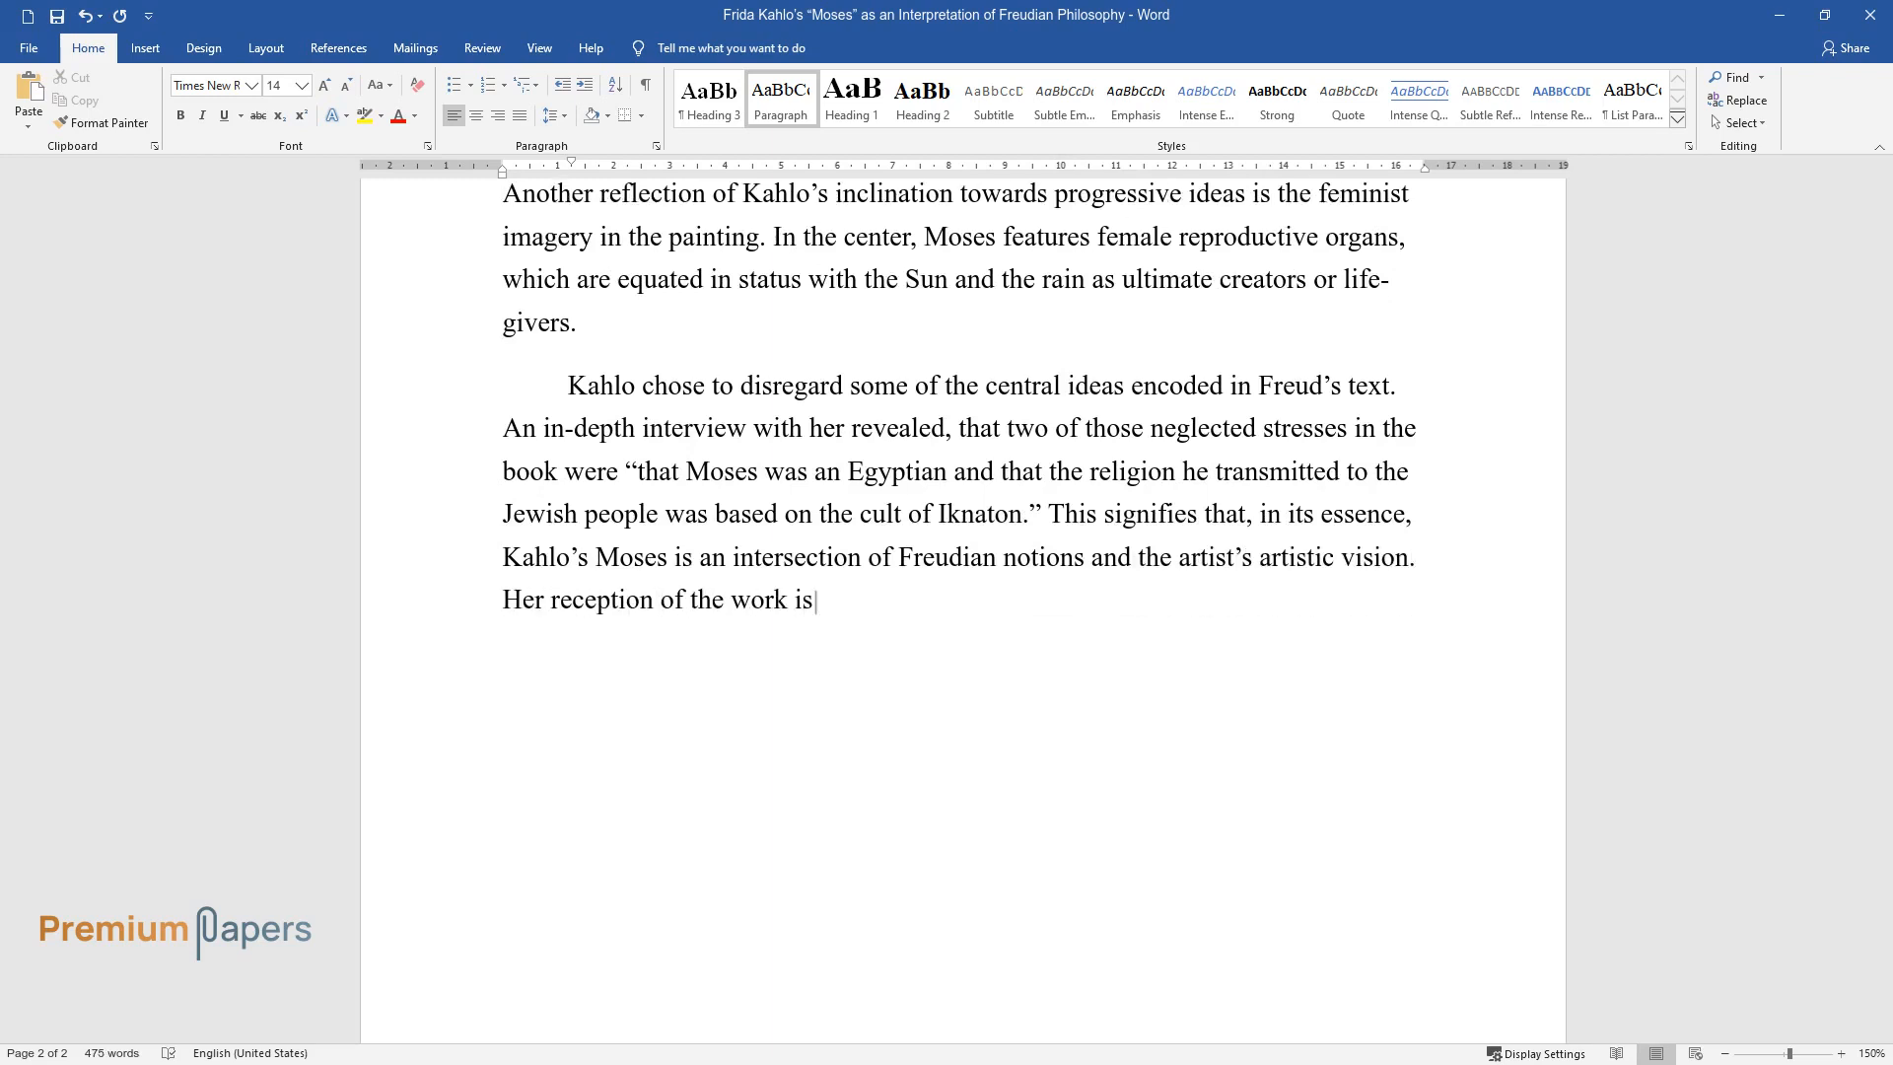
pyautogui.write('imaginative and fluid, which asser')
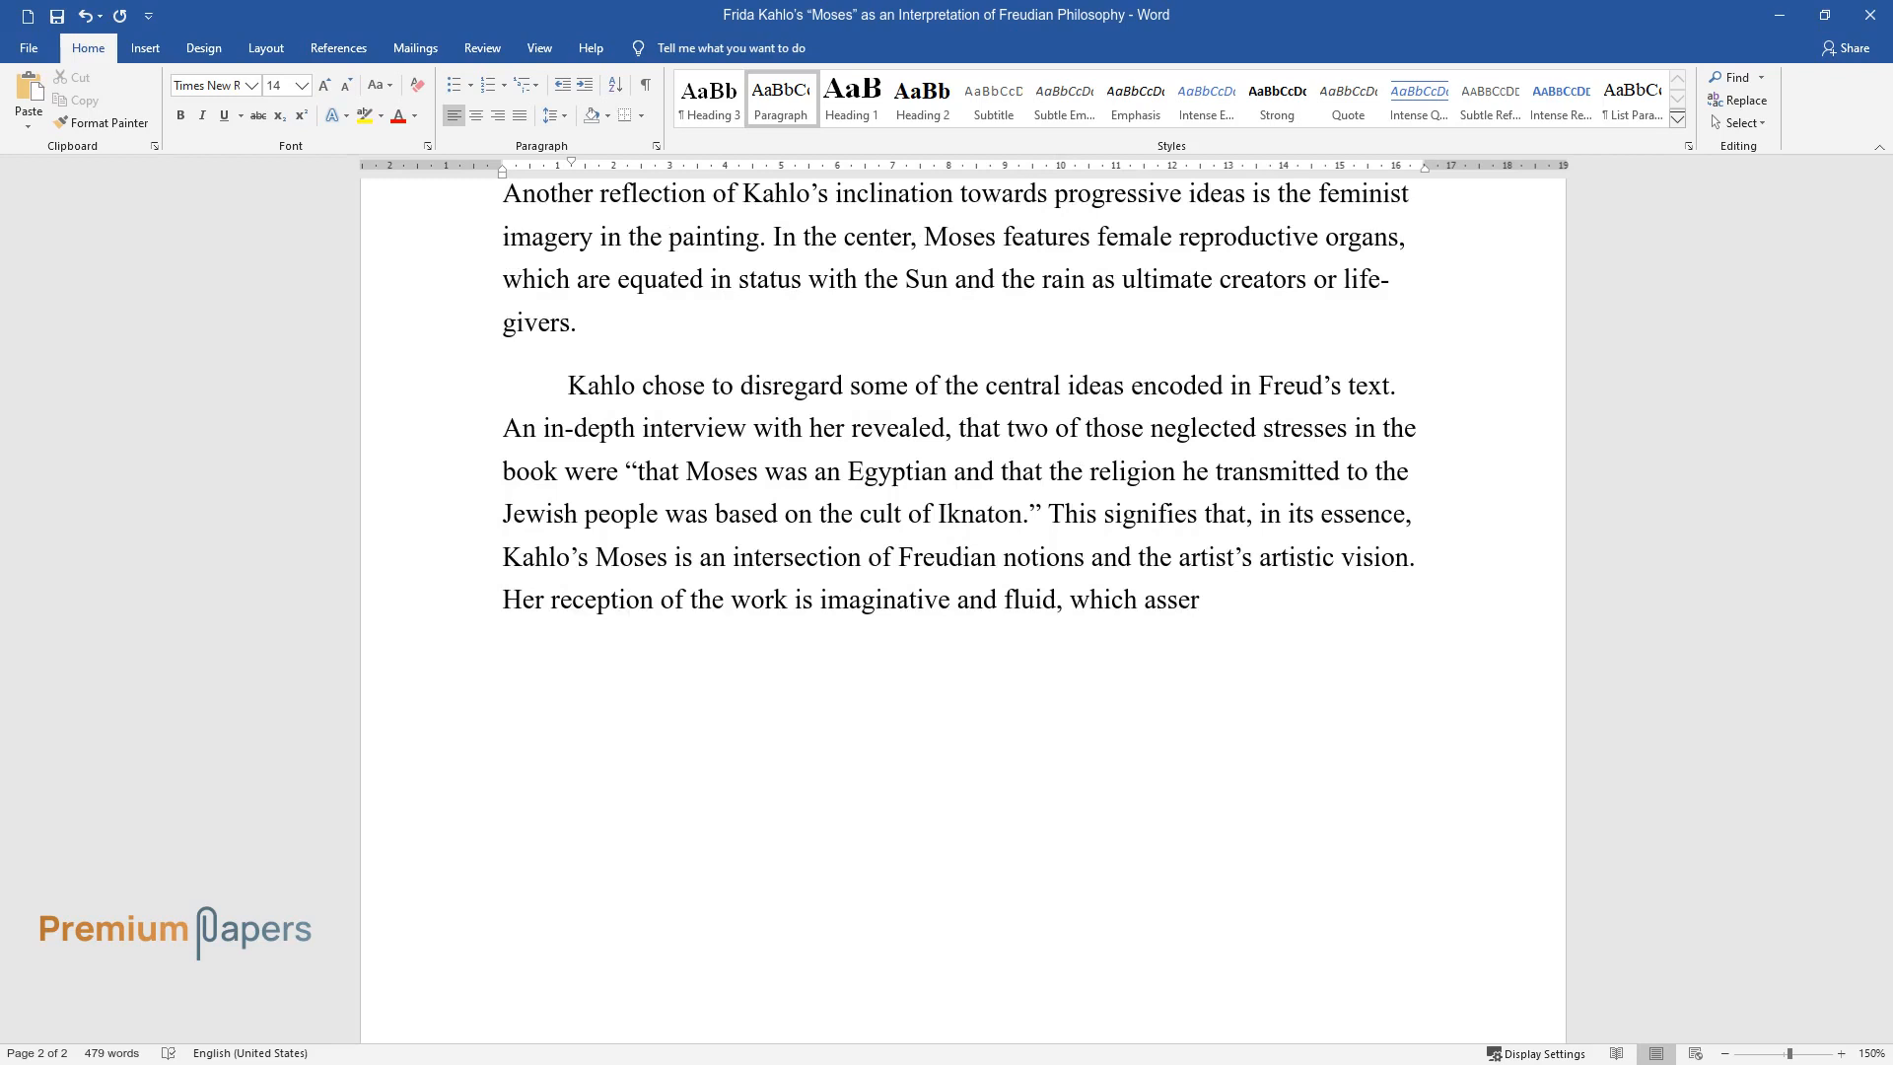
pyautogui.write('ts the argument that the painting i')
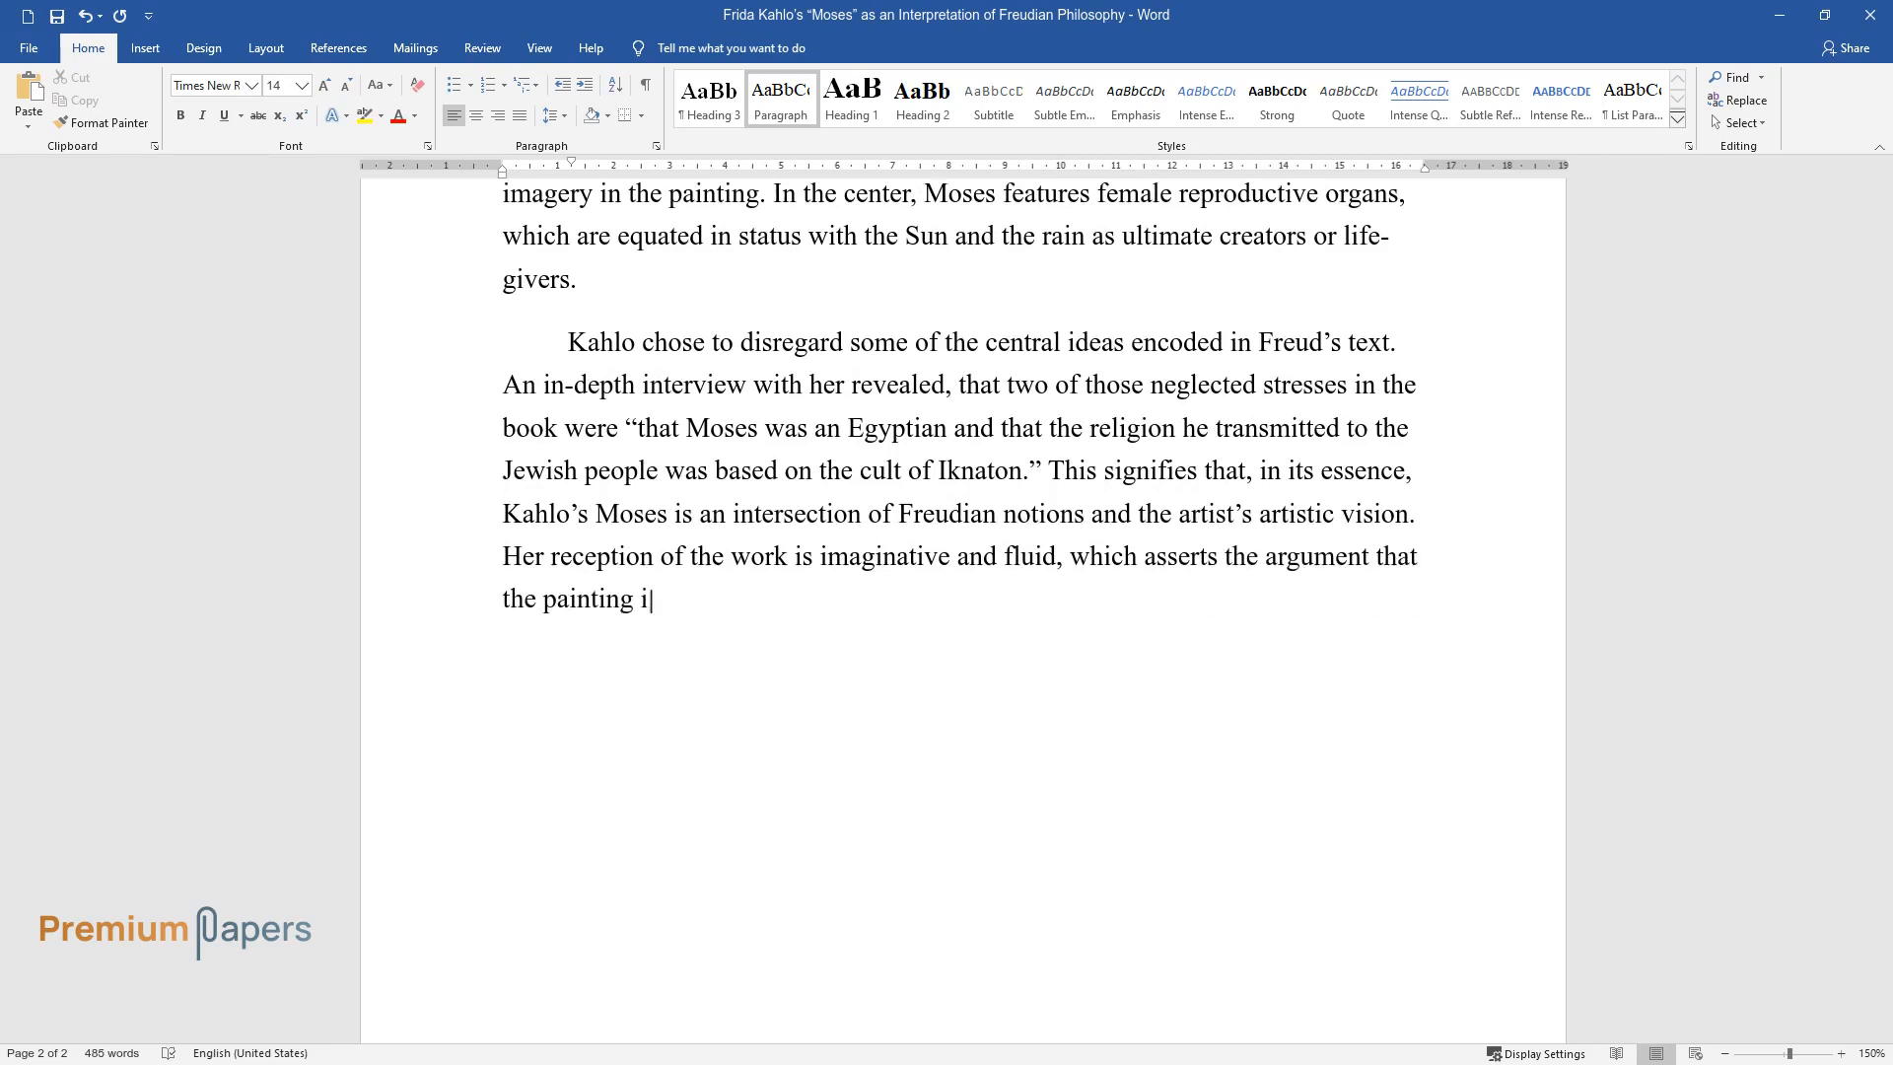
pyautogui.write('s a depiction of Freudian ideas within the context of Kahlo’s opus.')
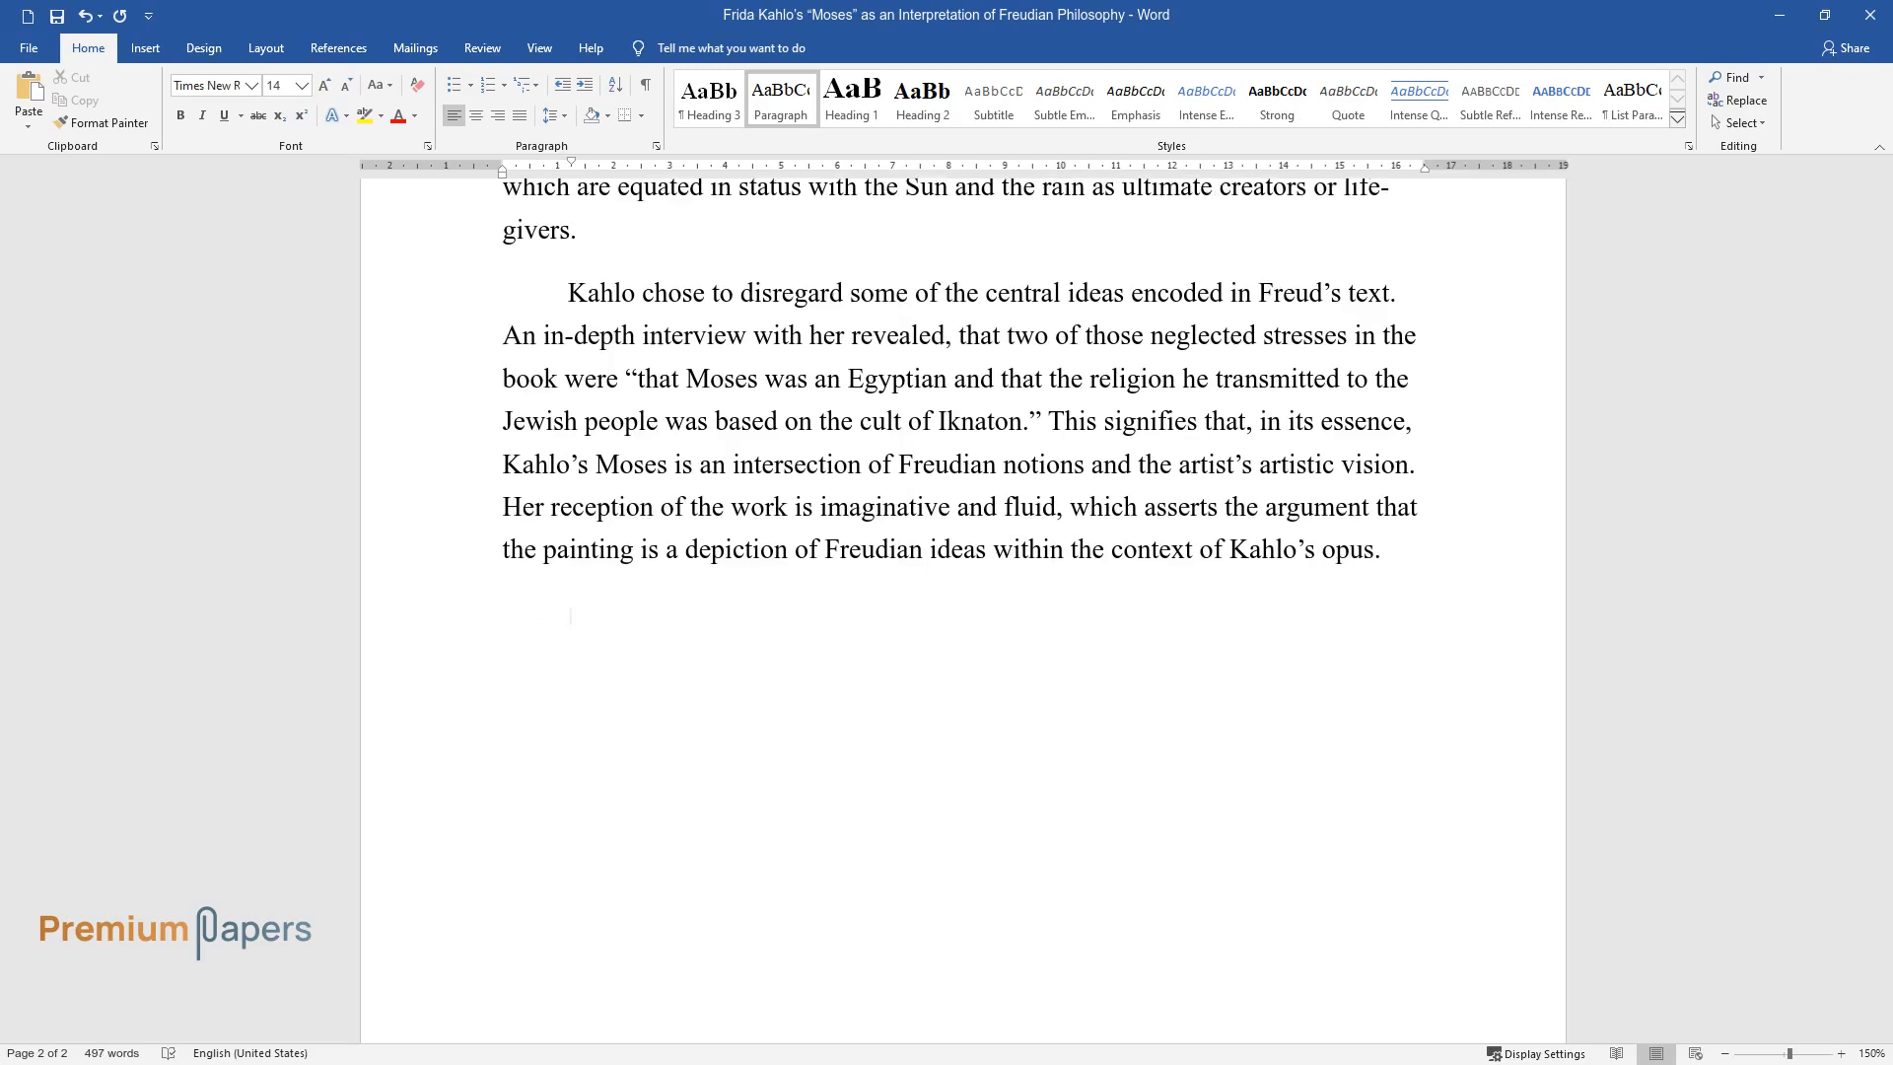
# Type that Moses and Monotheism merely inspired Kahlo's own thoughts on heroes, religion, history.
pyautogui.write('Despite Moses and Mo')
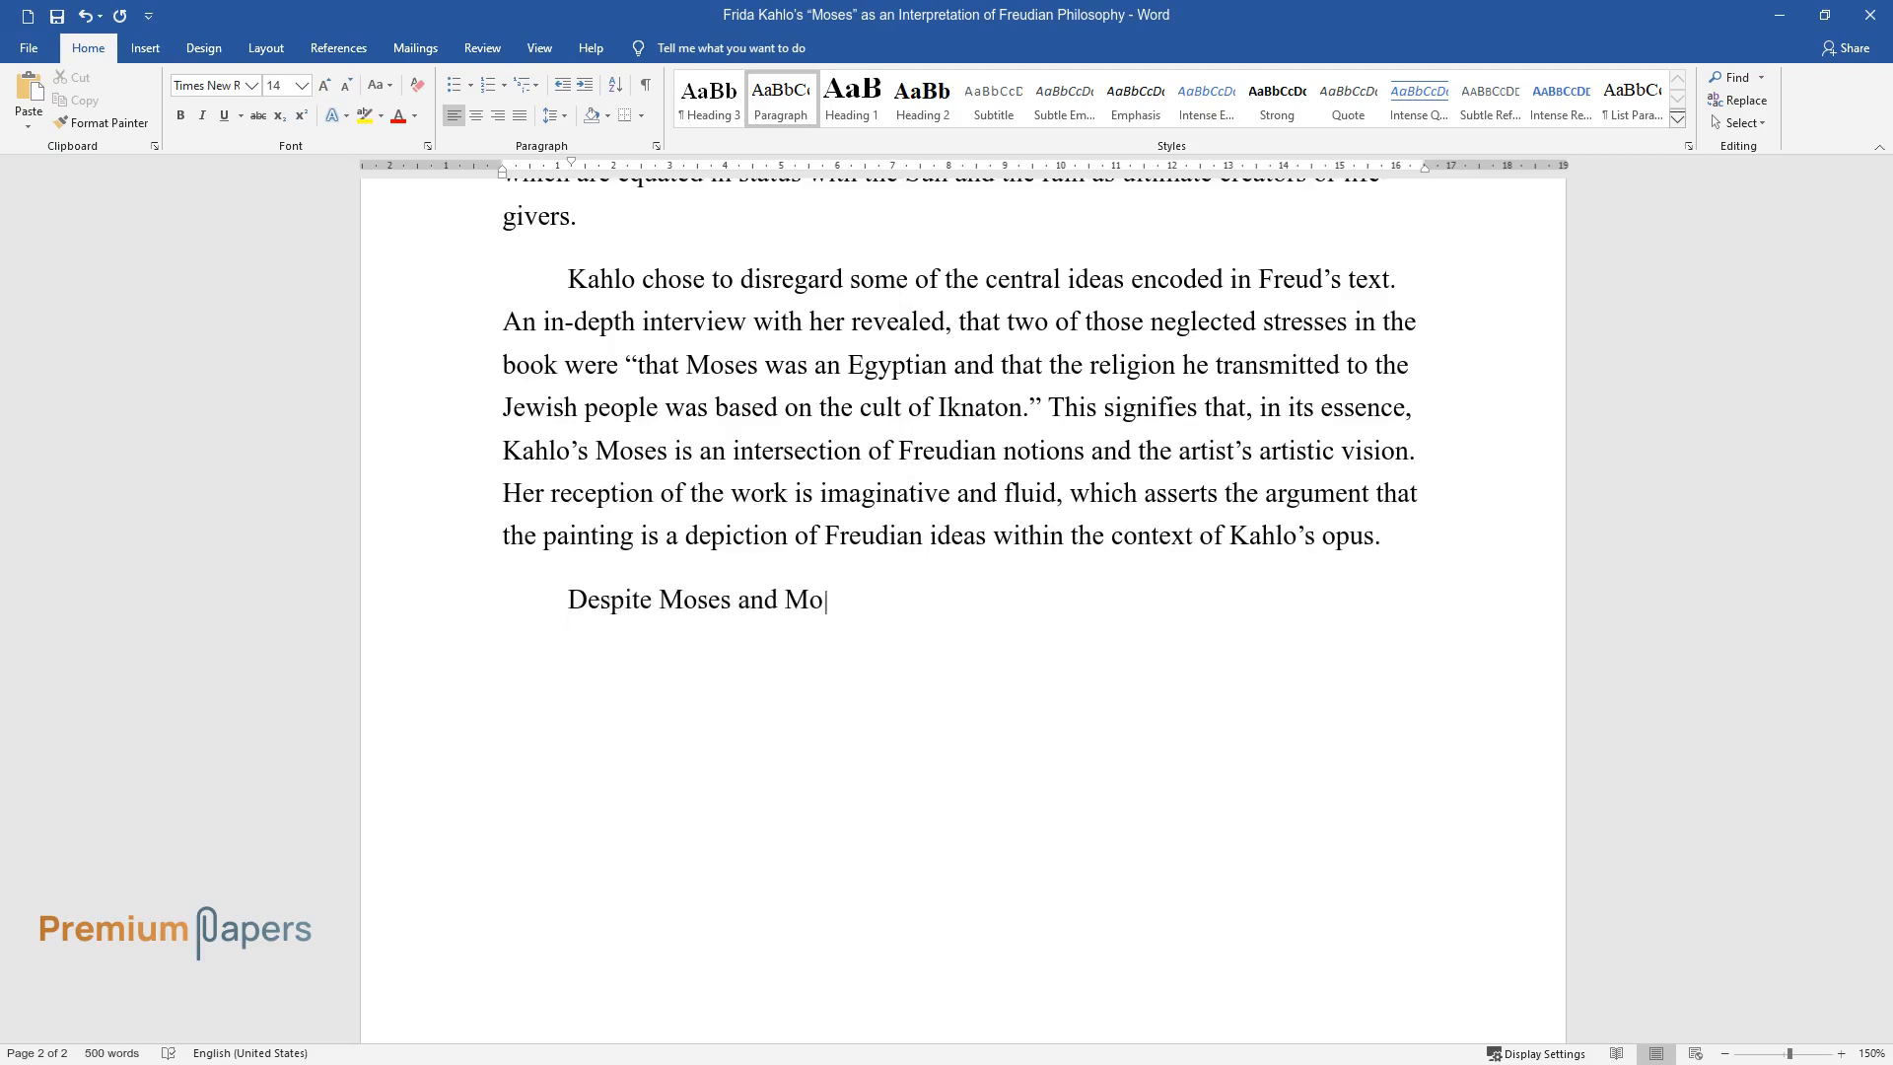
pyautogui.write('notheism serving as the primary in')
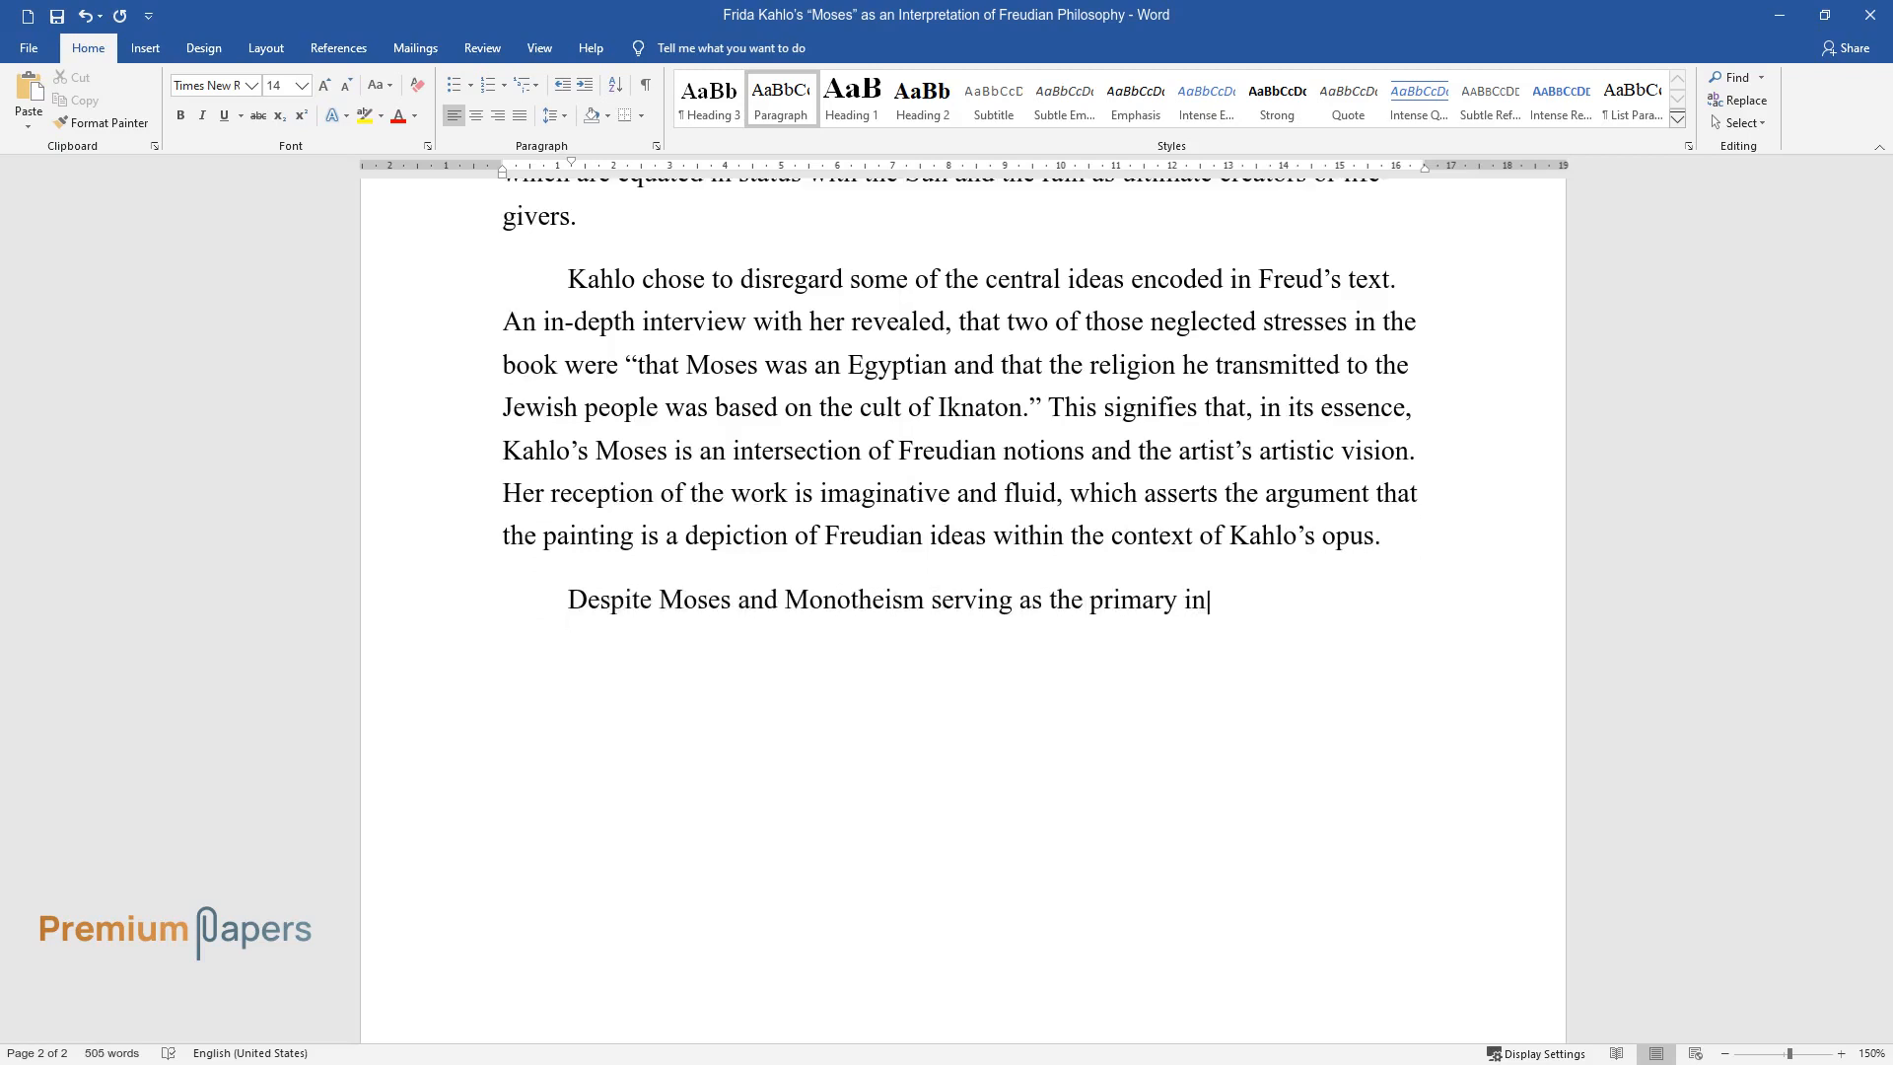
pyautogui.write('spiration and contextual source for')
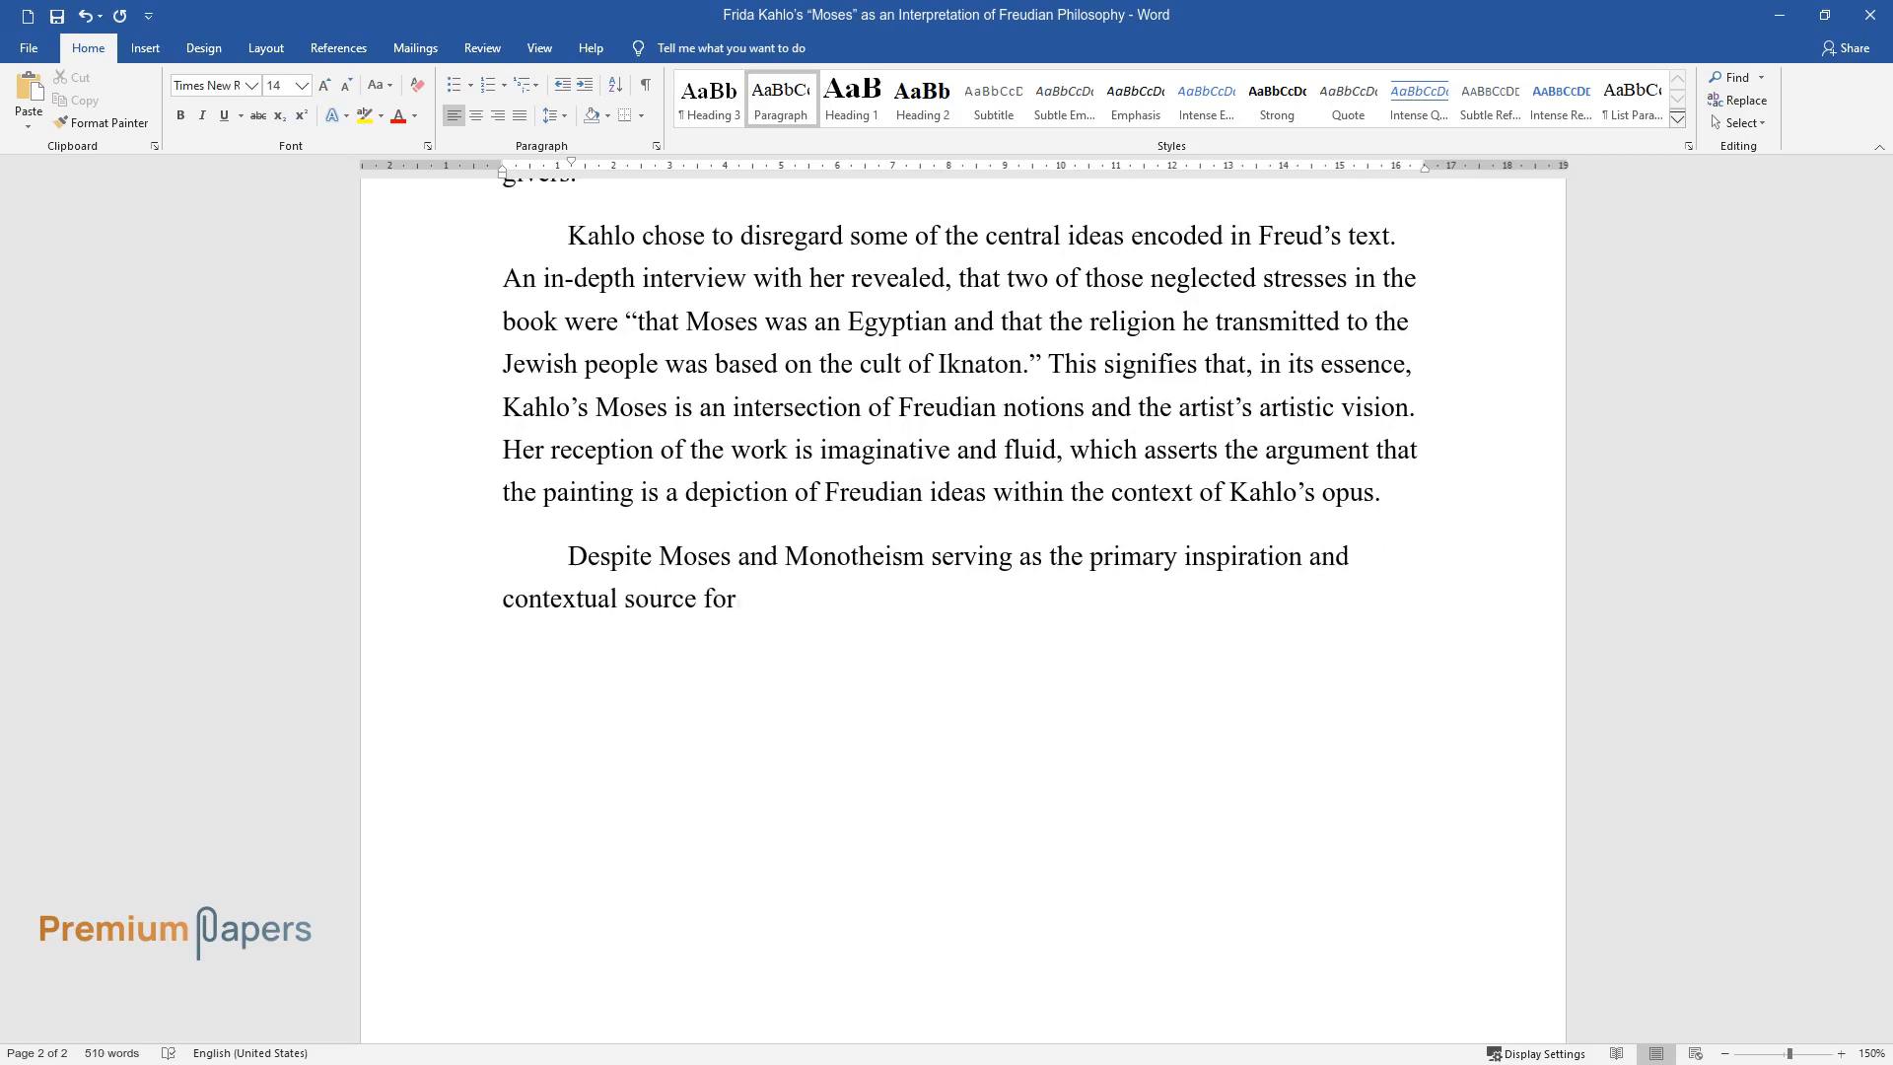
pyautogui.write("Frida Kahlo, Freud's text was merely a “springboard for")
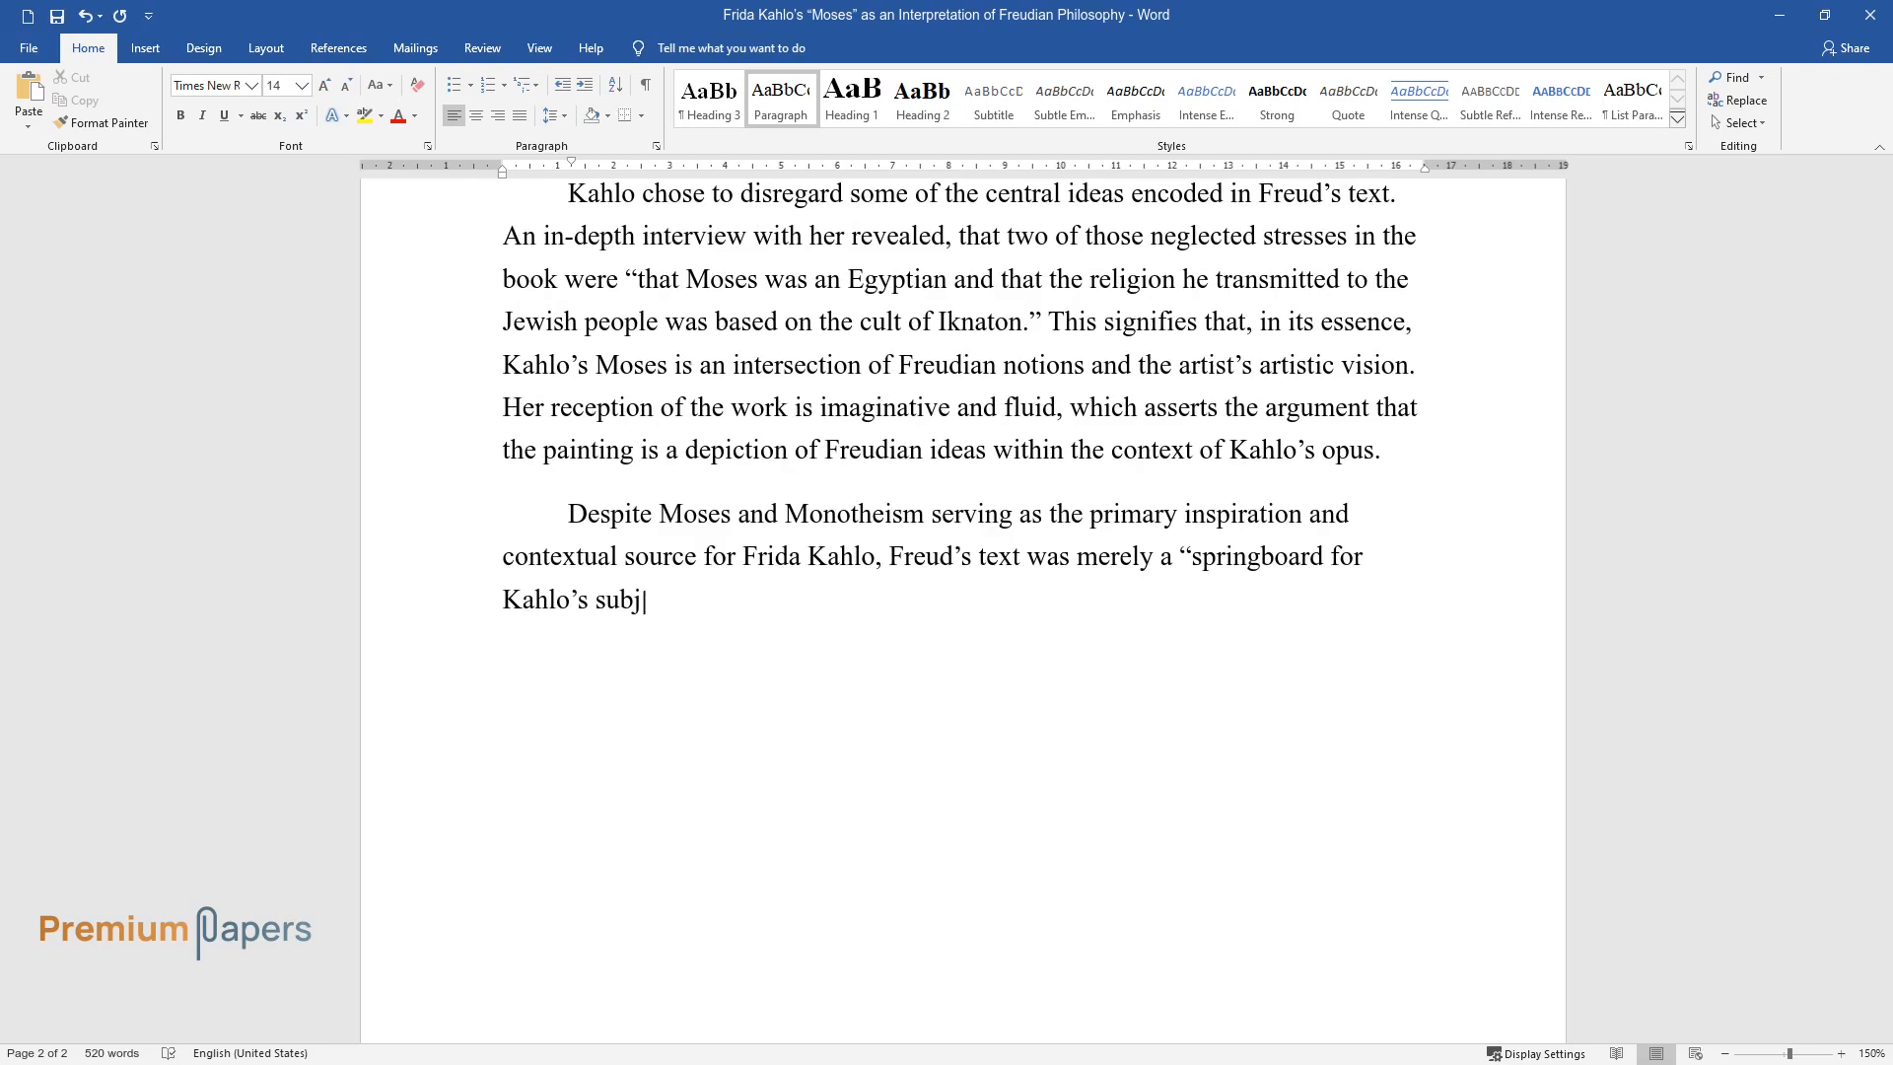
pyautogui.write('ective and eclectic thoughts and f')
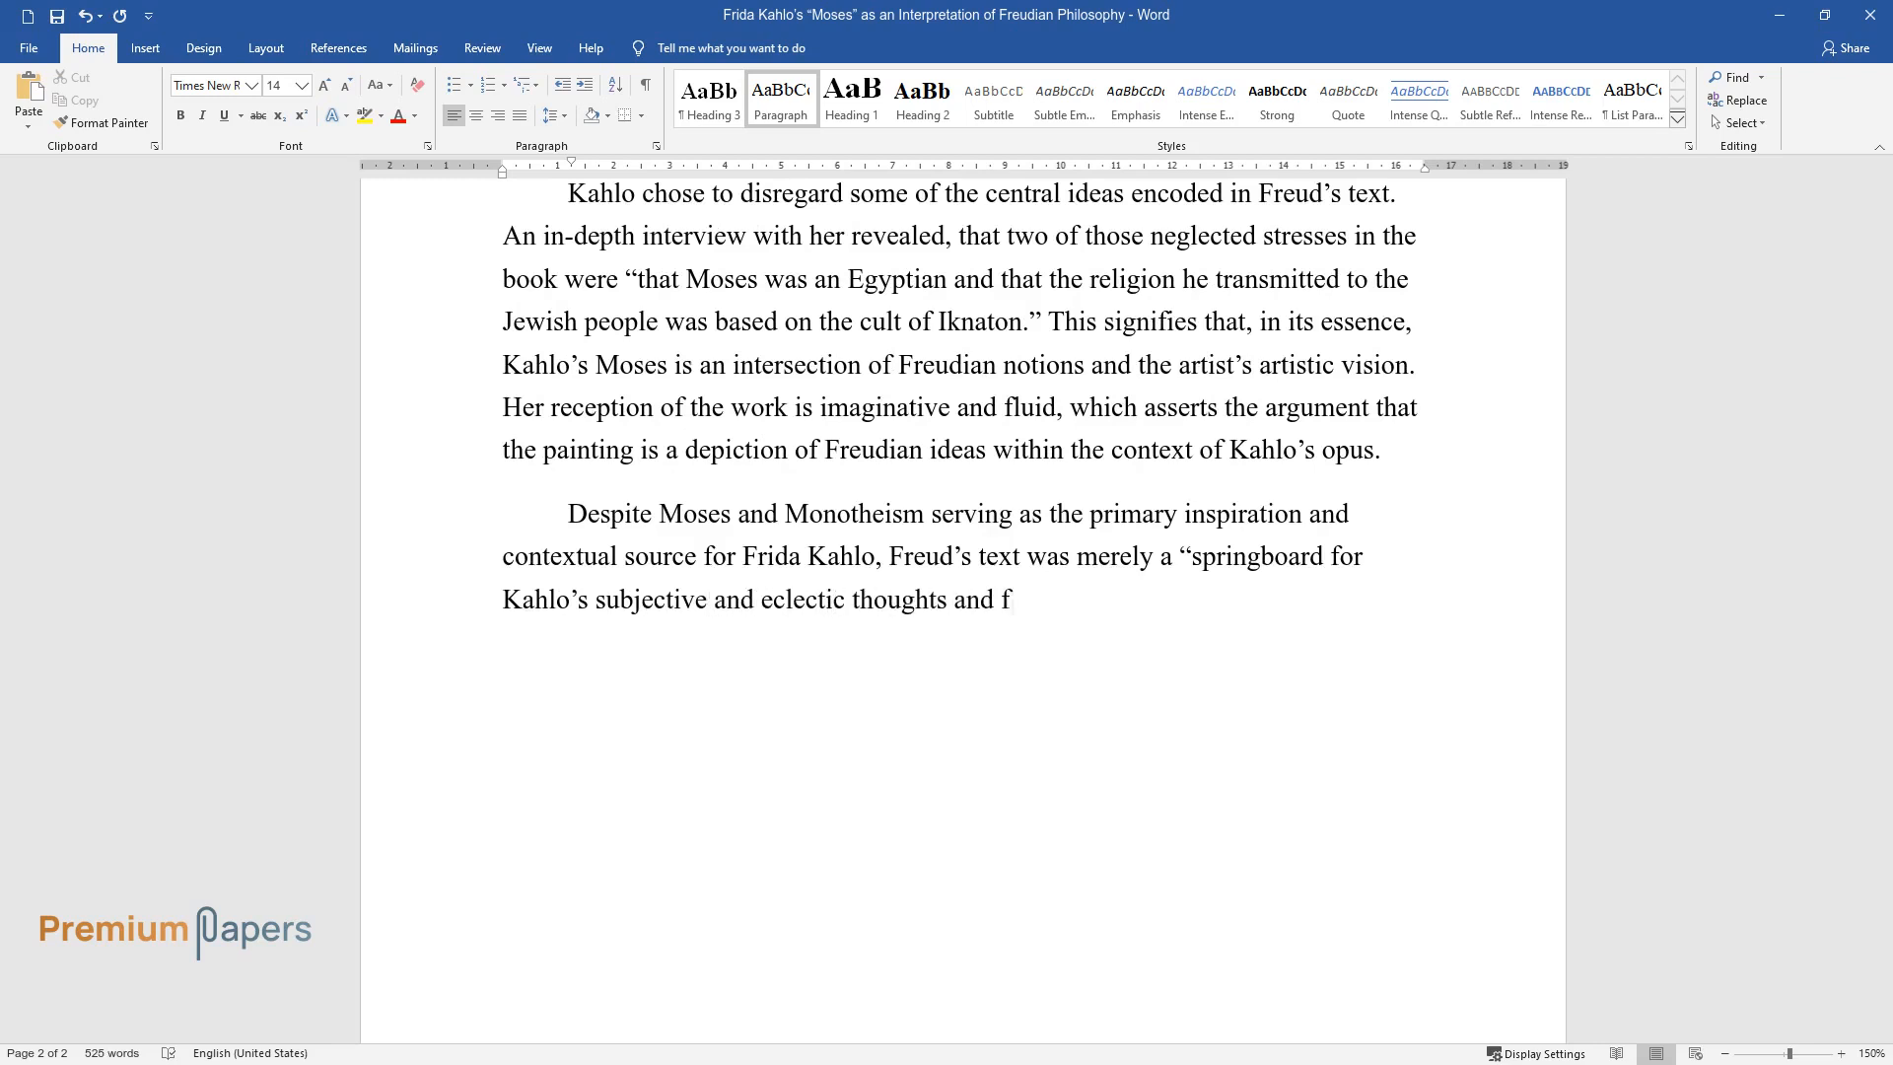
pyautogui.write('eelings about heroes, religion, and')
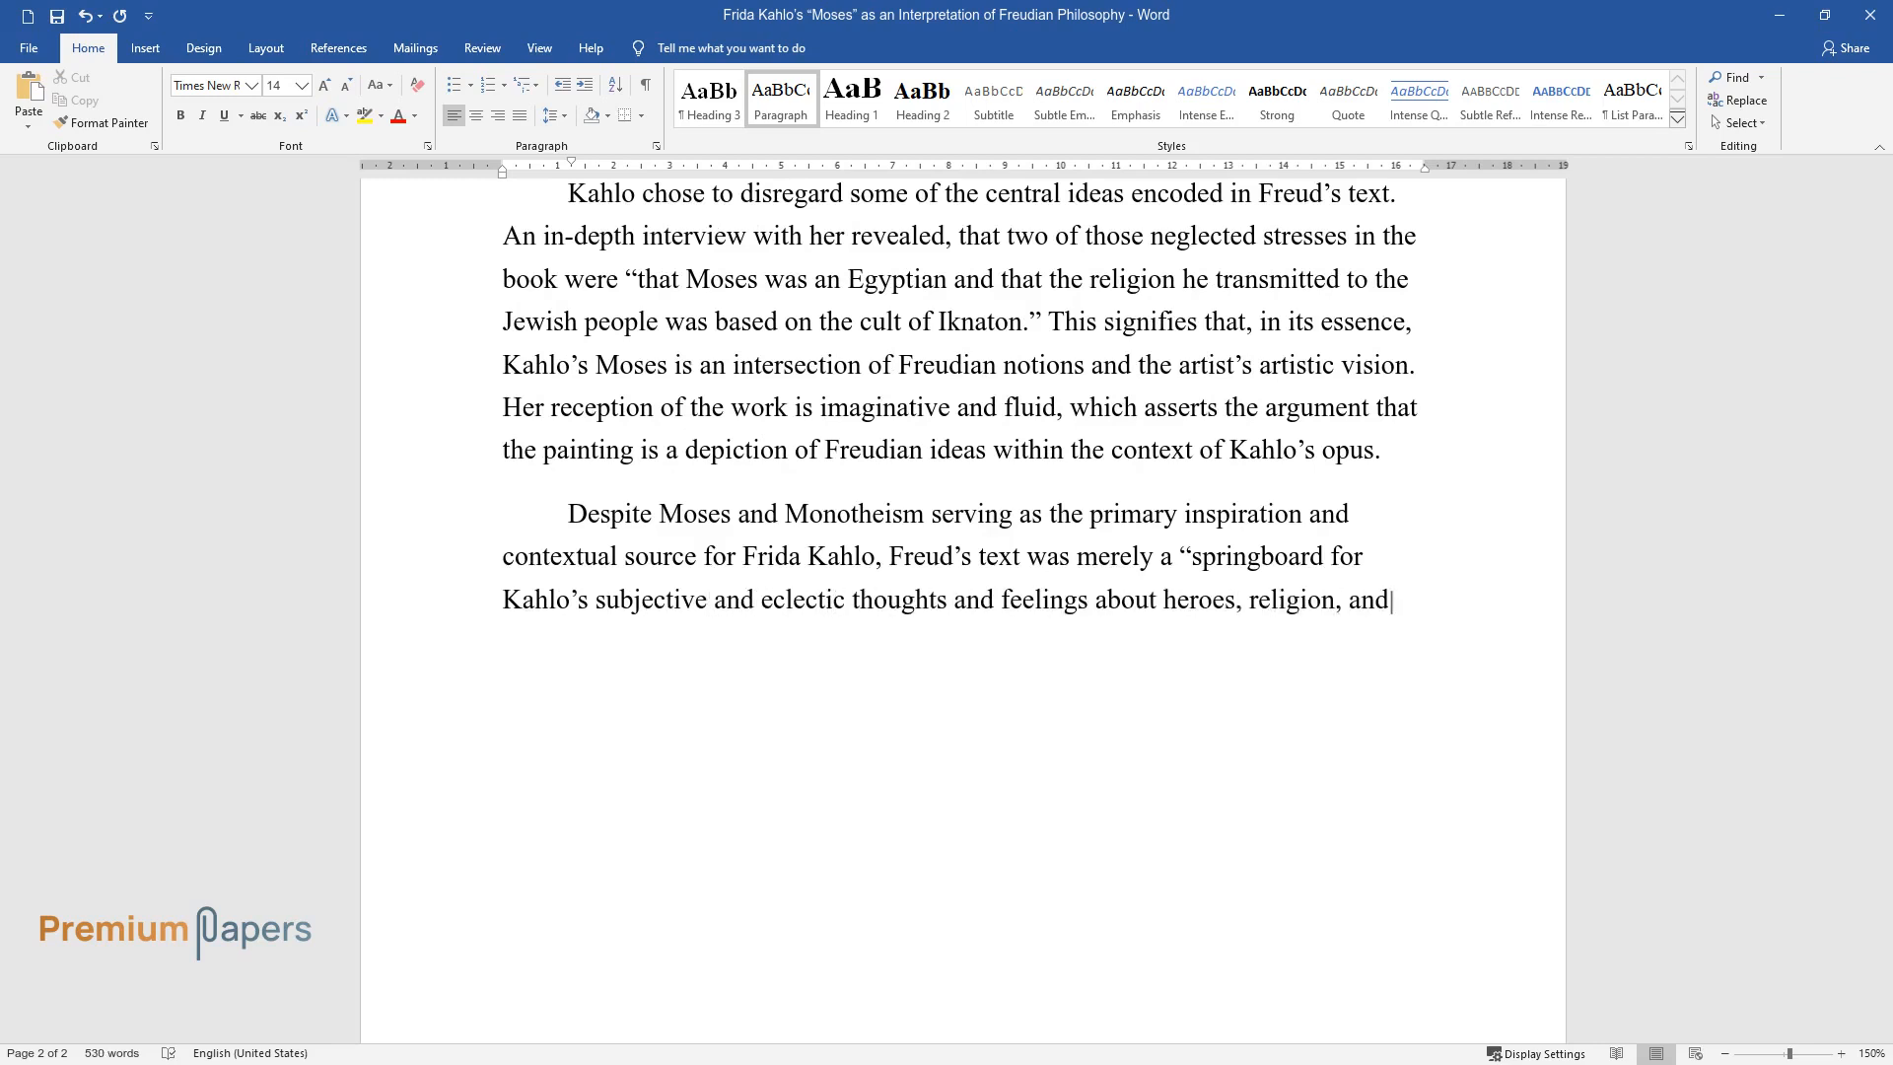
pyautogui.write('history." The book provided inspi')
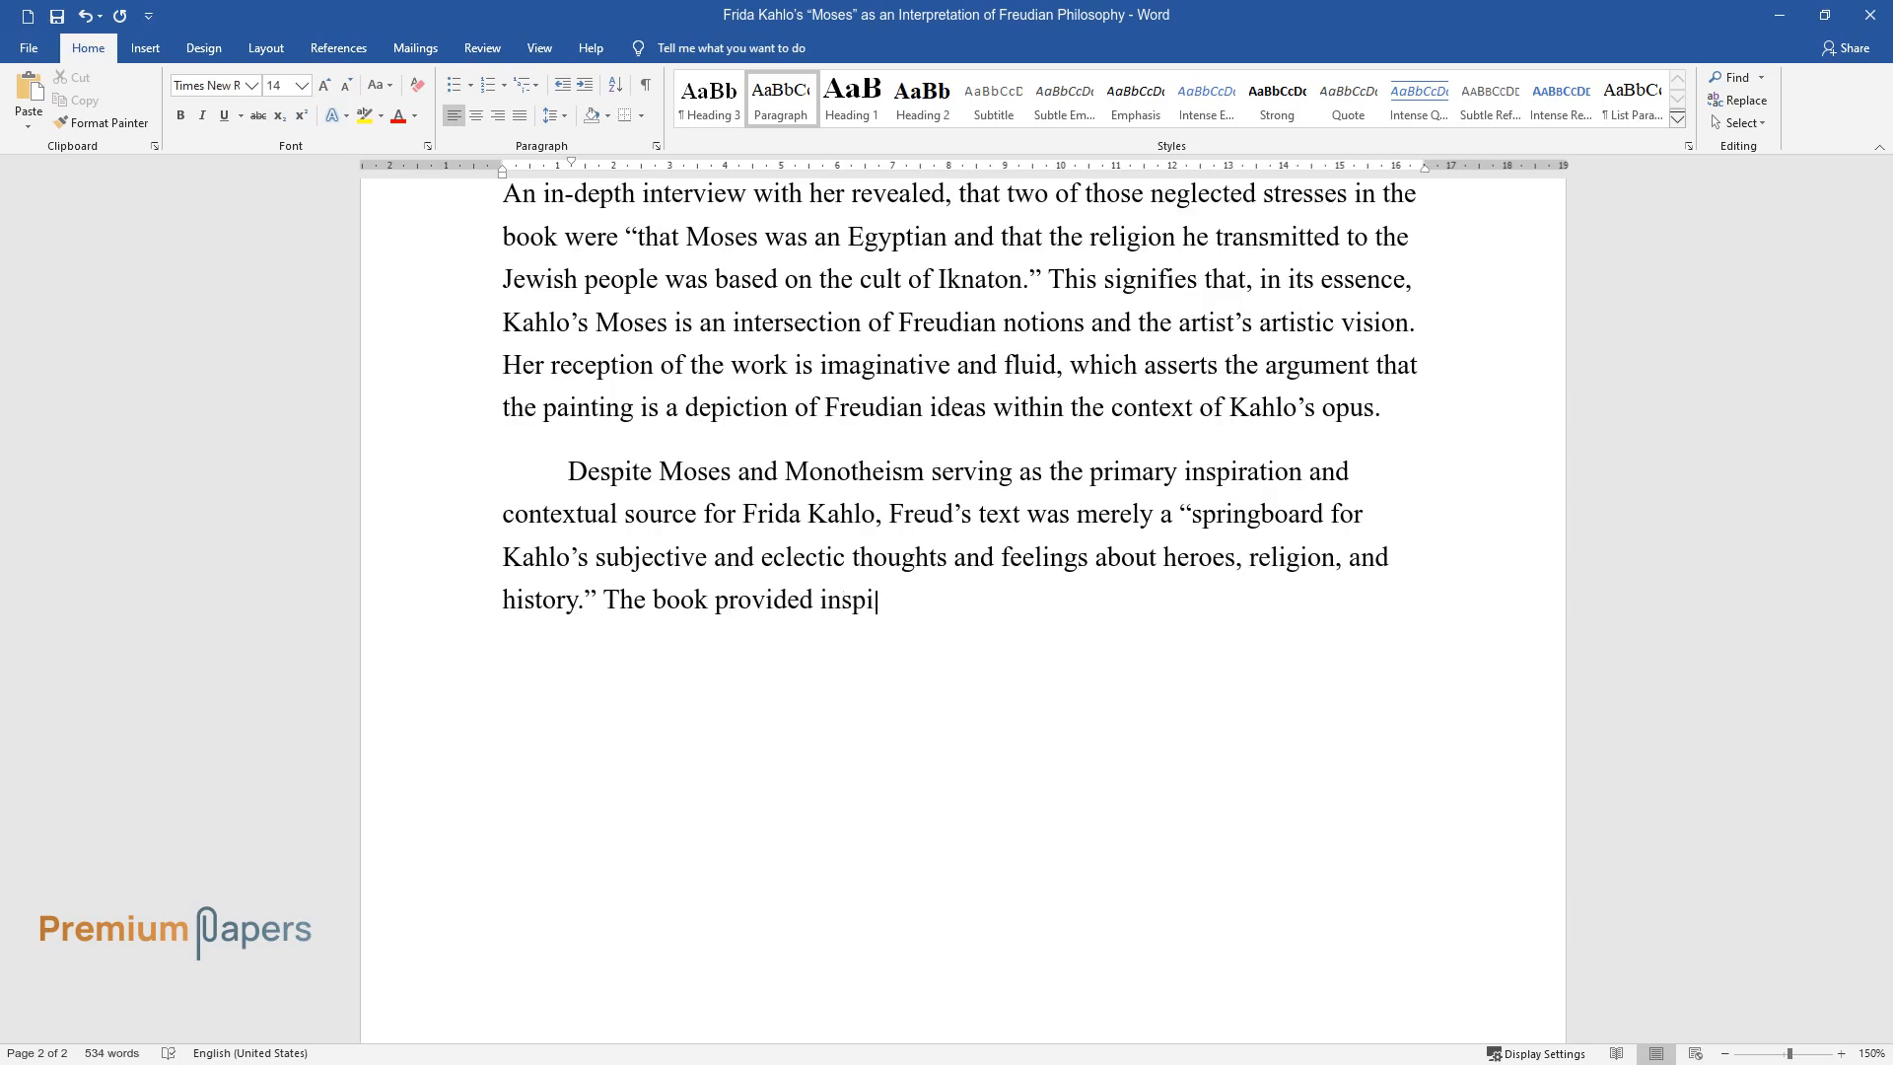
pyautogui.write('ration for further creative digest')
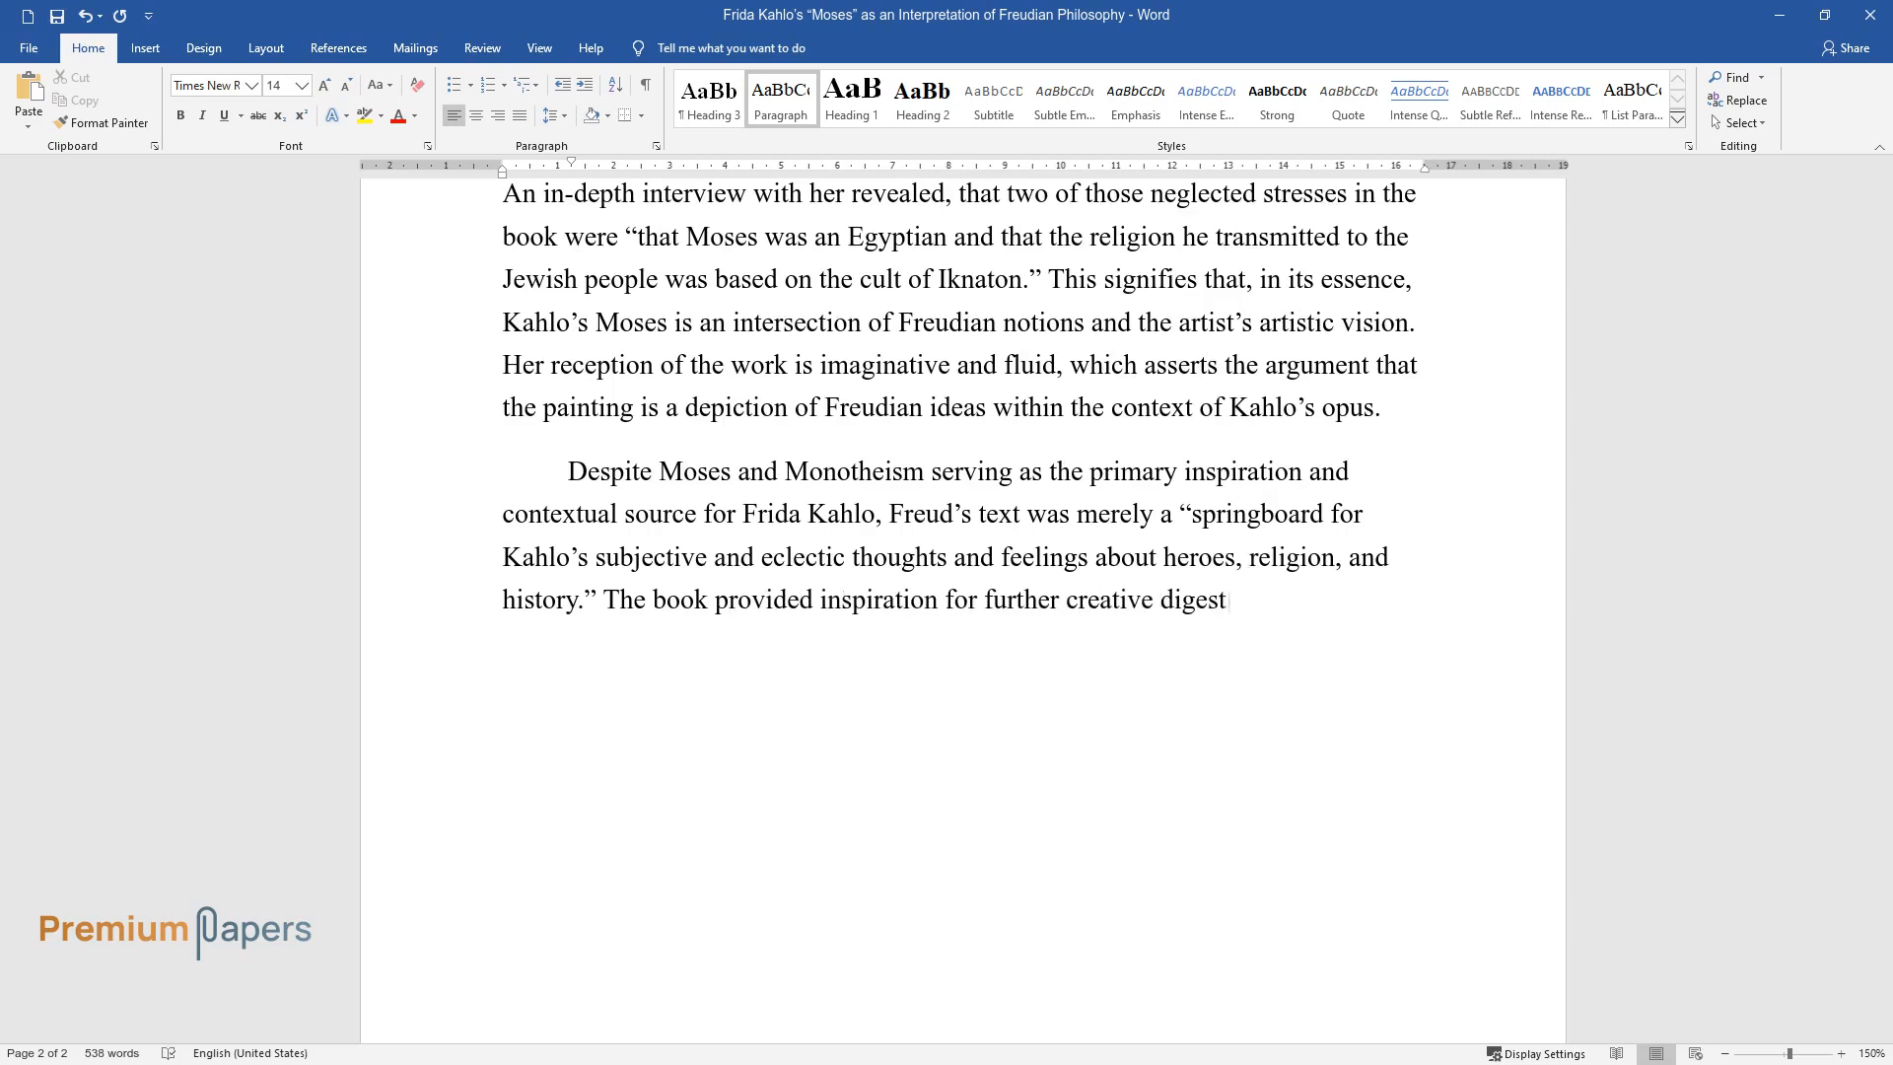
pyautogui.write("ion of Freud's notions and pondering")
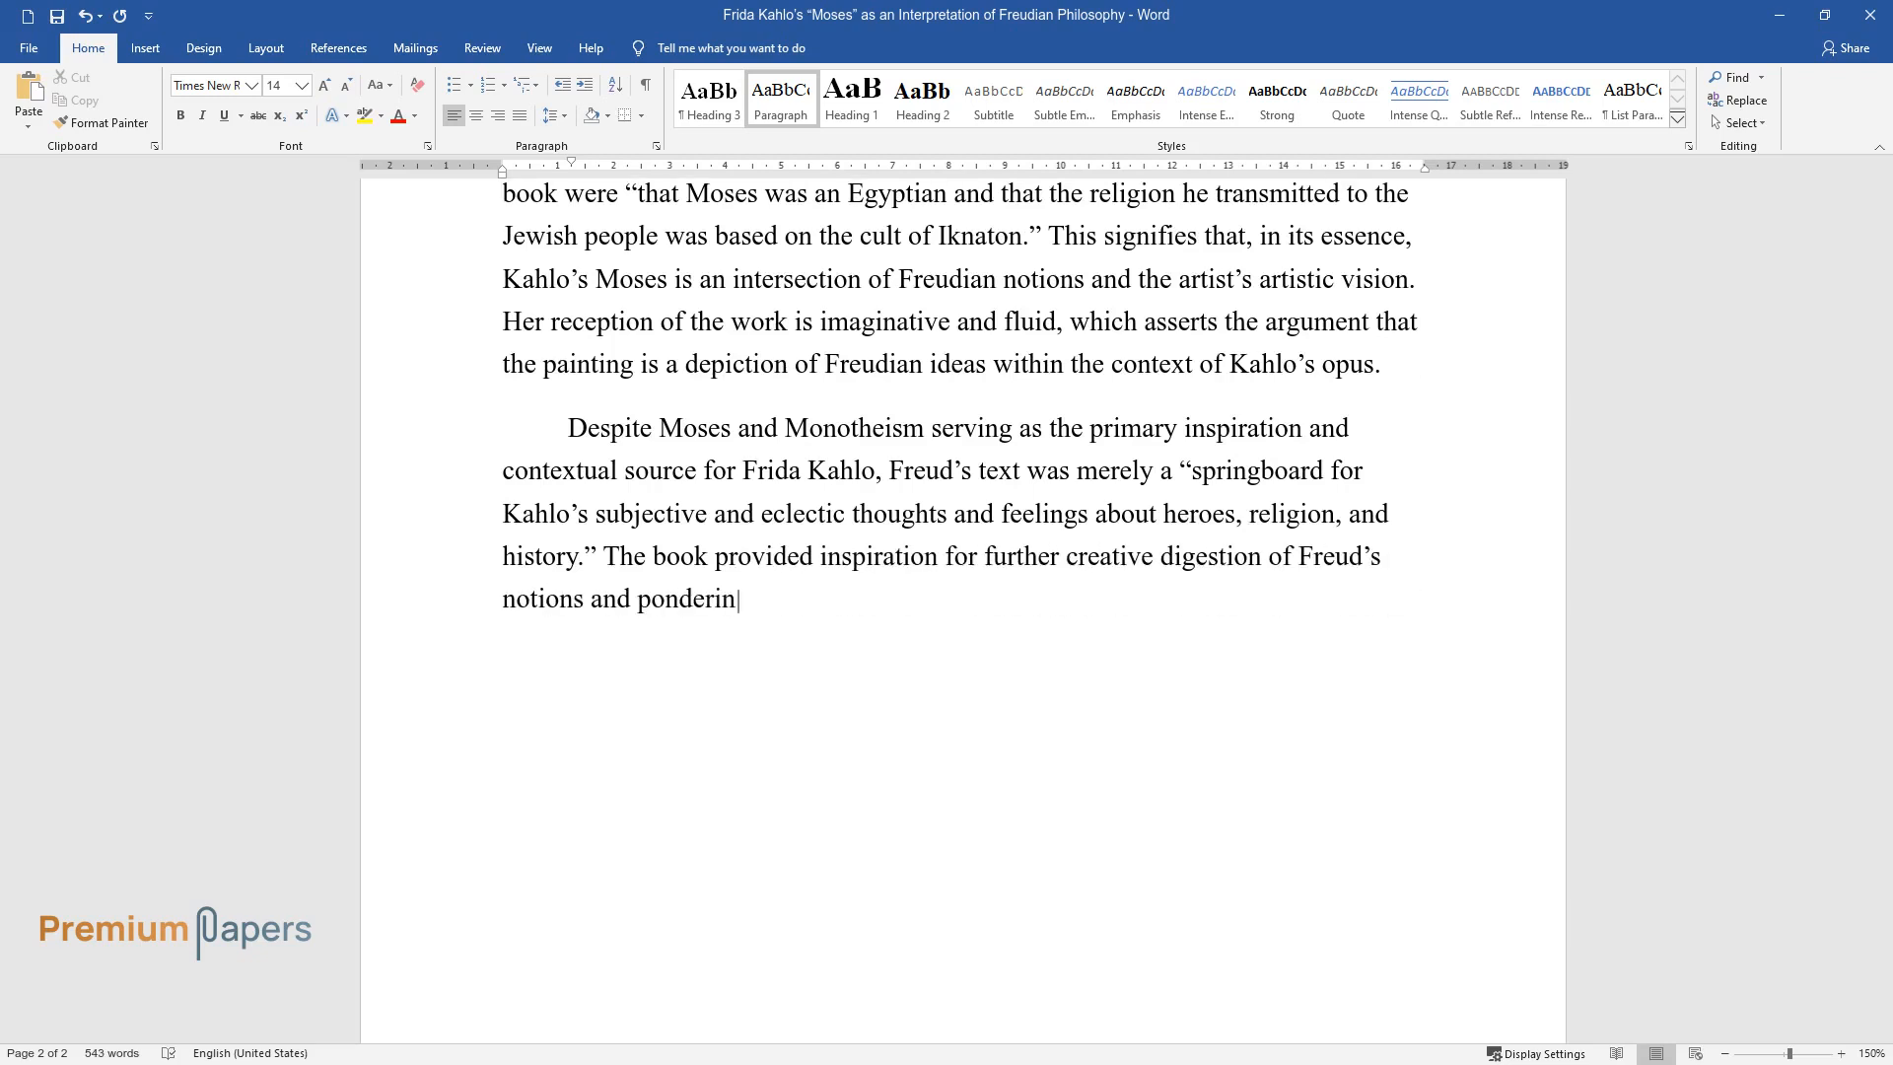
# Type the closing sentence ending "…the origin of the painting's creation.".
pyautogui.write('g. Although the origin of Moses is')
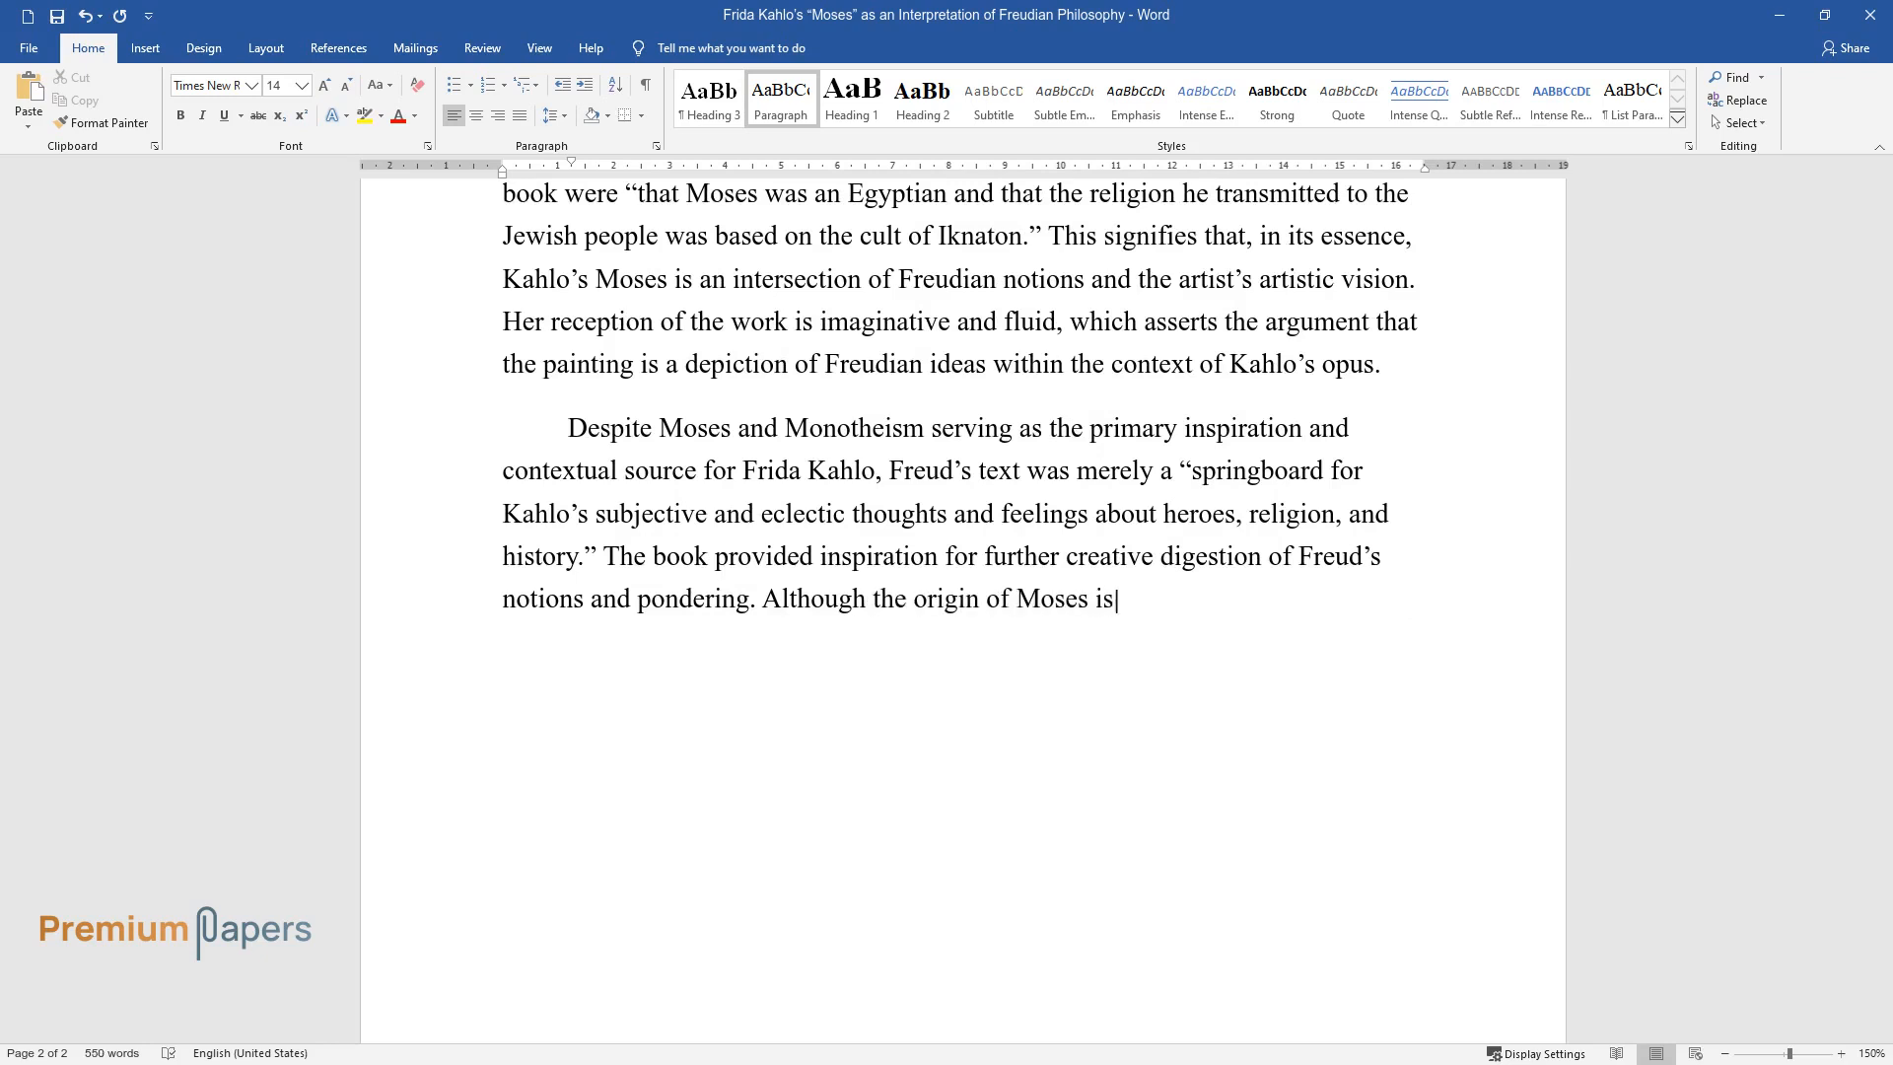
pyautogui.write('undoubtedly the work of Freud, it')
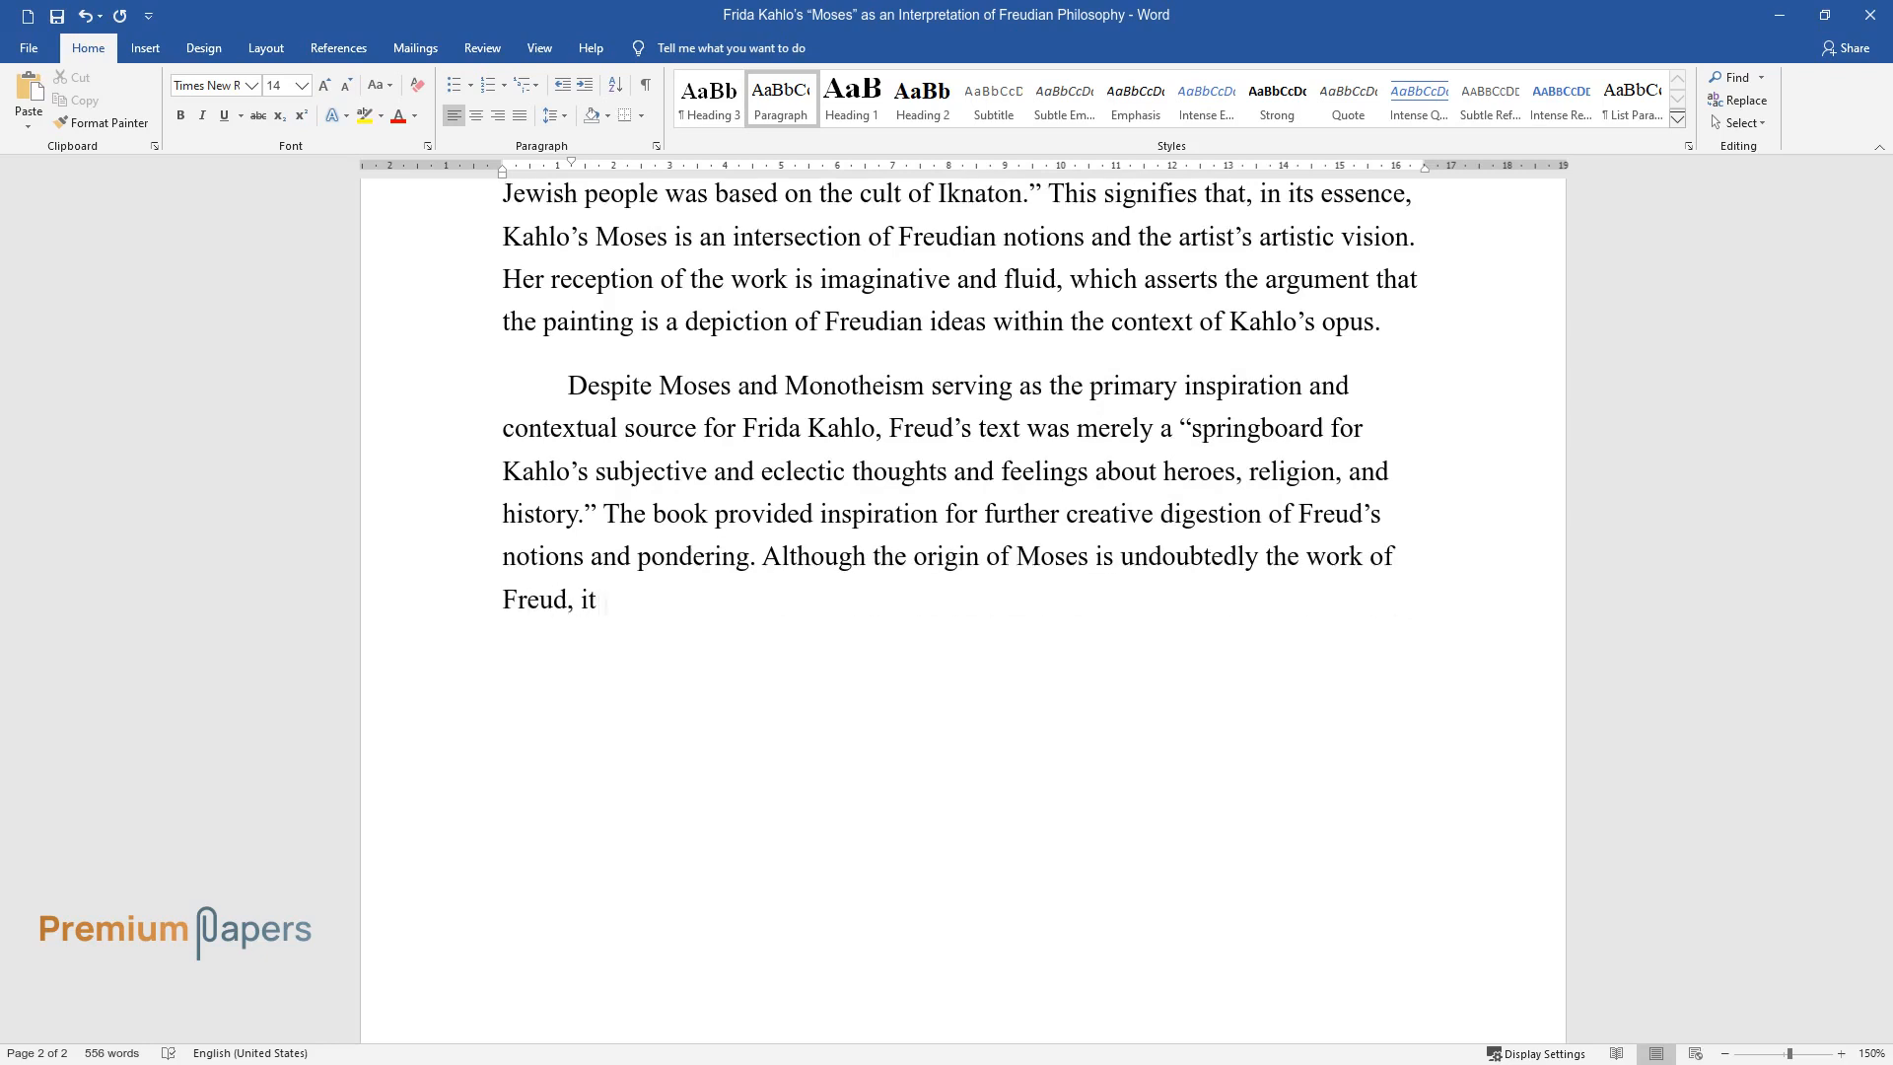
pyautogui.write('is also undeniable that the artist')
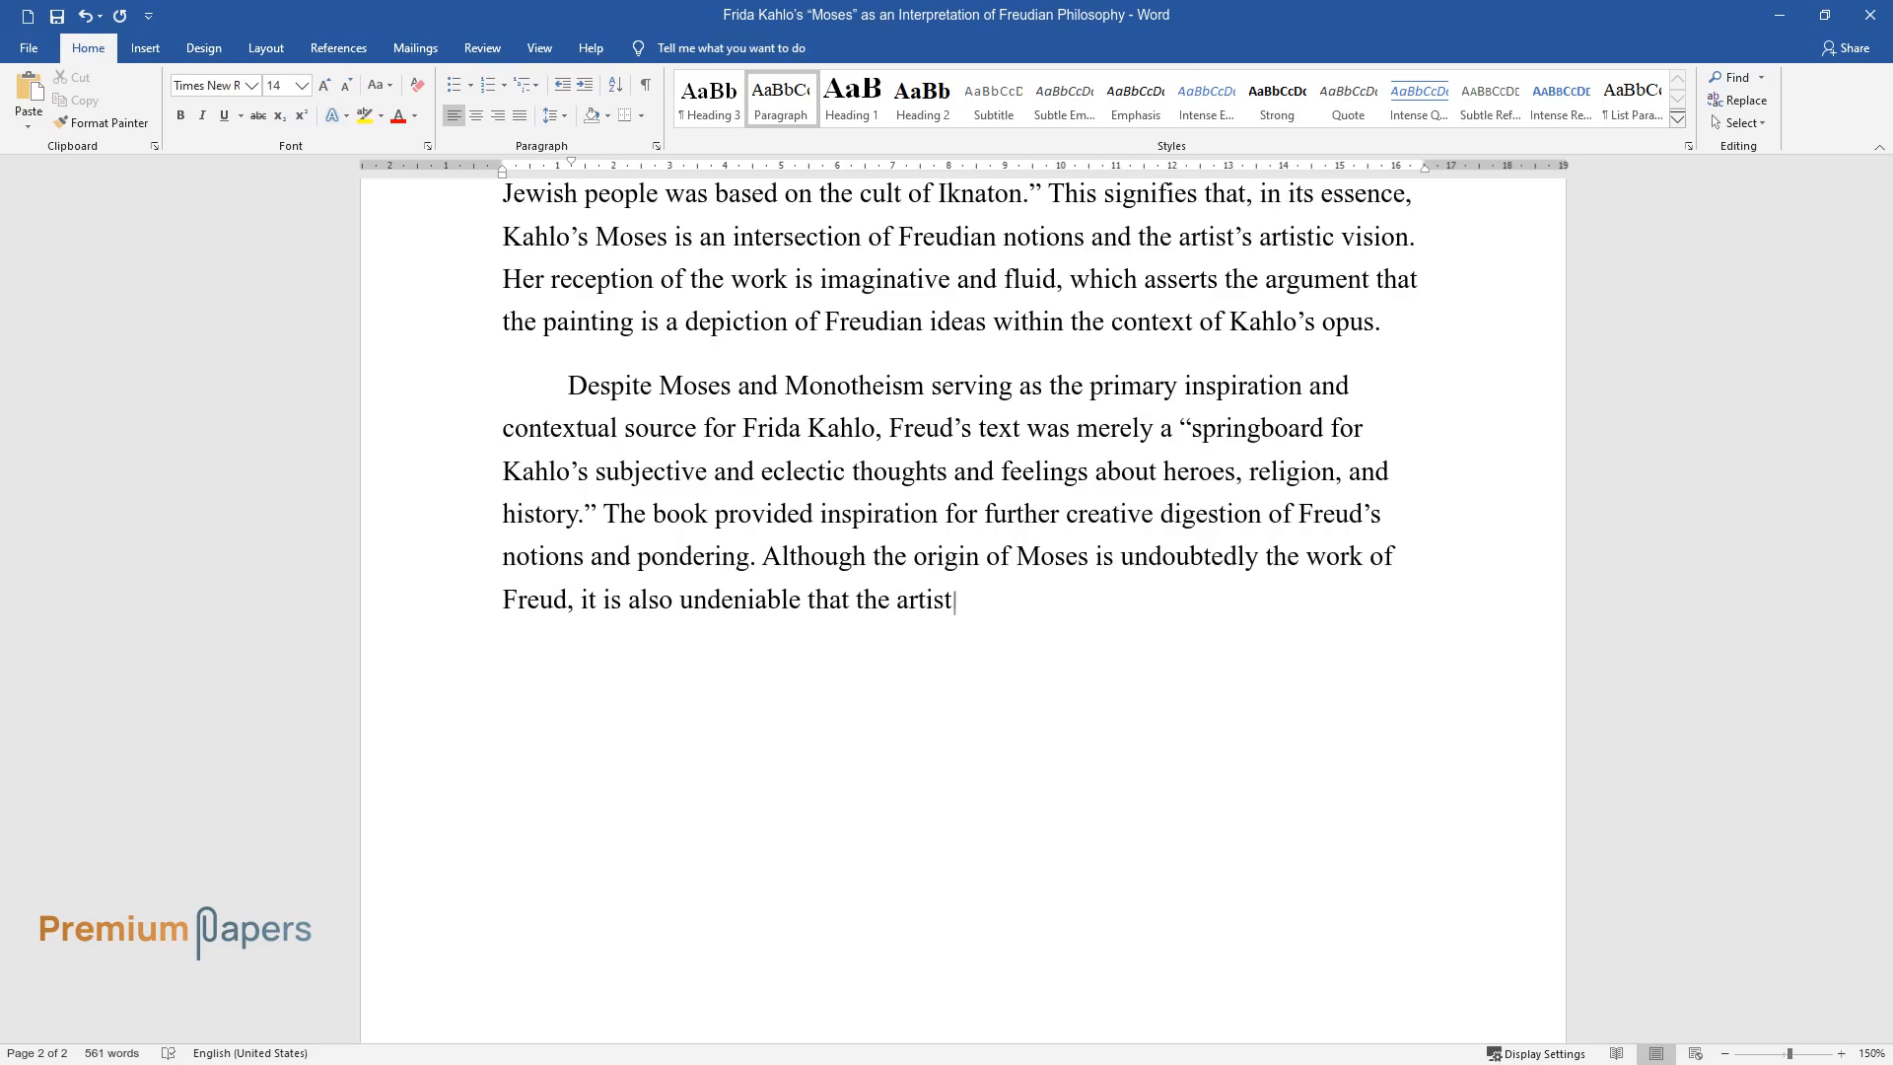
pyautogui.write("'s experiences and unconscious atti")
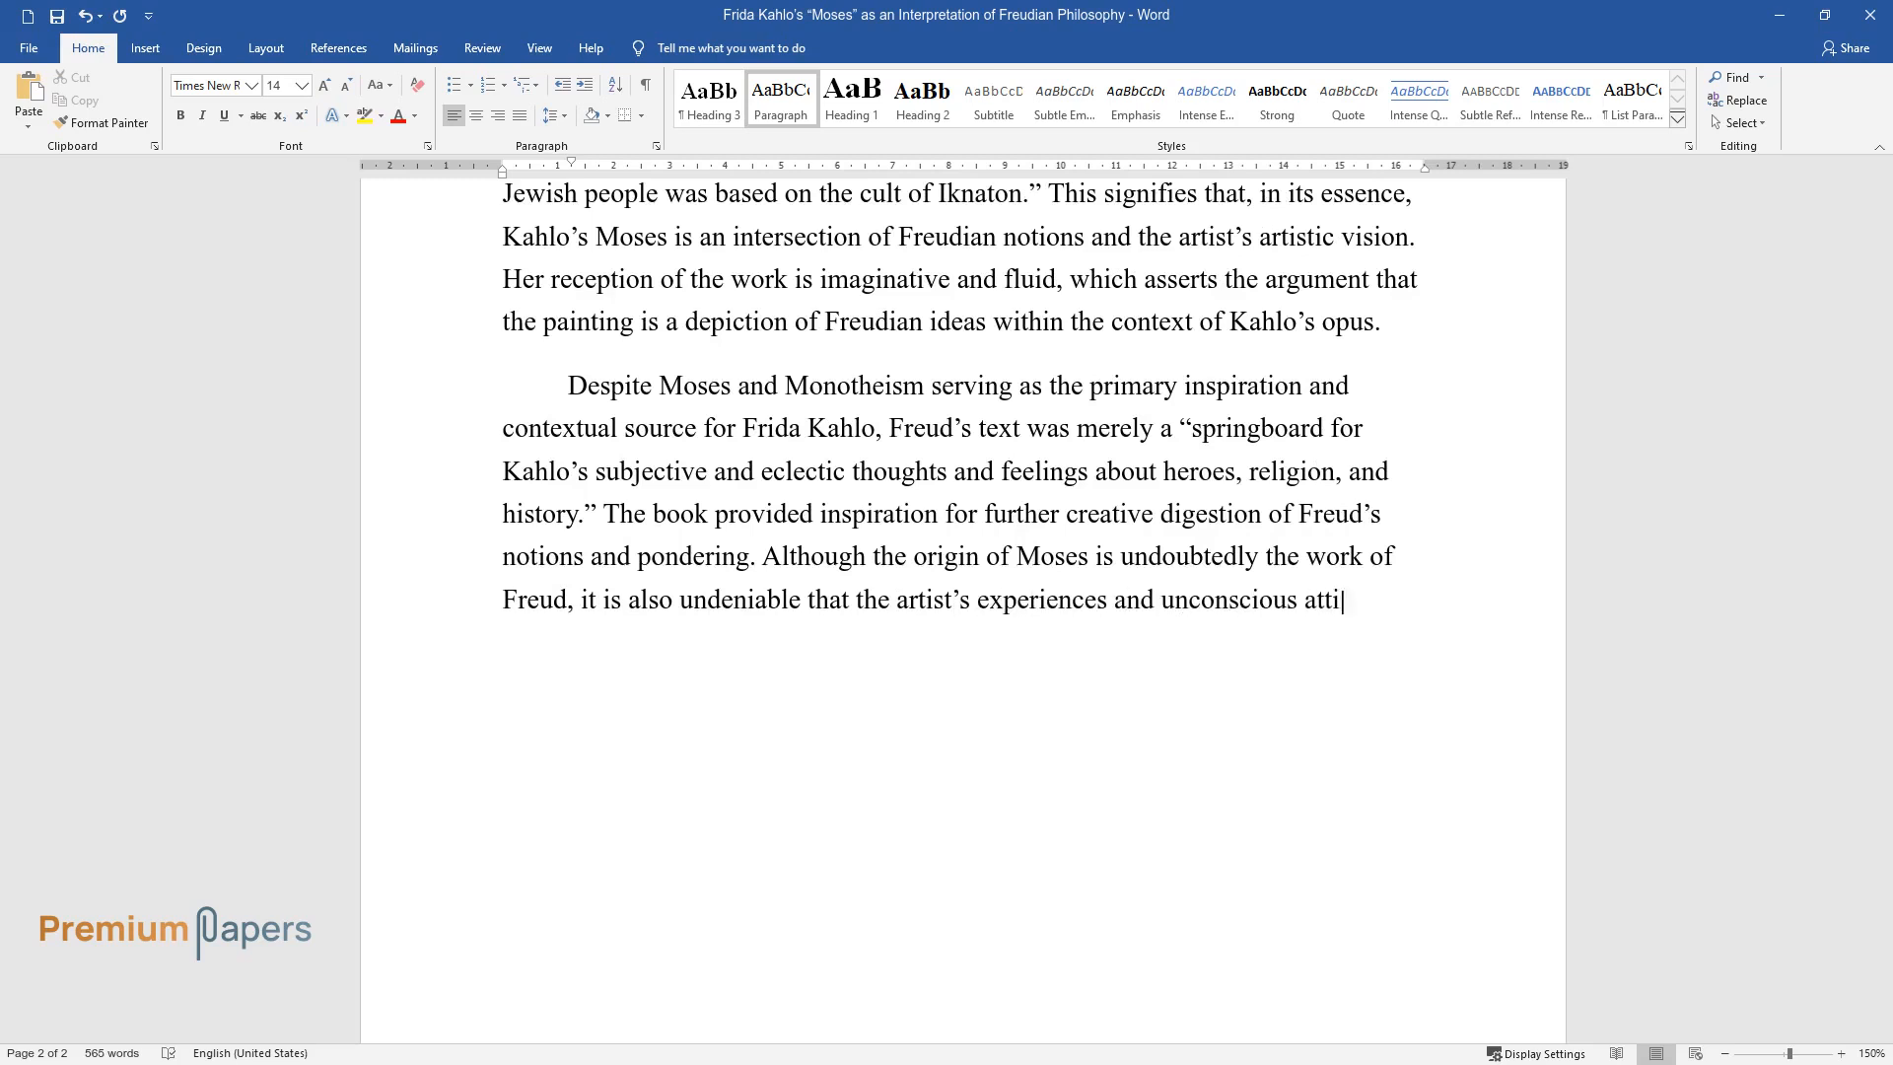
pyautogui.write('tudes are a part of the origin of')
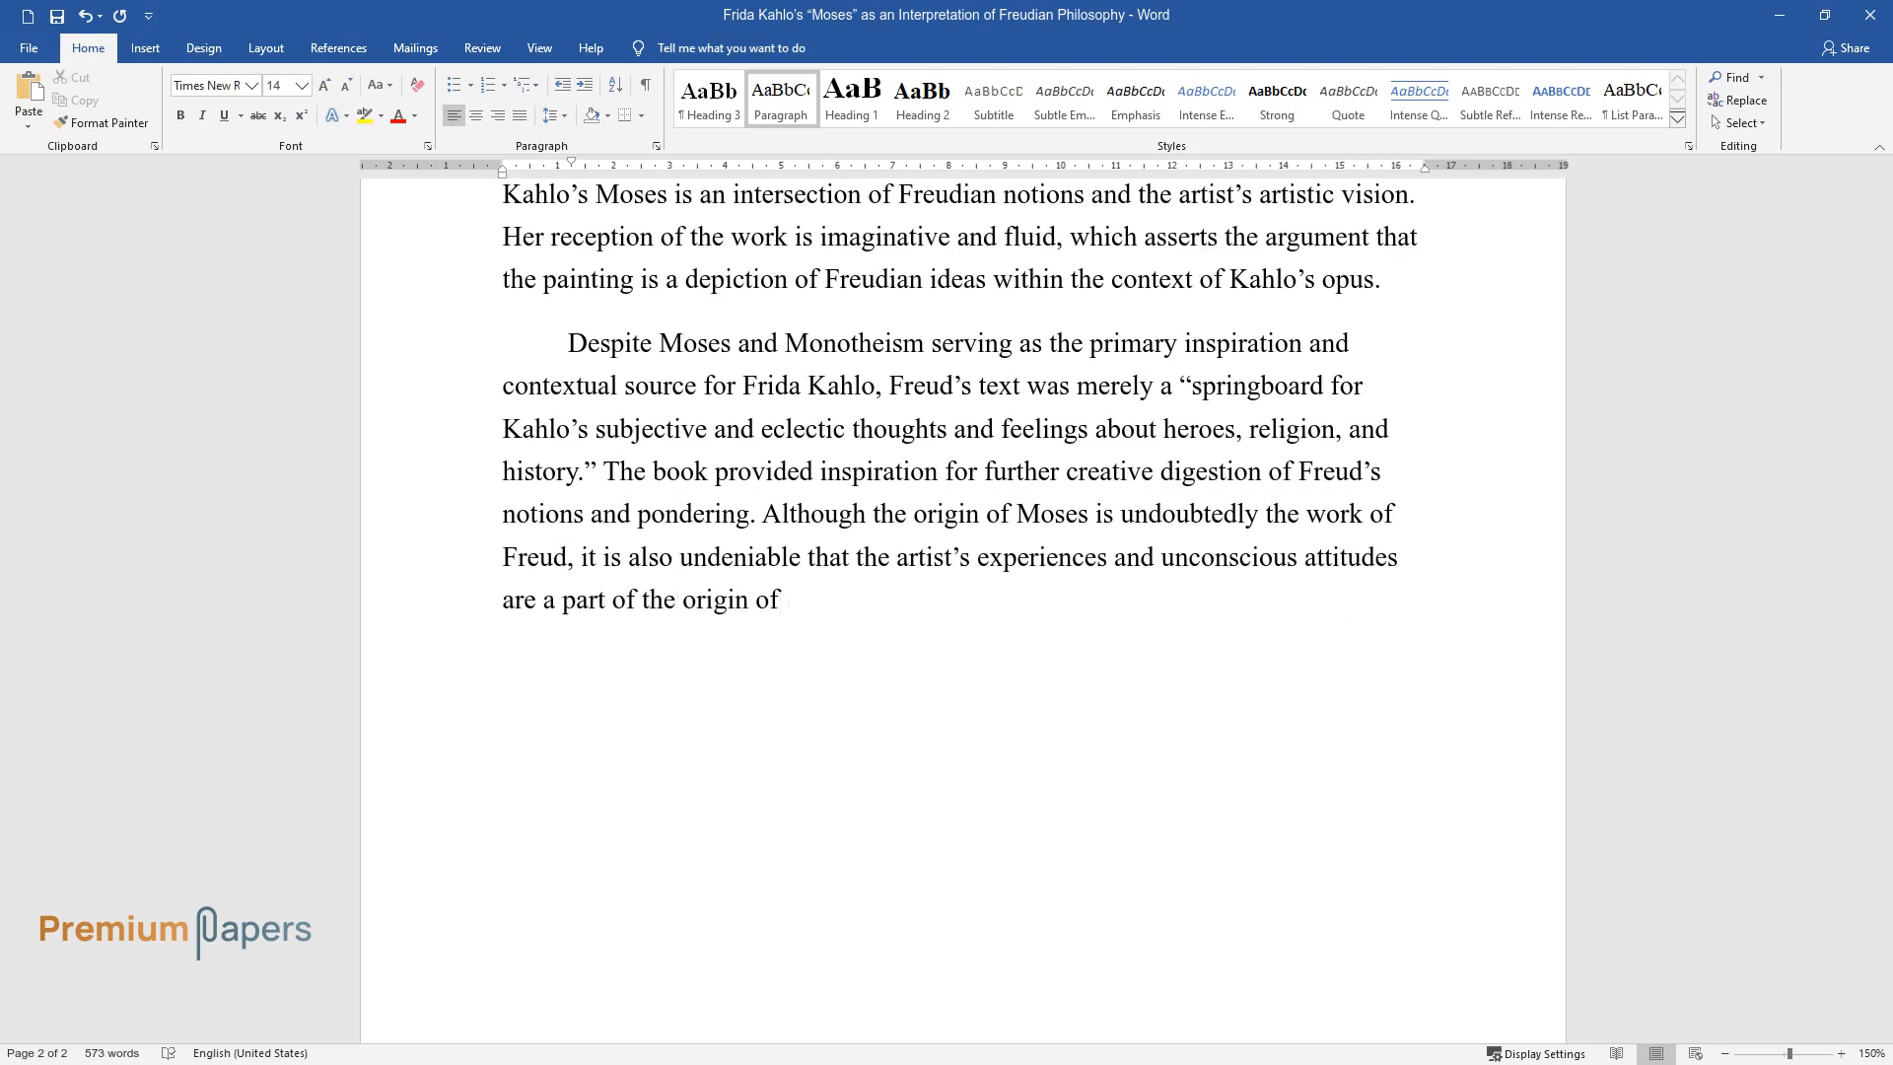
pyautogui.write("the painting's creation.")
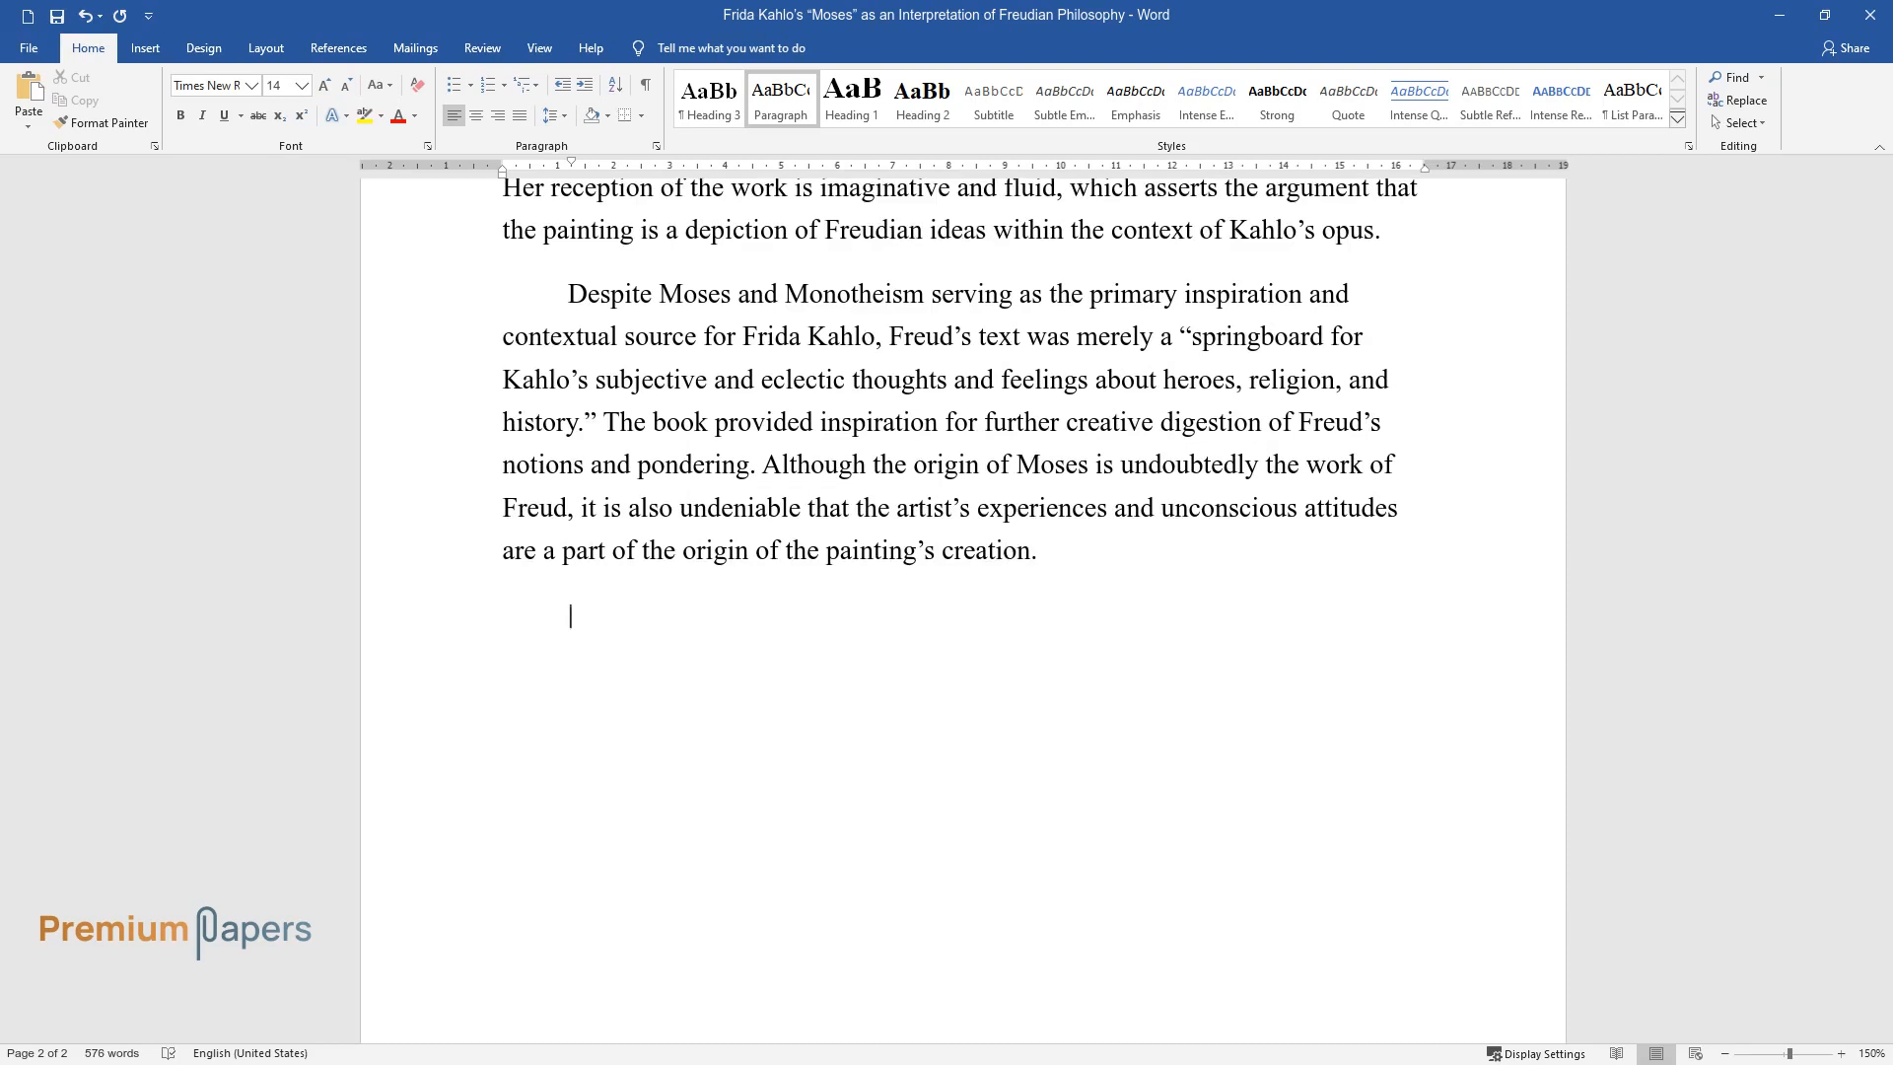
# Type the opening on Kahlo's iconography as psycho-iconography under Freud's theory.
pyautogui.write('Another important a')
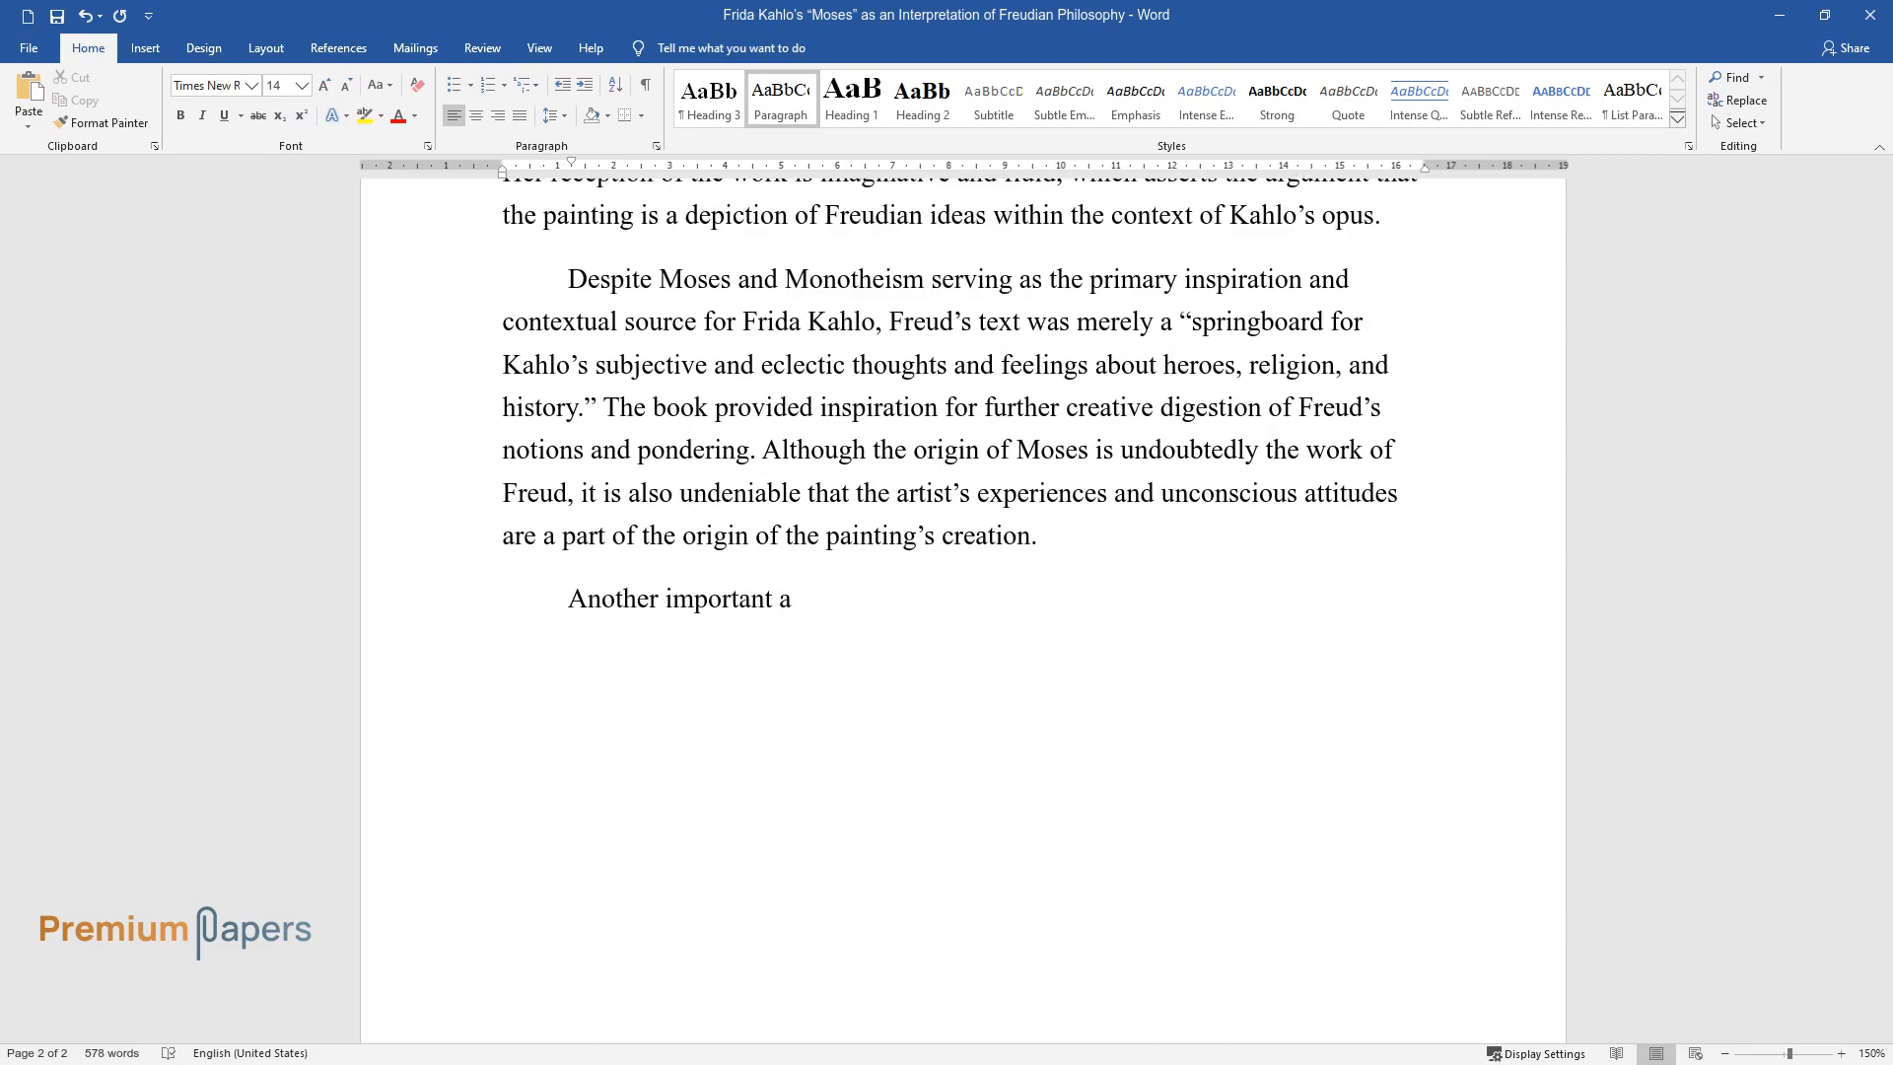
pyautogui.write("spect of Moses – is Kahlo's use")
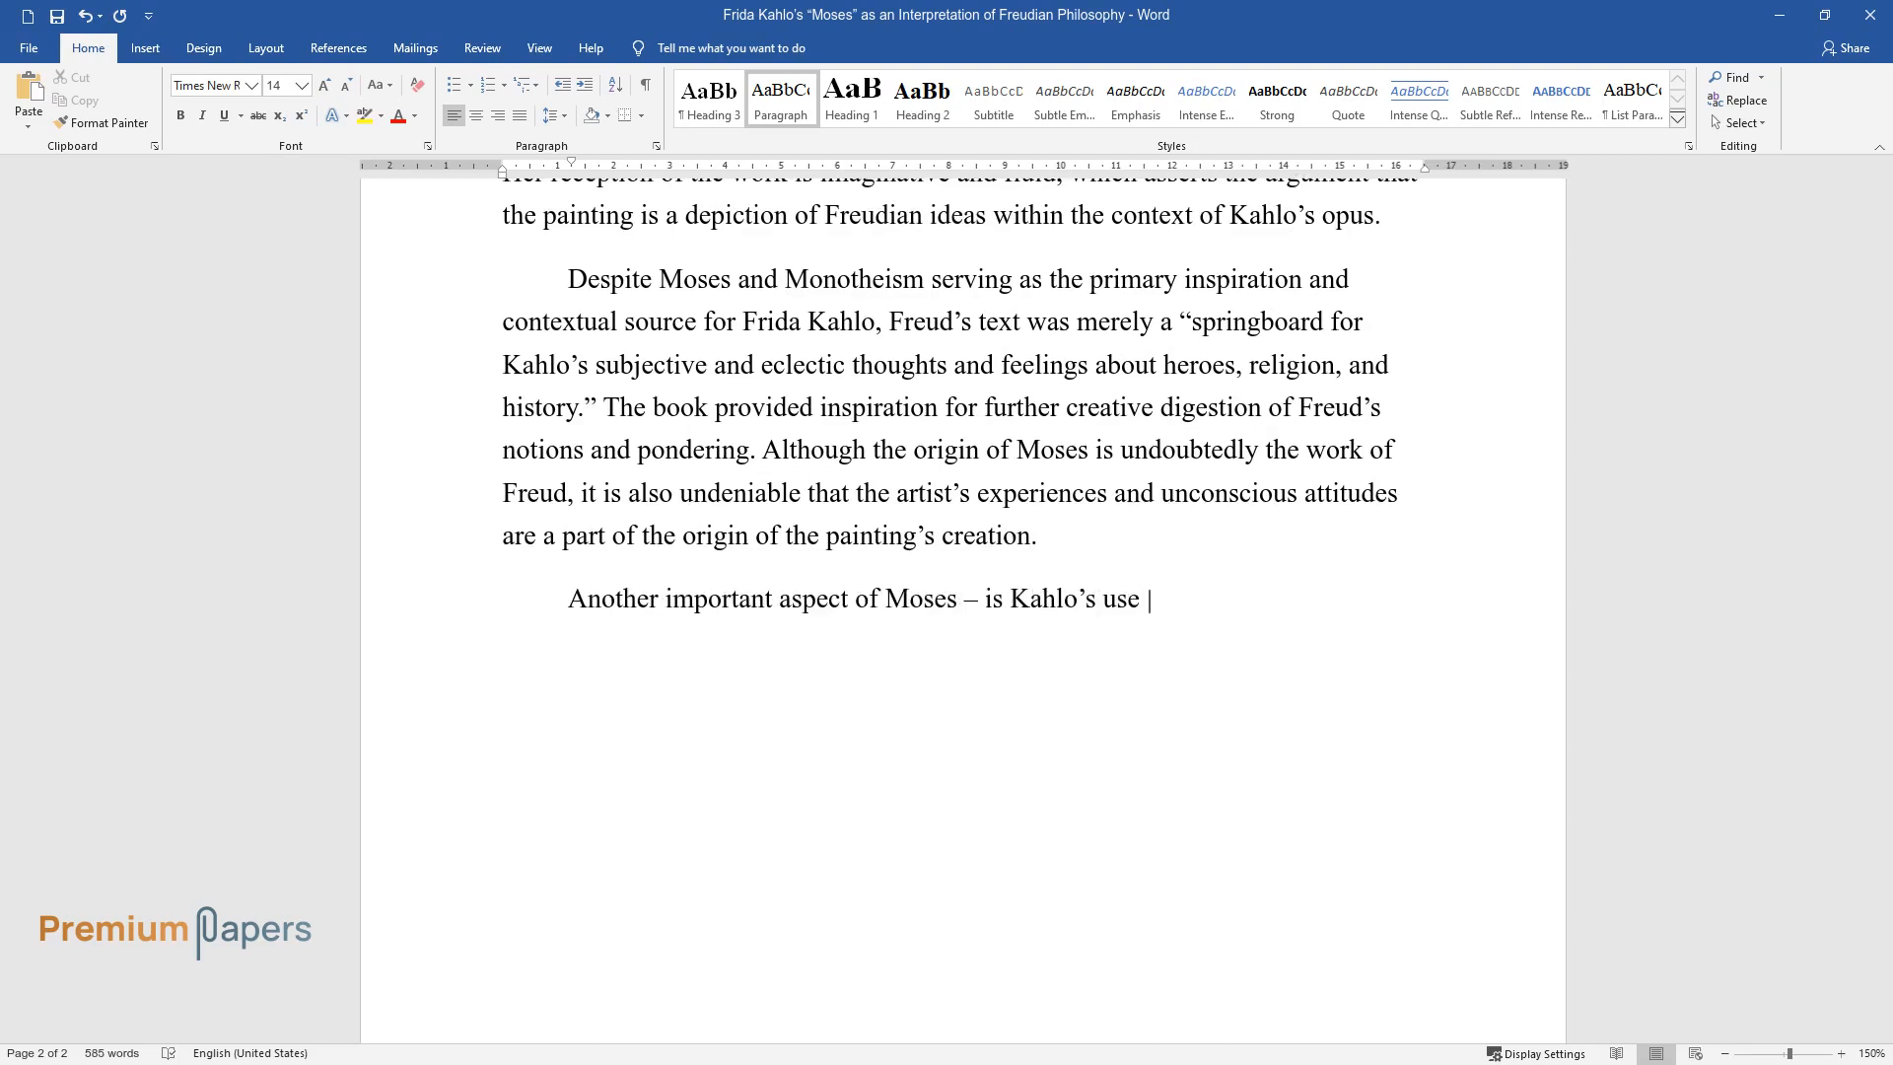
pyautogui.write('of iconography, which can be exa')
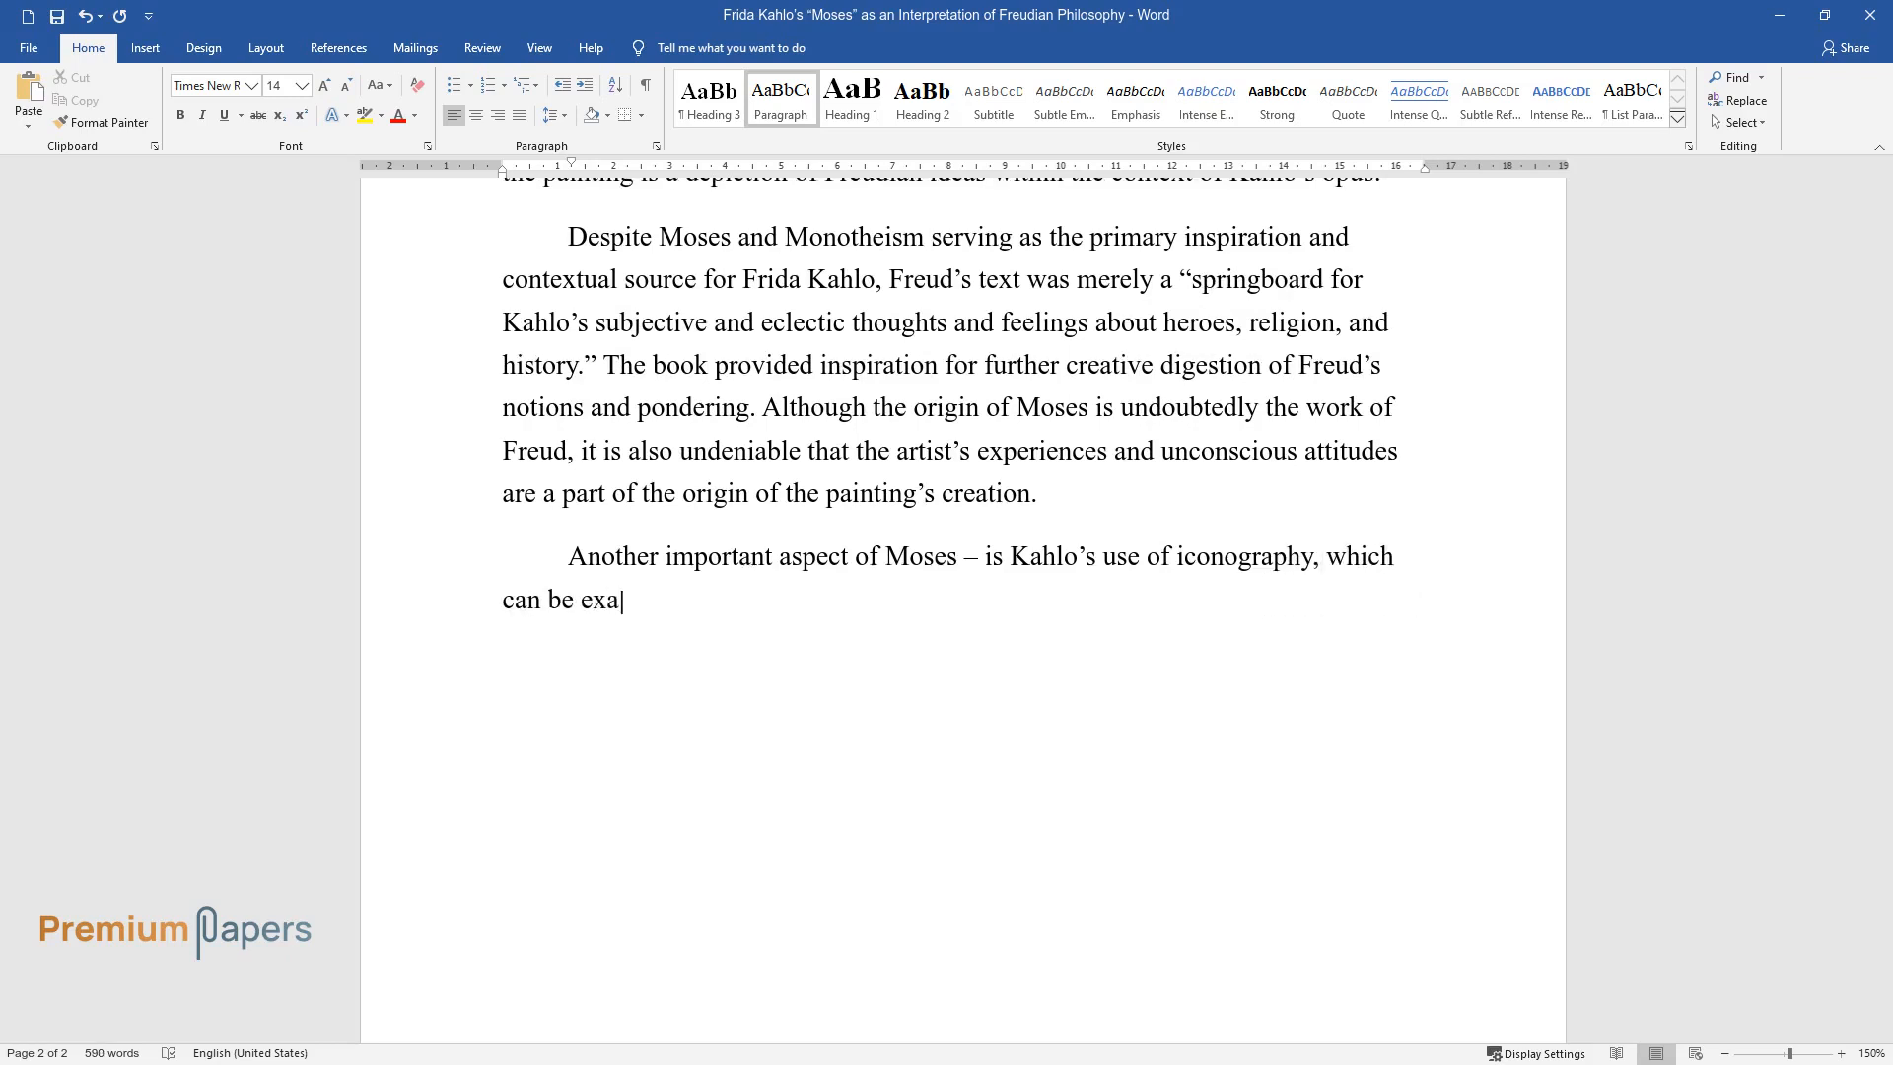
pyautogui.write("mined using Freud's psychoanalysi")
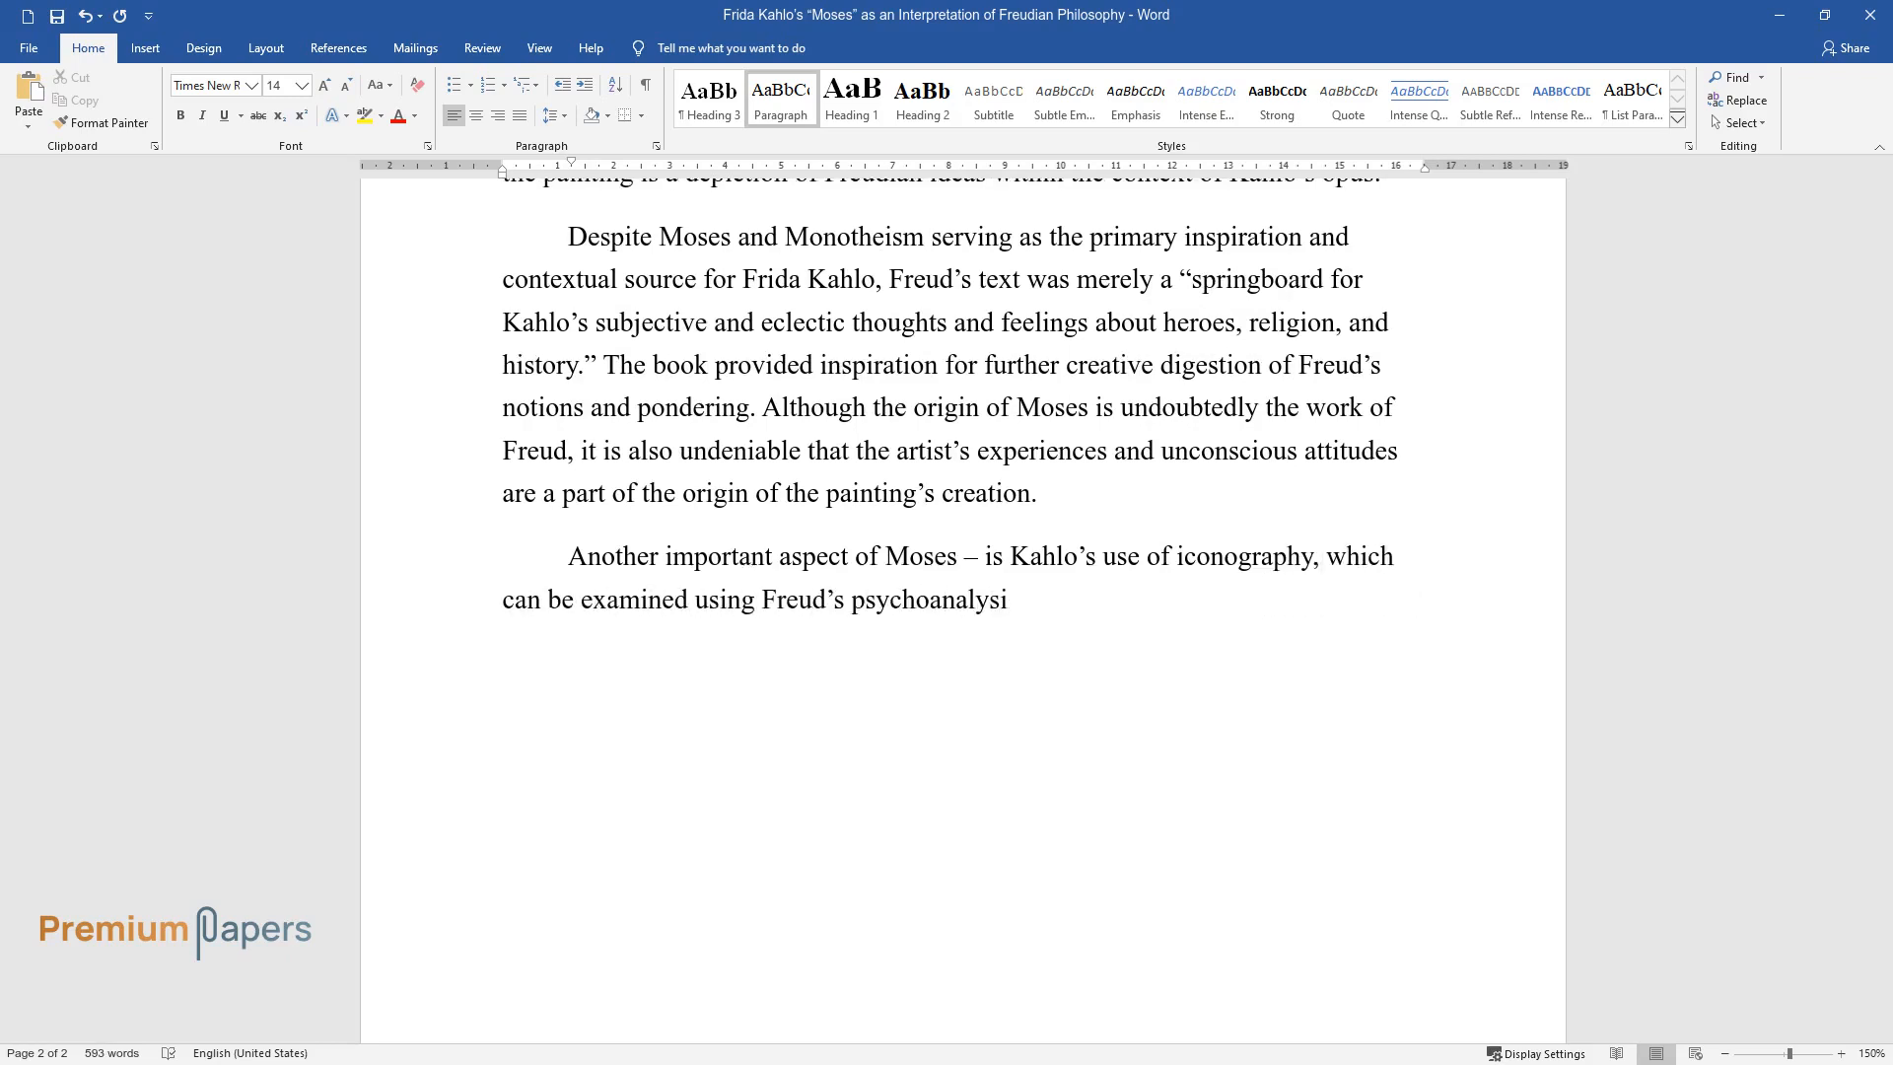
pyautogui.write('s theory. The symbolism embedded')
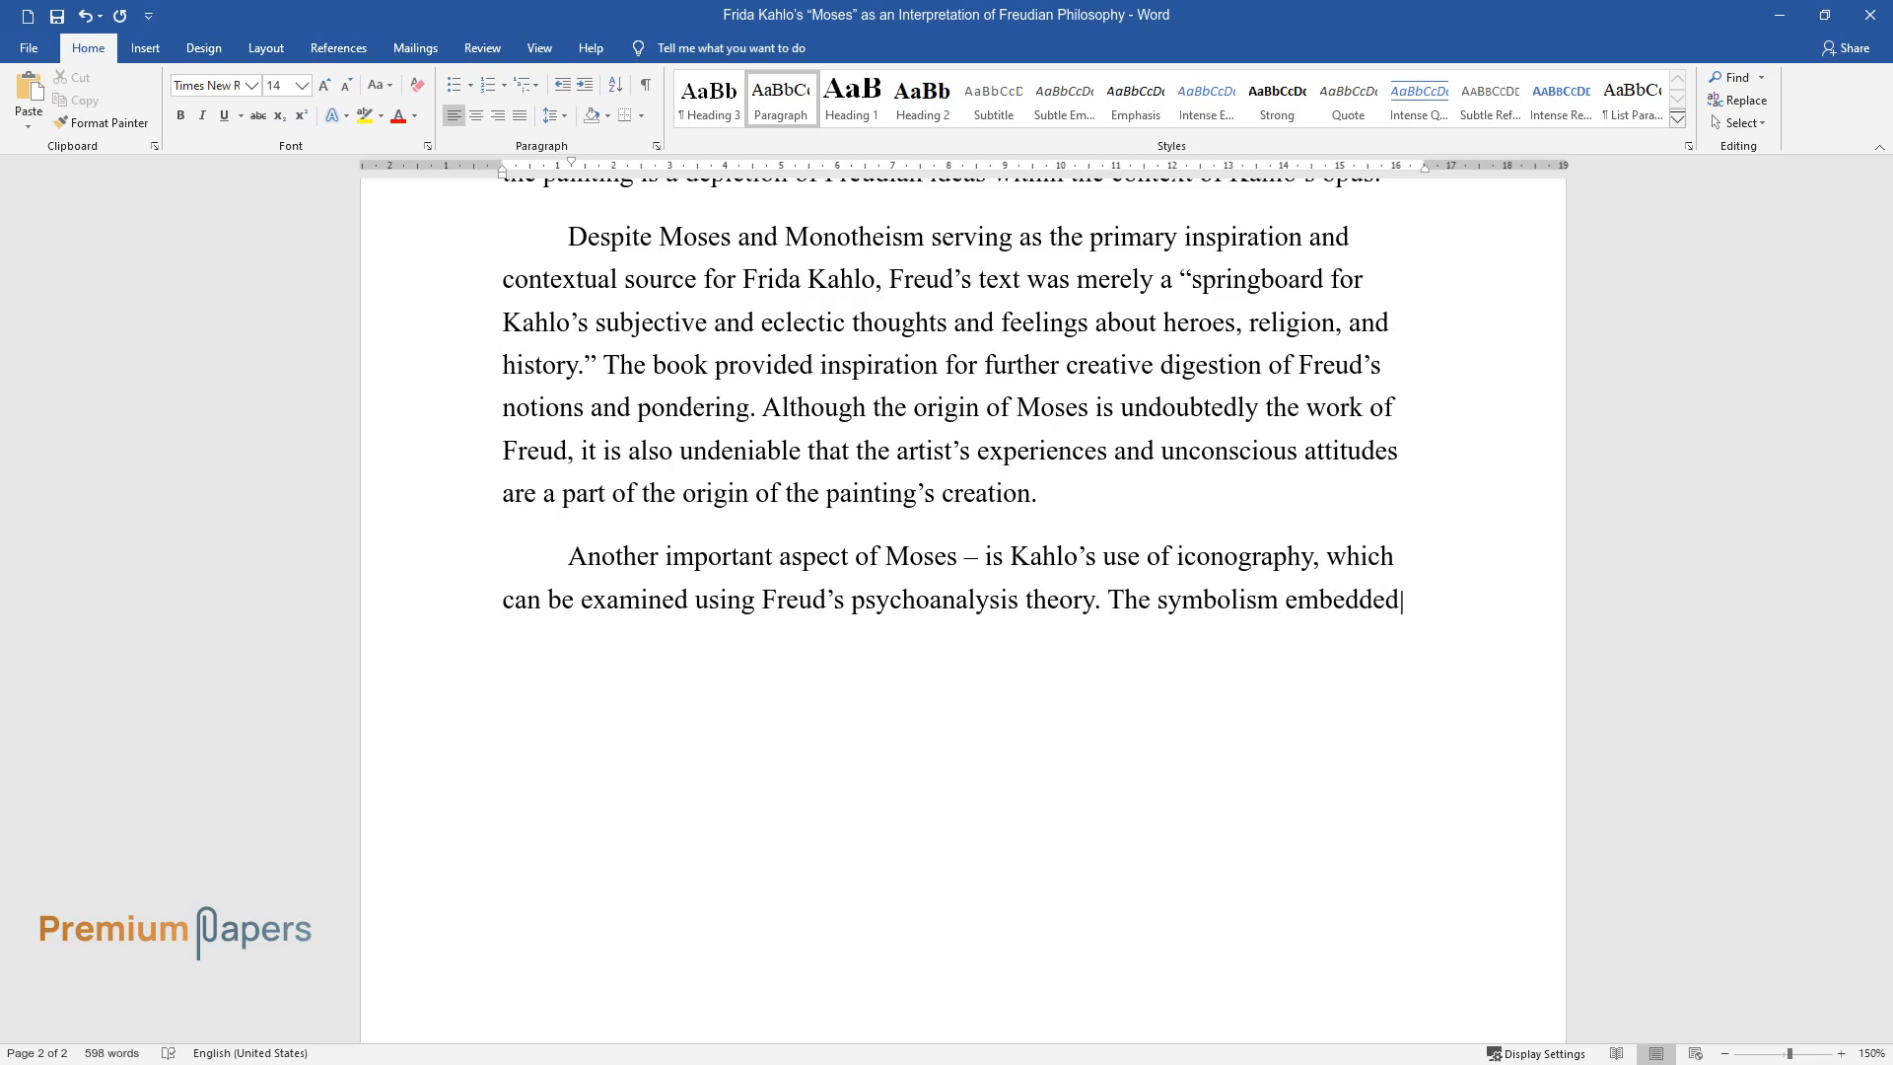
pyautogui.write("in the artist's creative interp")
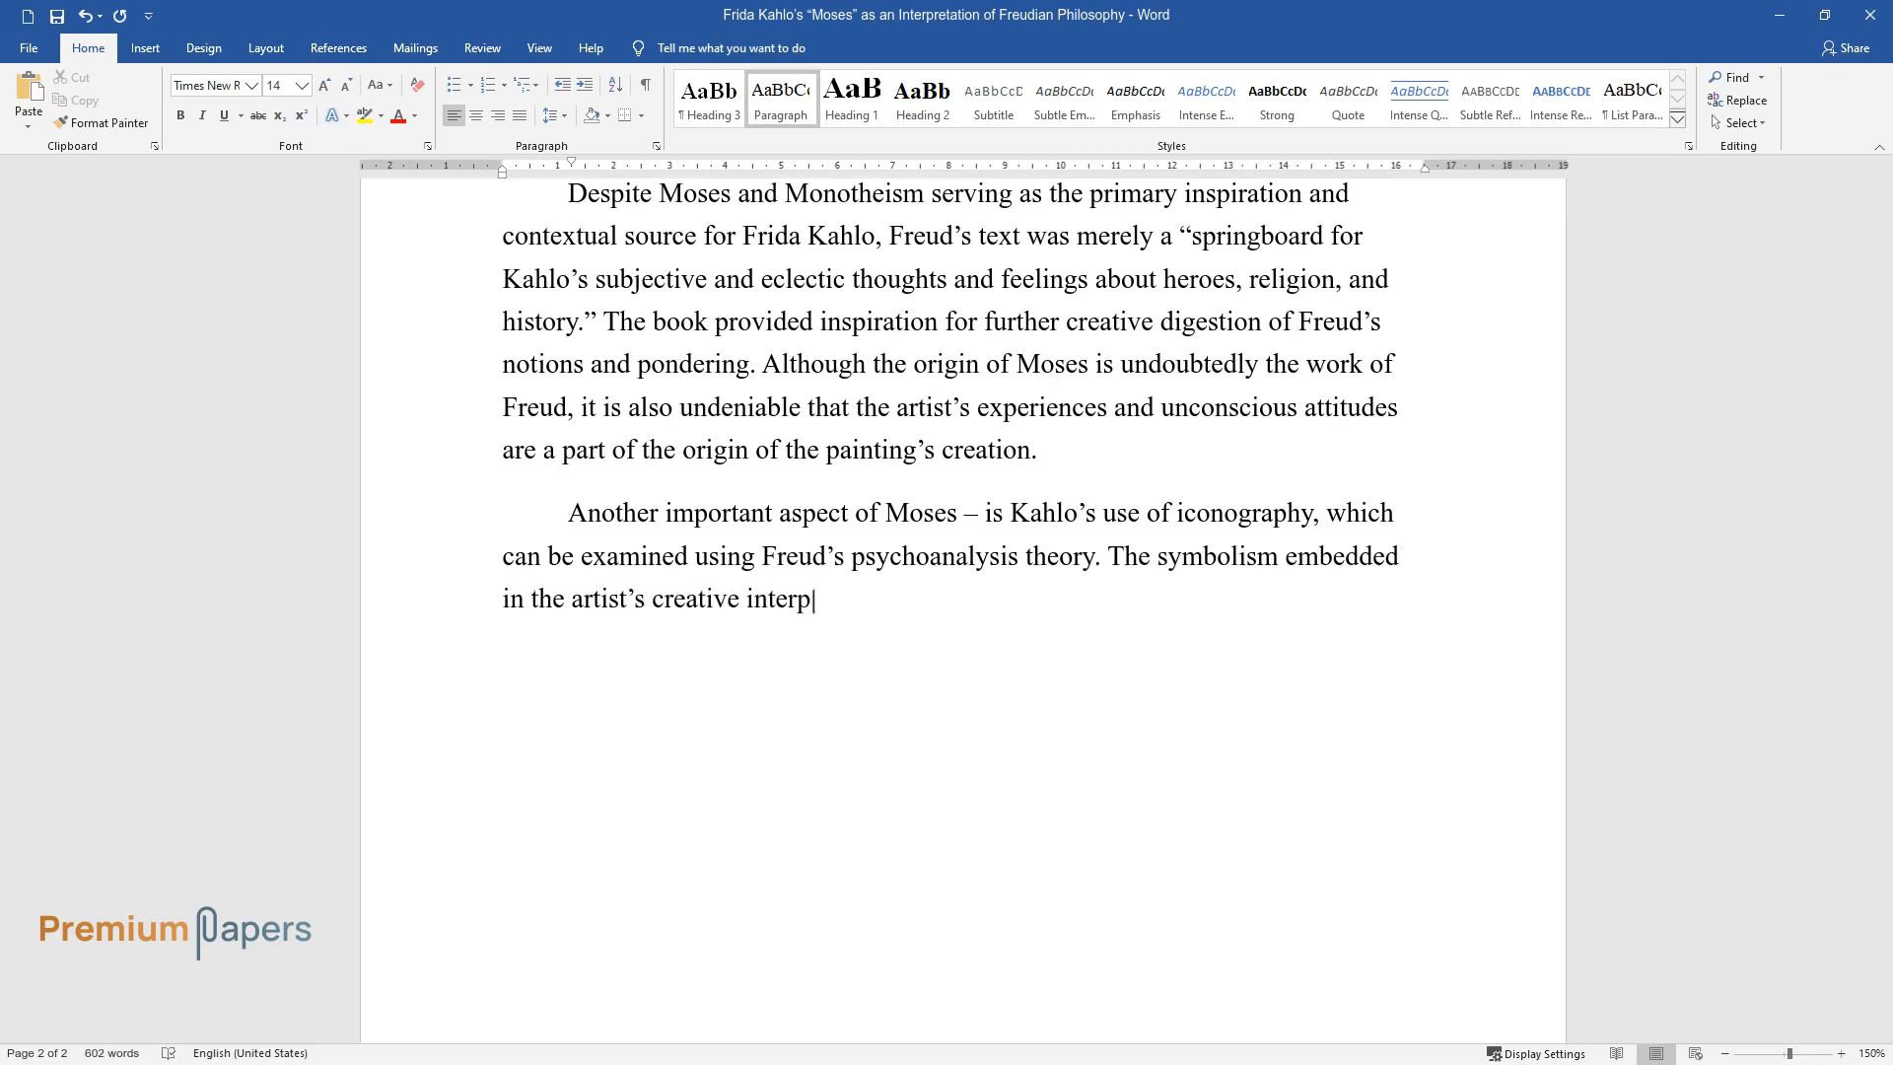
pyautogui.write("retation of Freud's book can be")
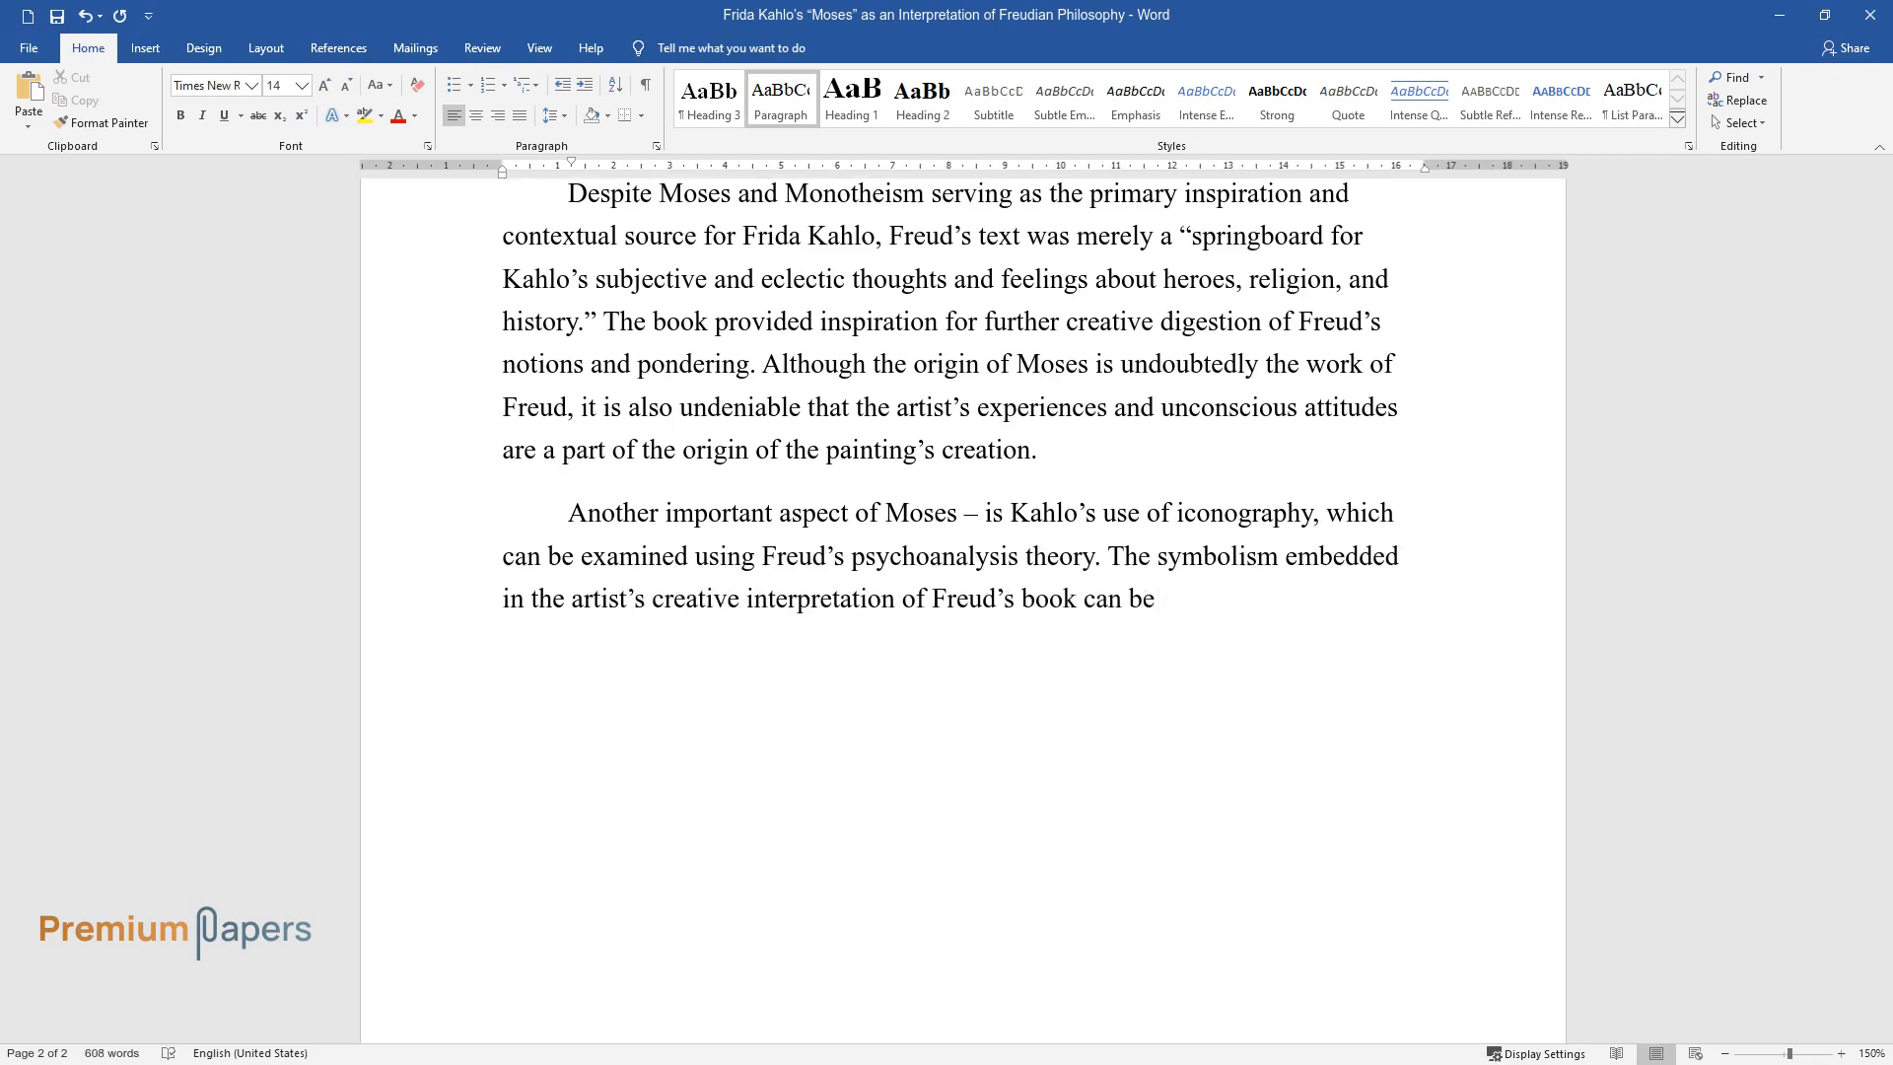
pyautogui.write('categorized as psycho-iconography')
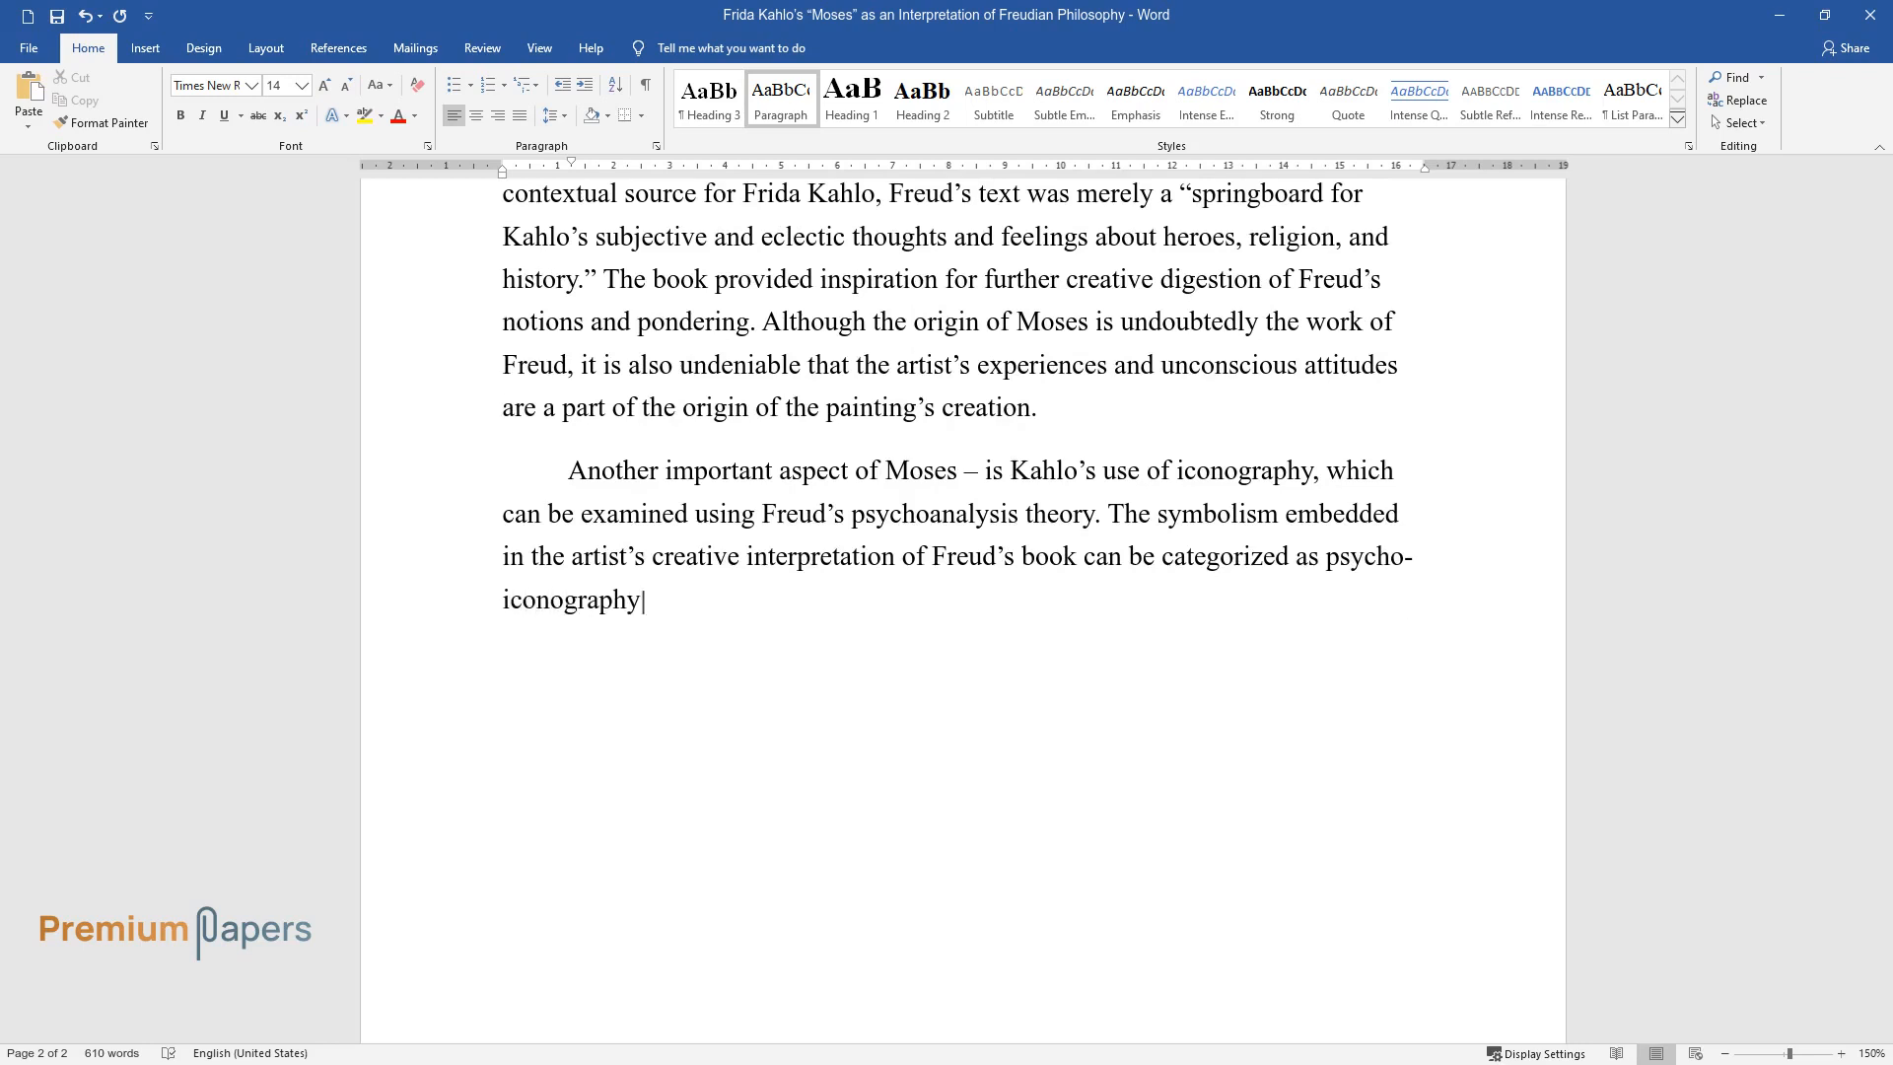
pyautogui.write(', revealing the meaning behind K')
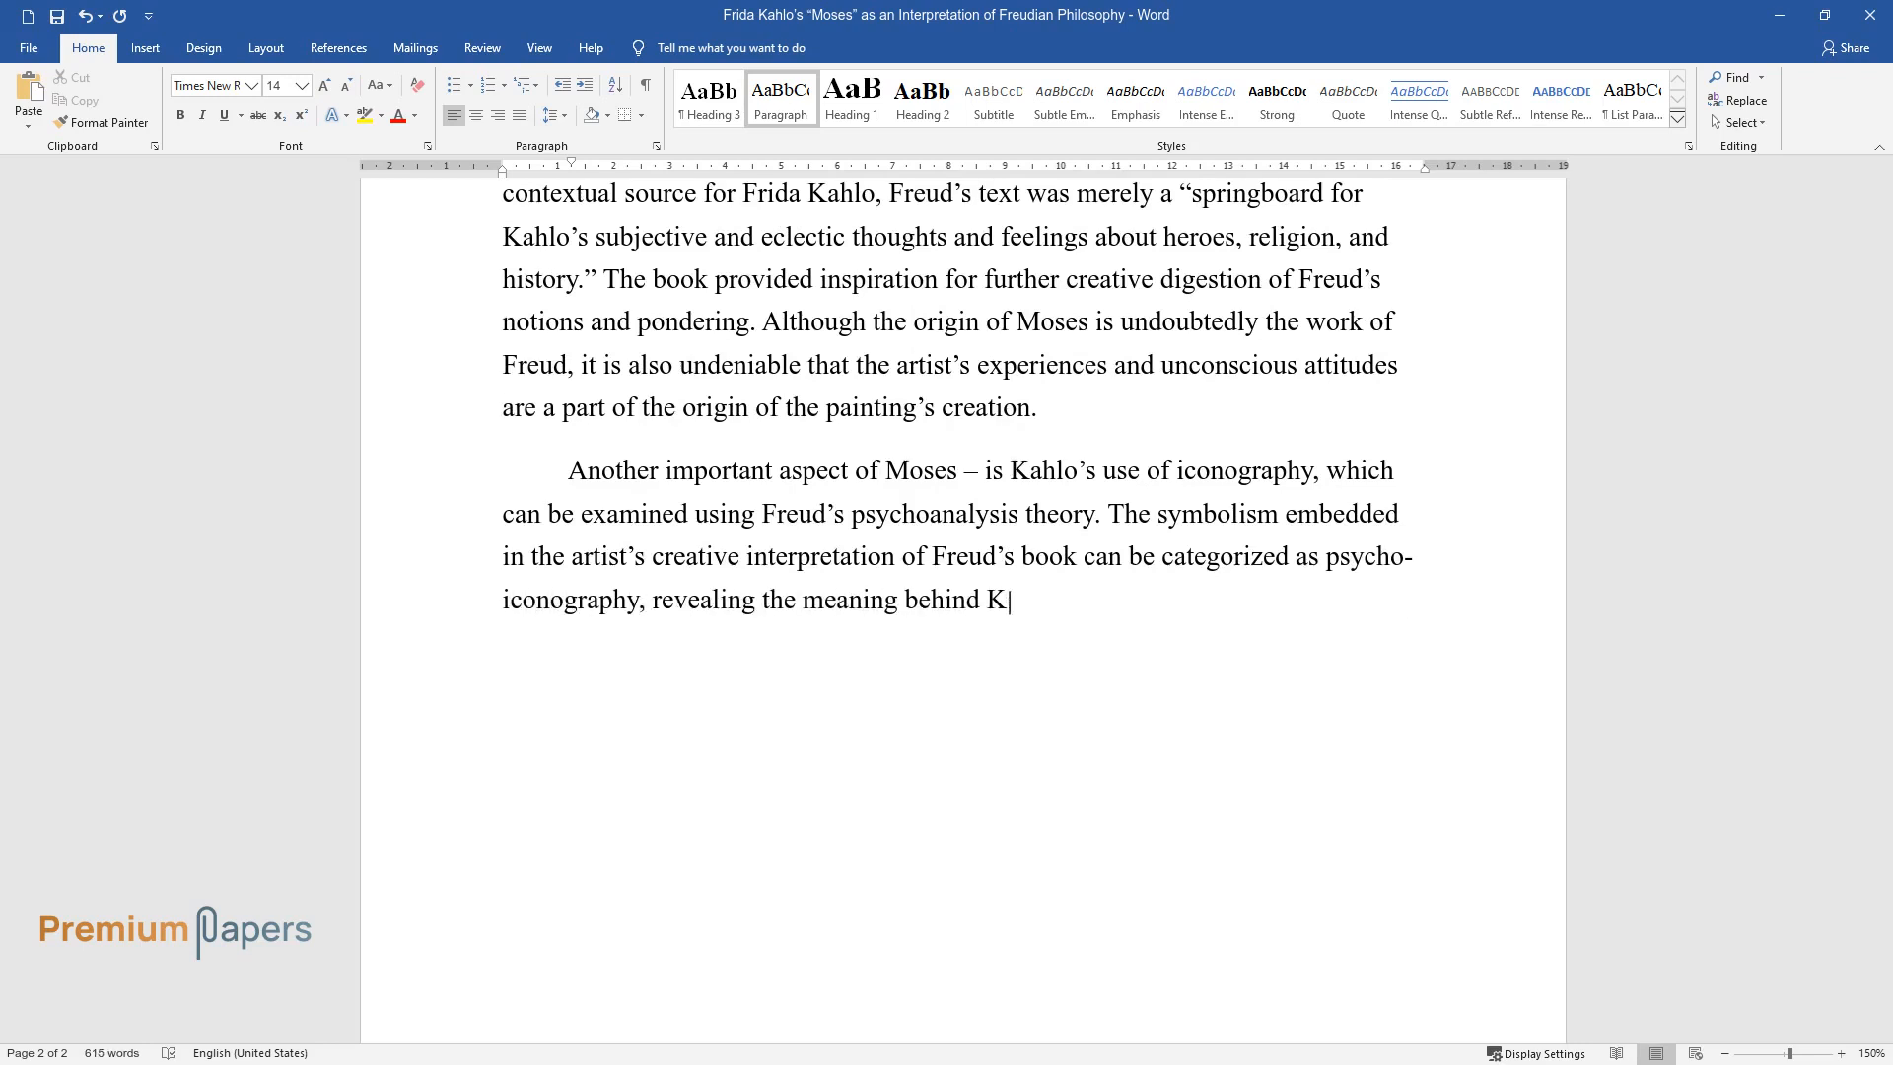
# Describe baby Moses, the rain-pouring bivalve as love, and the Sun as godly power.
pyautogui.write("ahlo's imagery. At first glance,")
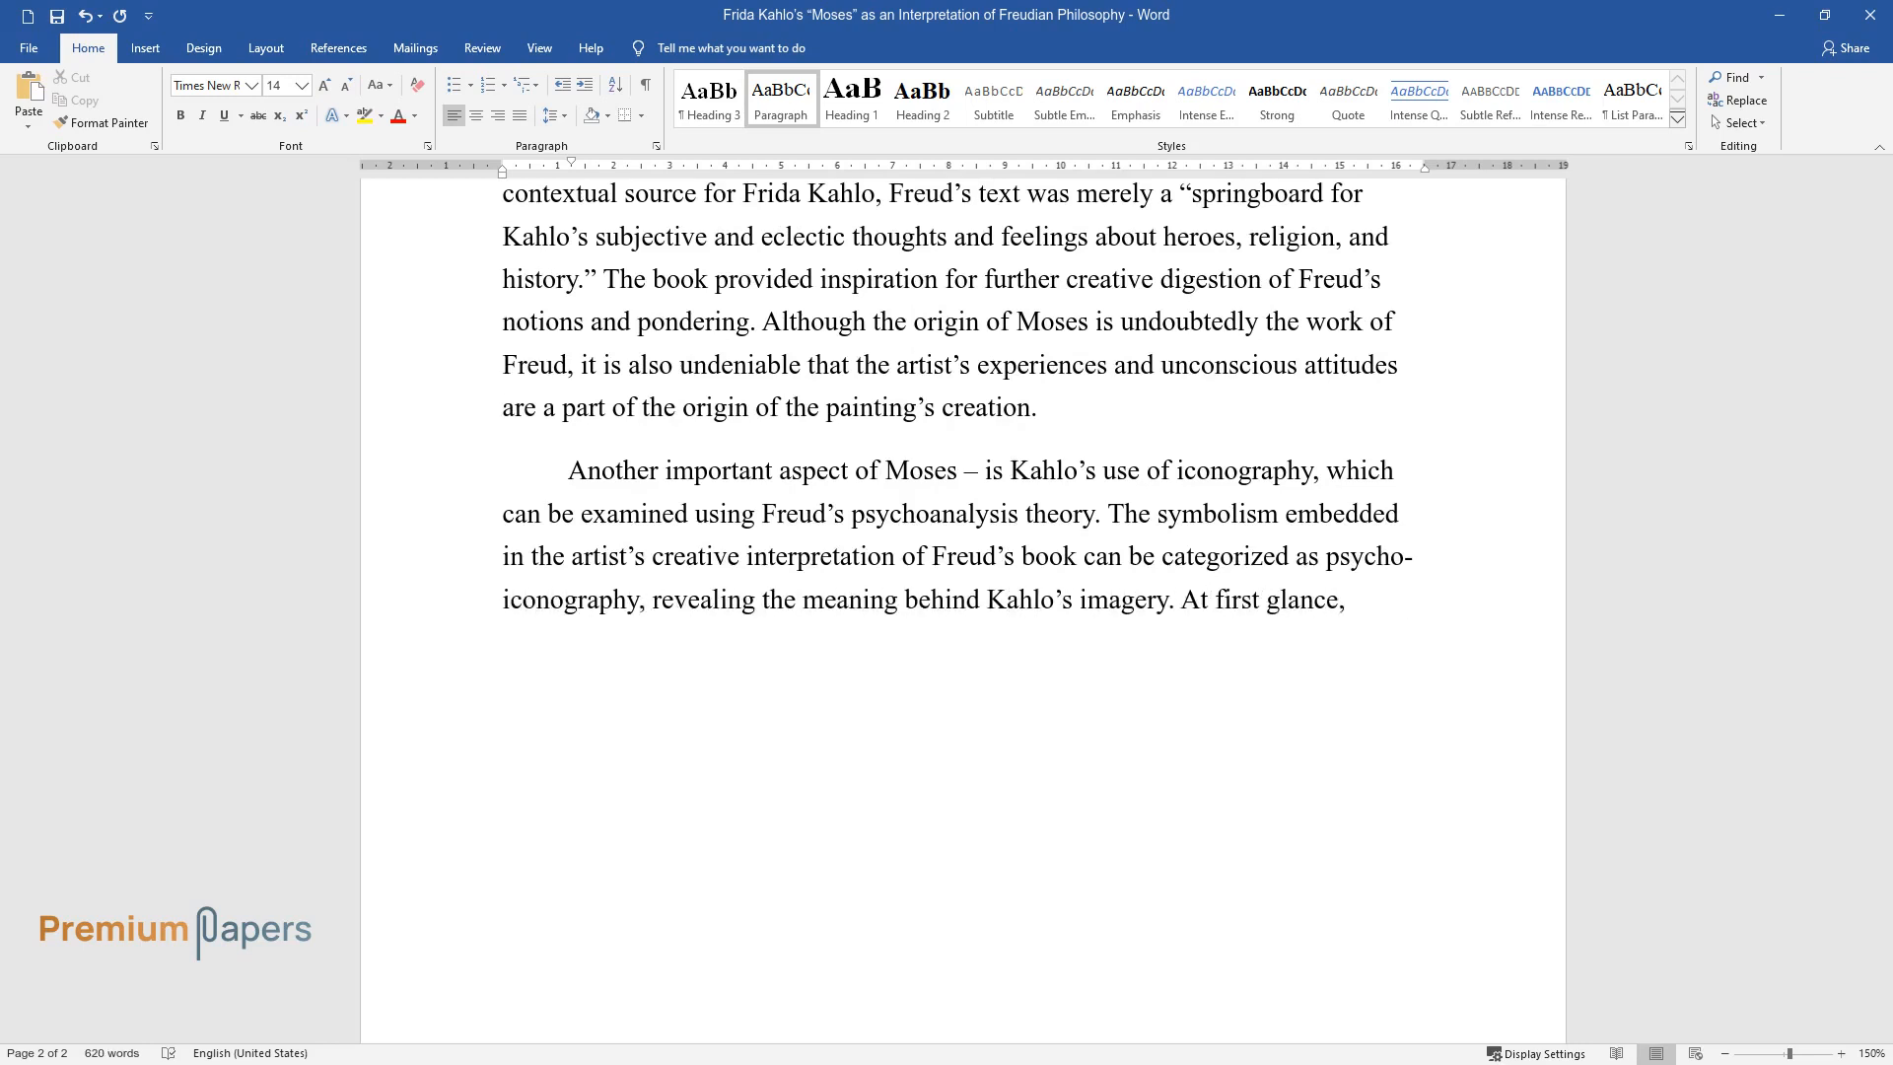
pyautogui.write('the painting is nothing but an')
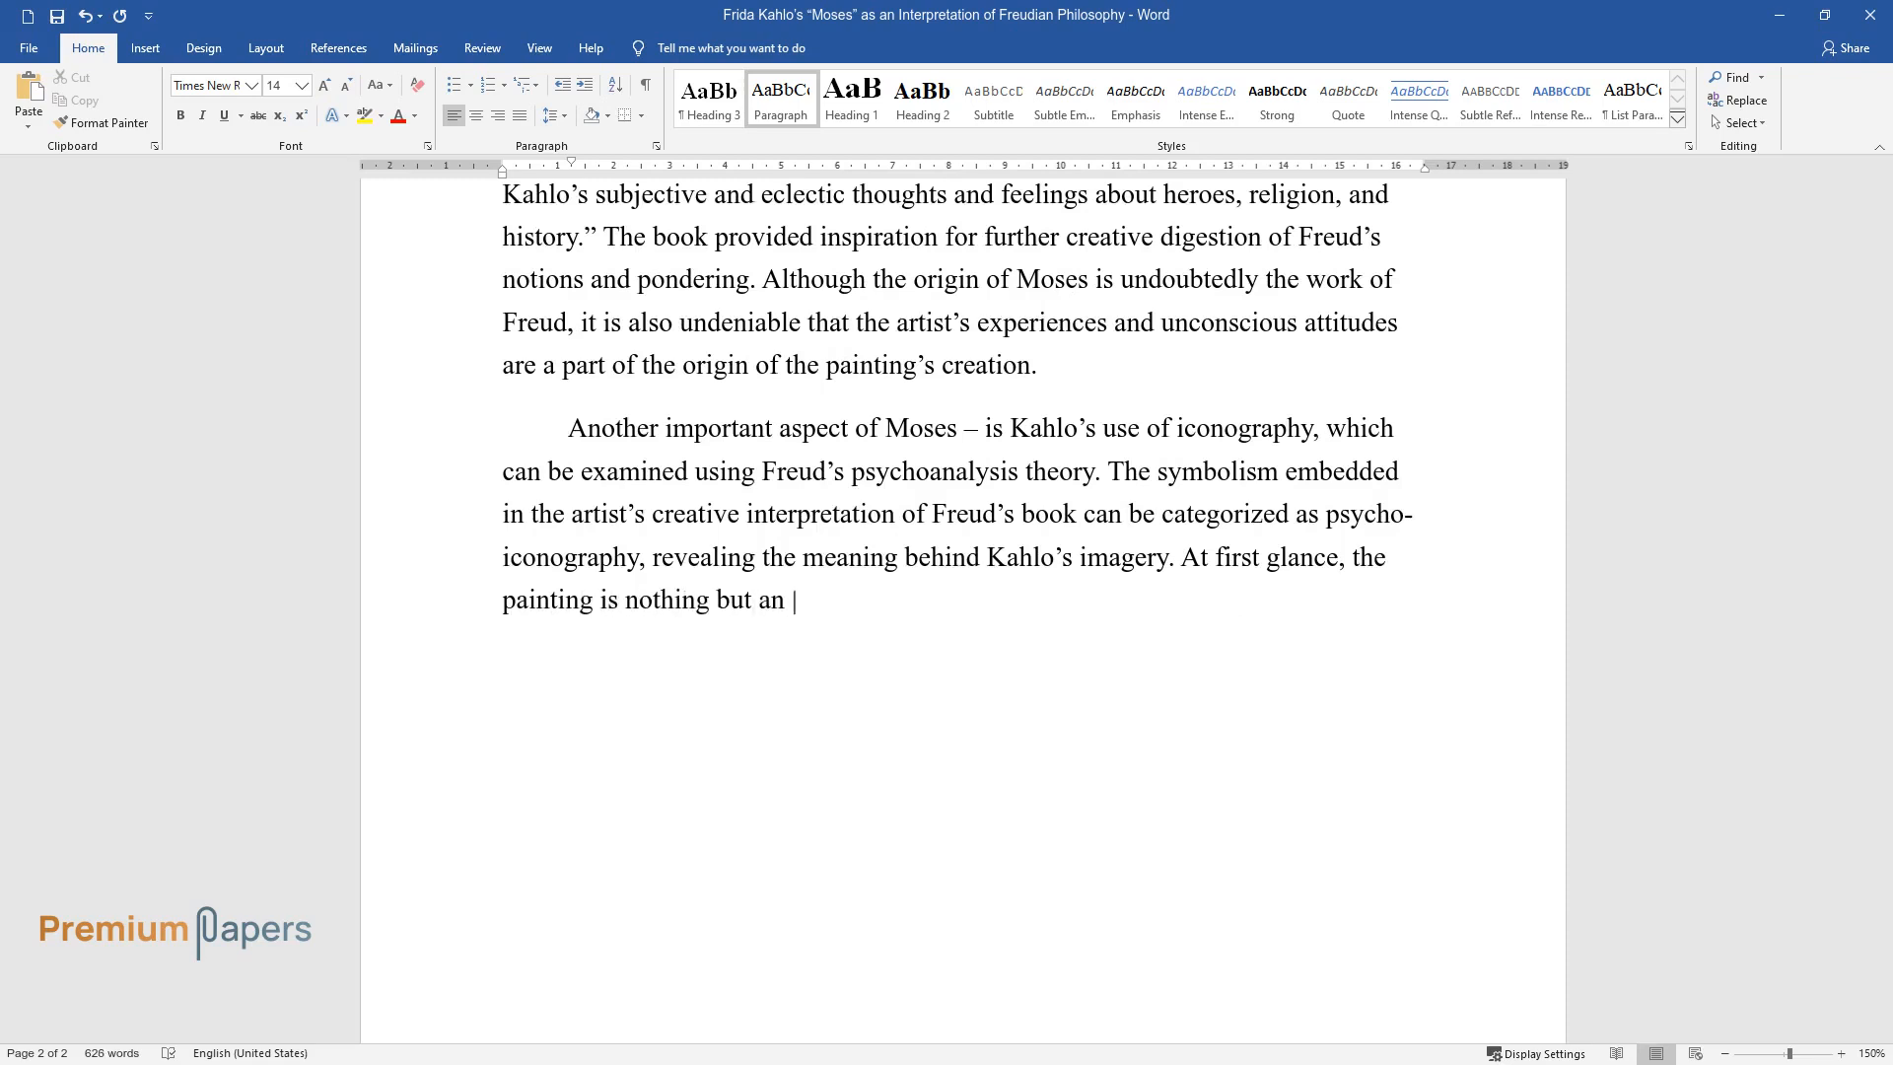
pyautogui.write('intricate composition with baby M')
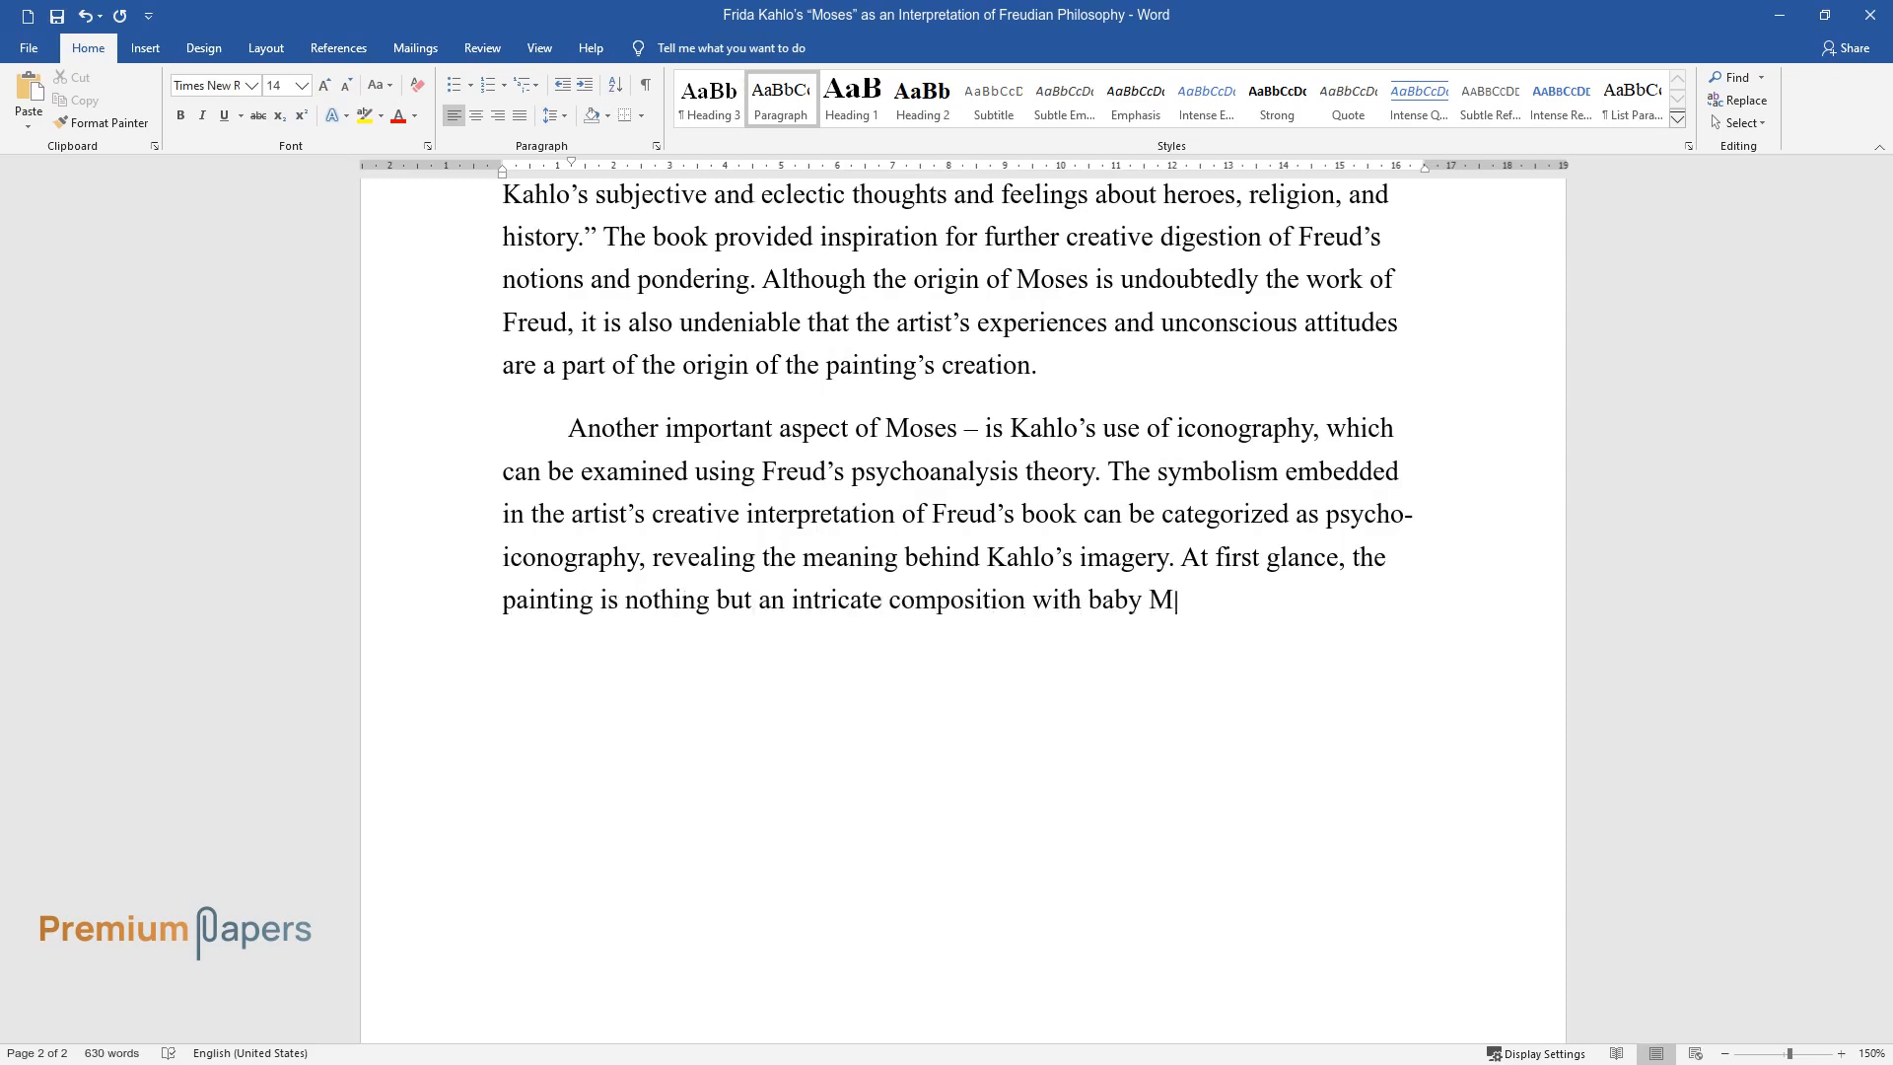
pyautogui.write('oses in a basket in the center.')
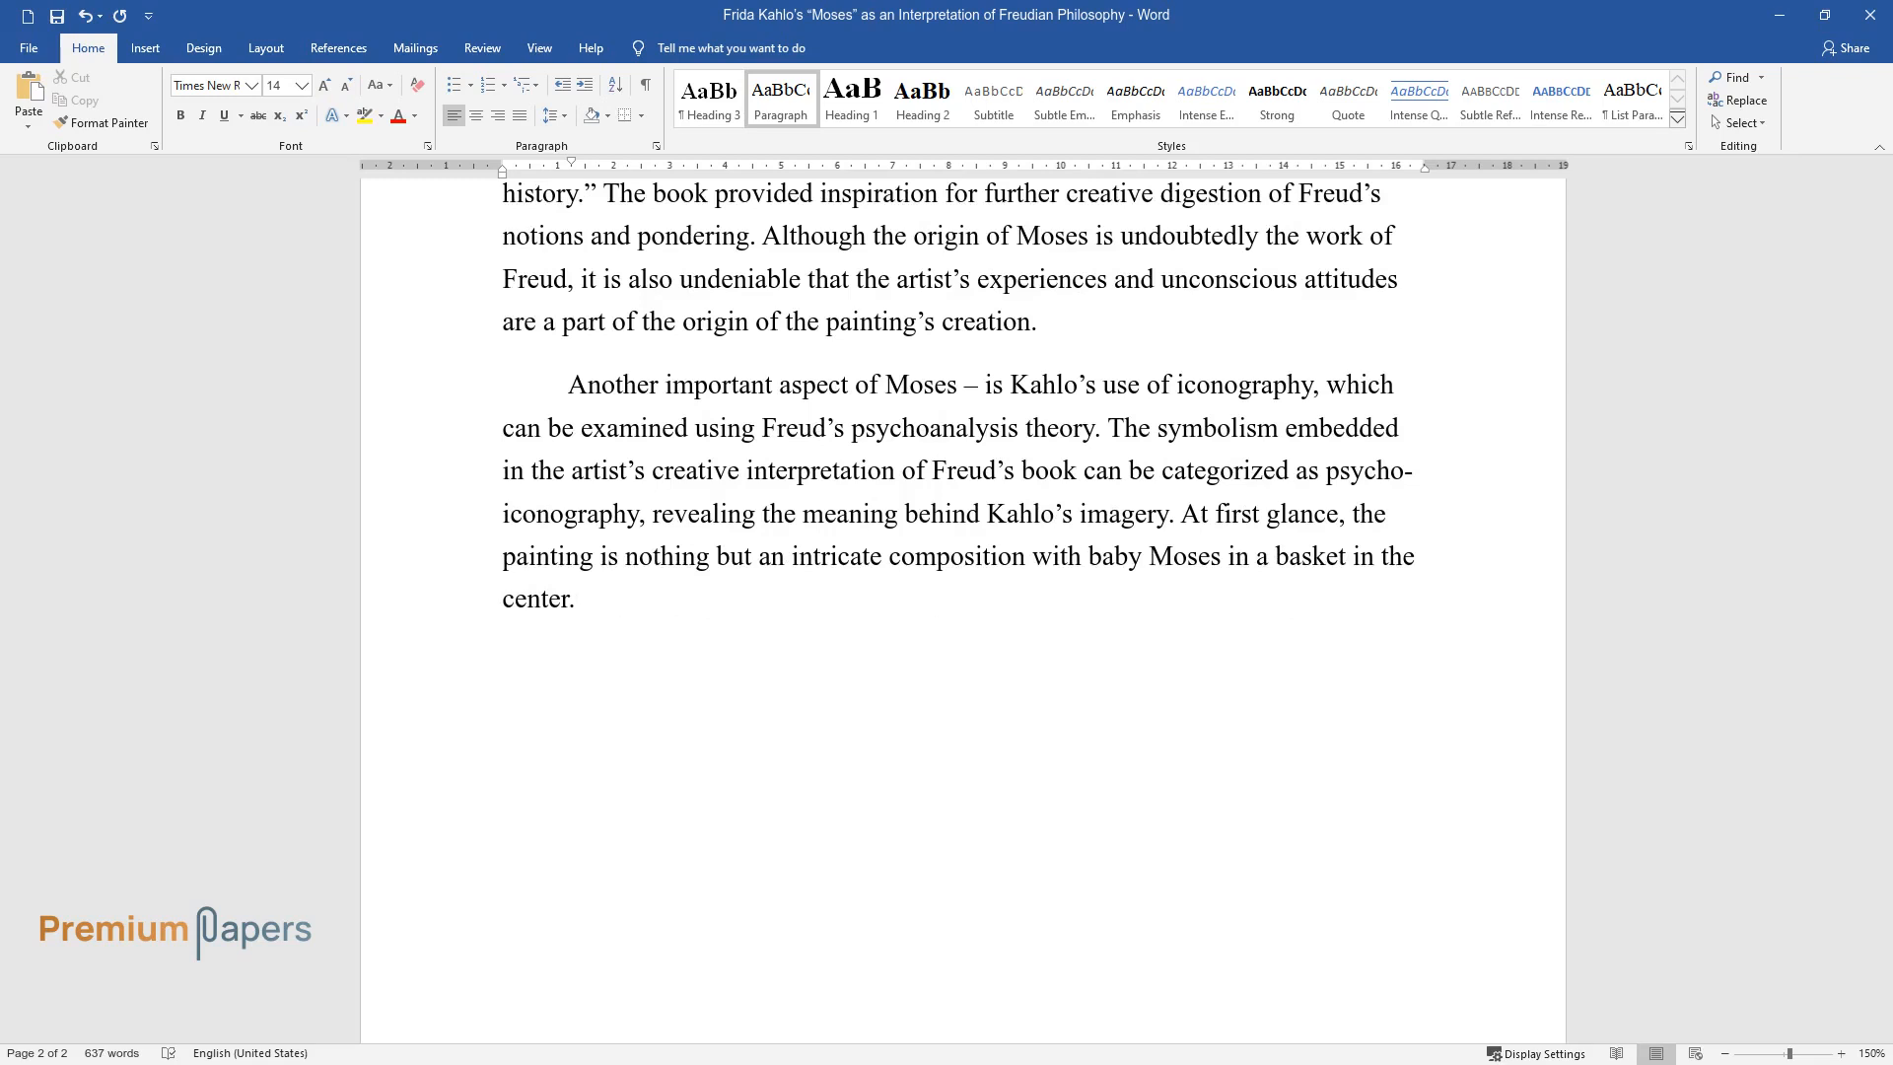
pyautogui.write('Nonetheless, Kahlo manages to include numerous emotionally- and')
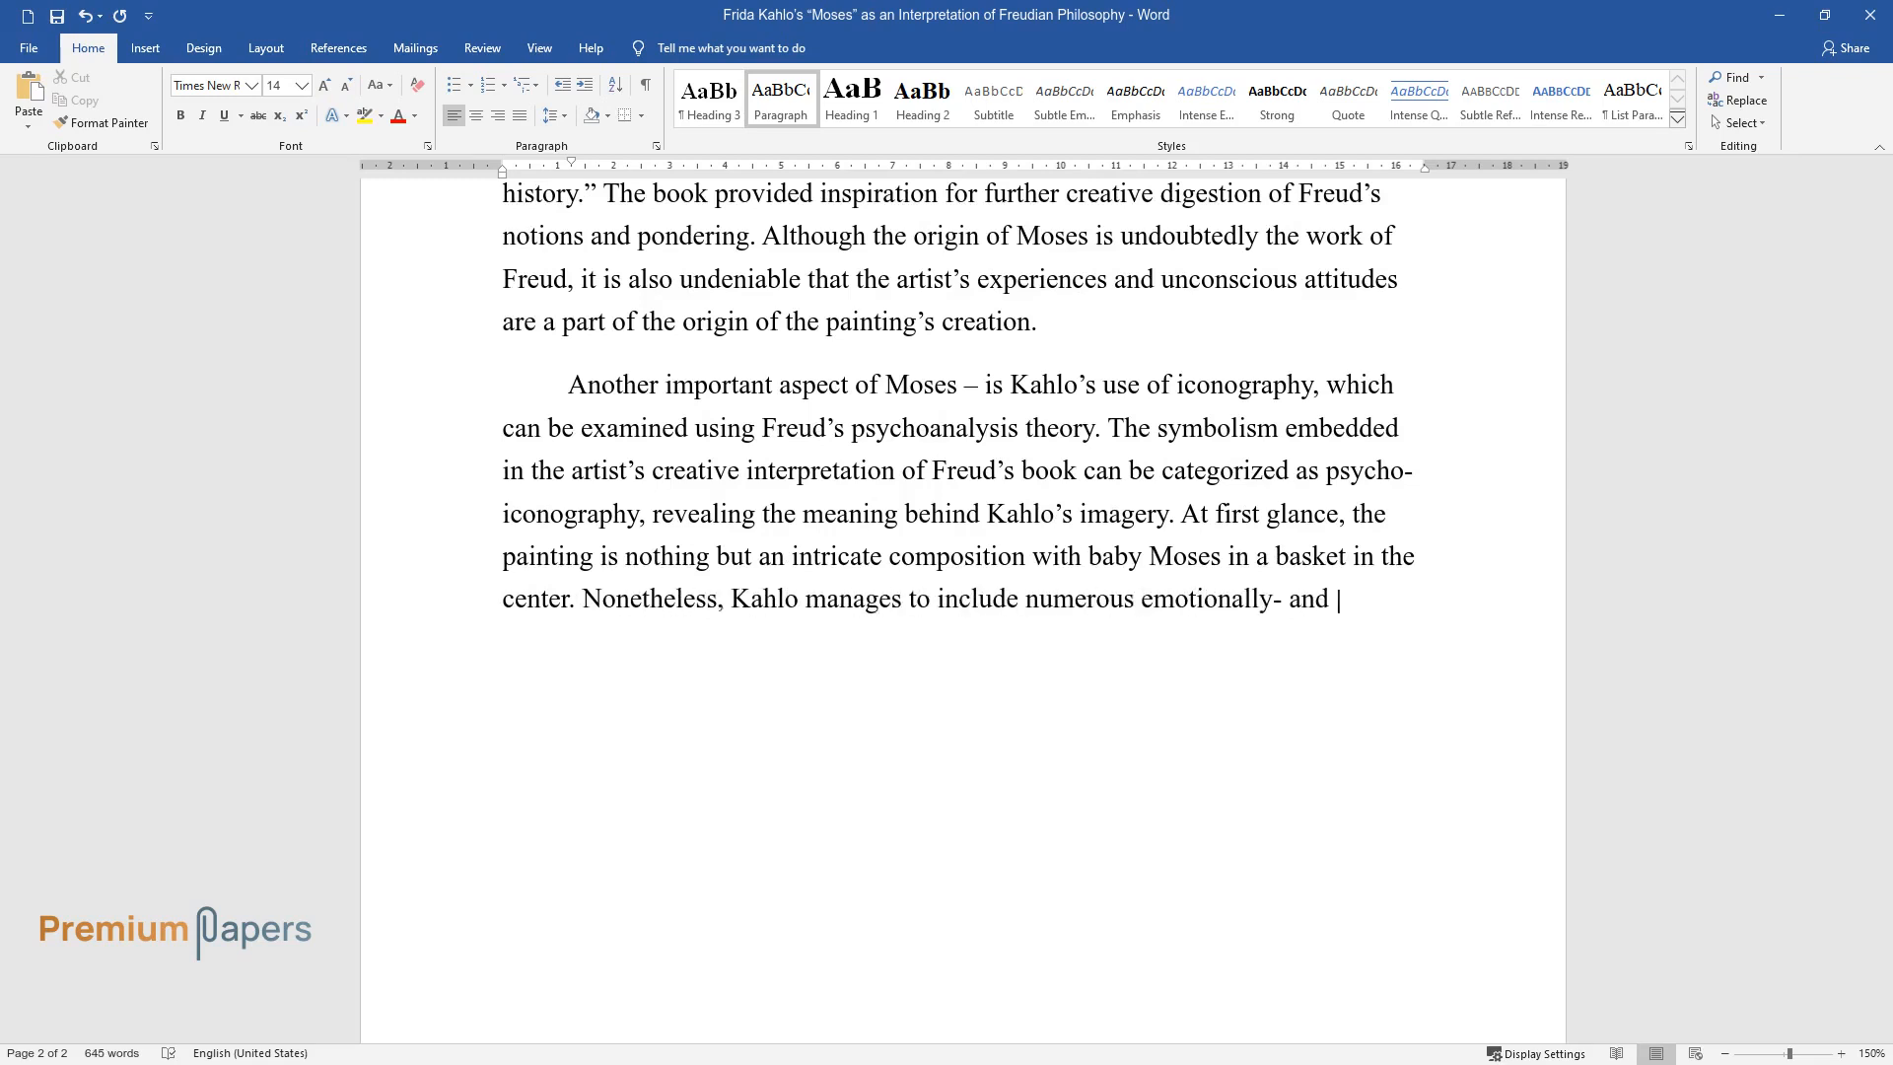
pyautogui.write('symbolically-charged elements in')
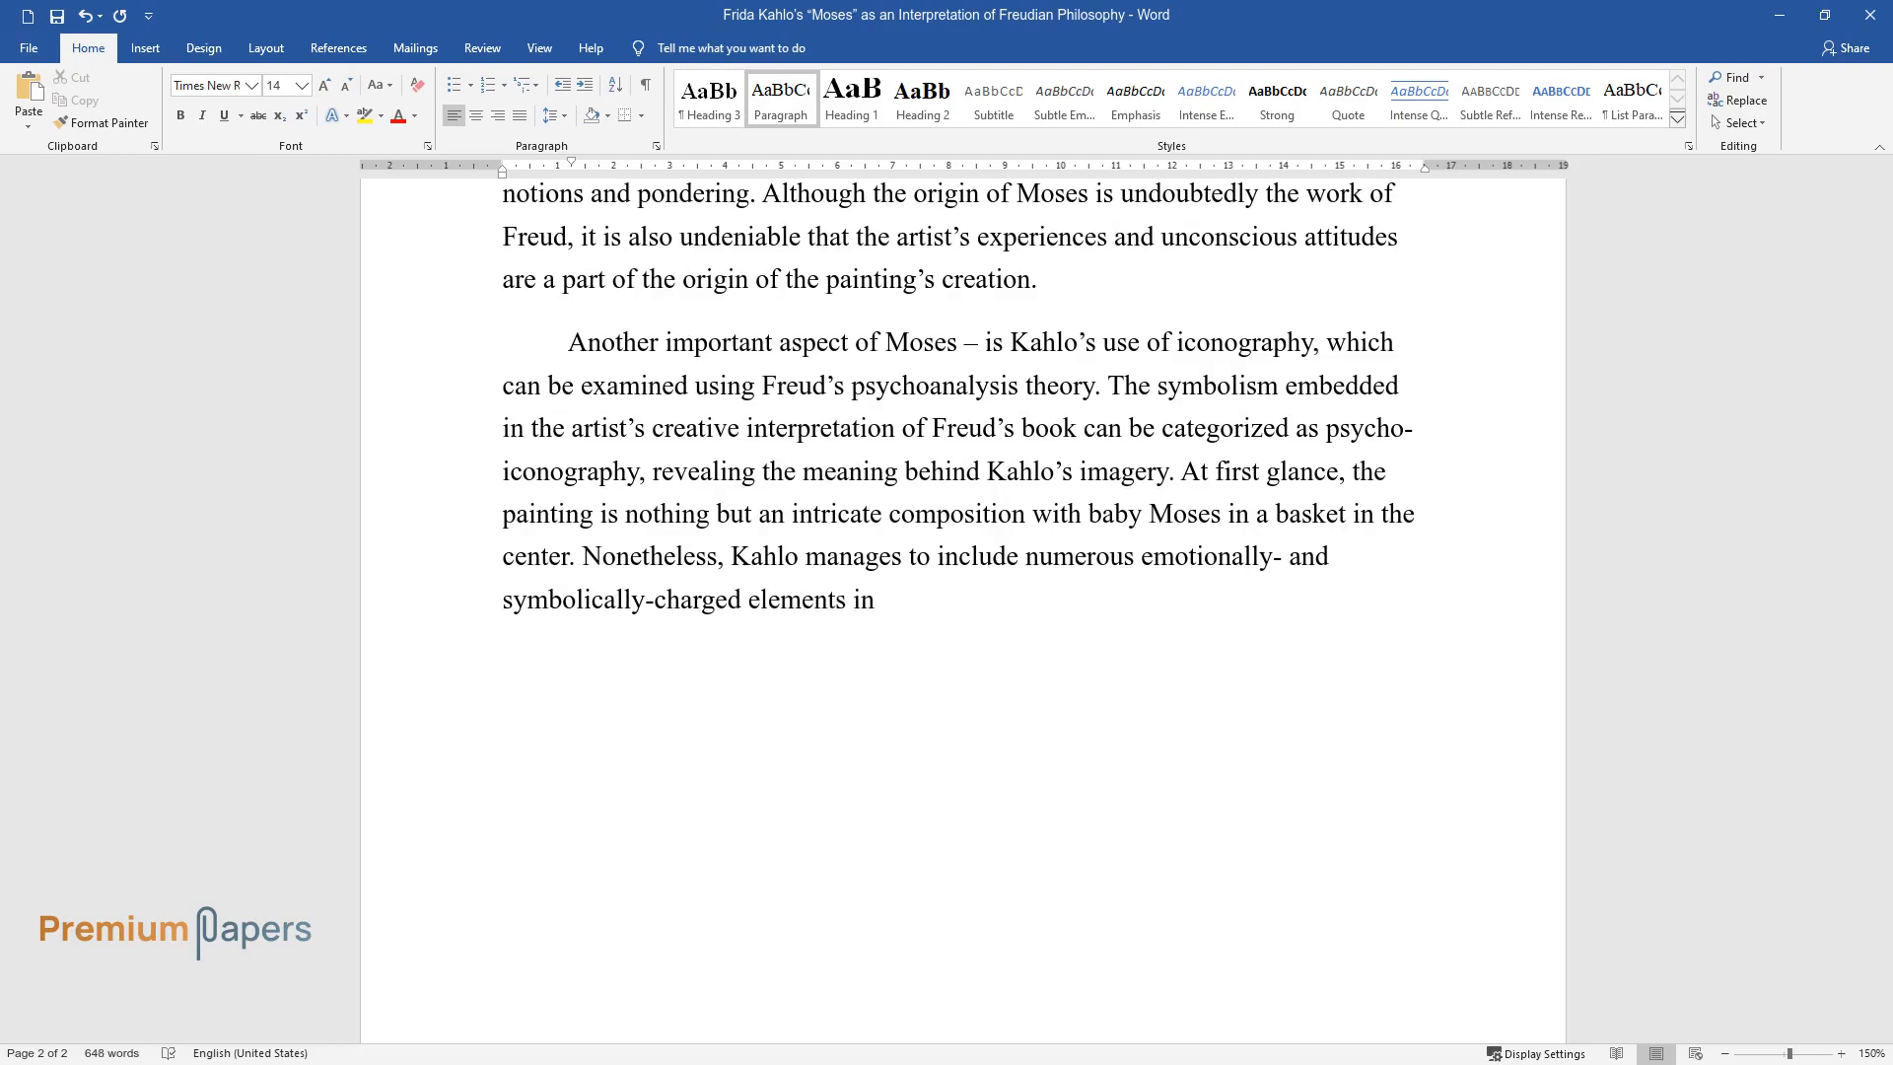
pyautogui.write('Moses. For instance, a bivalve a')
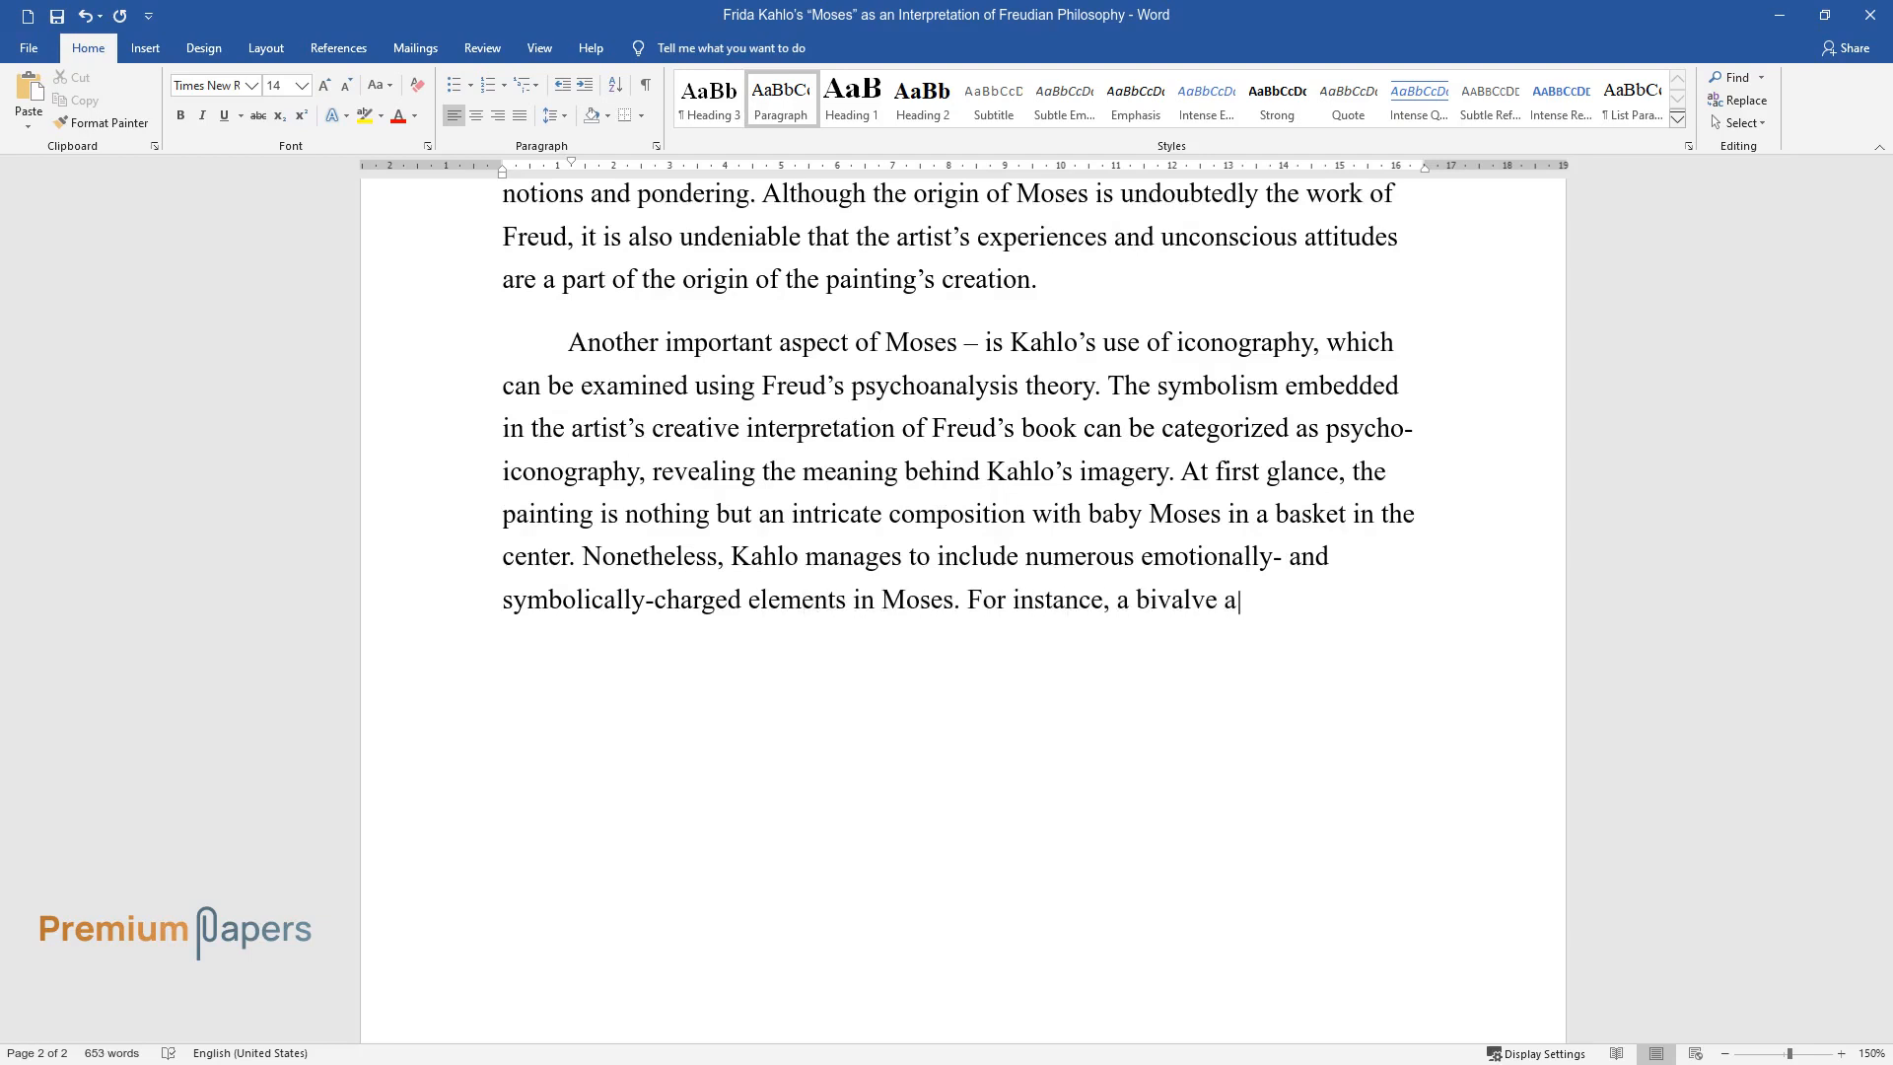
pyautogui.write('bove the infant, which pours rai')
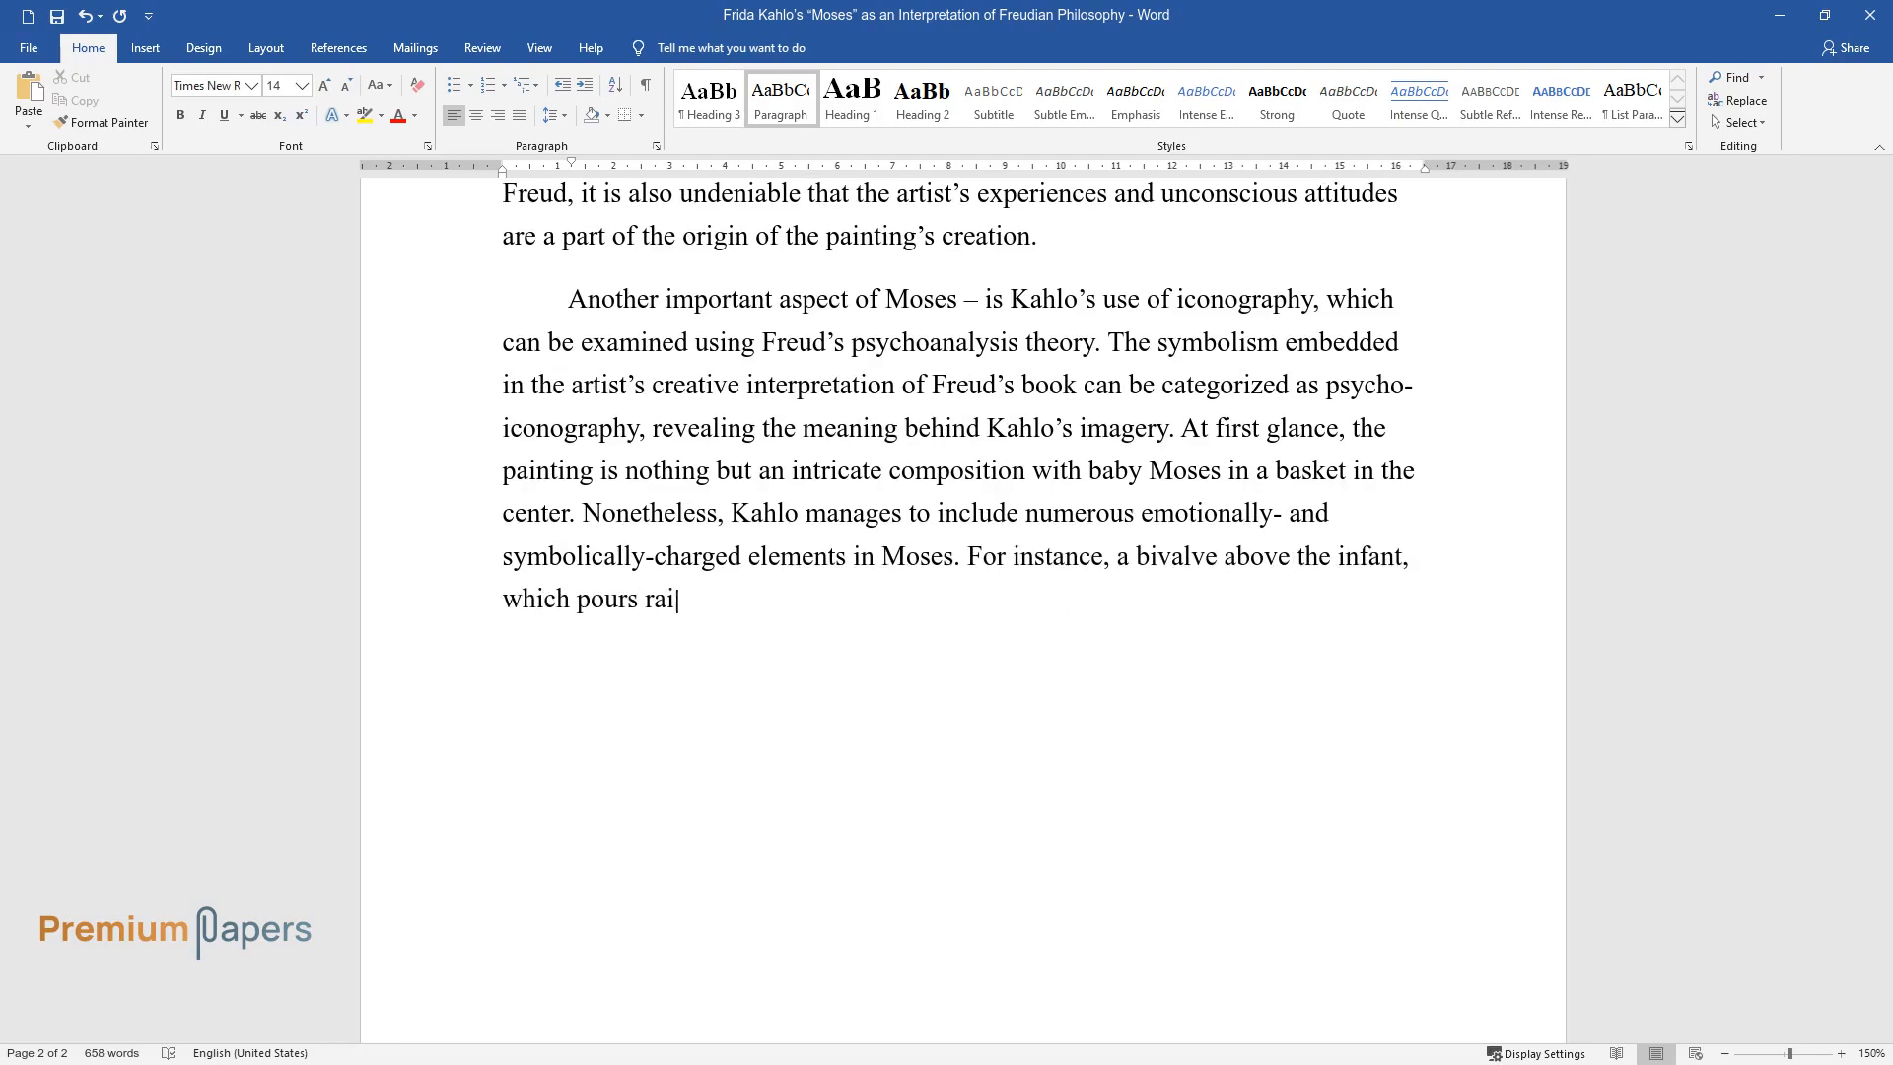
pyautogui.write('n, is symbolic of love. The Sun, which shines brightly on')
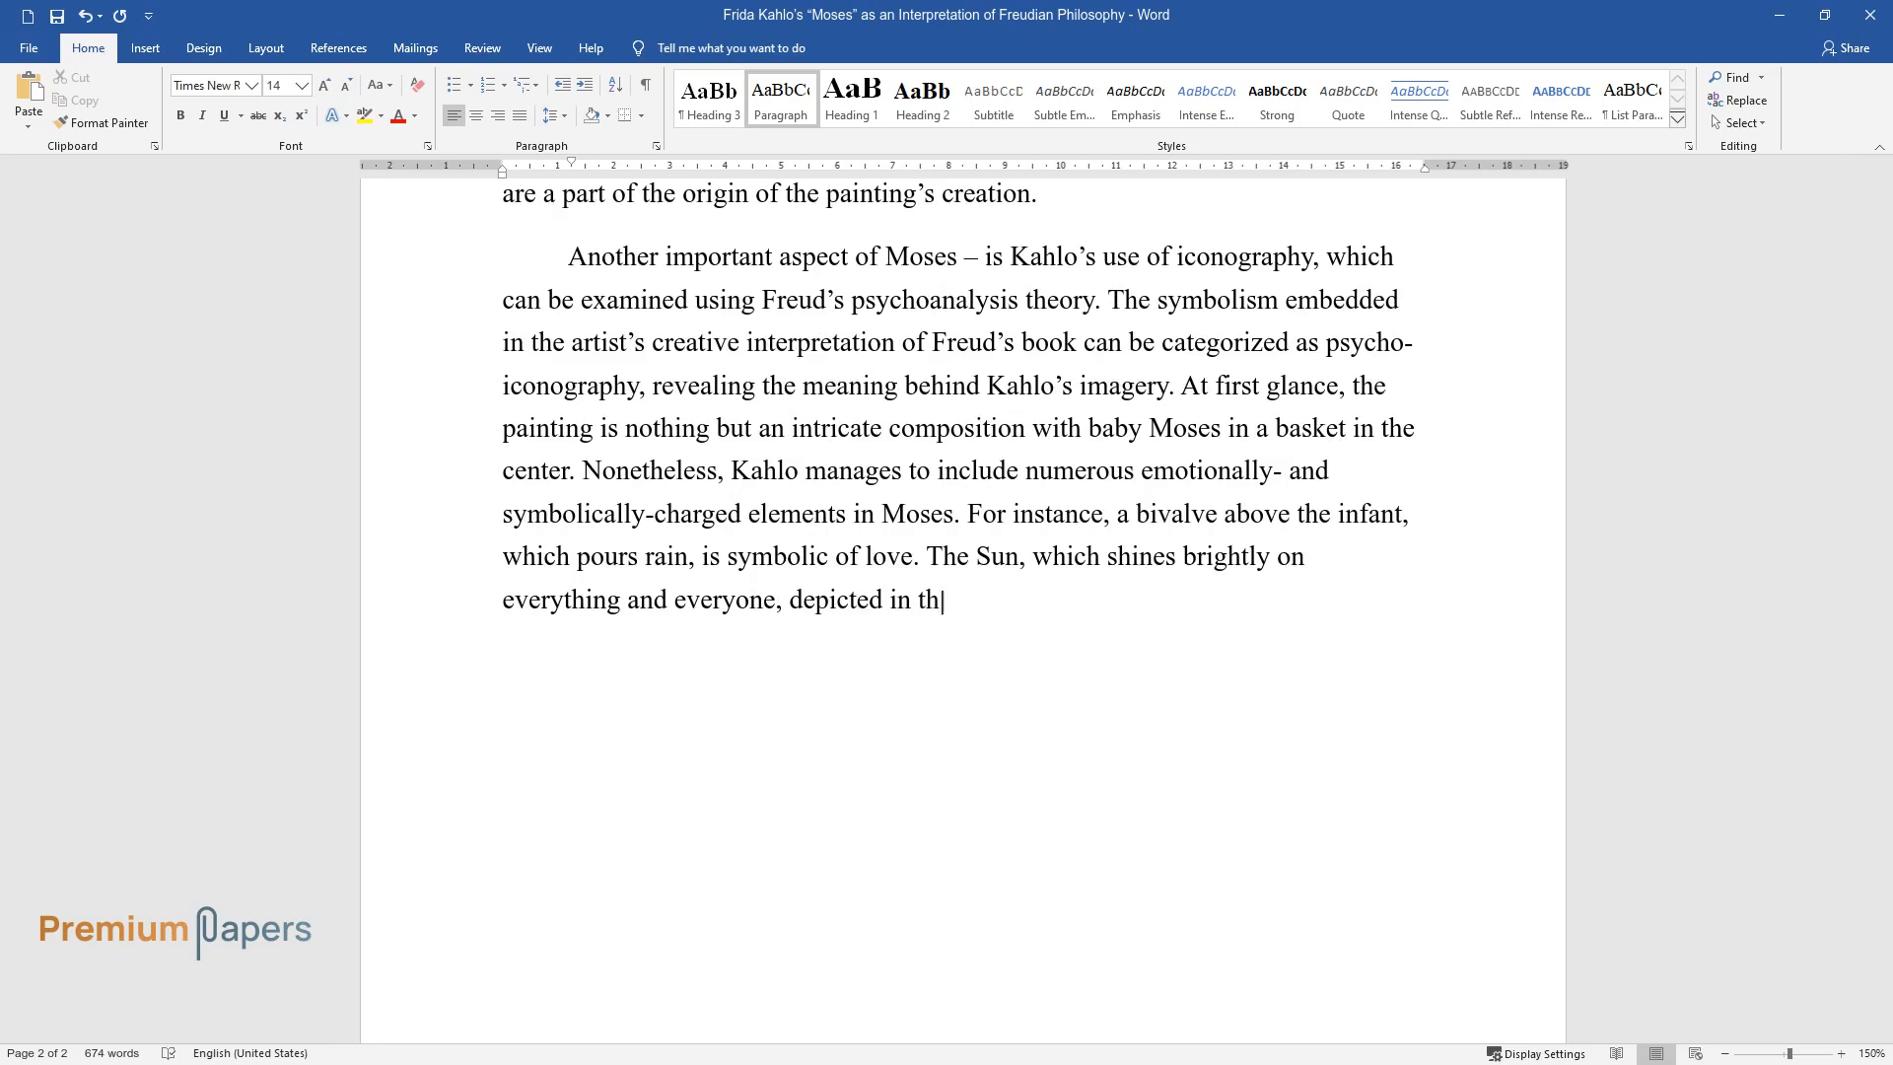
pyautogui.write('e painting, symbolizes godly pow')
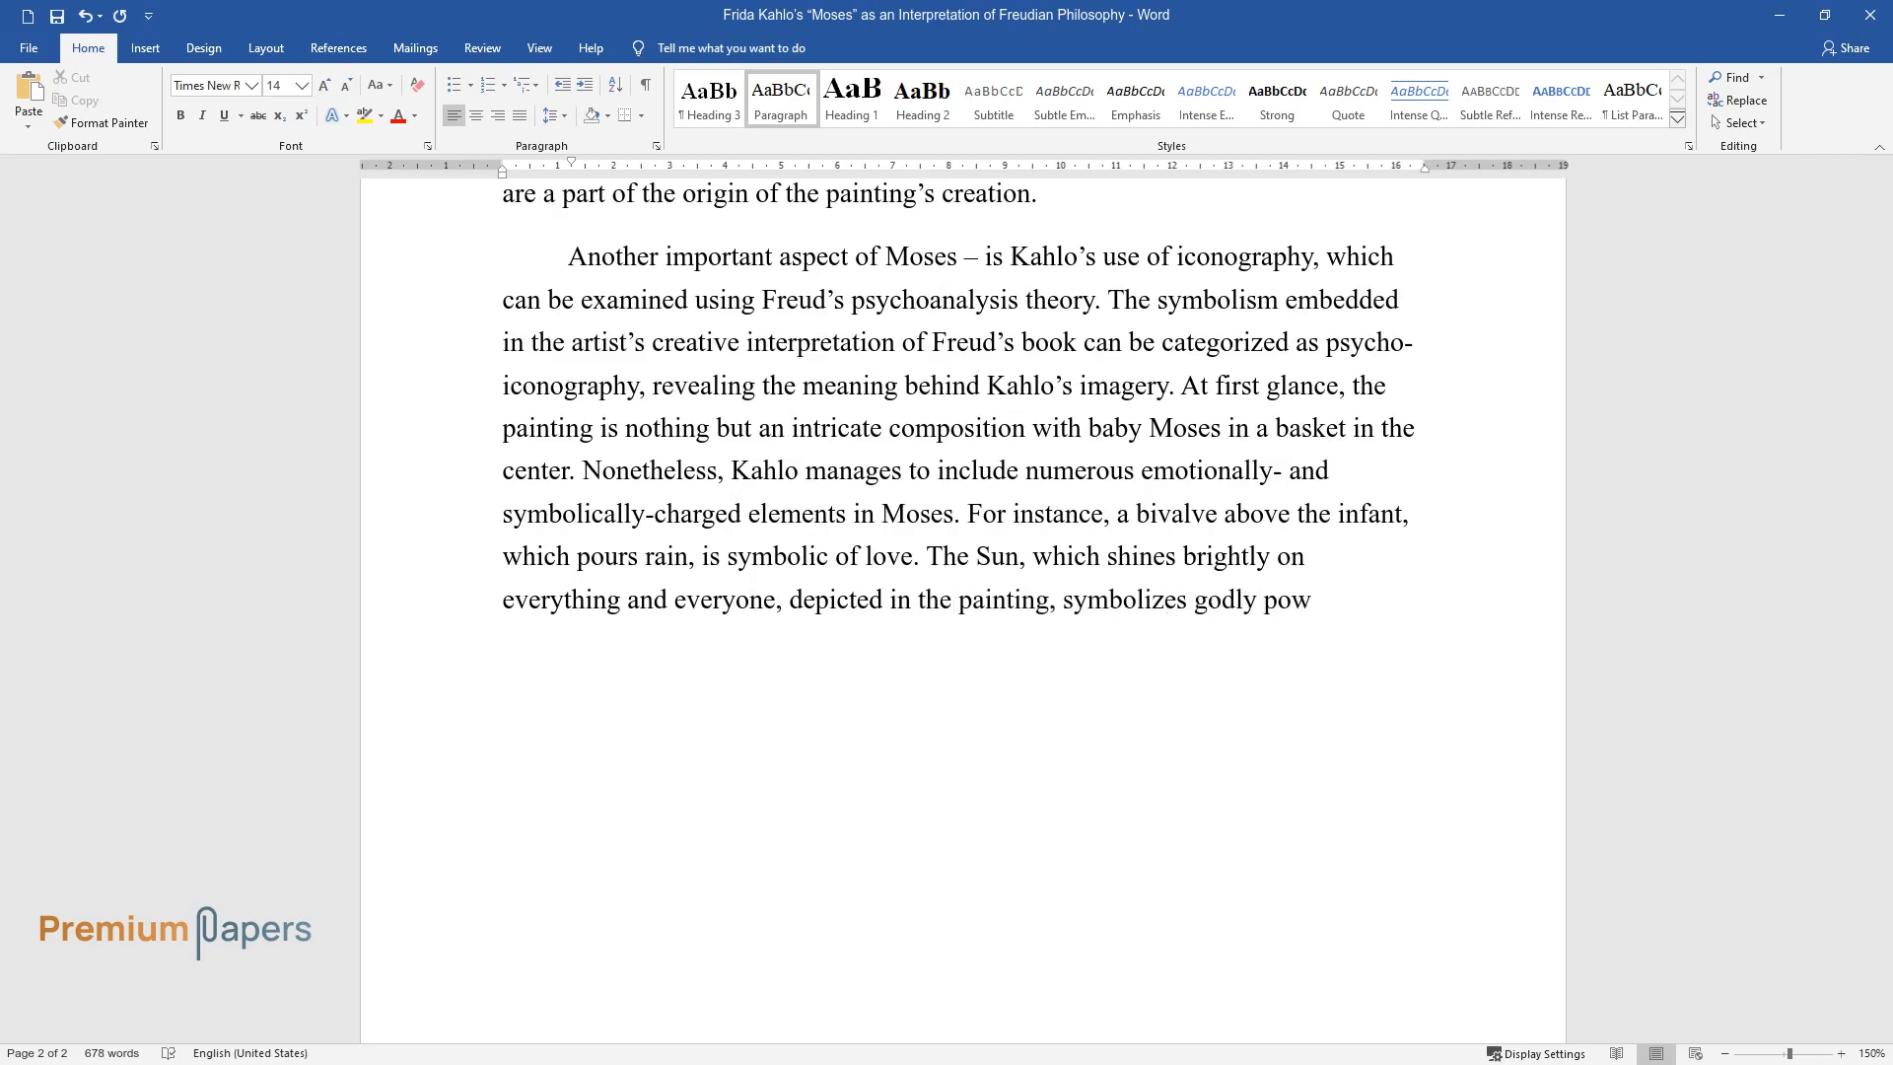
# Type that the figures at the bottom, including Stalin, Hitler, Gandhi, Lenin, represent humanity.
pyautogui.write("er extending far beyond one's rel")
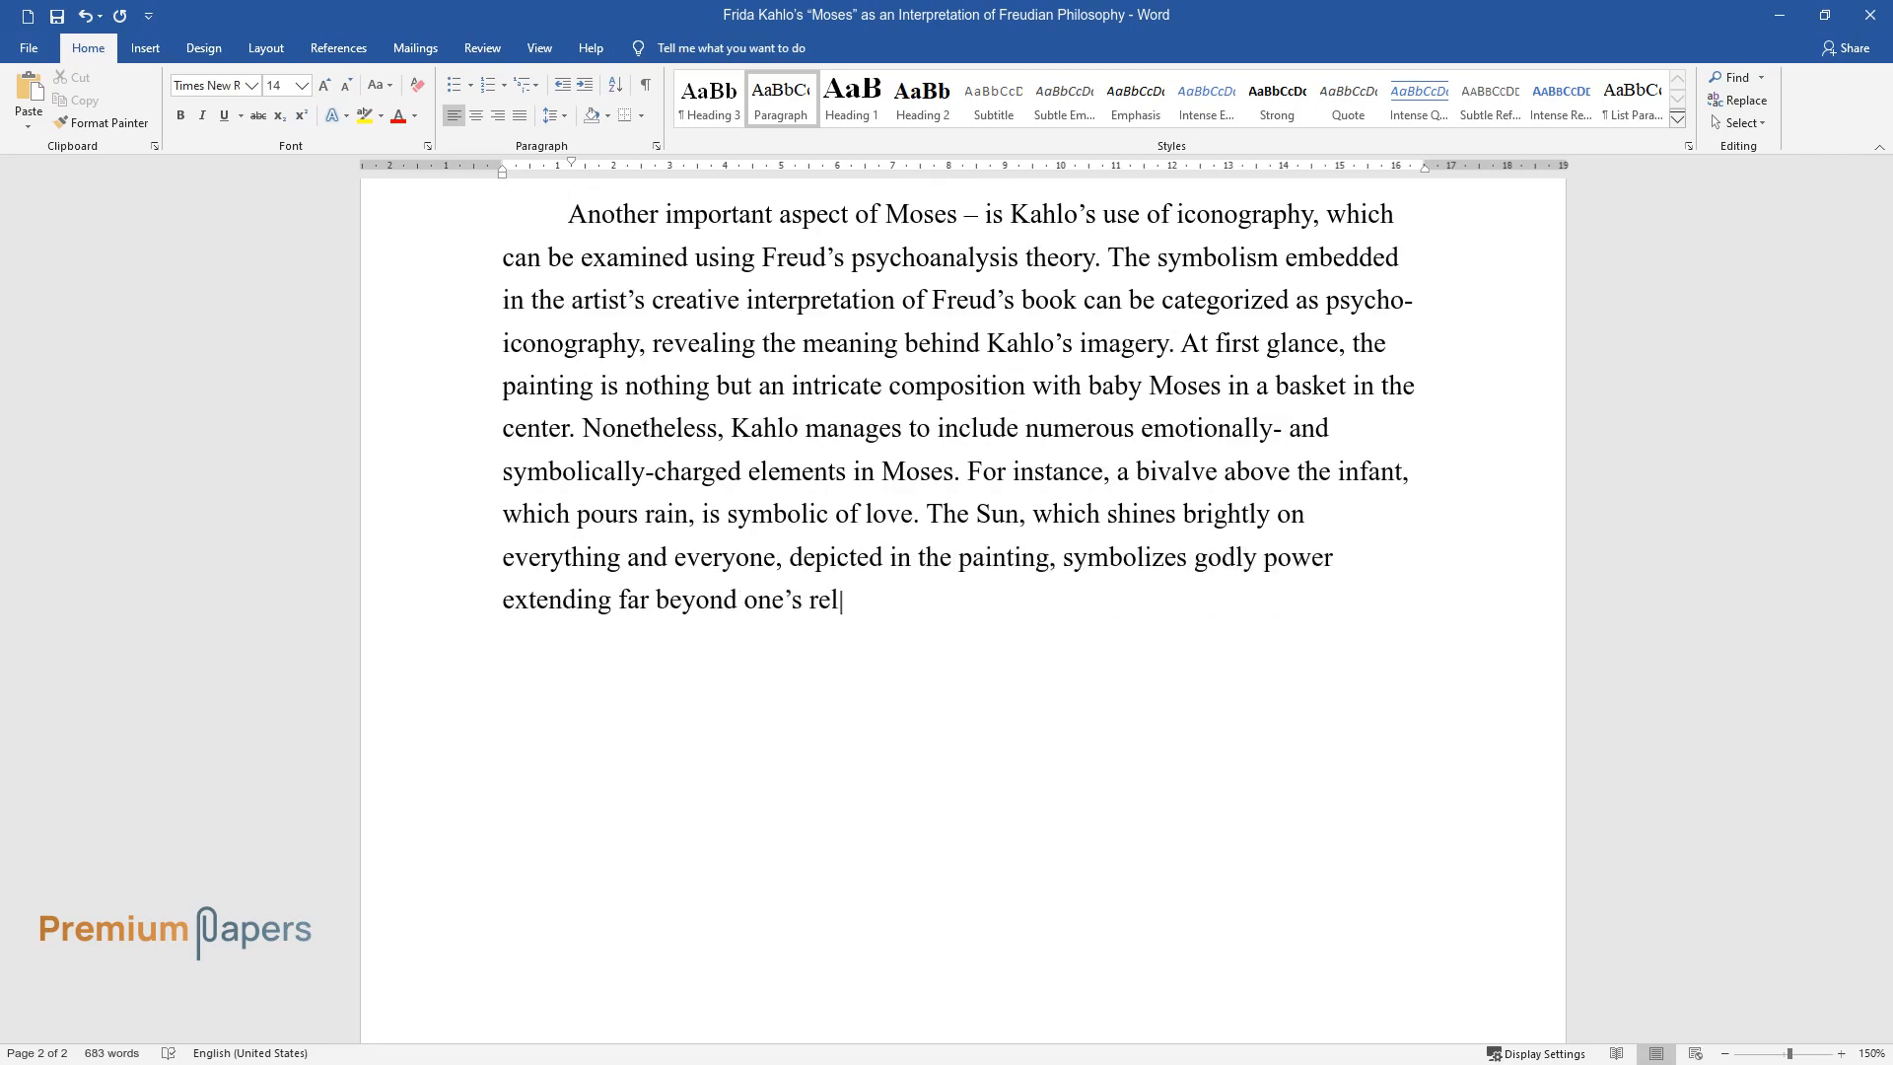
pyautogui.write('igious tradition. Finally, all')
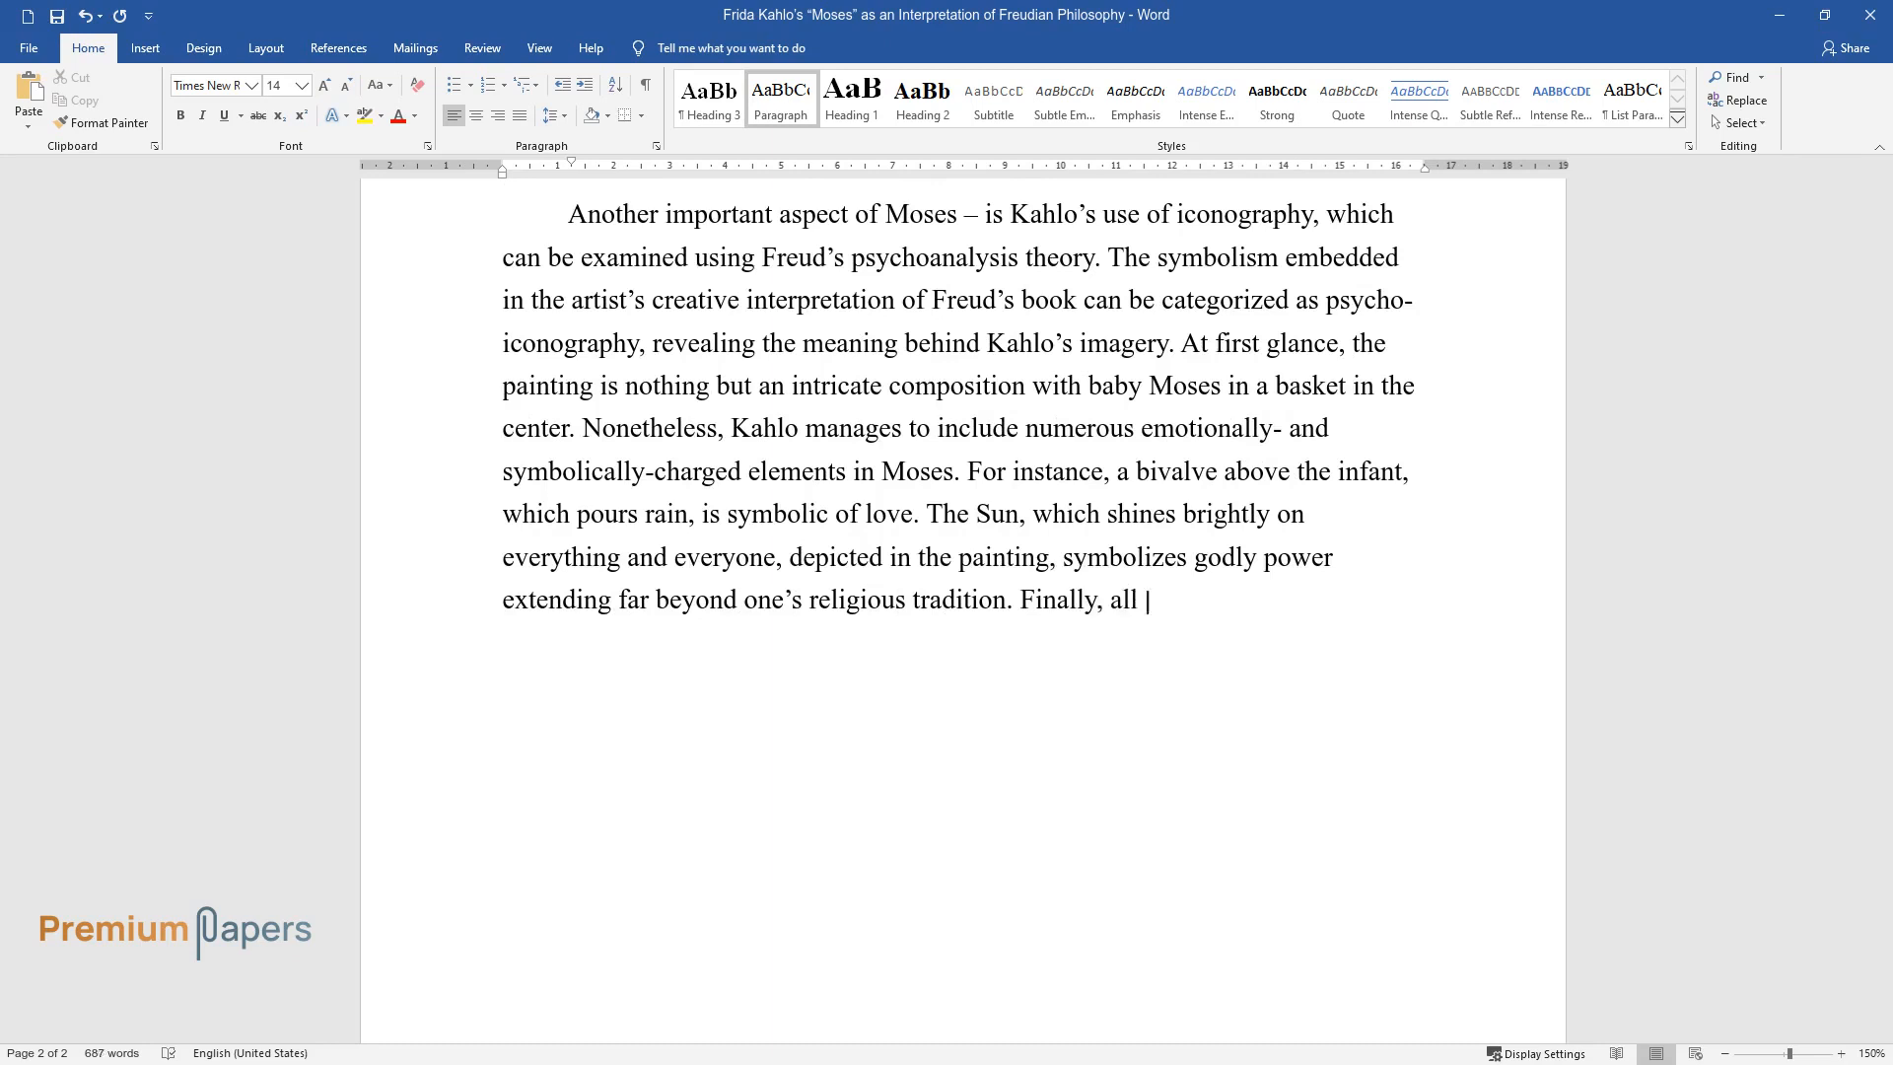
pyautogui.write('of the people at the bottom of Mo')
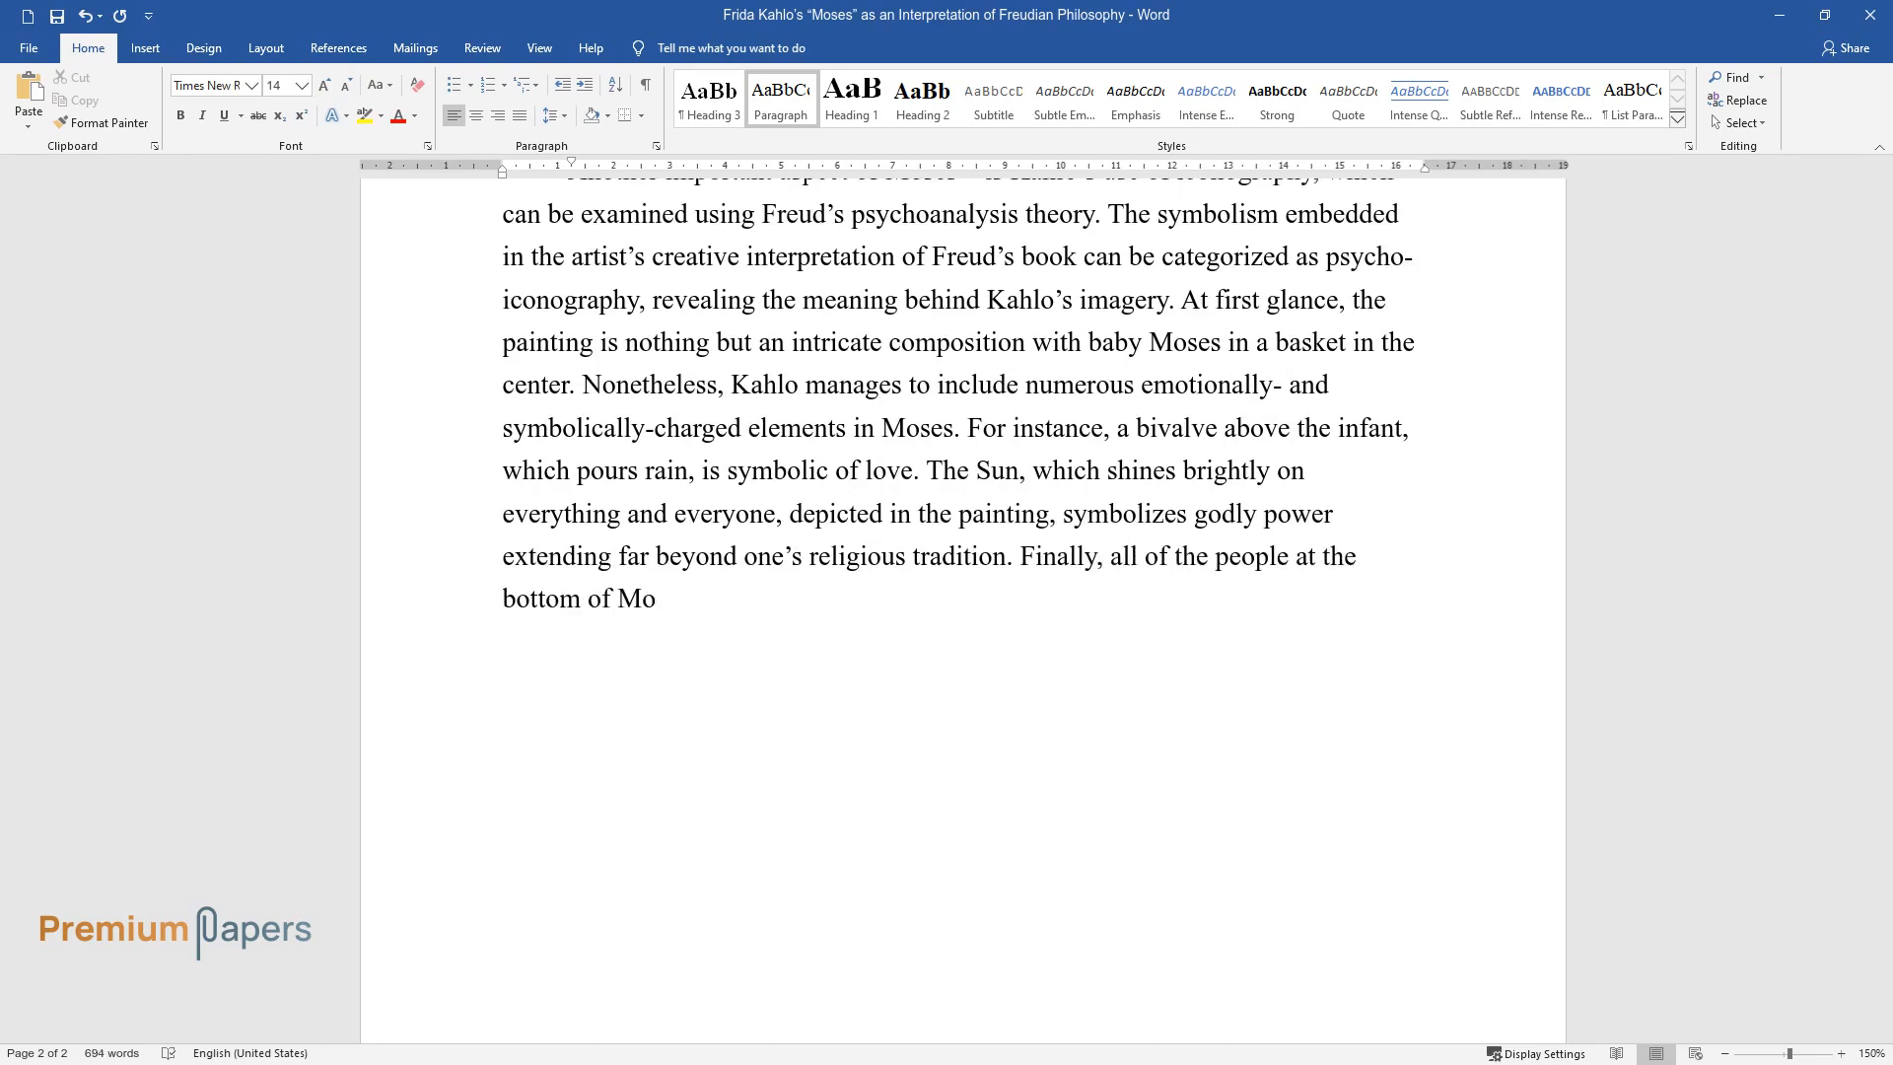
pyautogui.write('ses, including a number of histo')
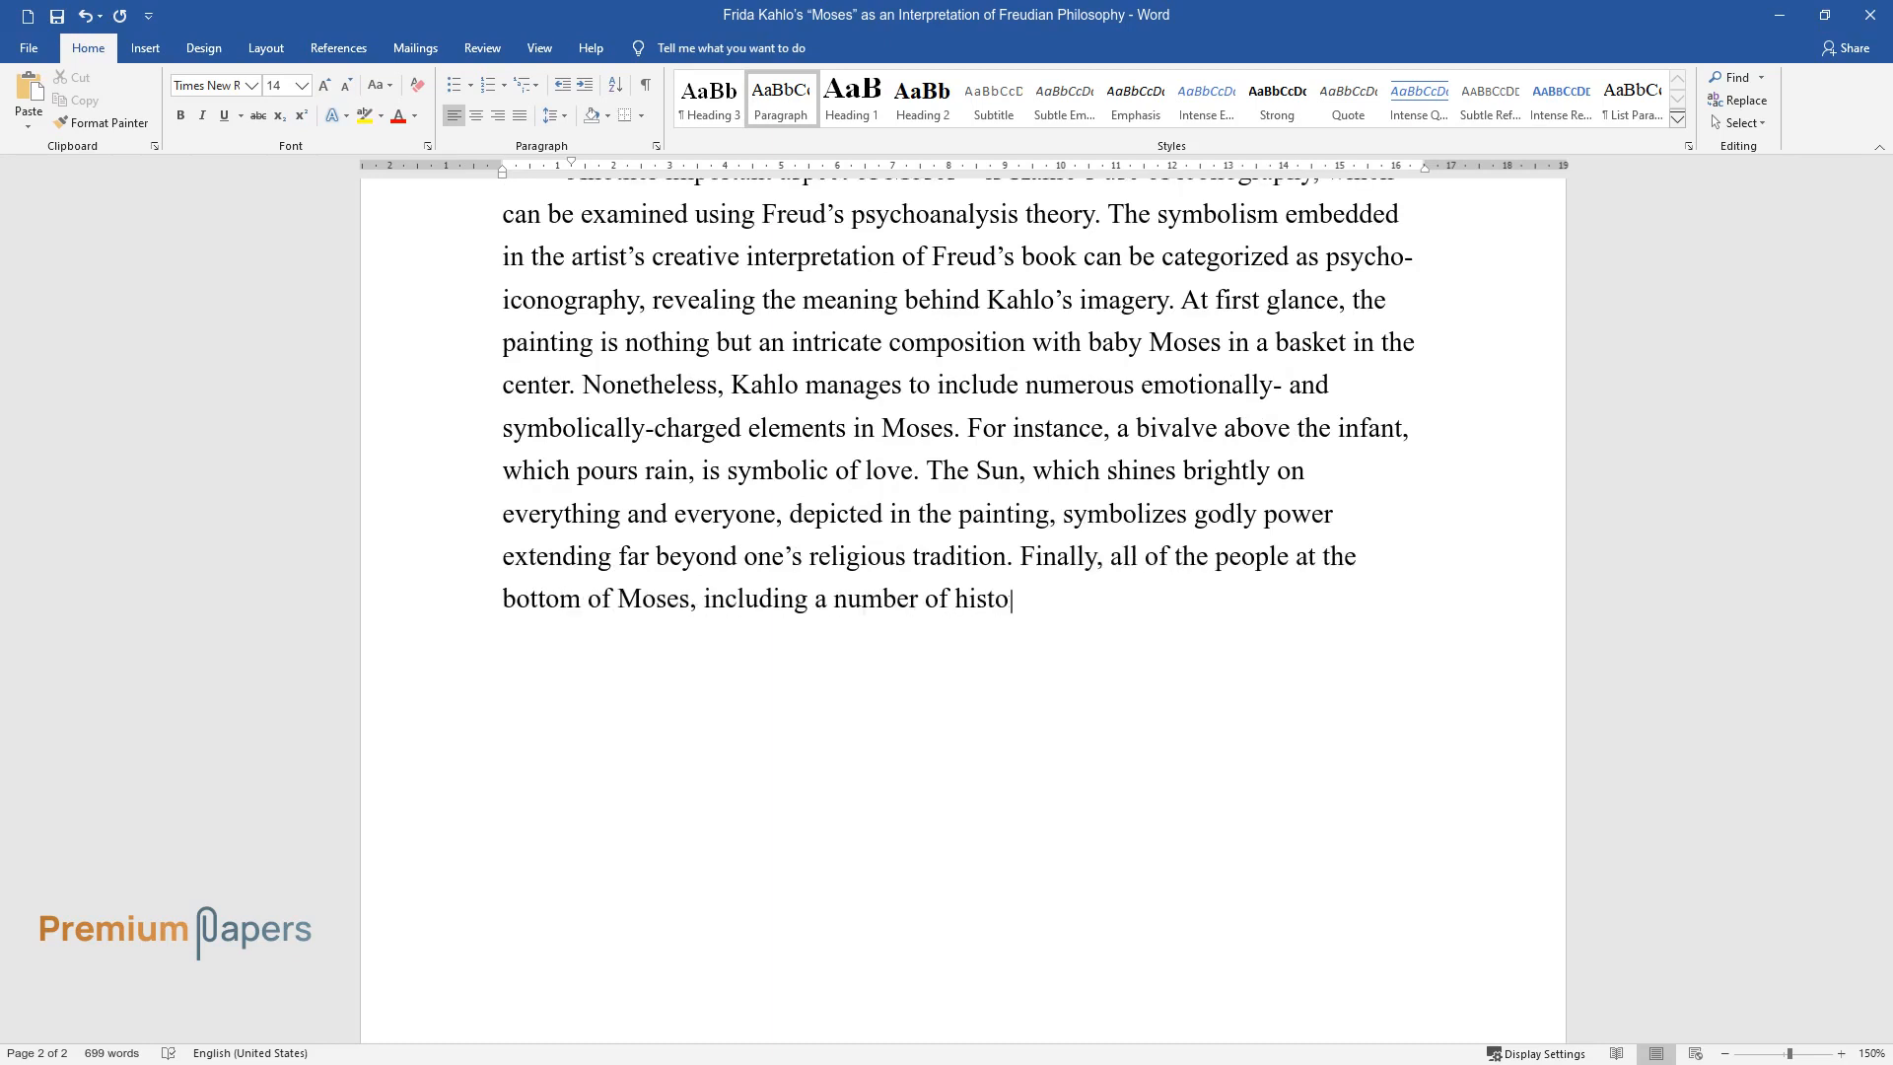
pyautogui.write('rical figures, such as Stalin, H')
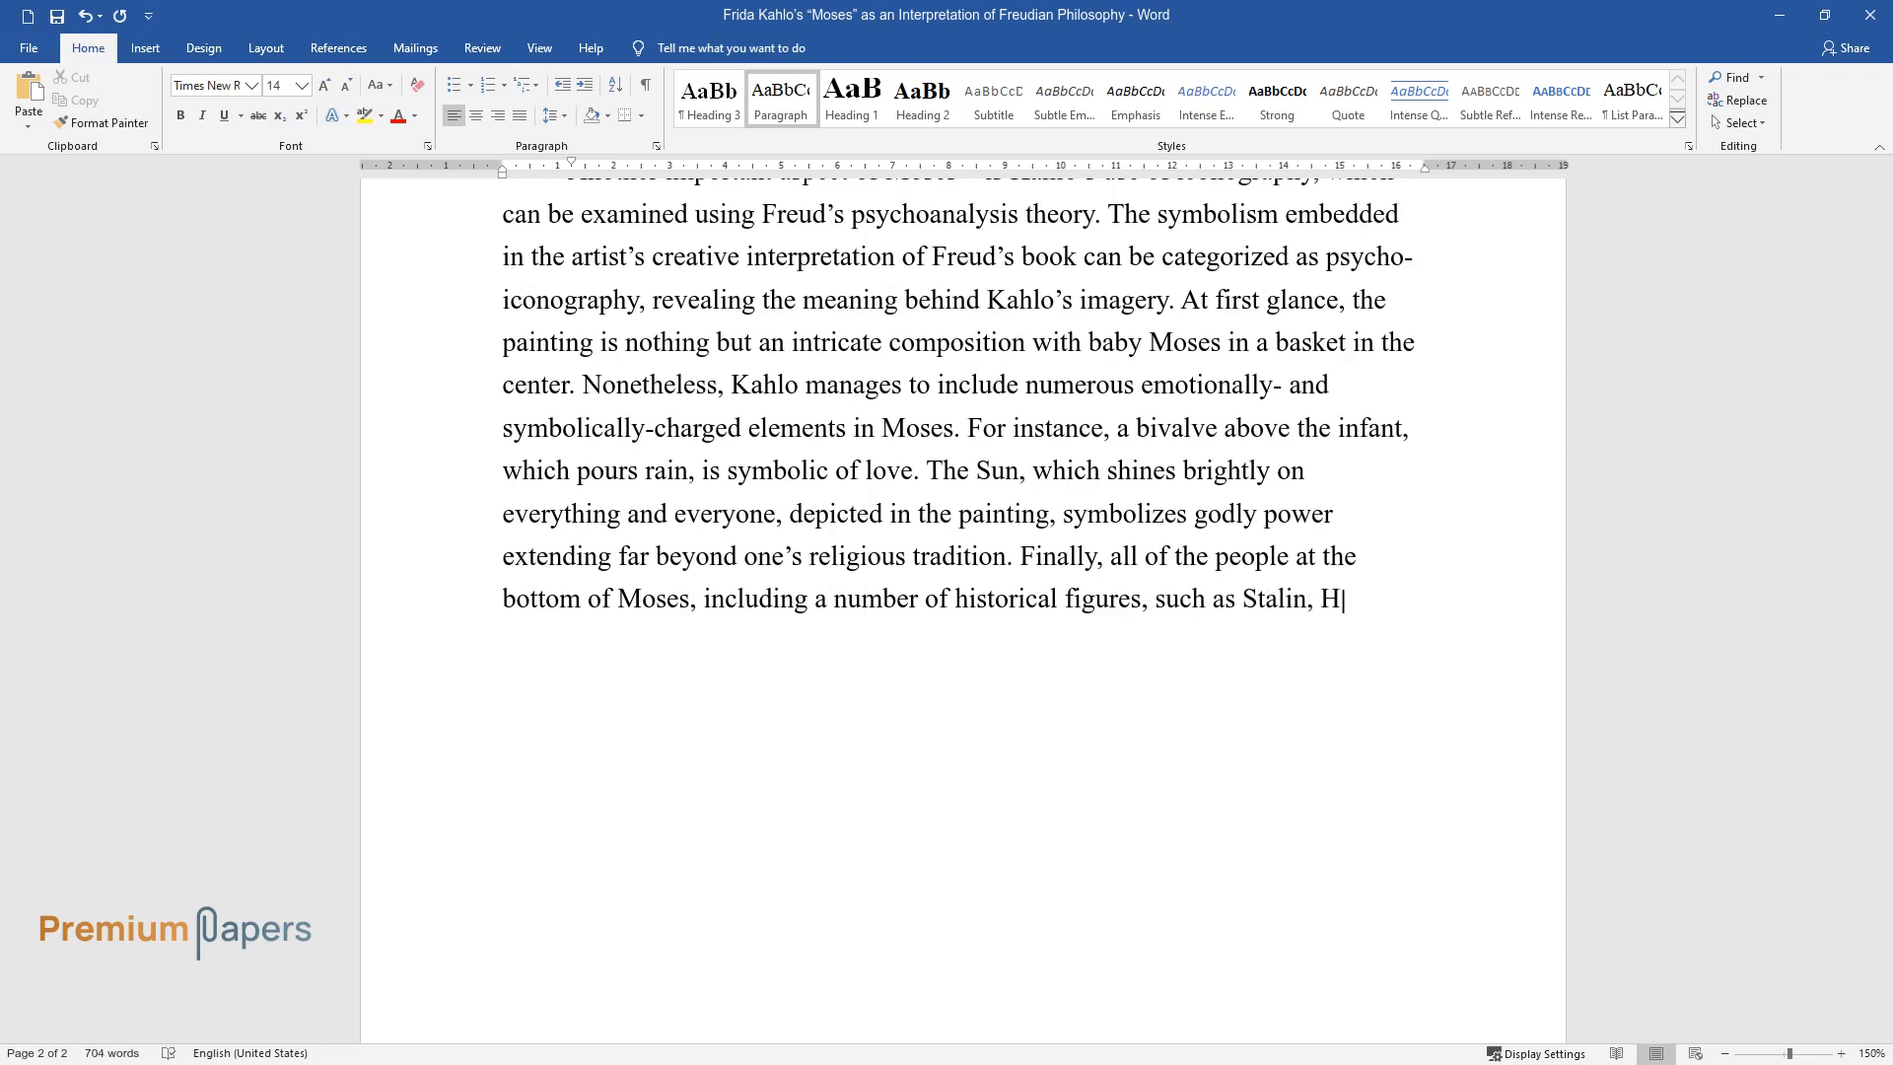
pyautogui.write('itler, Gandhi, and Lenin, are a r')
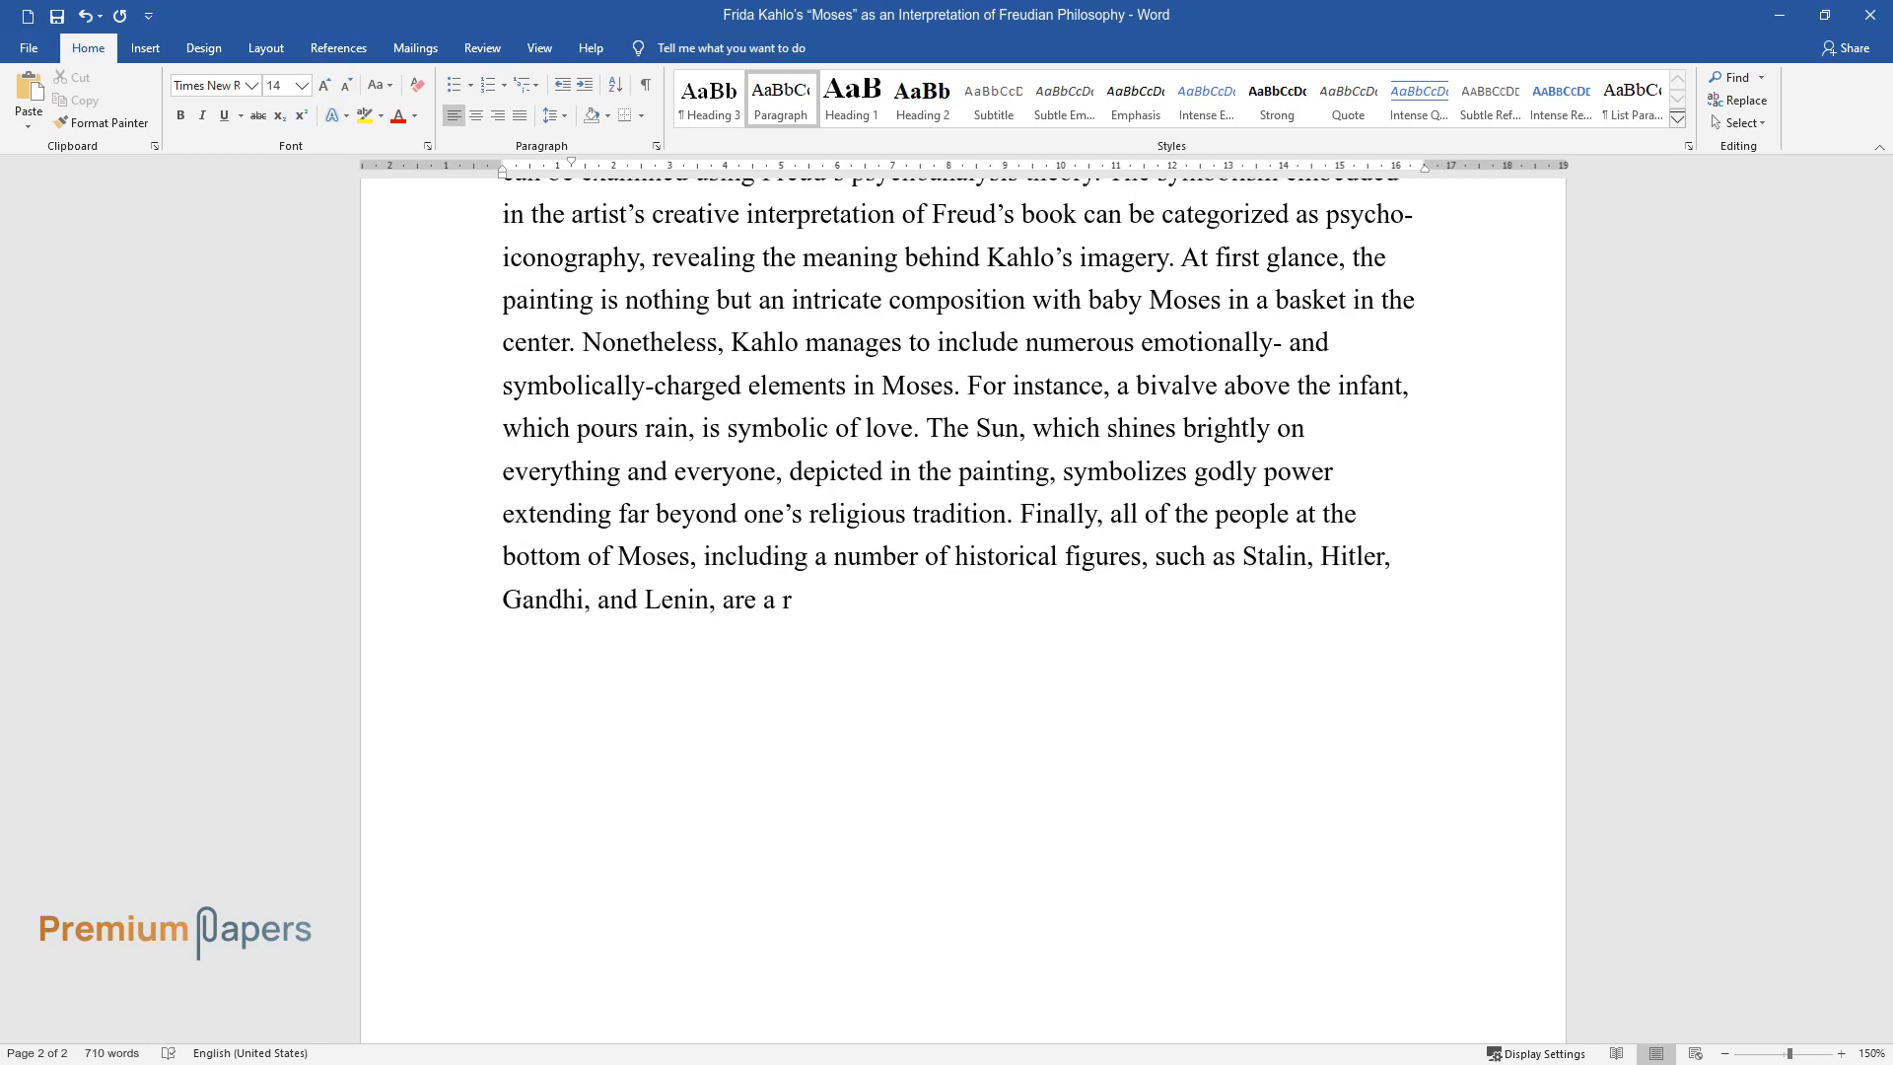
pyautogui.write('epresentation of humanity in gen')
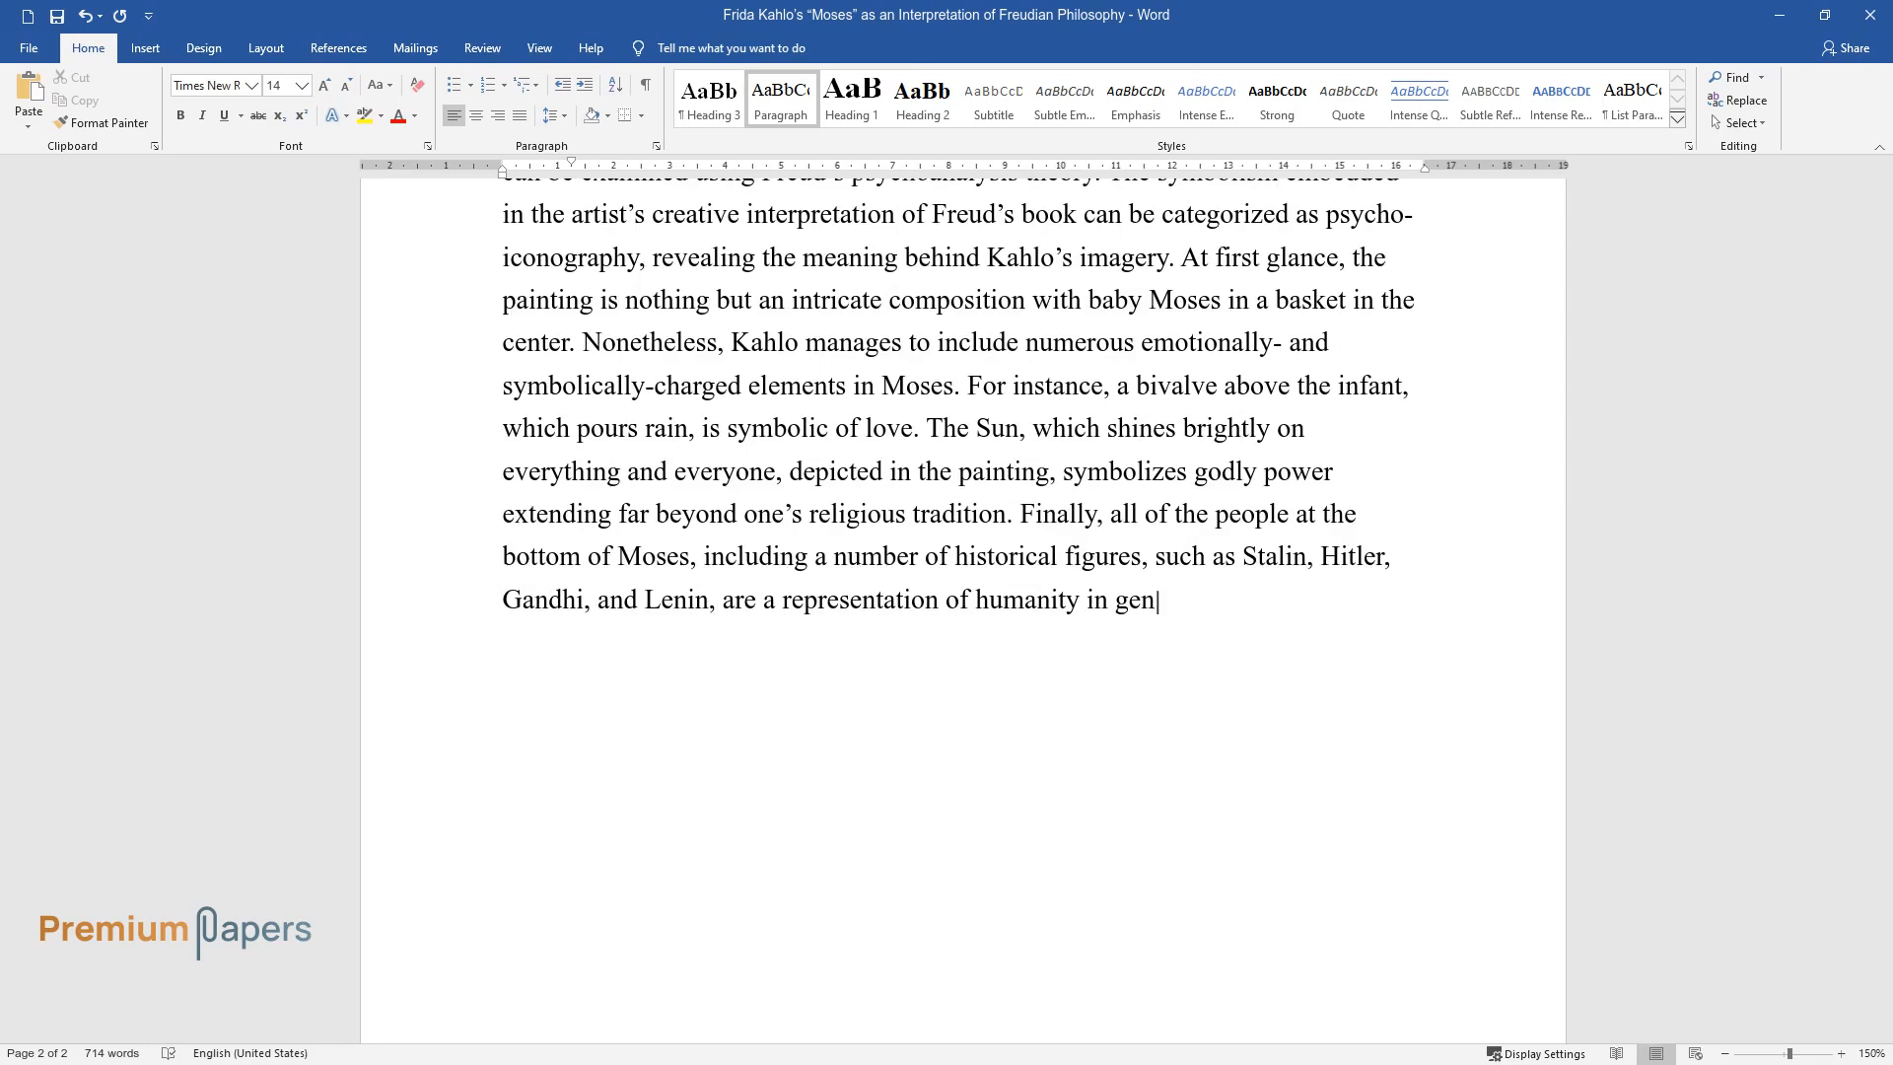
# Type that the masses symbolize societal evolution and reflect Kahlo's Marxist beliefs.
pyautogui.write('eral. The masses depicted in Kah')
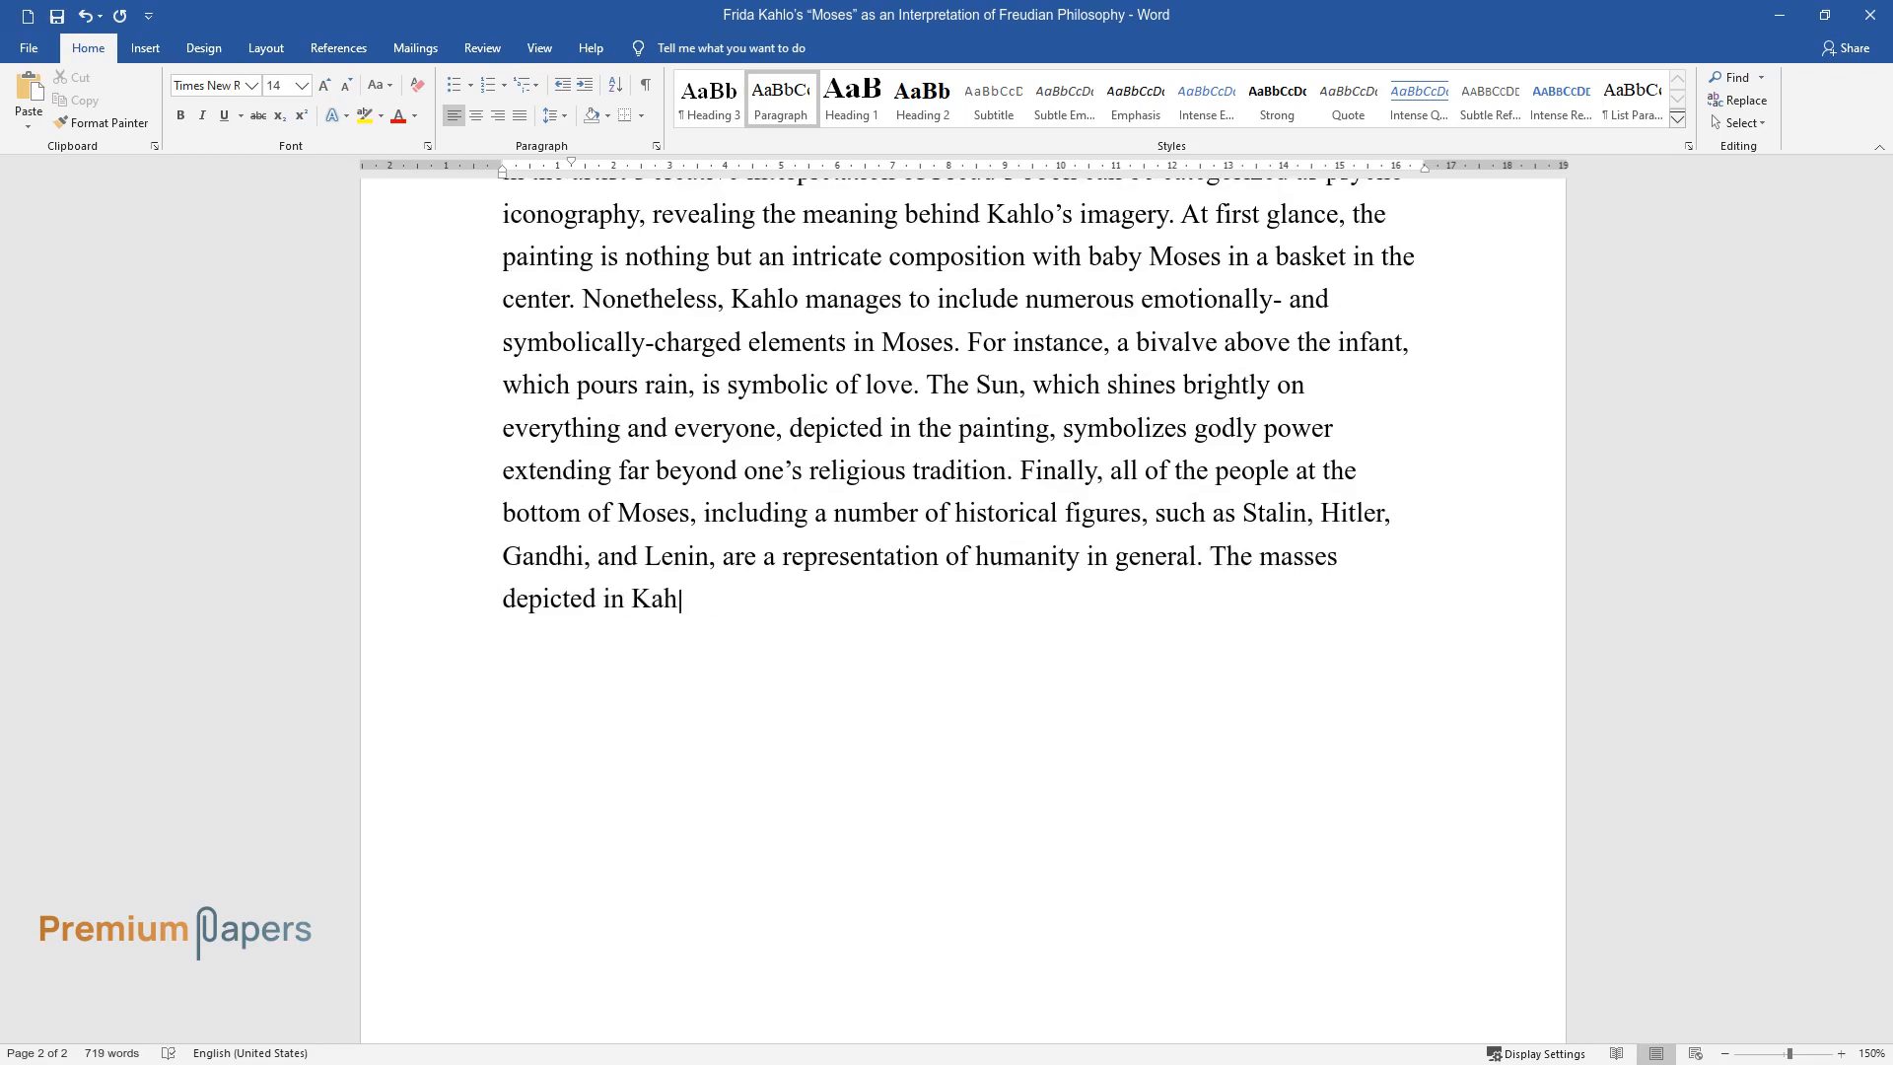
pyautogui.write('lo\'s painting serve as "a symbol')
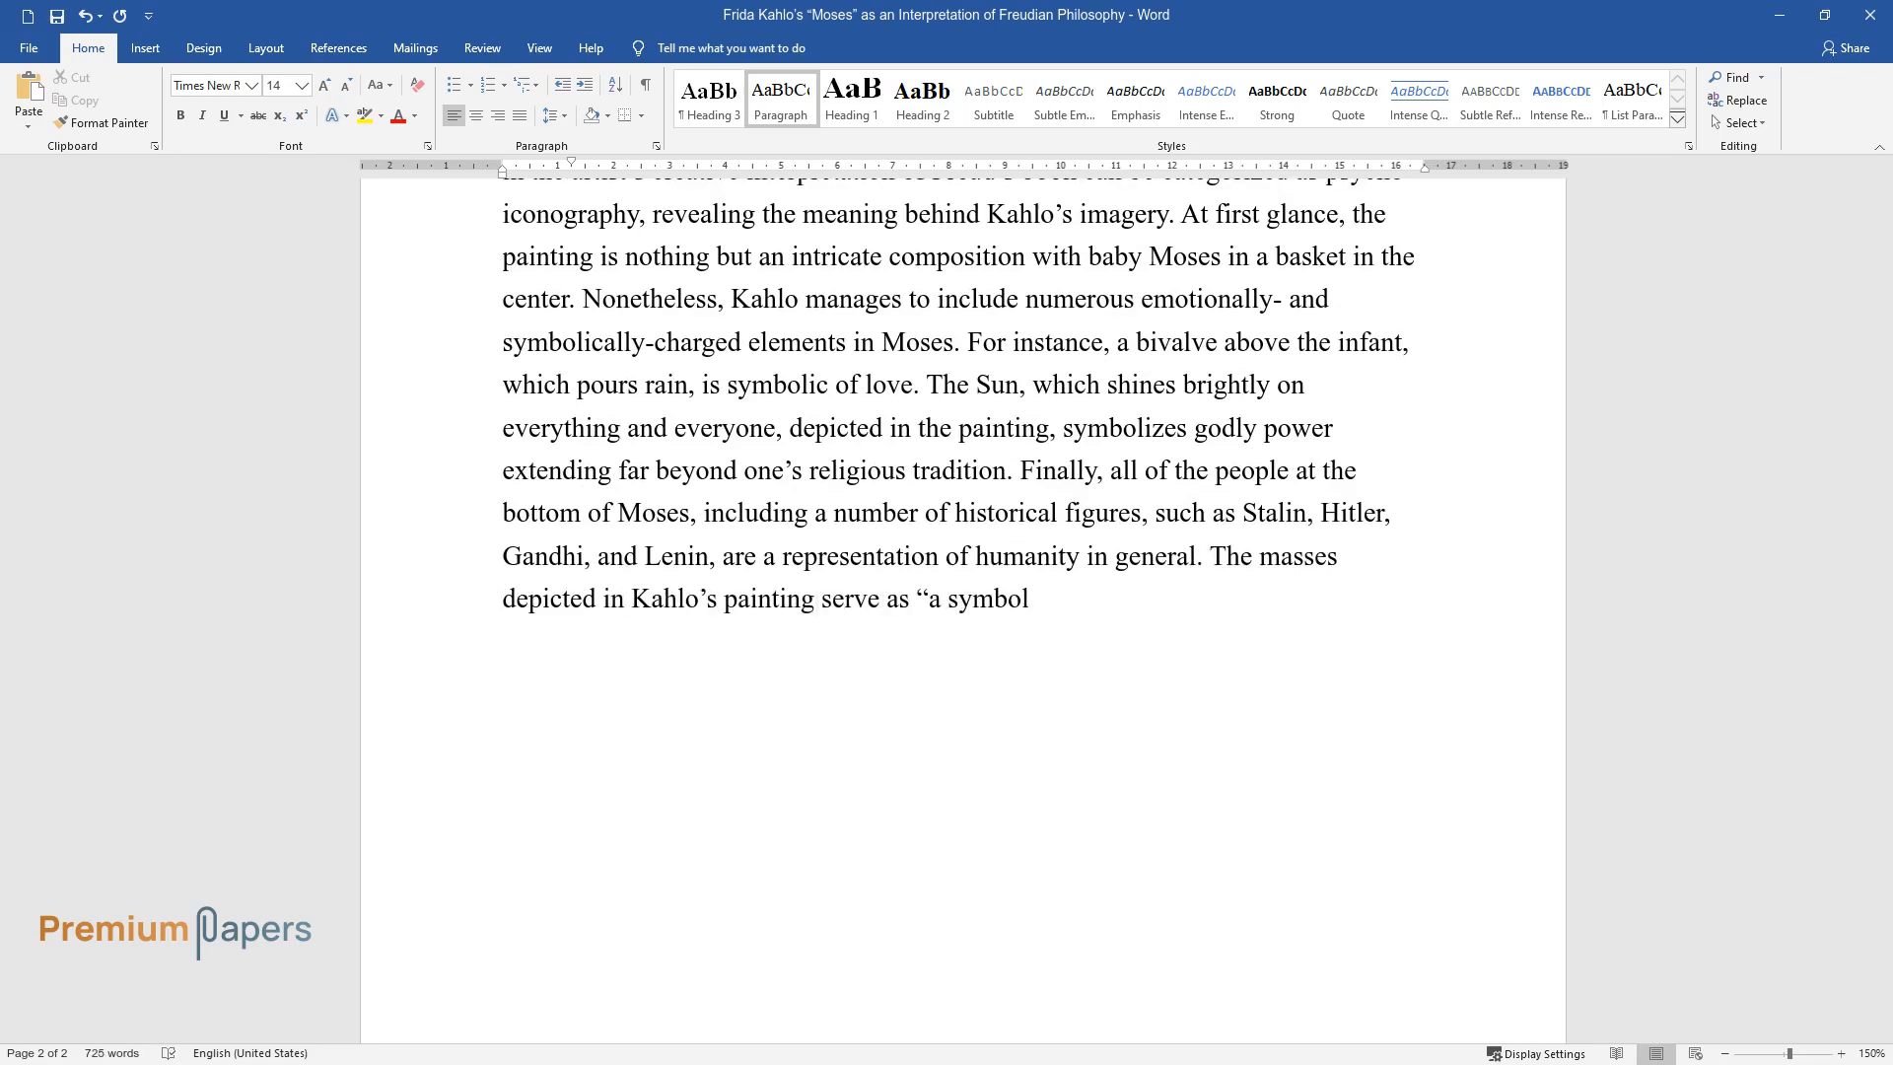
pyautogui.write('of human and societal evolution')
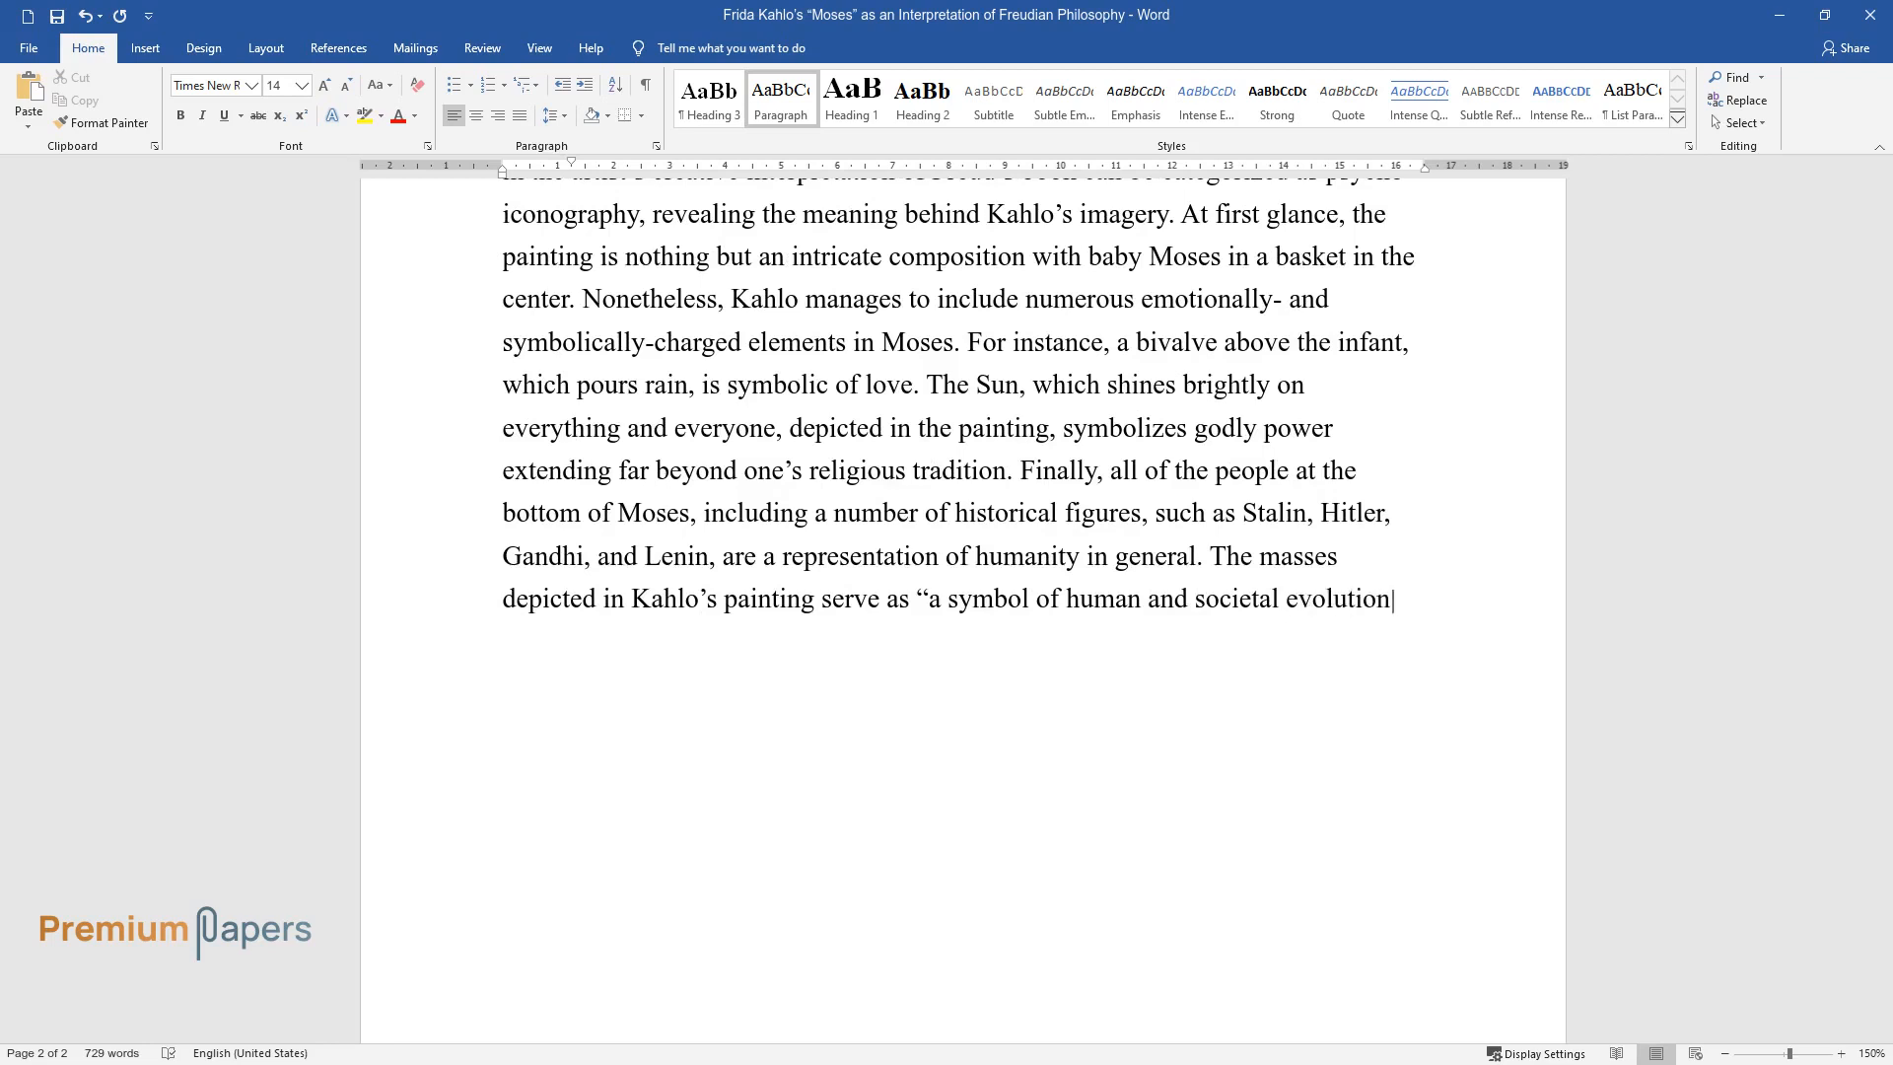
pyautogui.write('." Notably, the power of the mass')
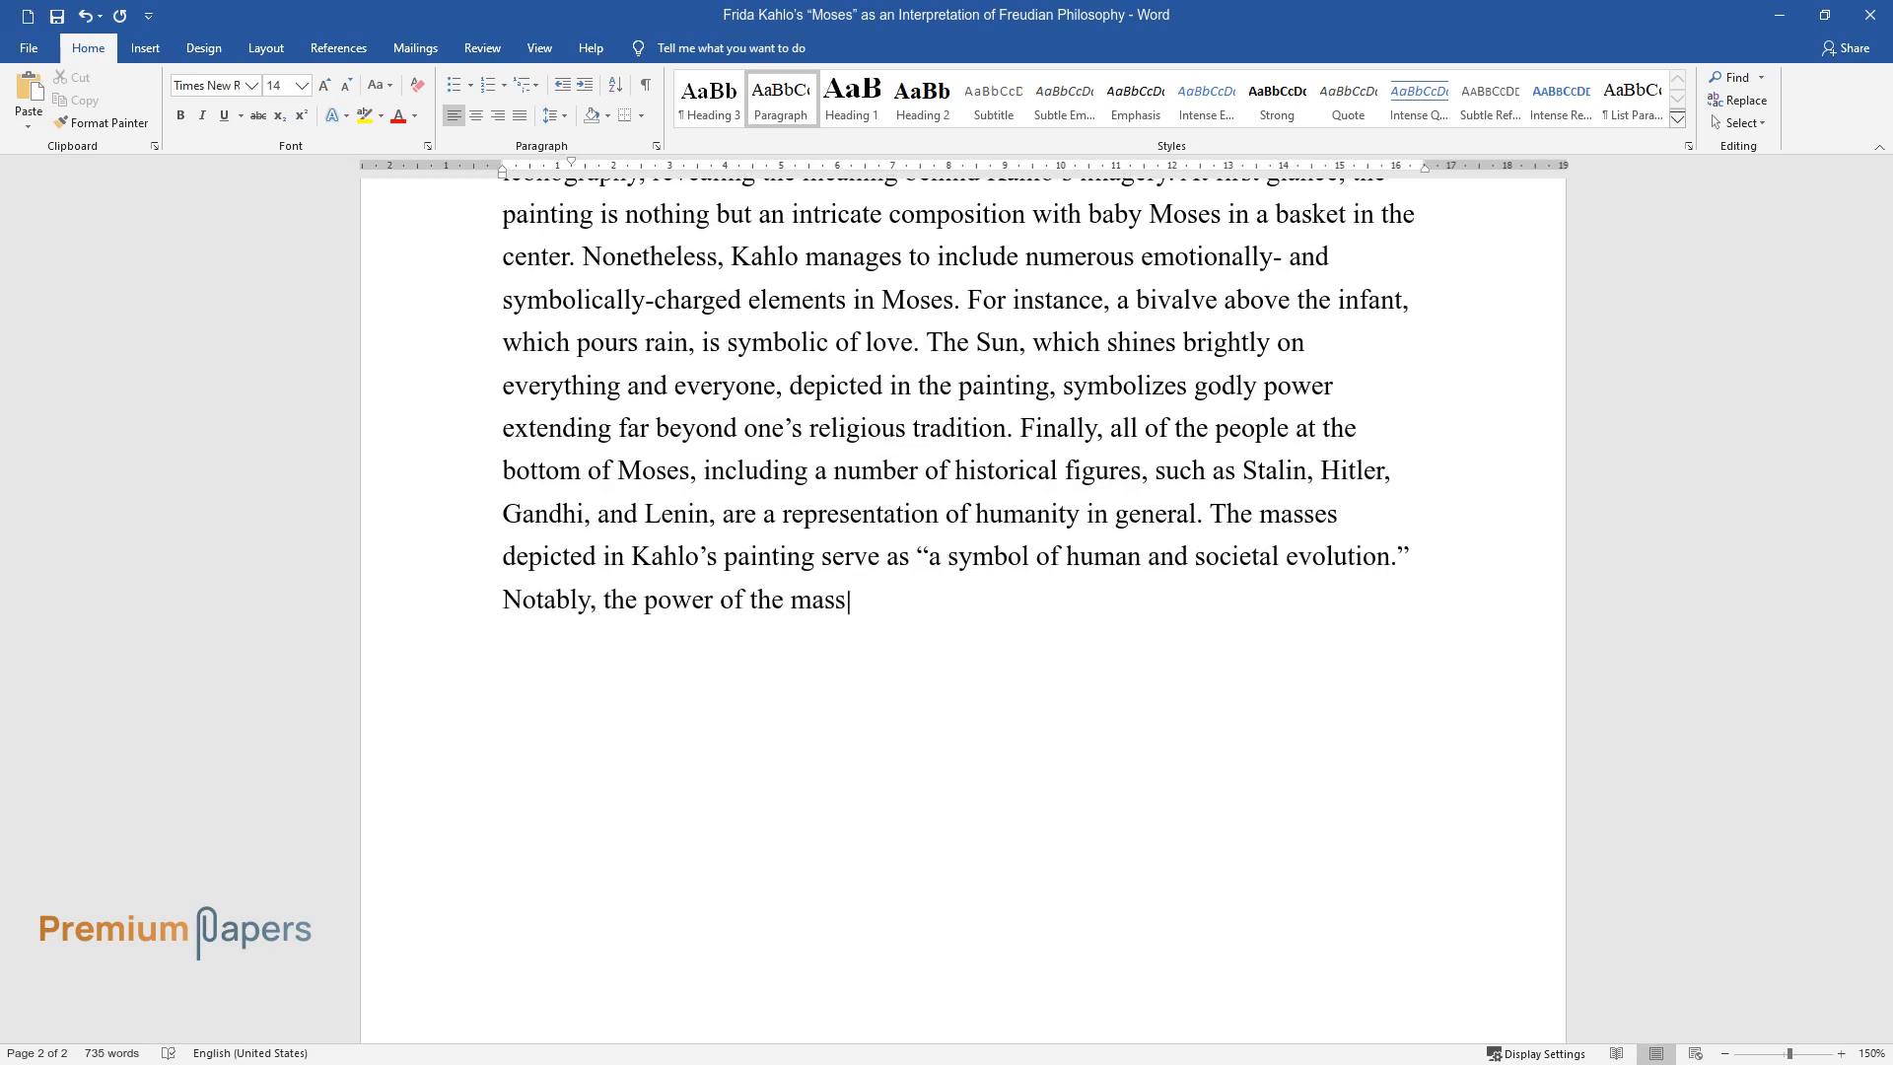
pyautogui.write('es, which Kahlo masterfully demo')
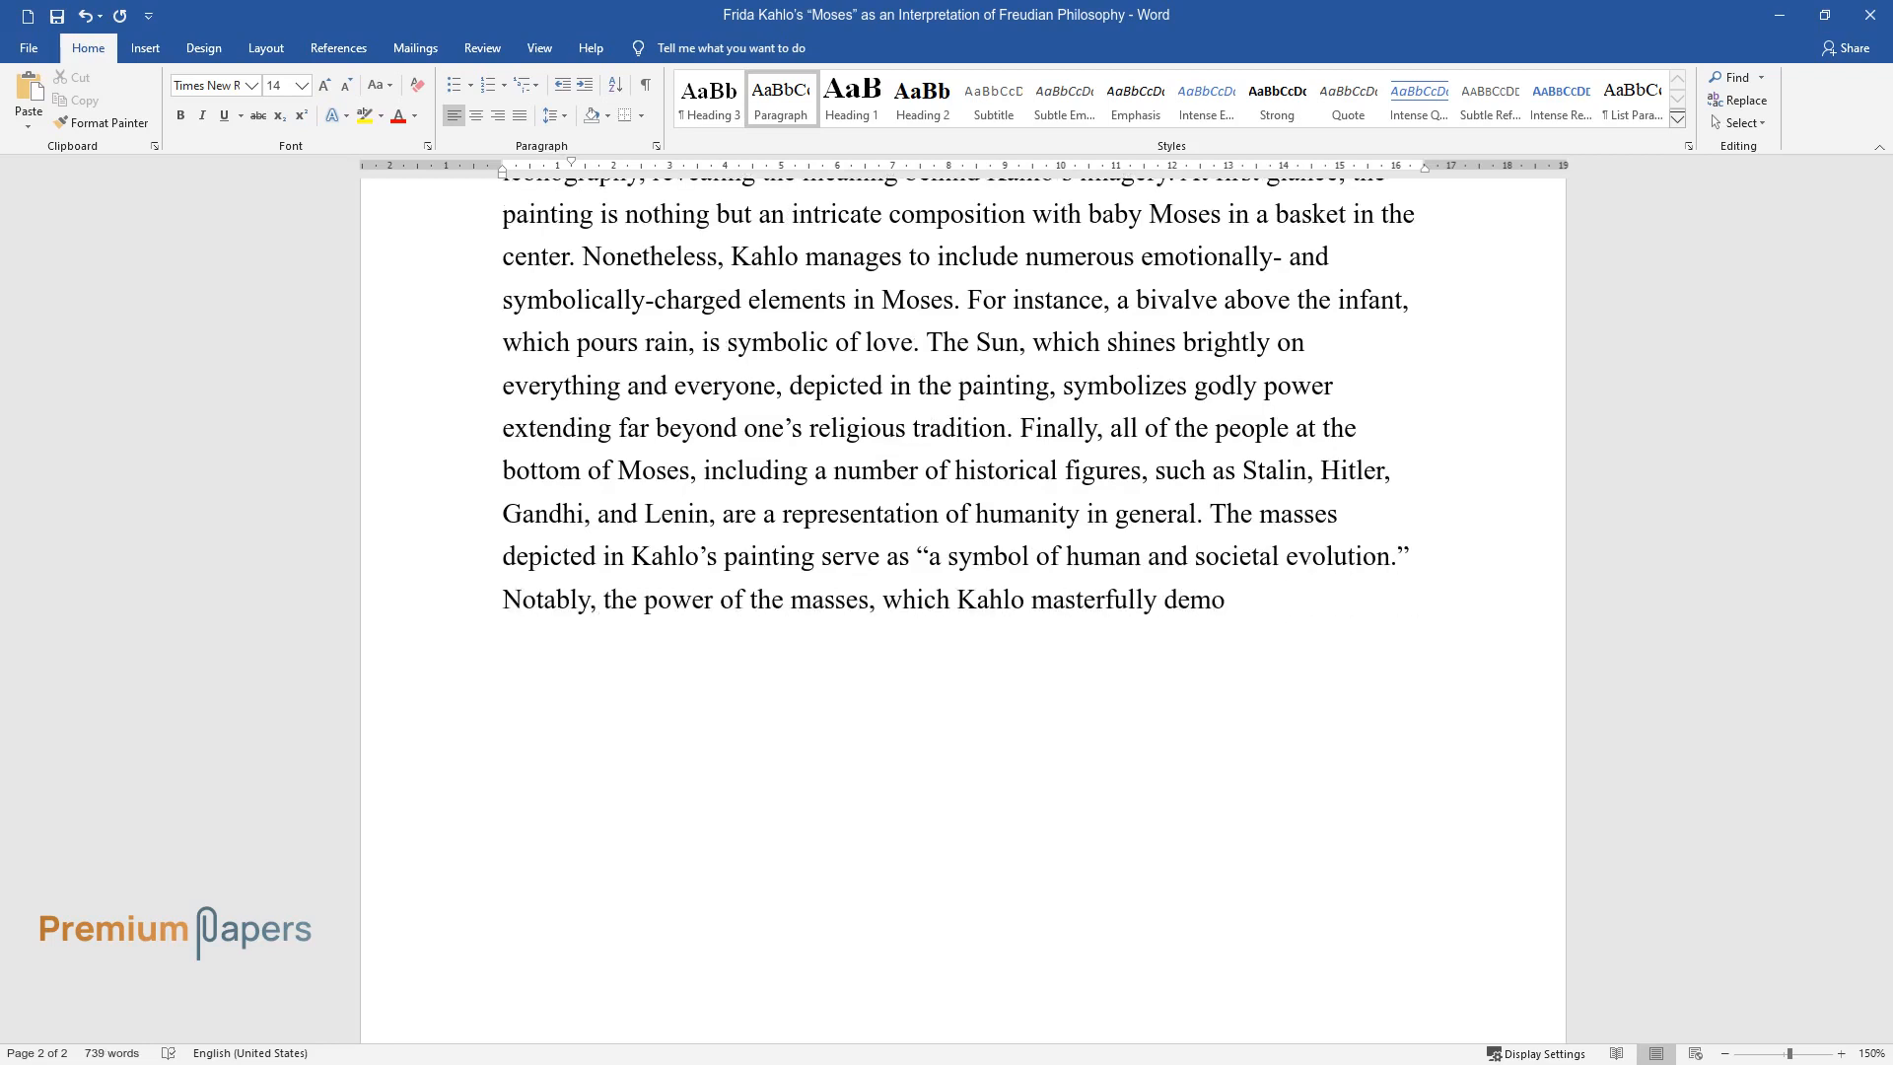
pyautogui.write('nstrates in her artistic work, r')
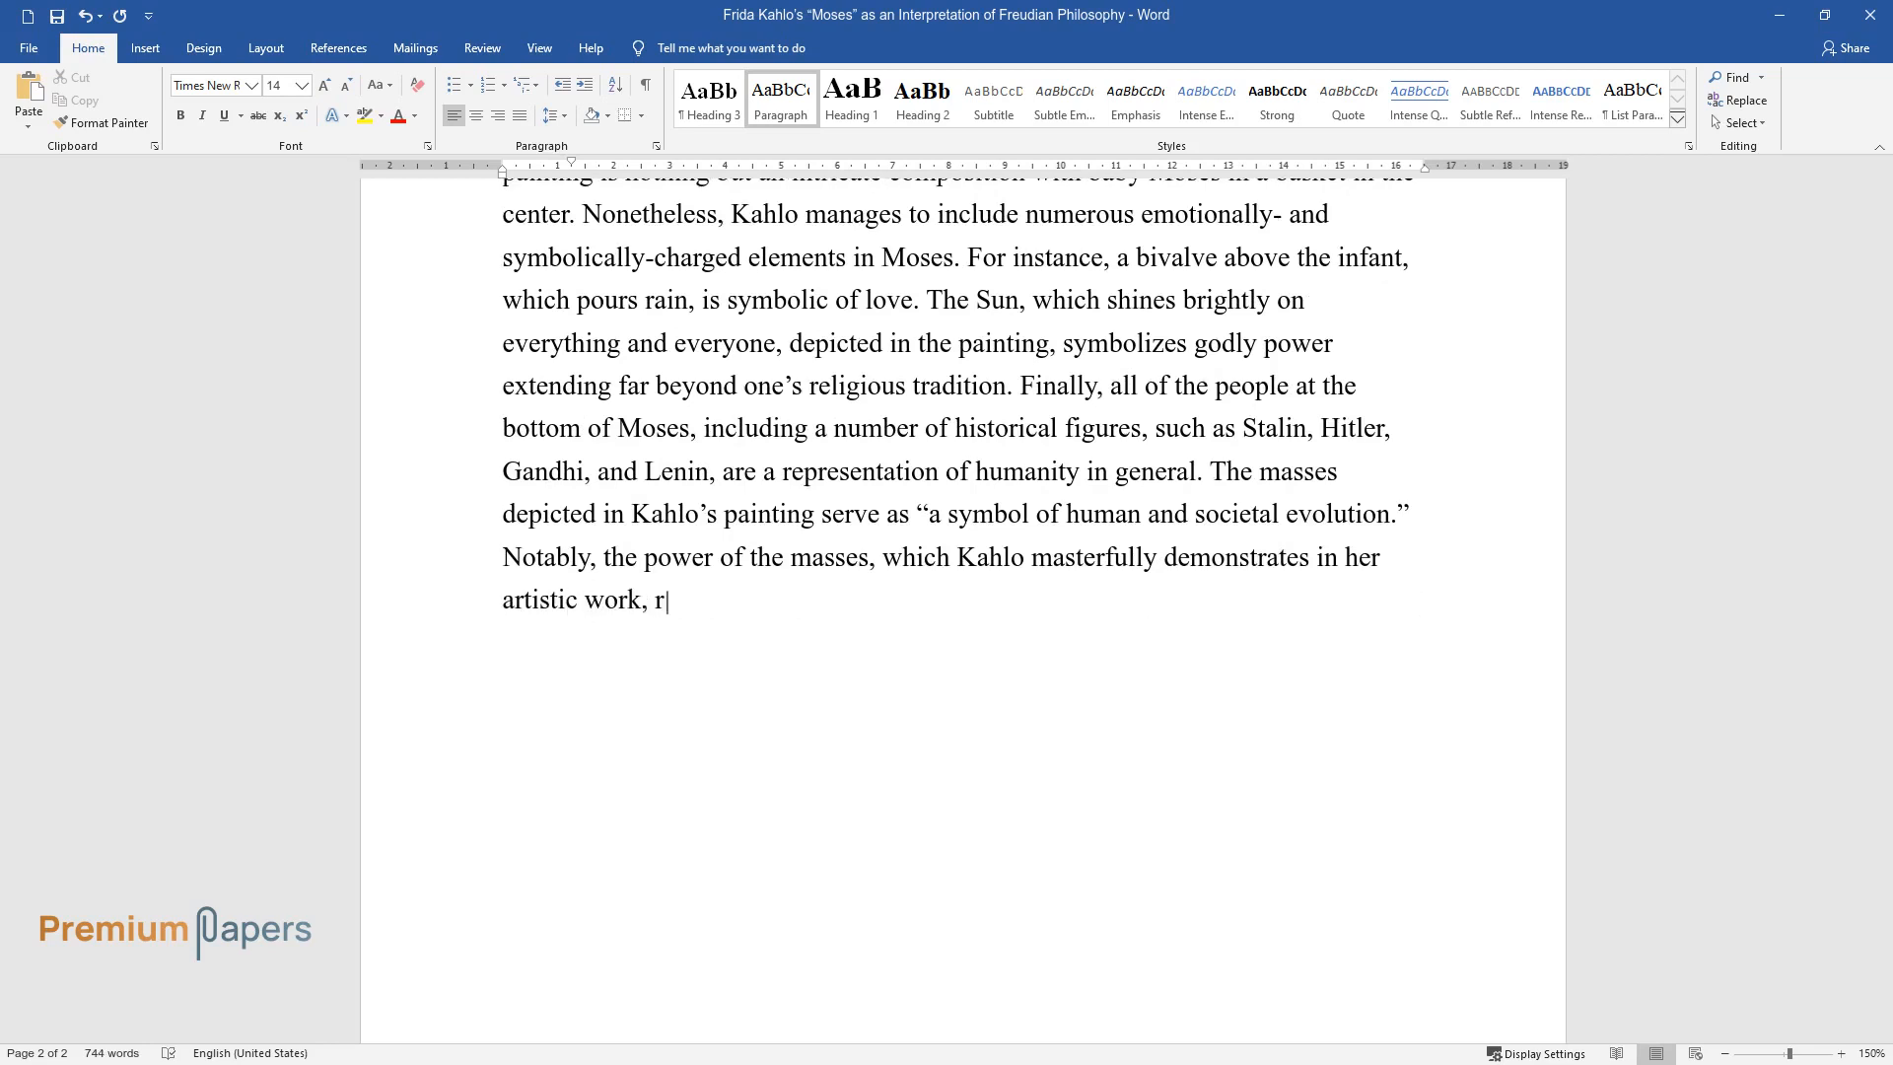
pyautogui.write('eflects her personal Marxist beli')
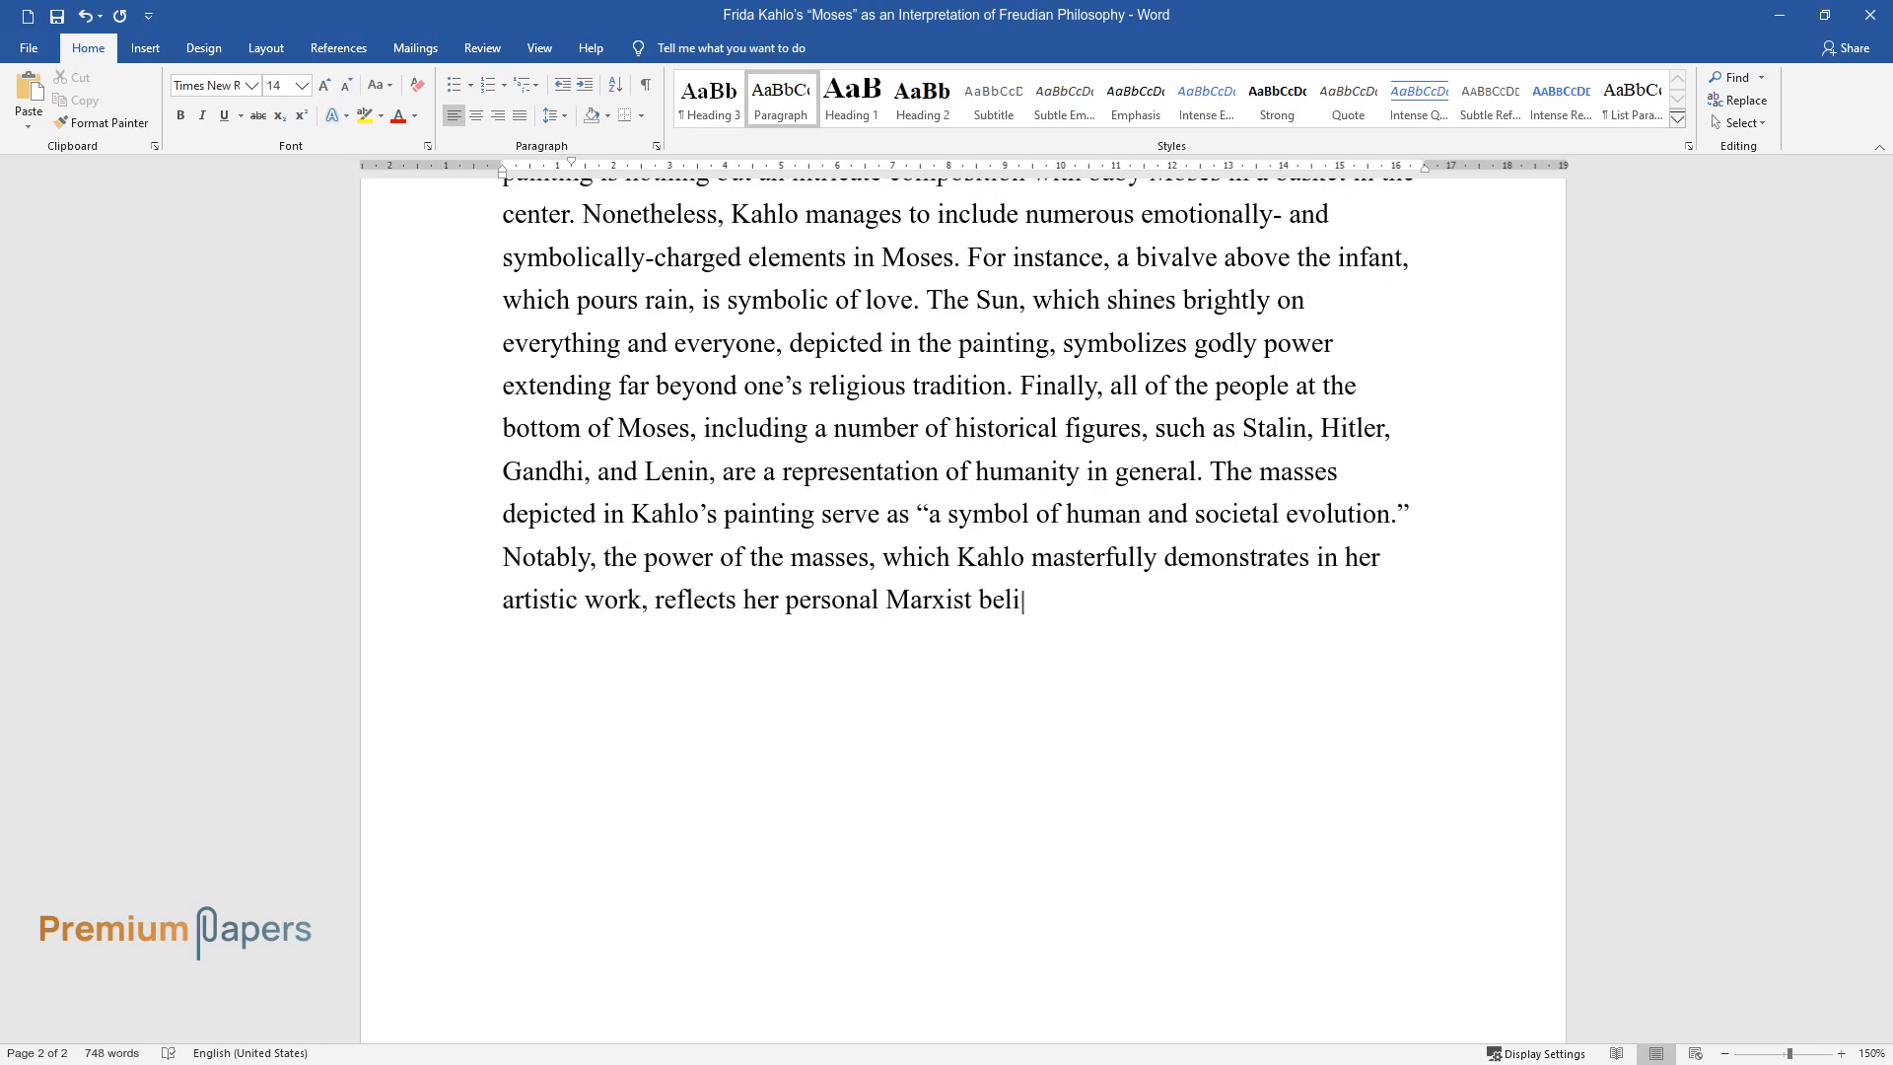
# End the paragraph on 'beliefs.', add a 'Conclusion' heading, and begin calling Moses a masterpiece.
pyautogui.write('efs.')
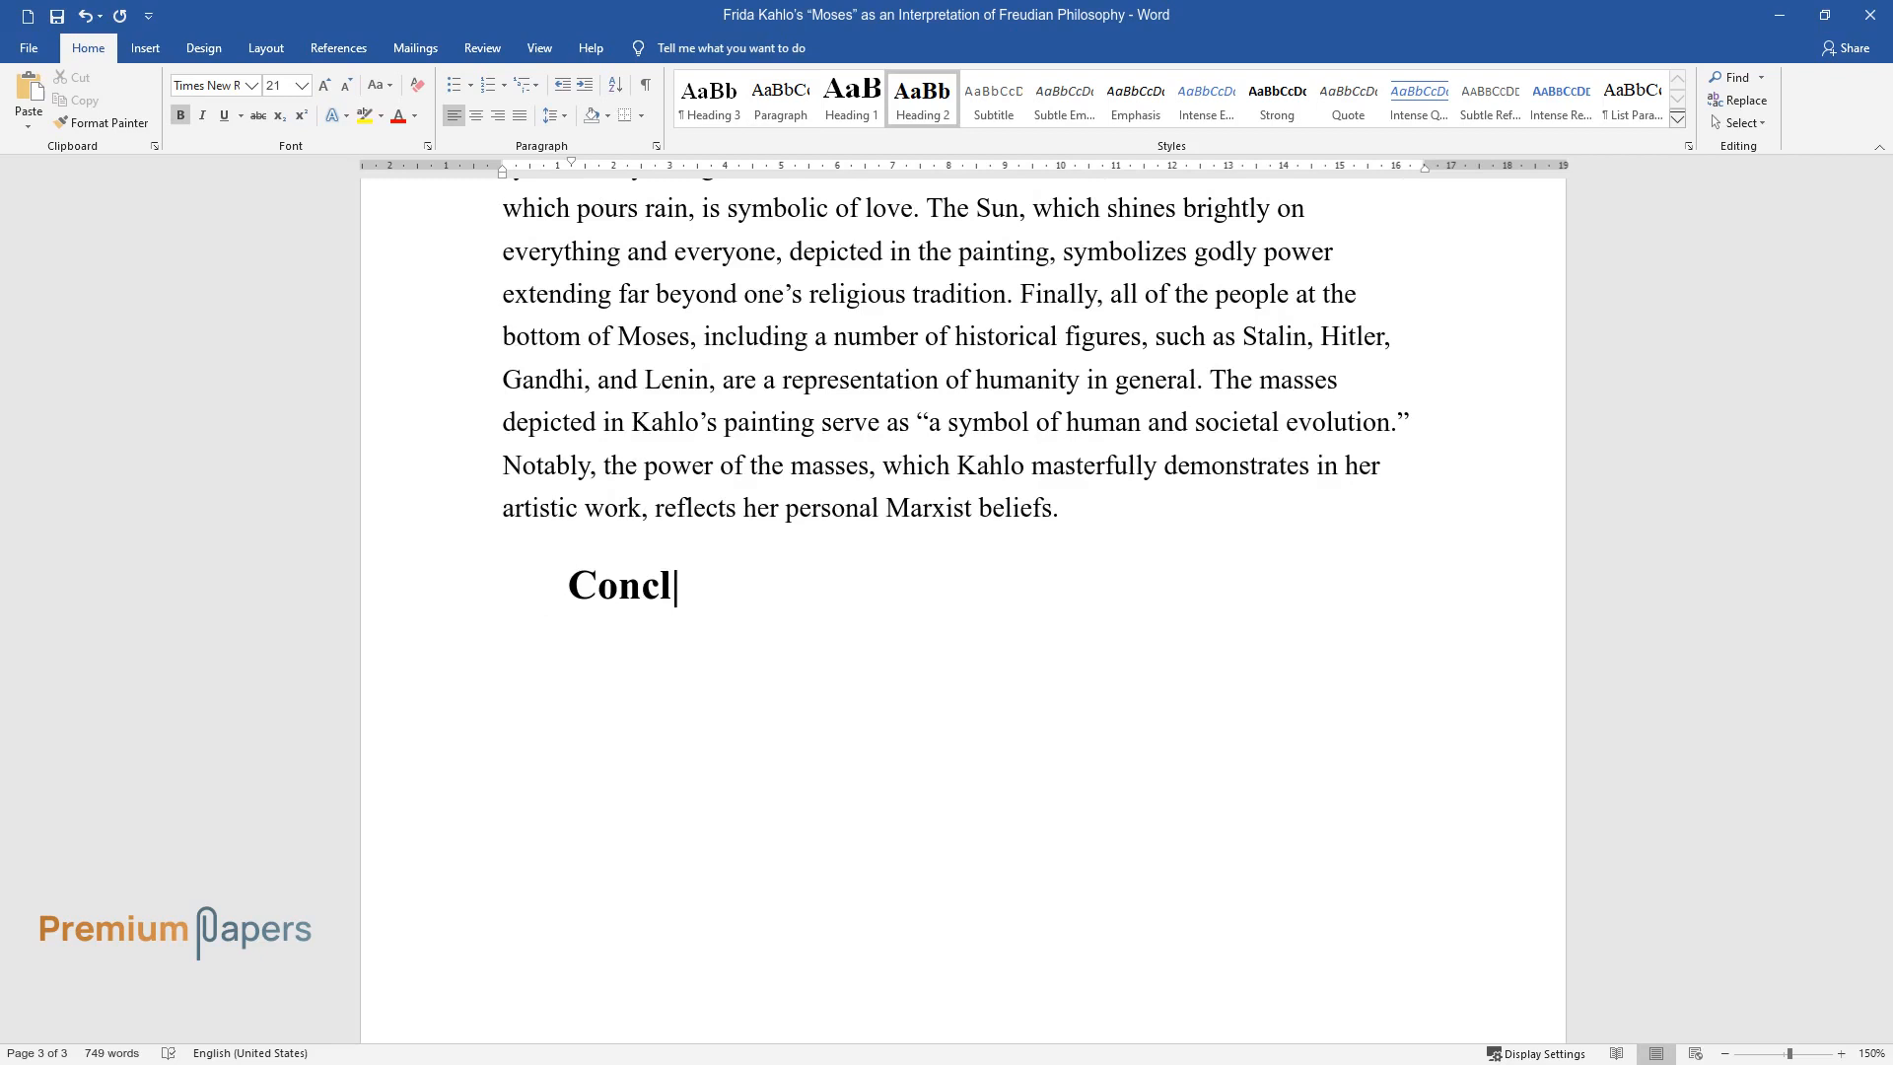
pyautogui.write('usion')
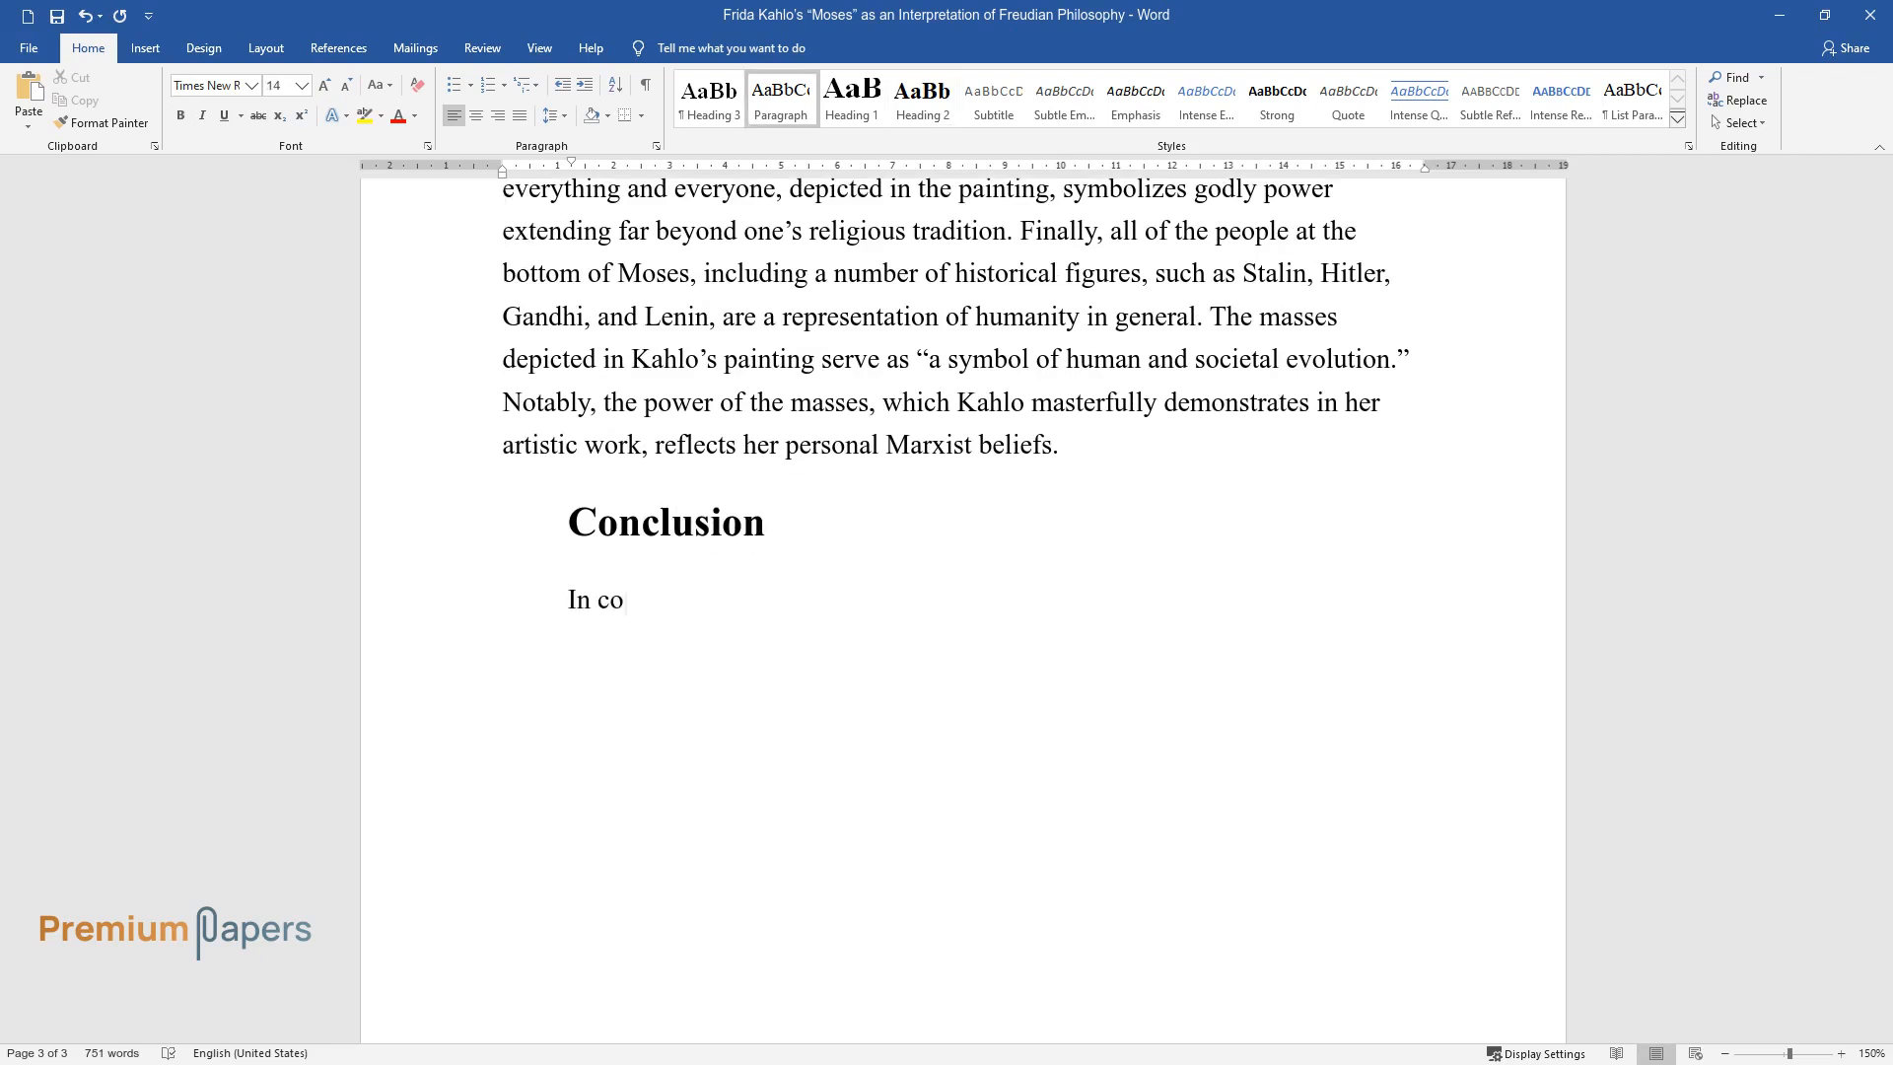
pyautogui.write('nclusion, Moses is a true masterp')
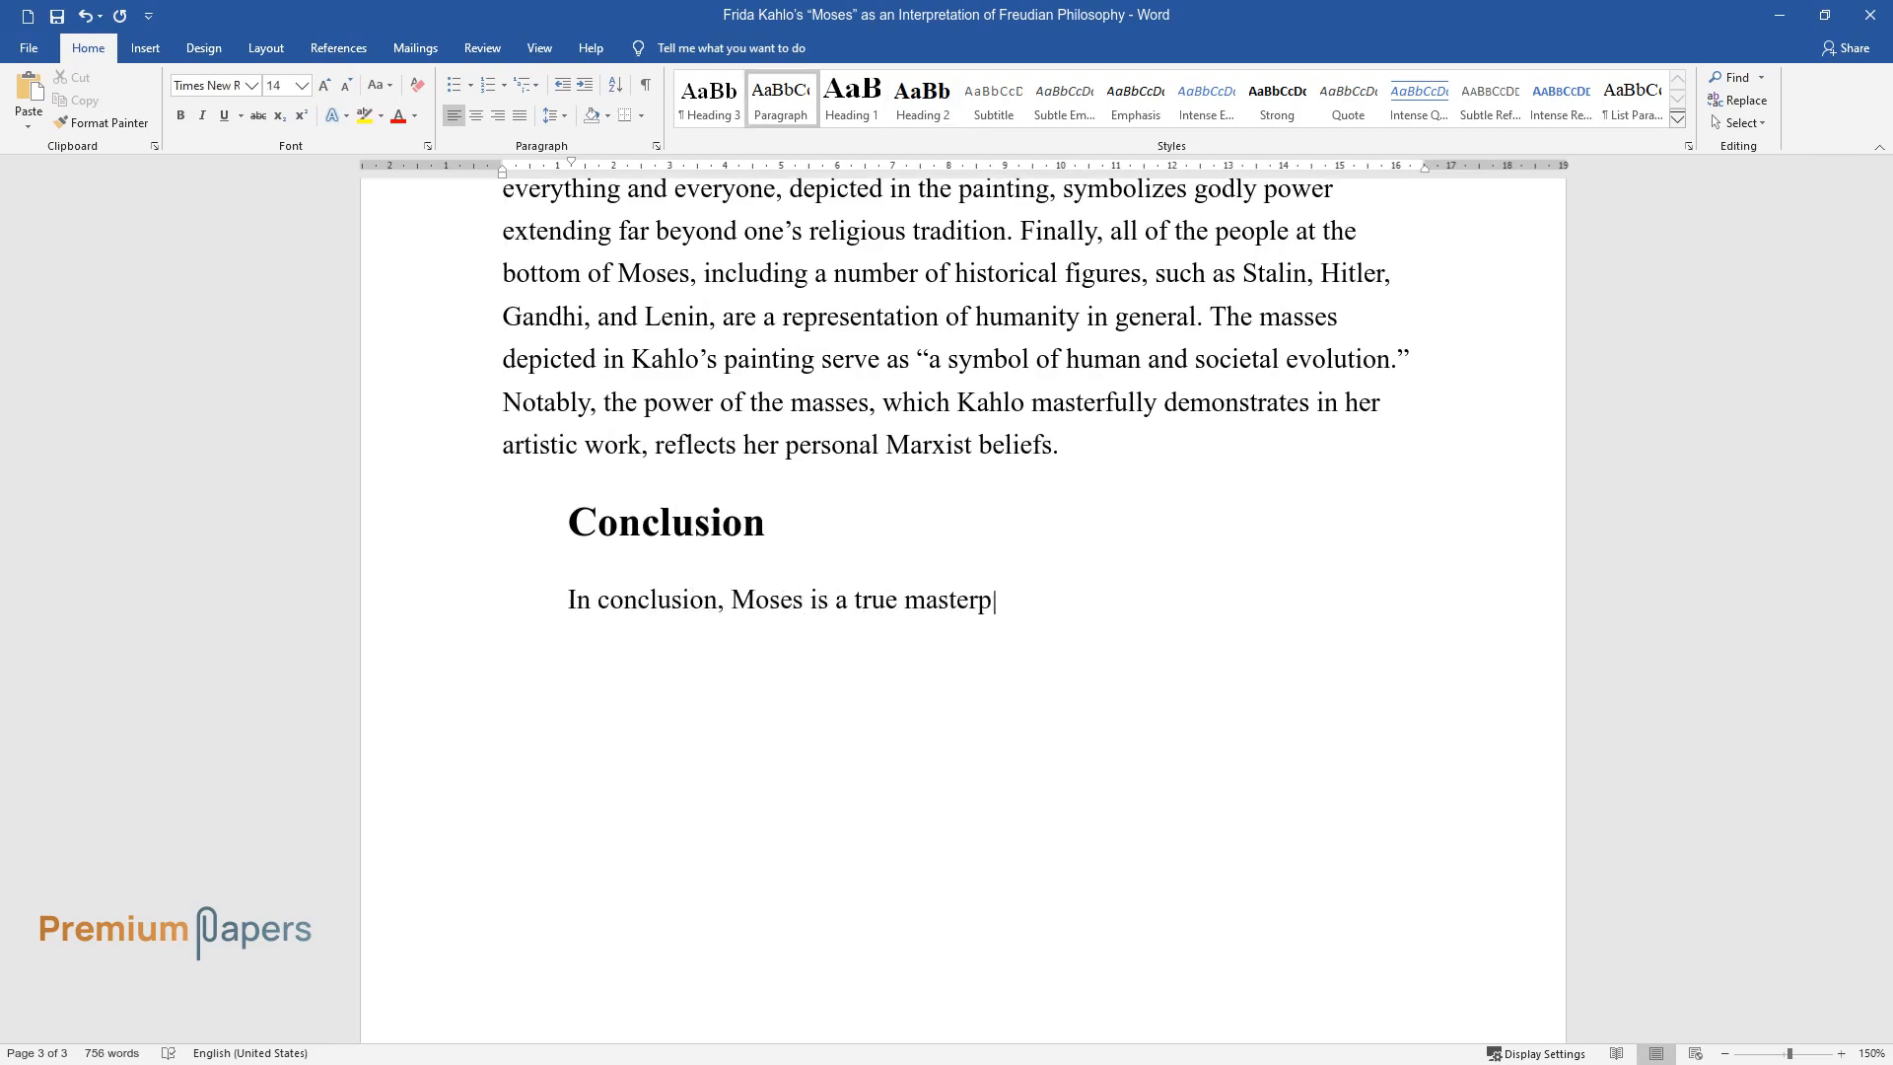
pyautogui.write('iece of a world-renown artistic')
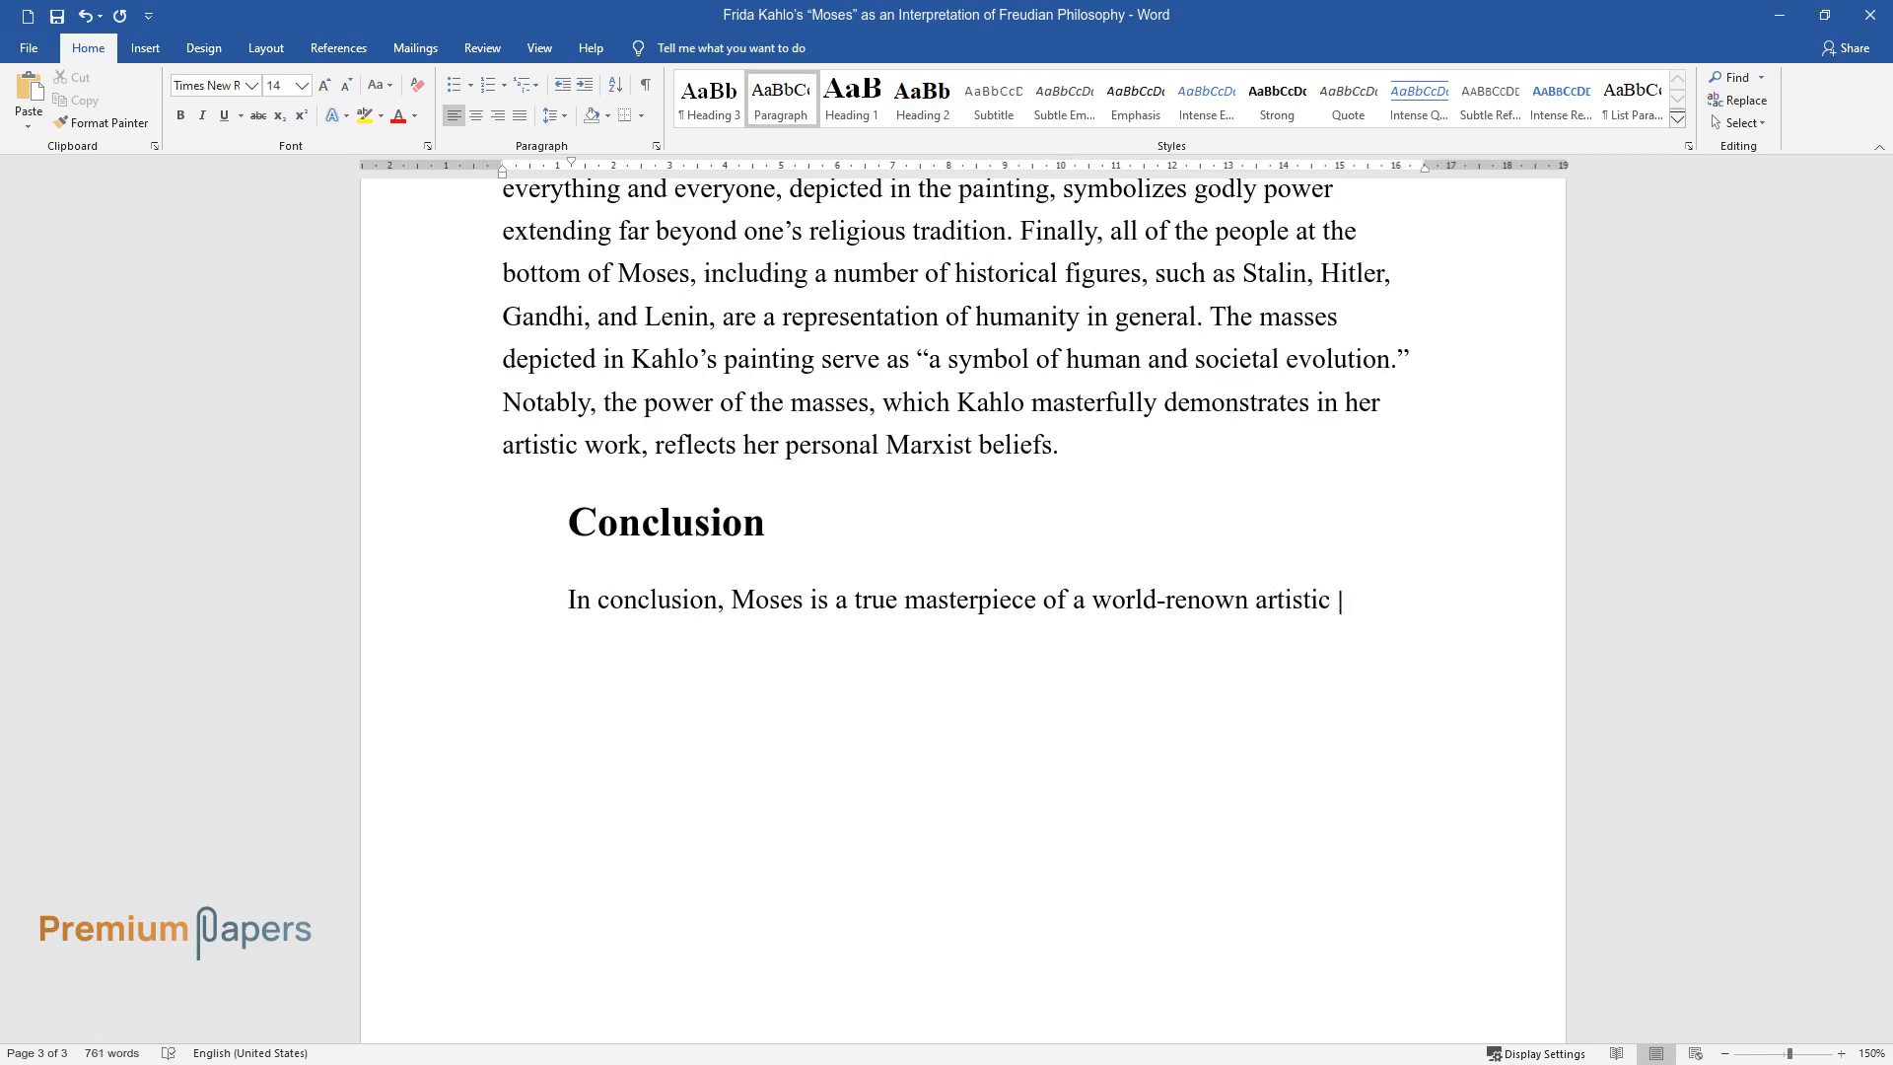
pyautogui.write('genius, Frida Kahlo. The painting depicts Kahlo’s version of the')
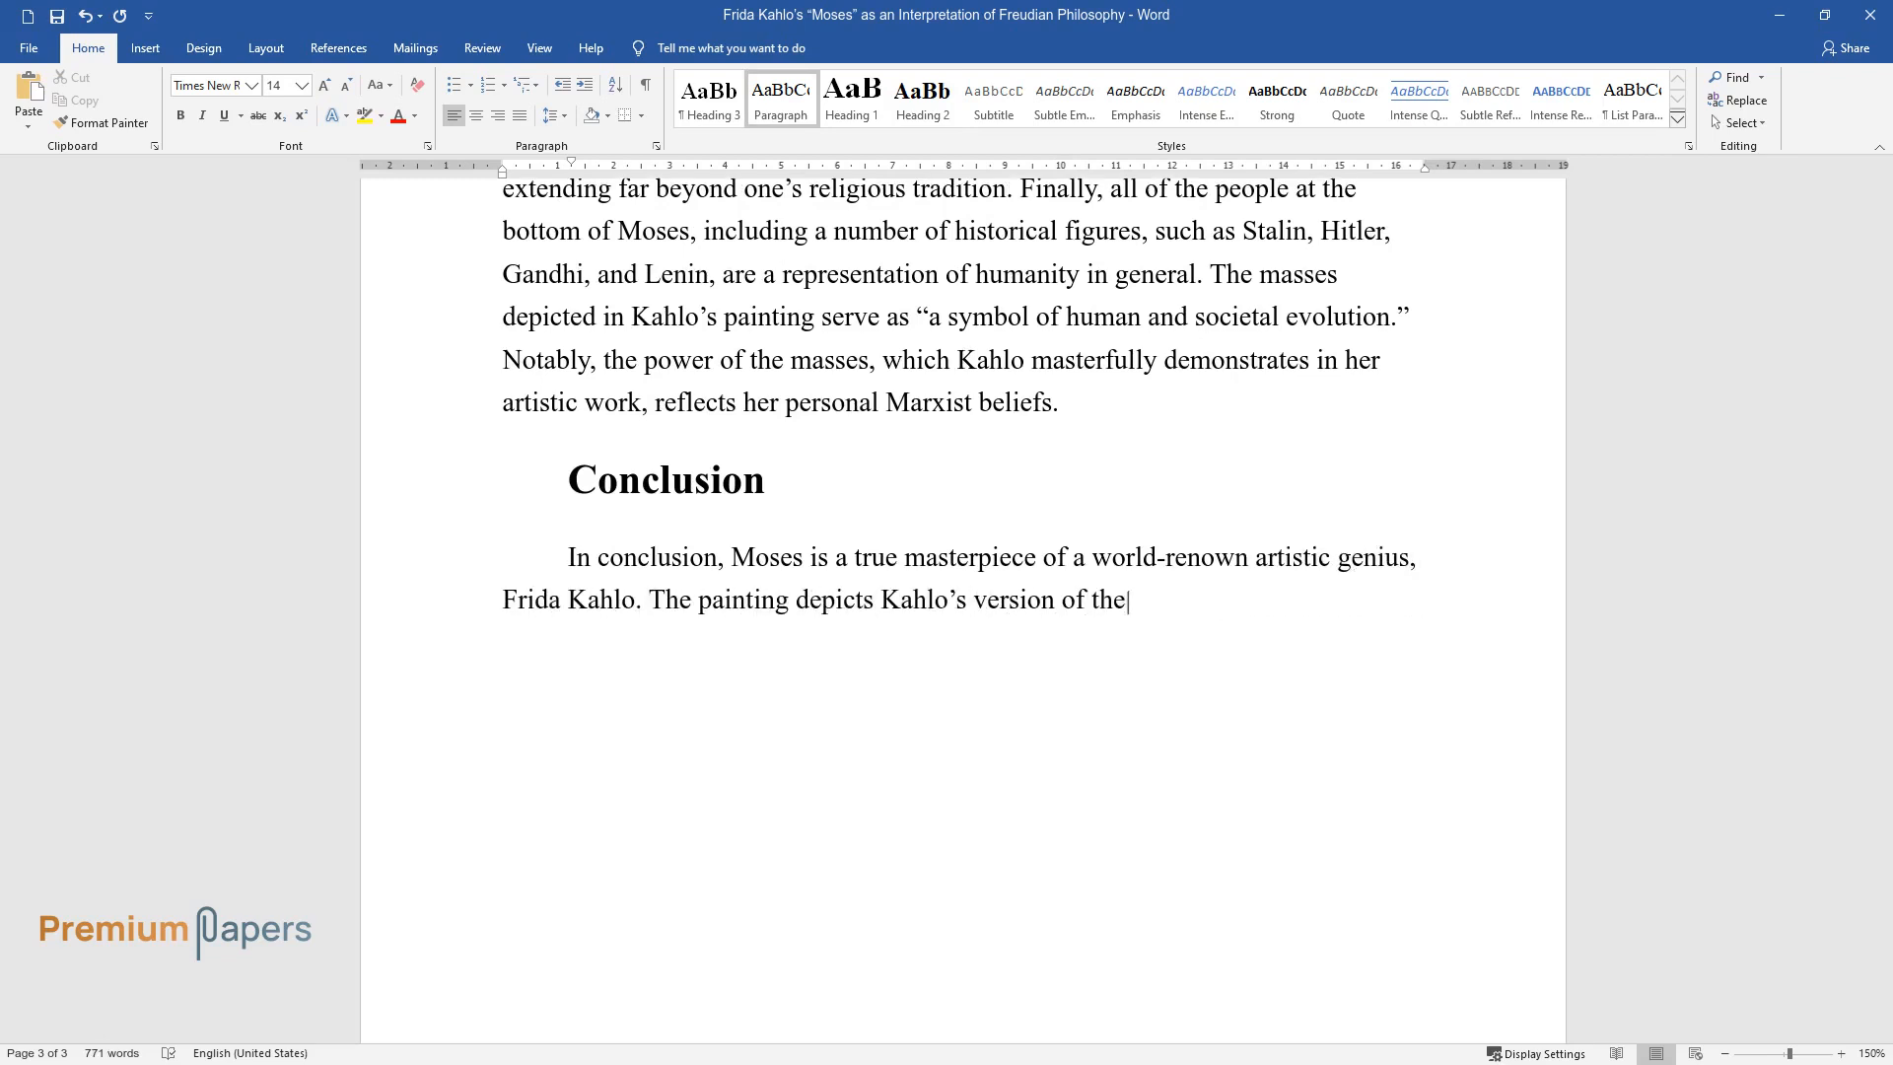
# Write that, per reception theory, Kahlo decoded Freud's ideas and drew on selected notions.
pyautogui.write('creation myth. In accordance wit')
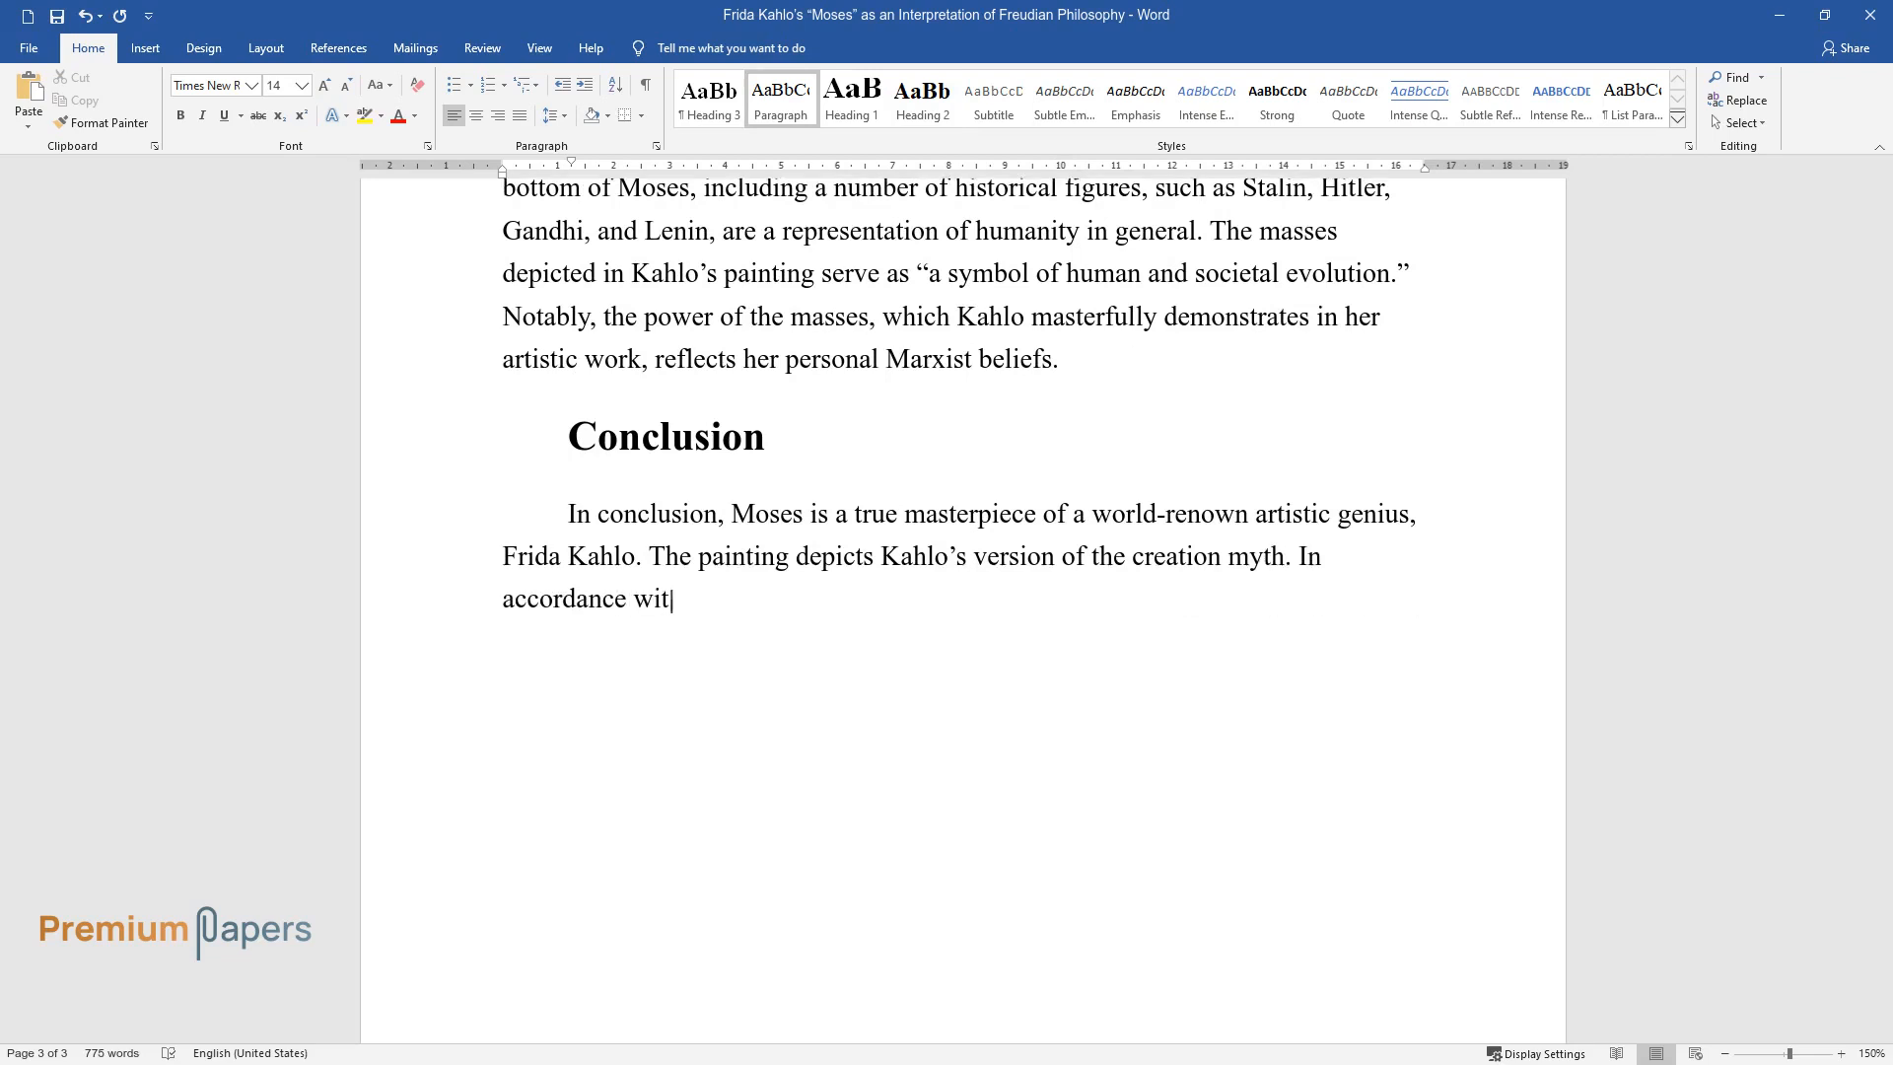
pyautogui.write('h the reception theory, as a rea')
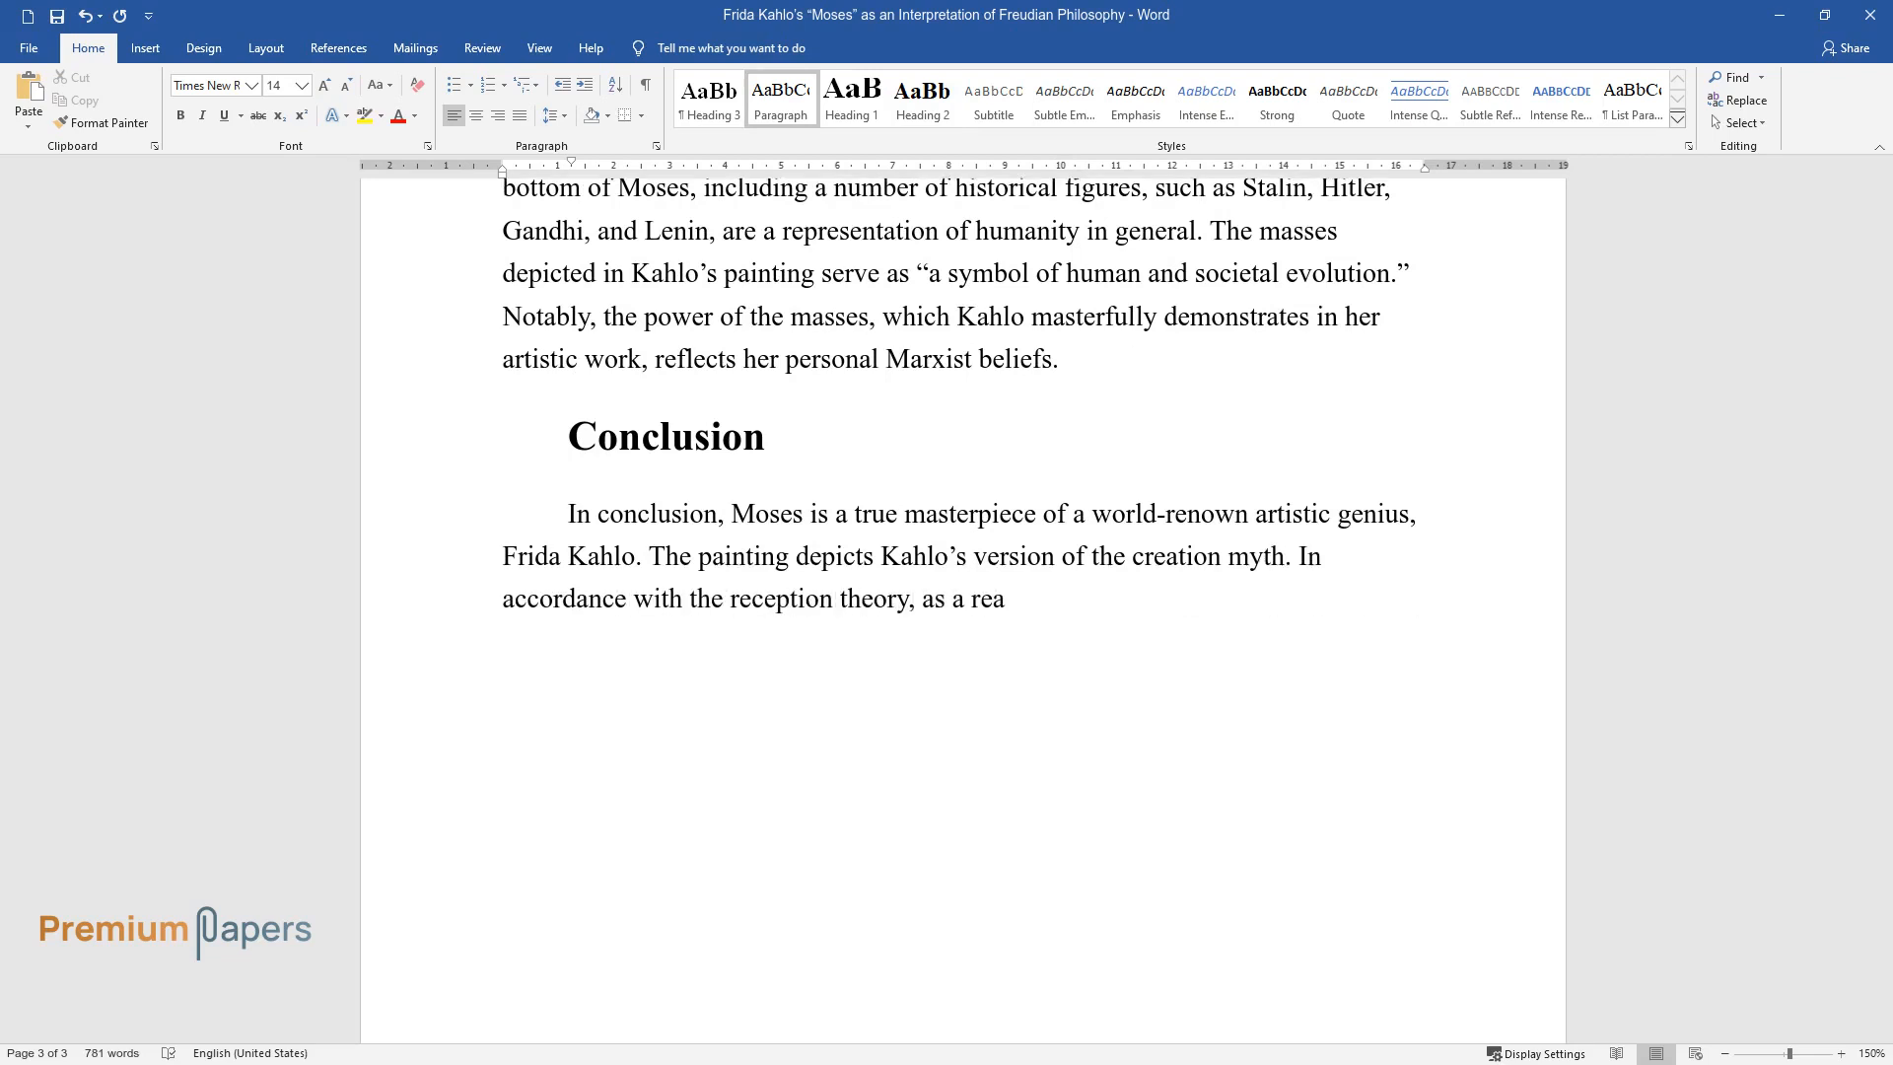
pyautogui.write('der, Kahlo first decoded the ideas i')
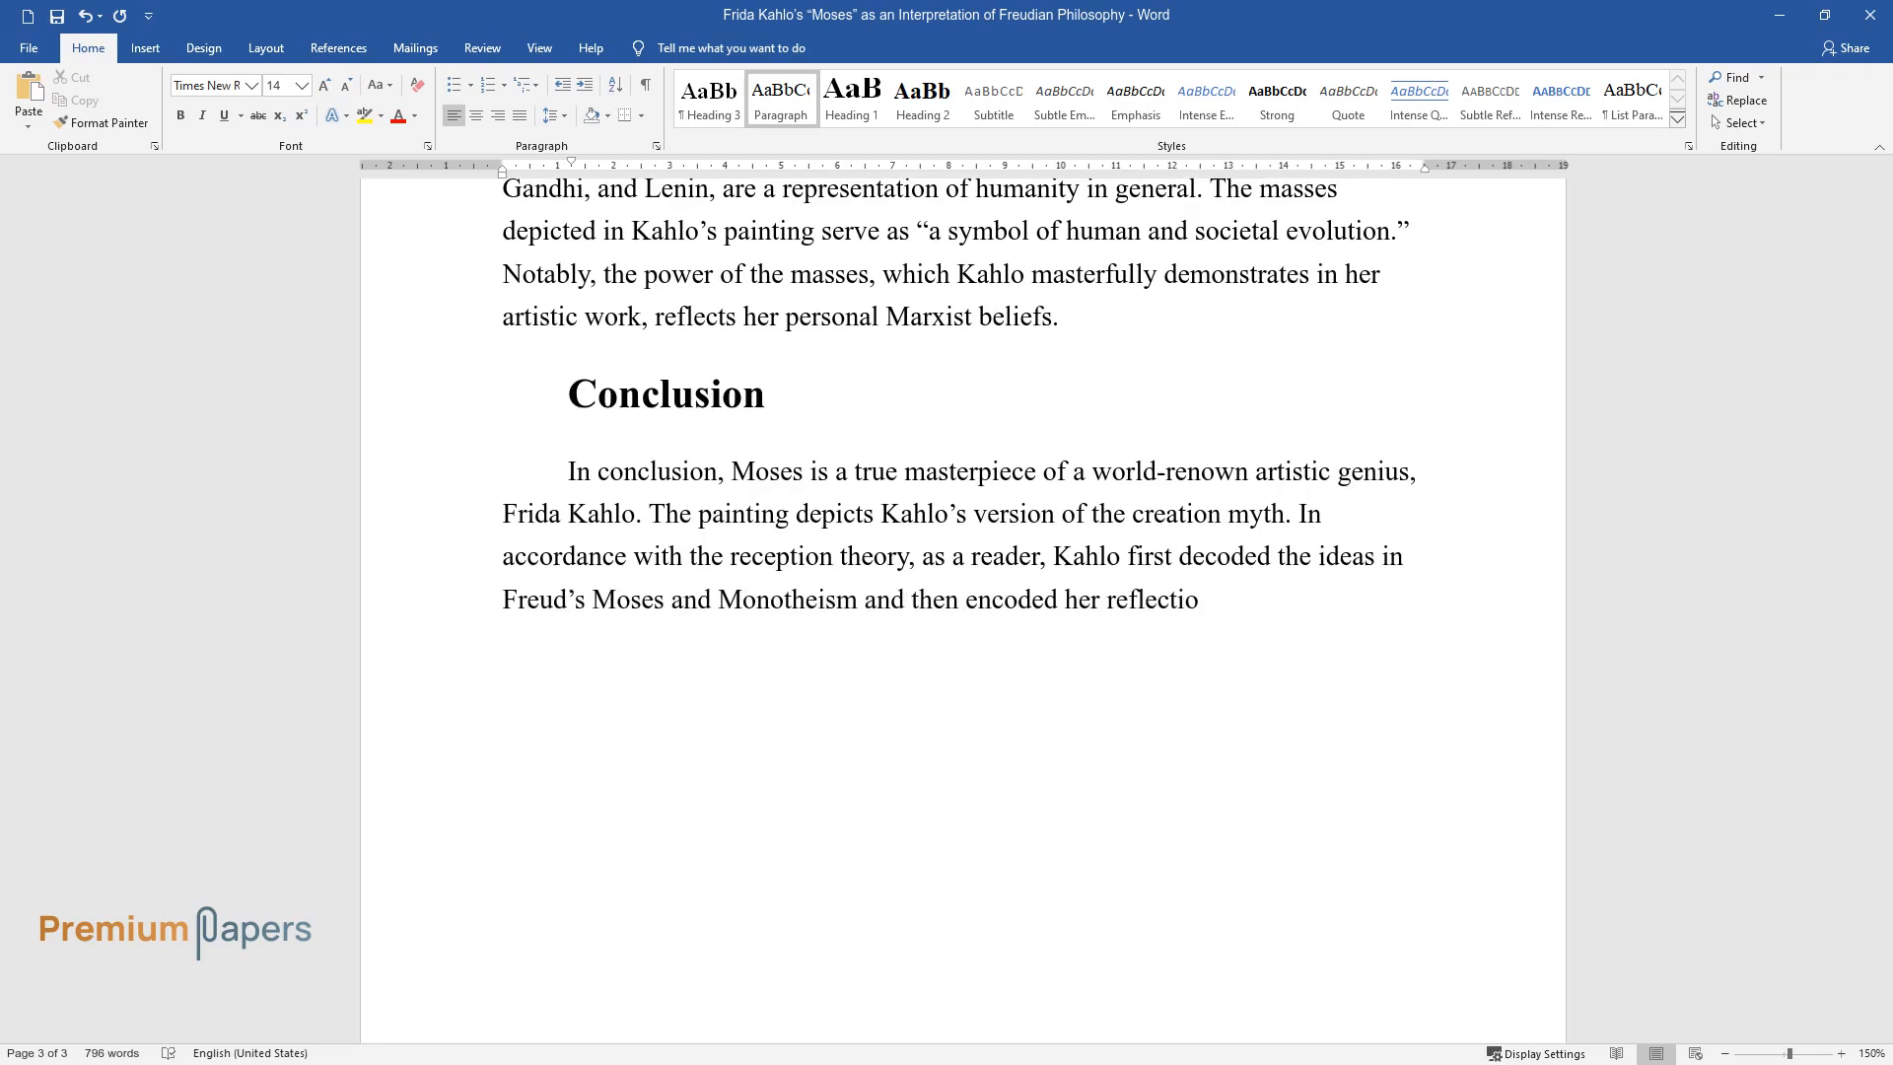
pyautogui.write('n upon a selection of these noti')
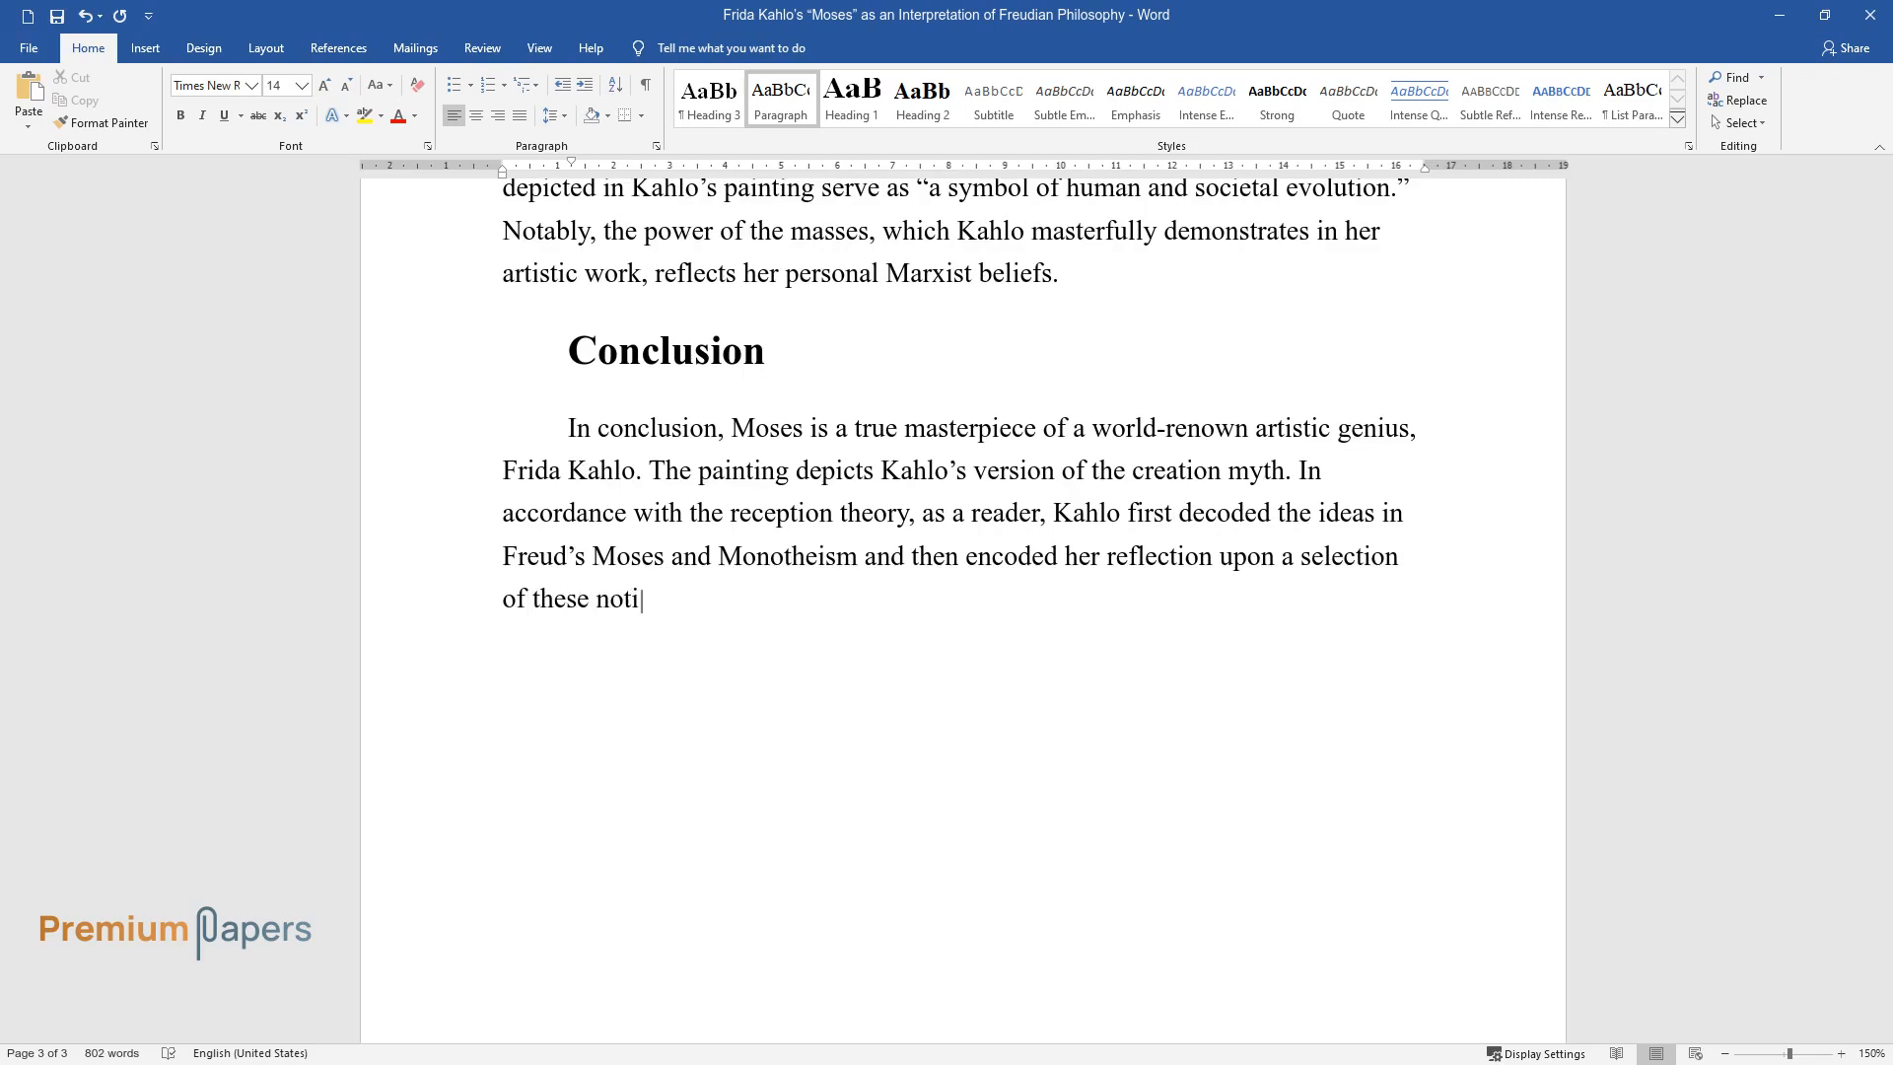
pyautogui.write('ons in her work. Despite that, t')
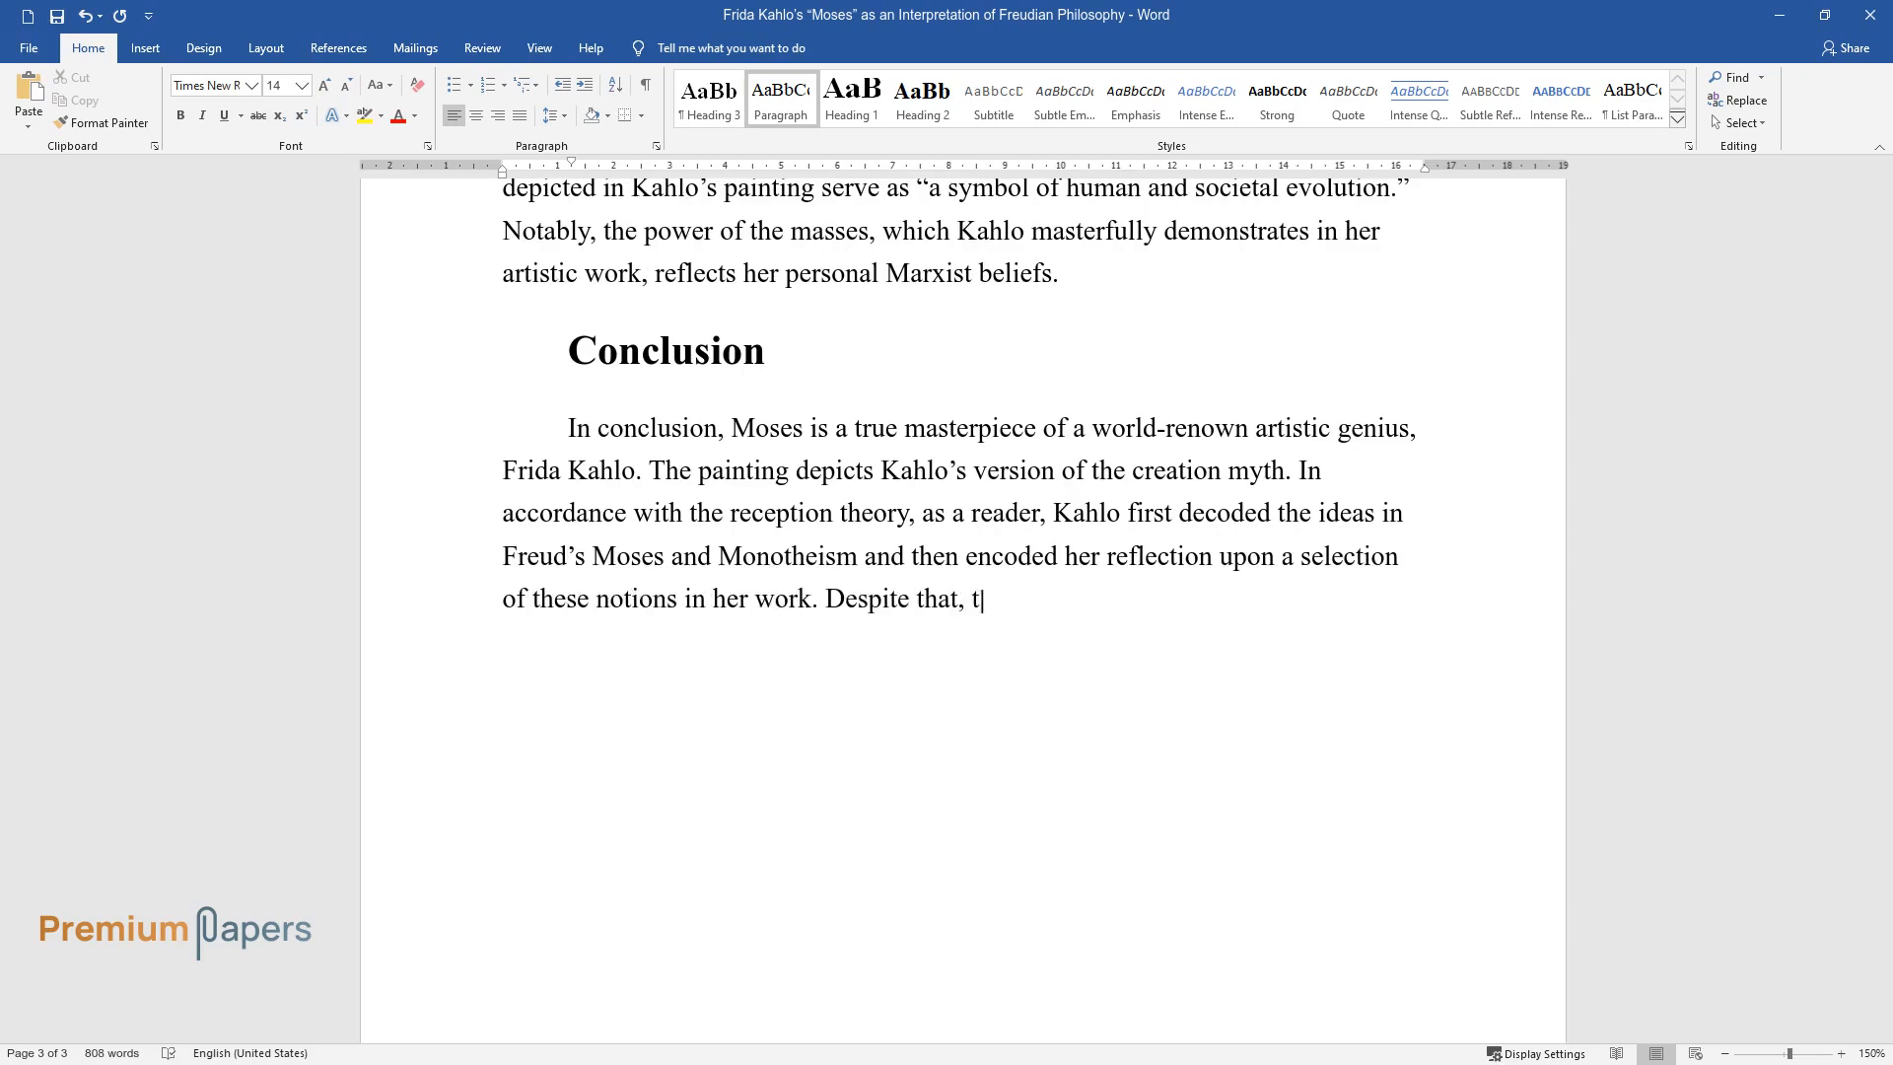
# Add that her unique interpretation of Freudian philosophy reflects her feminist, Marxist ideas and experiences.
pyautogui.write("he artist's interpretation of Fre")
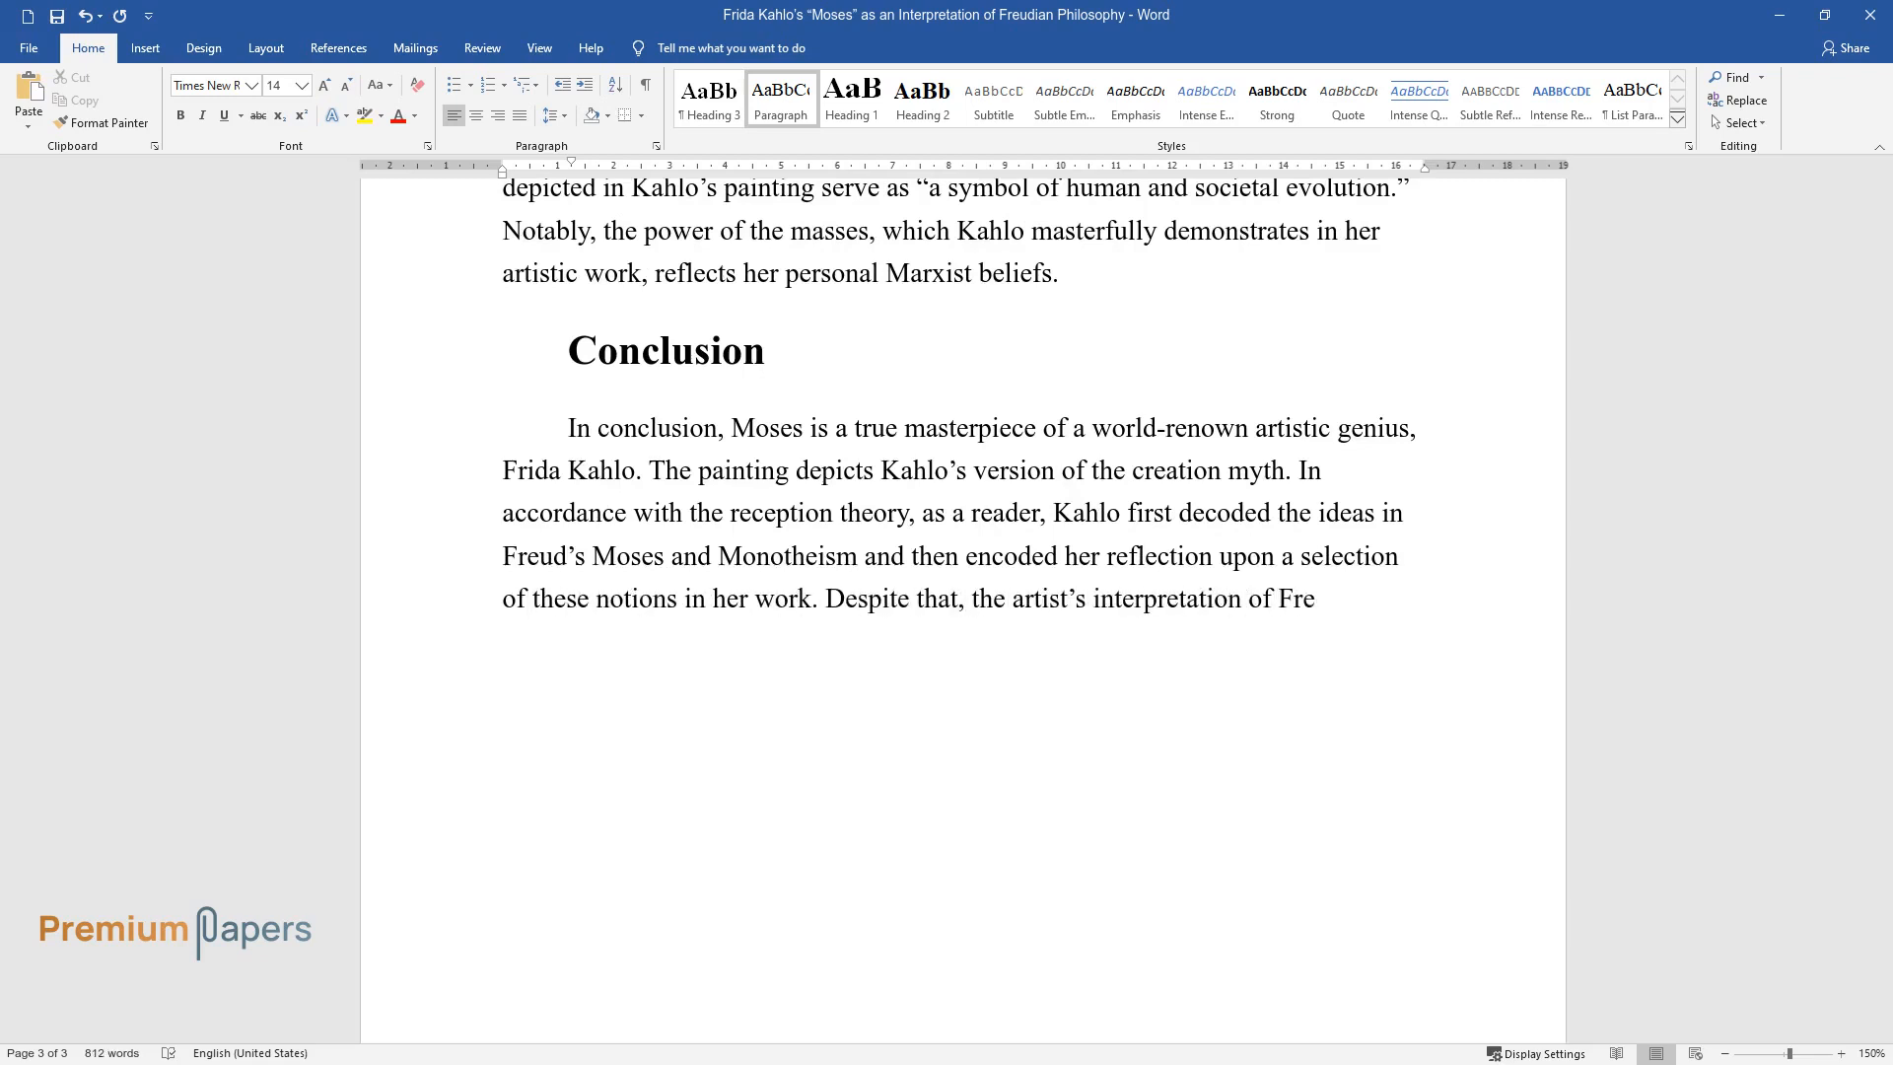
pyautogui.write('dian philosophy is undoubtedly')
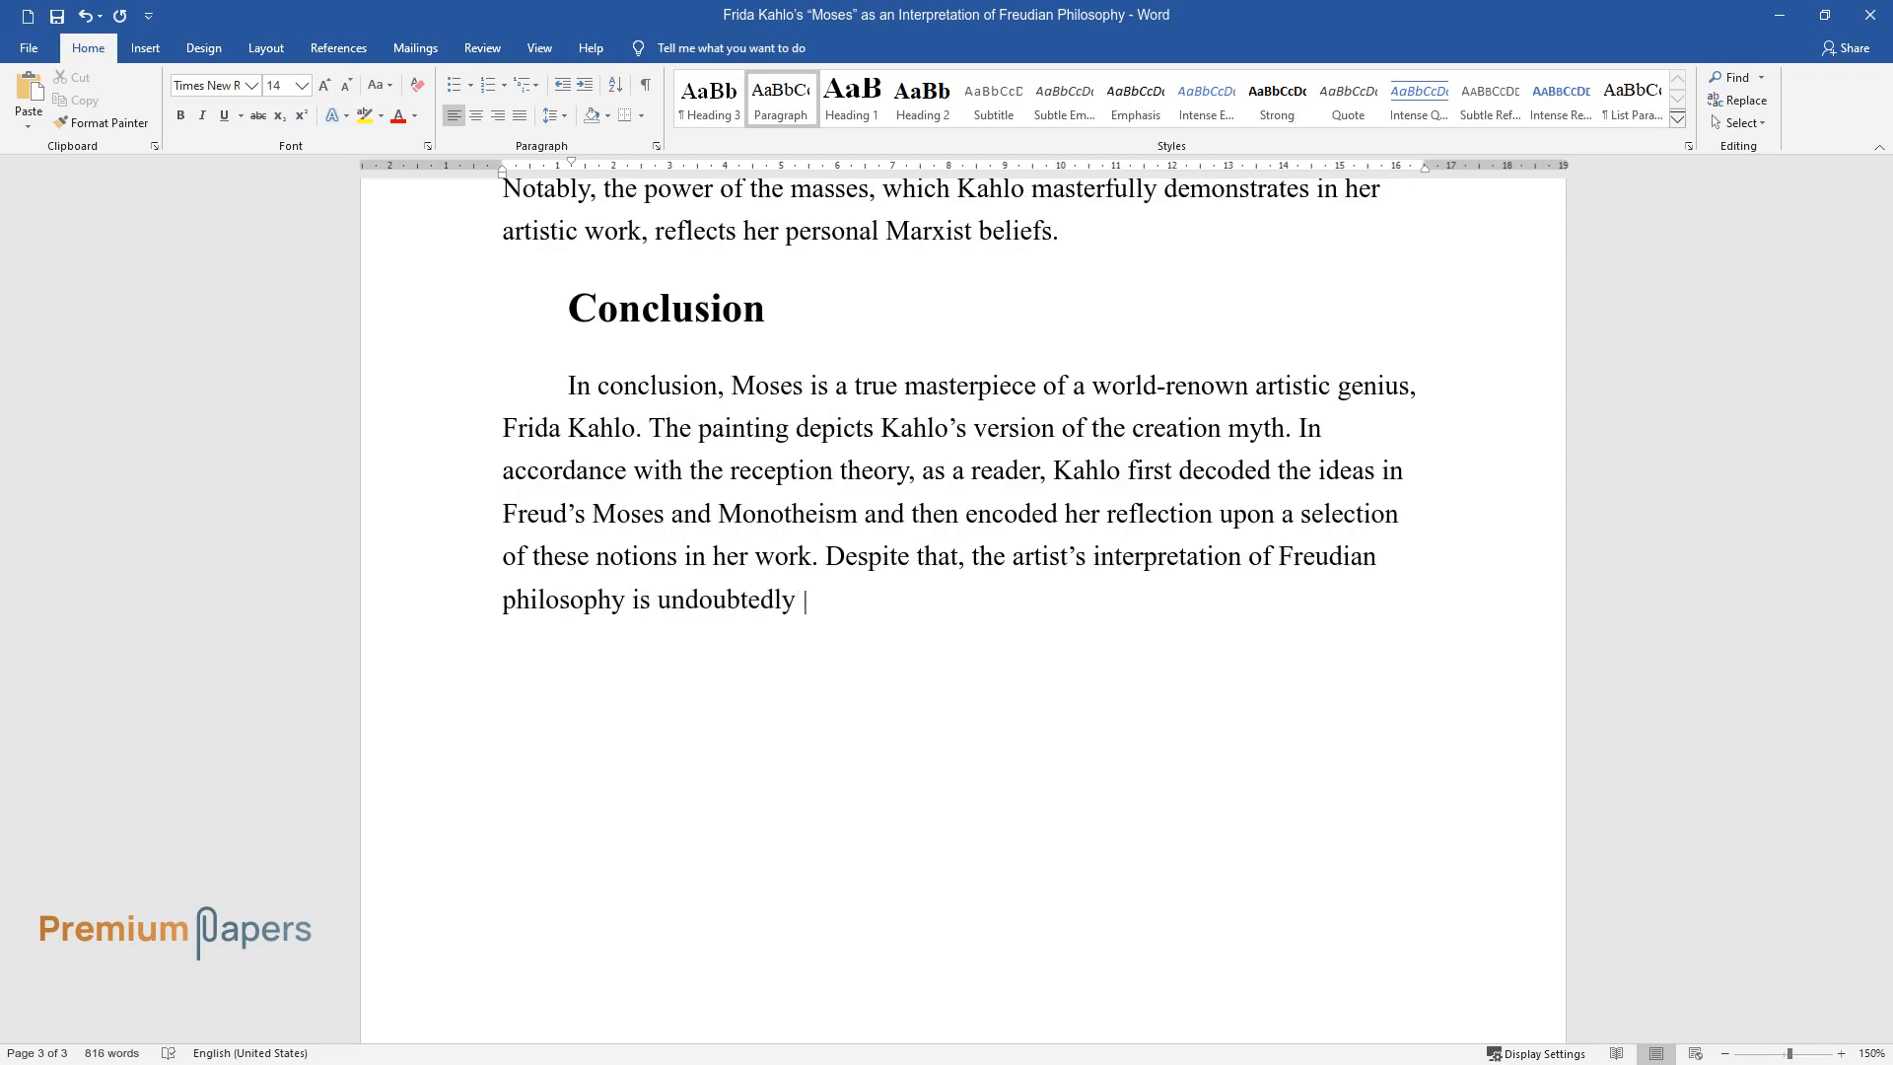
pyautogui.write('unique. Feminist, Marxist, and a variety of other')
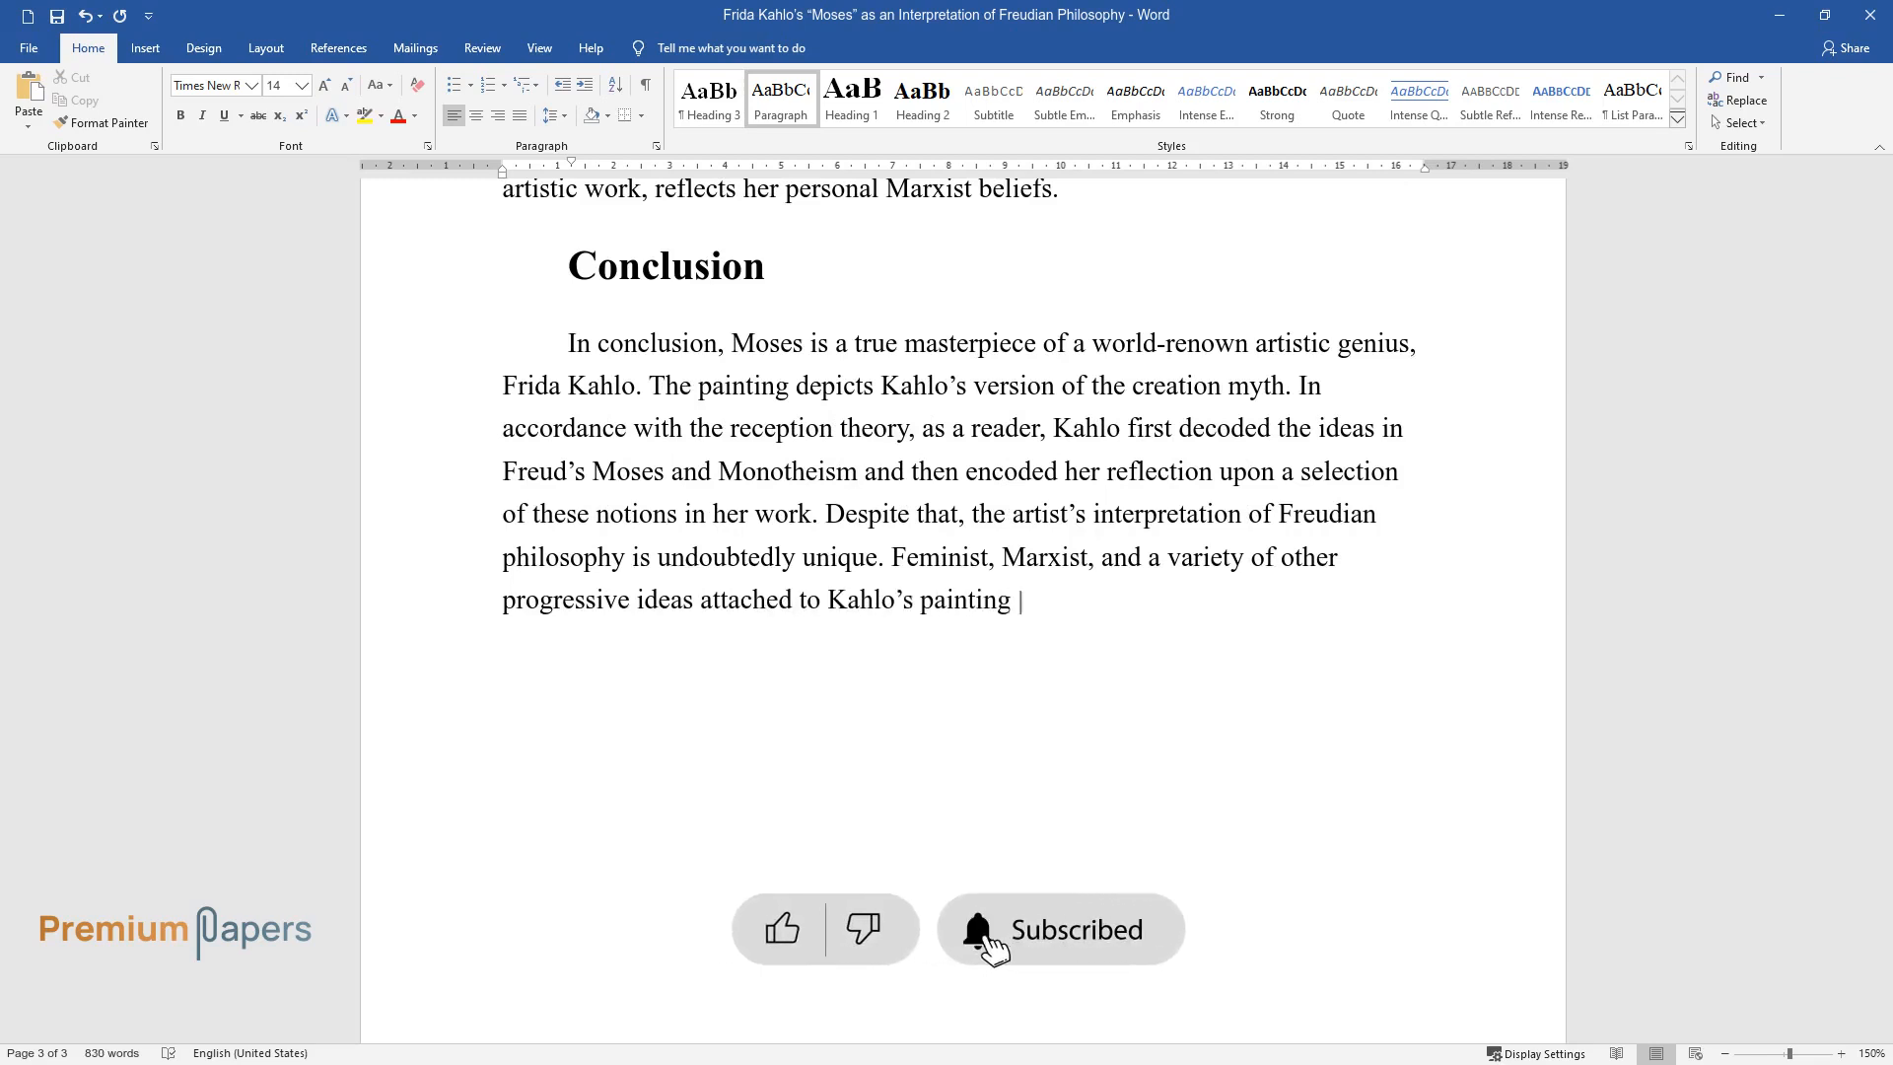
pyautogui.write('are a direct reflection of her e')
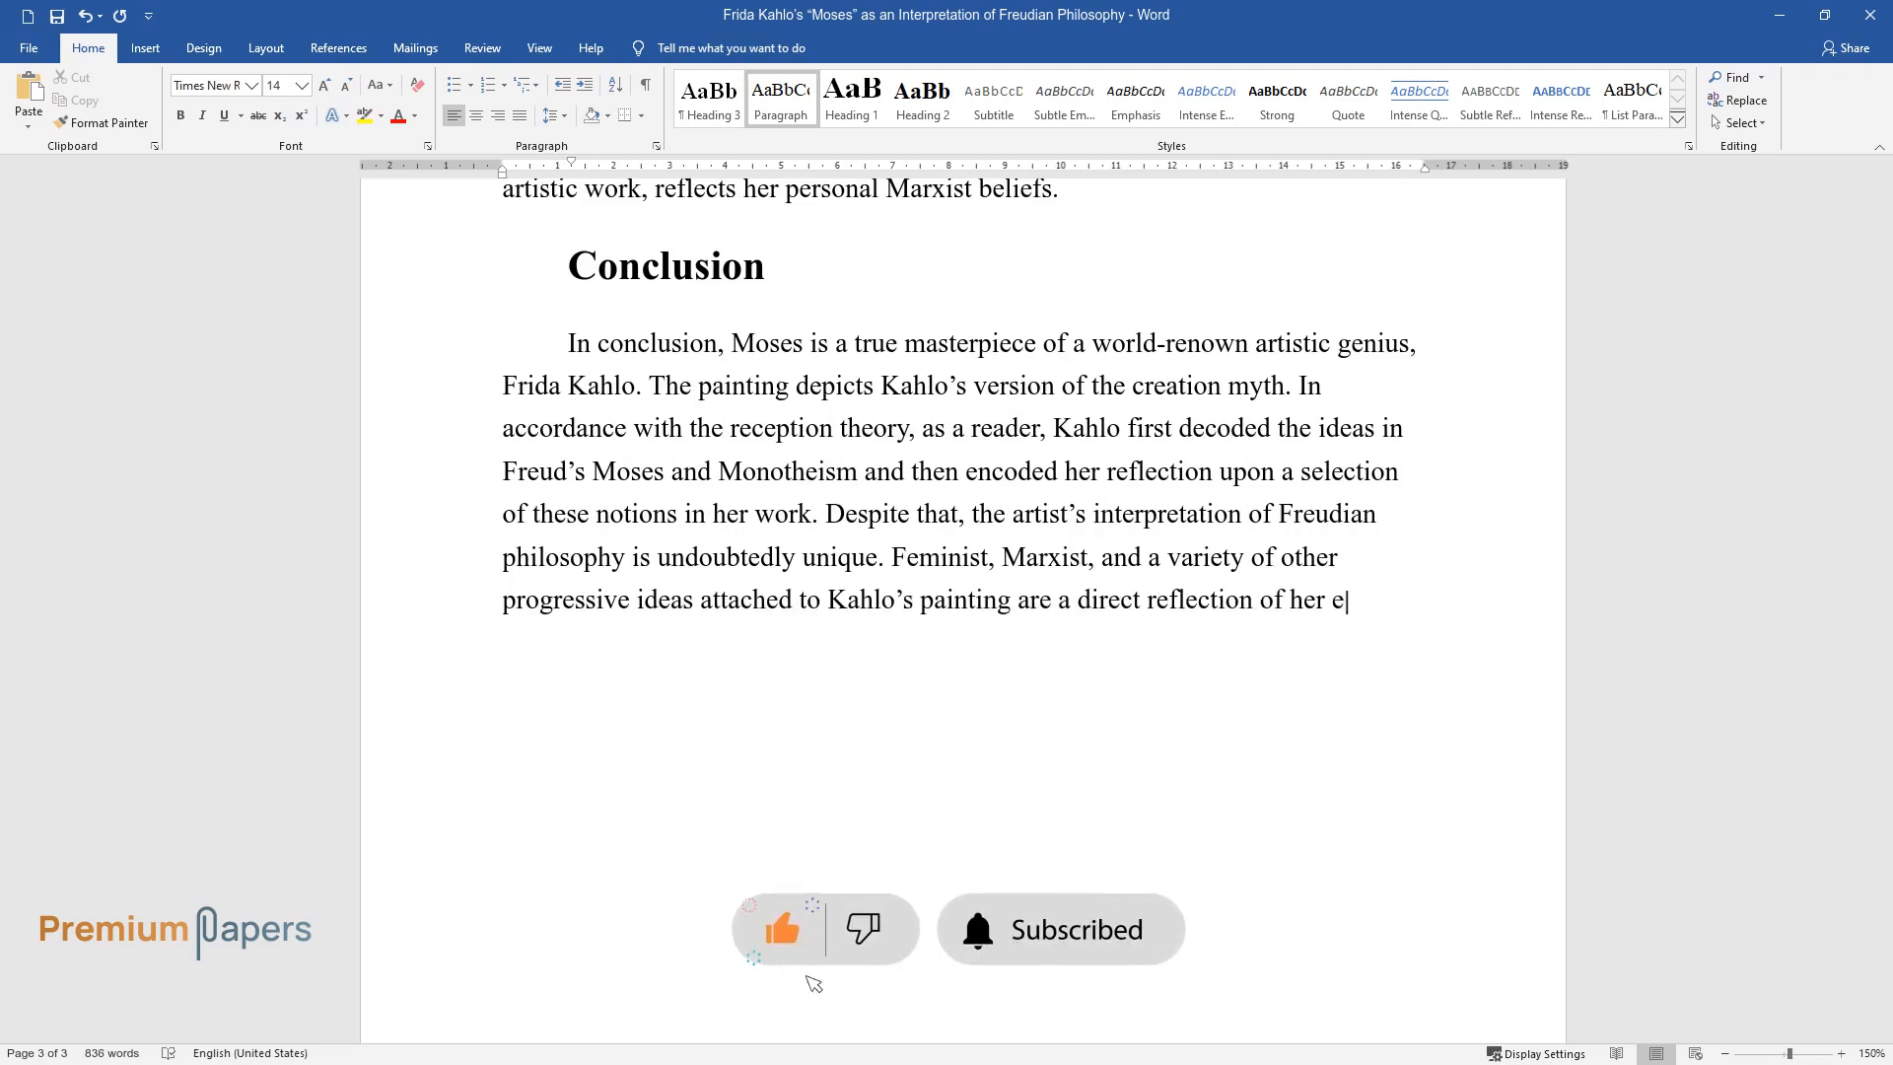
pyautogui.write('experiences, vision, and personal')
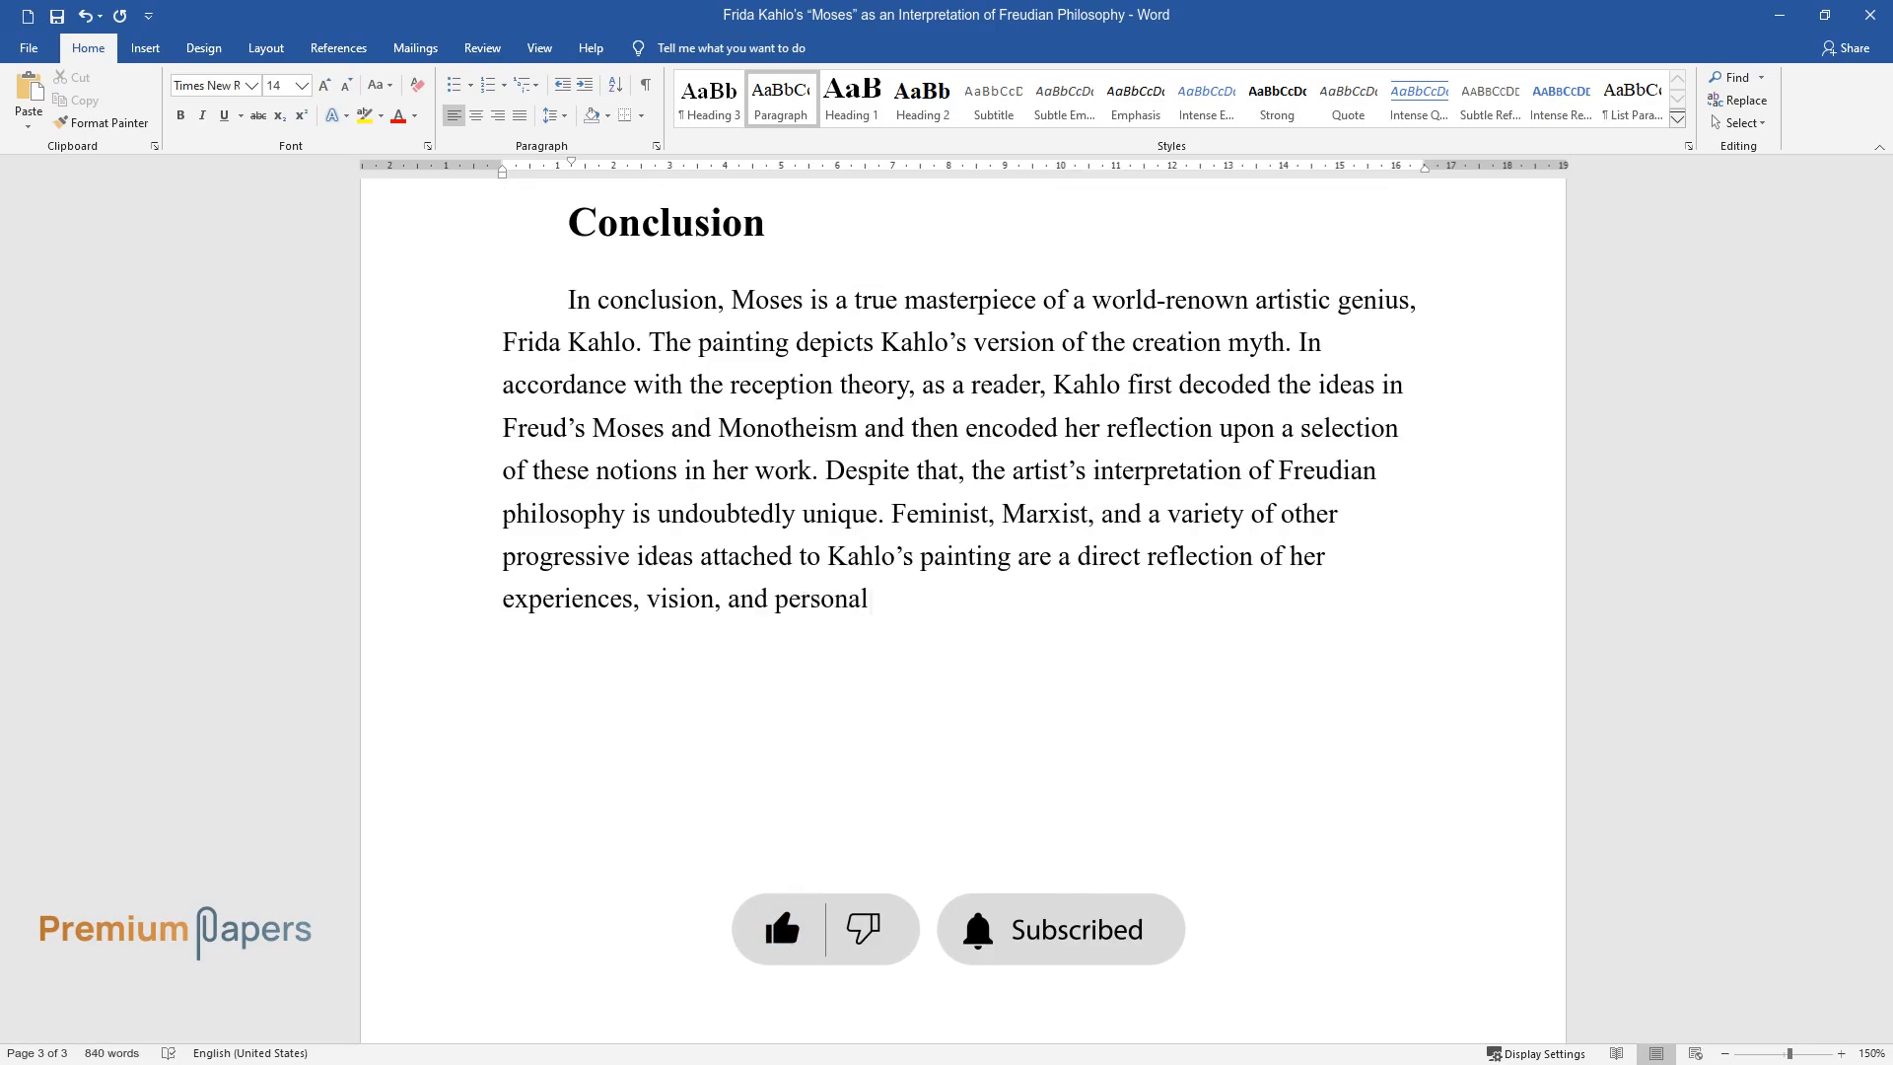